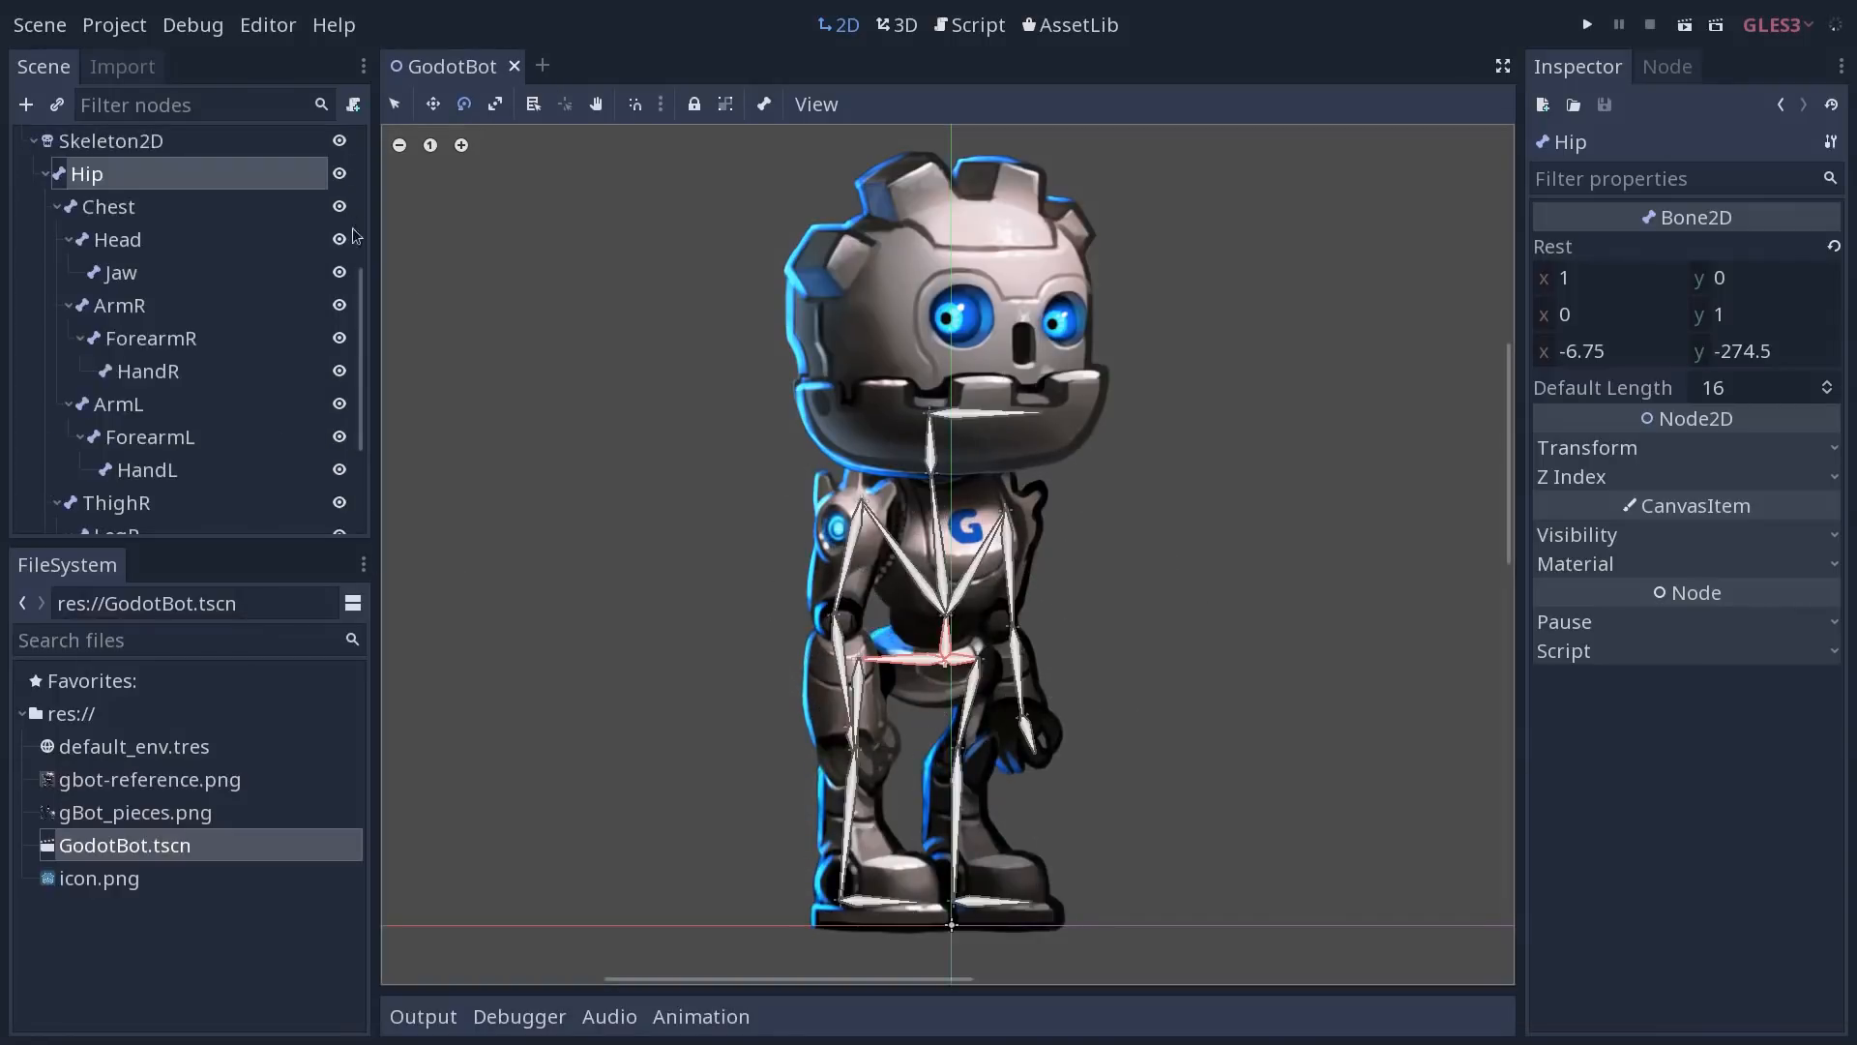
Bend the chest and inspect the Head and ArmR bones in a test pose
{"action": "left_click", "coordinate": [109, 156]}
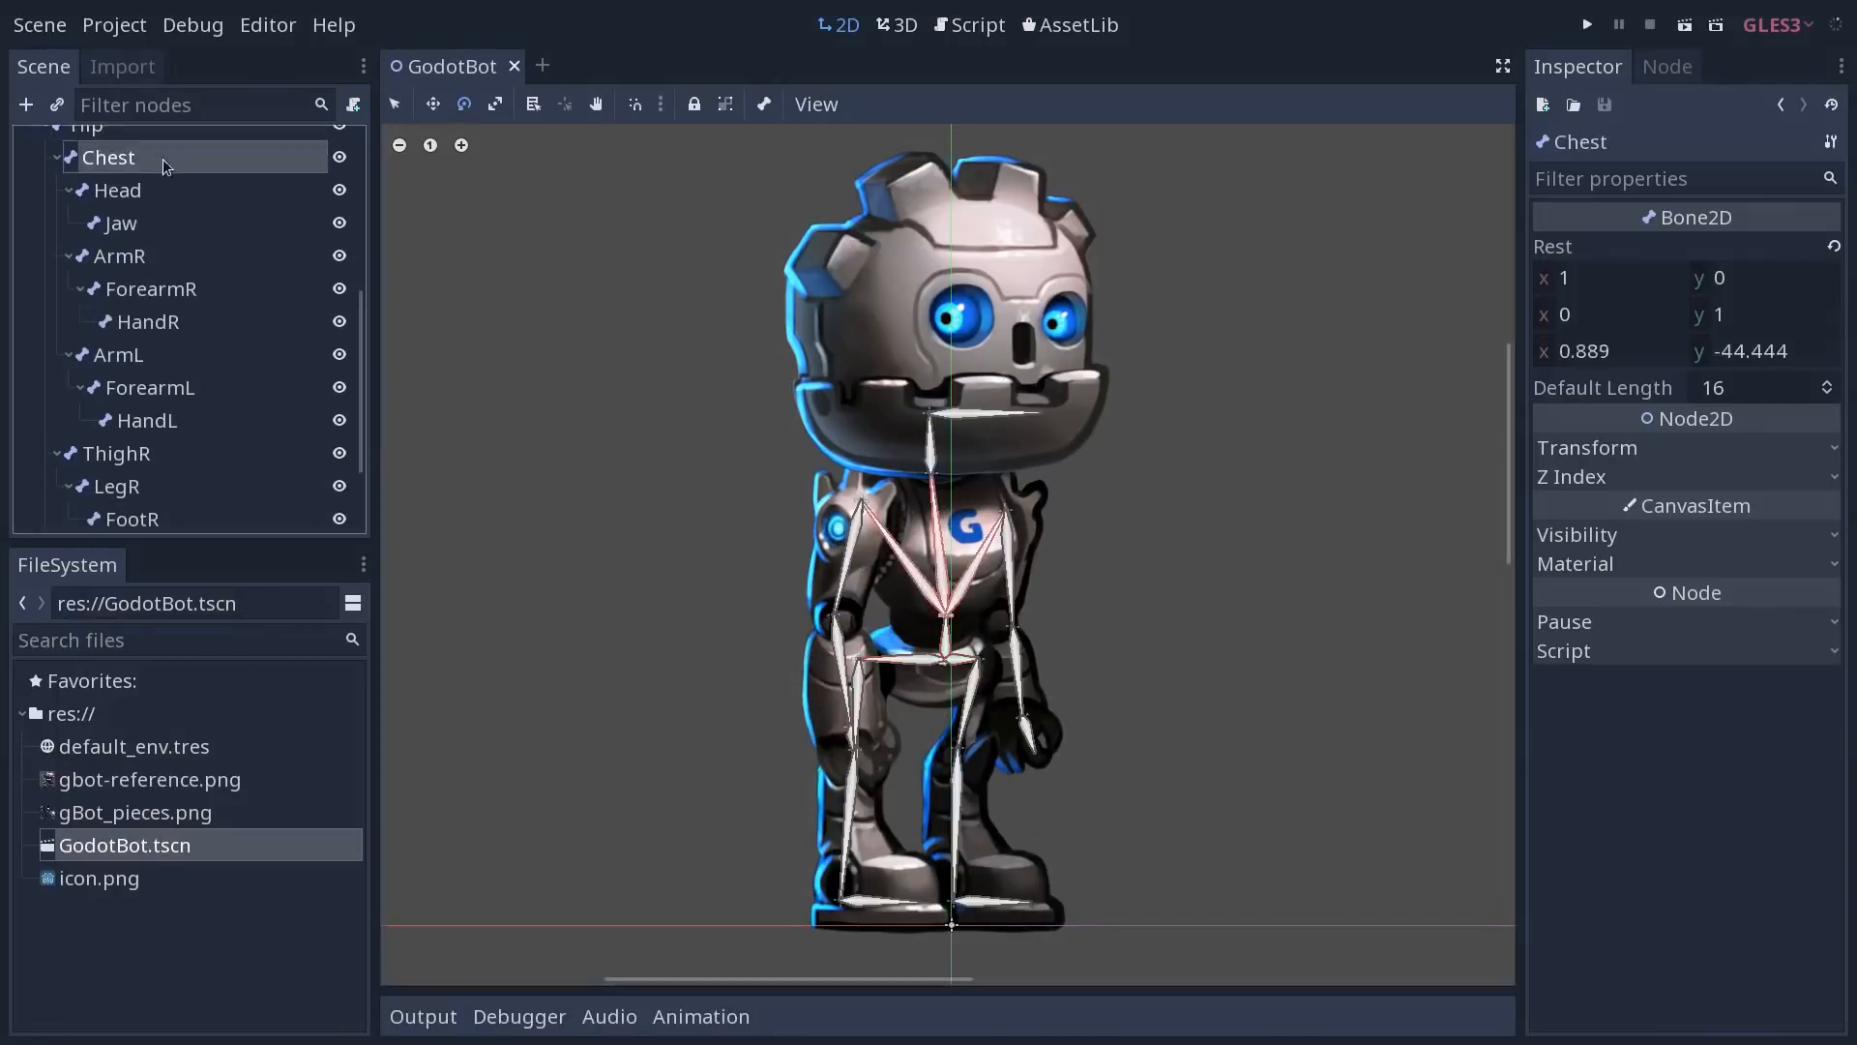
{"action": "left_click", "coordinate": [118, 190]}
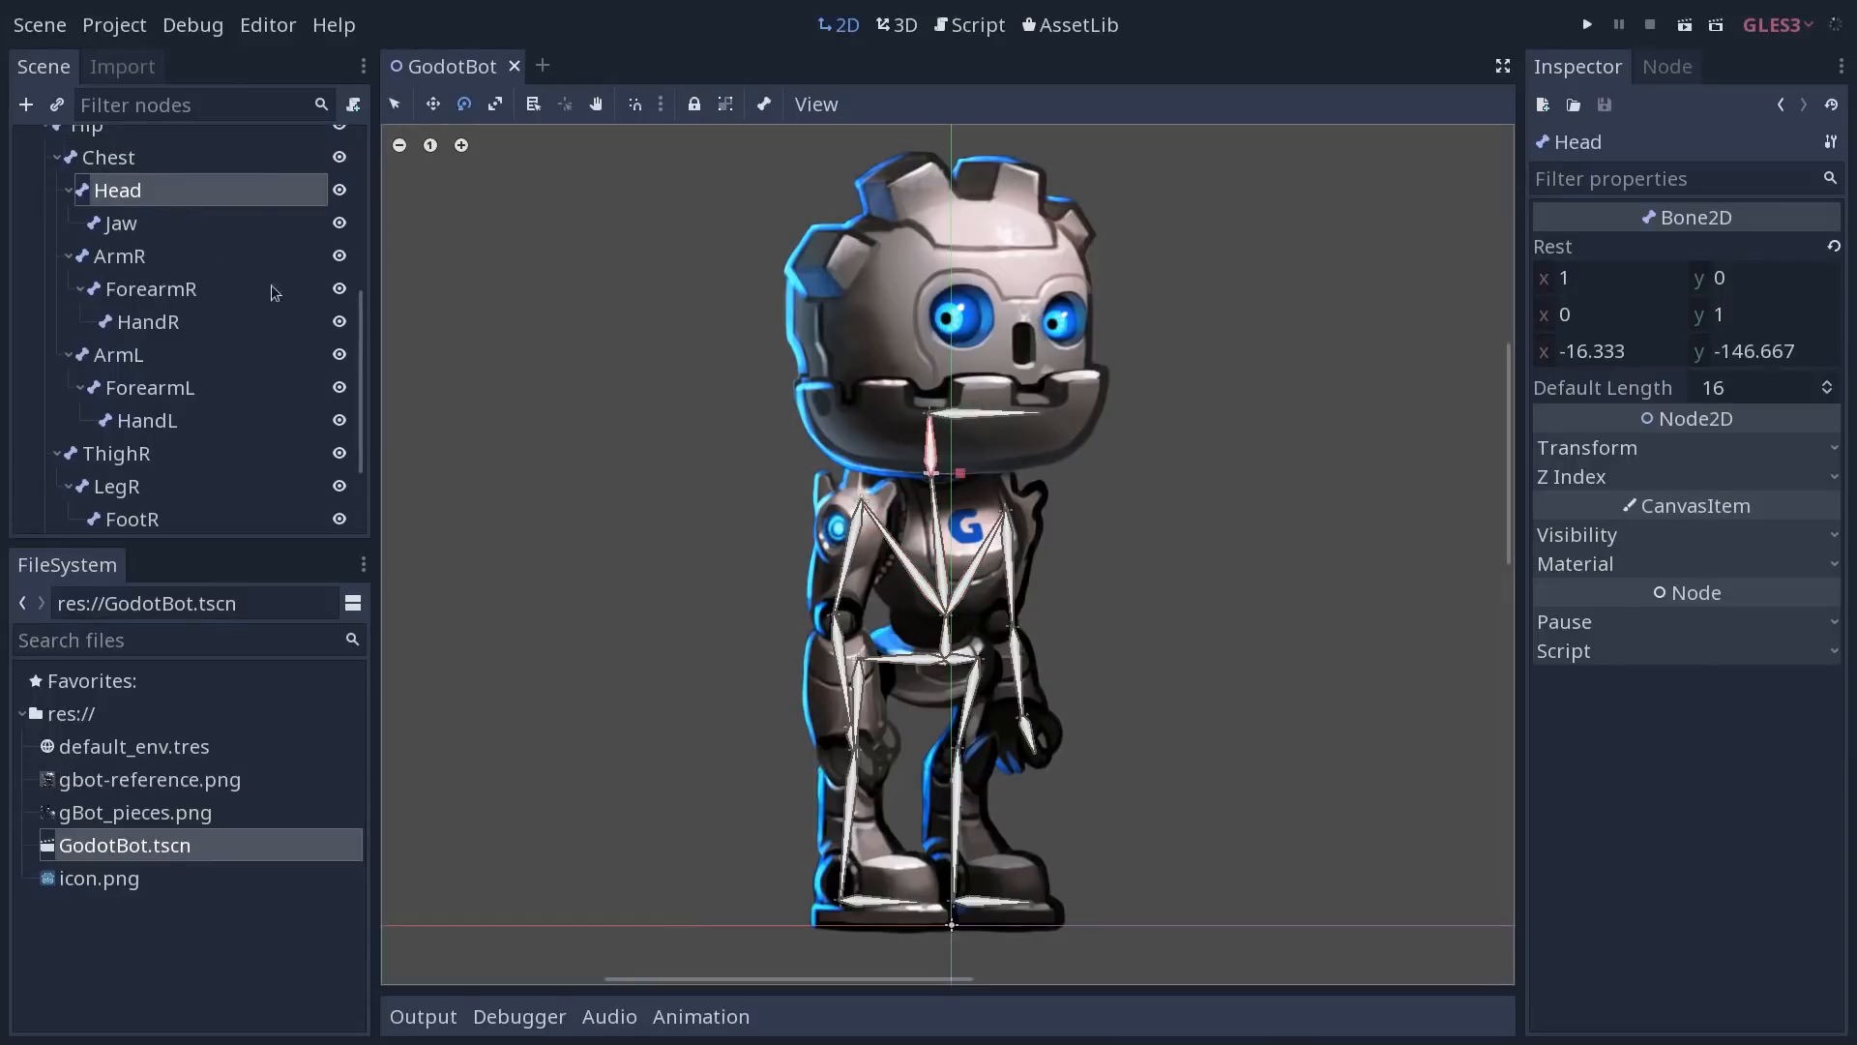
{"action": "left_click", "coordinate": [109, 156]}
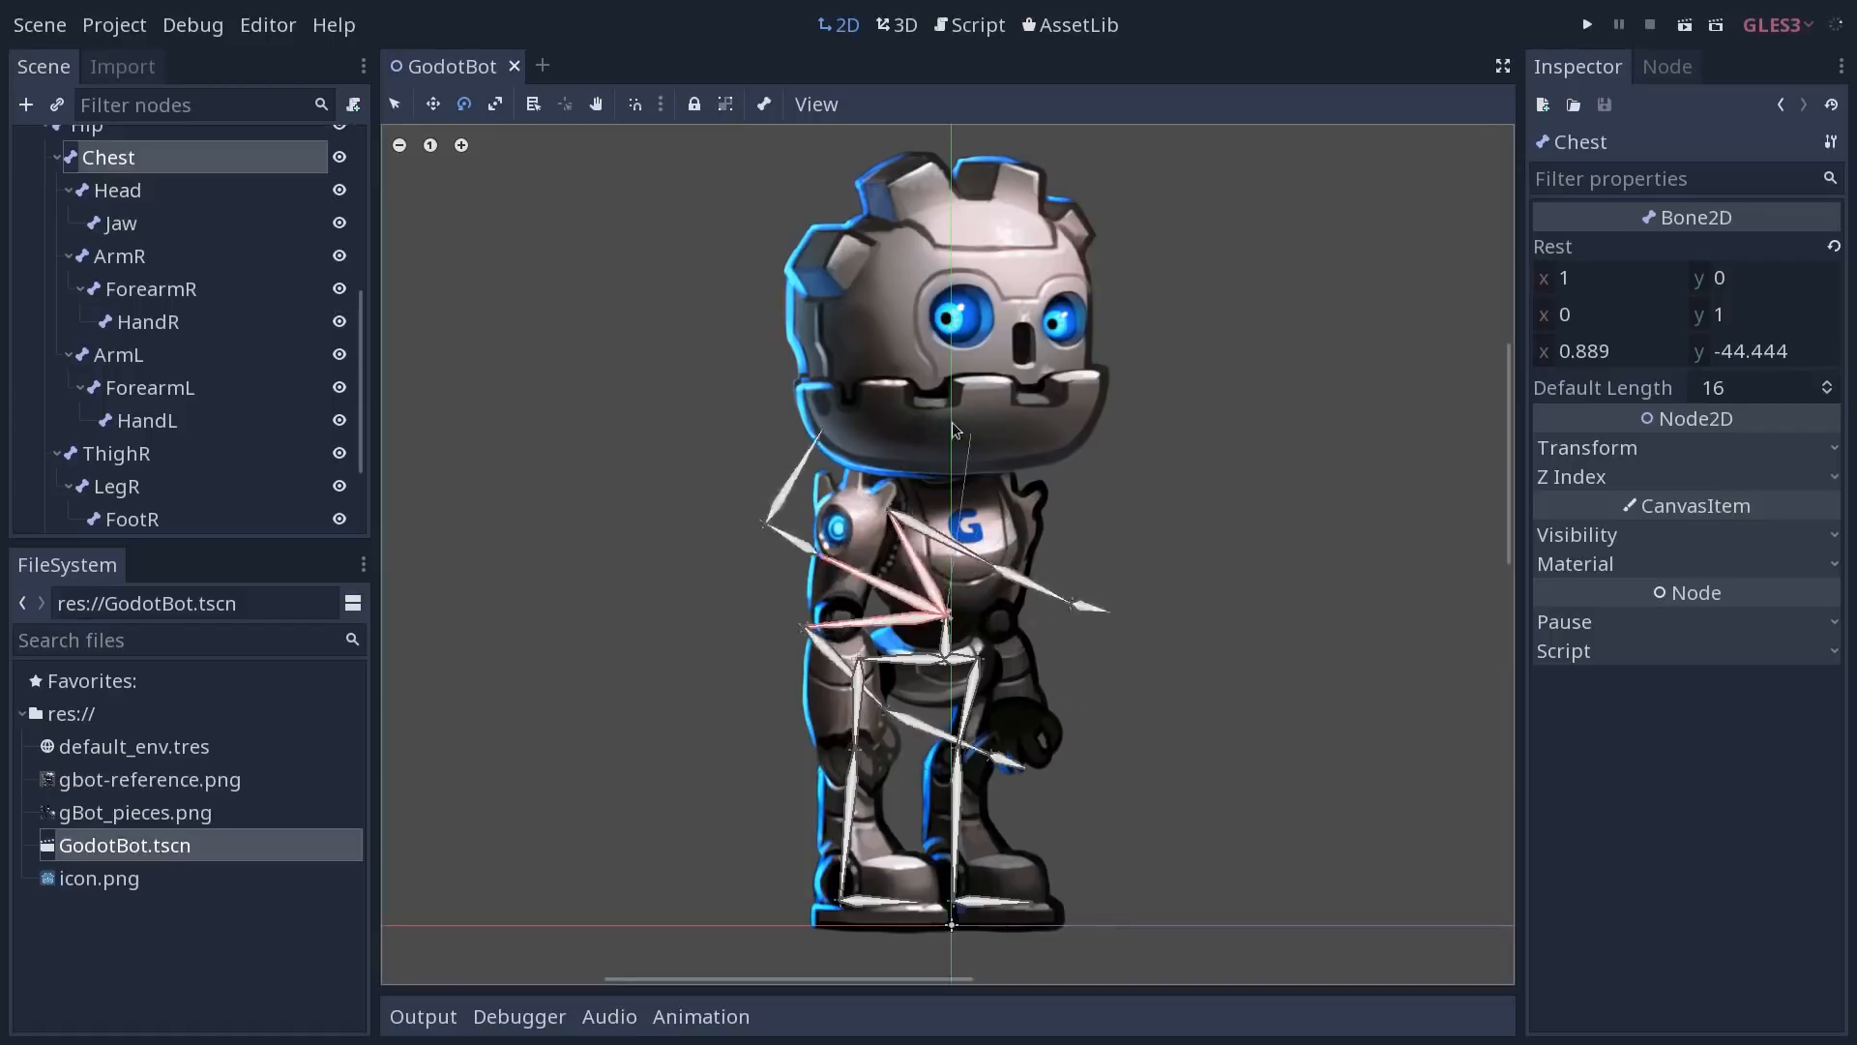
{"action": "left_click_drag", "start_coordinate": [954, 429], "coordinate": [970, 447]}
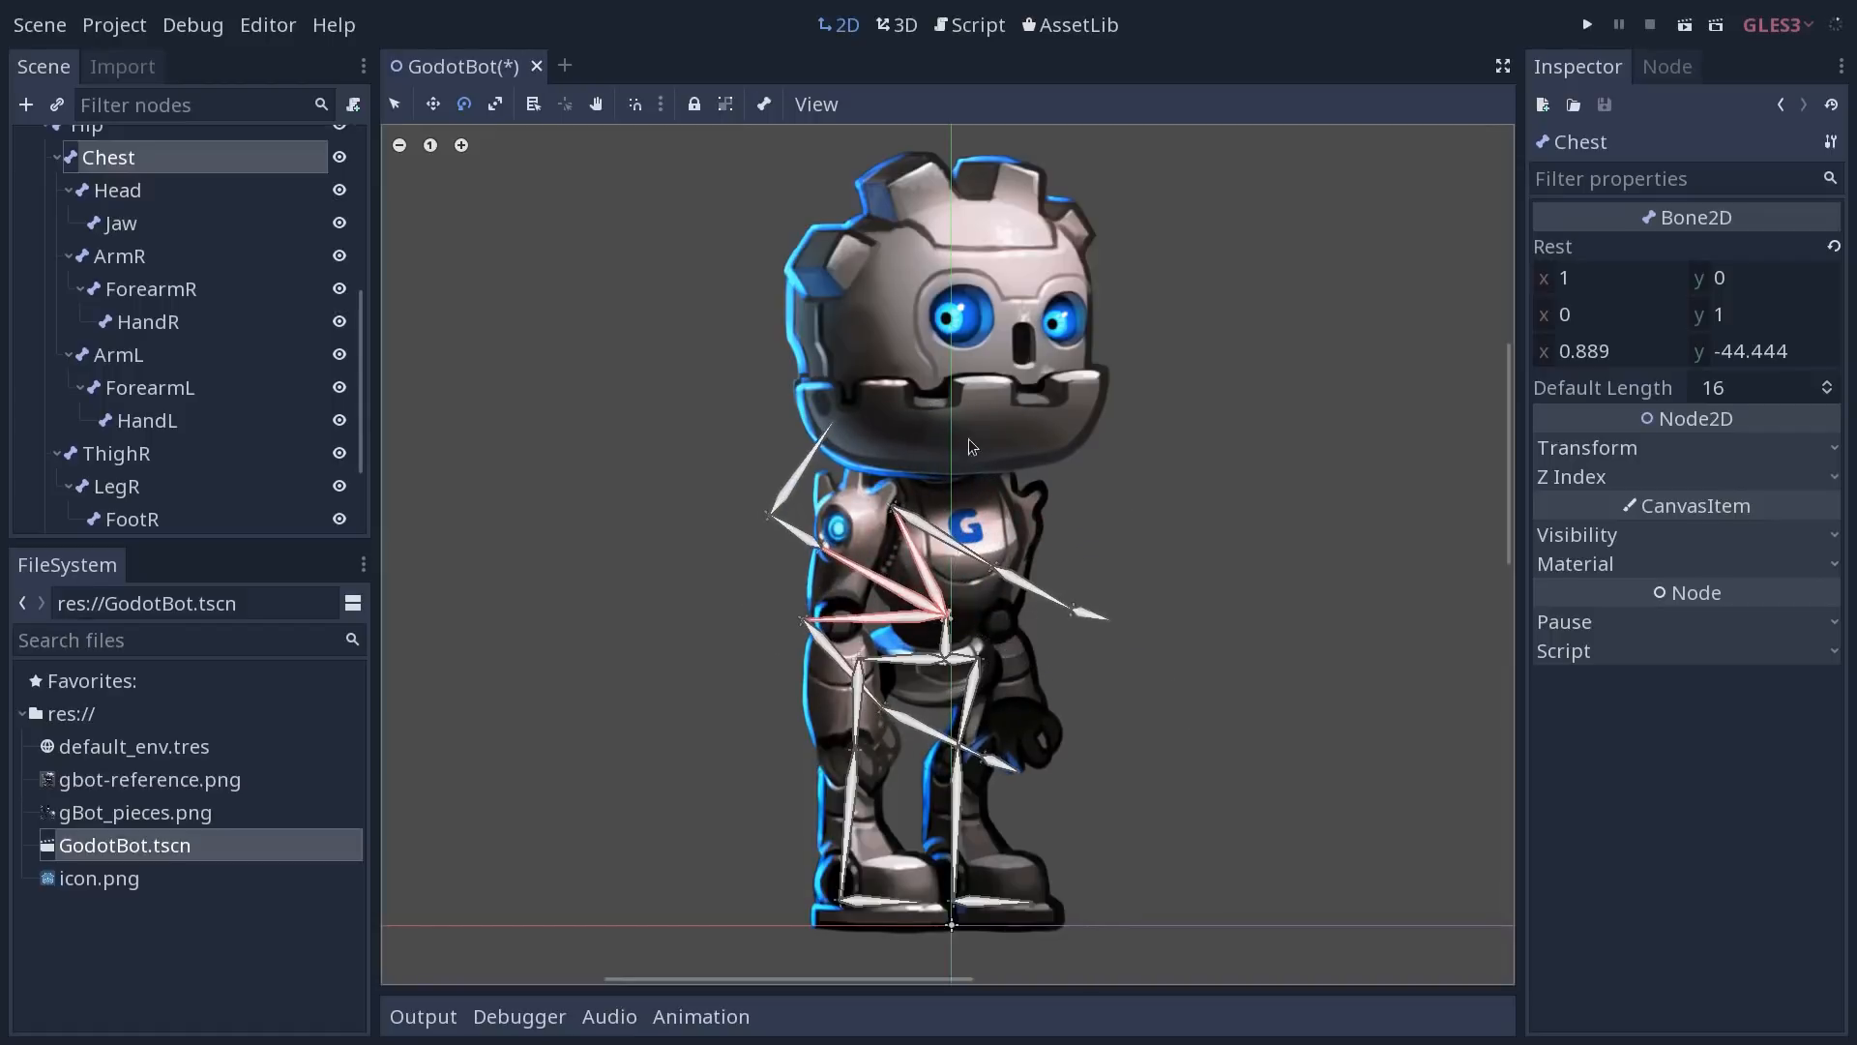
{"action": "left_click", "coordinate": [118, 256]}
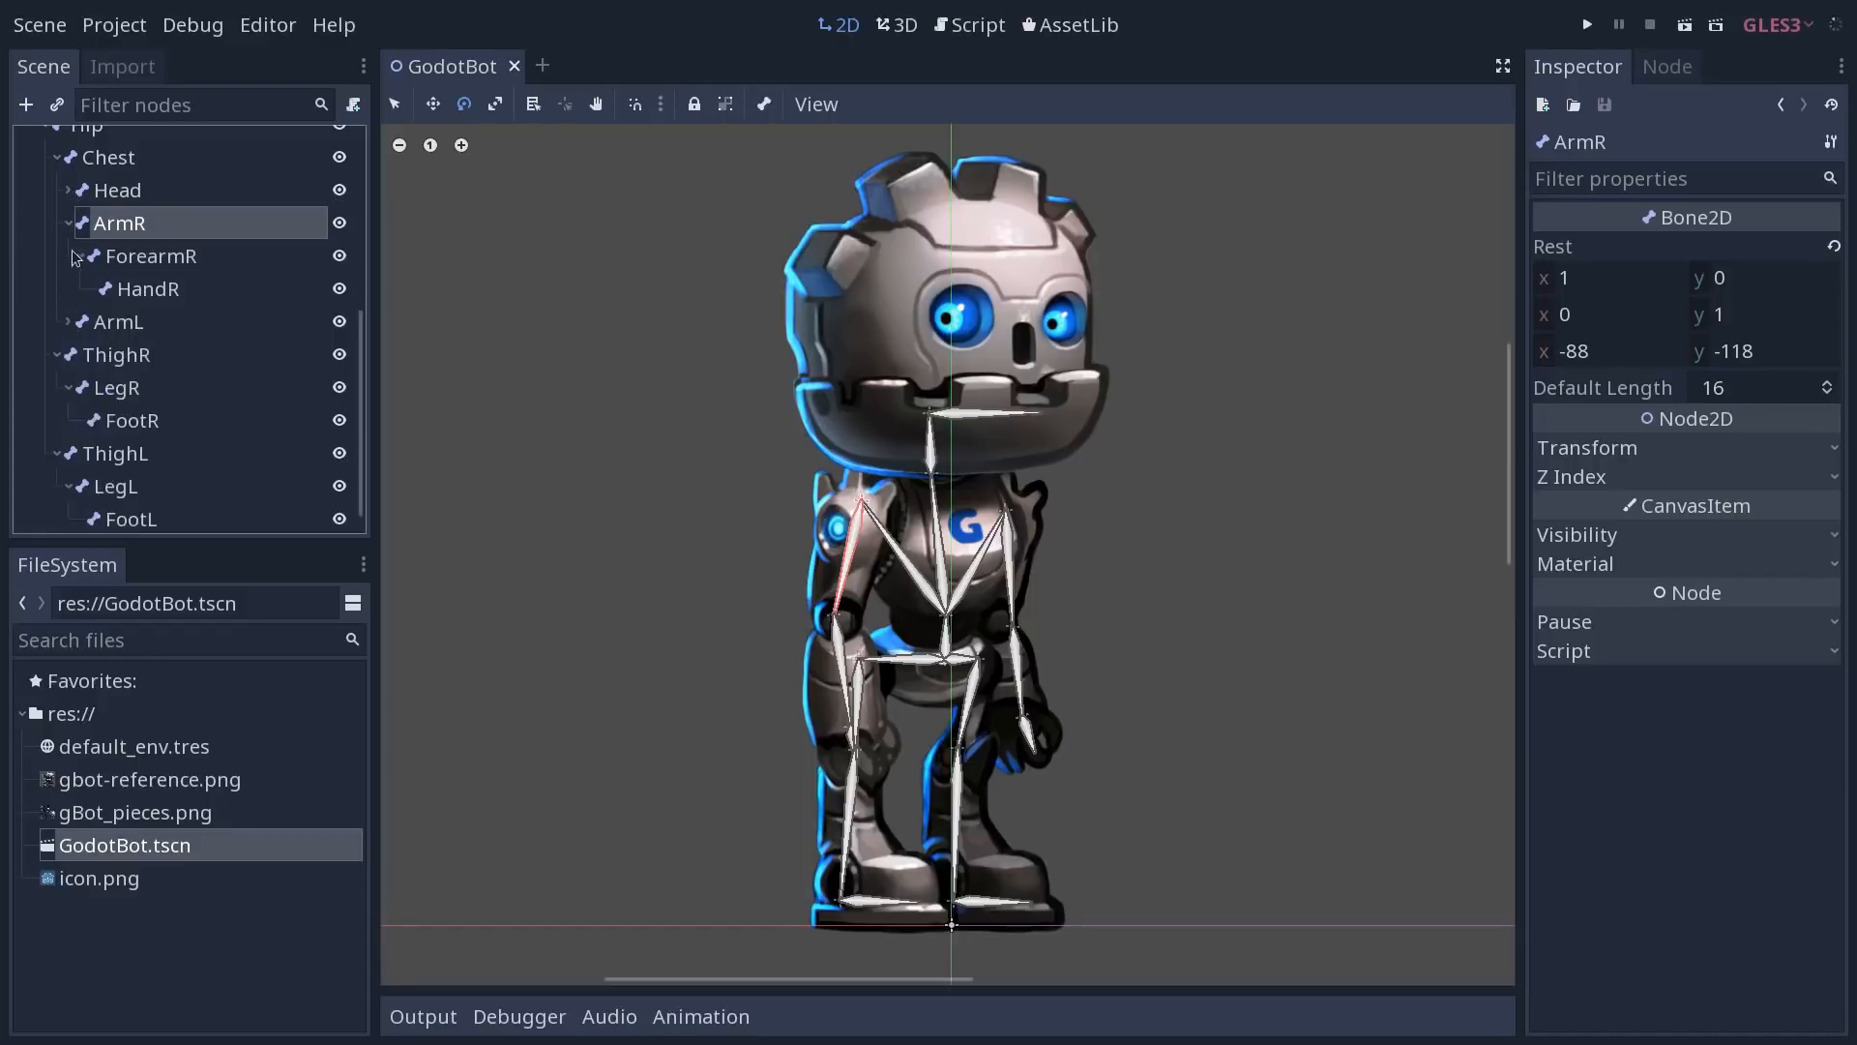
{"action": "left_click", "coordinate": [116, 341]}
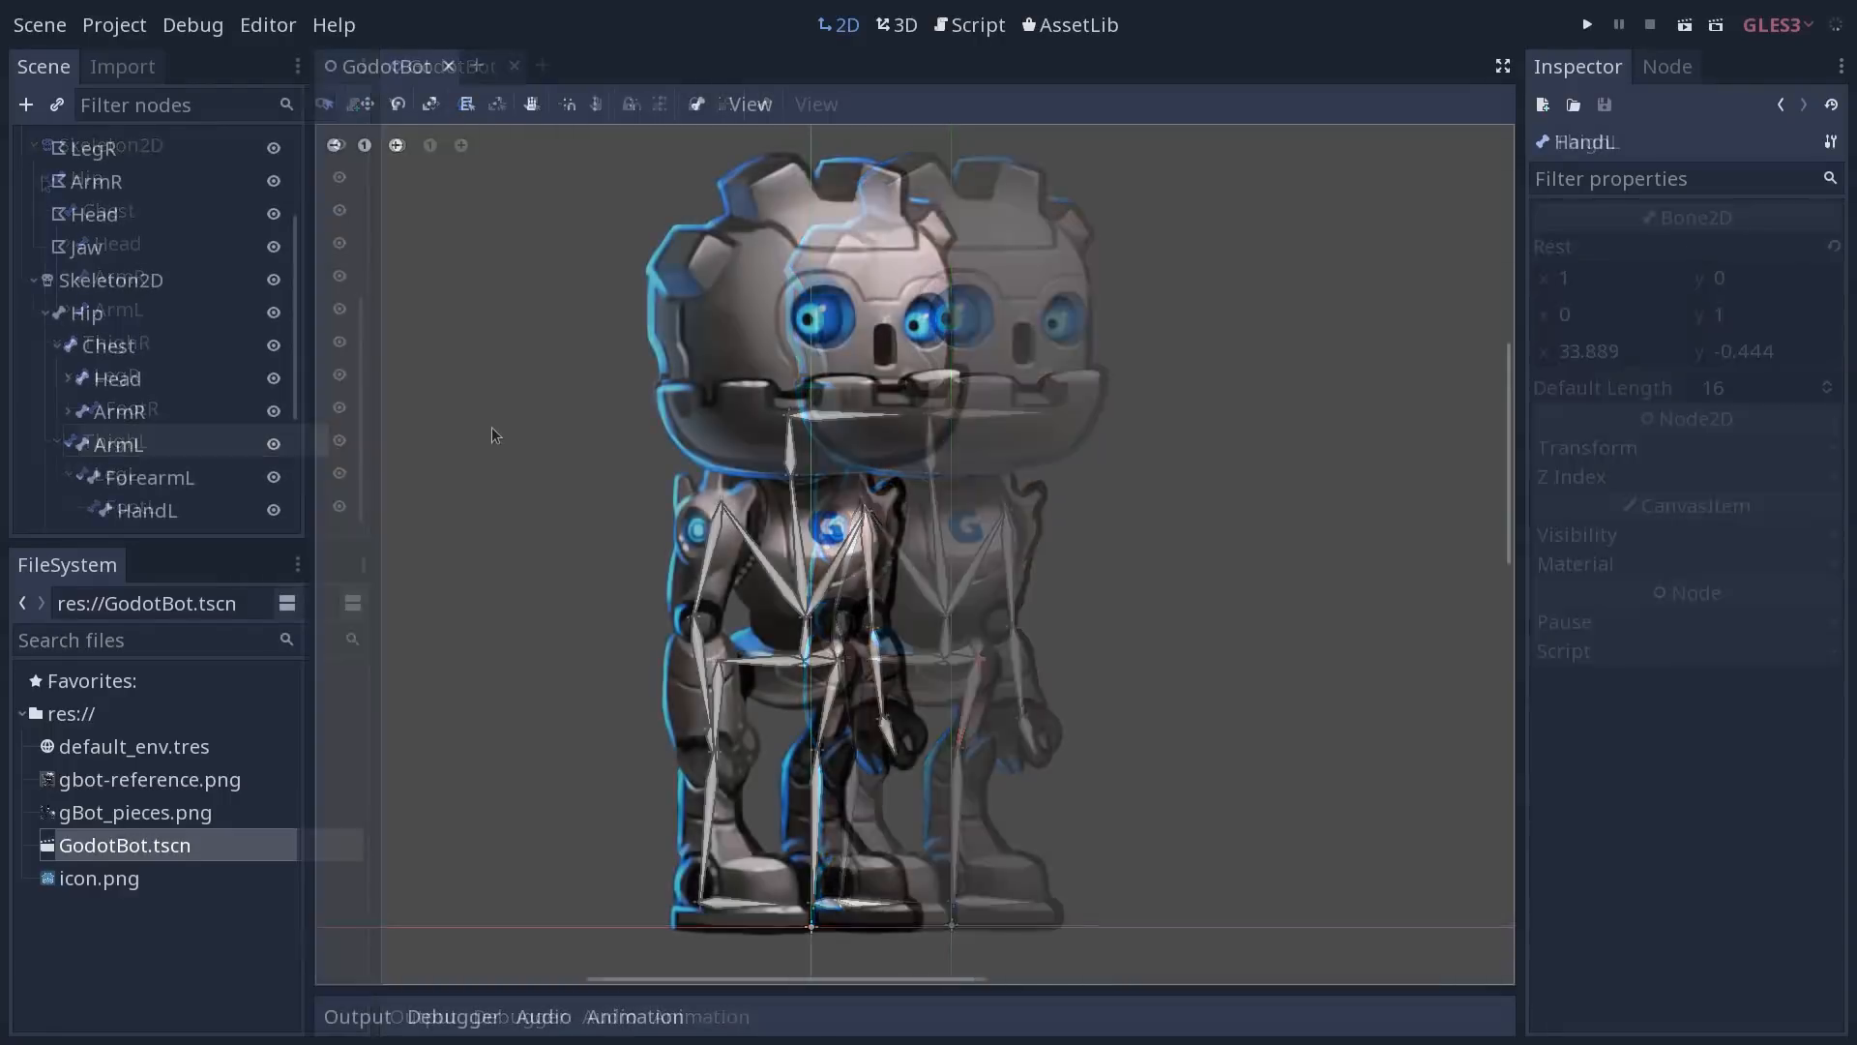
Reset all Skeleton2D bones to their rest pose via Set Bones to Rest Pose
{"action": "left_click", "coordinate": [108, 344]}
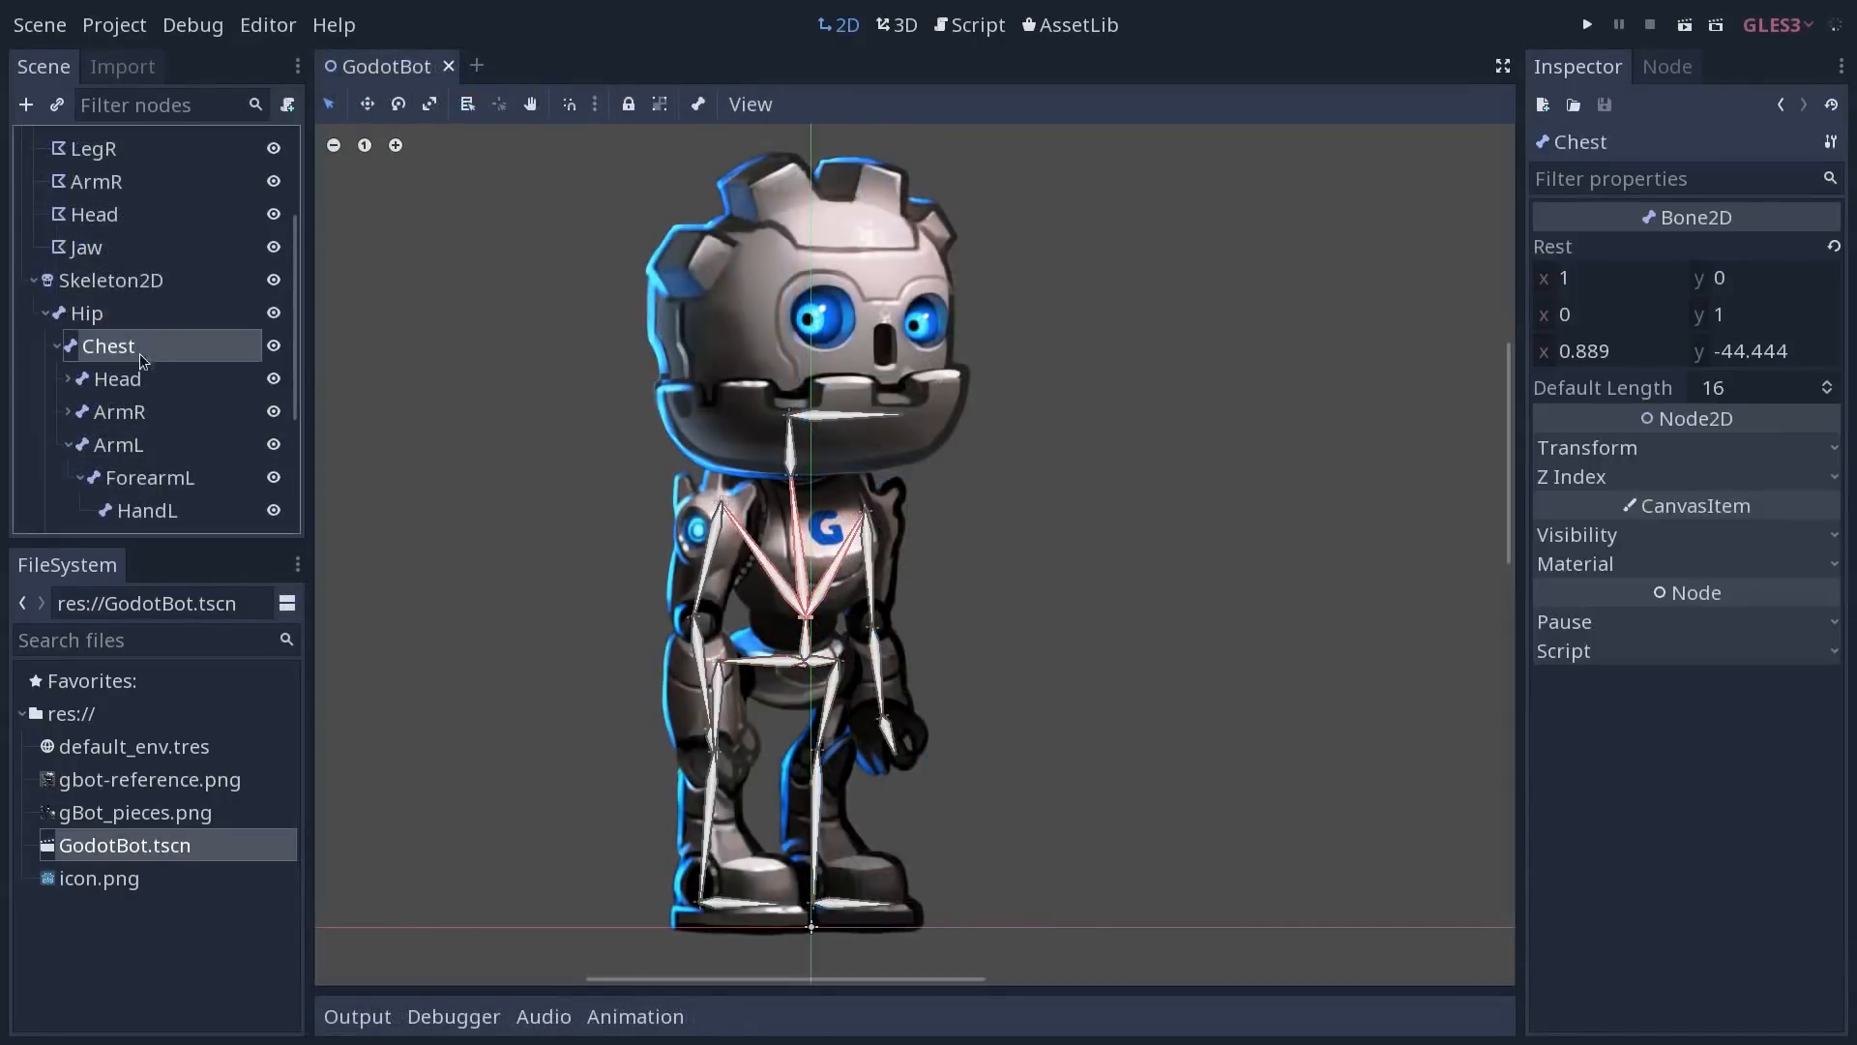
{"action": "left_click", "coordinate": [88, 313]}
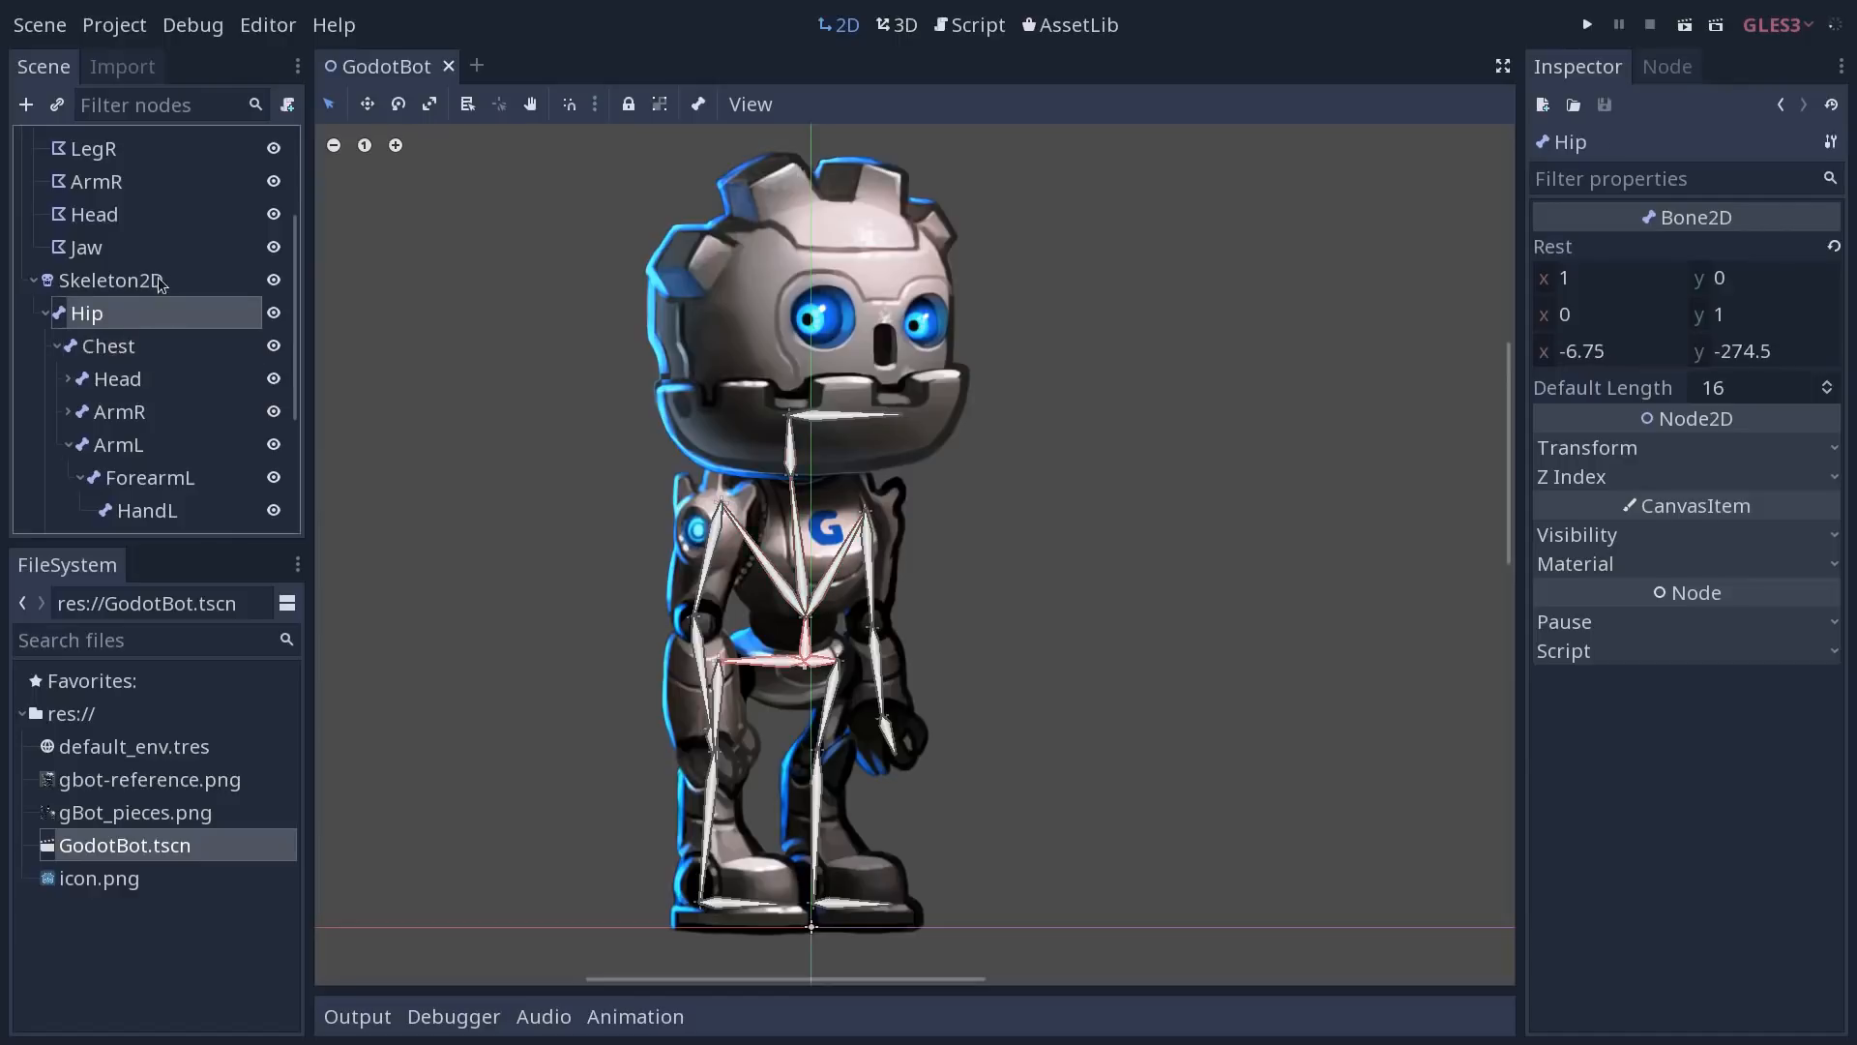
{"action": "left_click", "coordinate": [112, 279]}
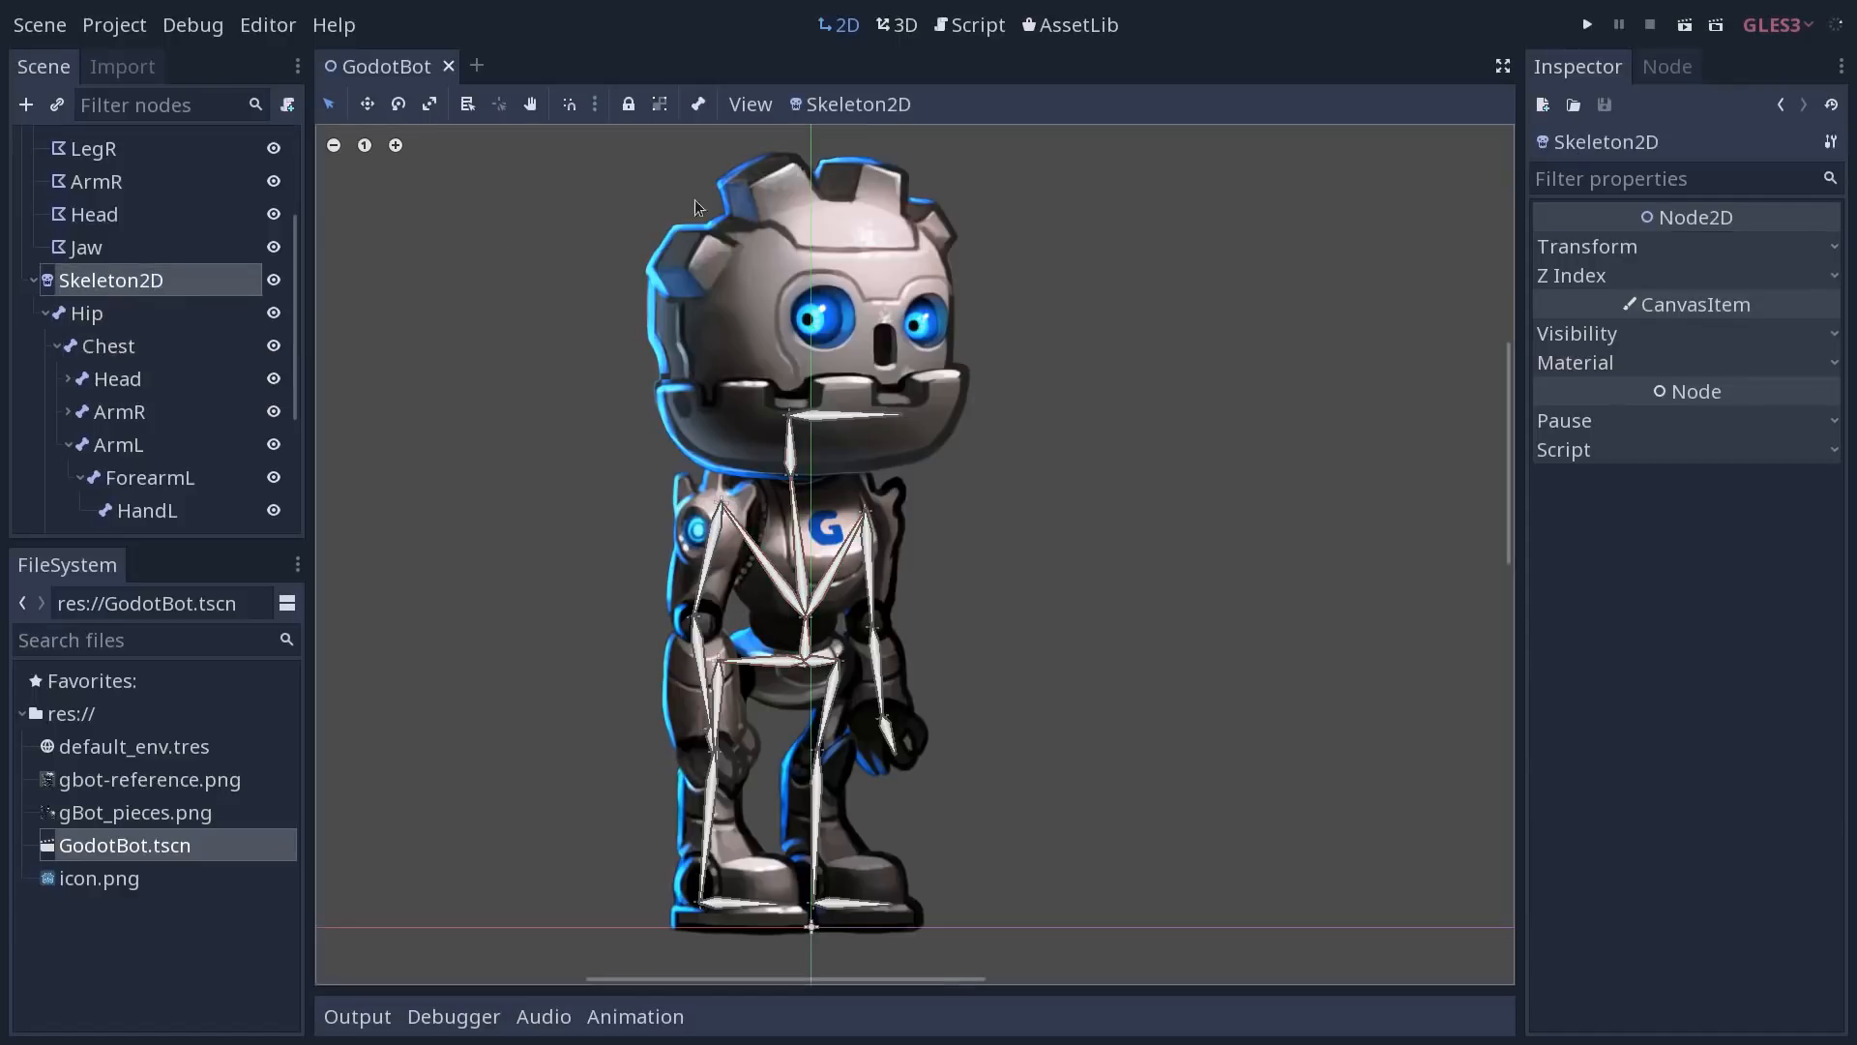
{"action": "left_click", "coordinate": [851, 104]}
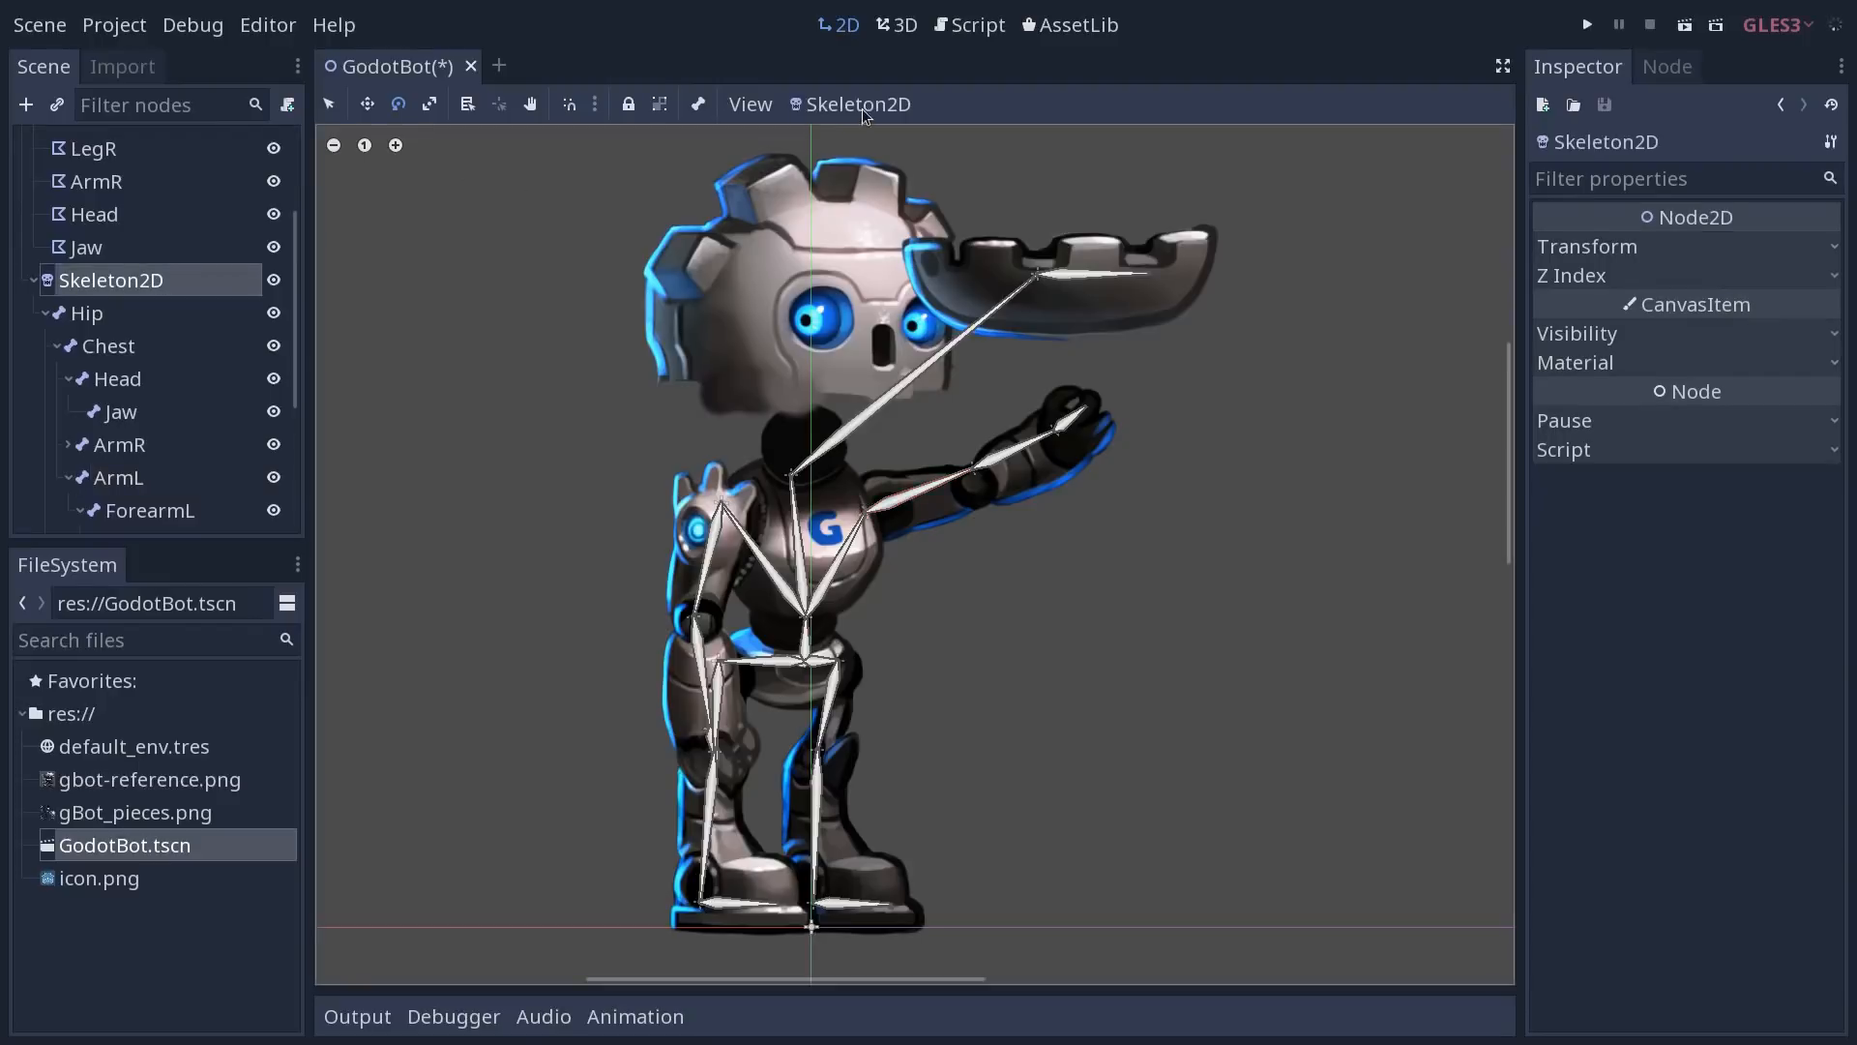
{"action": "left_click", "coordinate": [857, 104]}
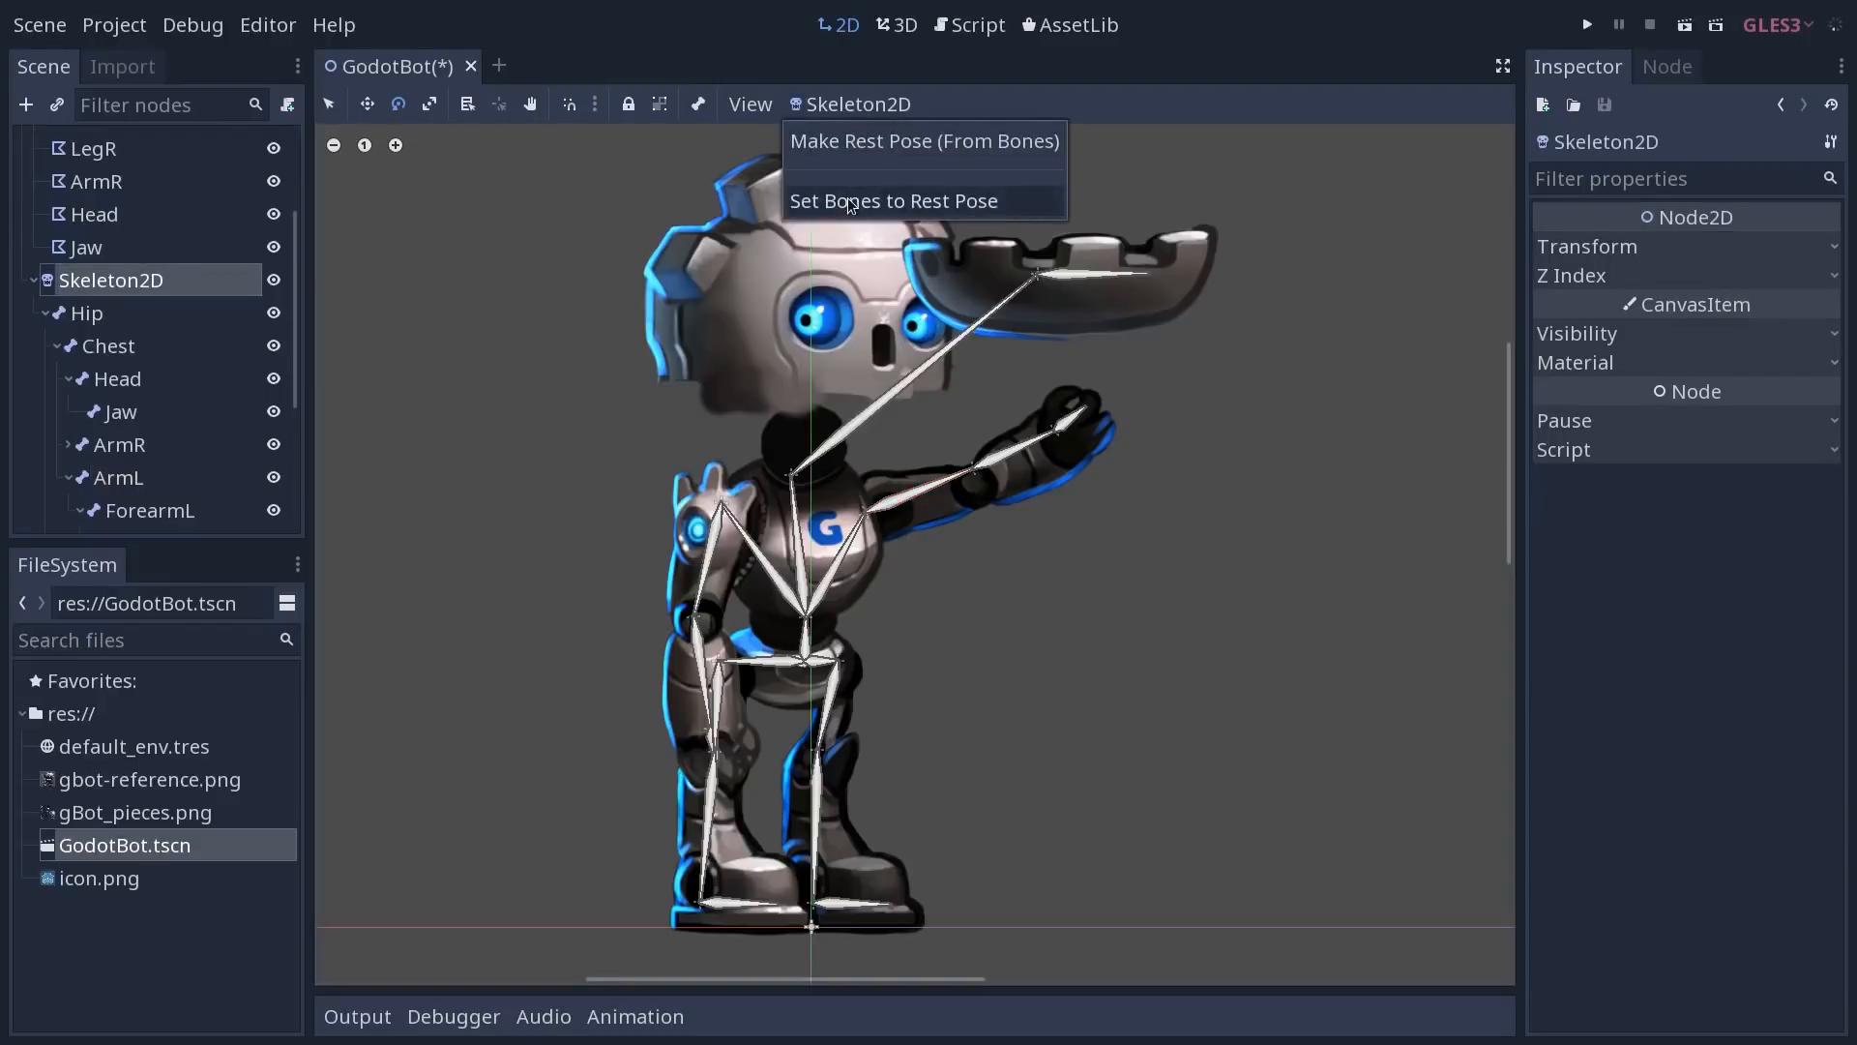
{"action": "left_click", "coordinate": [894, 199]}
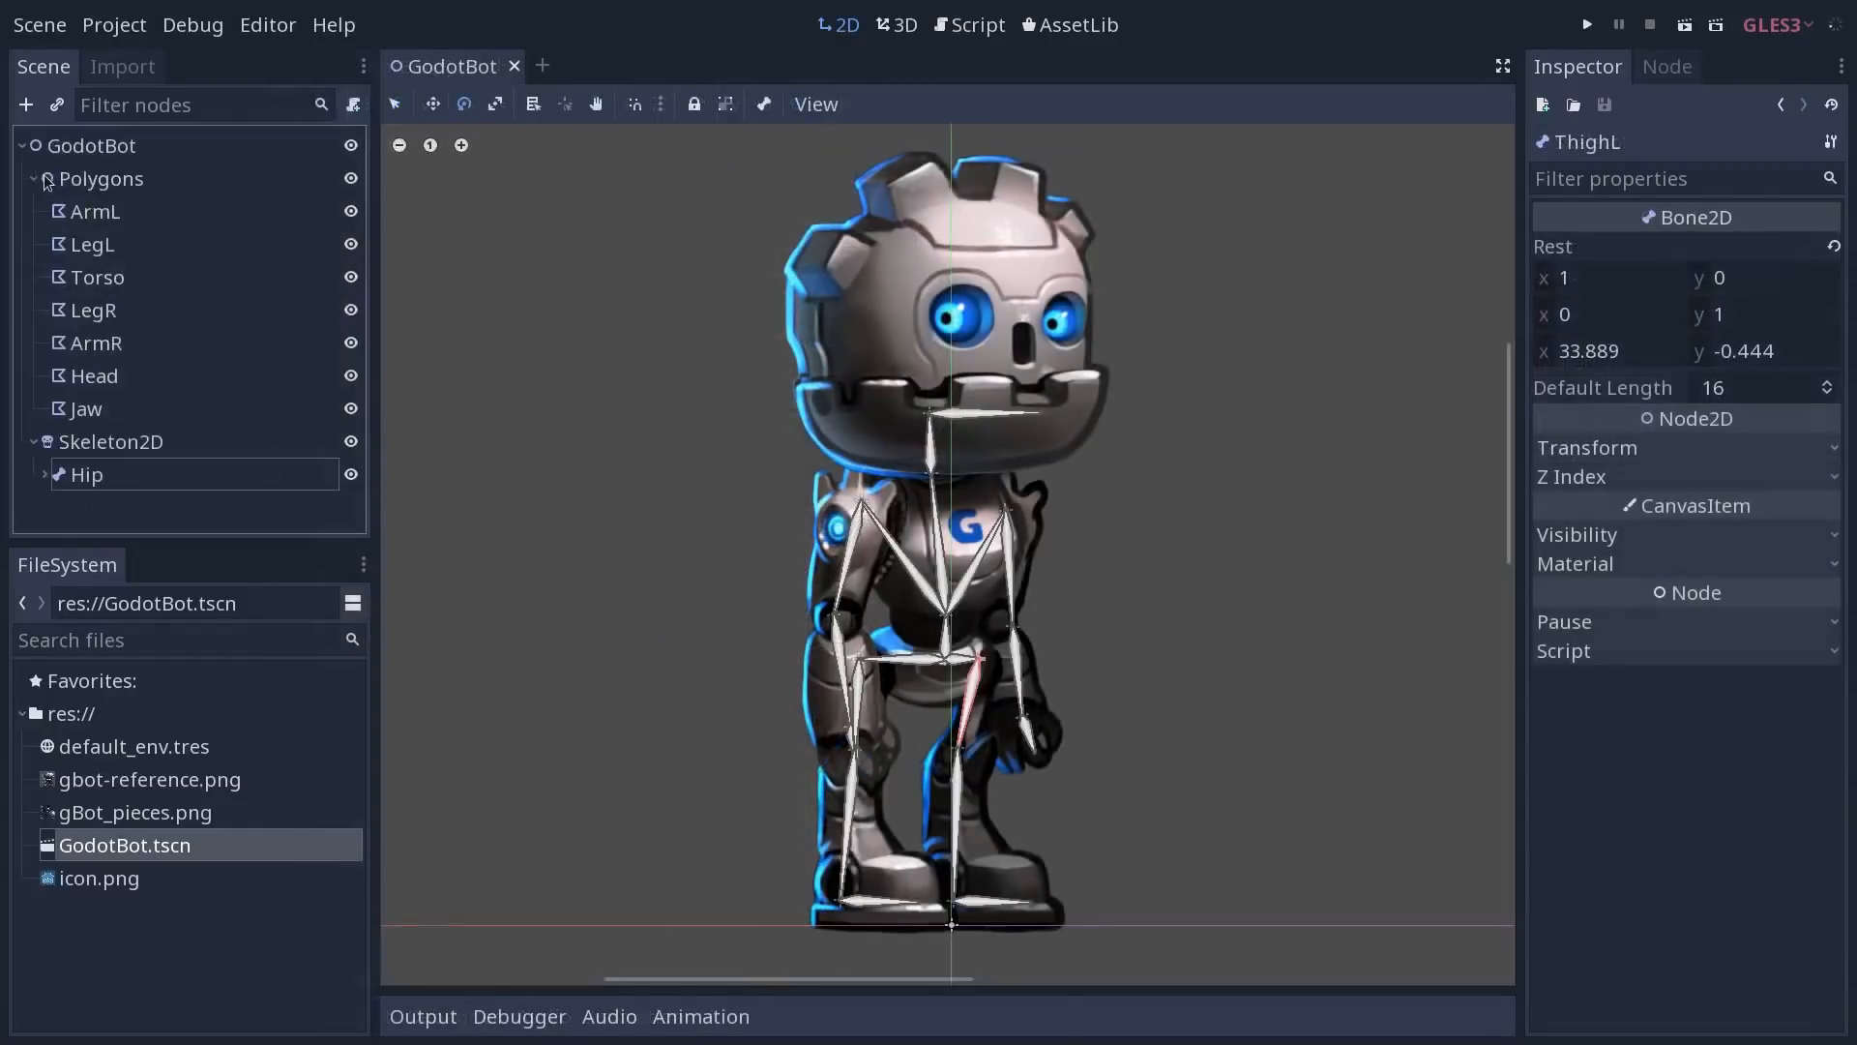
Assign Skeleton2D as the skeleton of the ArmL polygon
{"action": "left_click", "coordinate": [17, 441]}
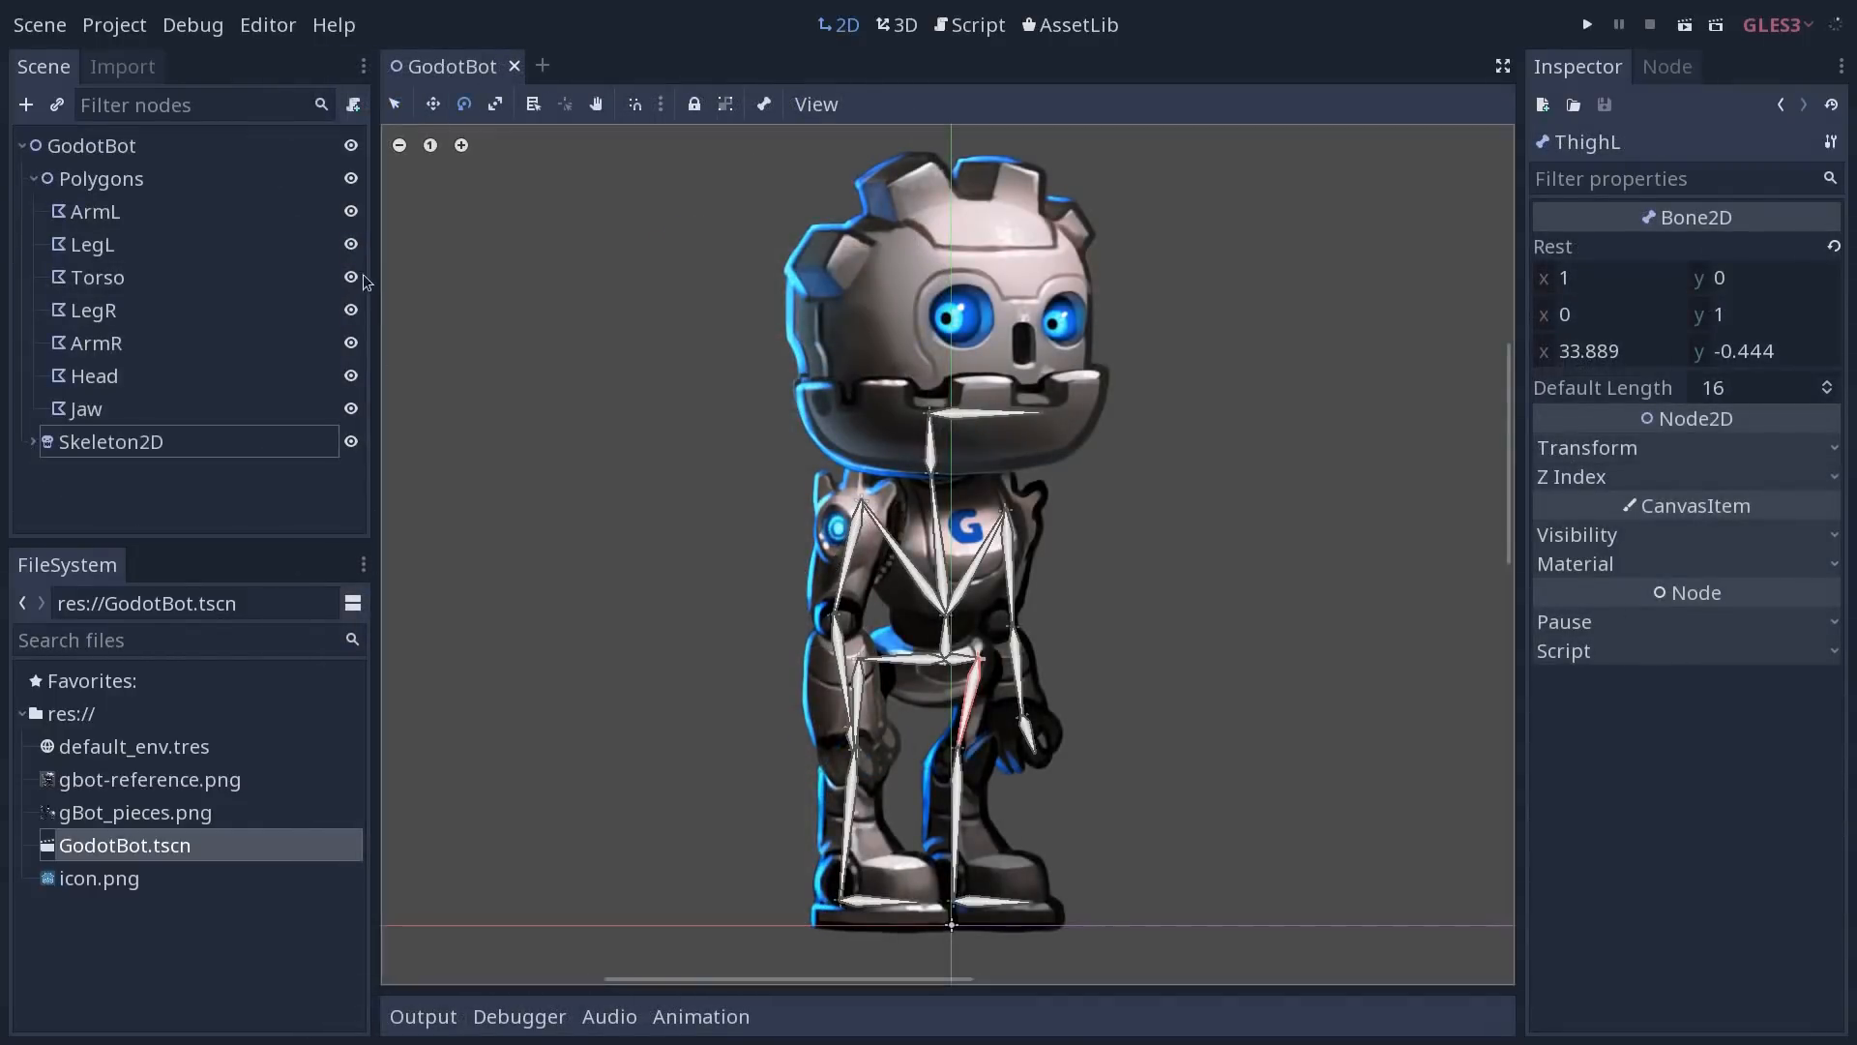
{"action": "left_click", "coordinate": [102, 178]}
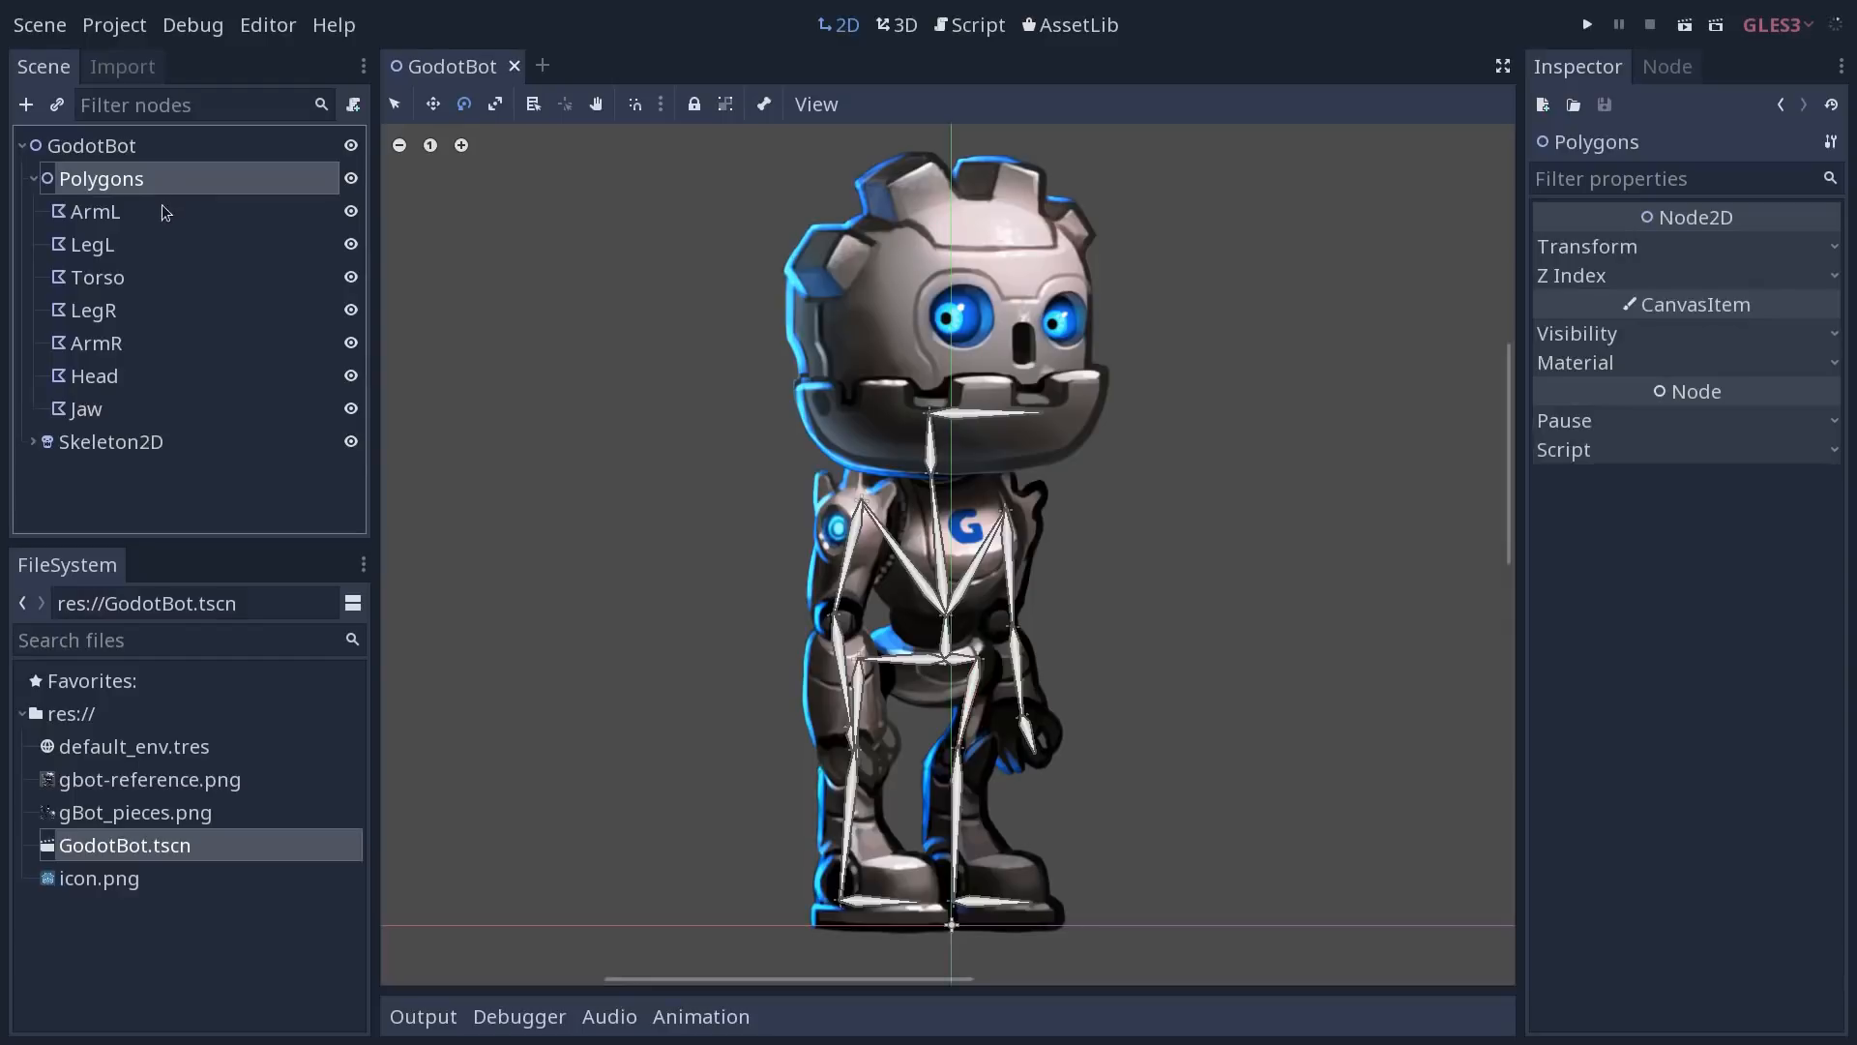
{"action": "left_click", "coordinate": [97, 211]}
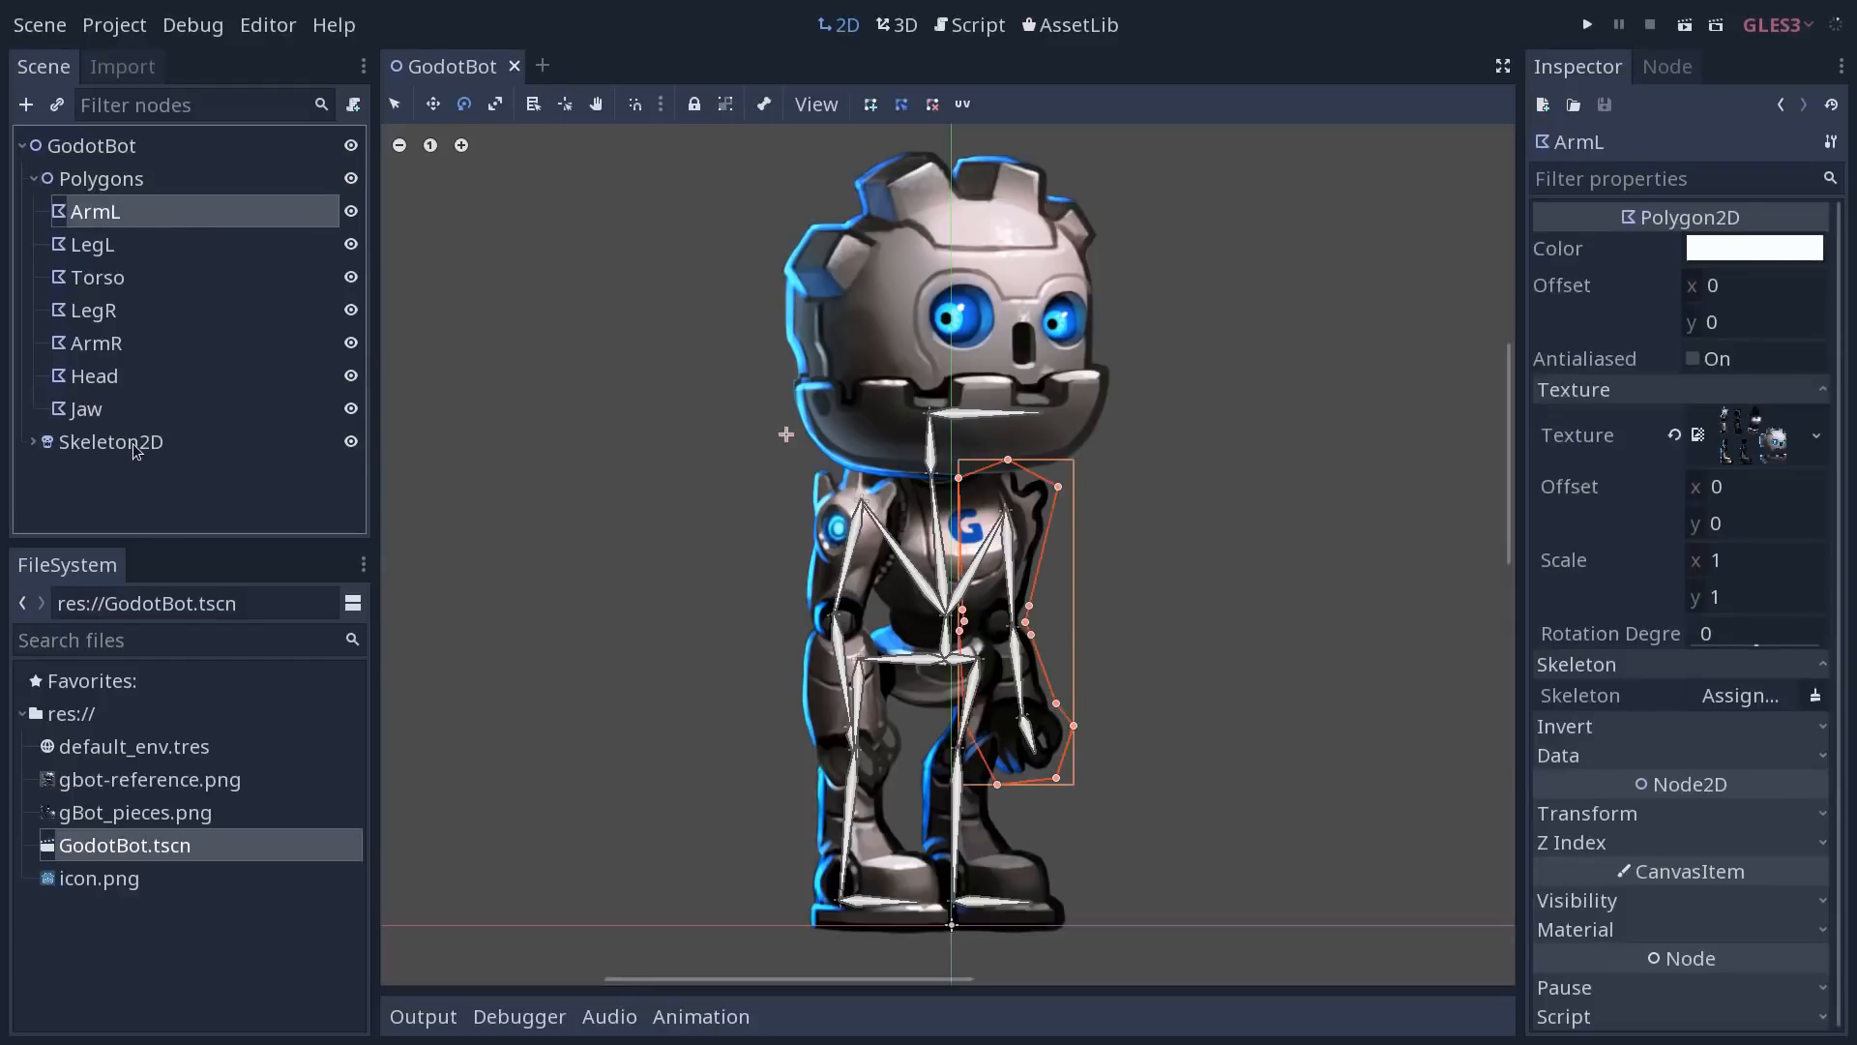
{"action": "left_click", "coordinate": [93, 244]}
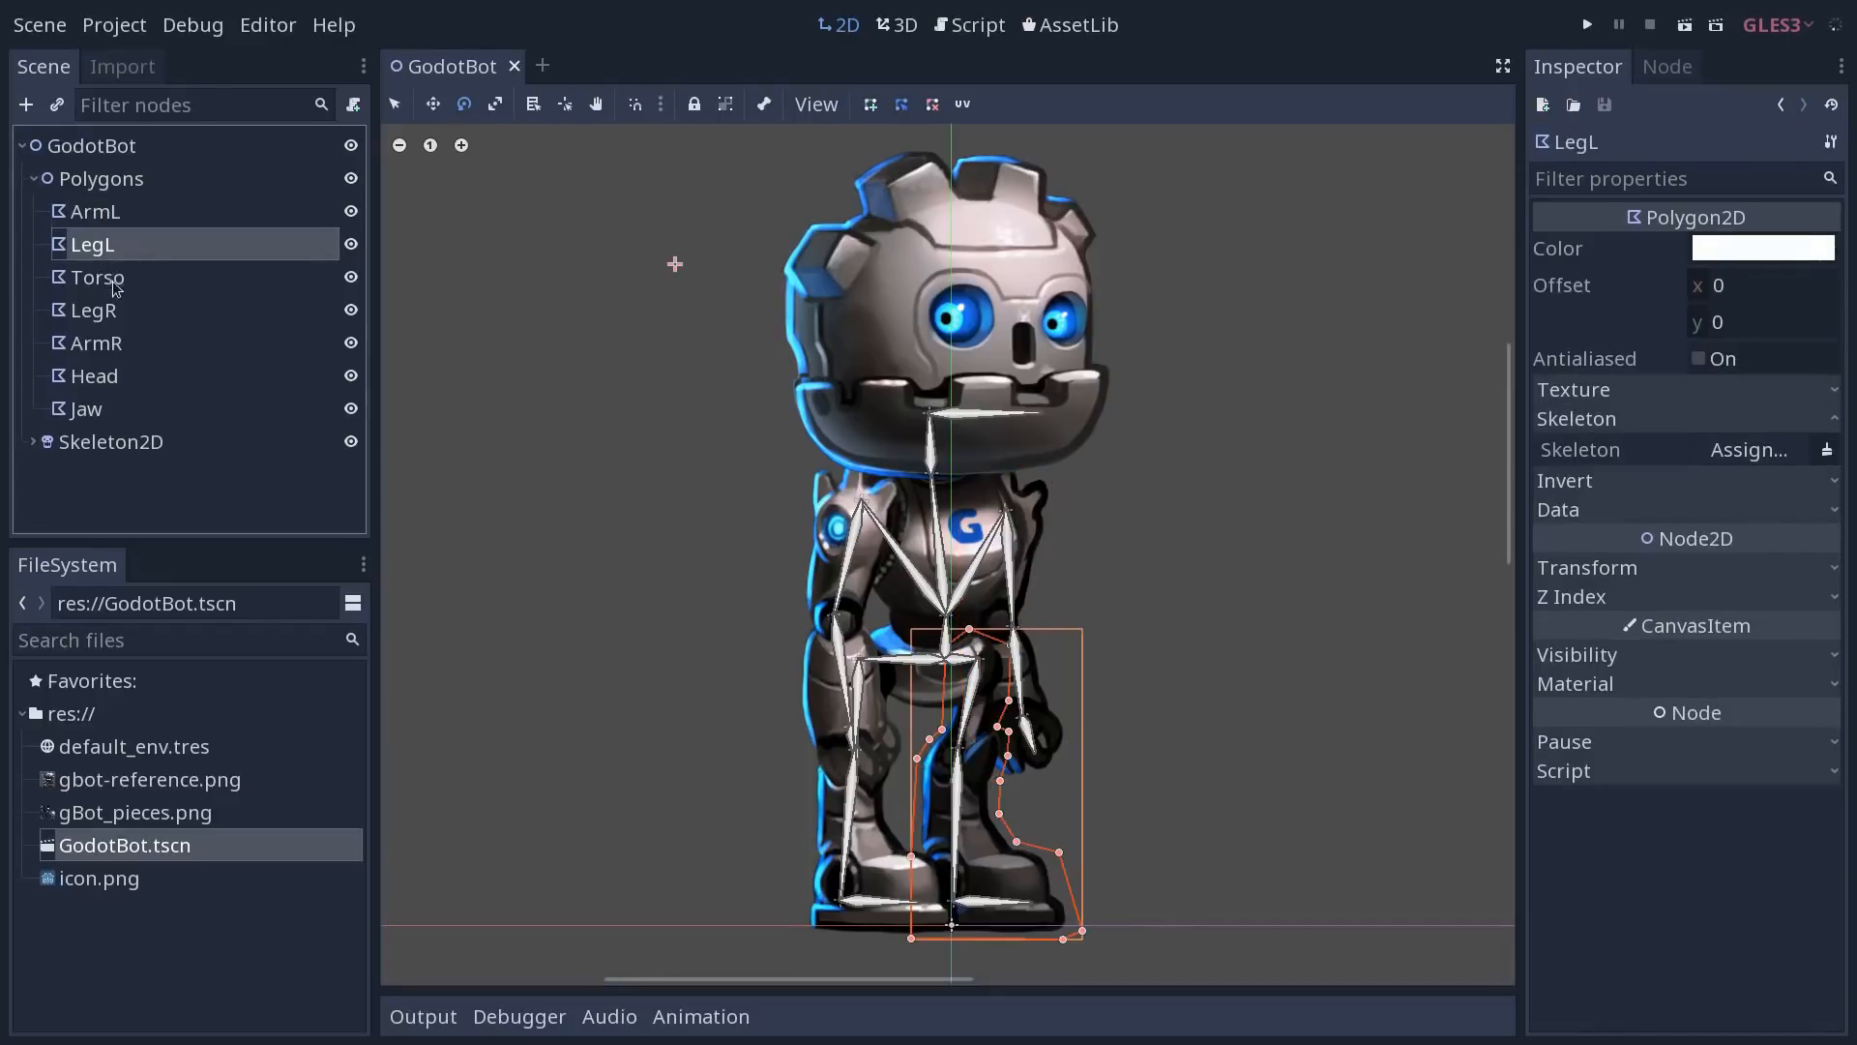
{"action": "left_click", "coordinate": [95, 211]}
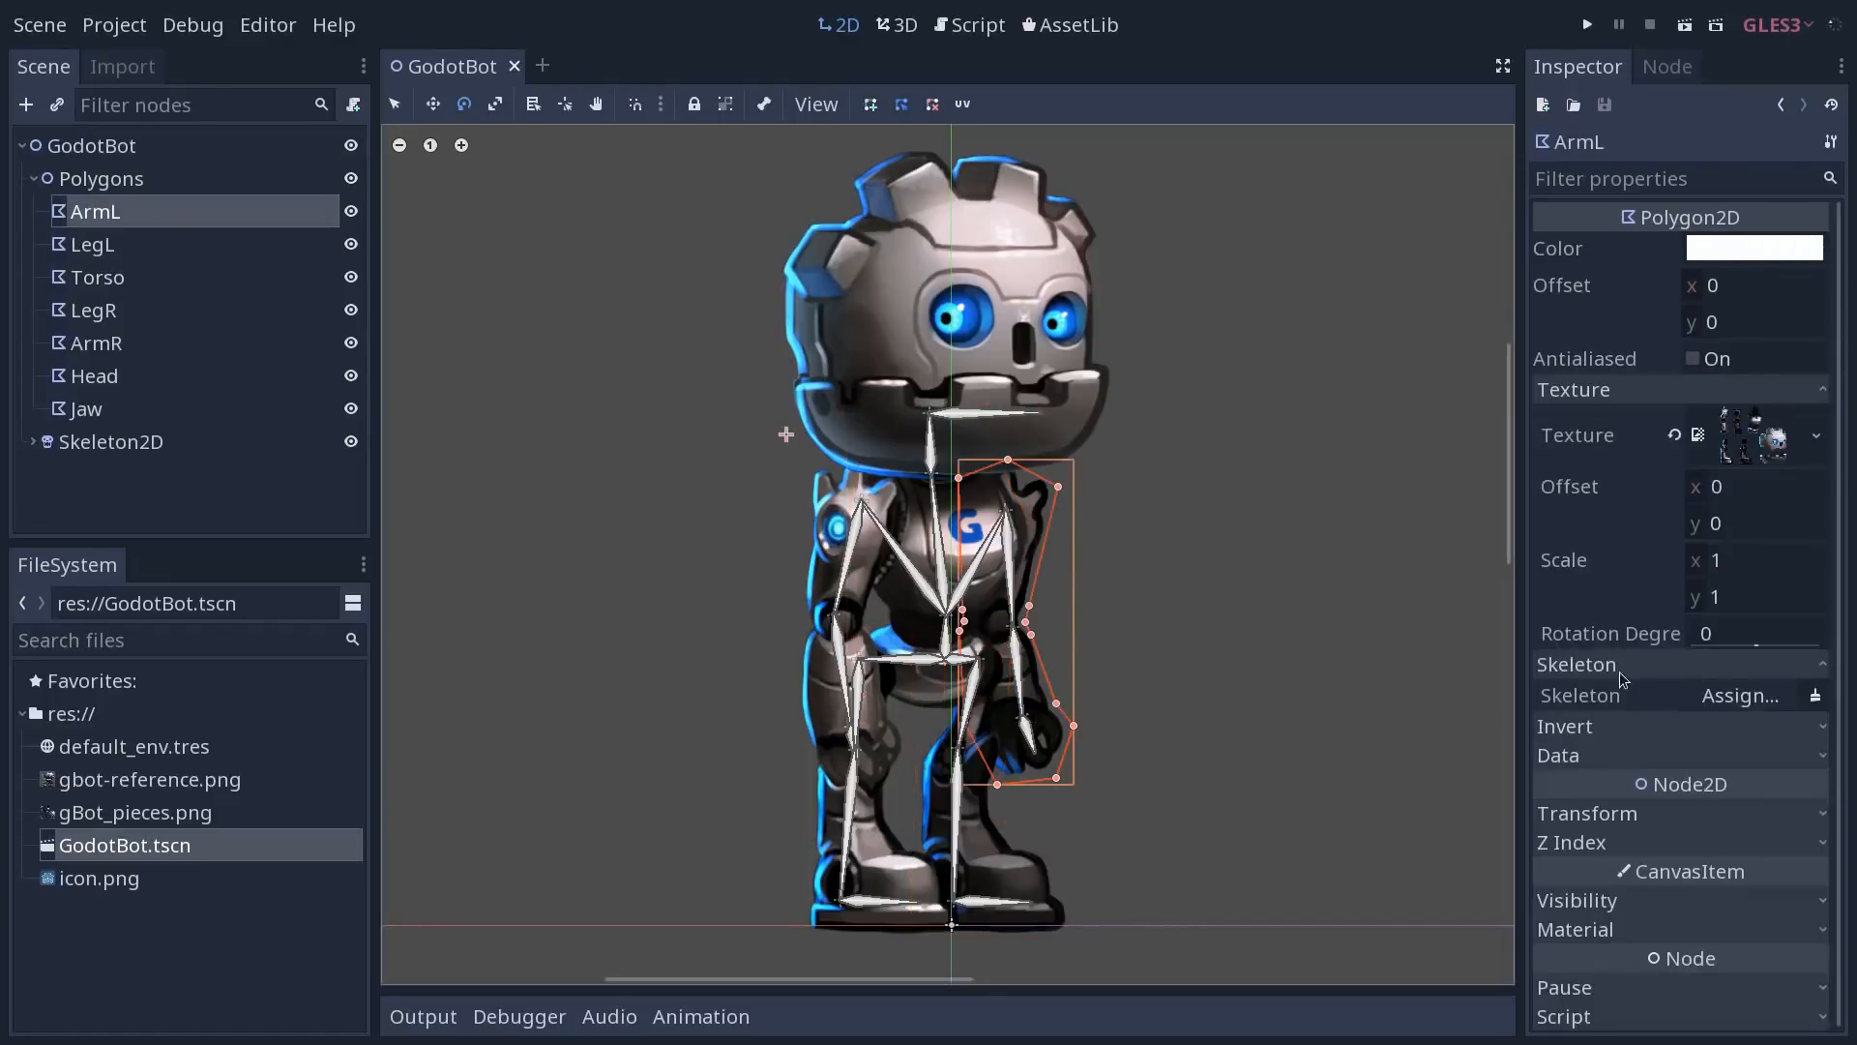
{"action": "mouse_move", "coordinate": [1647, 699]}
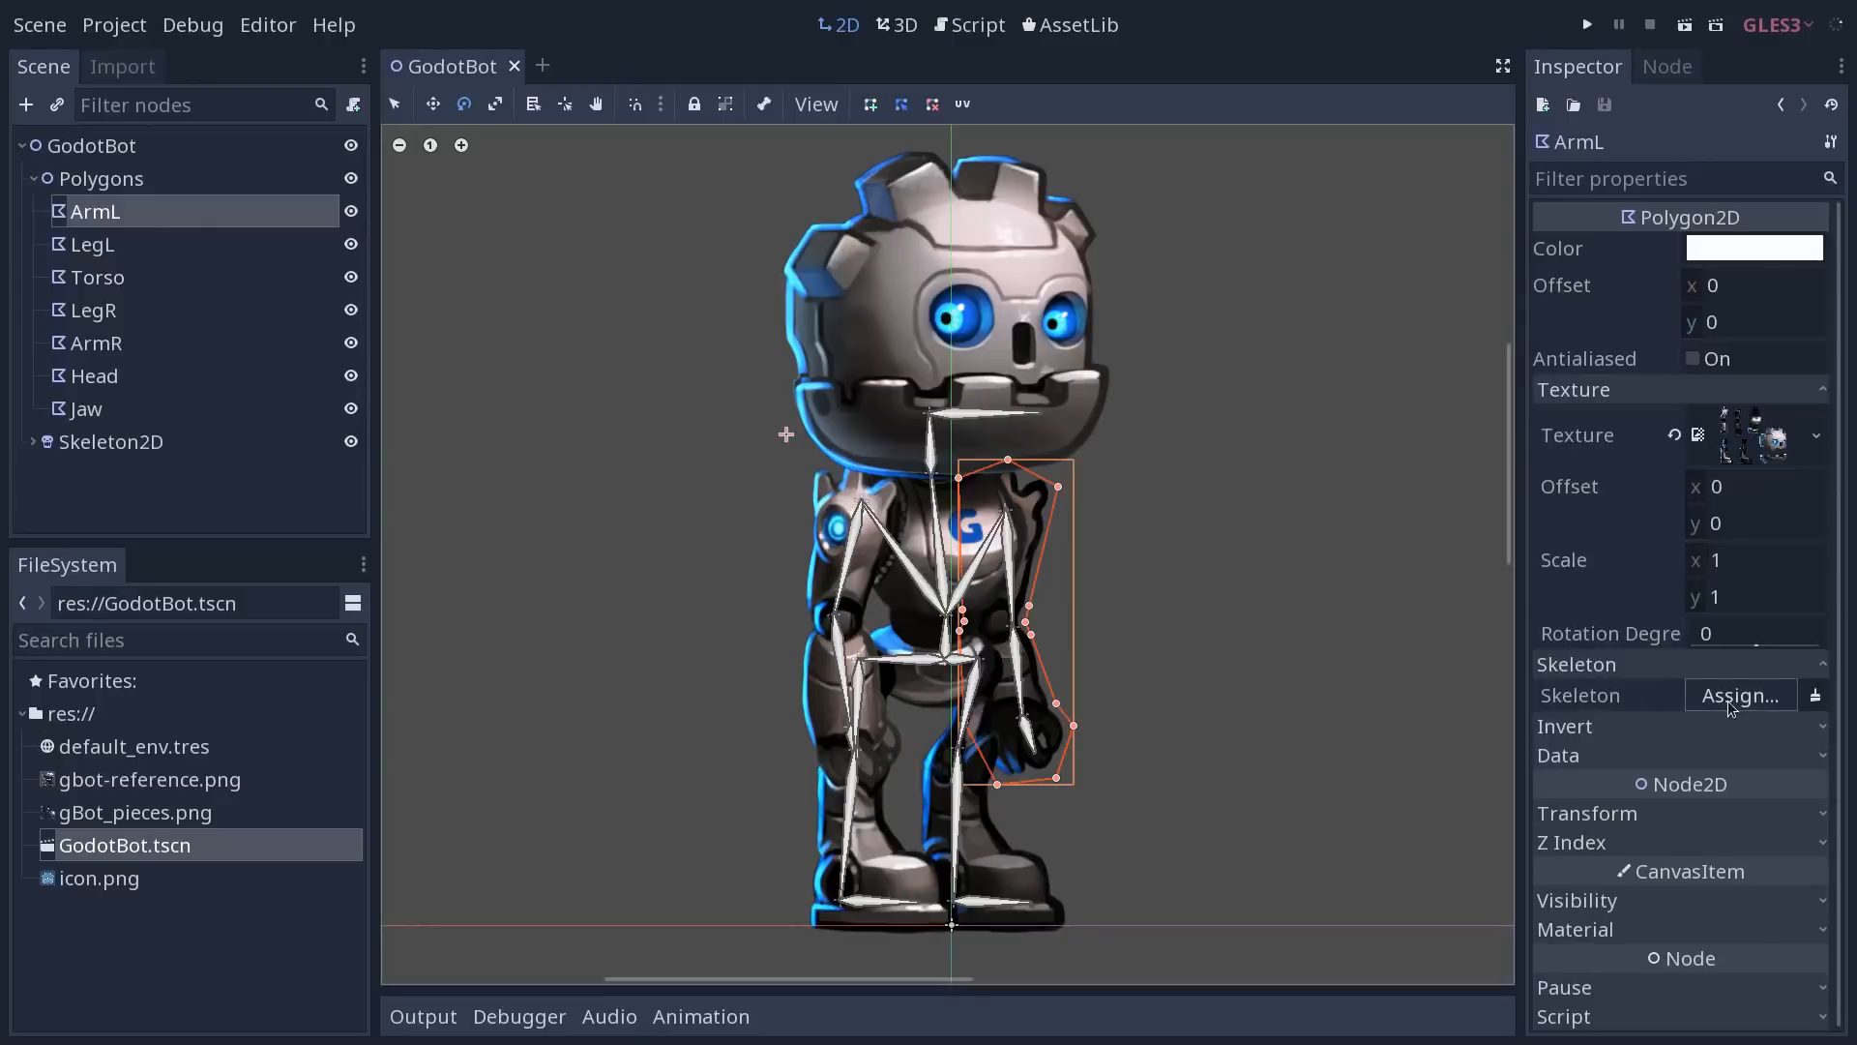
{"action": "left_click", "coordinate": [1739, 694]}
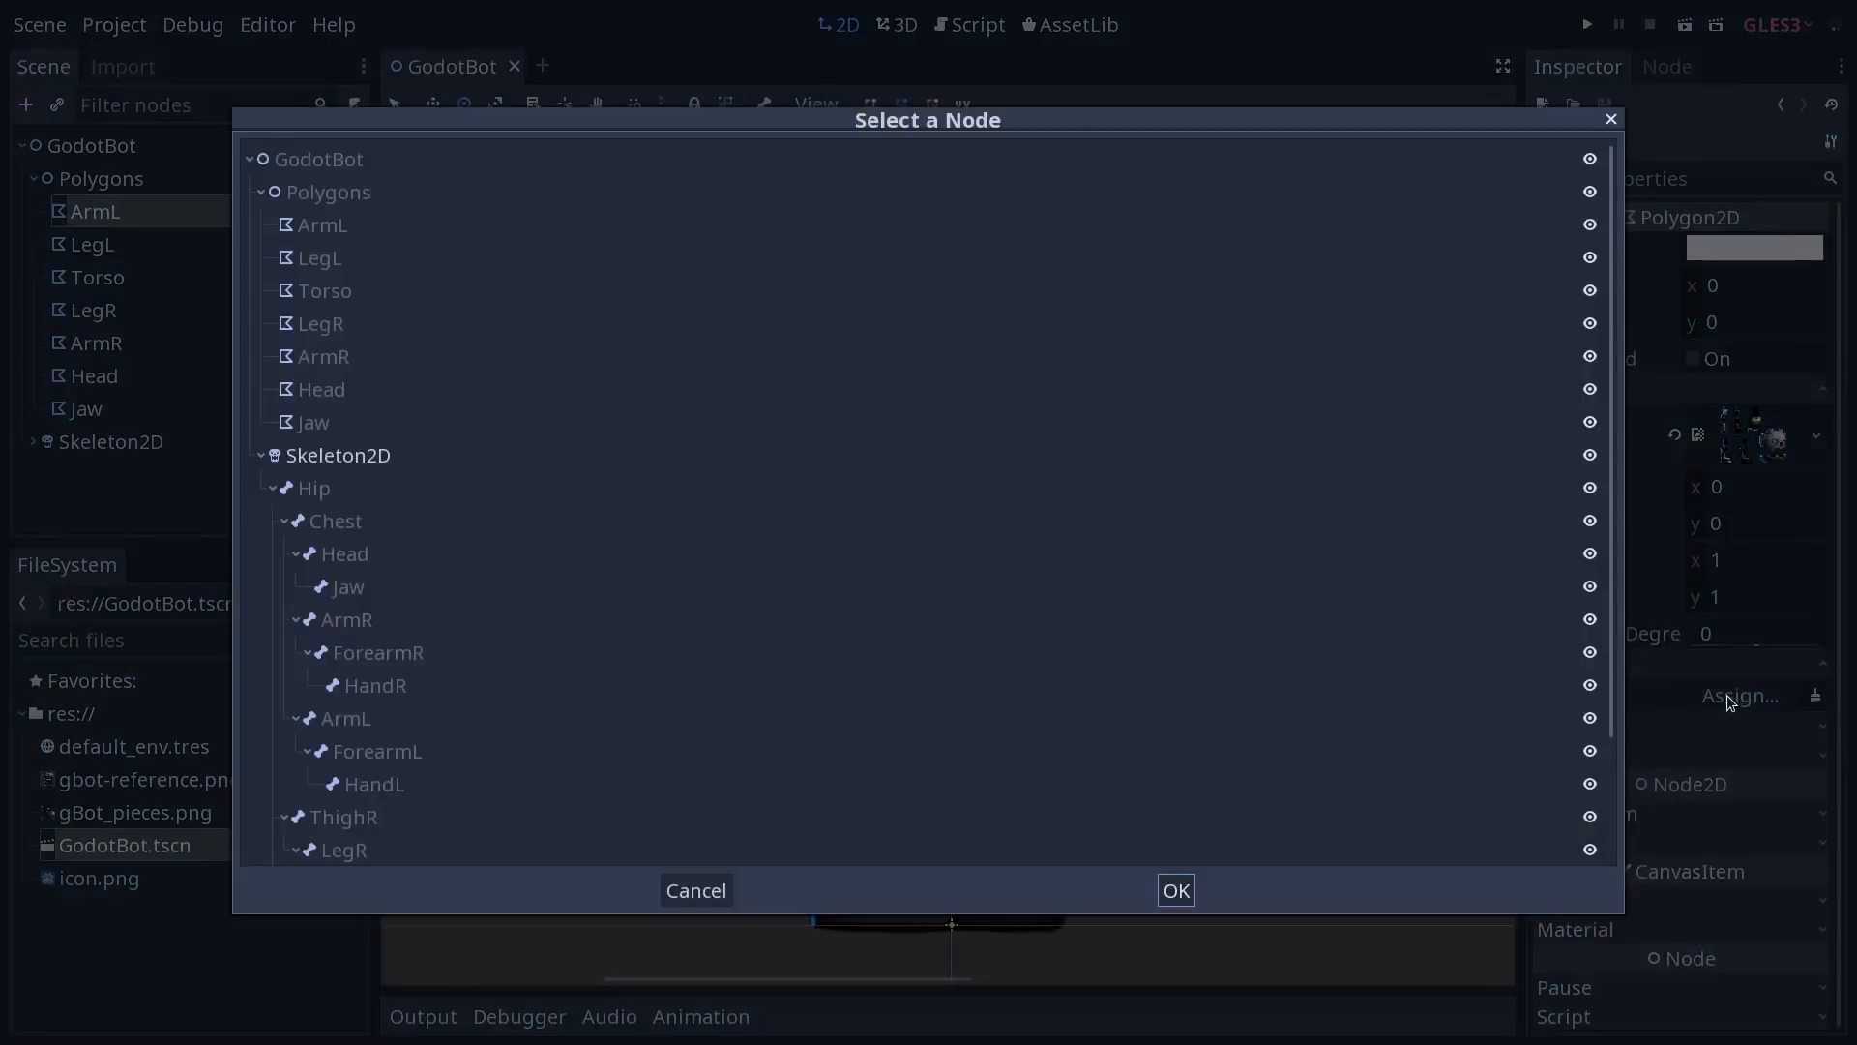
{"action": "left_click", "coordinate": [339, 454]}
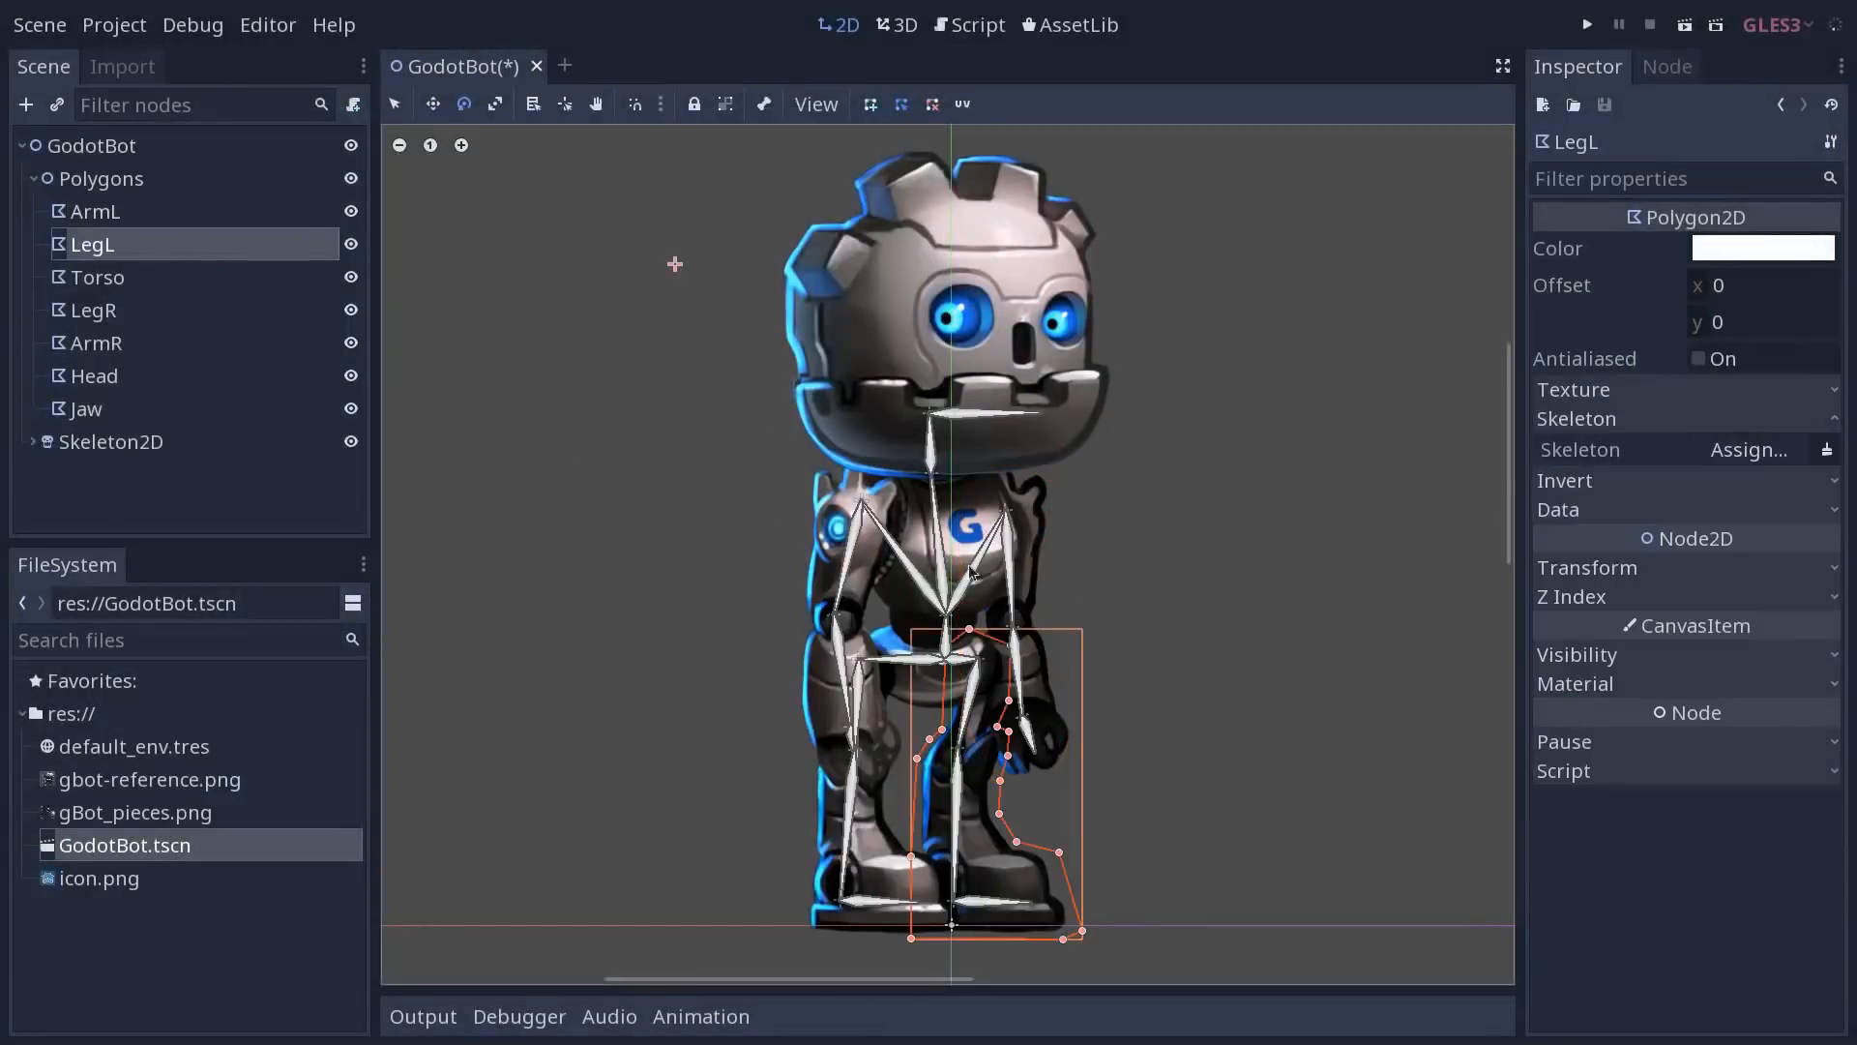
Assign Skeleton2D to the ArmR polygon, then return to the ArmL polygon
{"action": "left_click", "coordinate": [97, 277]}
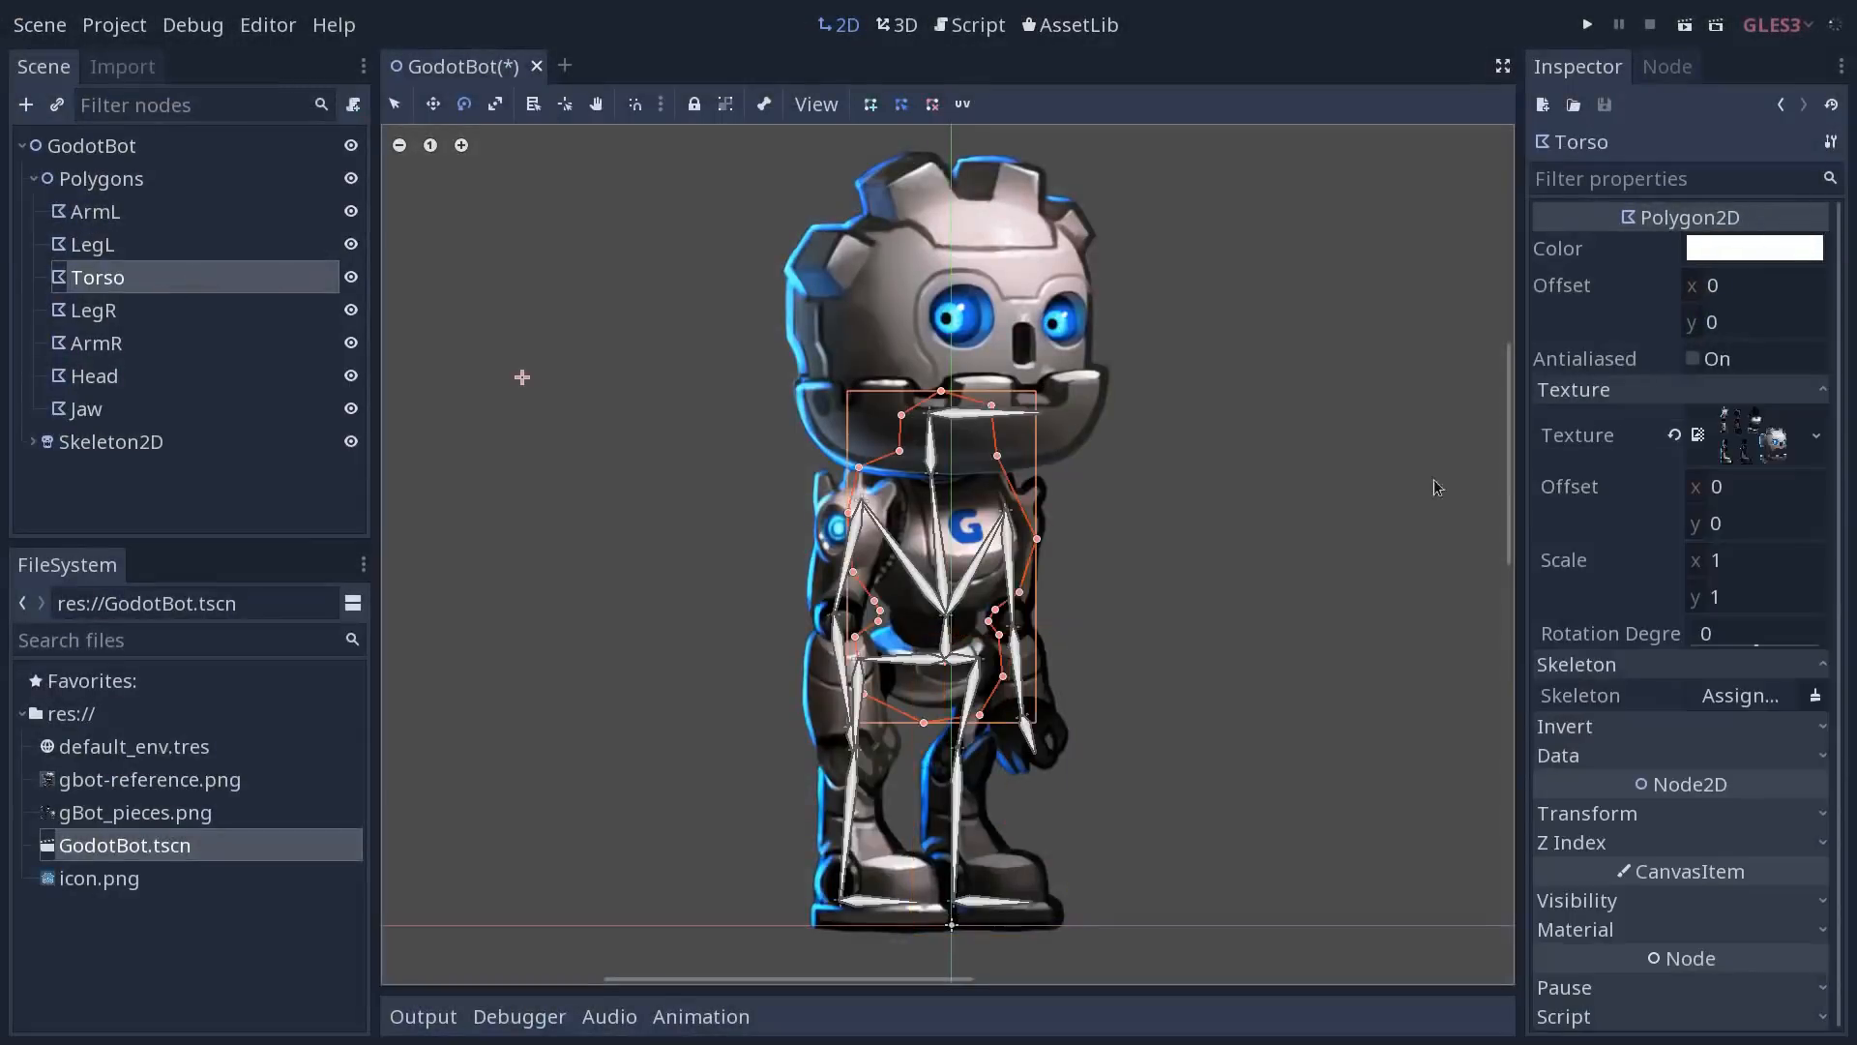
{"action": "left_click", "coordinate": [97, 343]}
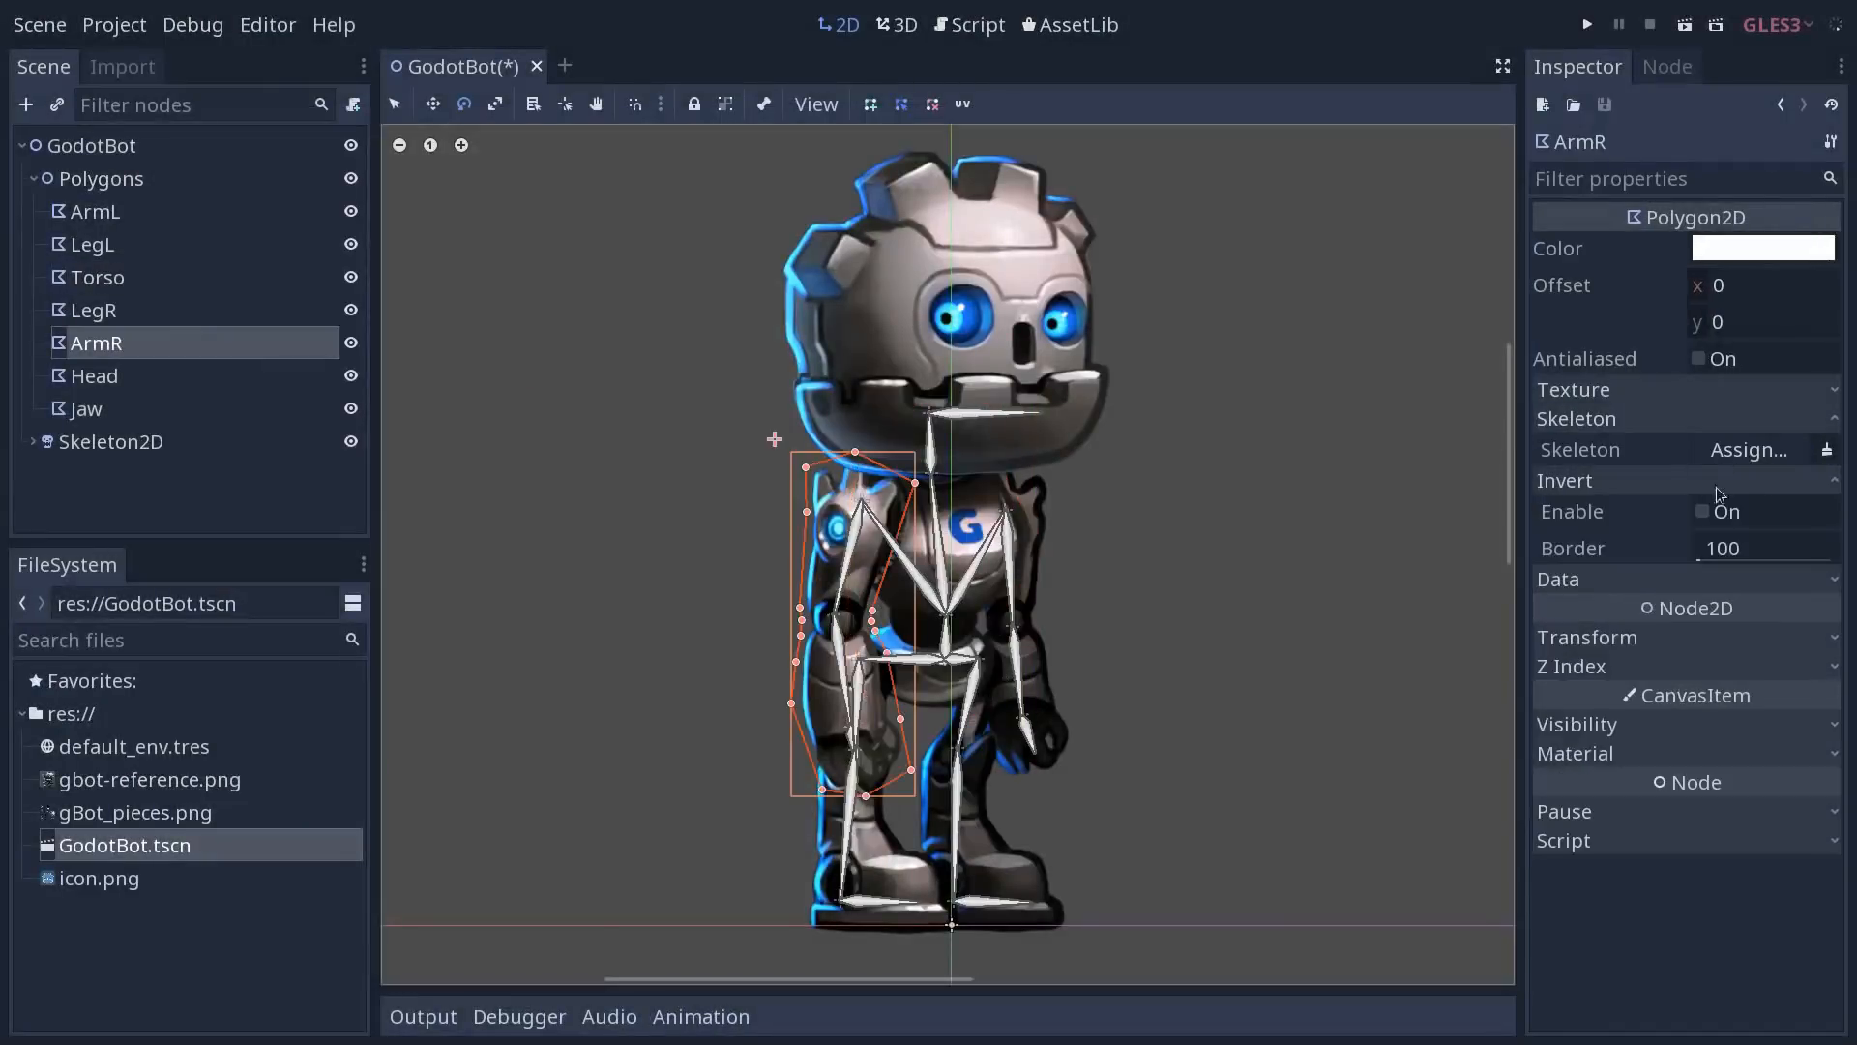
{"action": "left_click", "coordinate": [1749, 449]}
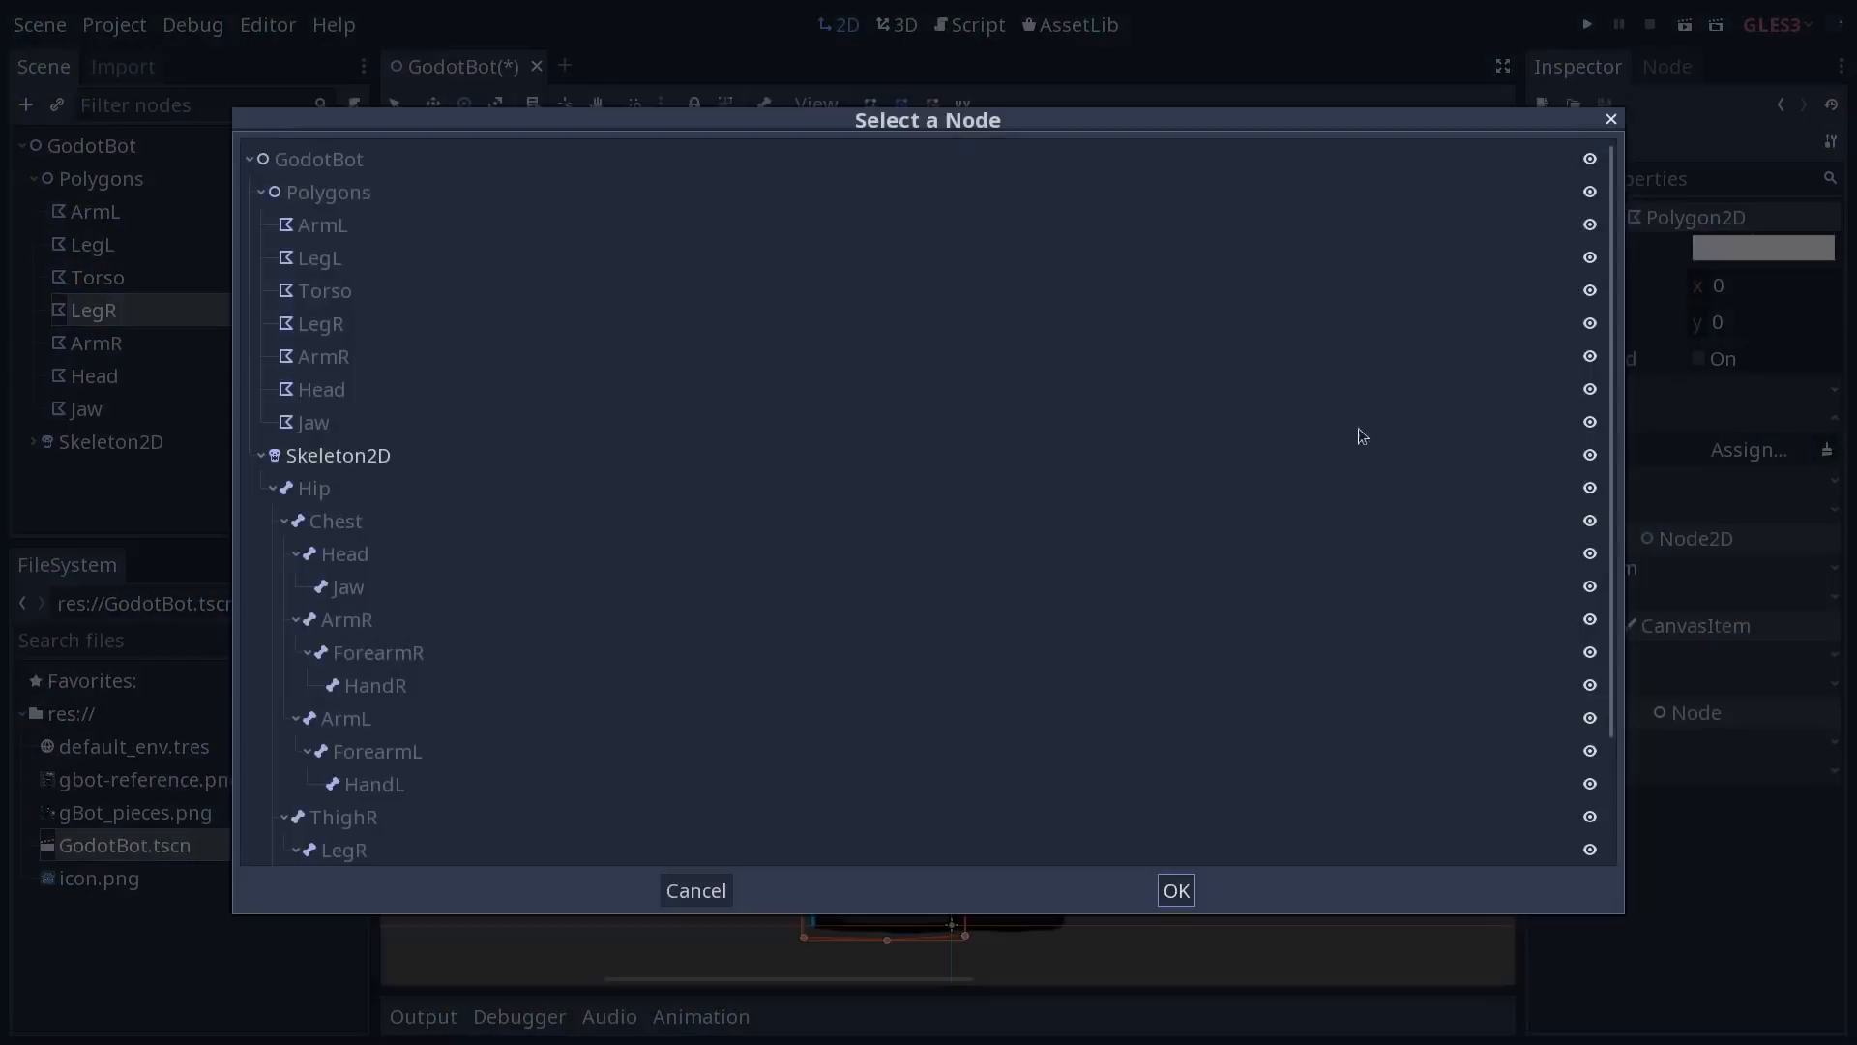
{"action": "left_click", "coordinate": [1174, 890]}
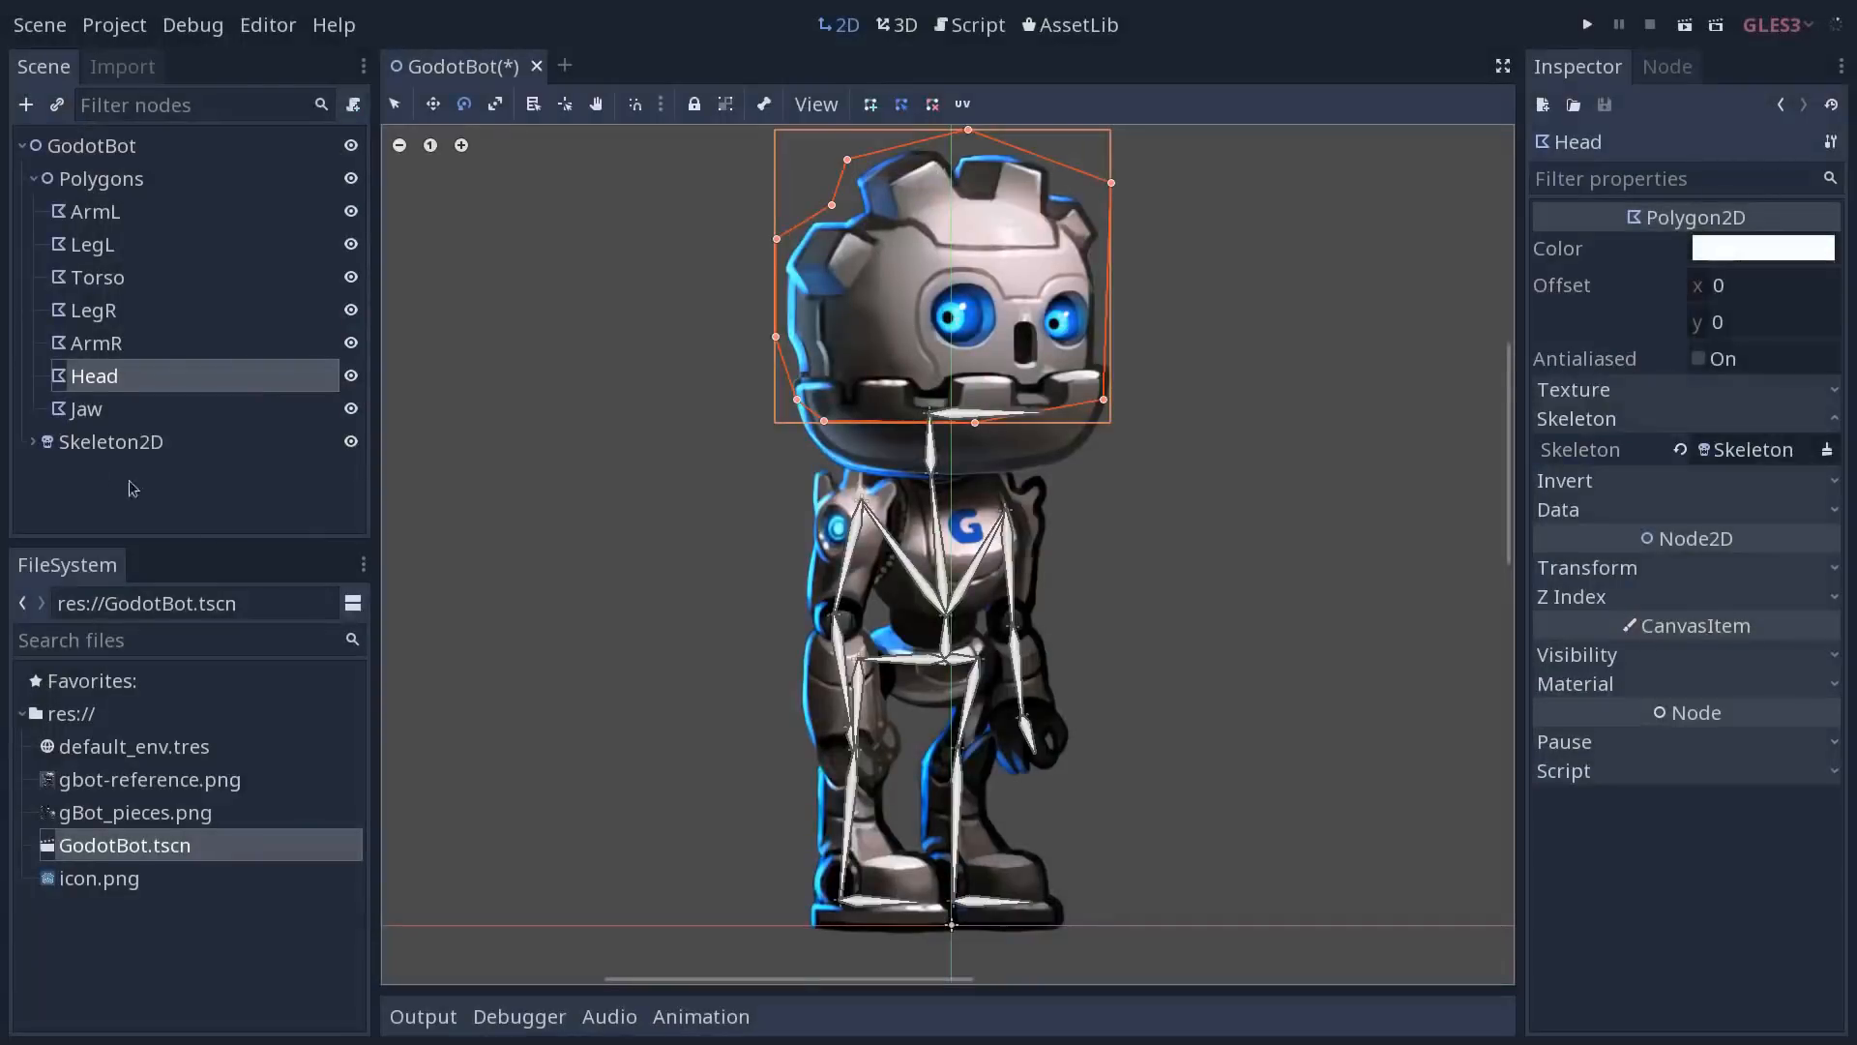
{"action": "left_click", "coordinate": [102, 178]}
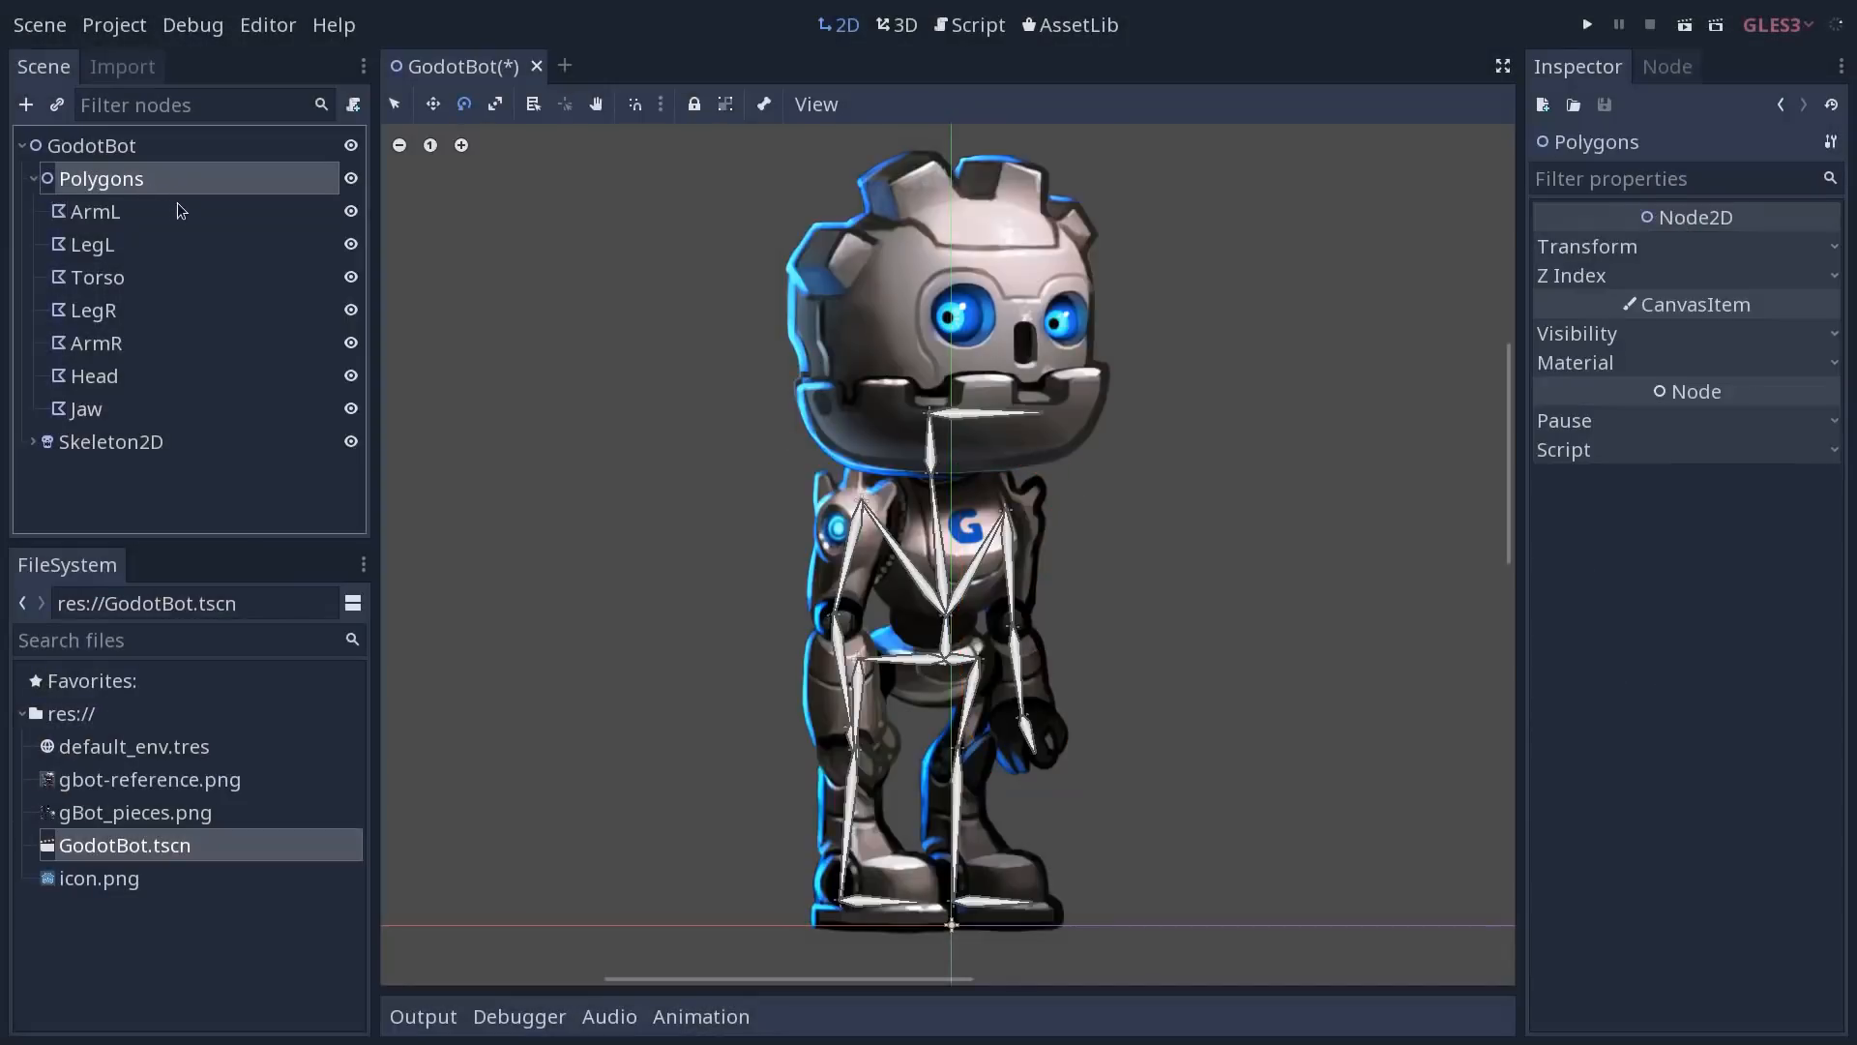
{"action": "left_click", "coordinate": [97, 211]}
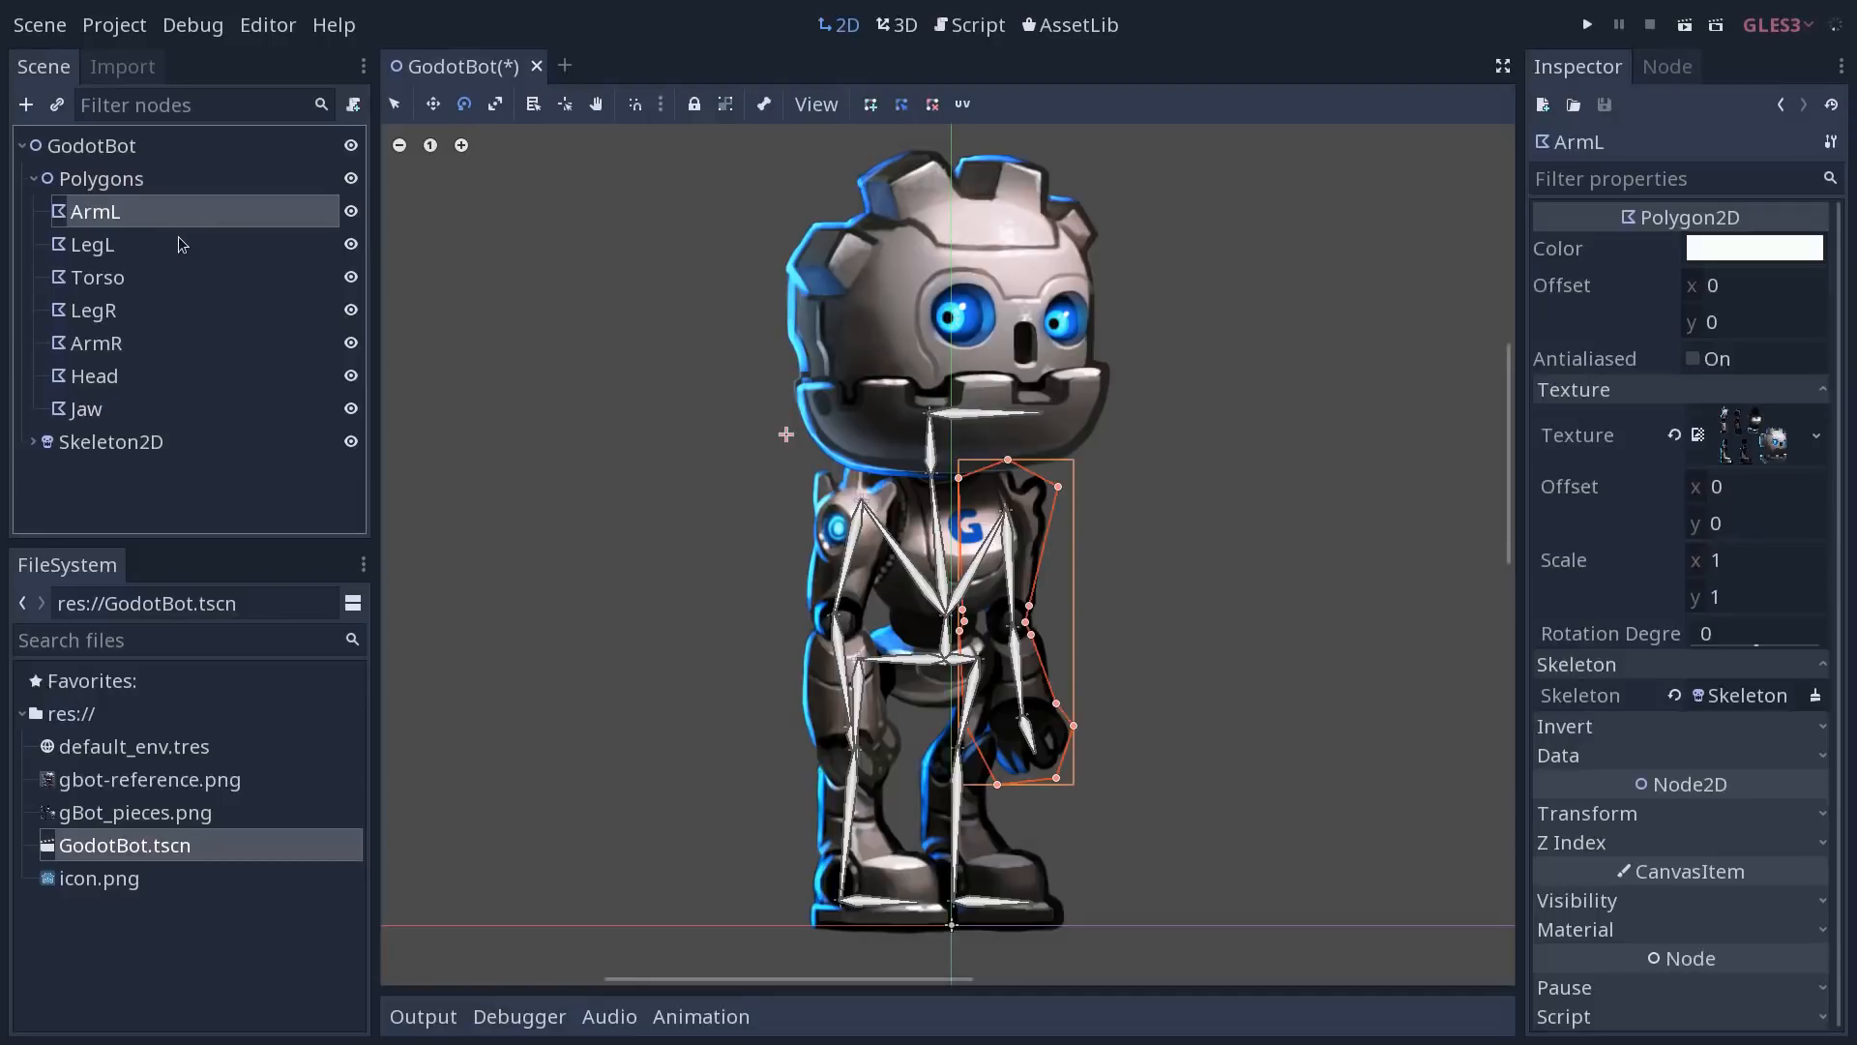
{"action": "mouse_move", "coordinate": [164, 214]}
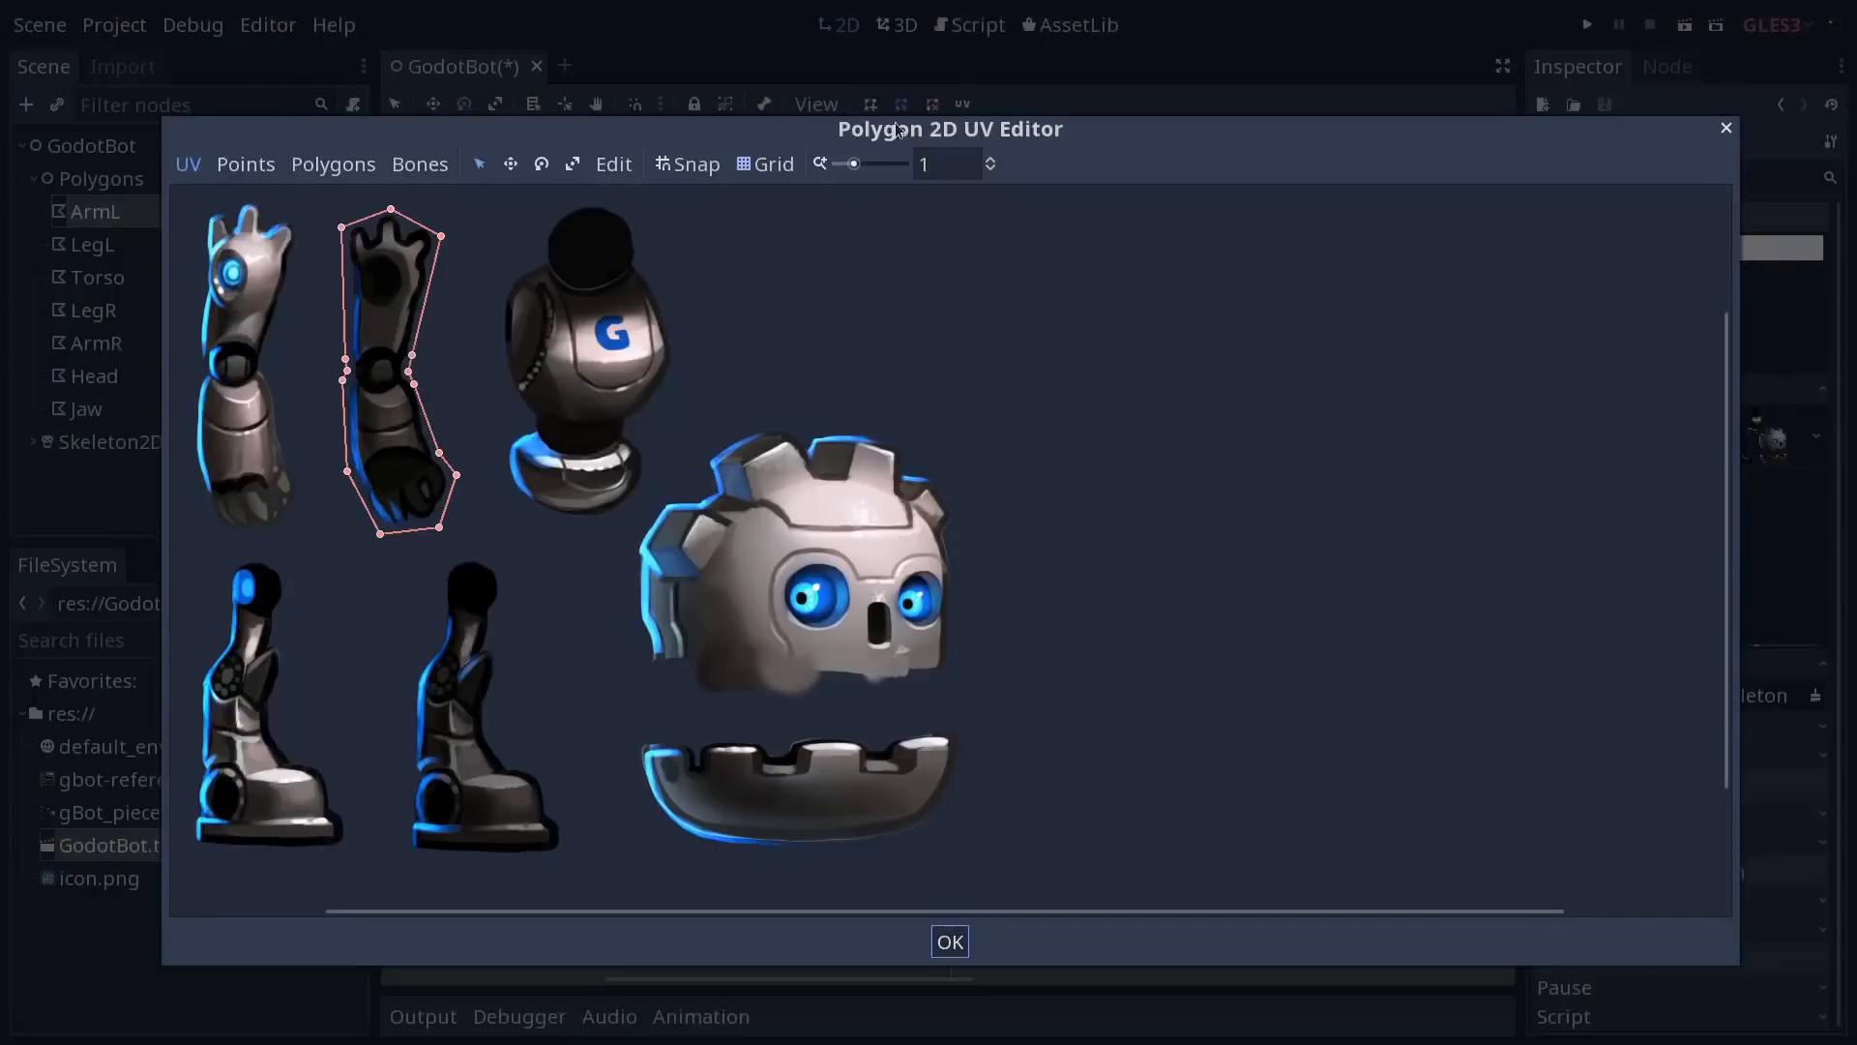
Show the Polygon 2D UV Editor for ArmL listing bones Hip through FootL
{"action": "left_click", "coordinate": [420, 163]}
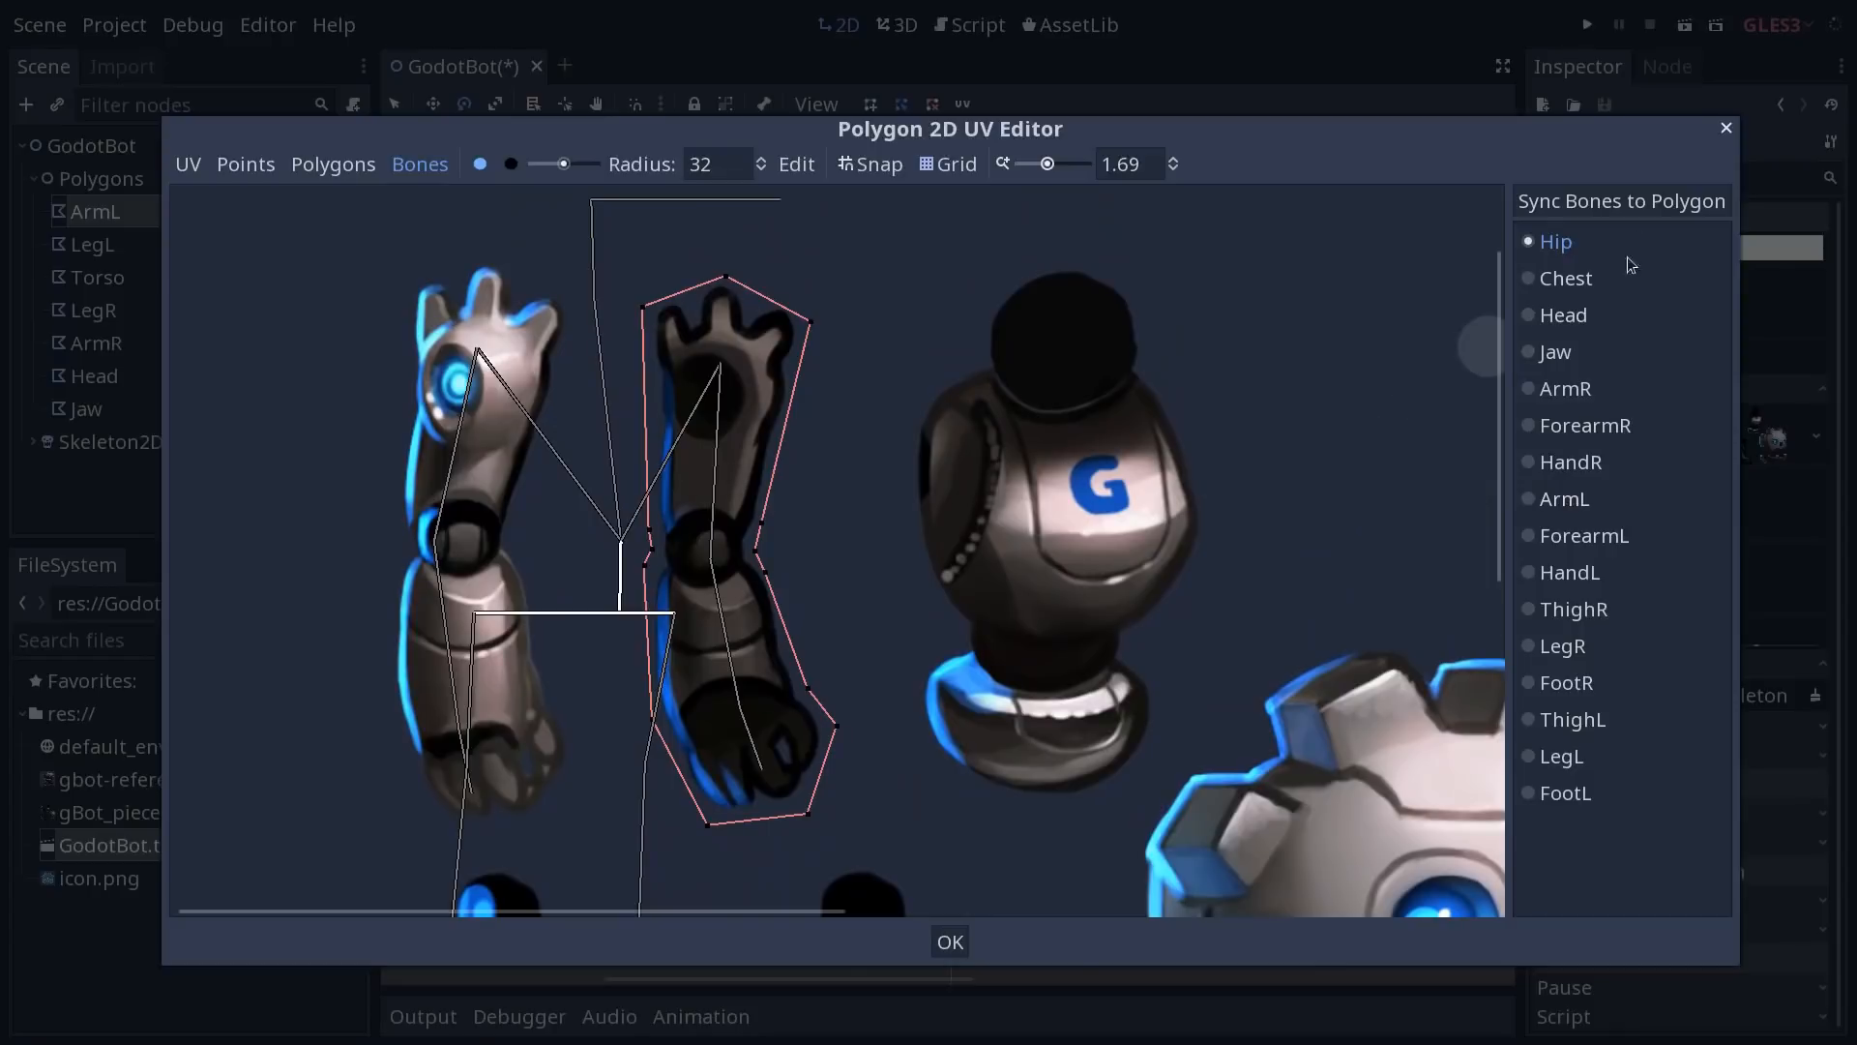
{"action": "left_click", "coordinate": [1563, 499]}
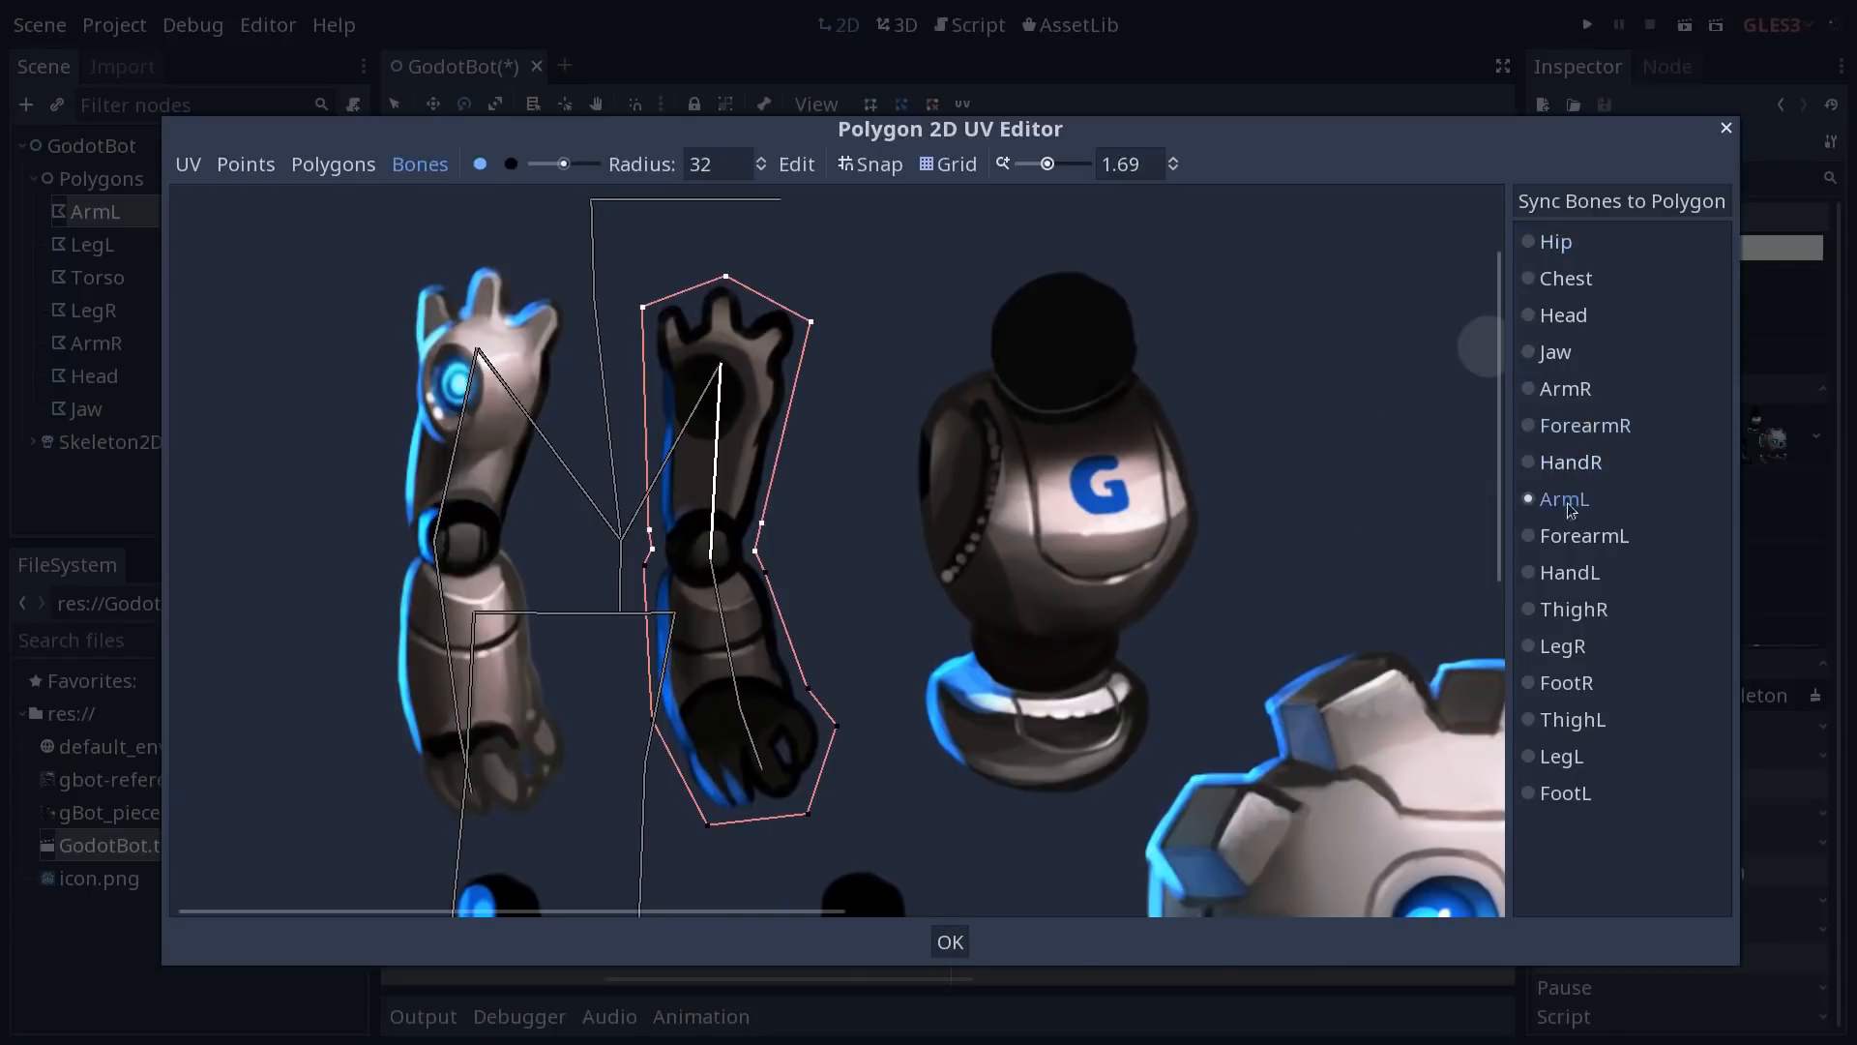
{"action": "left_click", "coordinate": [1569, 573]}
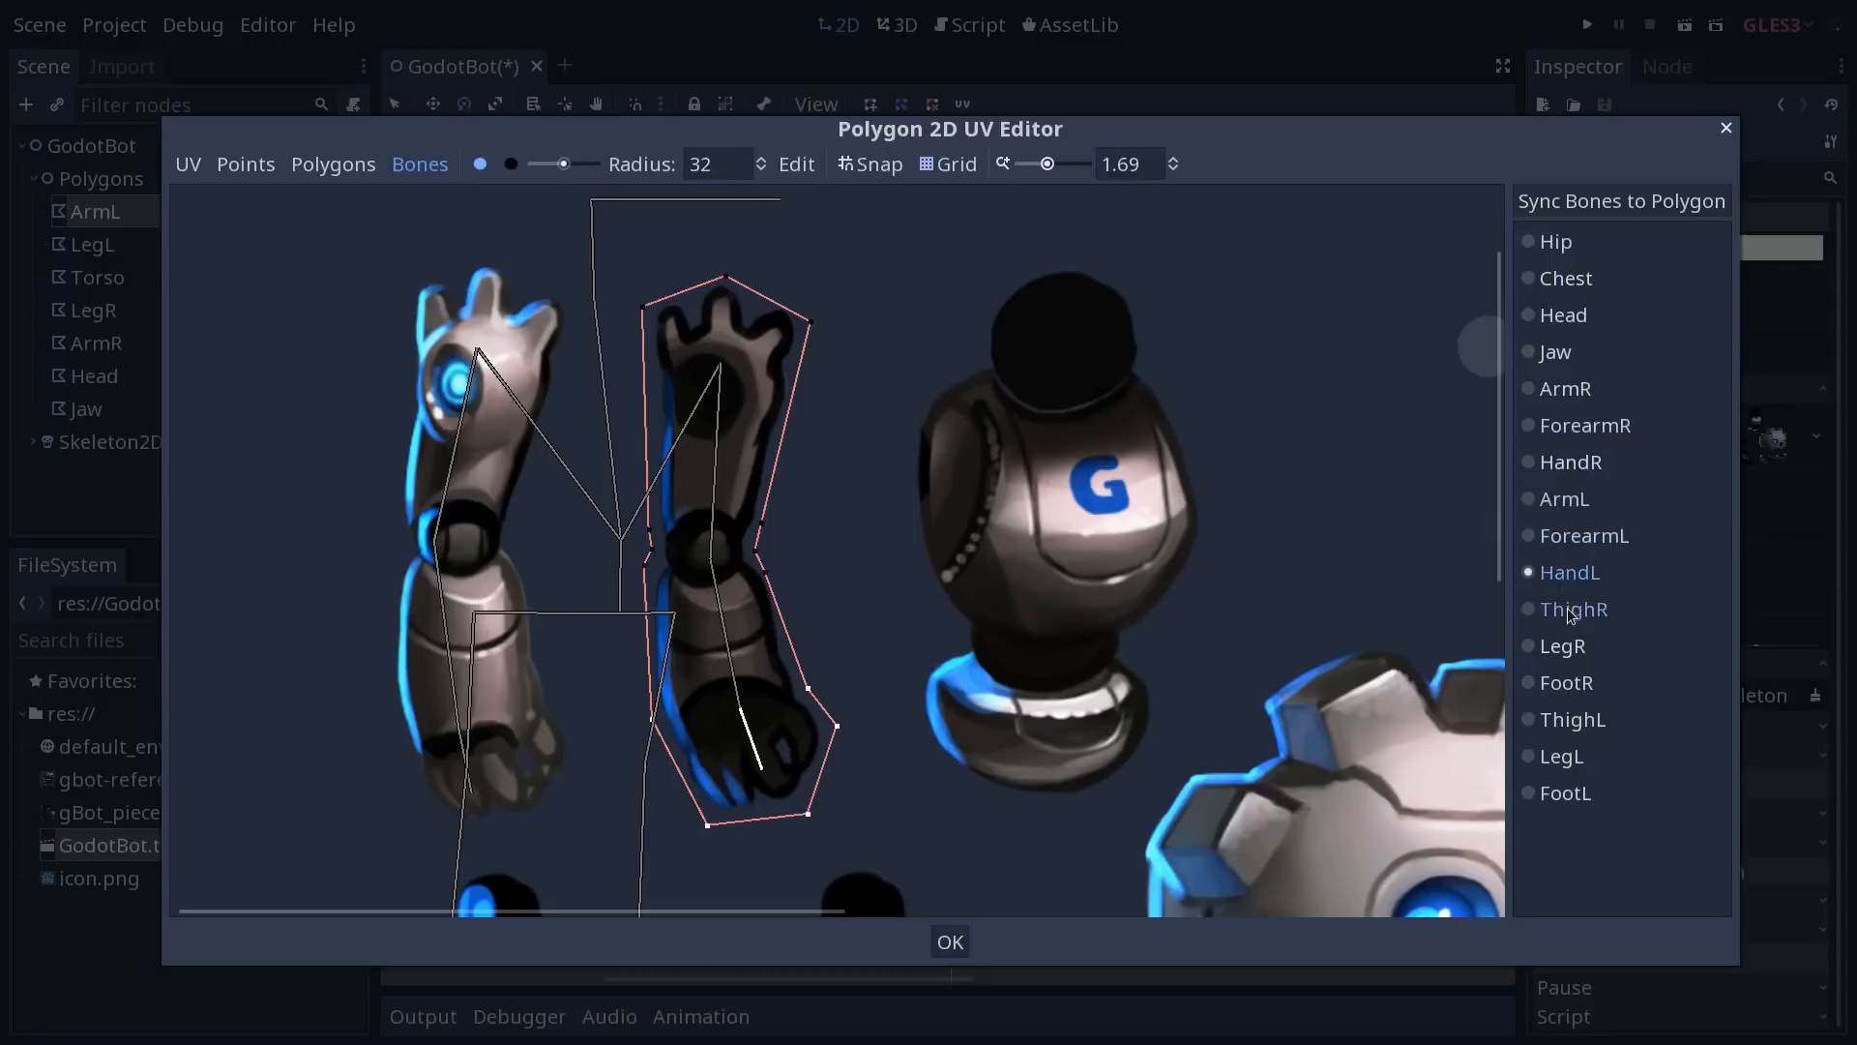
{"action": "left_click", "coordinate": [1563, 498]}
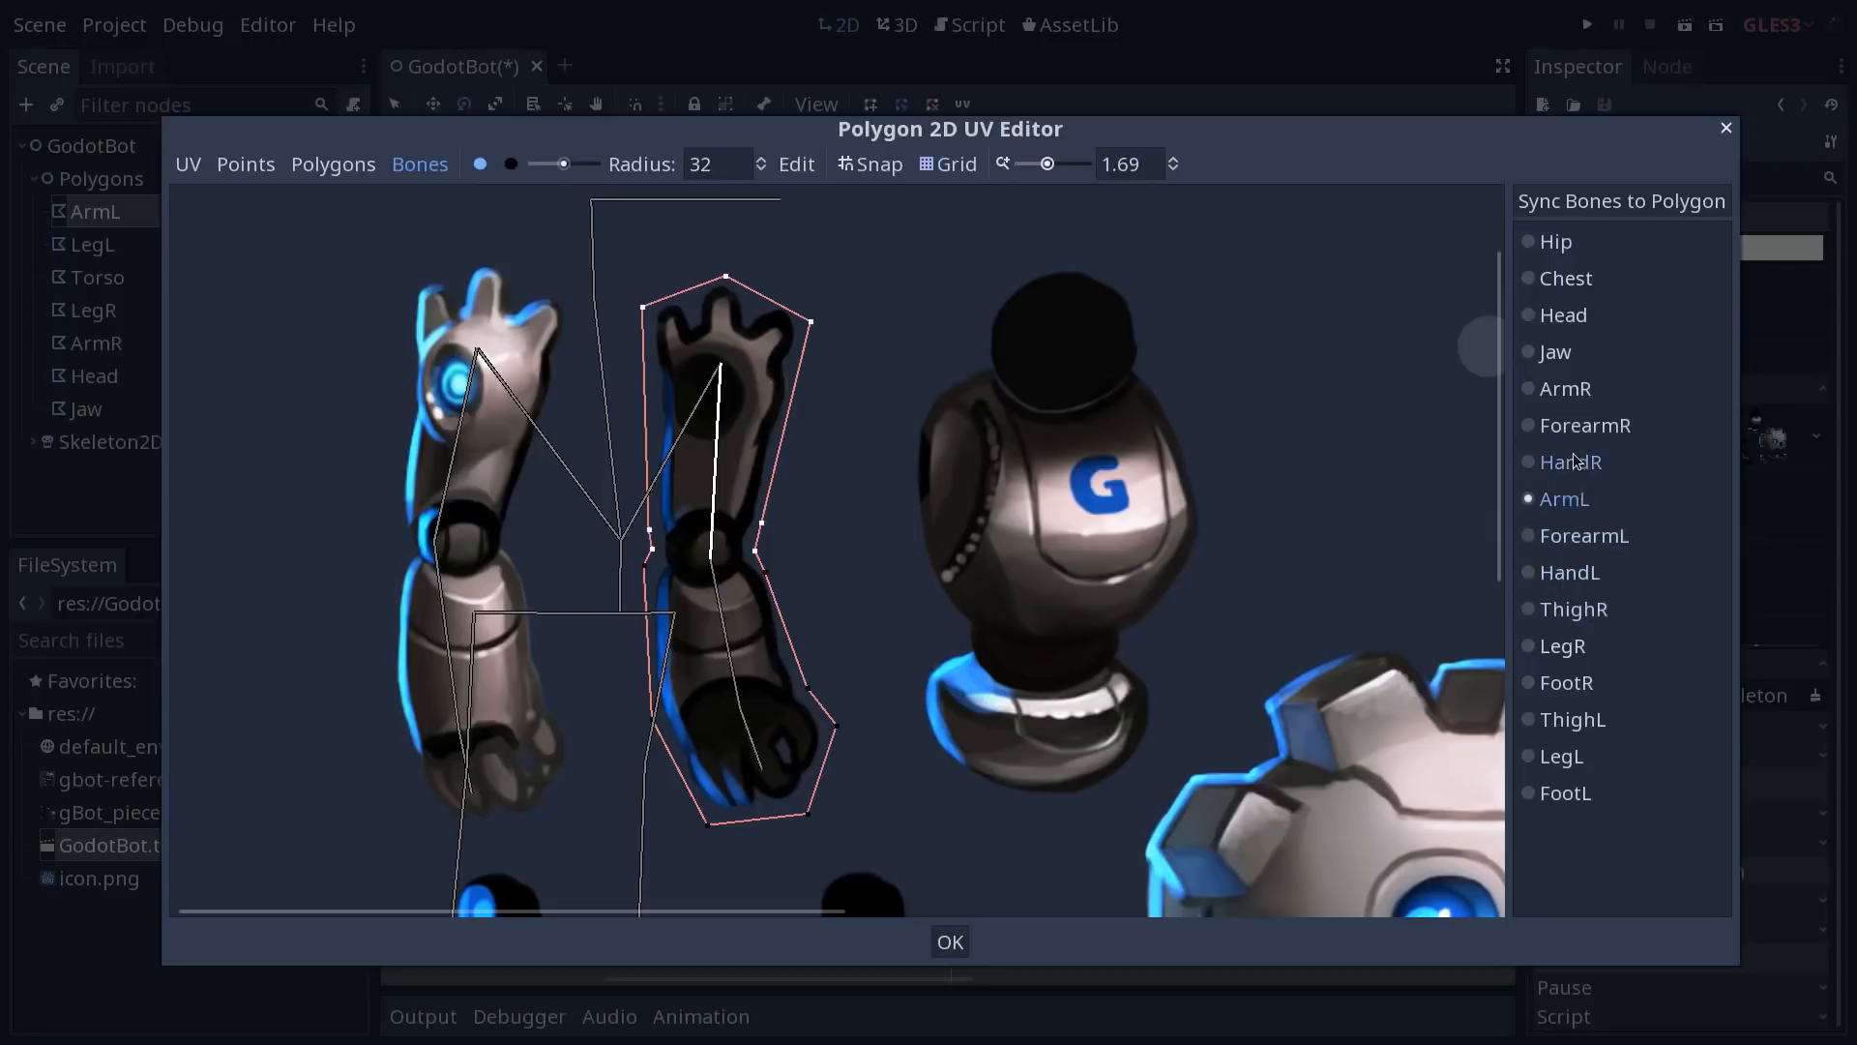
{"action": "left_click", "coordinate": [1582, 534]}
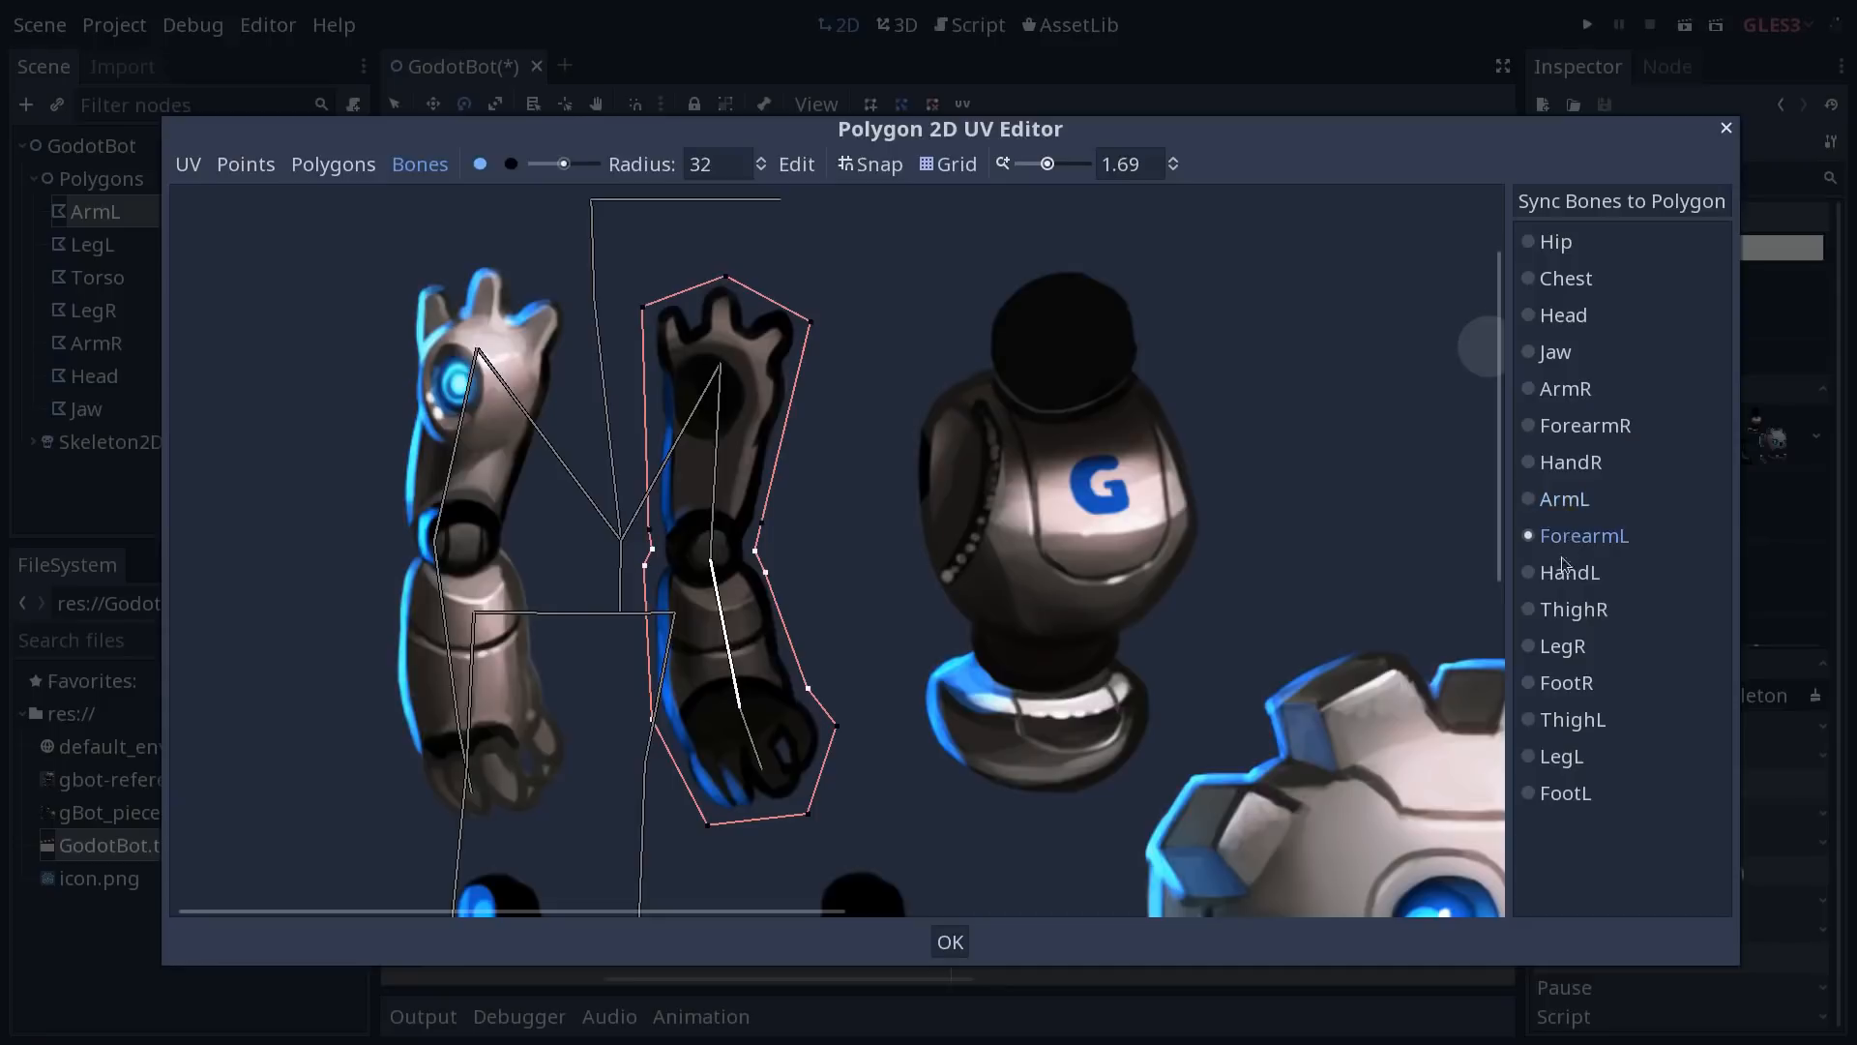
{"action": "left_click", "coordinate": [1573, 609]}
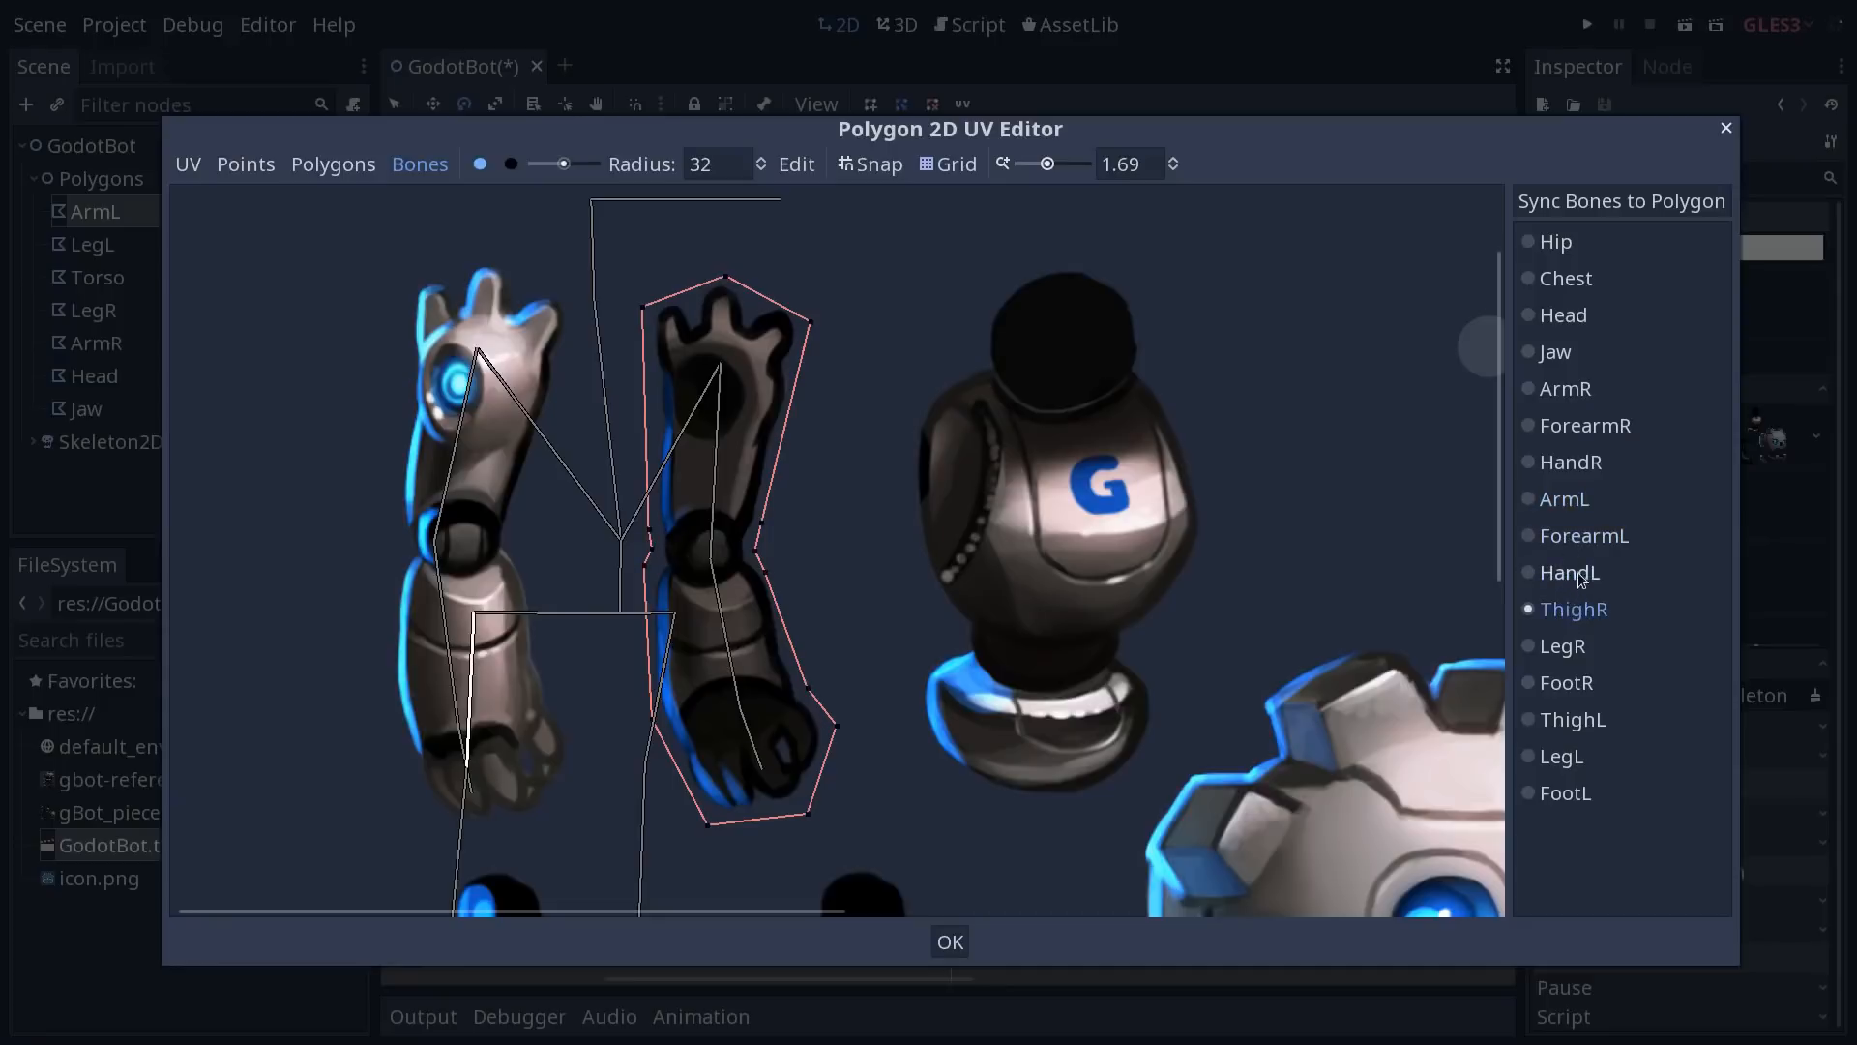
{"action": "left_click", "coordinate": [1569, 463]}
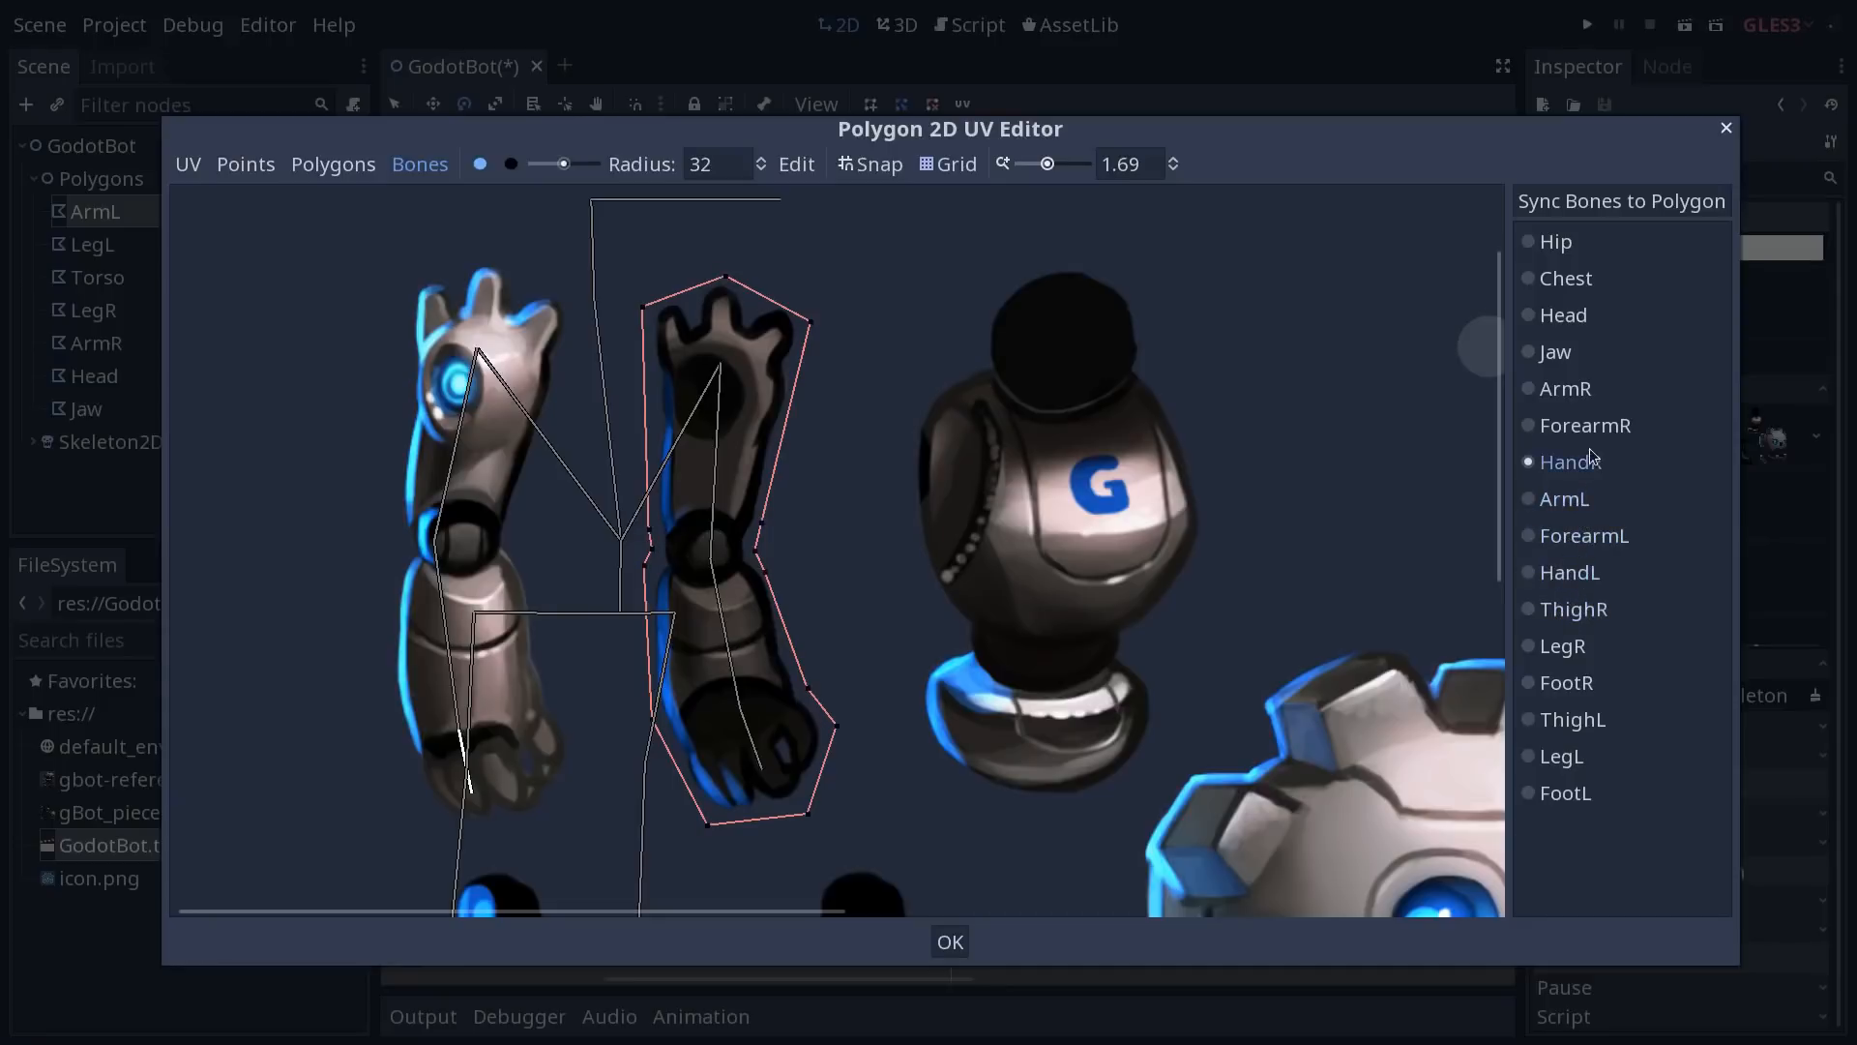
{"action": "left_click", "coordinate": [1563, 498]}
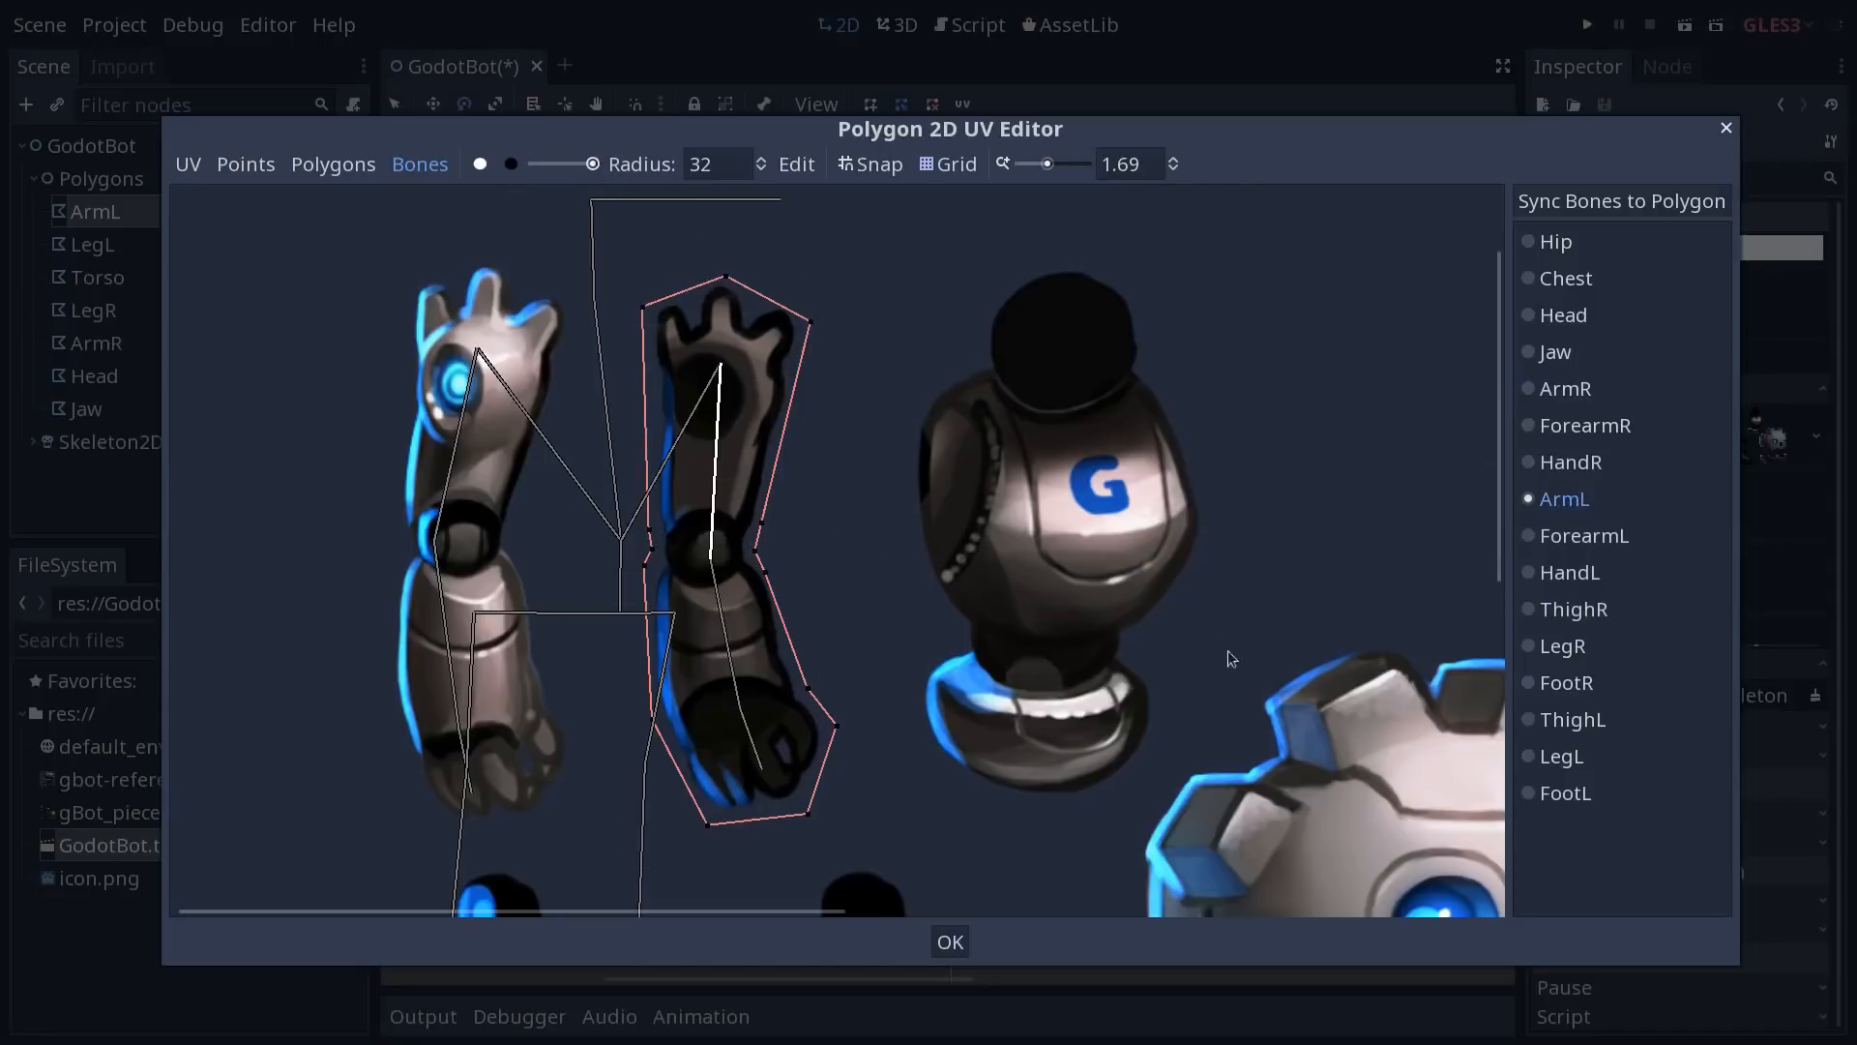
{"action": "left_click", "coordinate": [1583, 534]}
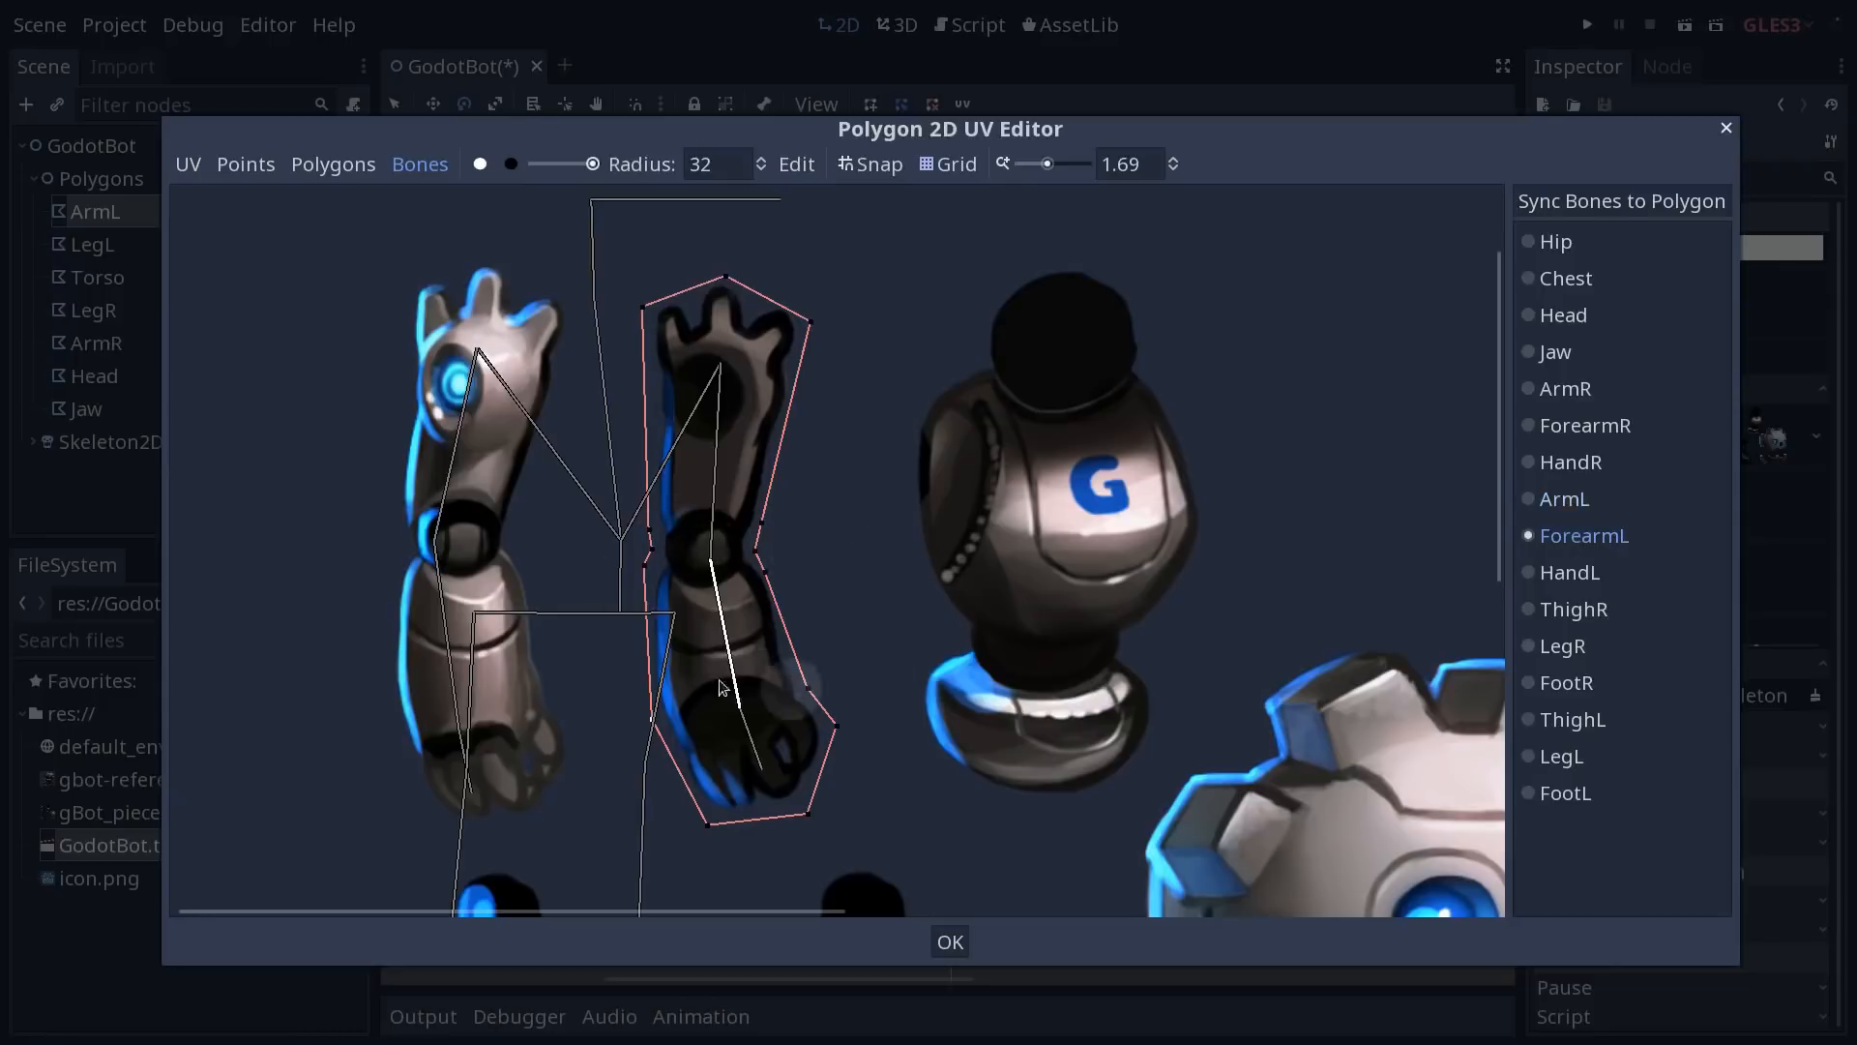
{"action": "left_click", "coordinate": [1569, 572]}
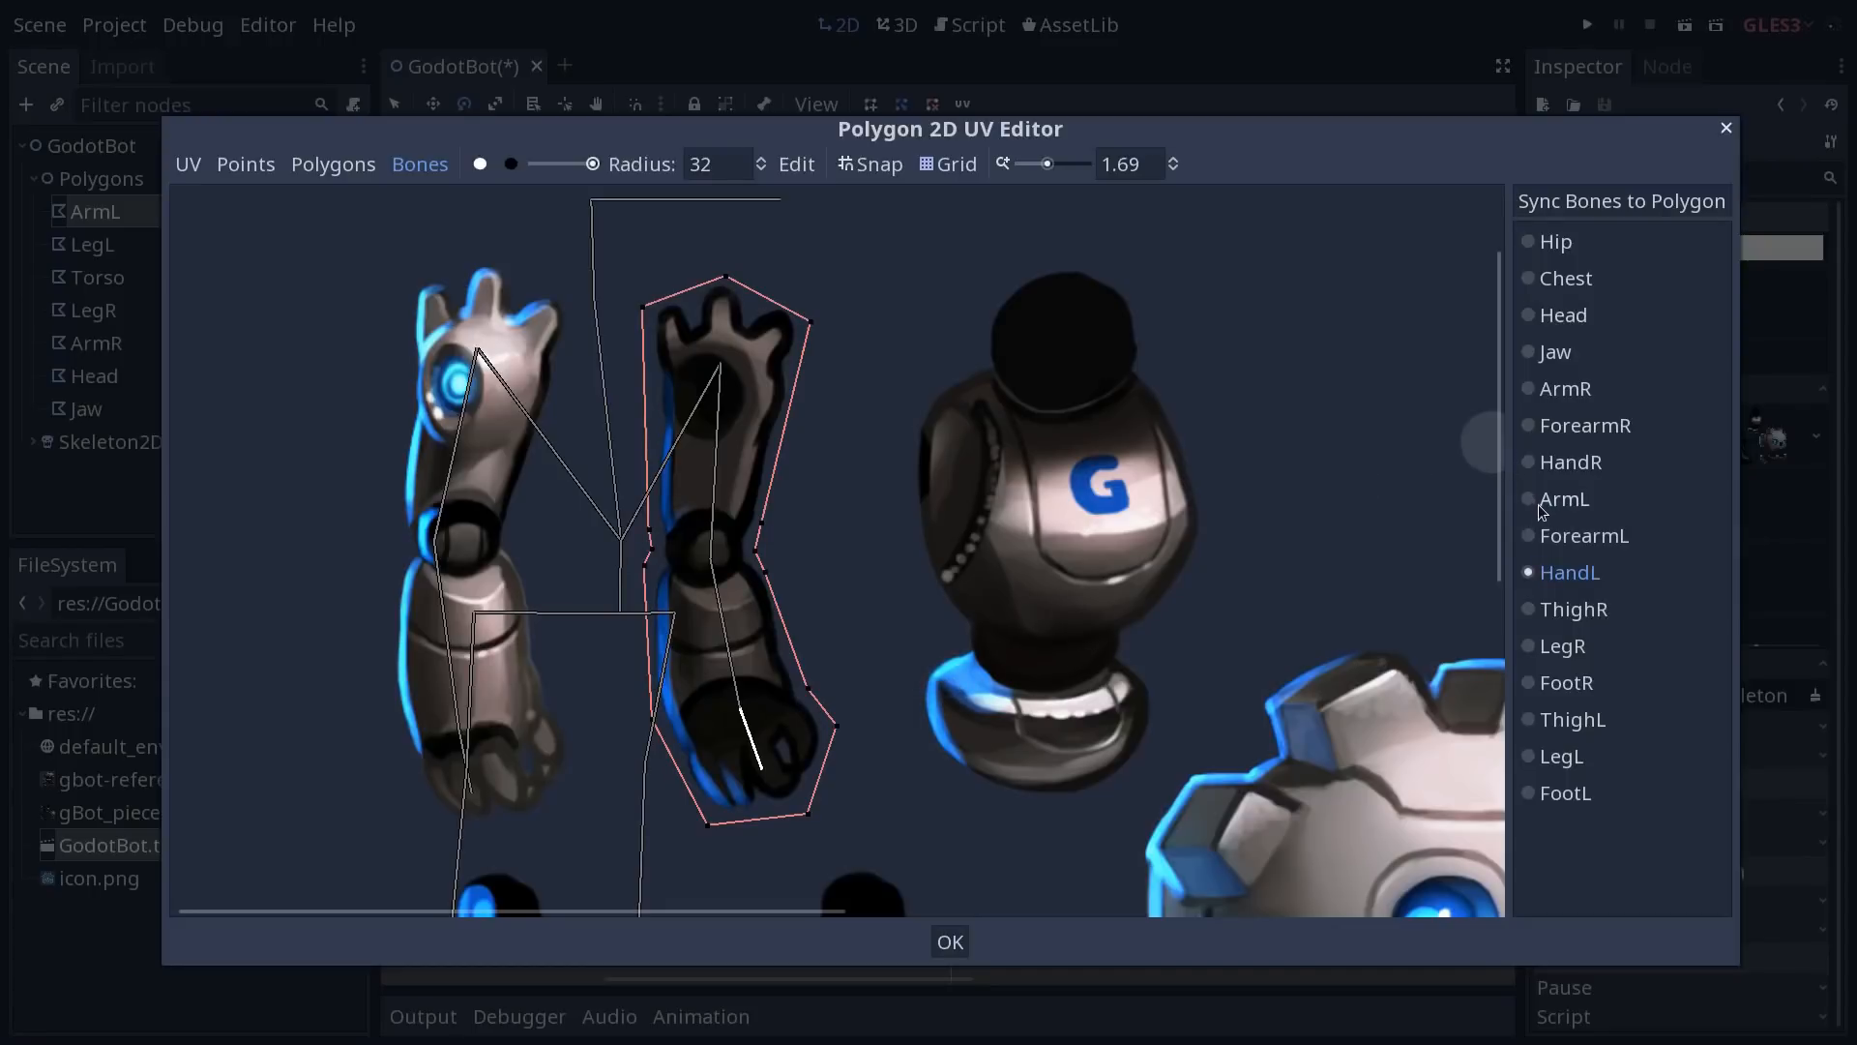
Paint ArmL weight over the top and upper edge of the arm and apply it
{"action": "left_click", "coordinate": [1565, 500]}
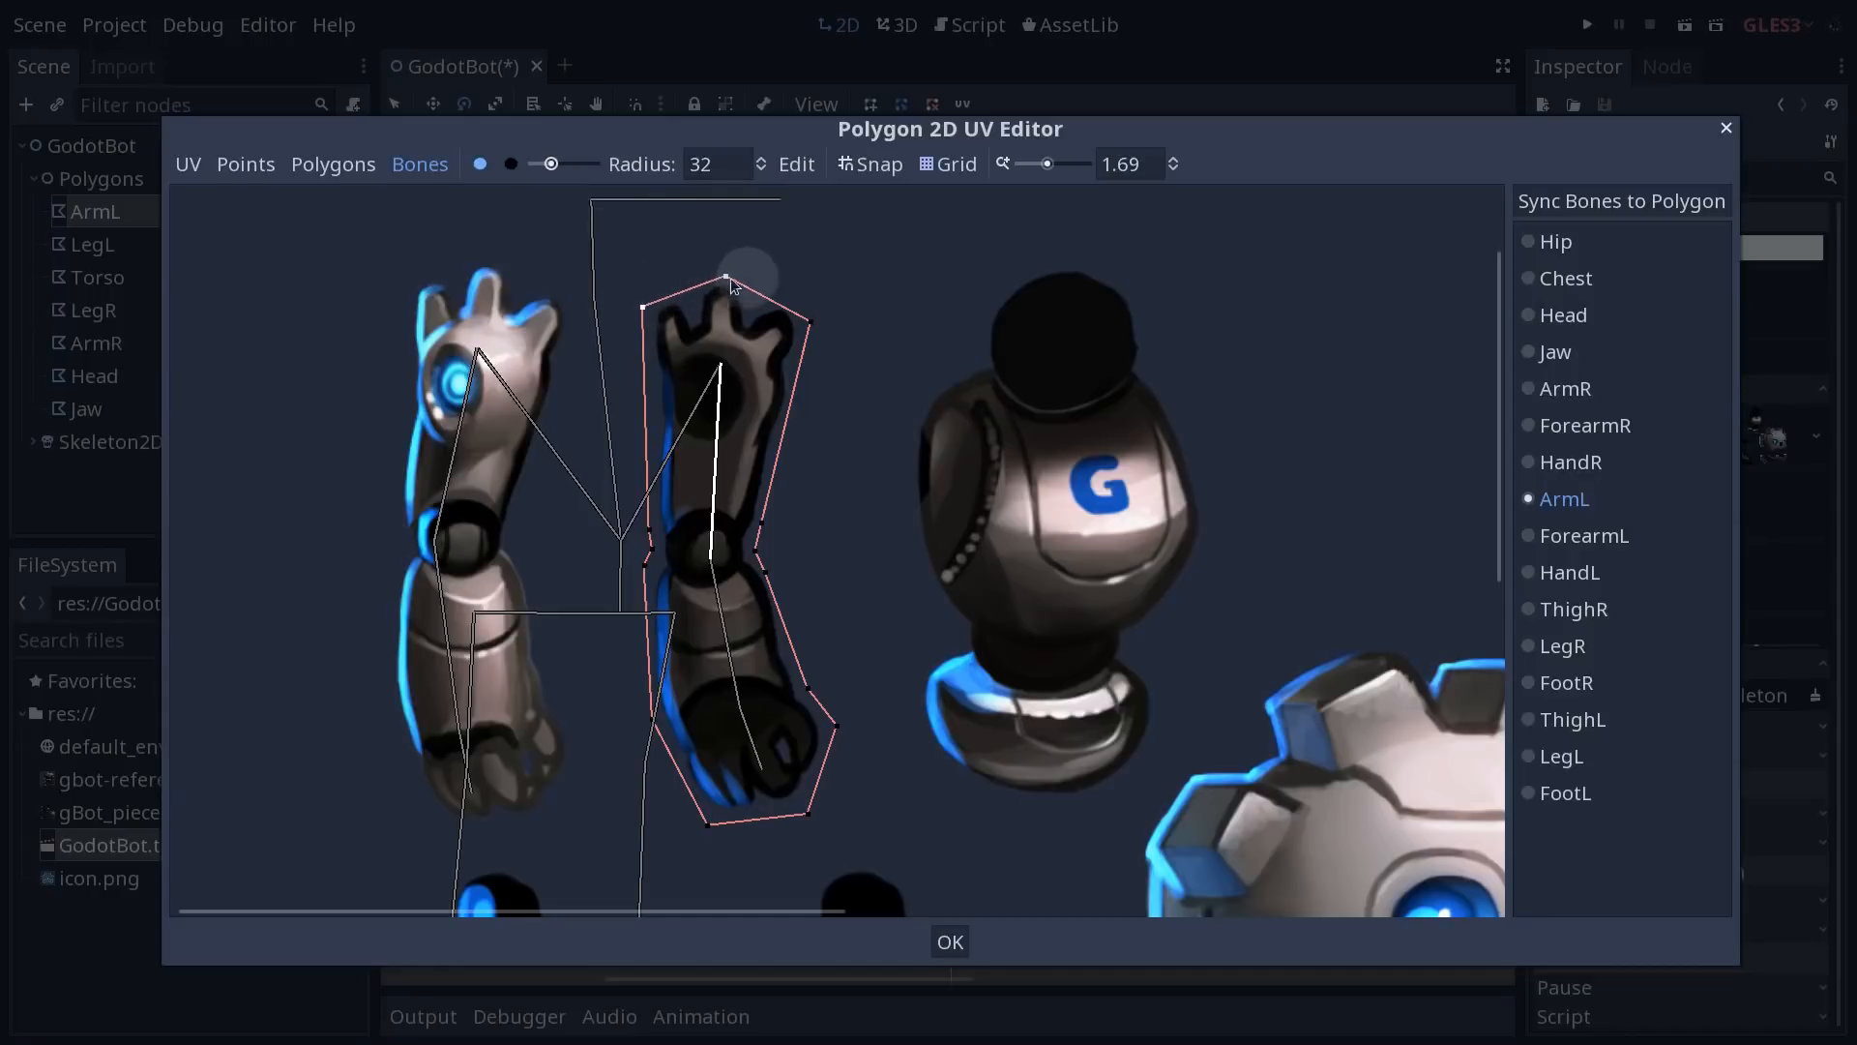
{"action": "left_click_drag", "start_coordinate": [731, 284], "coordinate": [832, 360]}
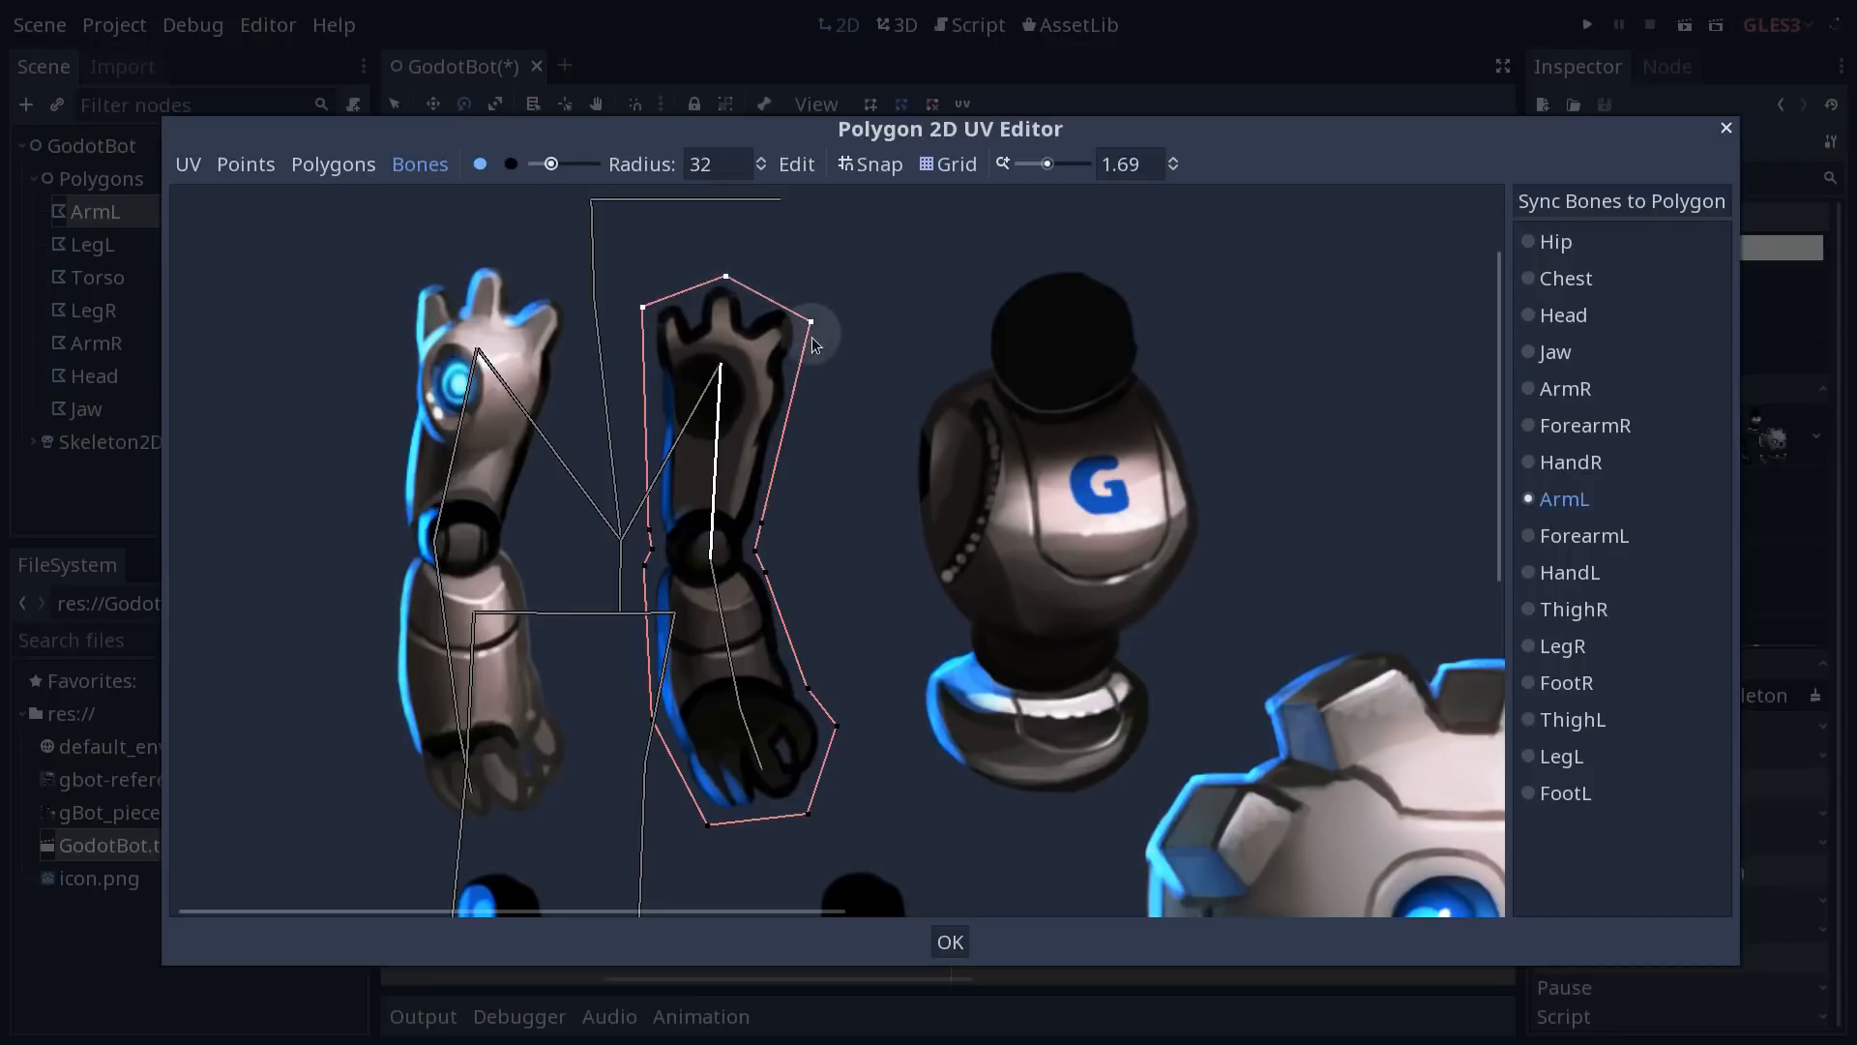
{"action": "left_click_drag", "start_coordinate": [814, 345], "coordinate": [726, 290]}
{"action": "type", "text": "100"}
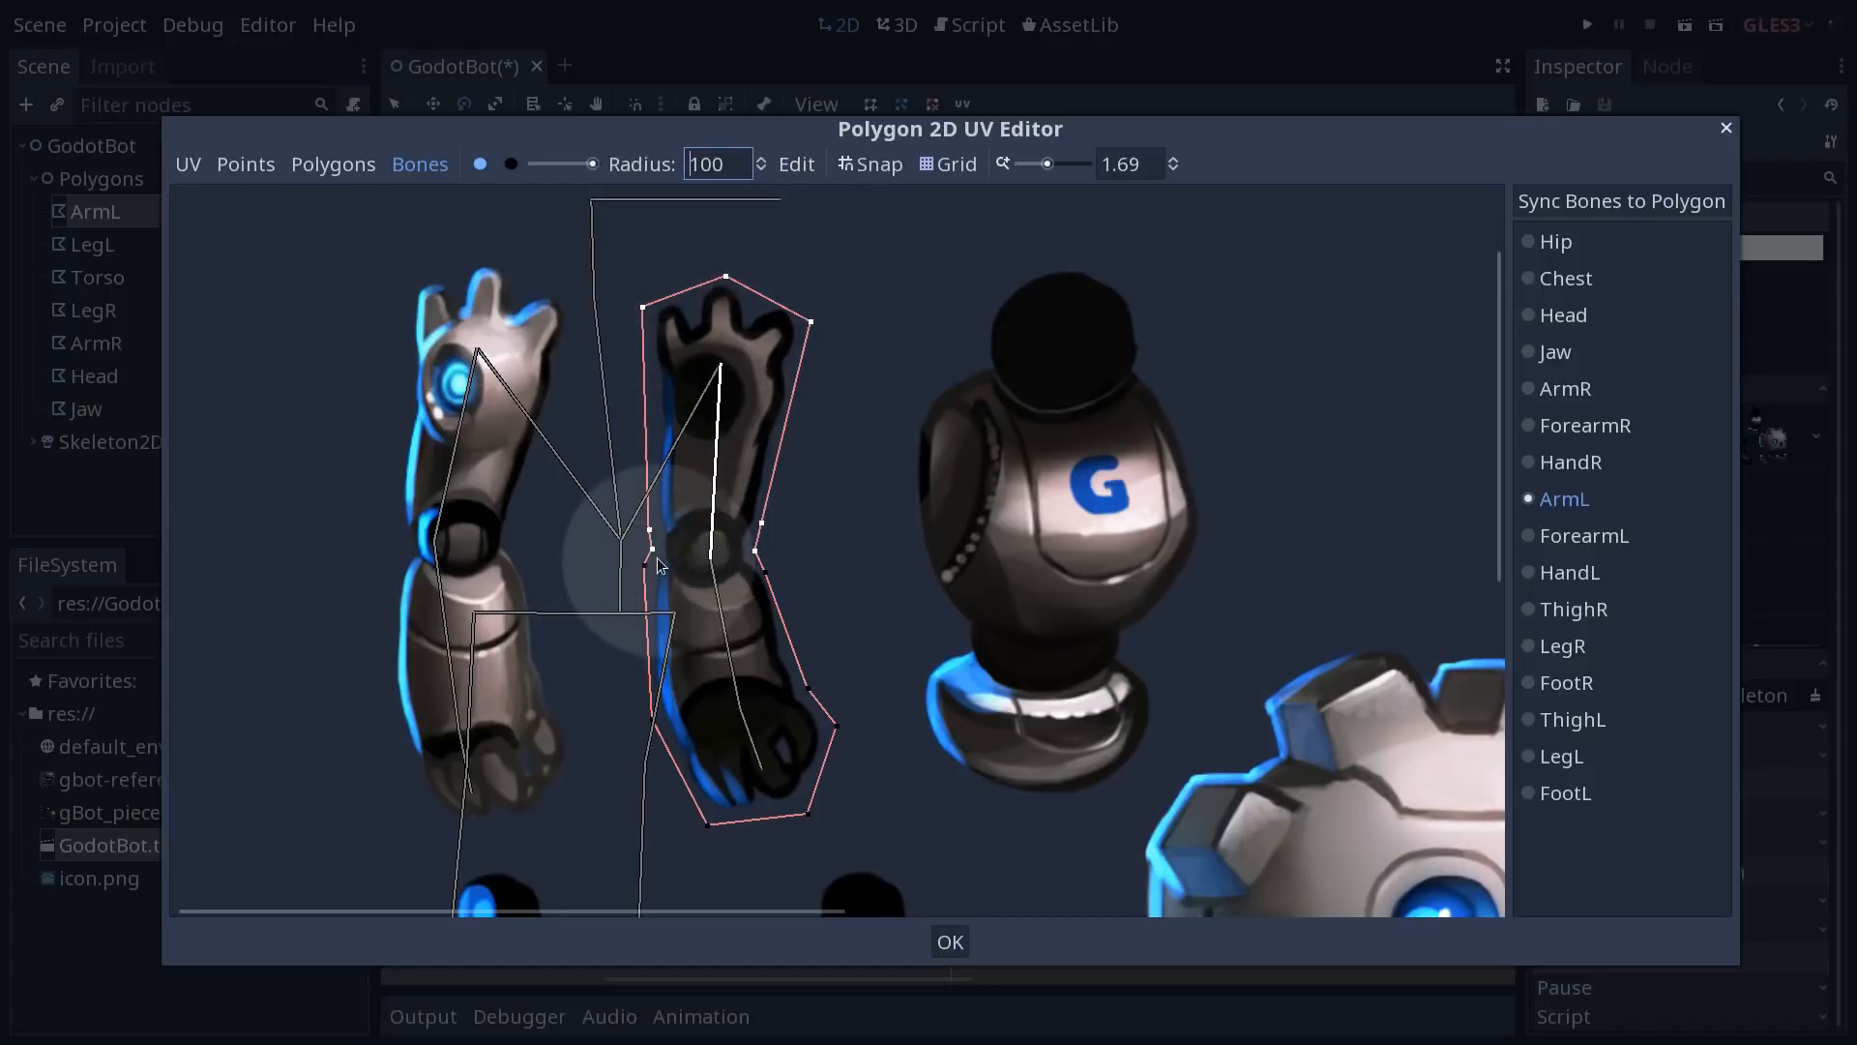
{"action": "mouse_move", "coordinate": [669, 565]}
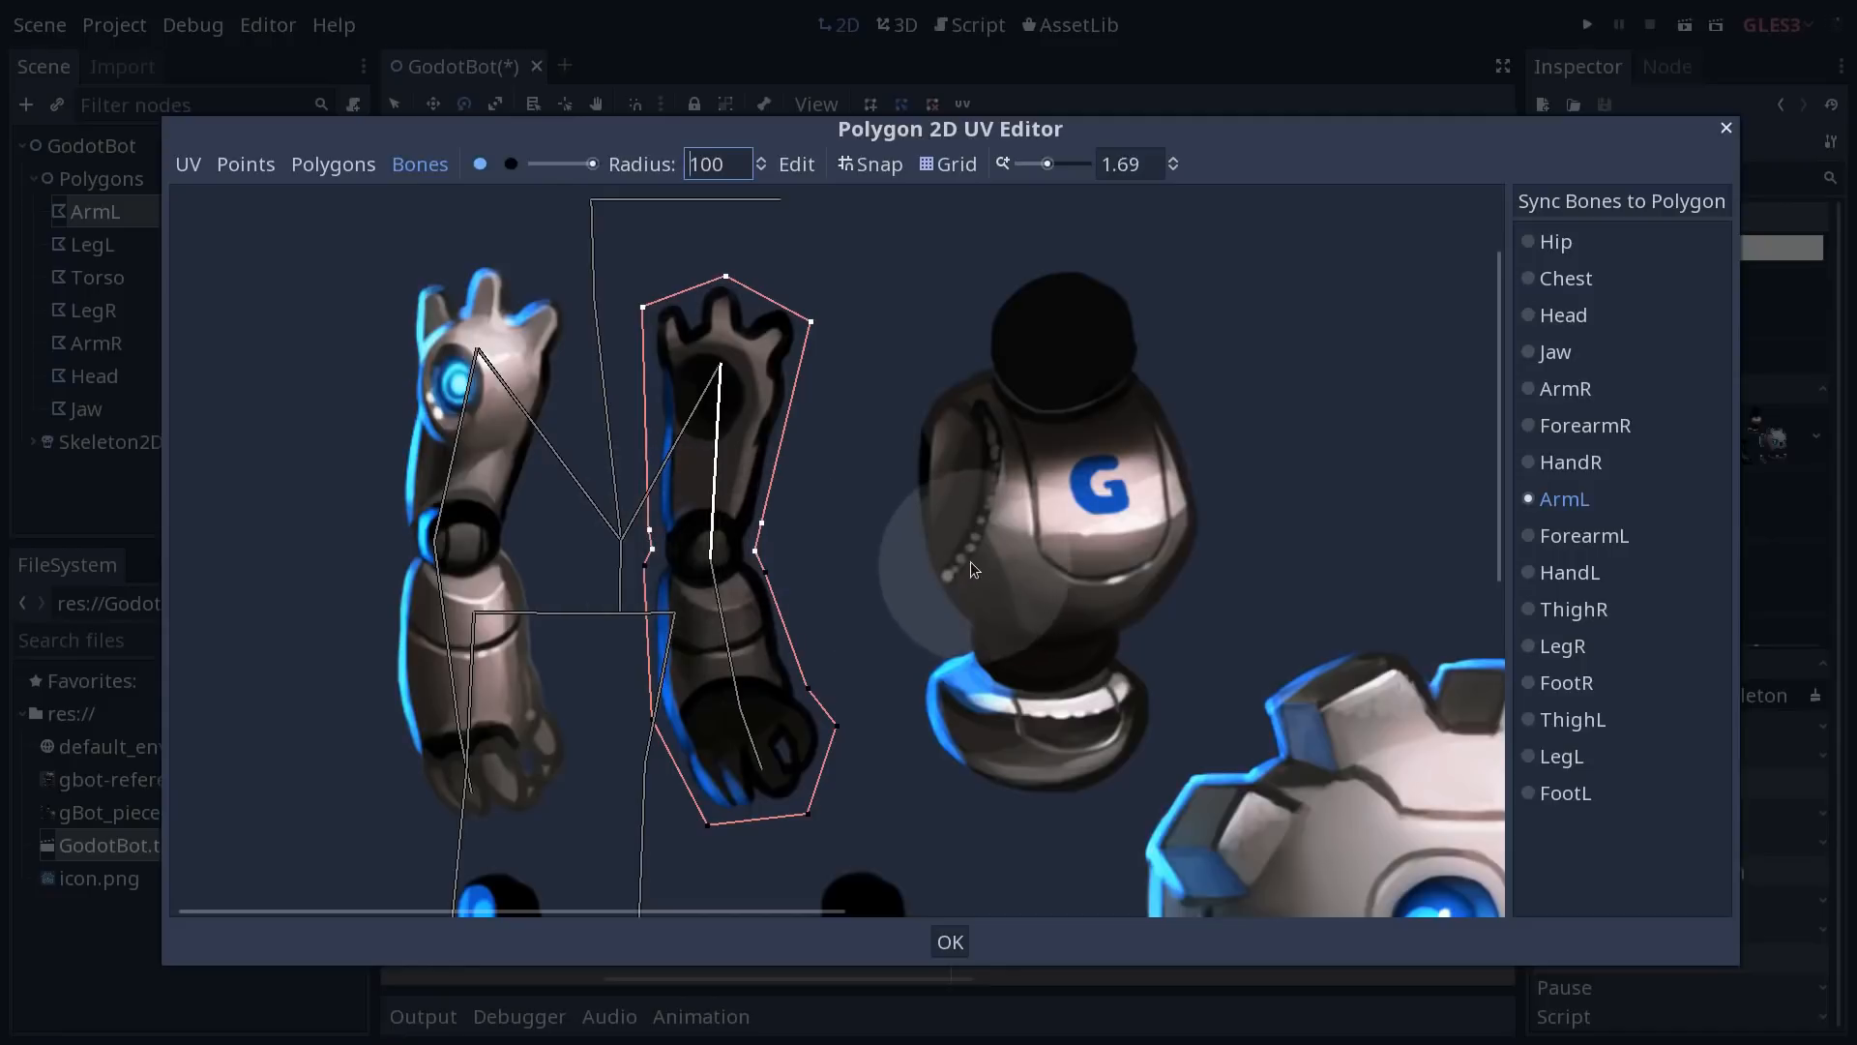
{"action": "left_click", "coordinate": [948, 942]}
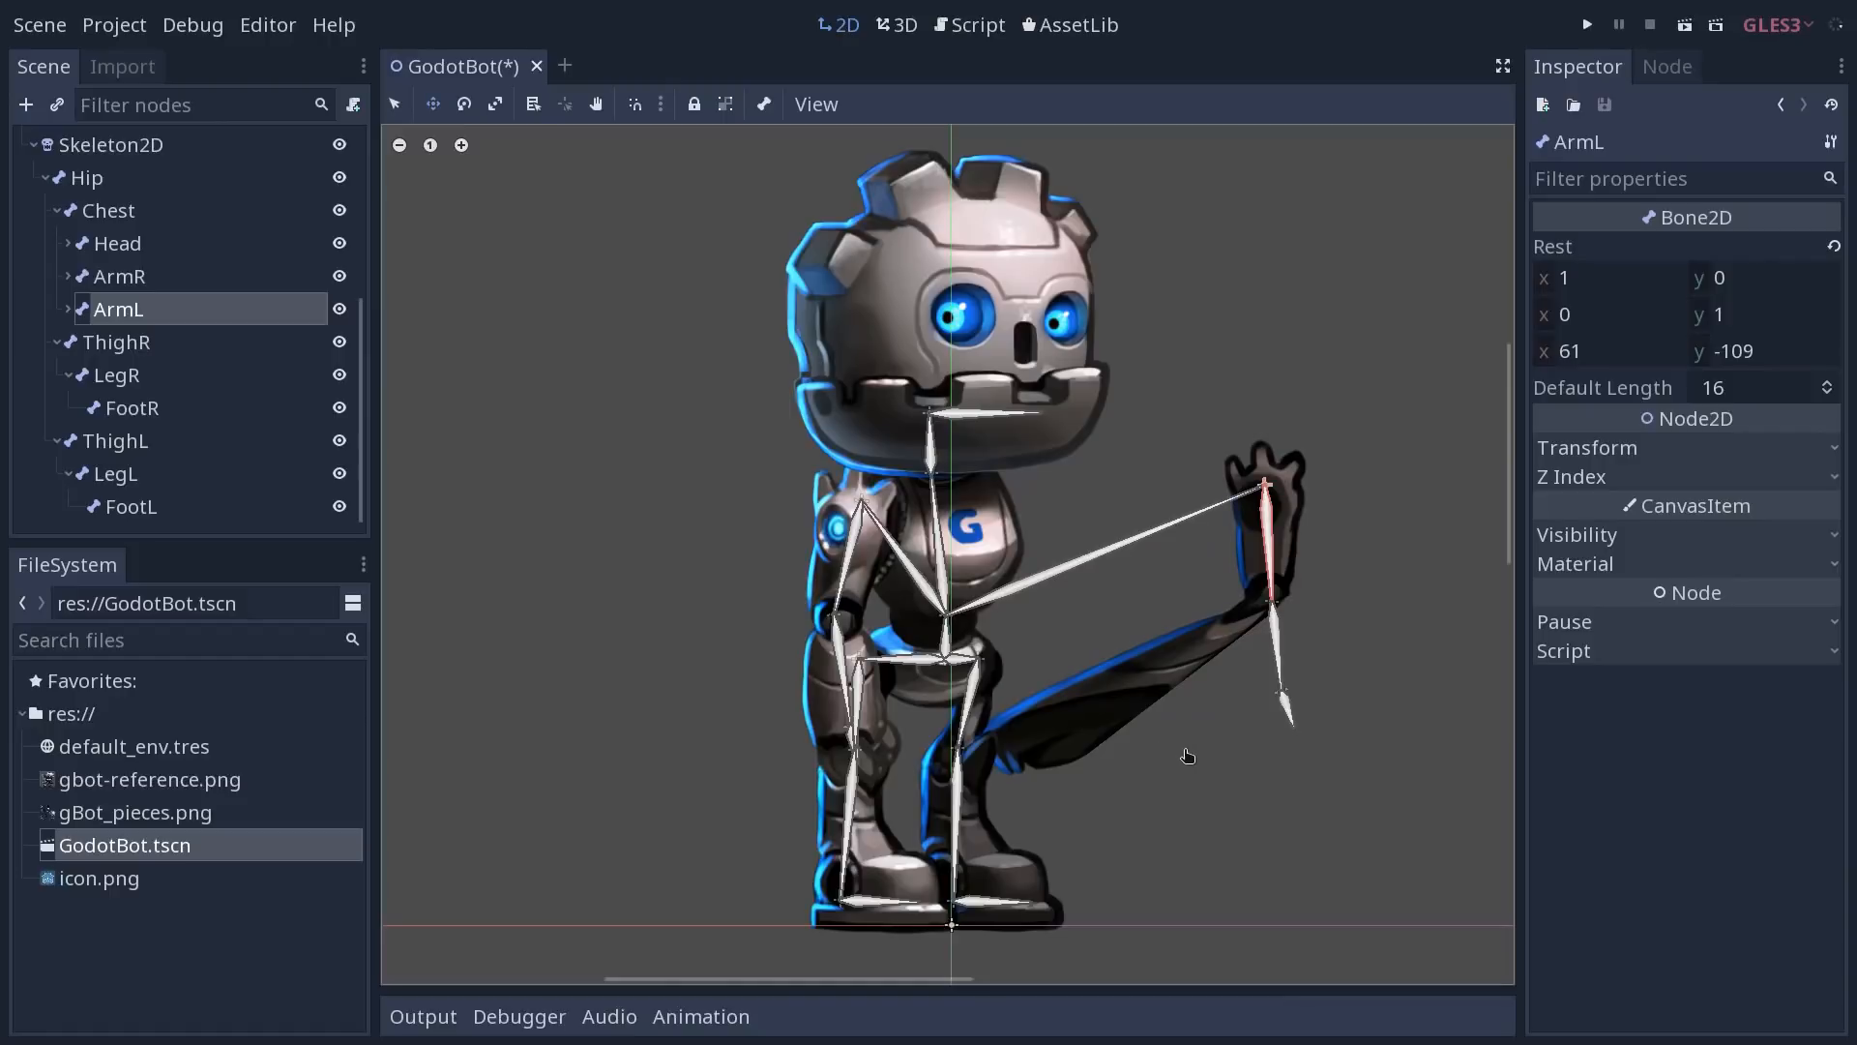
{"action": "mouse_move", "coordinate": [1203, 765]}
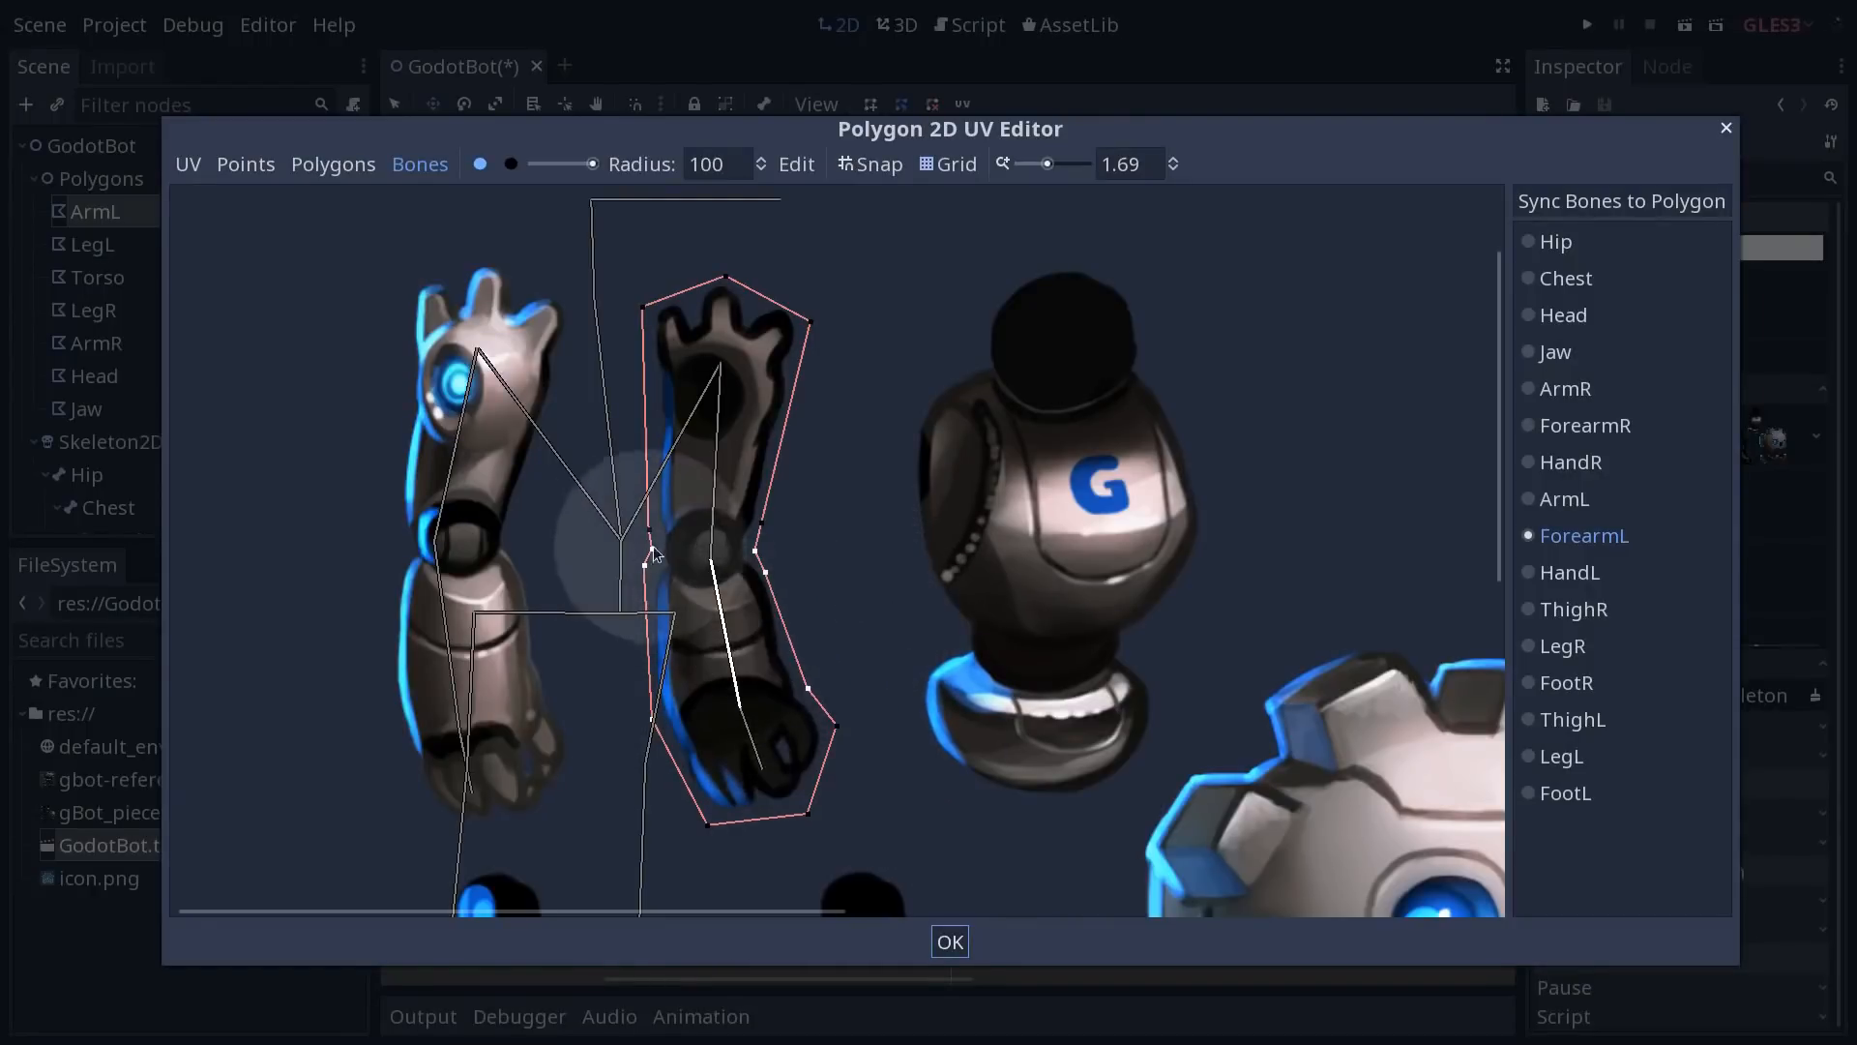
Review ArmL, ForearmL and HandL weights with brush radius 20, then confirm
{"action": "left_click", "coordinate": [1565, 499]}
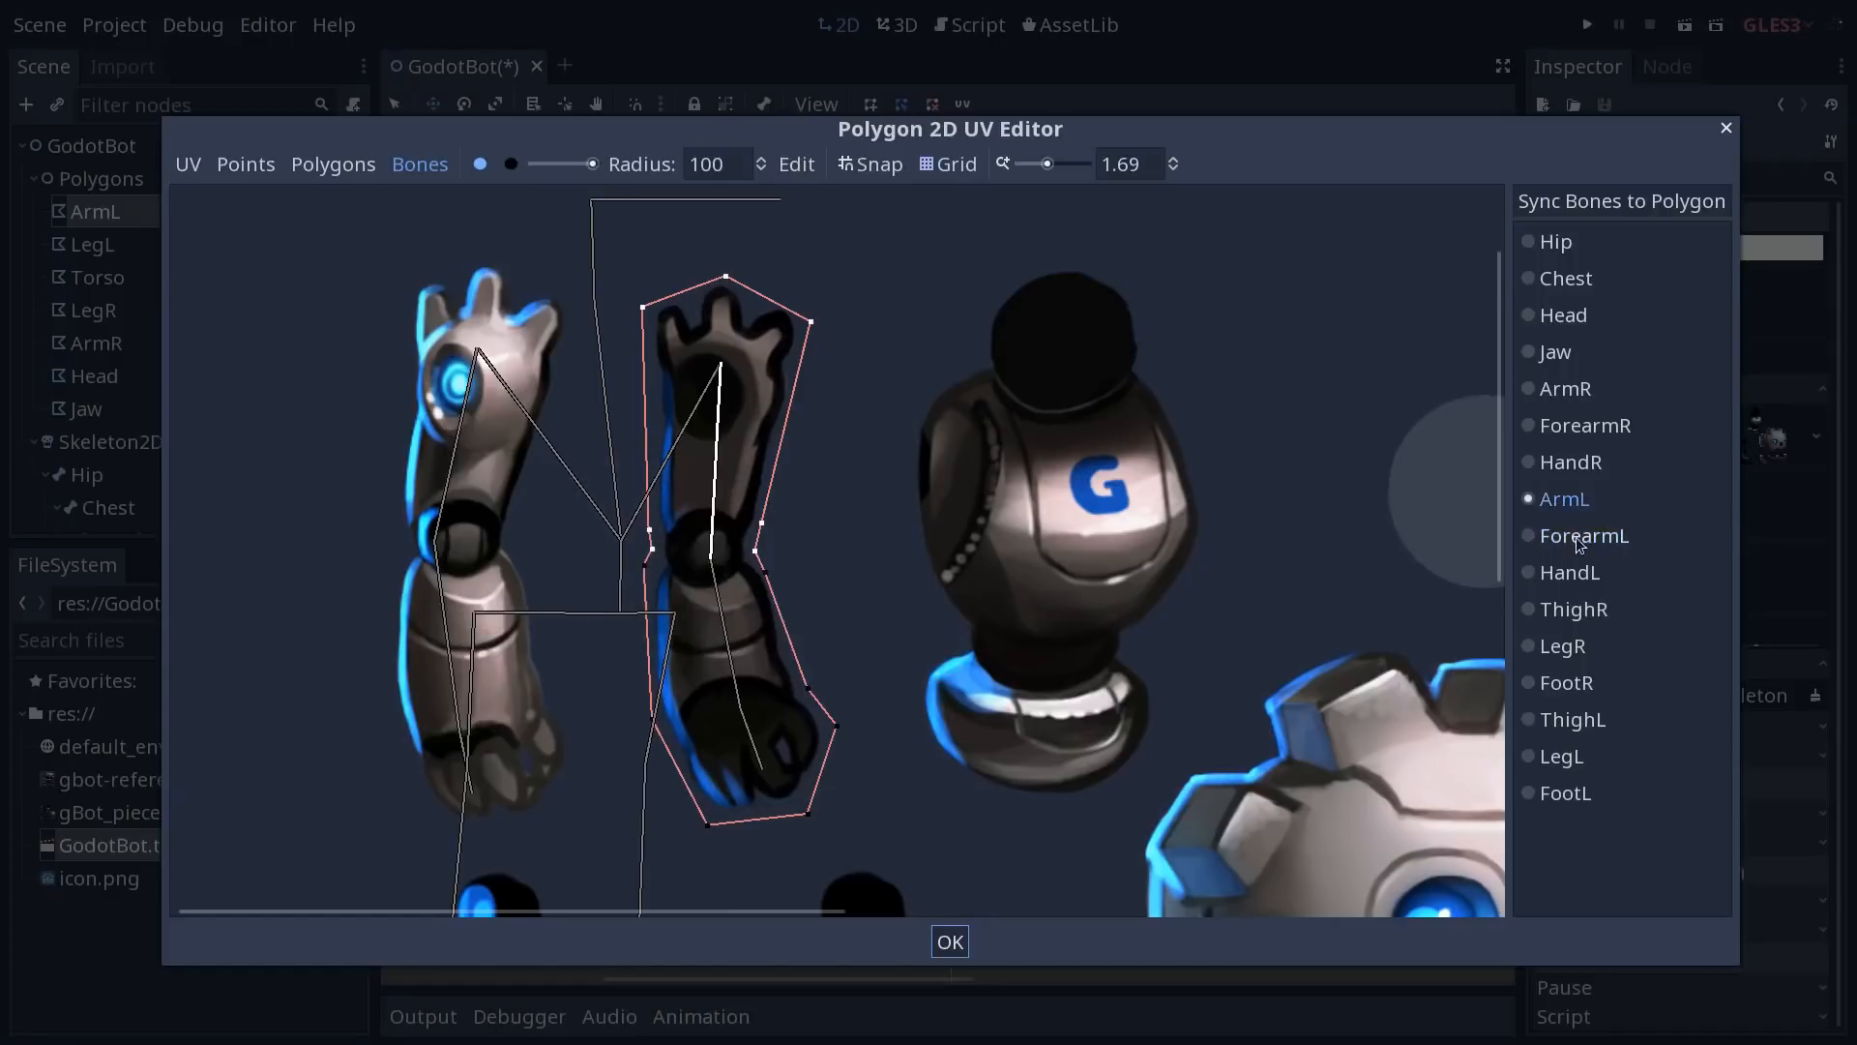
{"action": "left_click", "coordinate": [1583, 536]}
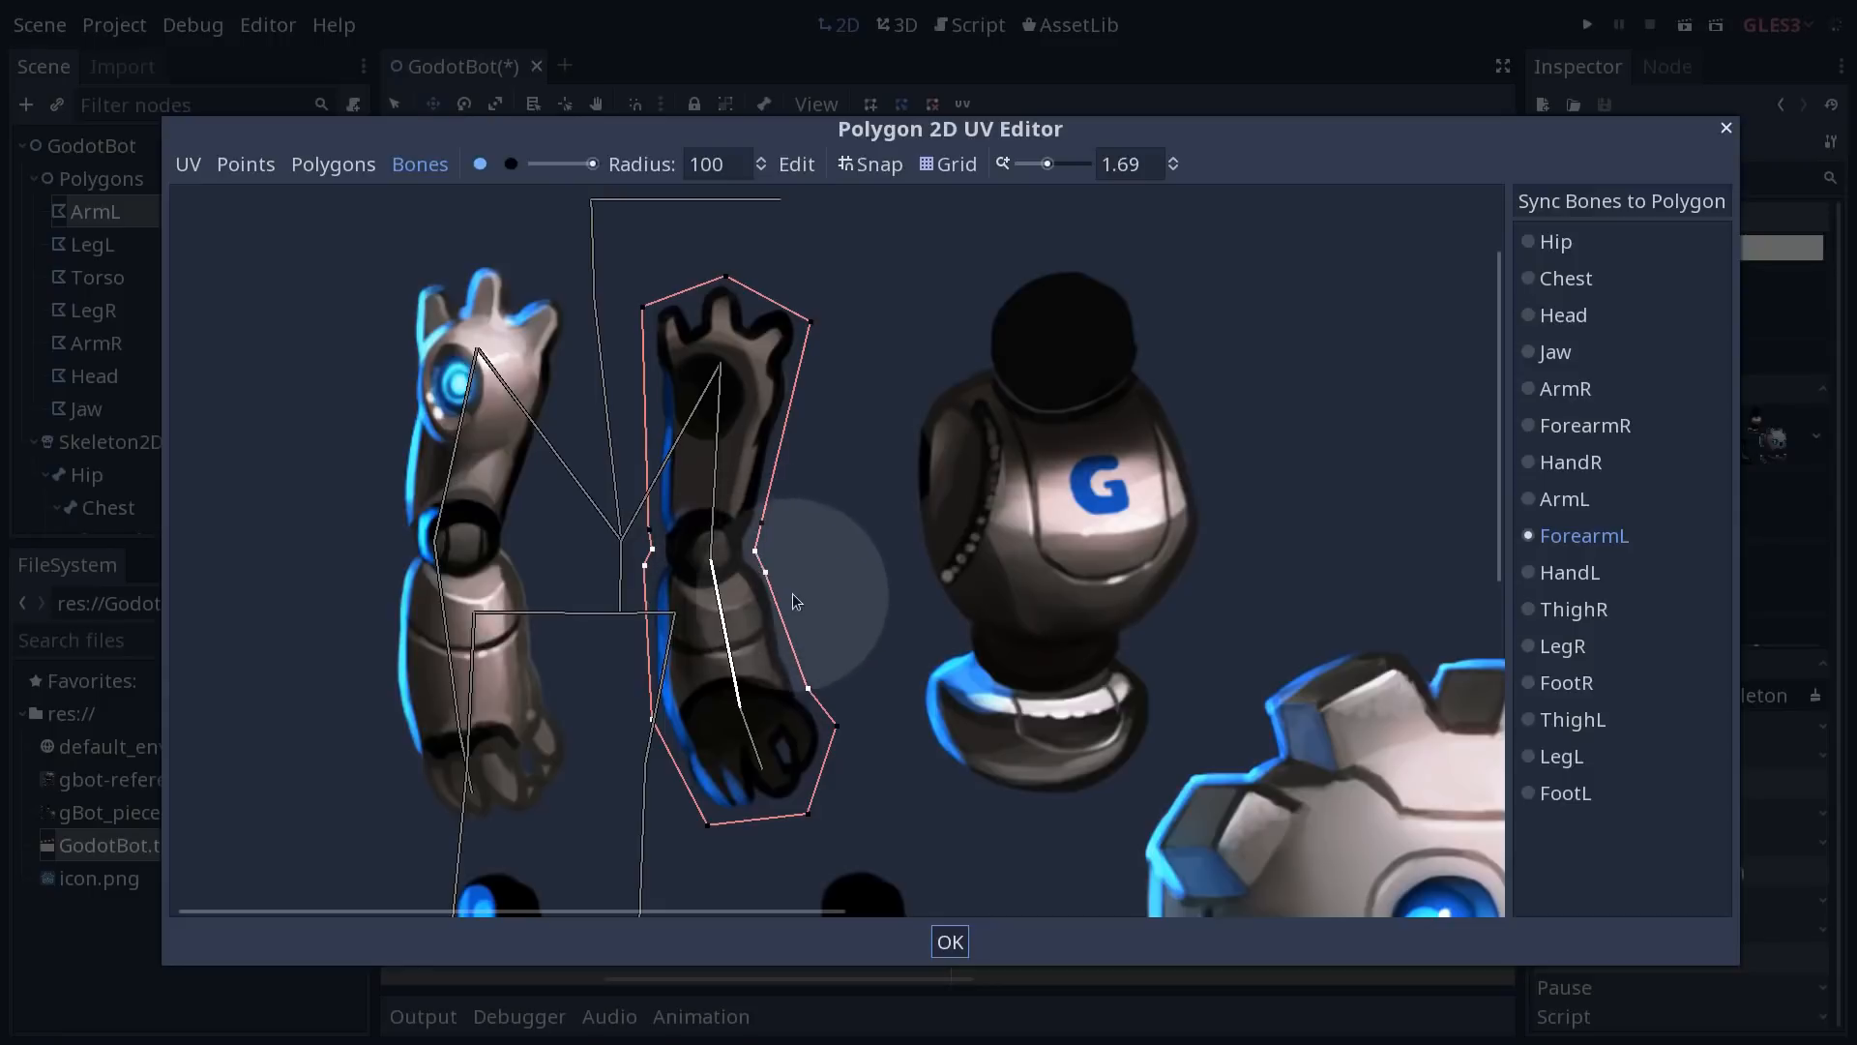
{"action": "mouse_move", "coordinate": [1006, 568]}
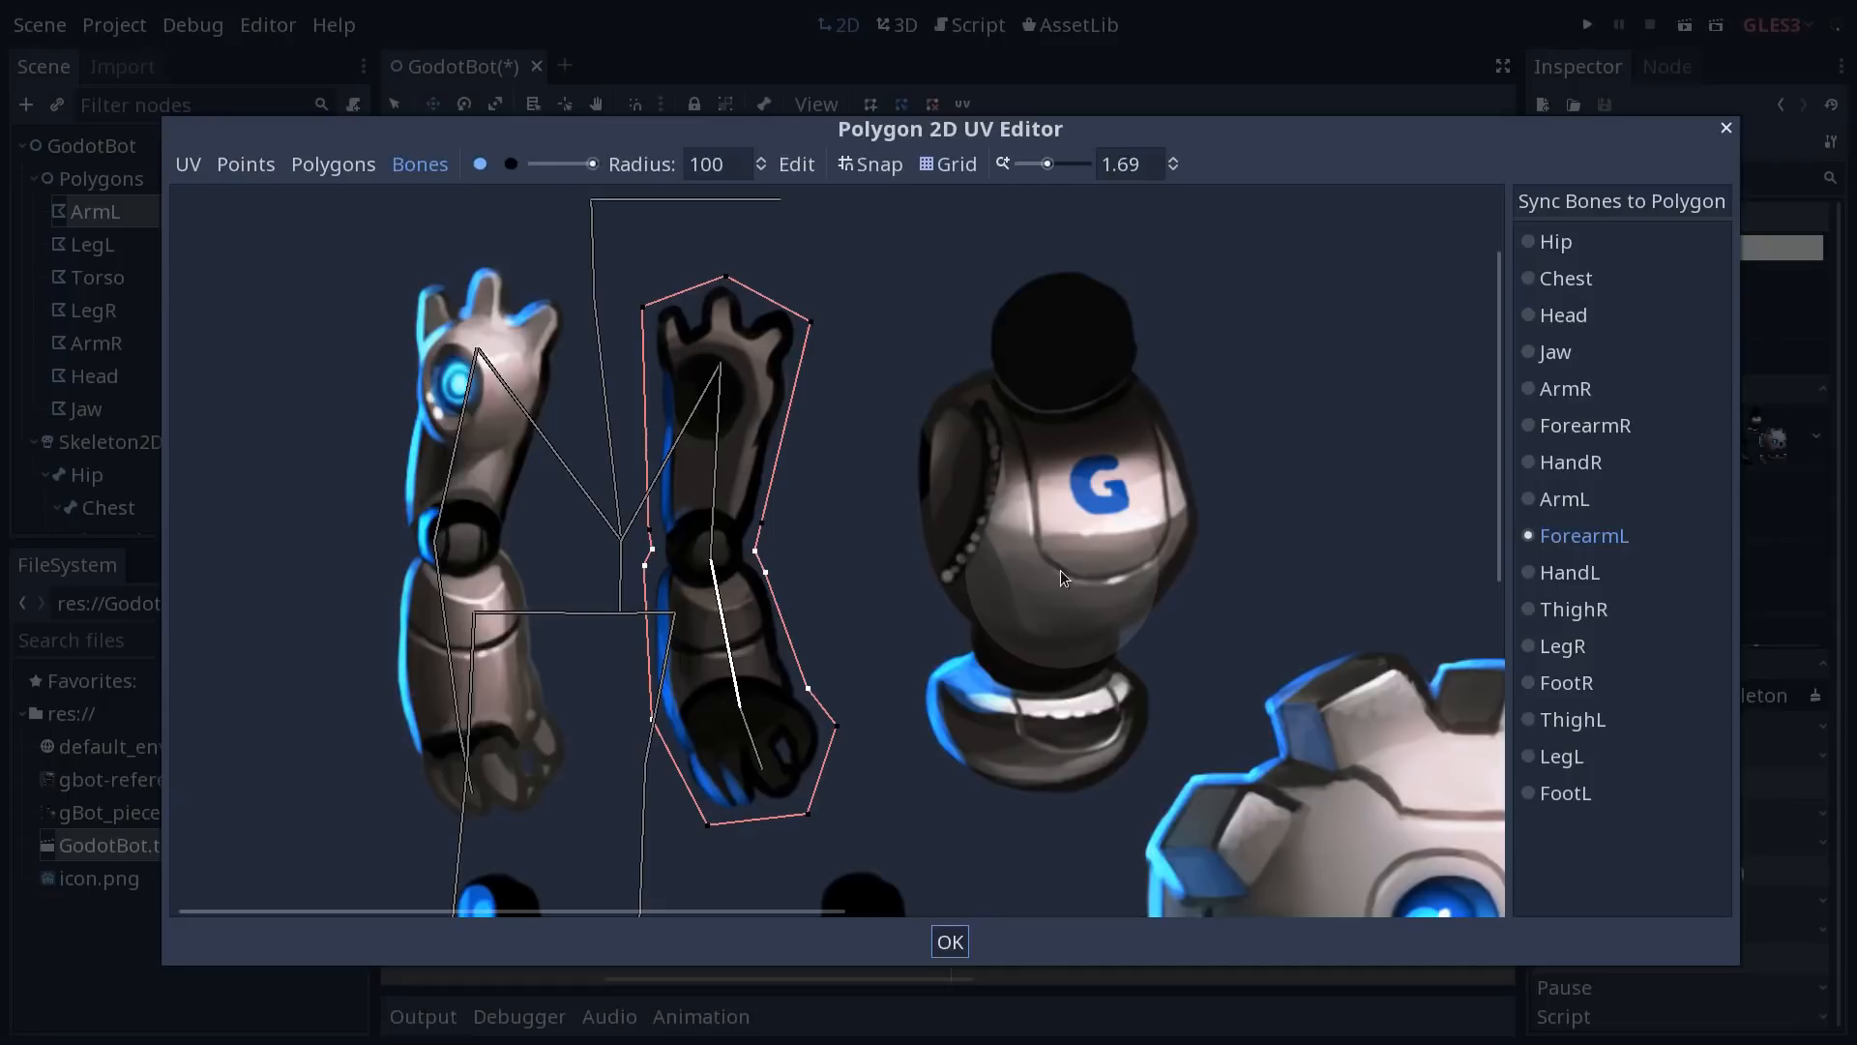
{"action": "left_click", "coordinate": [710, 163]}
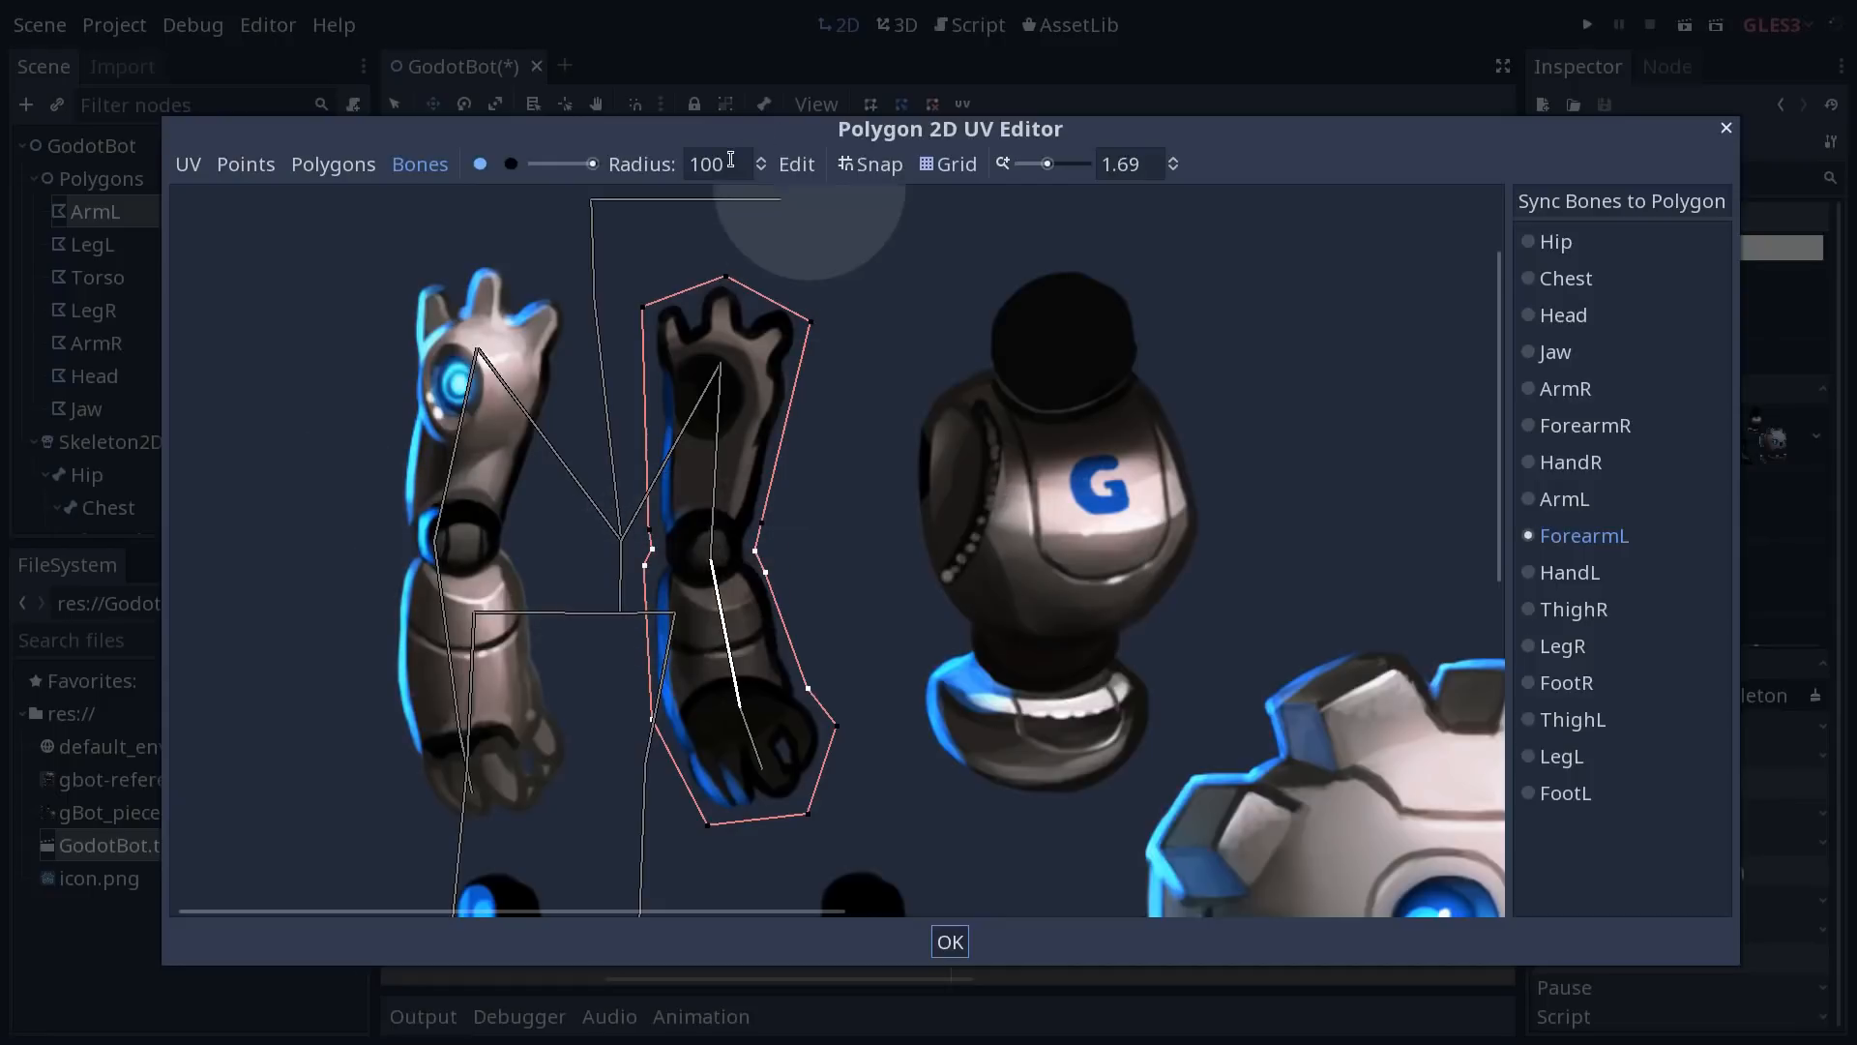
{"action": "type", "text": "20"}
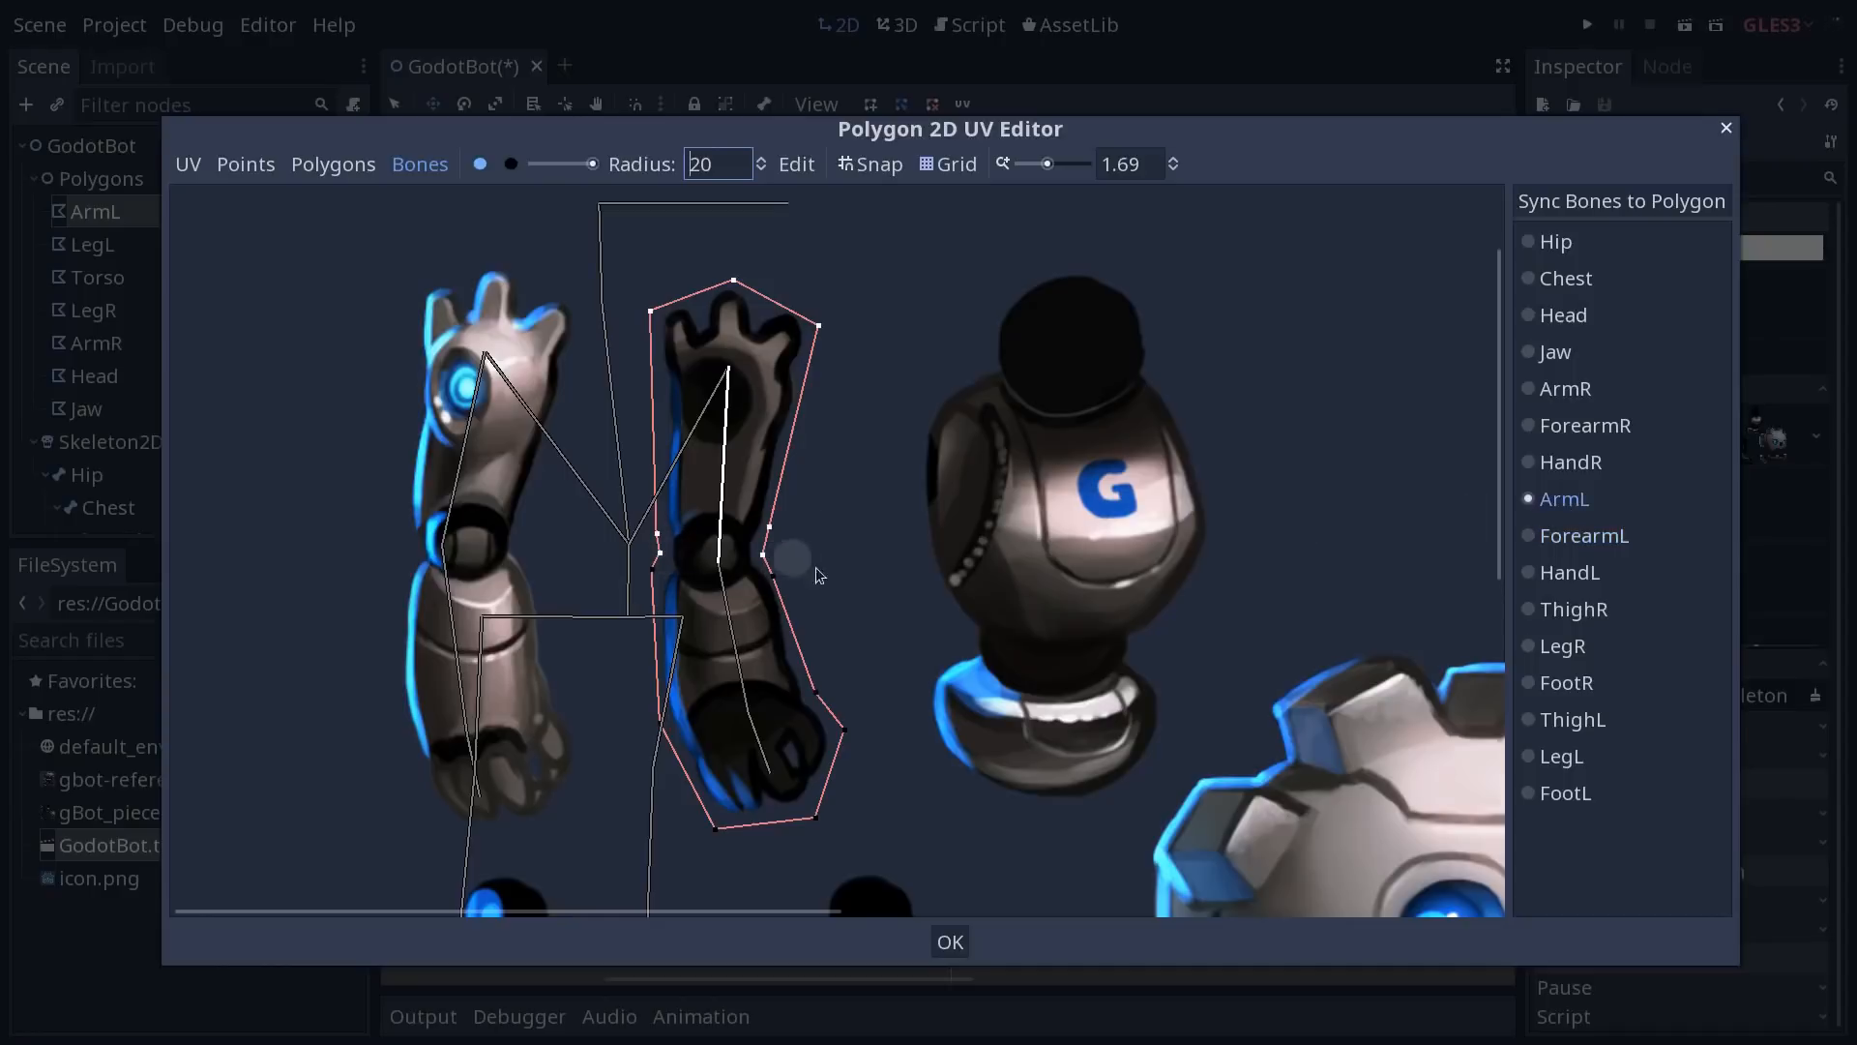
{"action": "mouse_move", "coordinate": [1584, 580]}
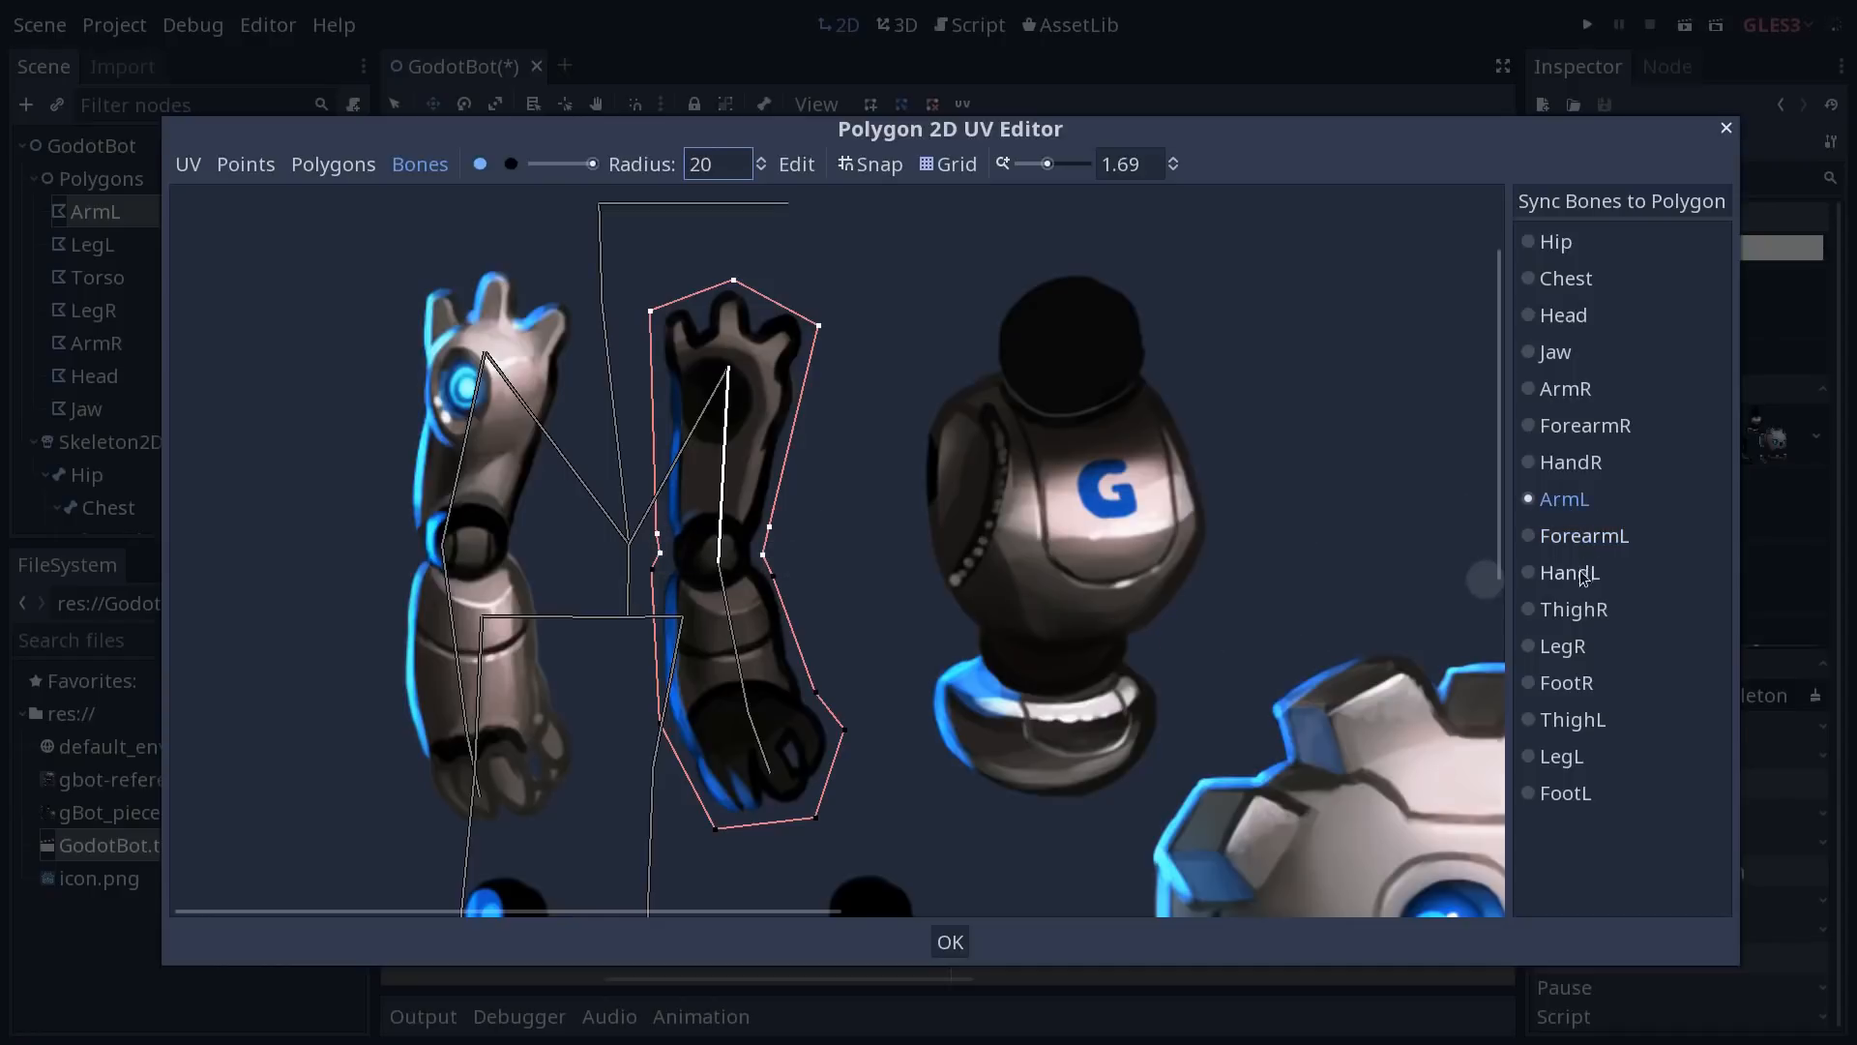
{"action": "left_click", "coordinate": [1569, 573]}
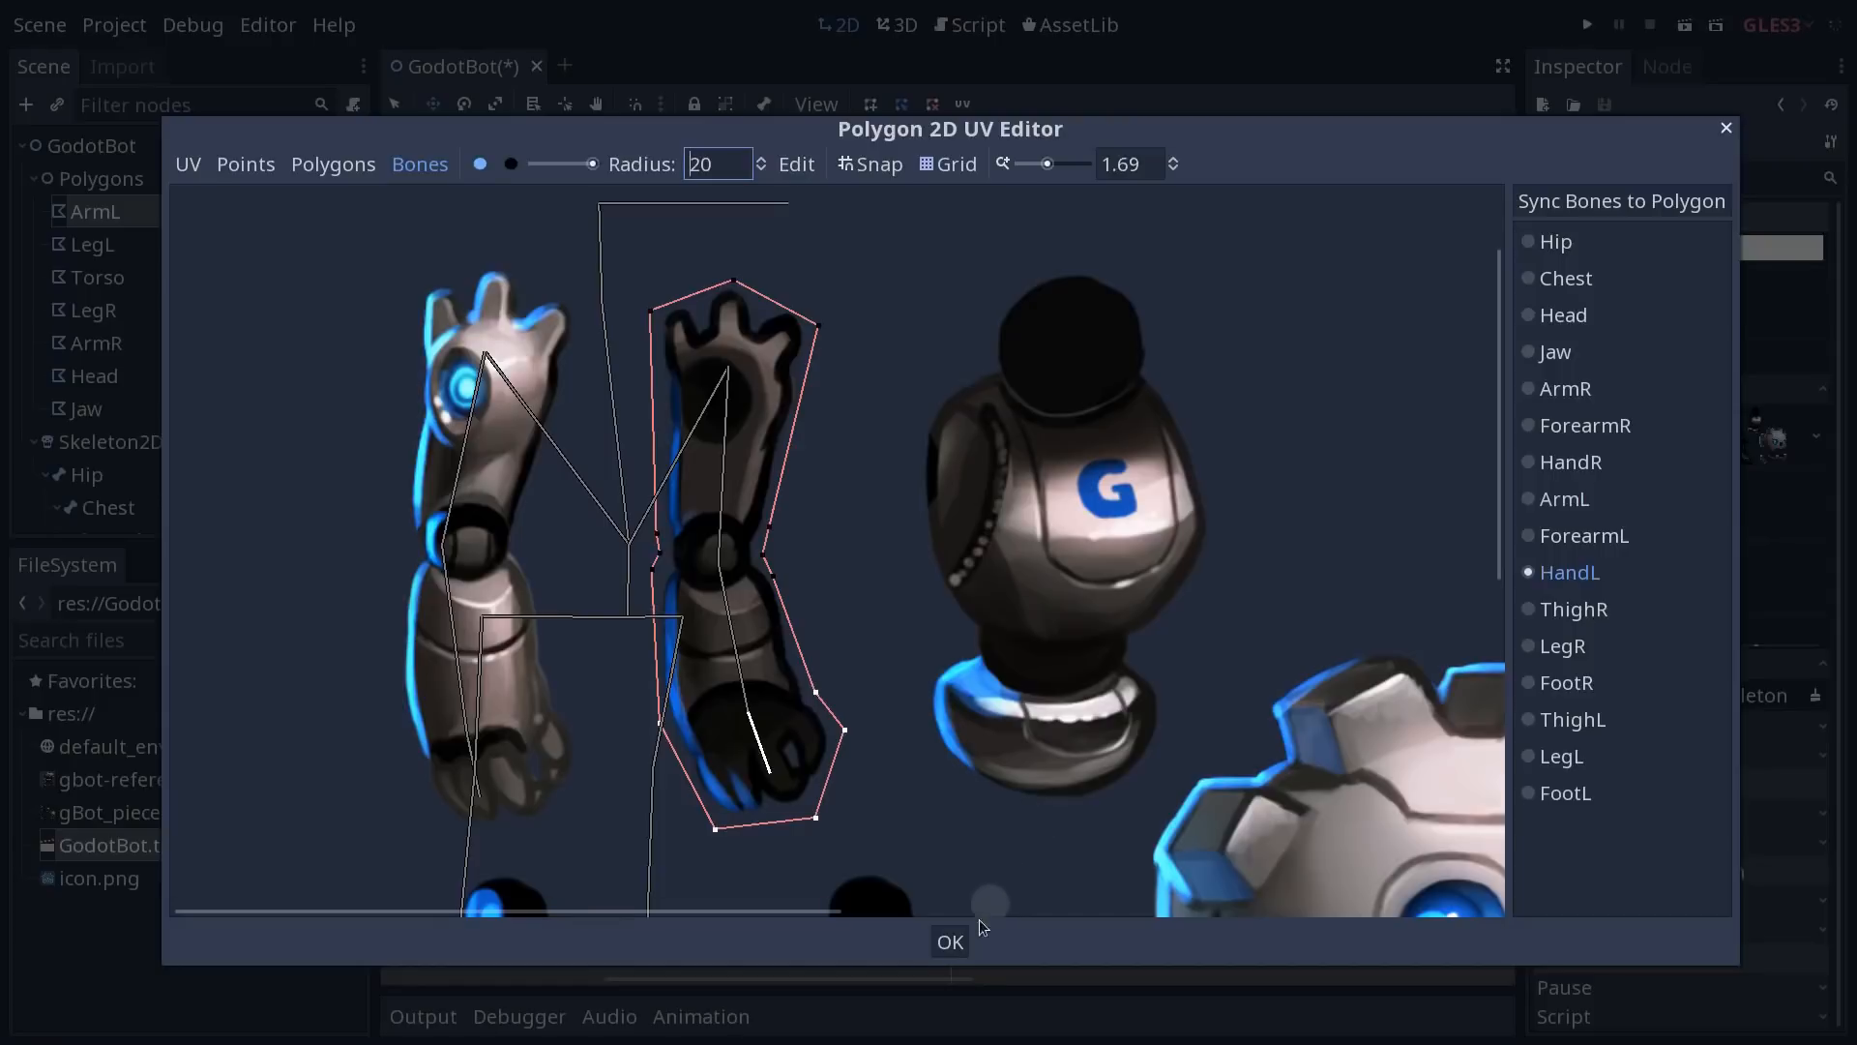
{"action": "left_click", "coordinate": [948, 942]}
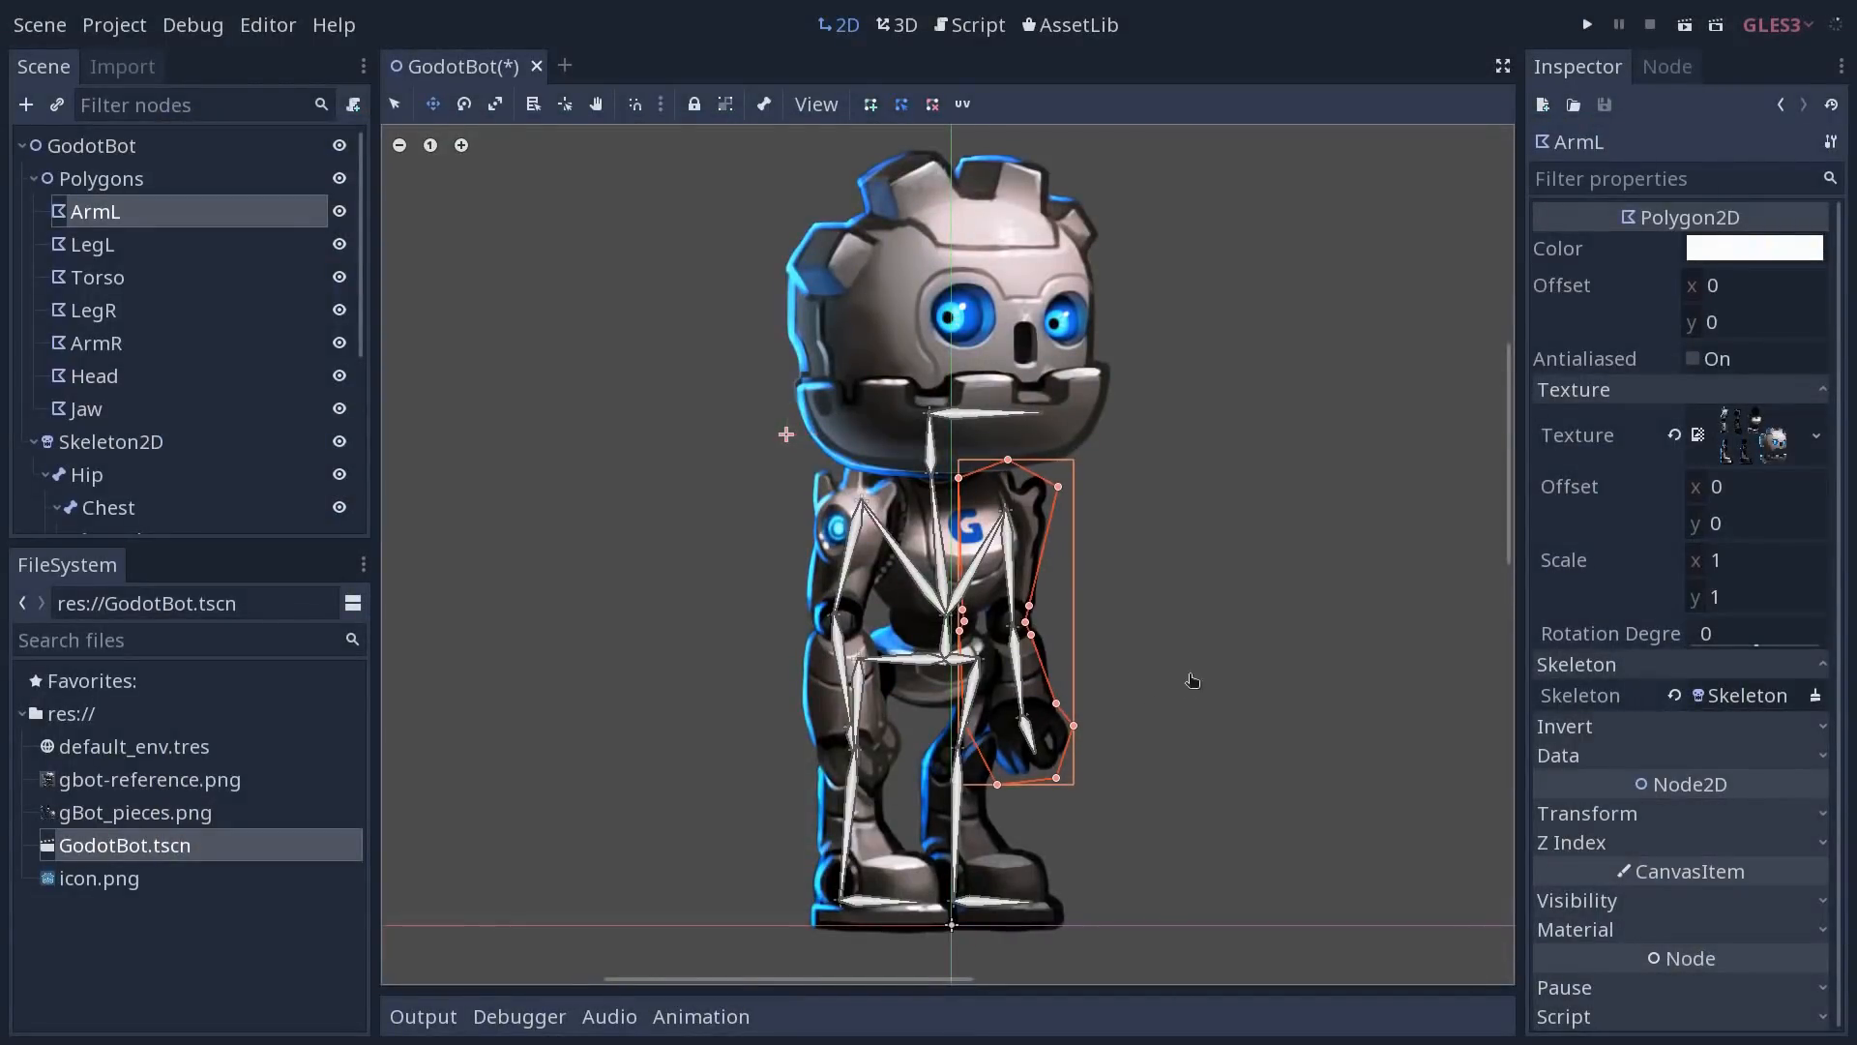
Rotate the left upper arm, forearm and hand outward to test the deformation
{"action": "left_click", "coordinate": [147, 509]}
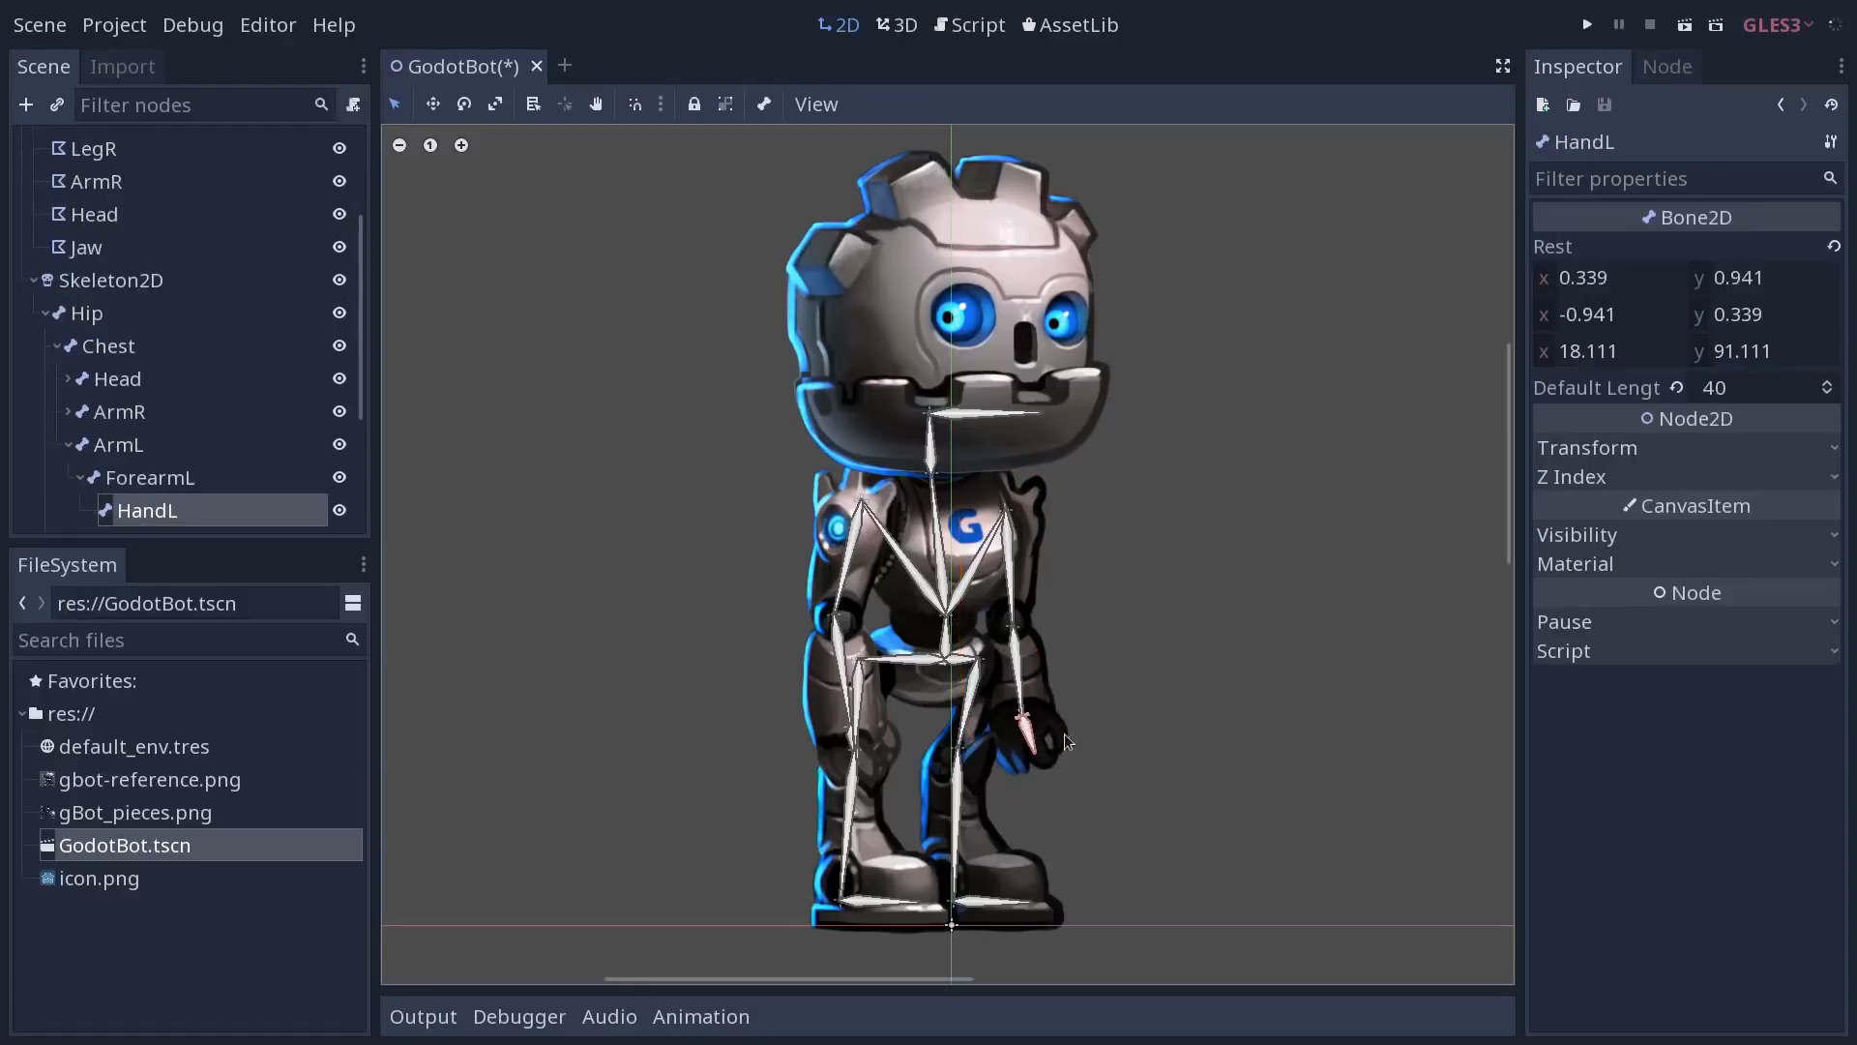
{"action": "left_click", "coordinate": [151, 478]}
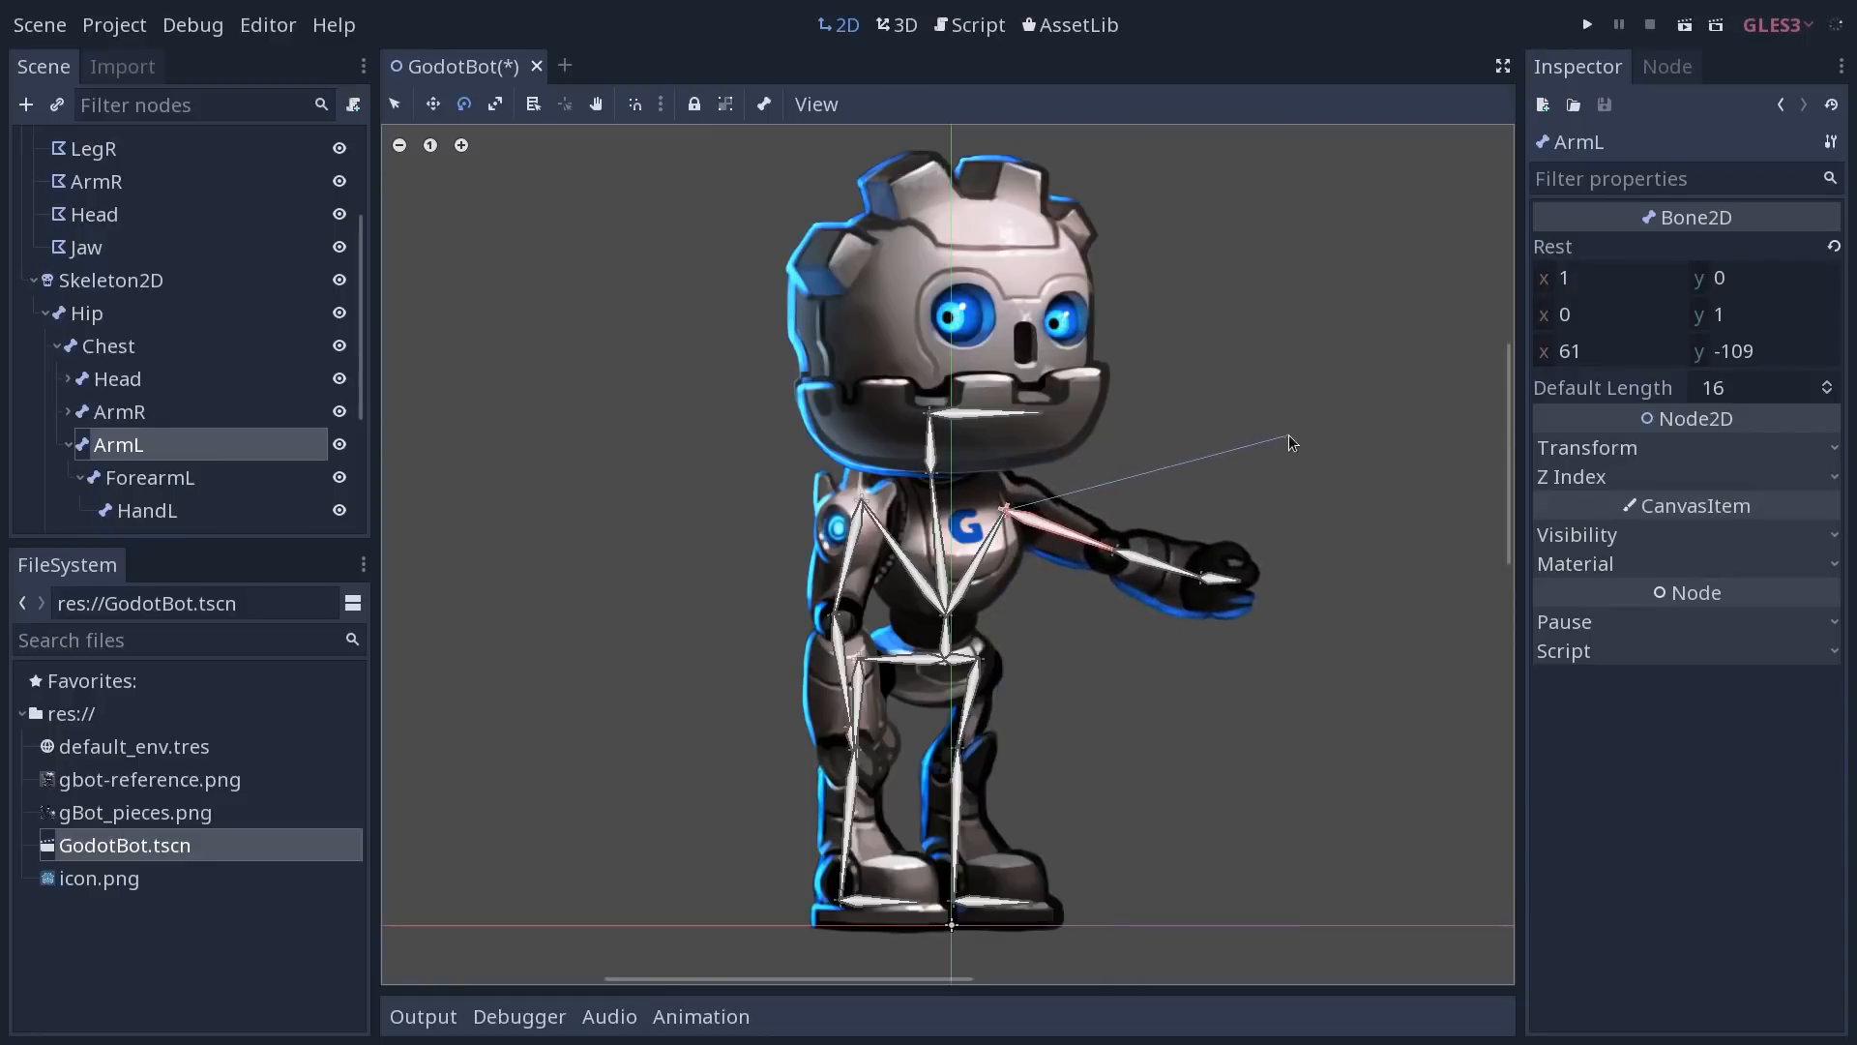
{"action": "left_click_drag", "start_coordinate": [1290, 441], "coordinate": [1160, 610]}
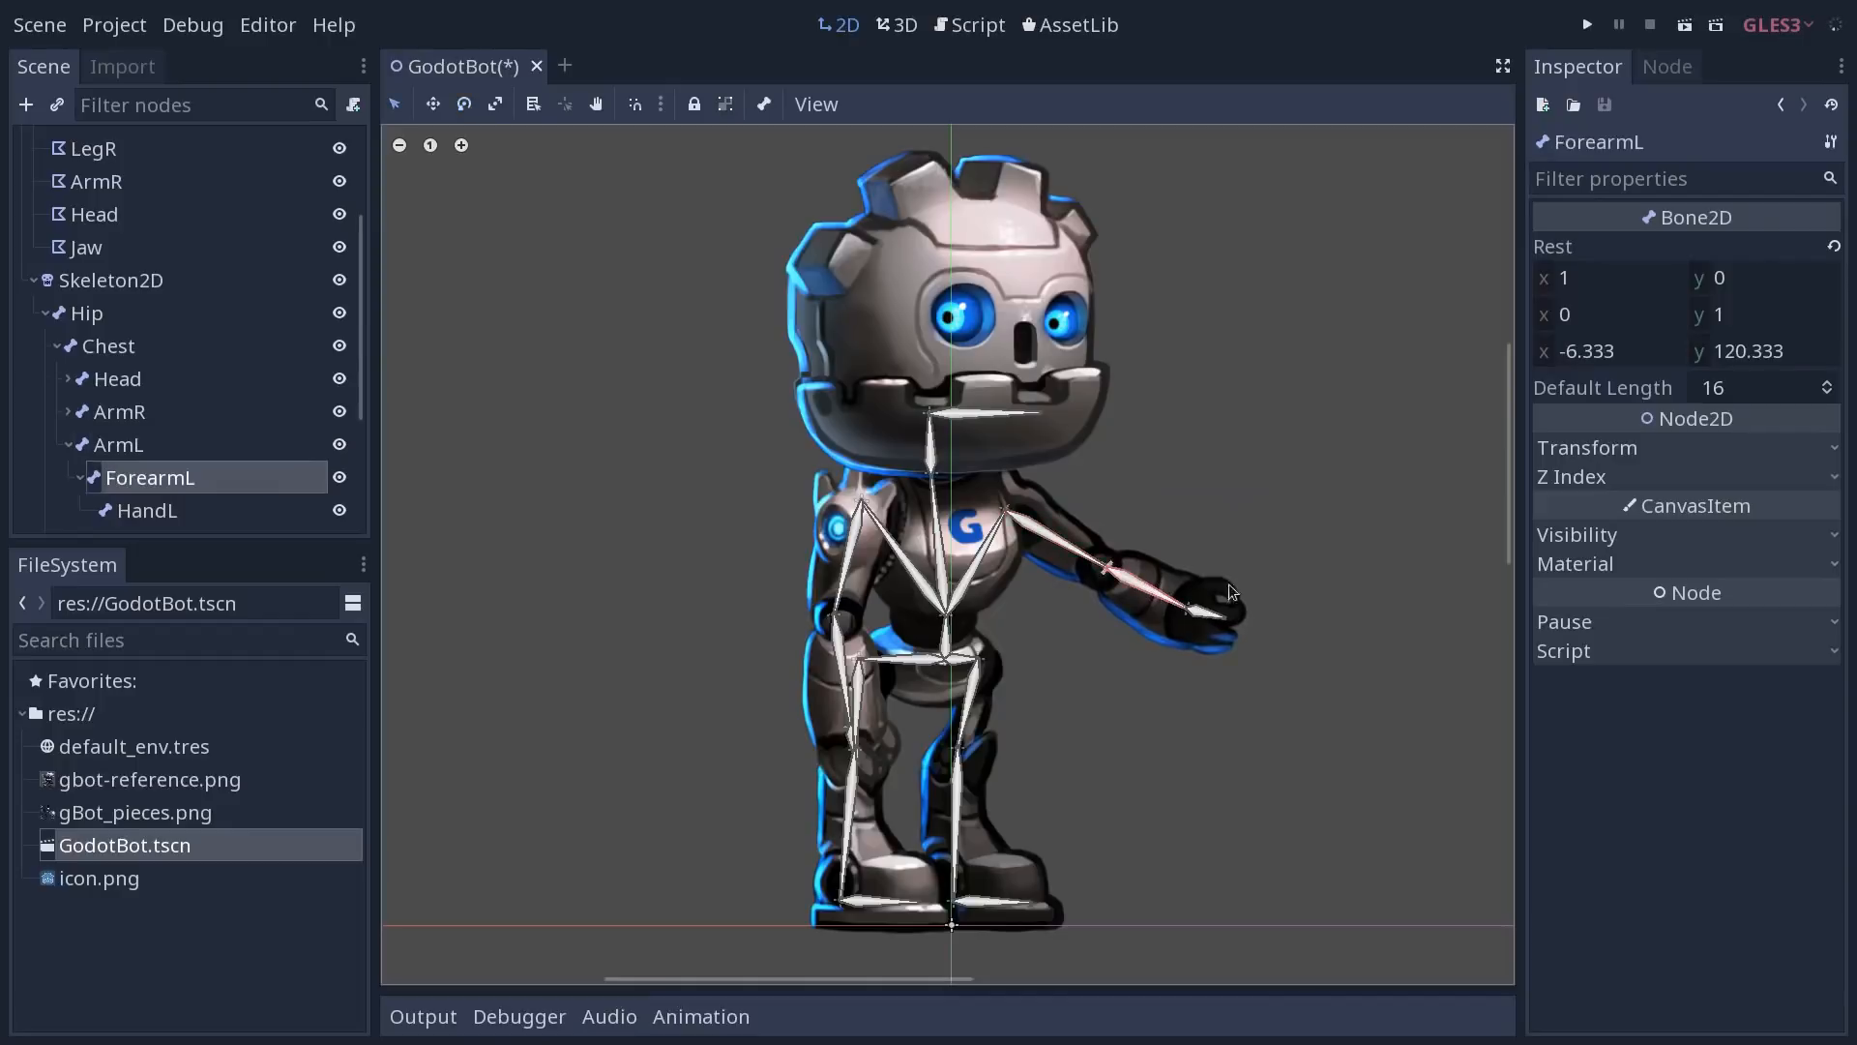
{"action": "left_click_drag", "start_coordinate": [1184, 604], "coordinate": [1171, 402]}
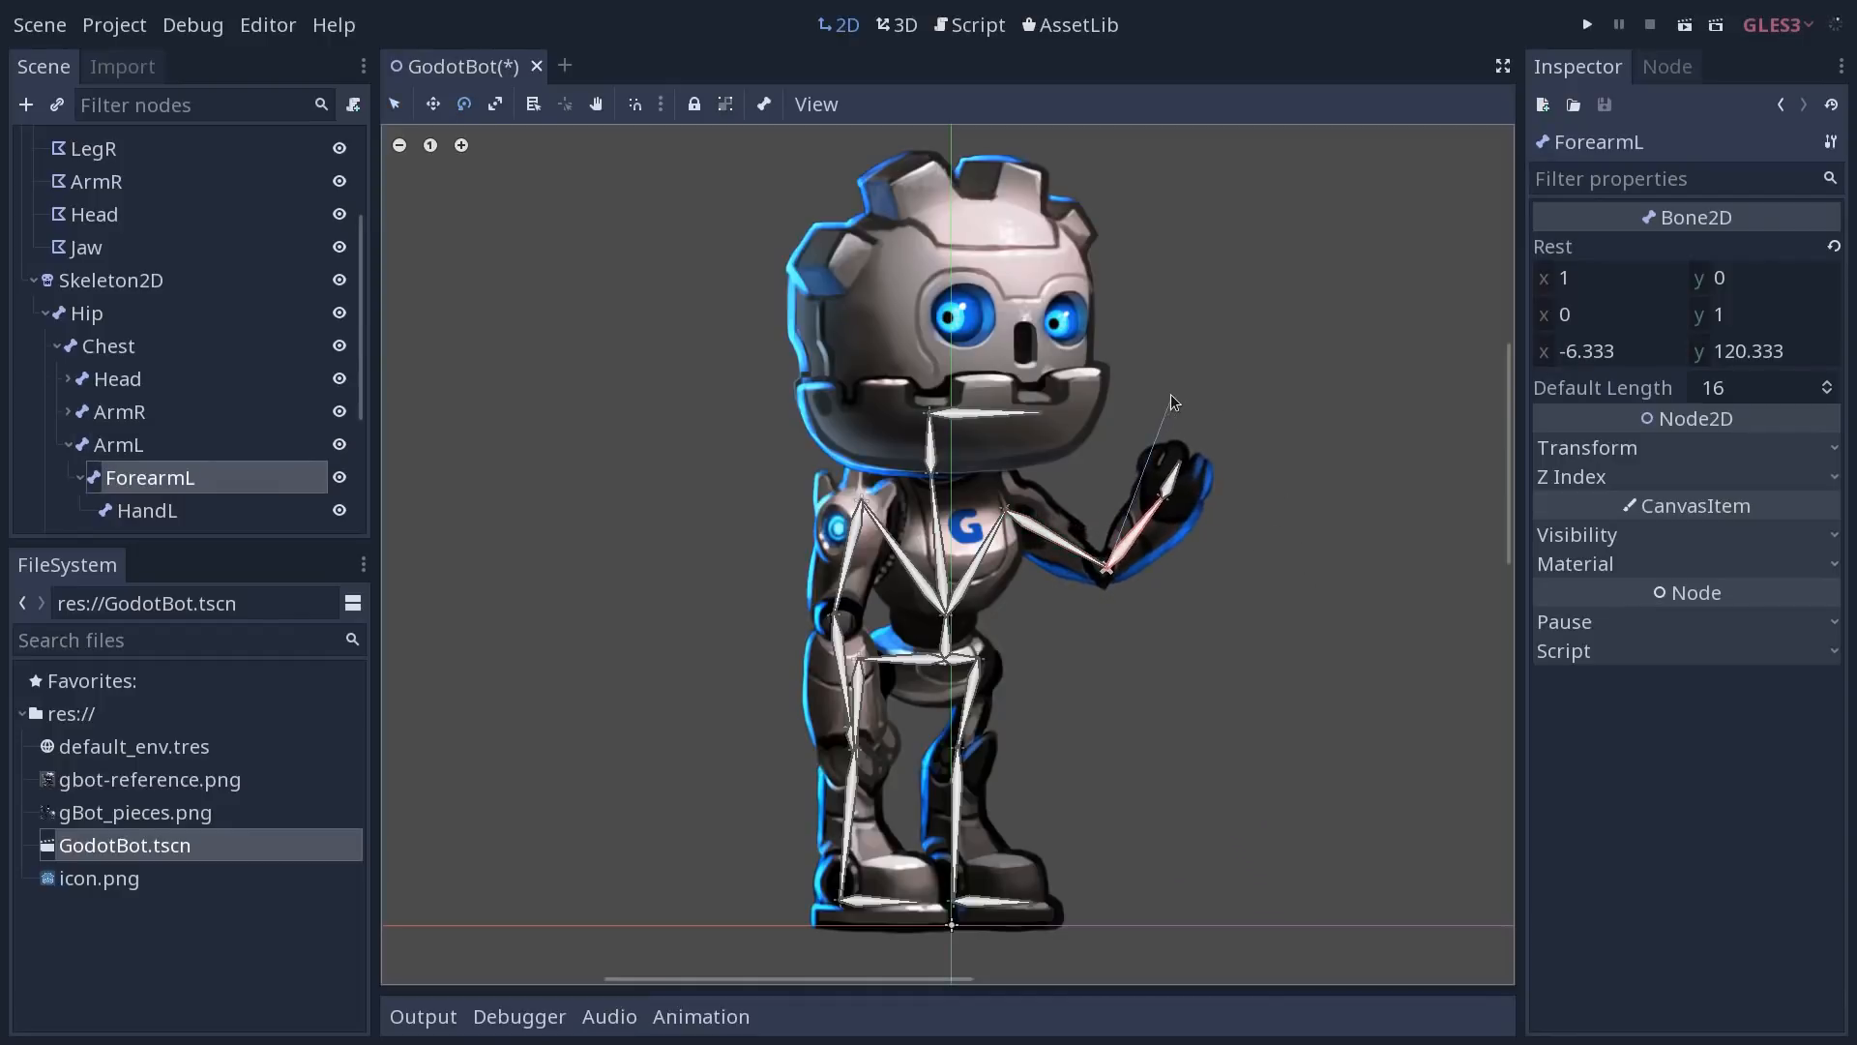
{"action": "left_click_drag", "start_coordinate": [1173, 403], "coordinate": [1207, 534]}
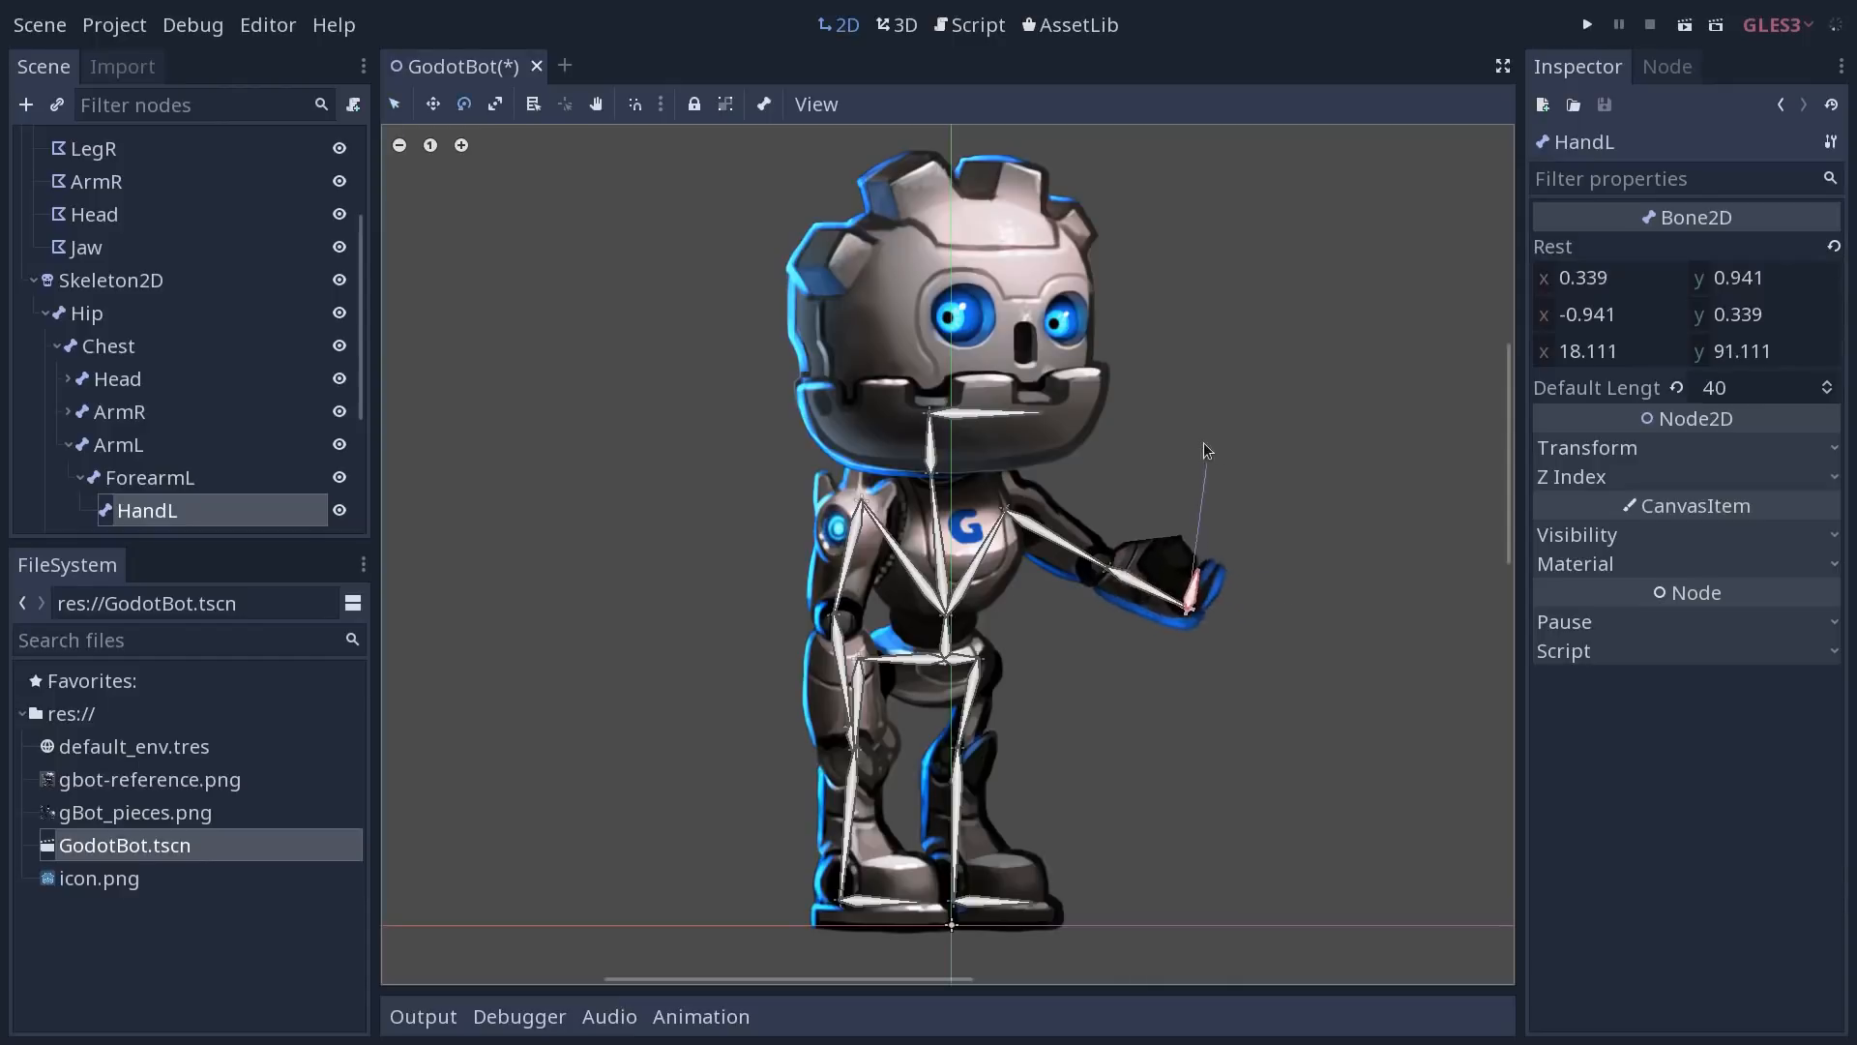
{"action": "left_click_drag", "start_coordinate": [1202, 451], "coordinate": [1261, 592]}
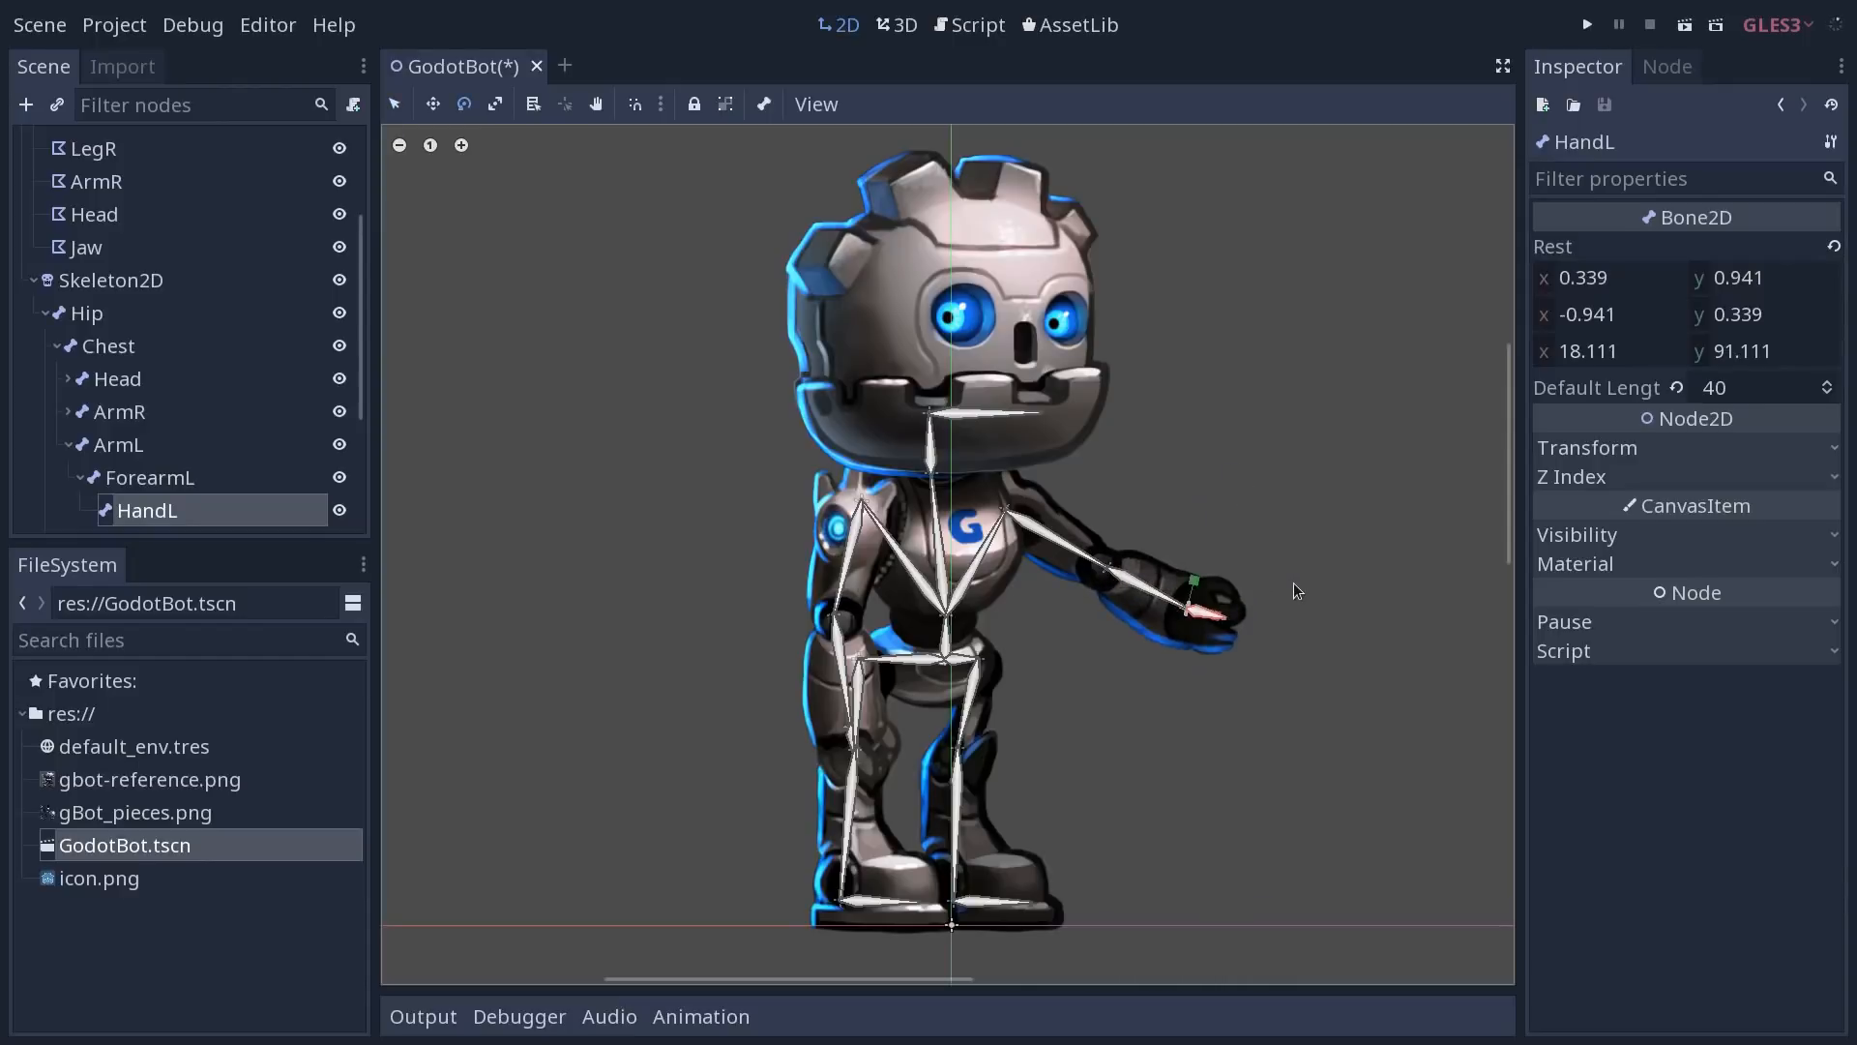
{"action": "left_click_drag", "start_coordinate": [1189, 604], "coordinate": [1037, 710]}
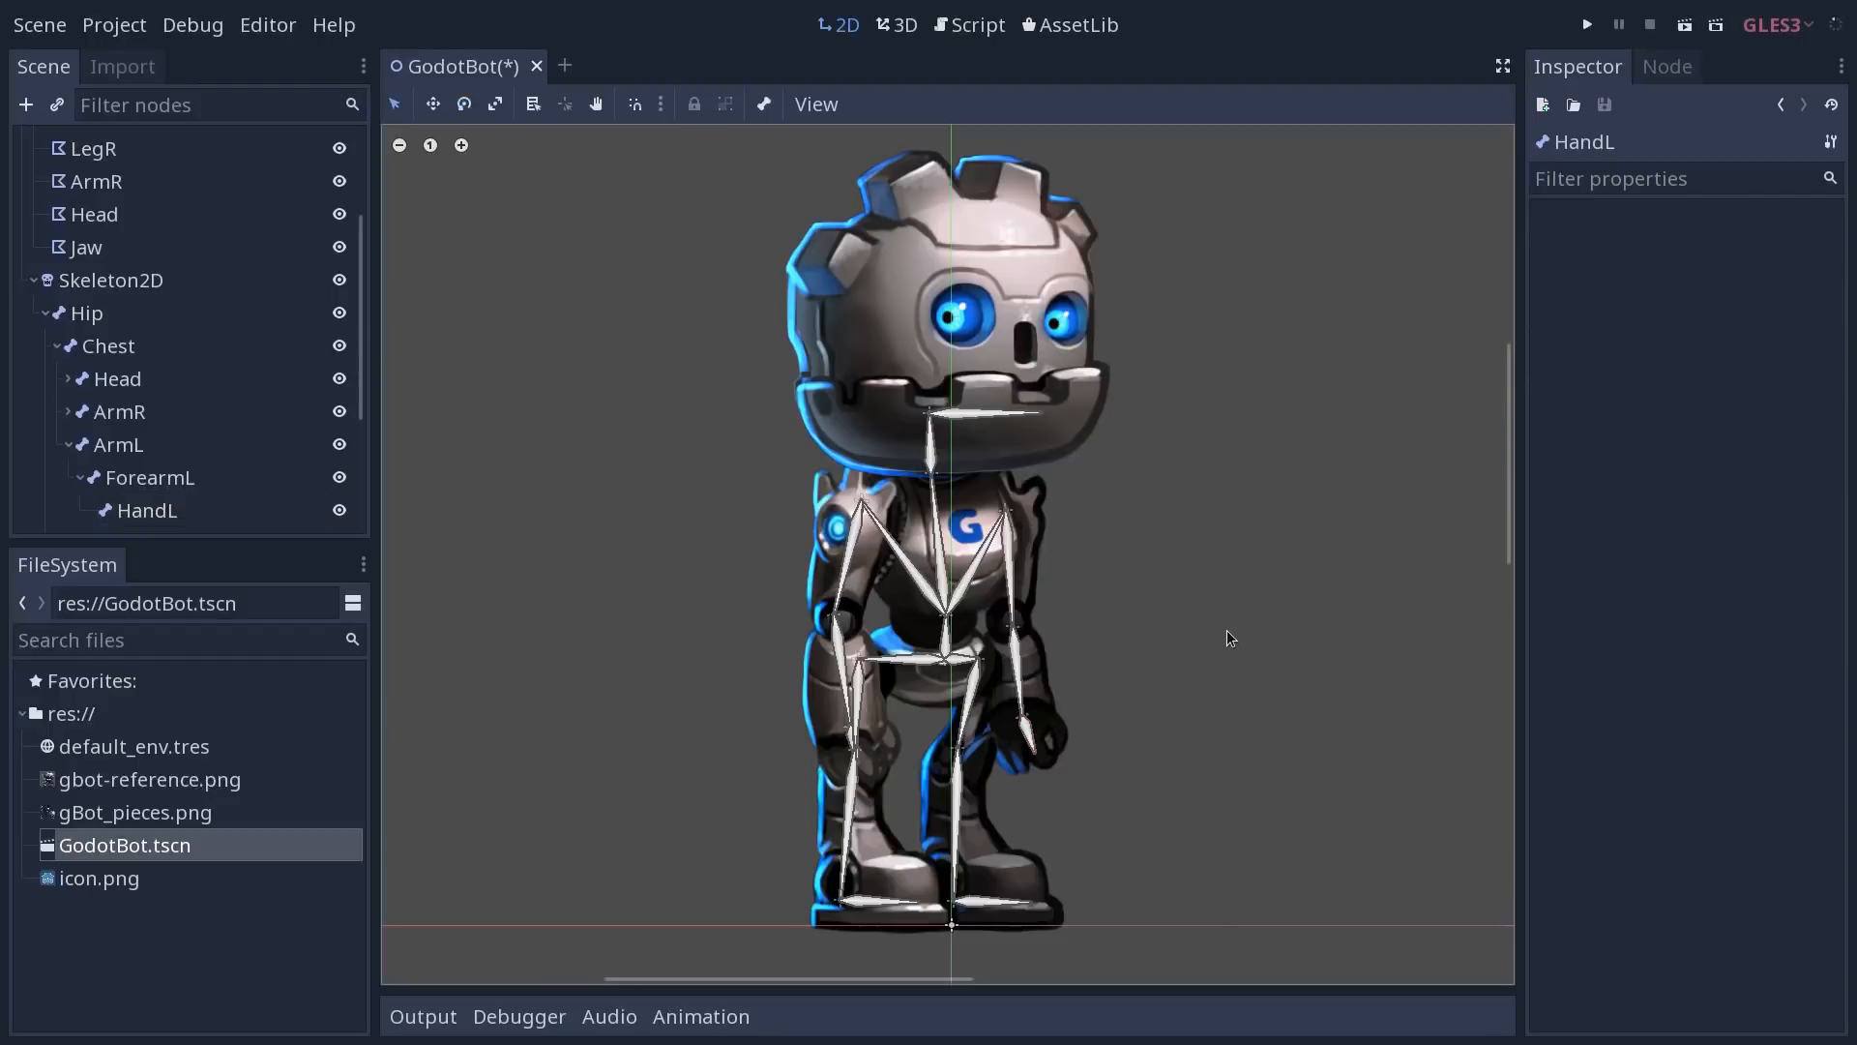
{"action": "mouse_move", "coordinate": [948, 759]}
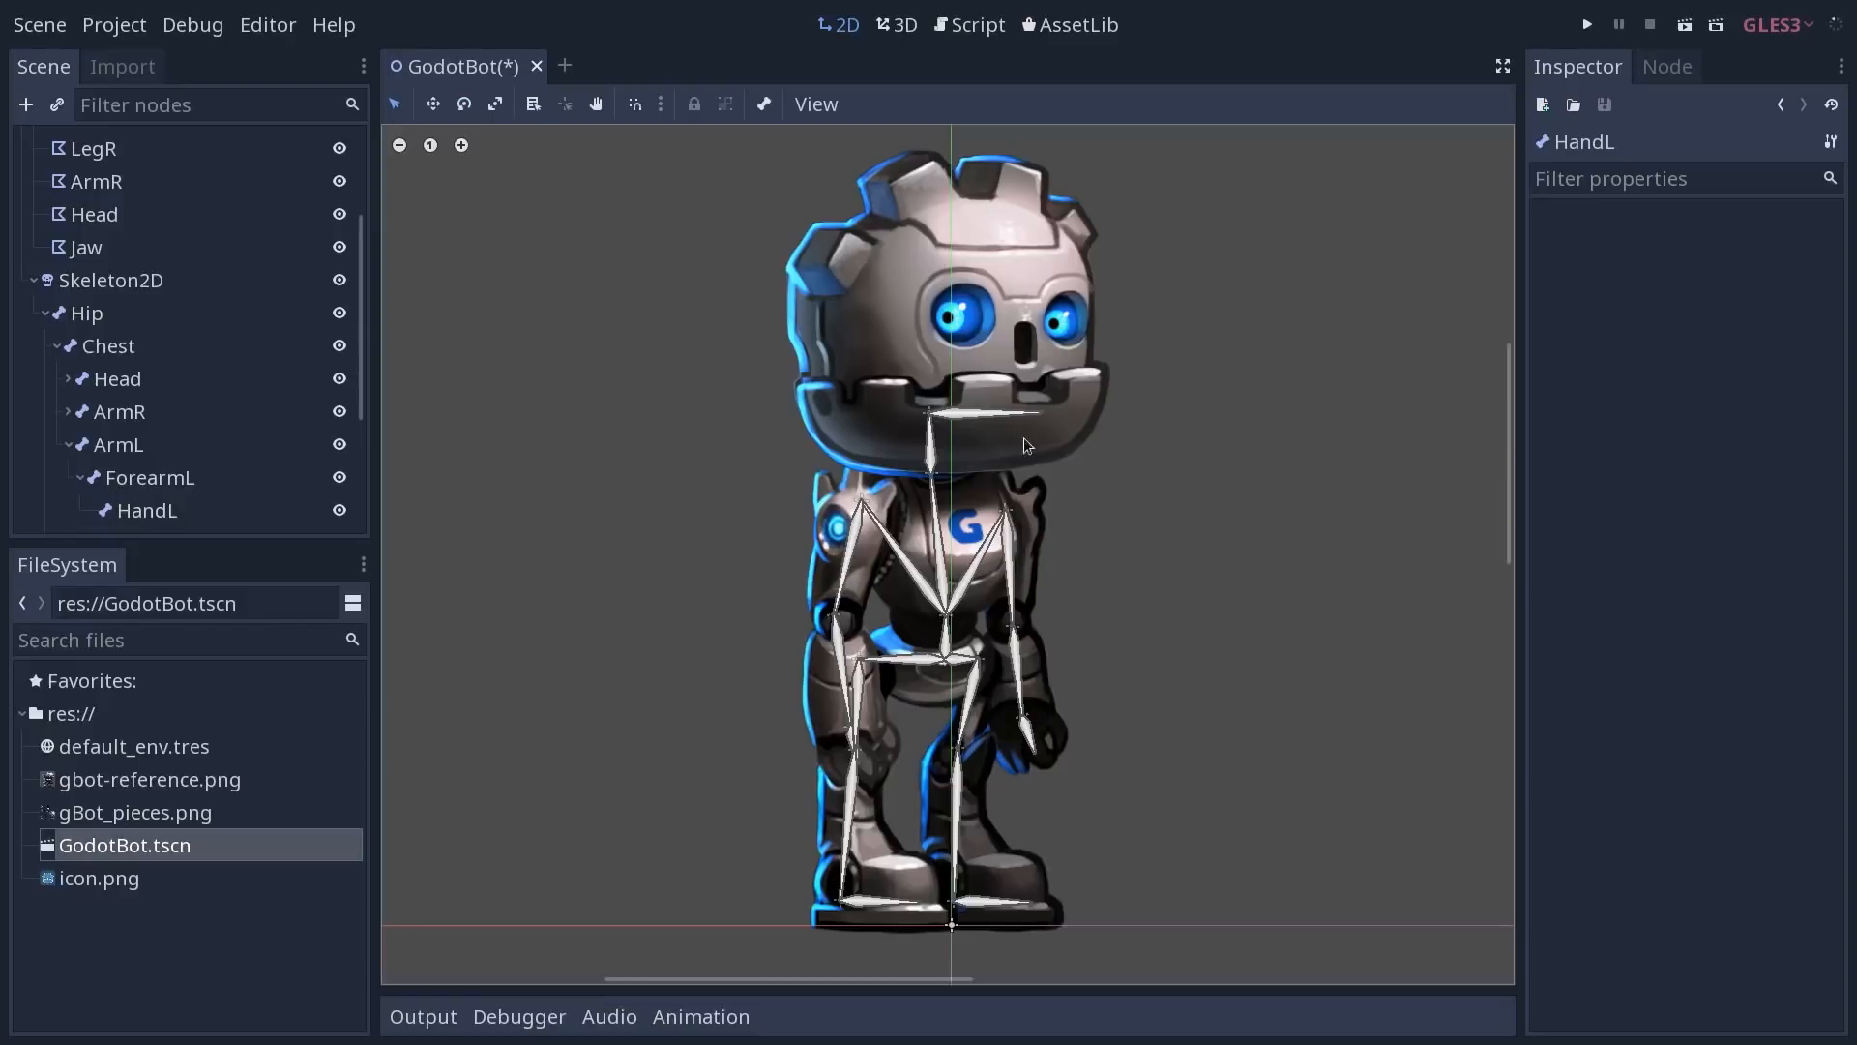
Sync the skeleton's bones to the Torso polygon in its UV editor
{"action": "left_click", "coordinate": [96, 182]}
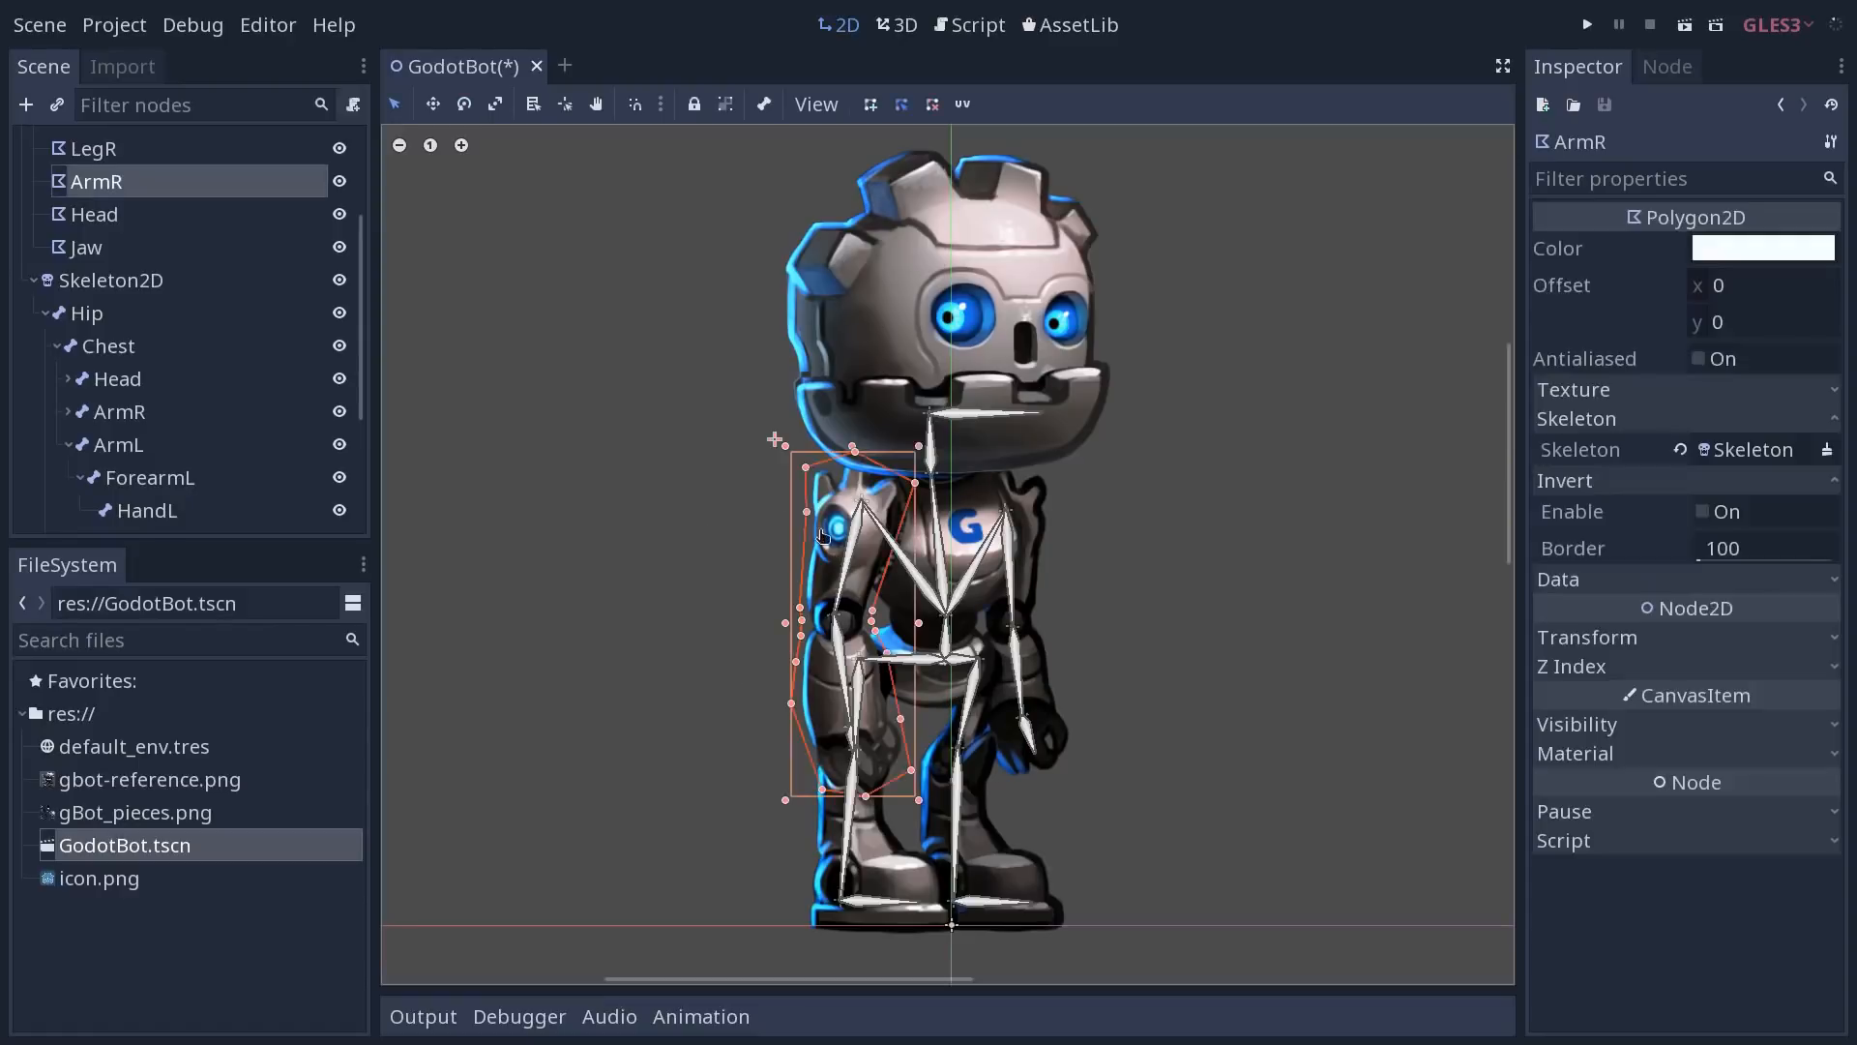
{"action": "left_click", "coordinate": [93, 215]}
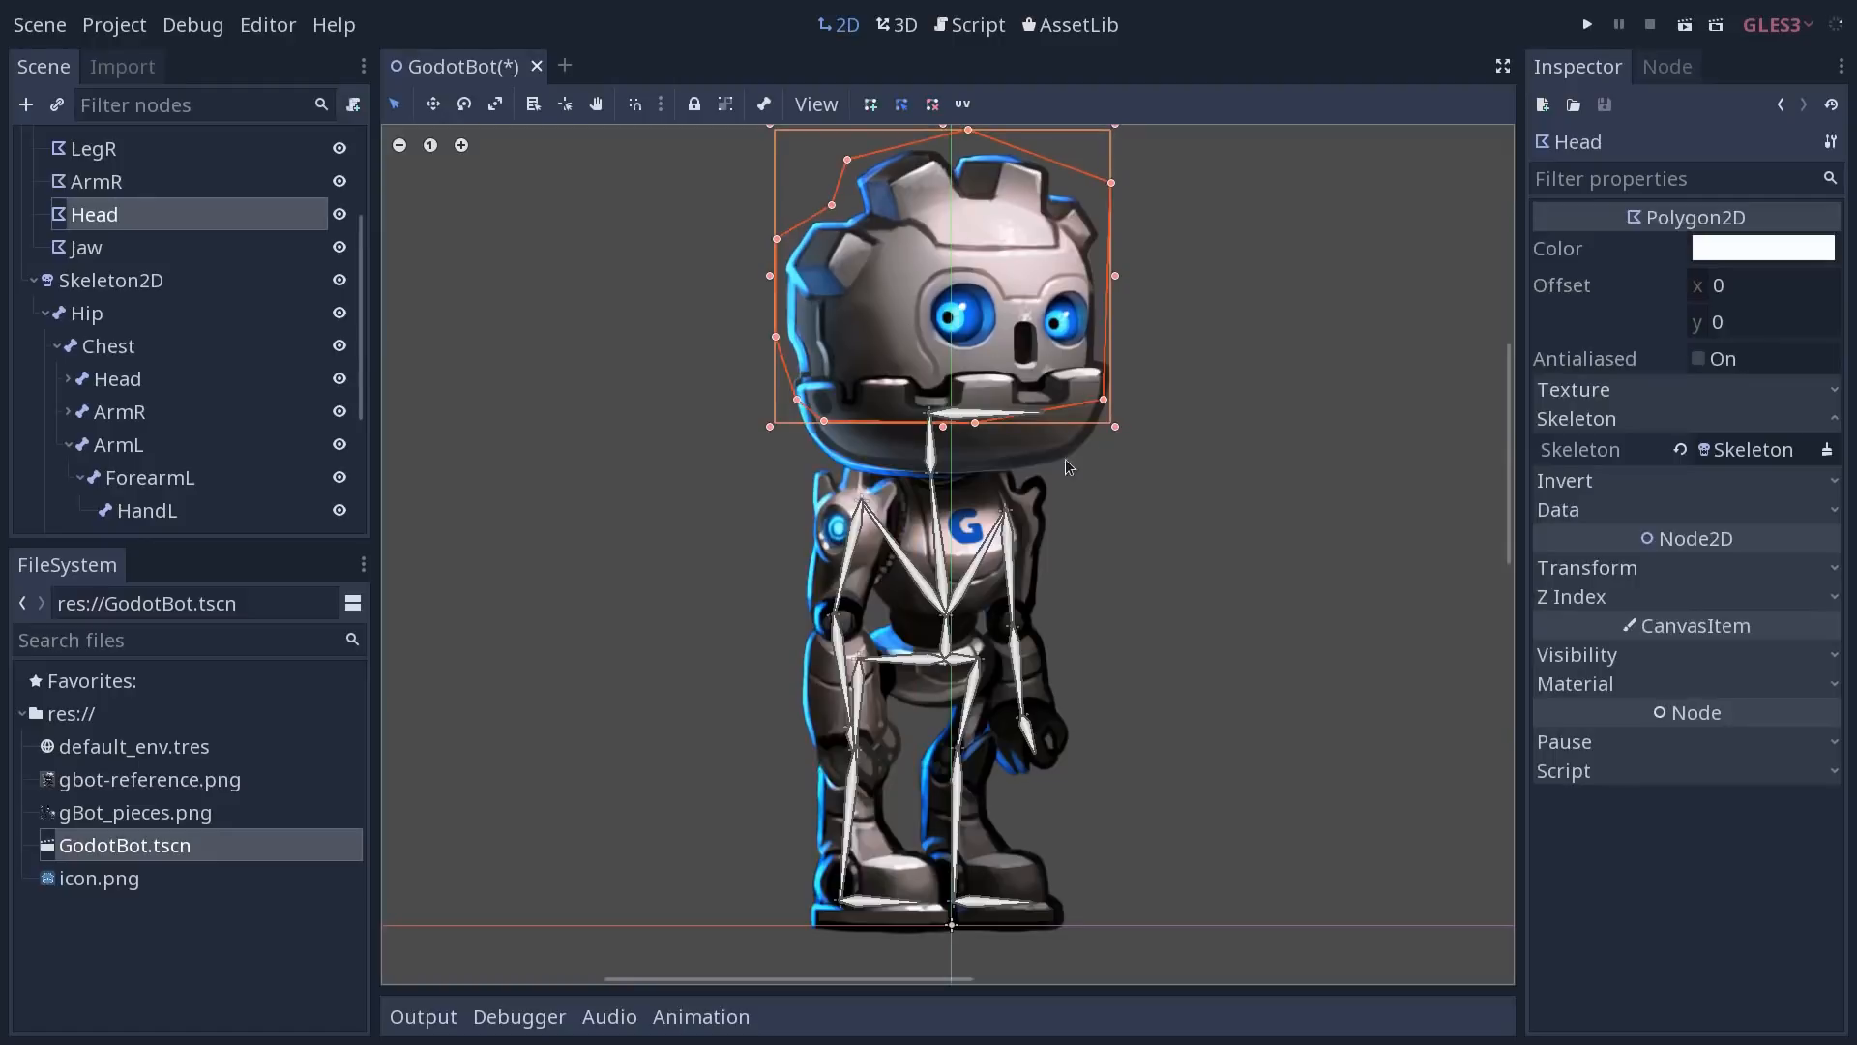
{"action": "left_click", "coordinate": [99, 145]}
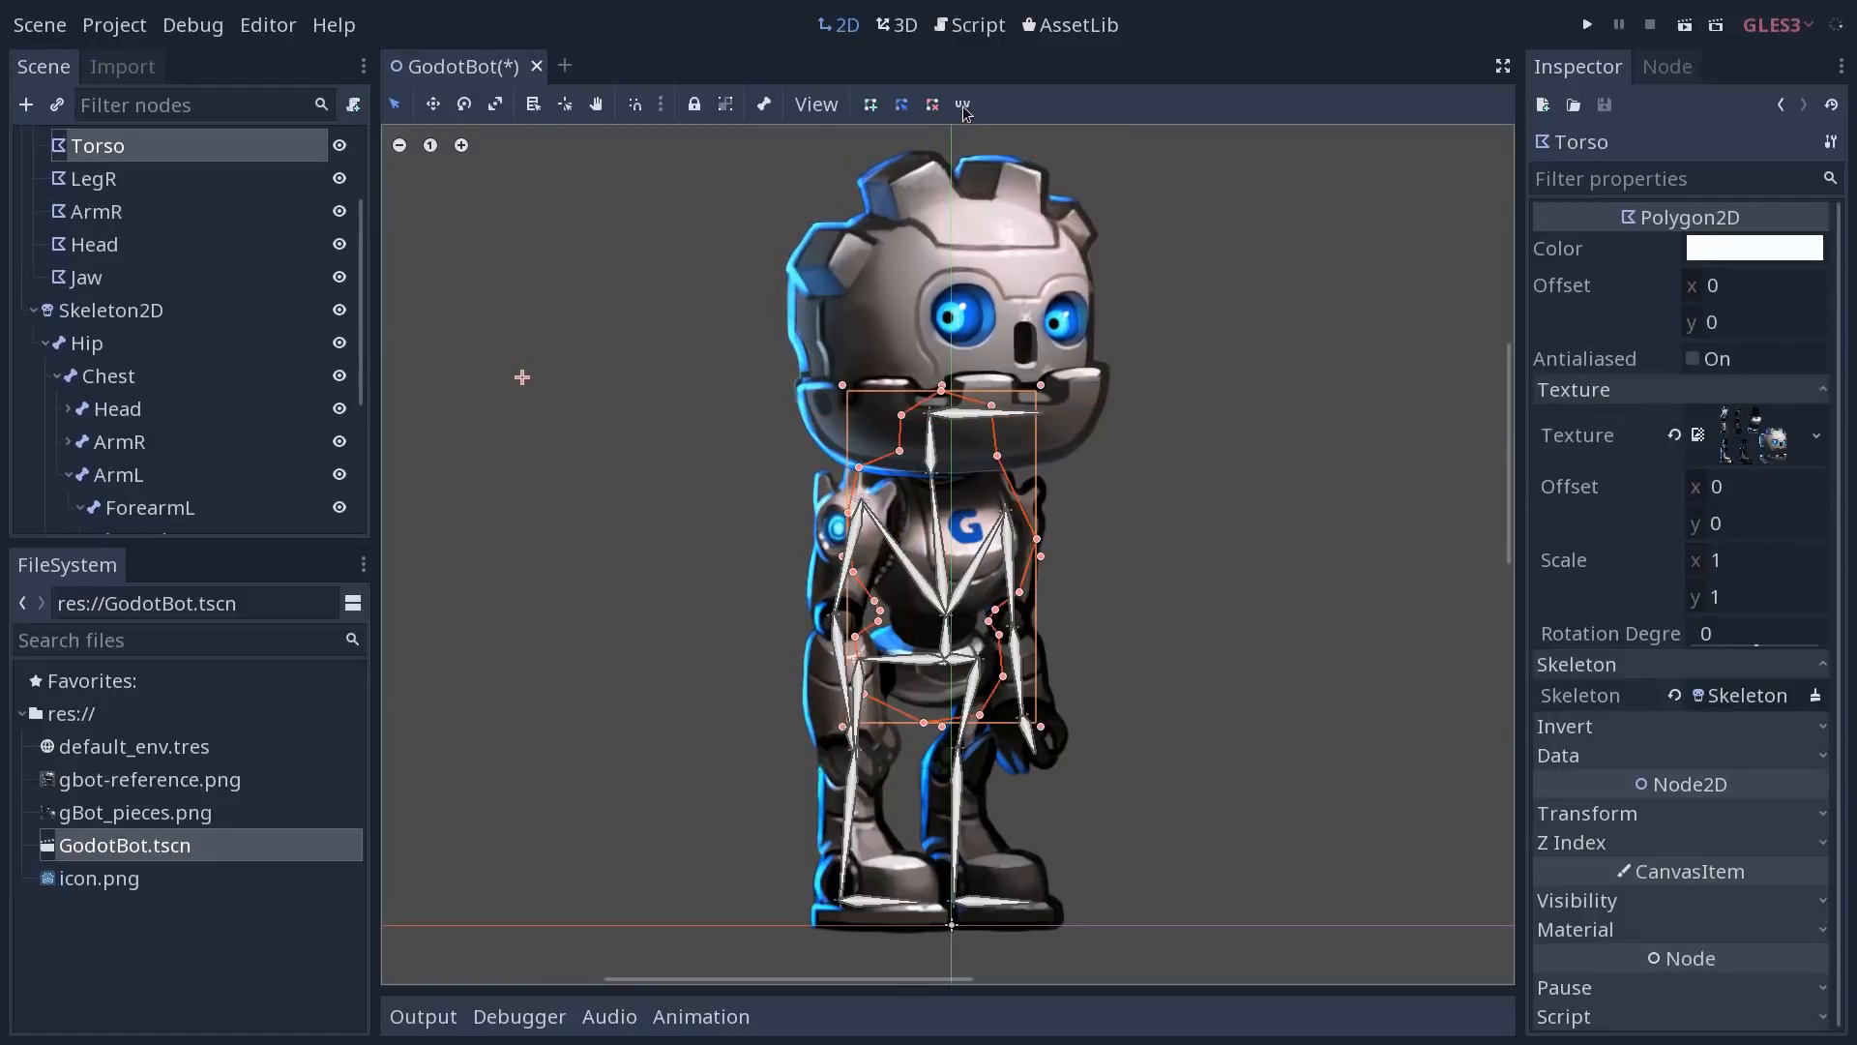
{"action": "left_click", "coordinate": [962, 104]}
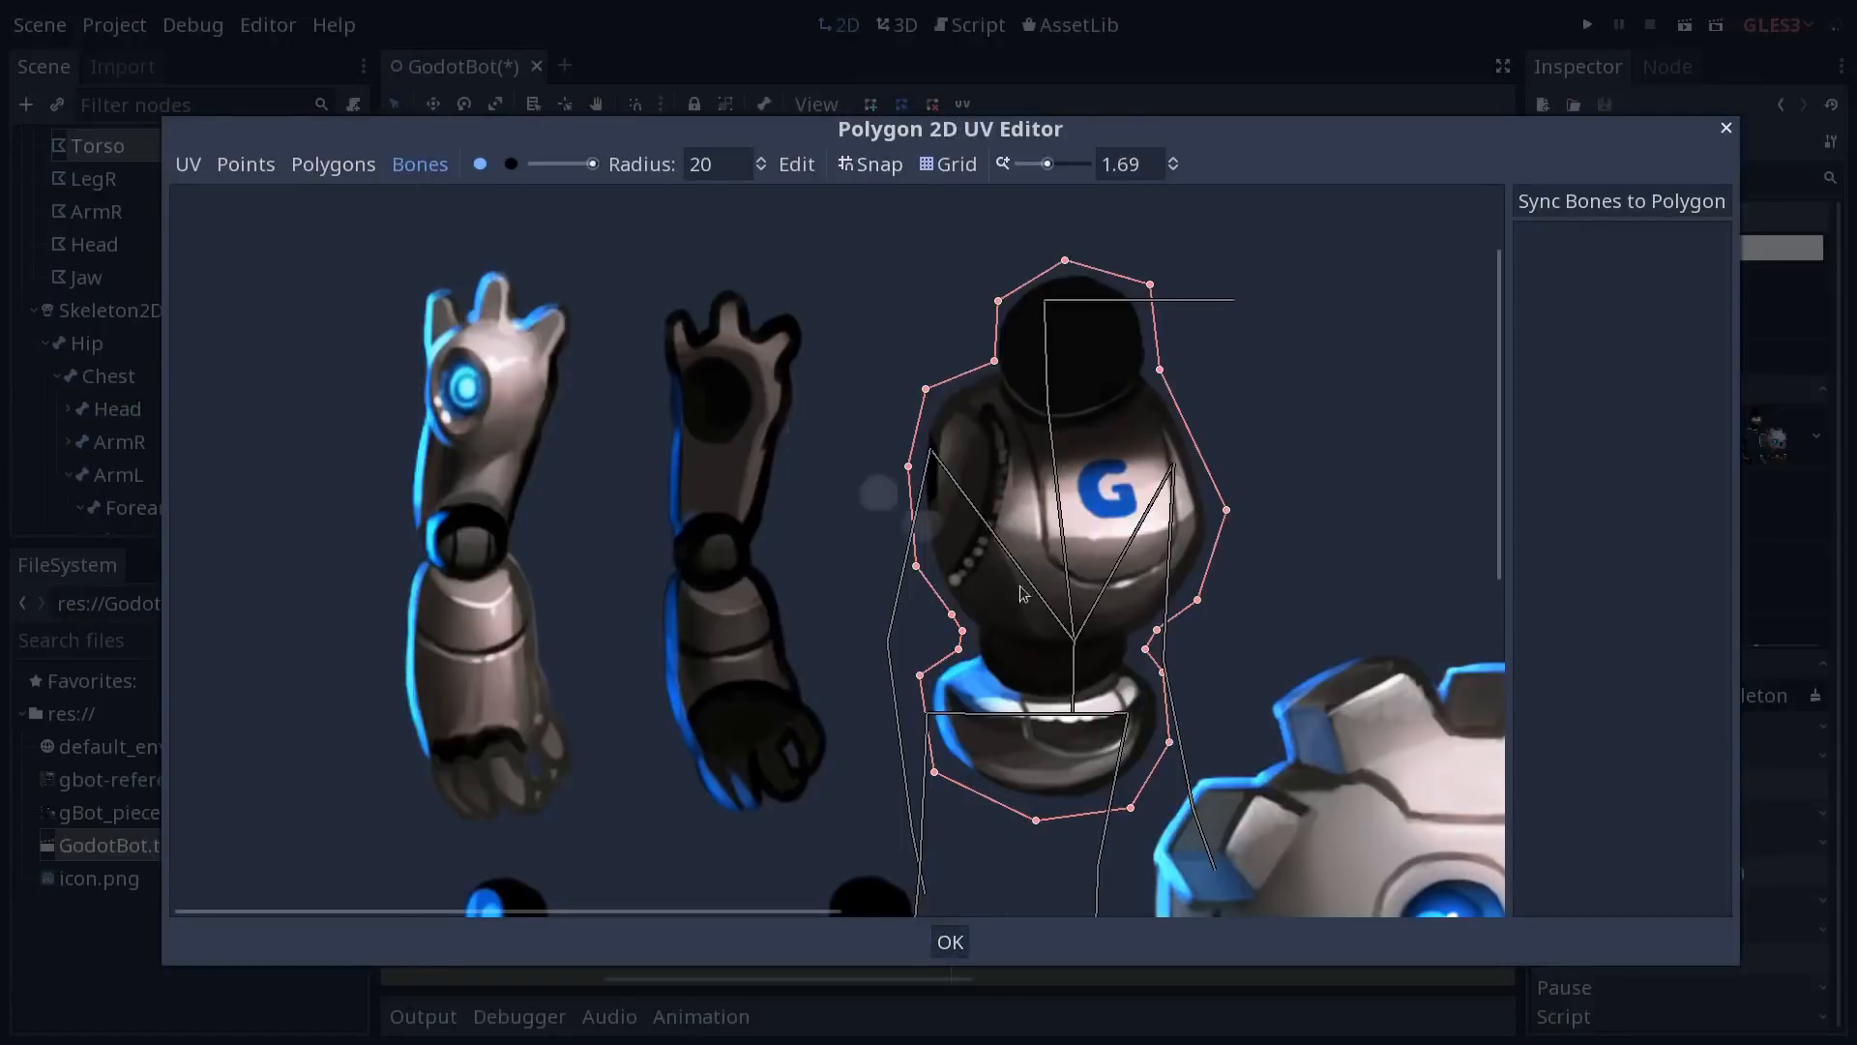
{"action": "left_click", "coordinate": [1621, 200]}
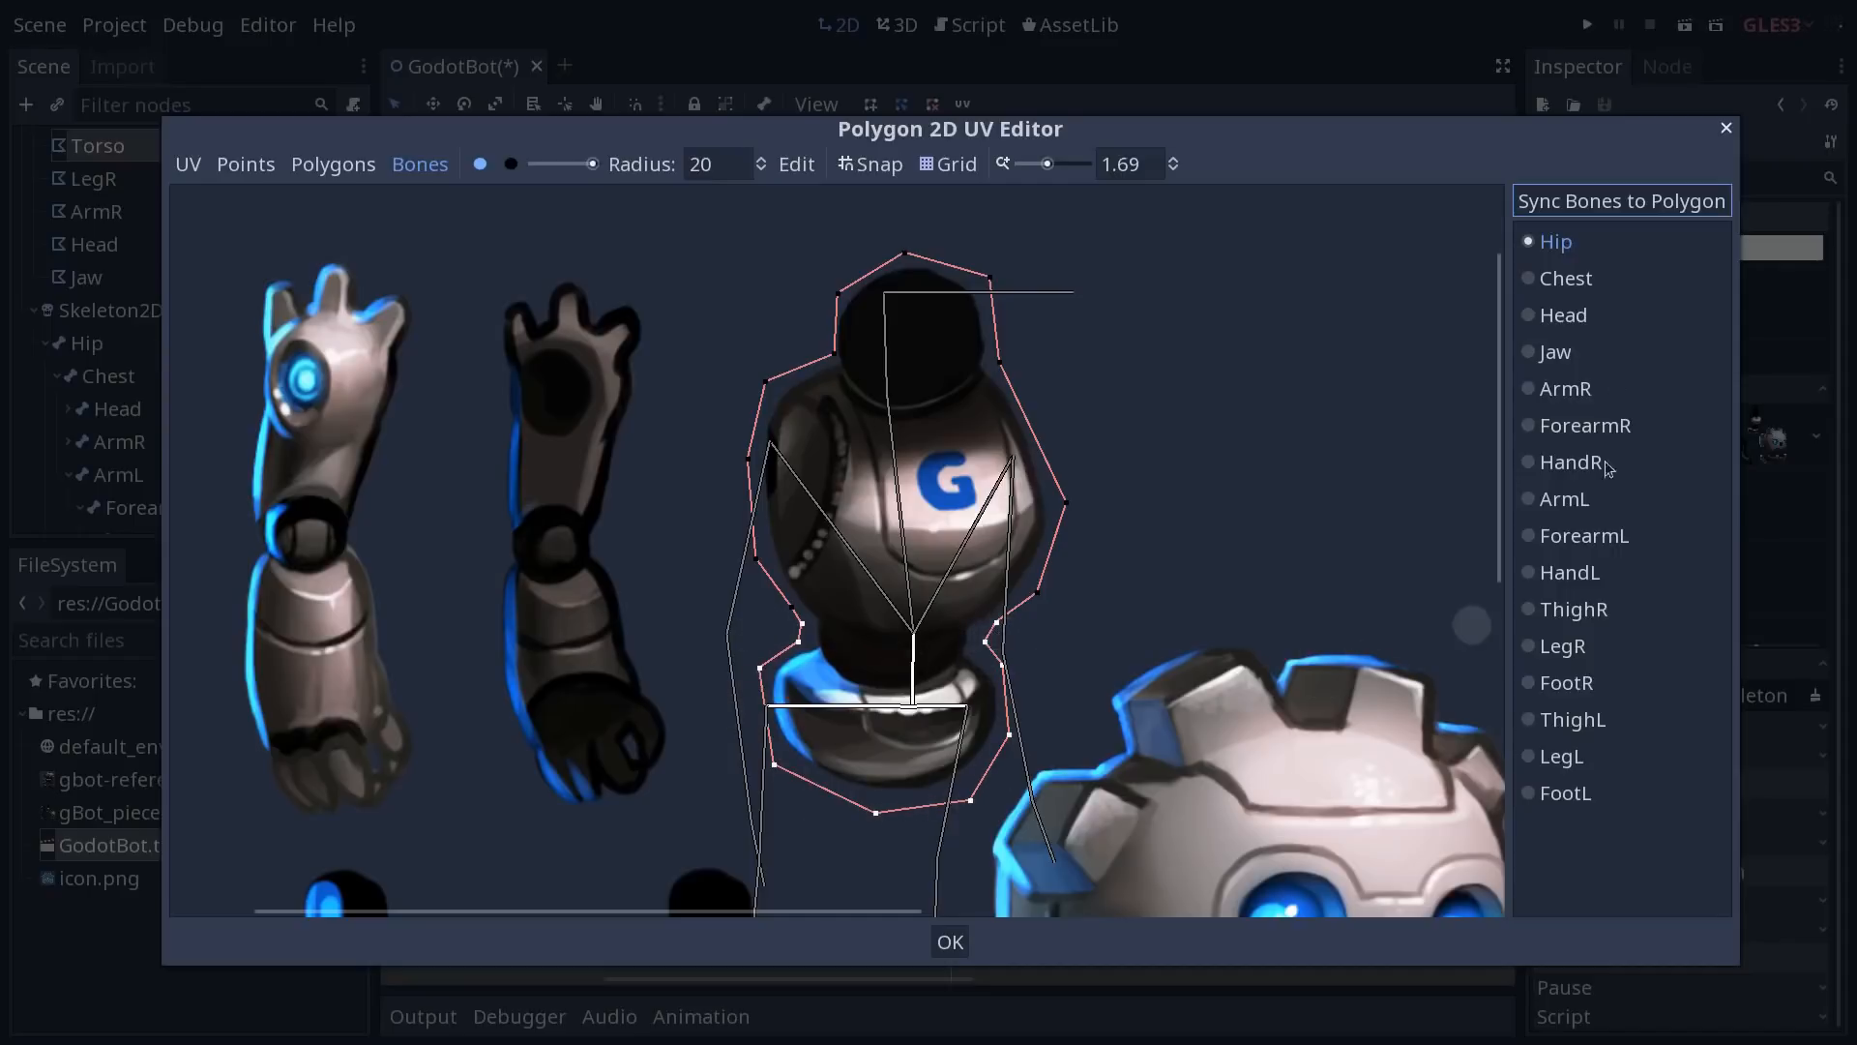
Check the Hip and Chest bone weights on the torso and confirm
{"action": "left_click", "coordinate": [1565, 277]}
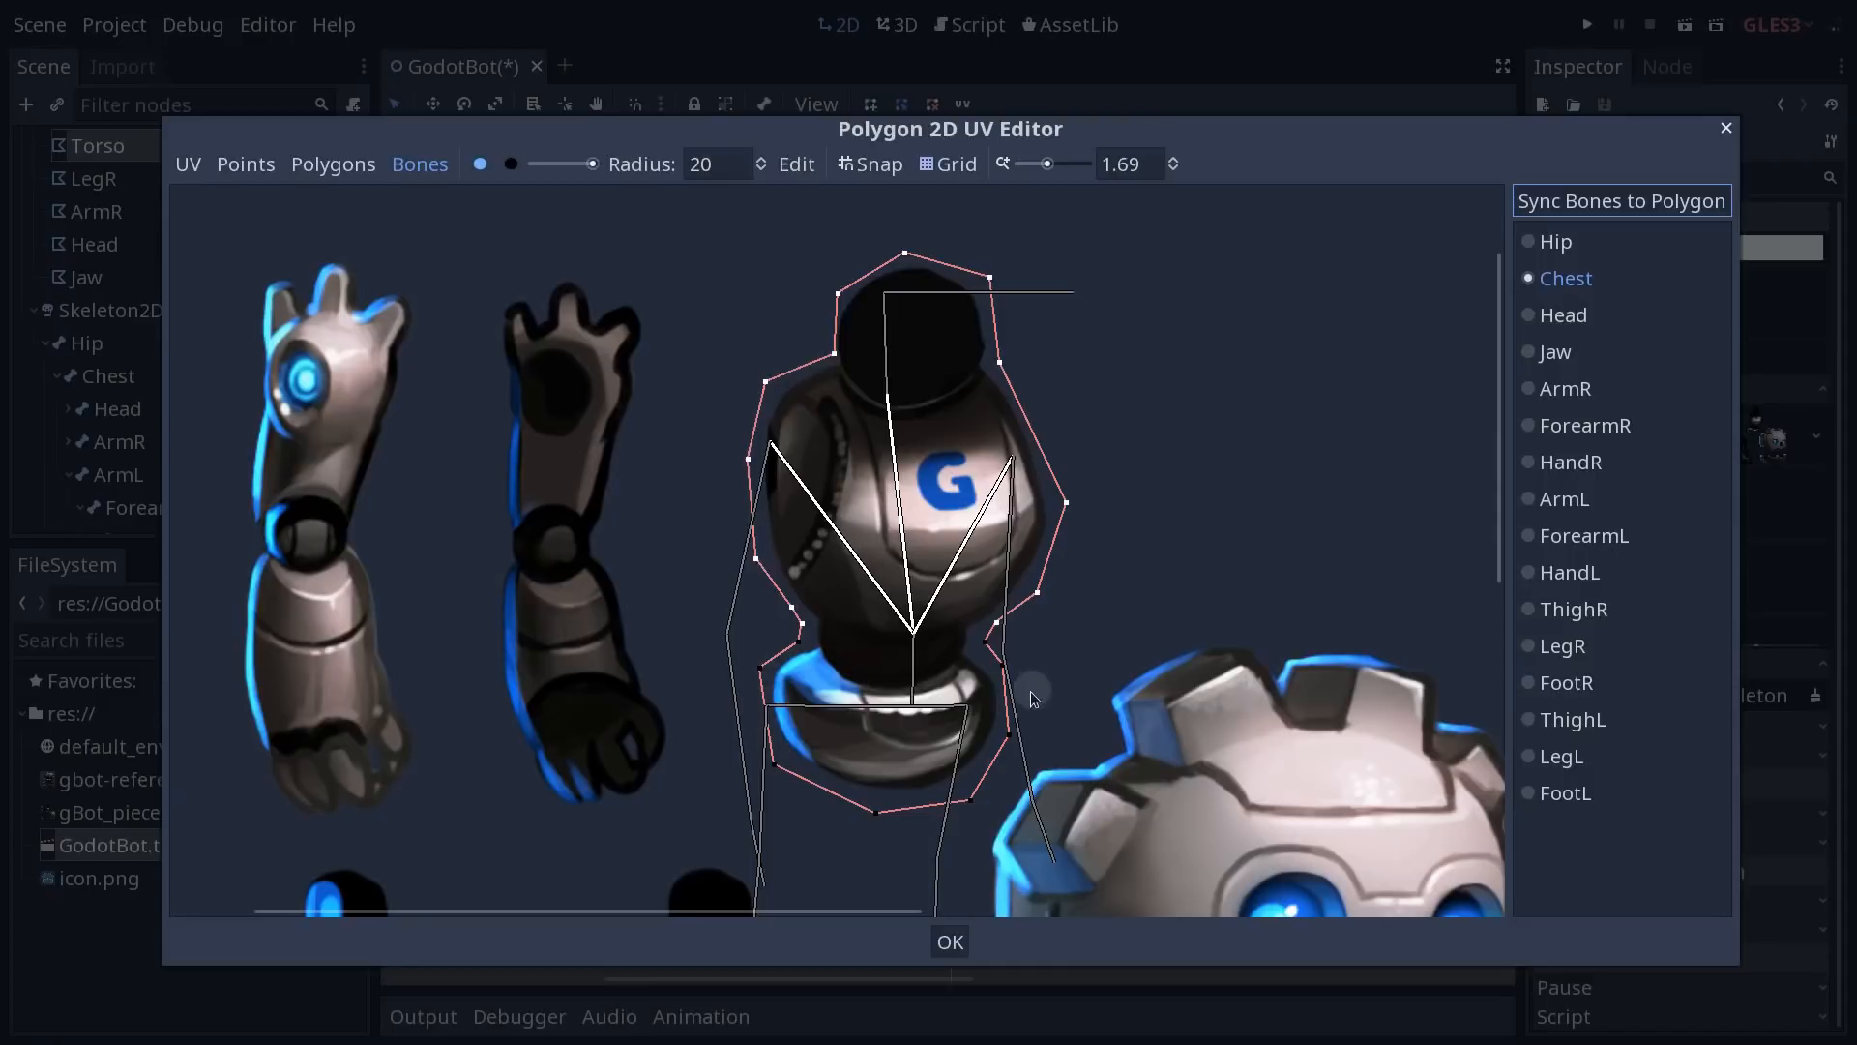
{"action": "left_click", "coordinate": [1555, 242]}
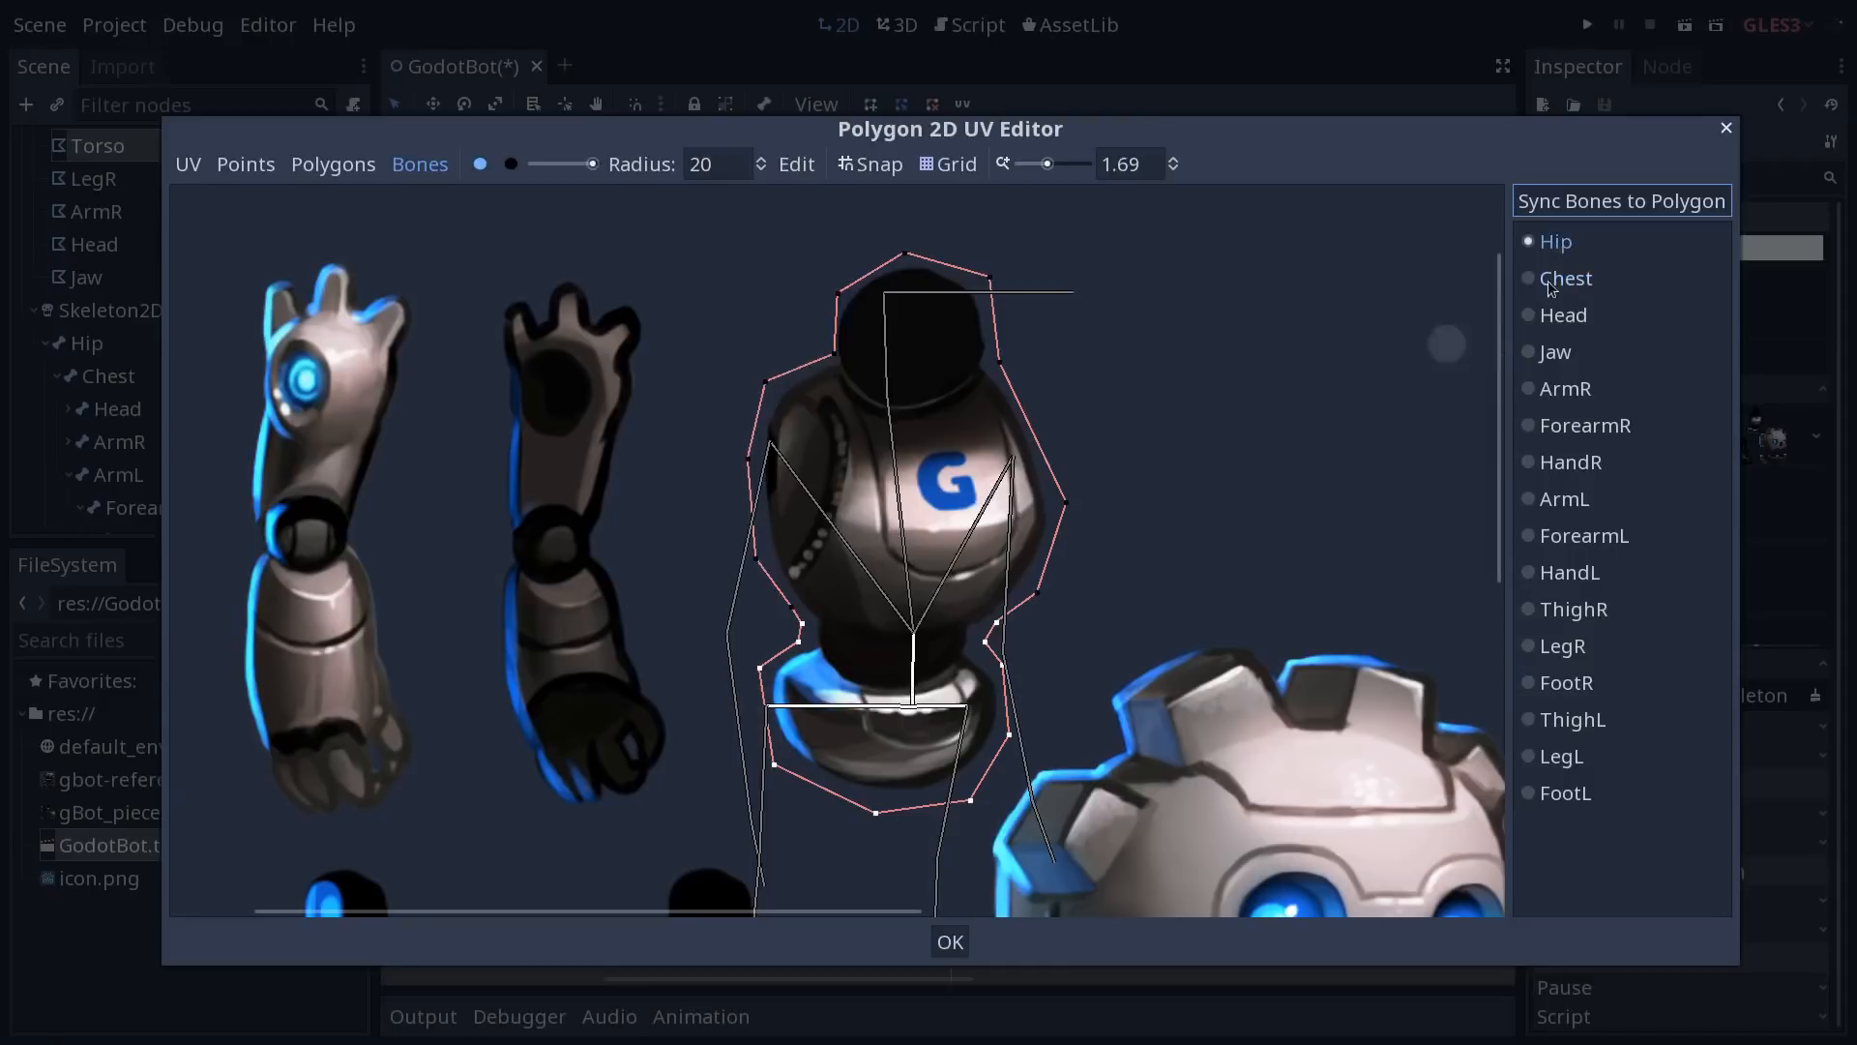
{"action": "left_click", "coordinate": [1565, 277]}
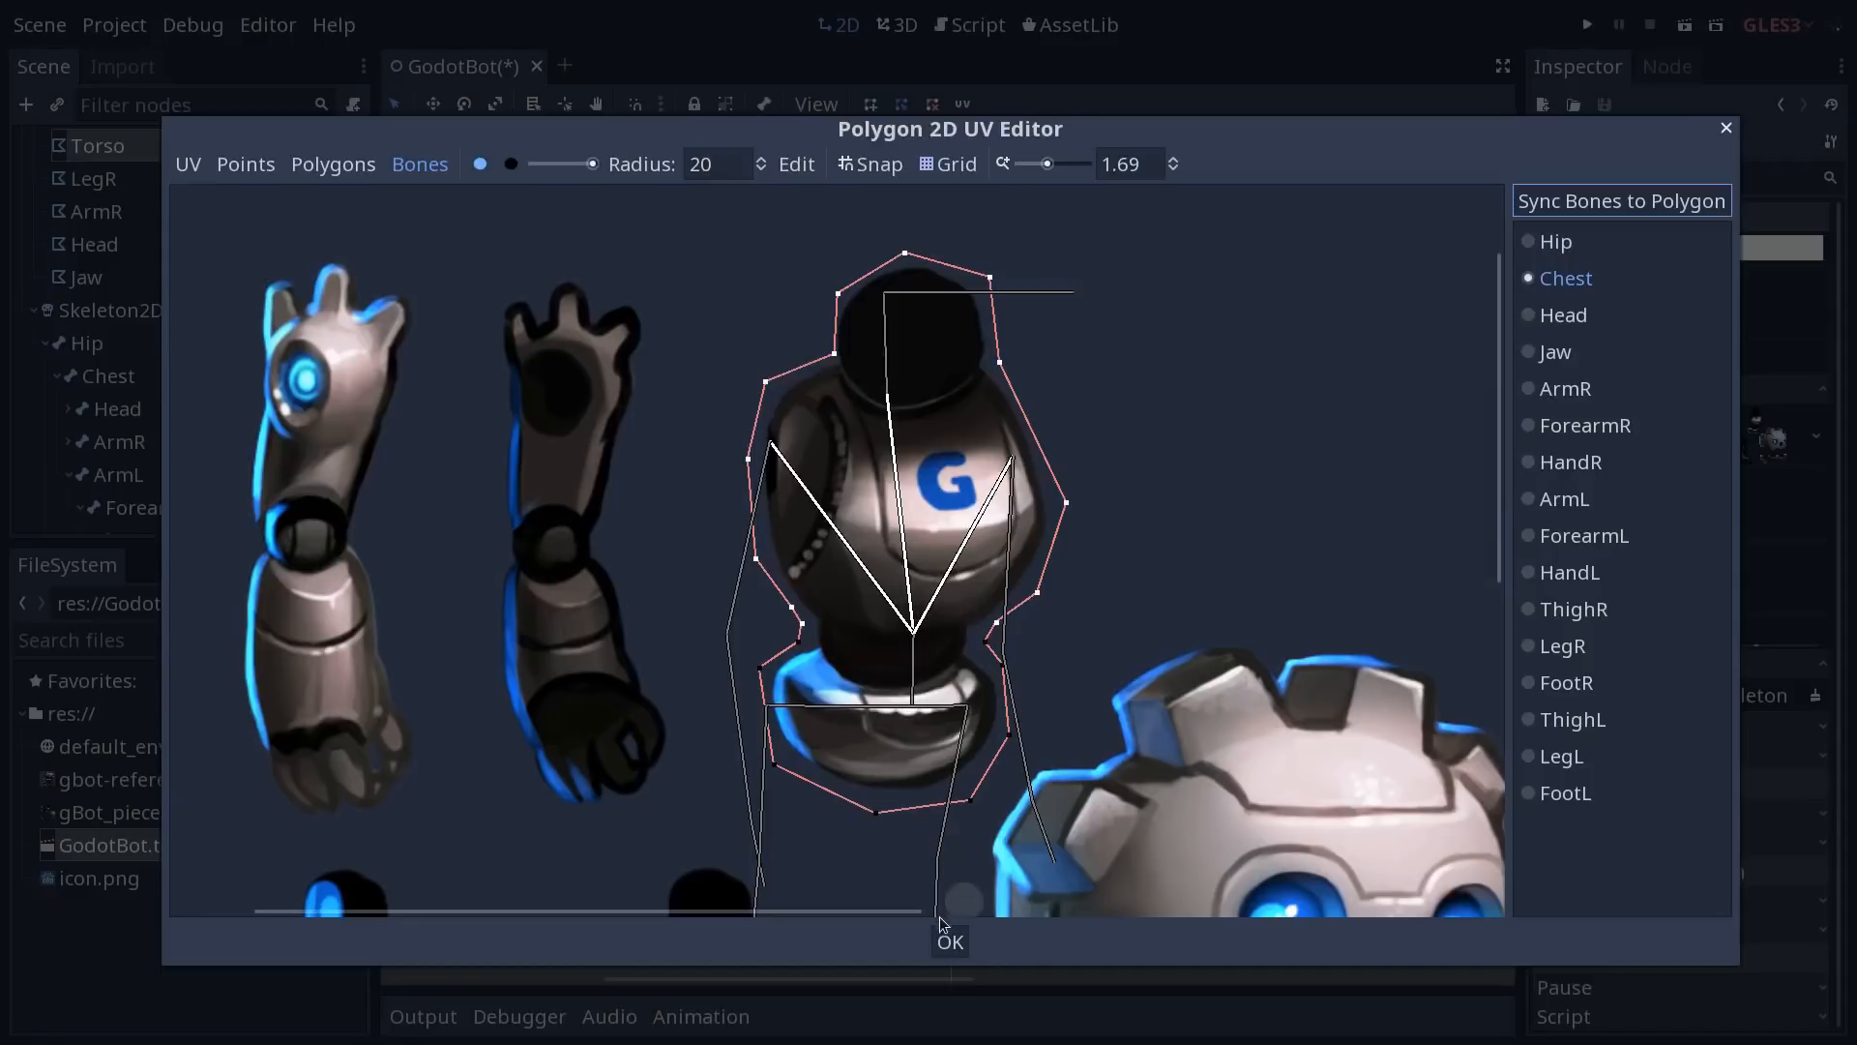
{"action": "left_click", "coordinate": [948, 942]}
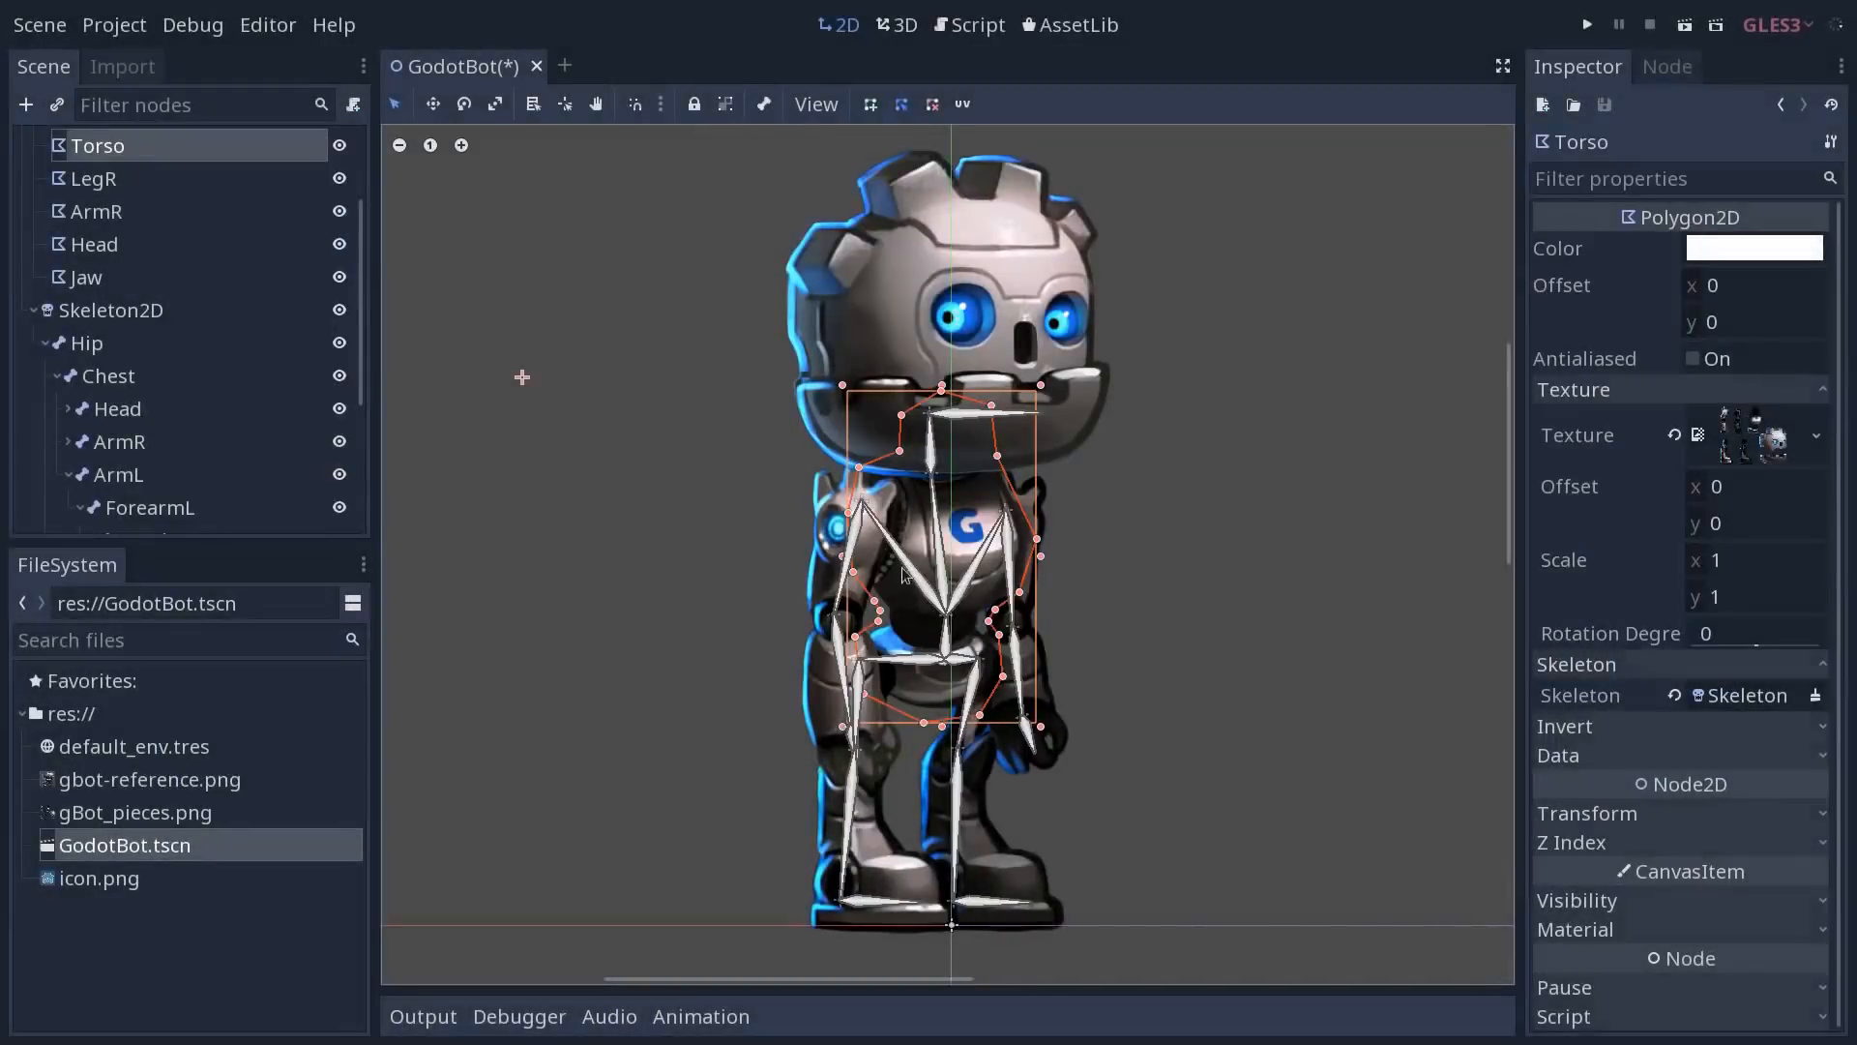
Select the Chest bone, then the ArmL polygon for UV editing
{"action": "left_click", "coordinate": [85, 343]}
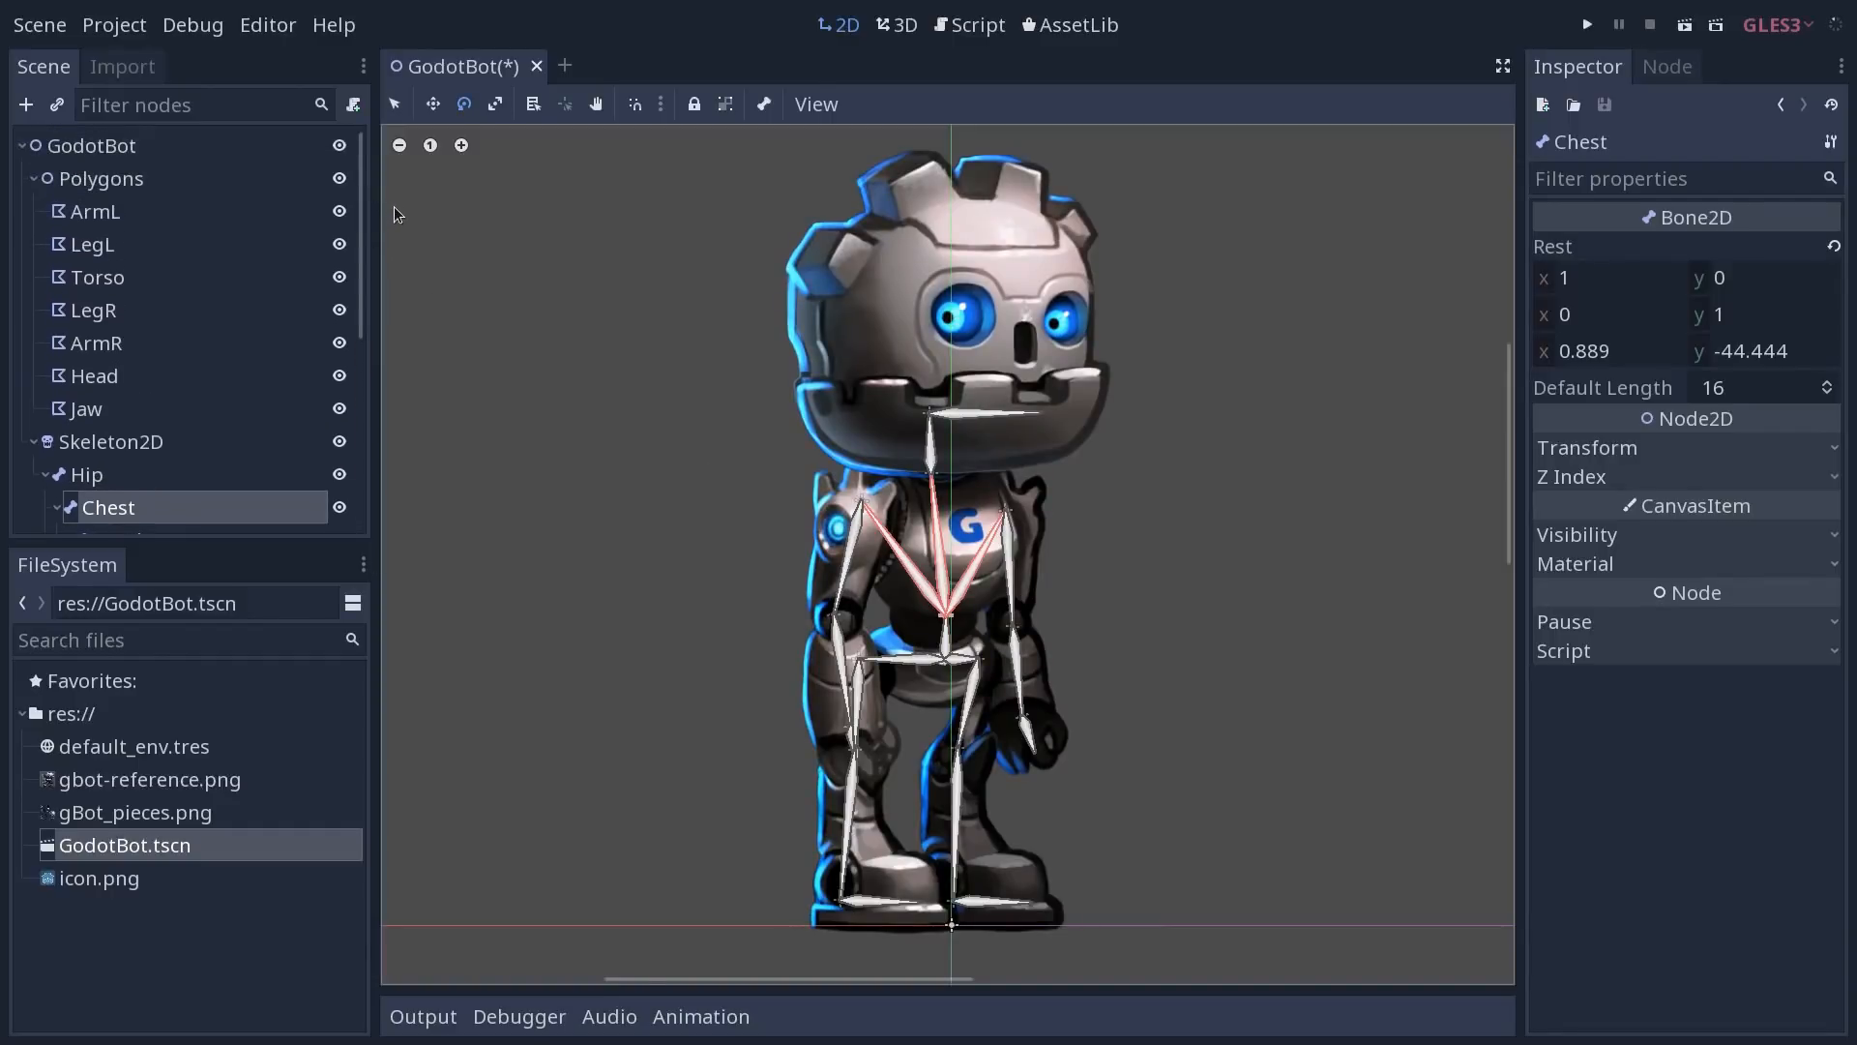
{"action": "left_click", "coordinate": [95, 211]}
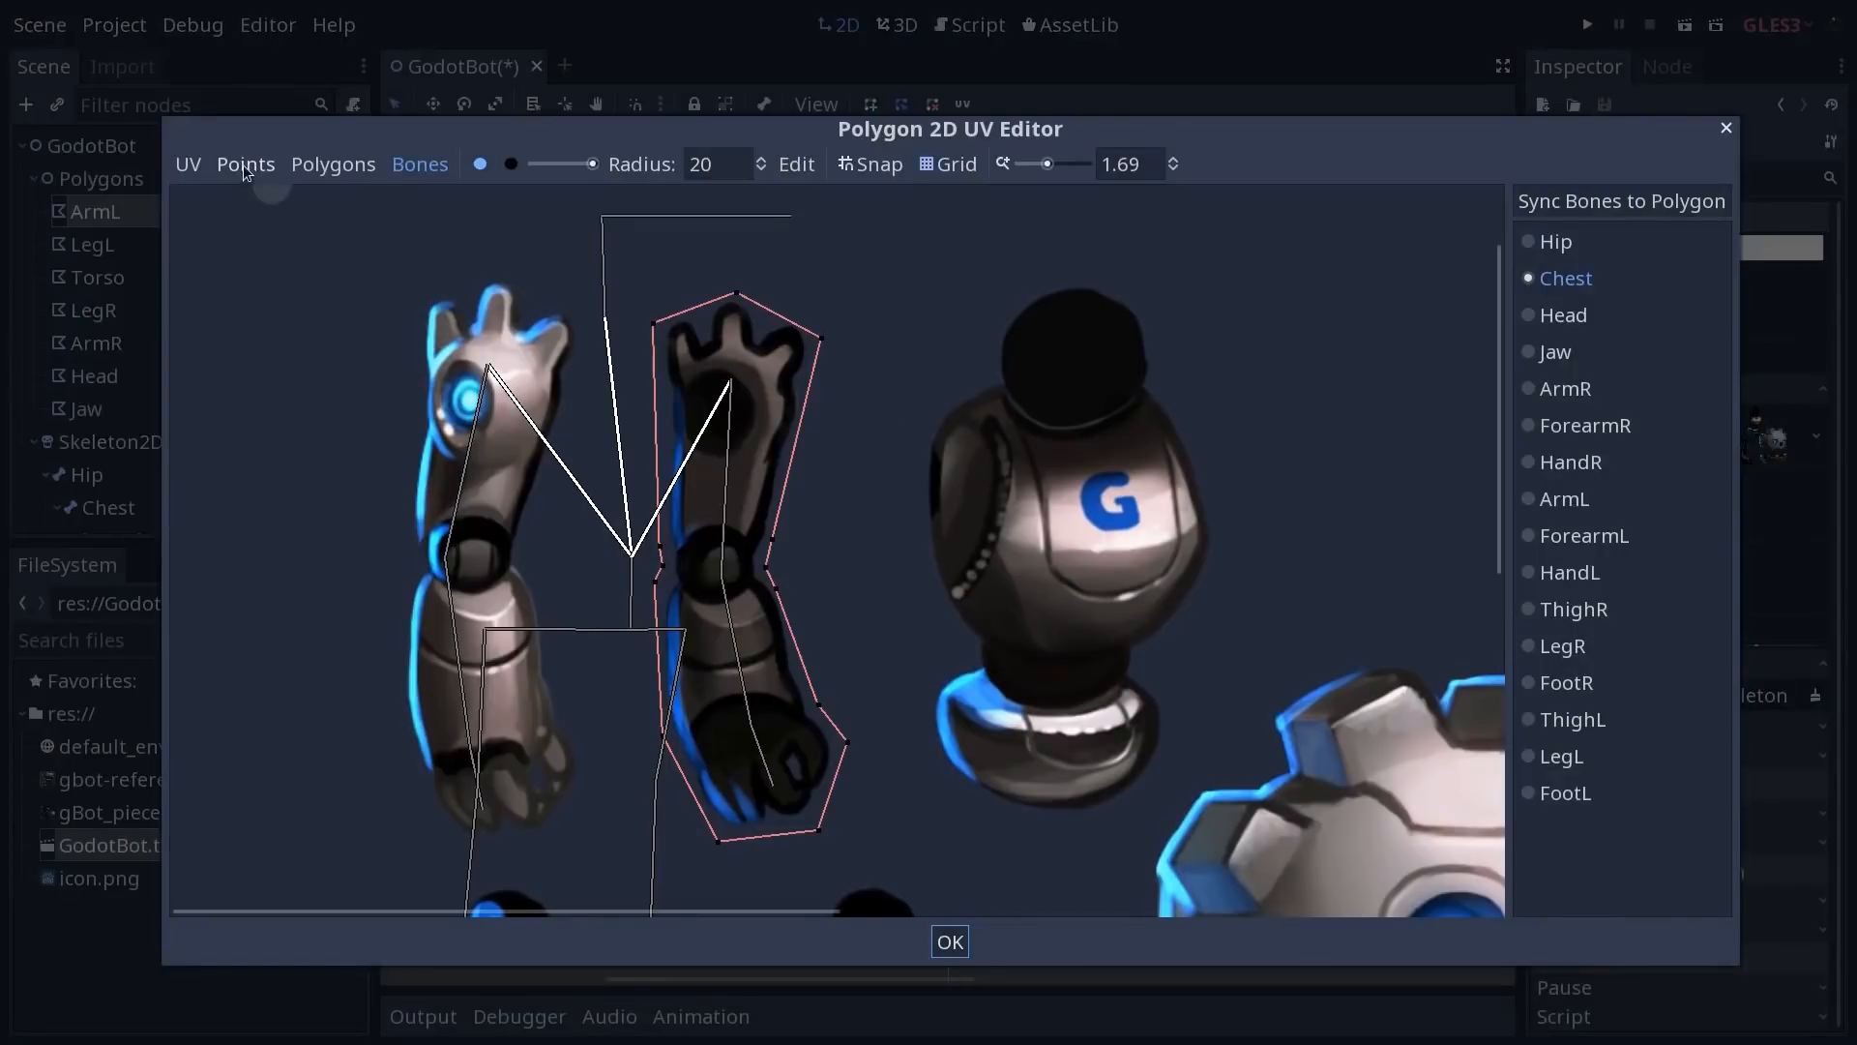
Show the ArmL polygon's outline points in the Points tab
{"action": "left_click", "coordinate": [246, 162]}
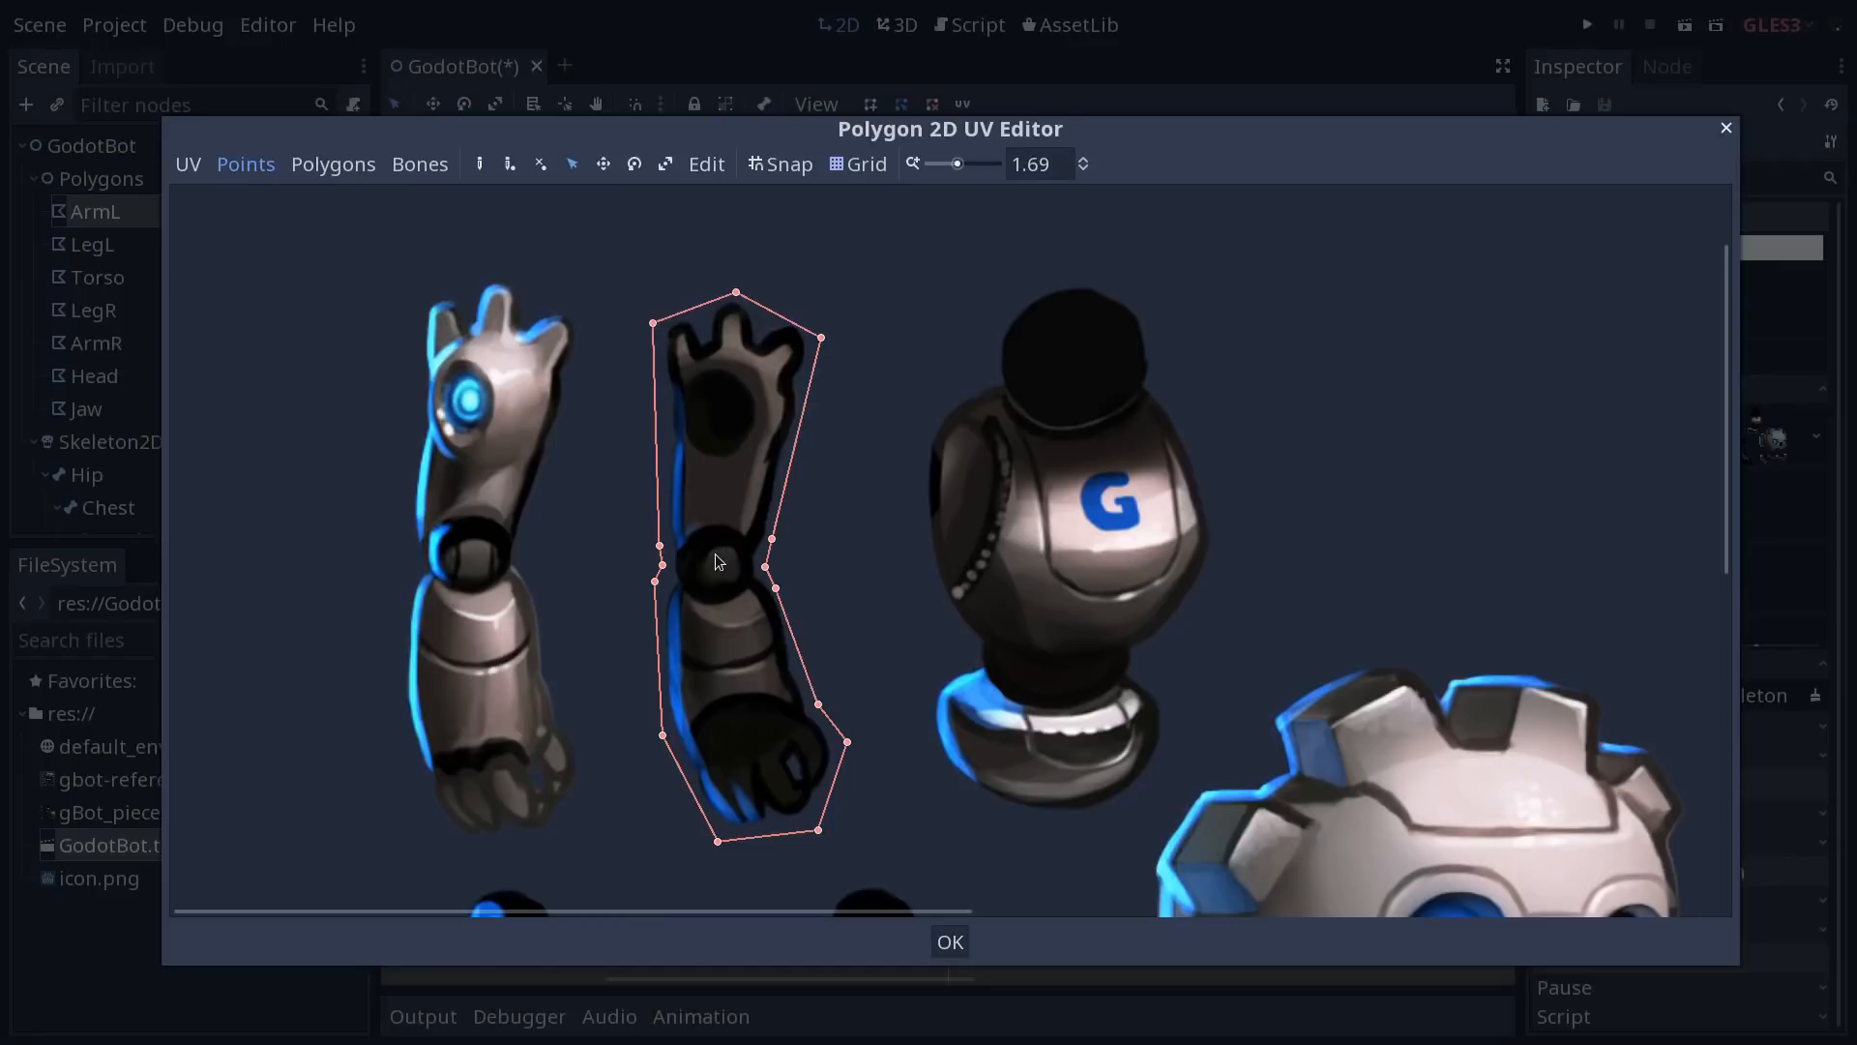
{"action": "mouse_move", "coordinate": [716, 621]}
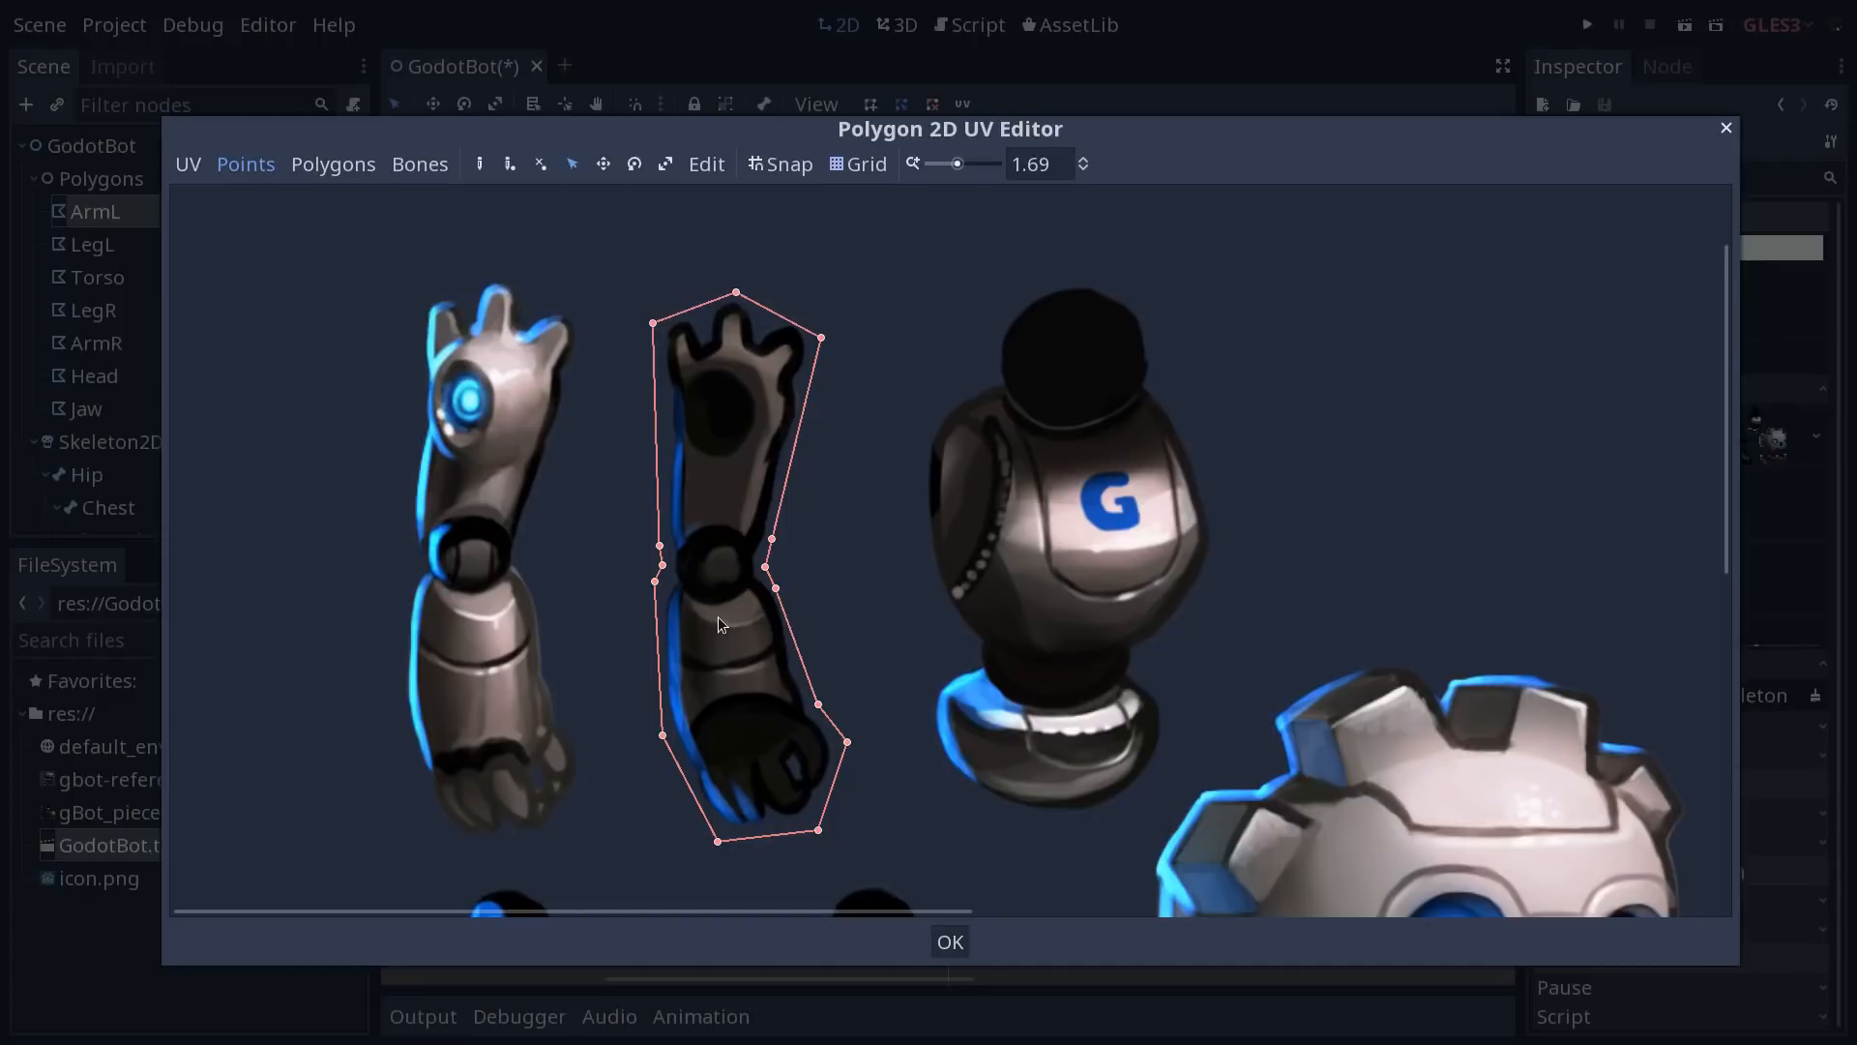
{"action": "mouse_move", "coordinate": [710, 619]}
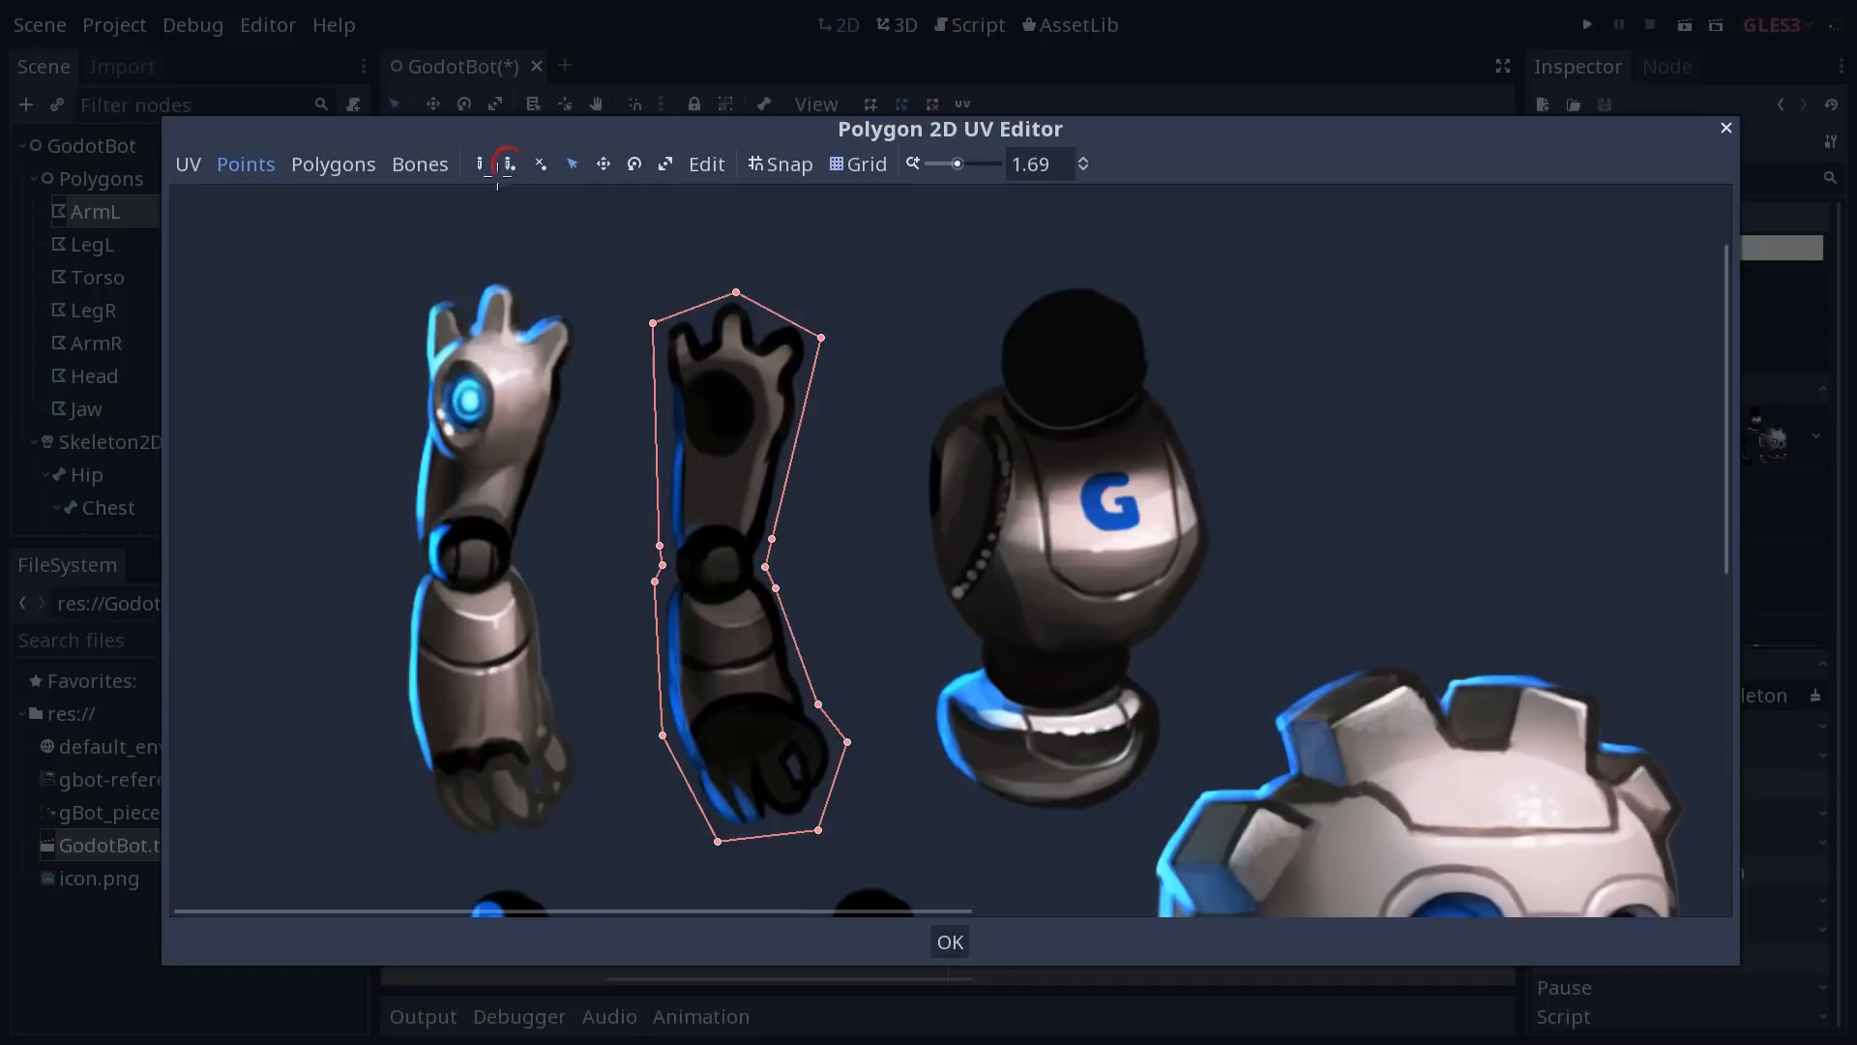
Add internal vertices at the elbow and forearm, then move to the Polygons tab
{"action": "left_click", "coordinate": [508, 163]}
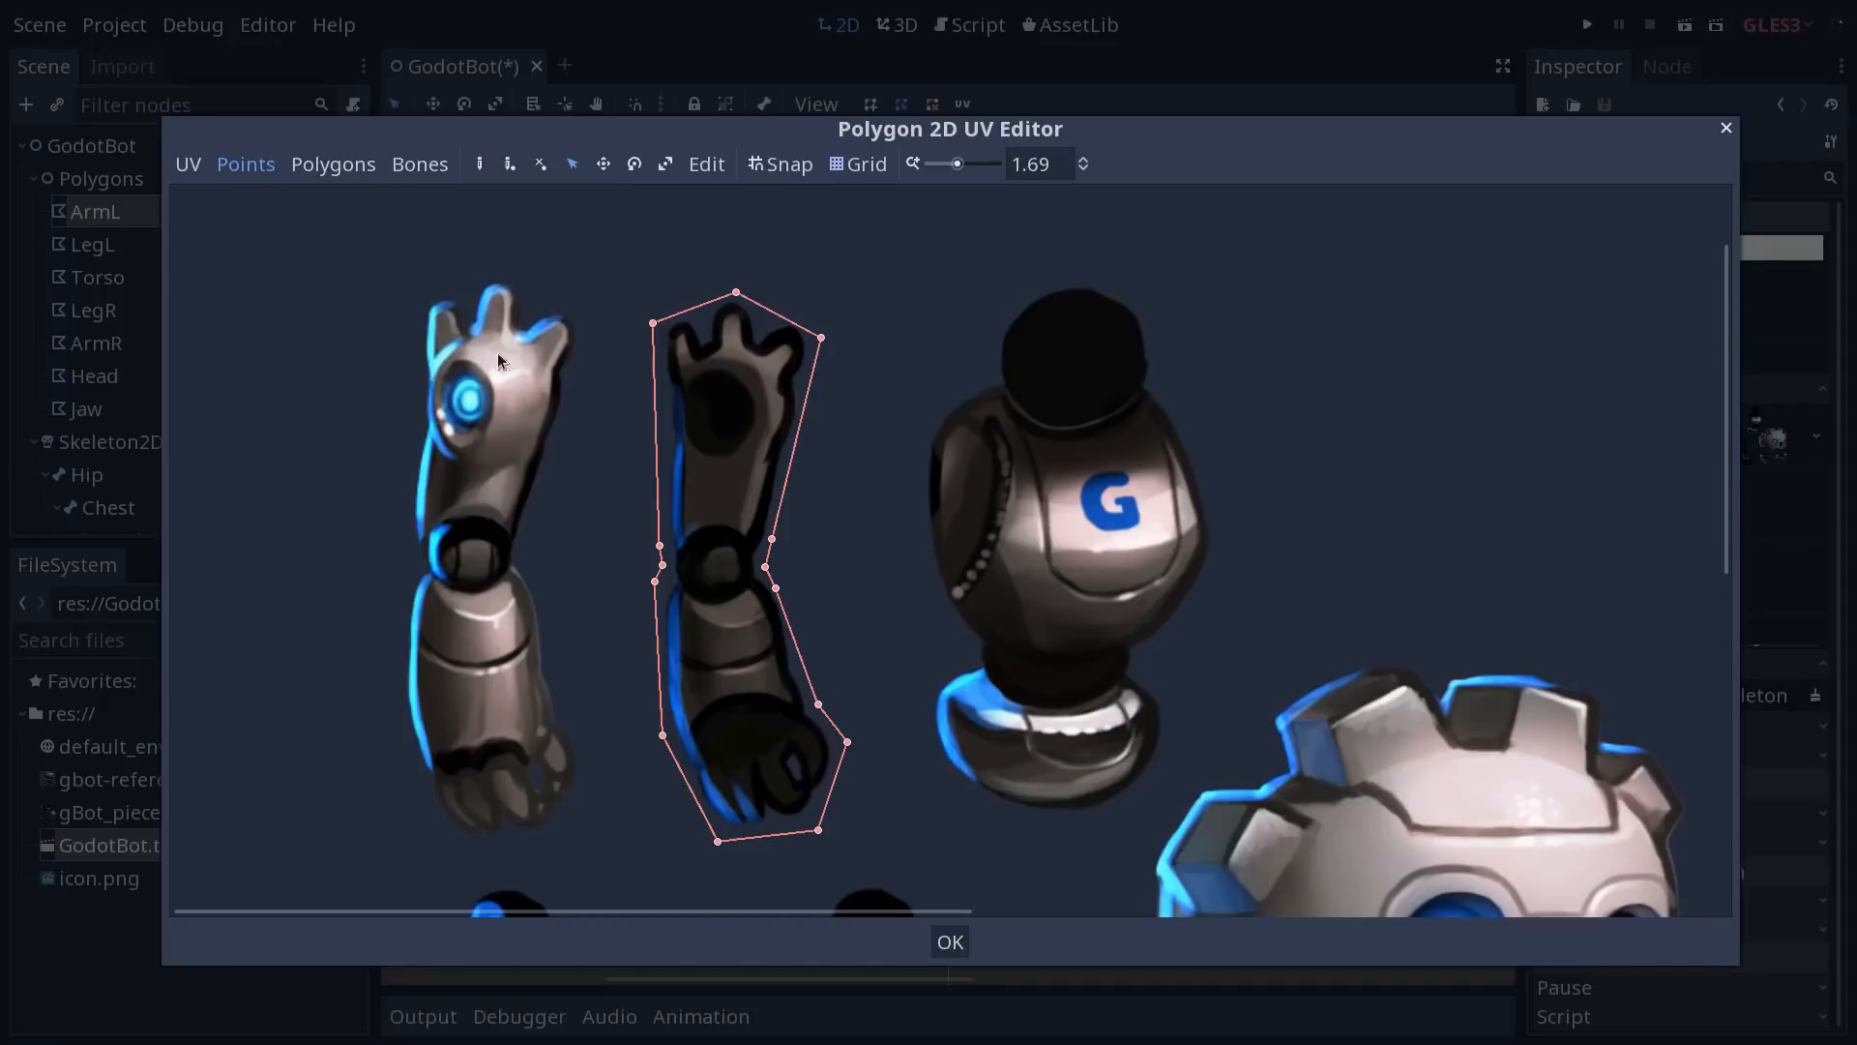
{"action": "mouse_move", "coordinate": [720, 545]}
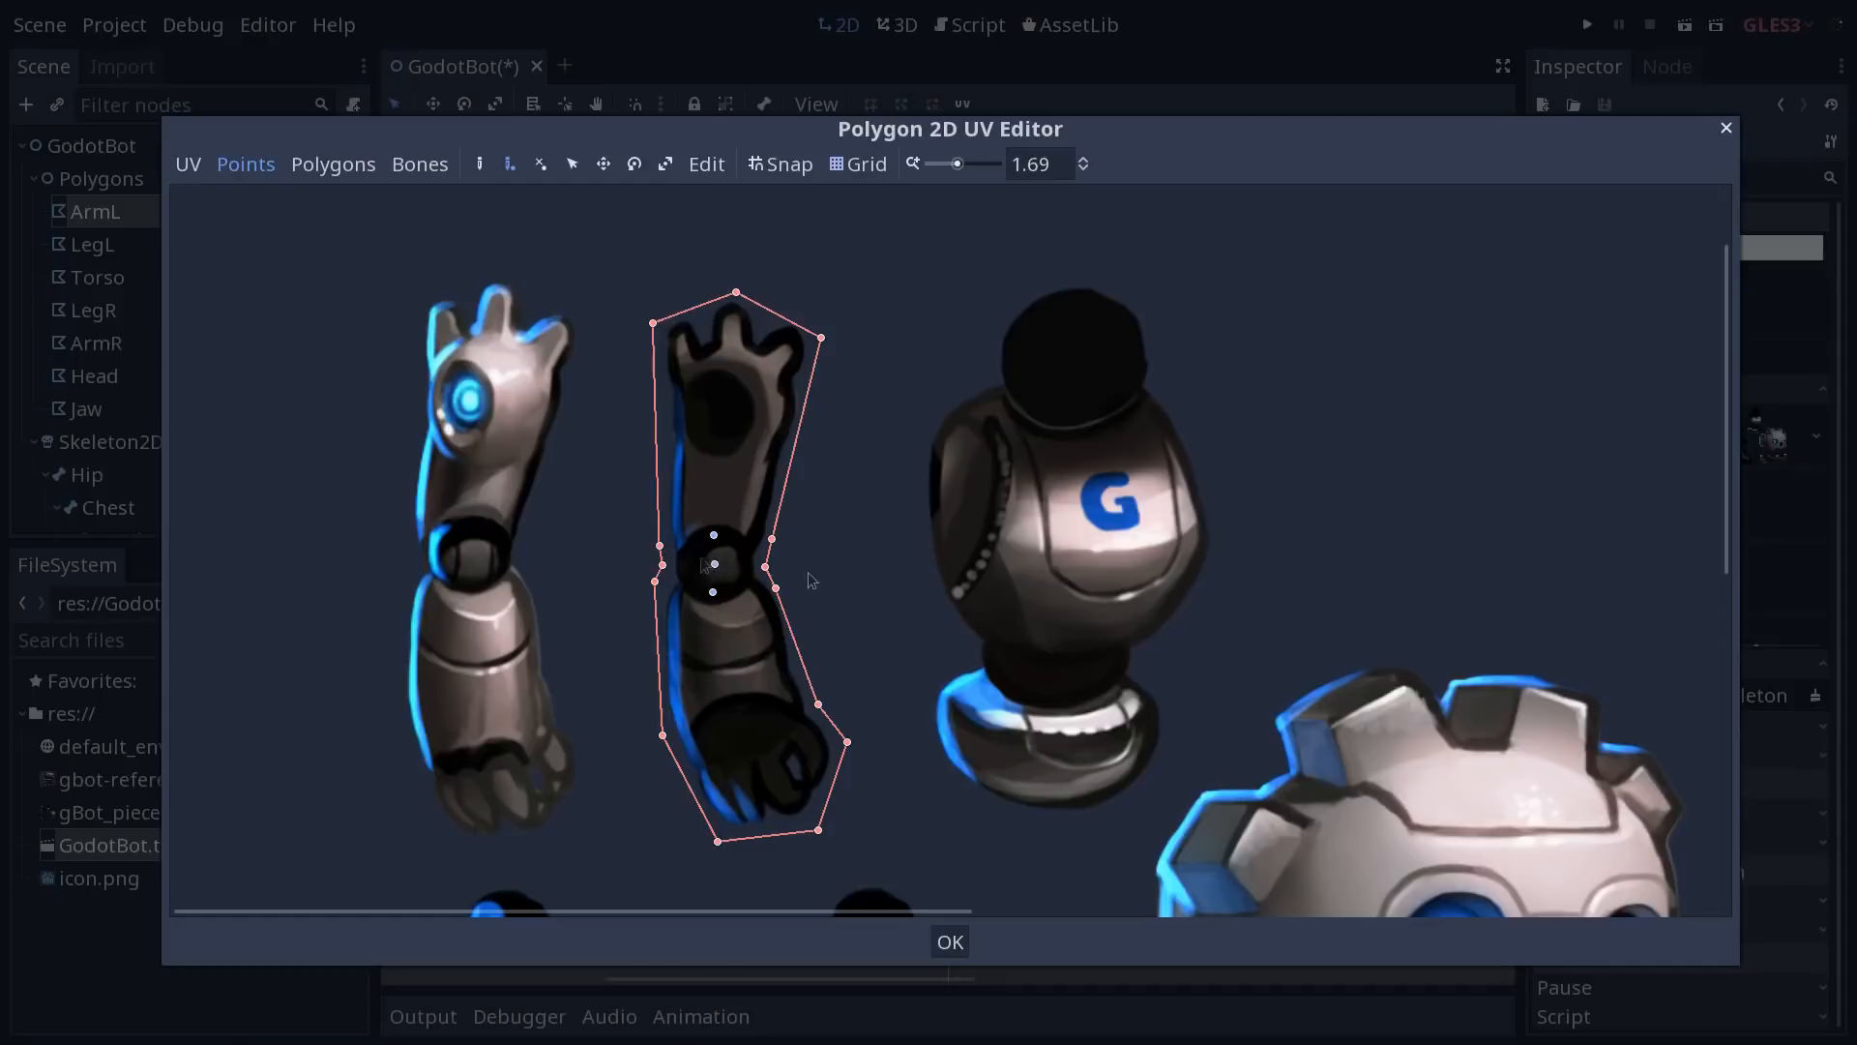
{"action": "mouse_move", "coordinate": [865, 457]}
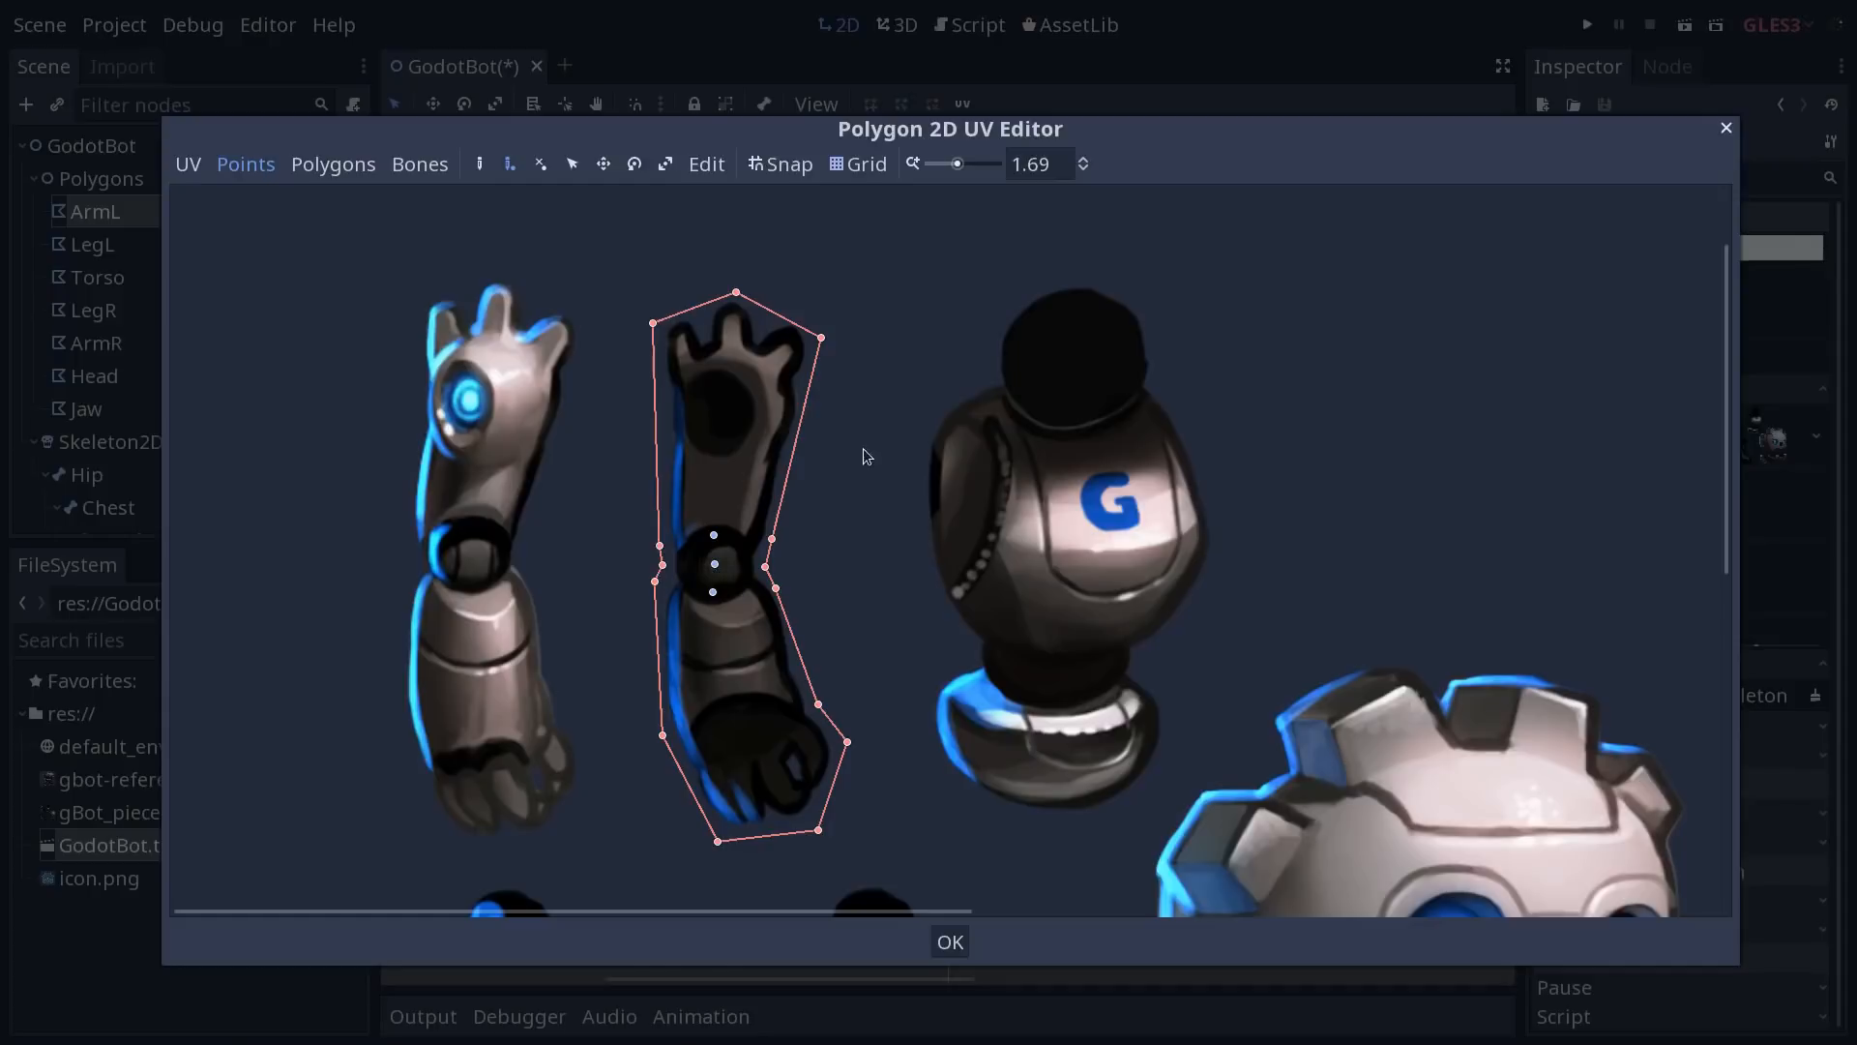
{"action": "mouse_move", "coordinate": [849, 515]}
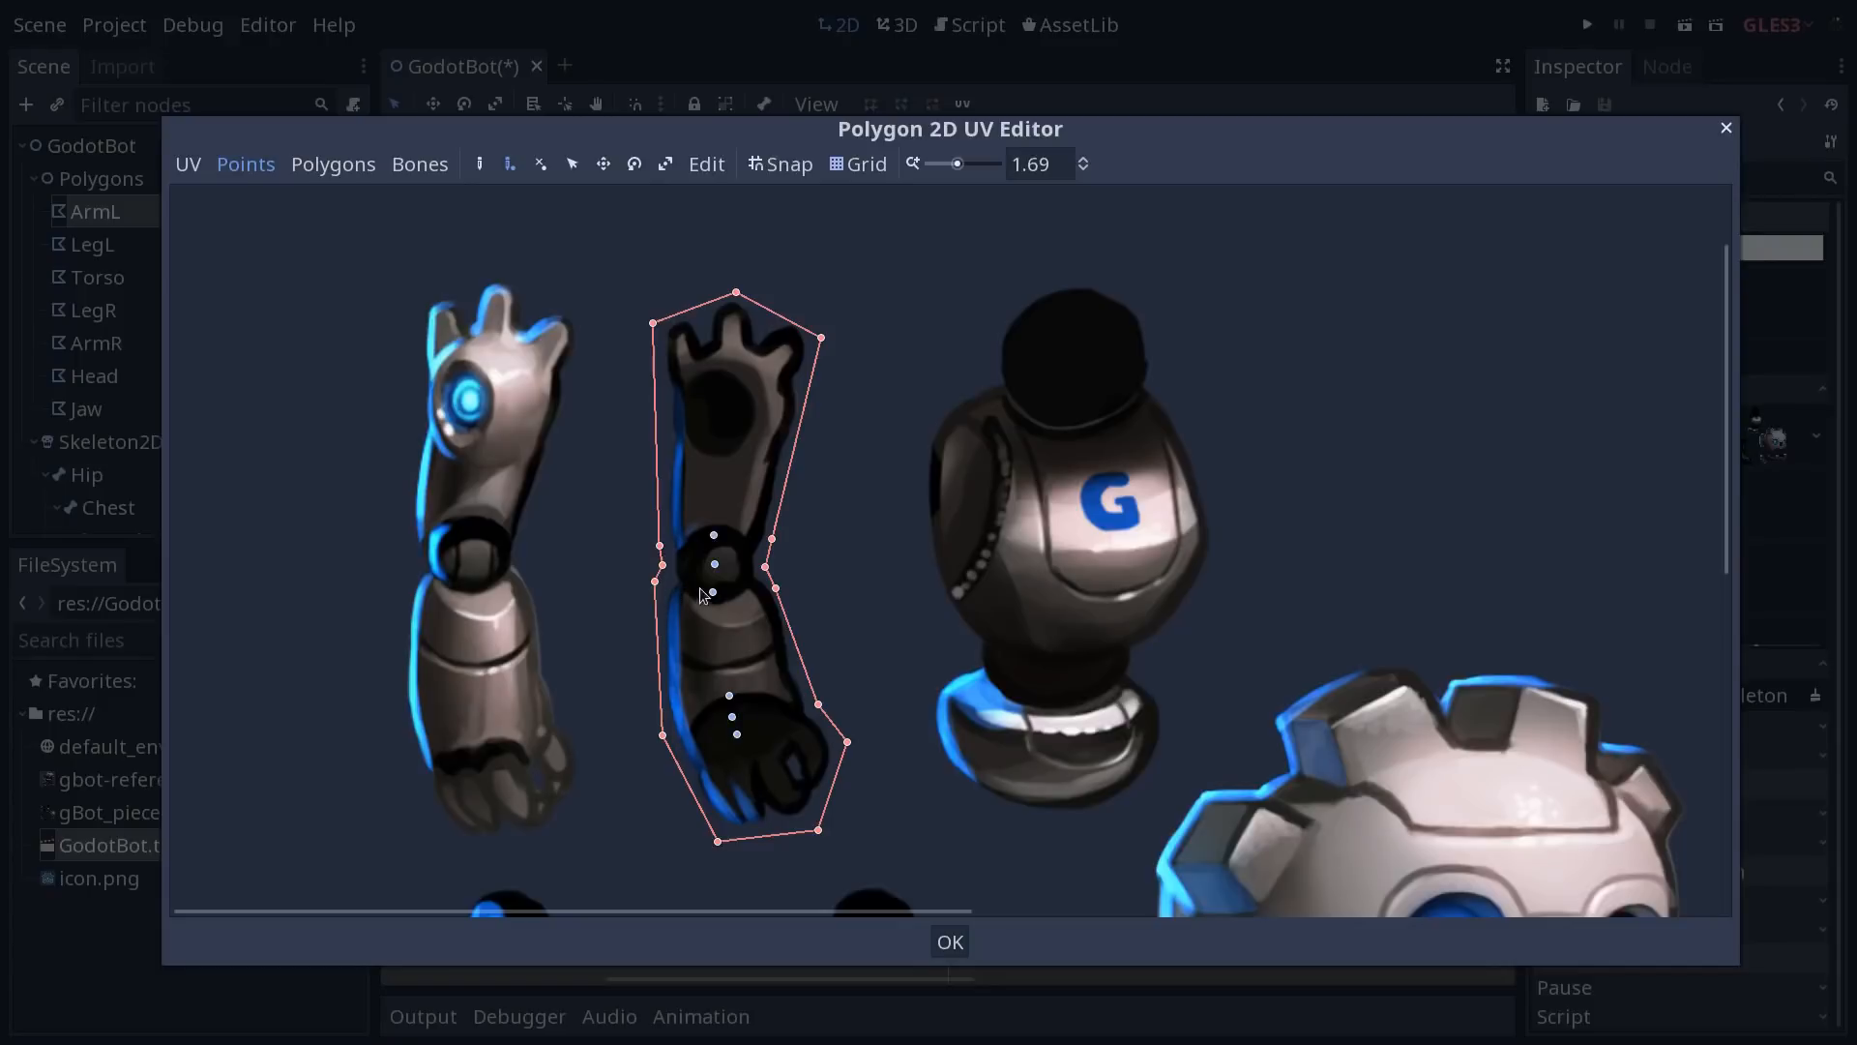
{"action": "mouse_move", "coordinate": [824, 569]}
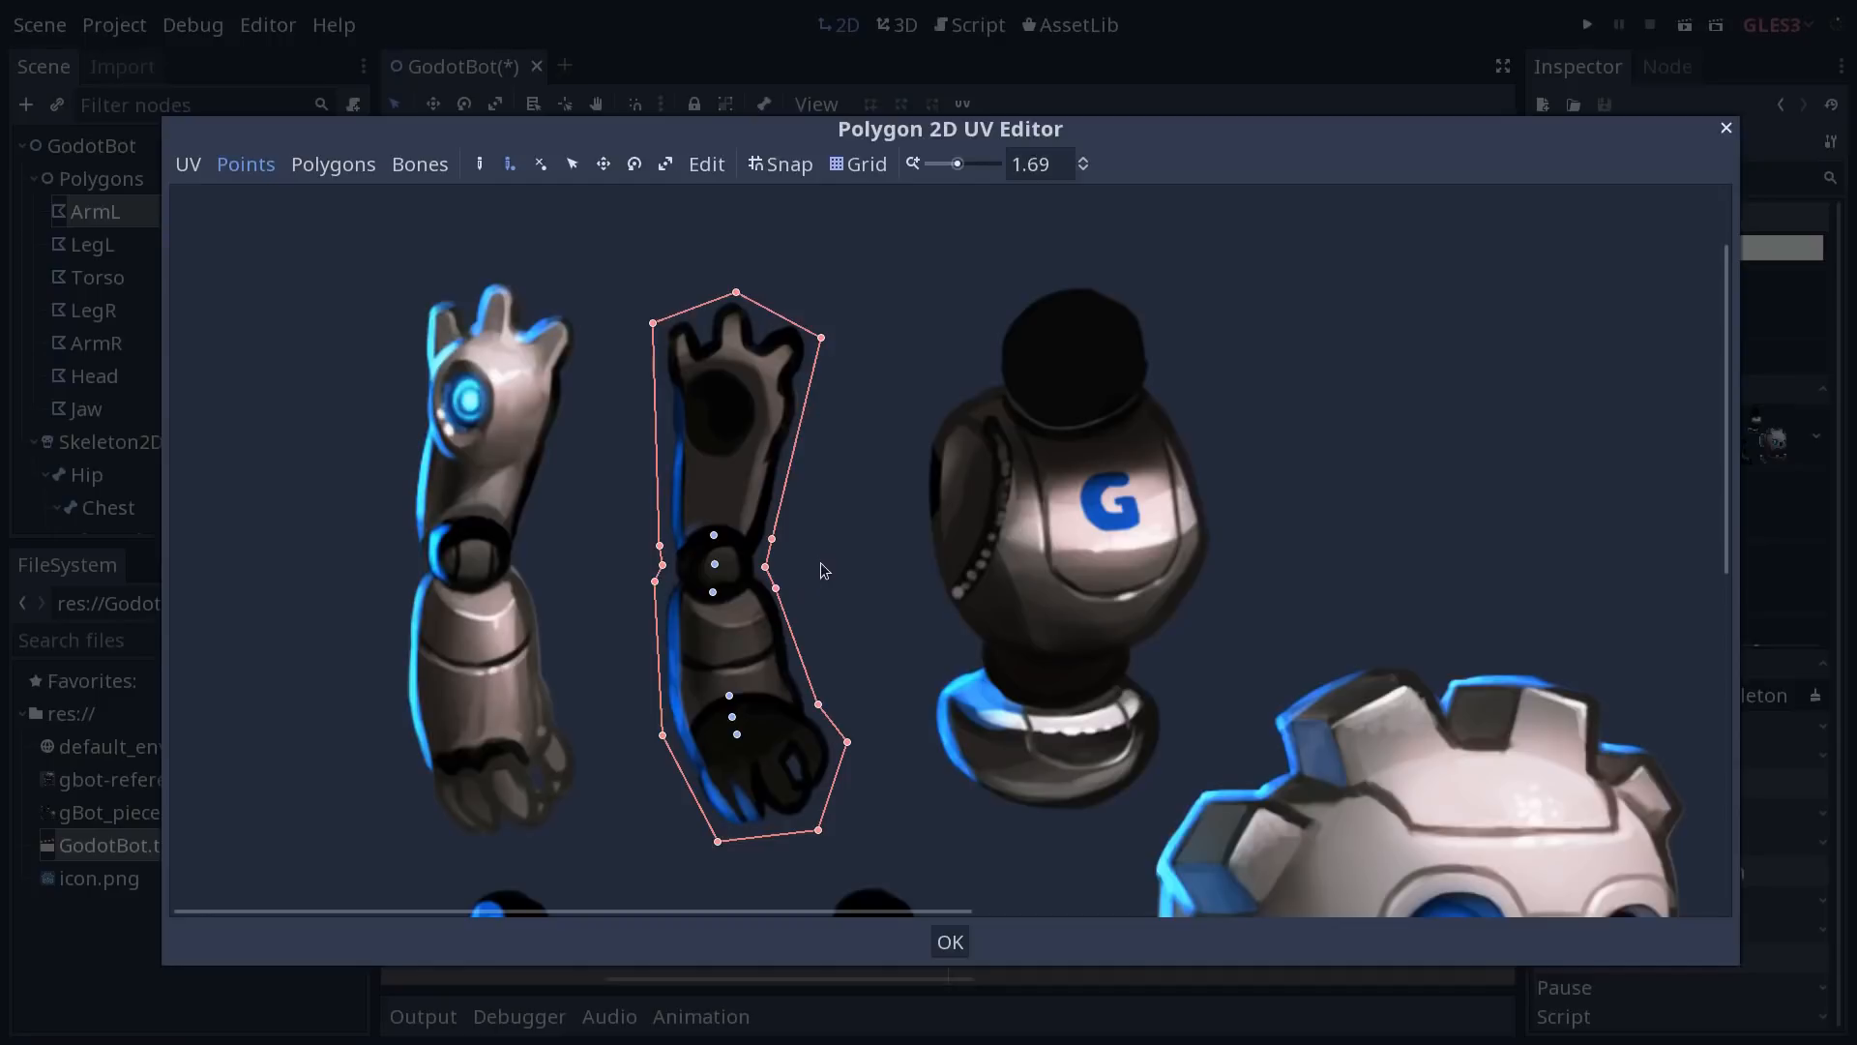
{"action": "mouse_move", "coordinate": [567, 375]}
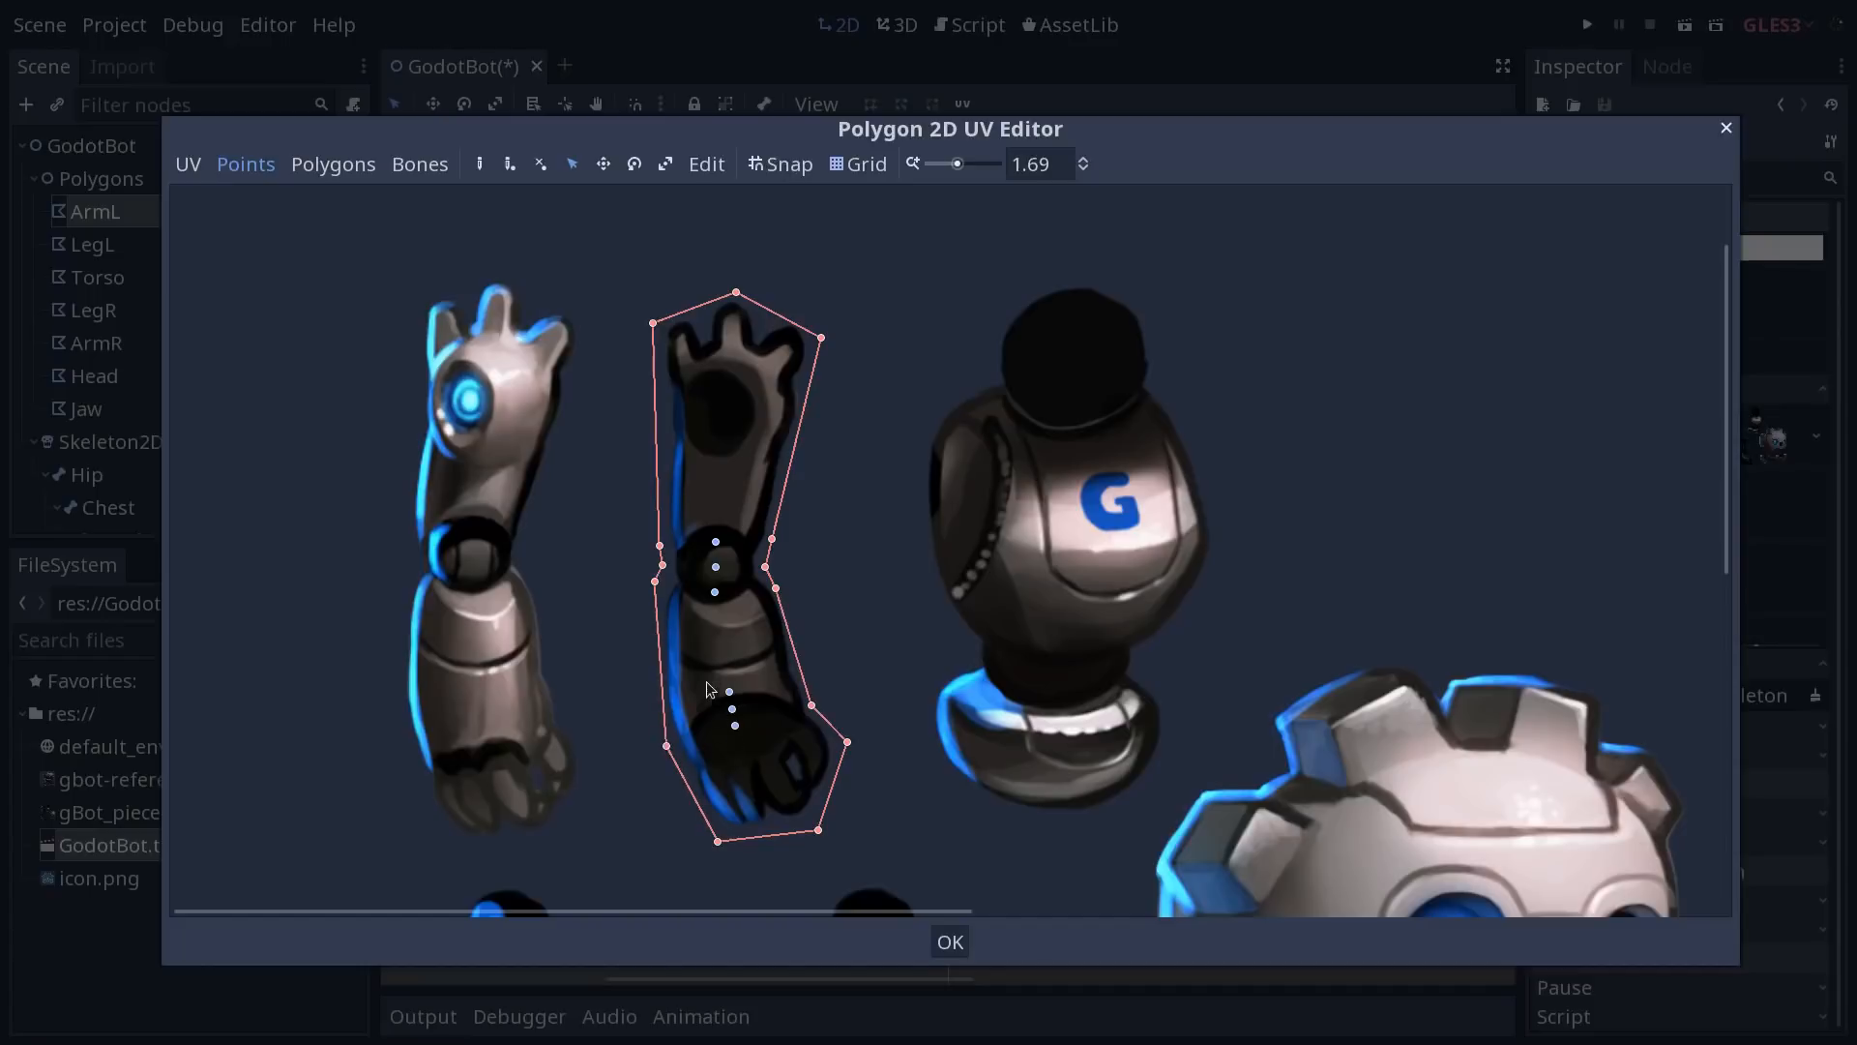
{"action": "mouse_move", "coordinate": [770, 716]}
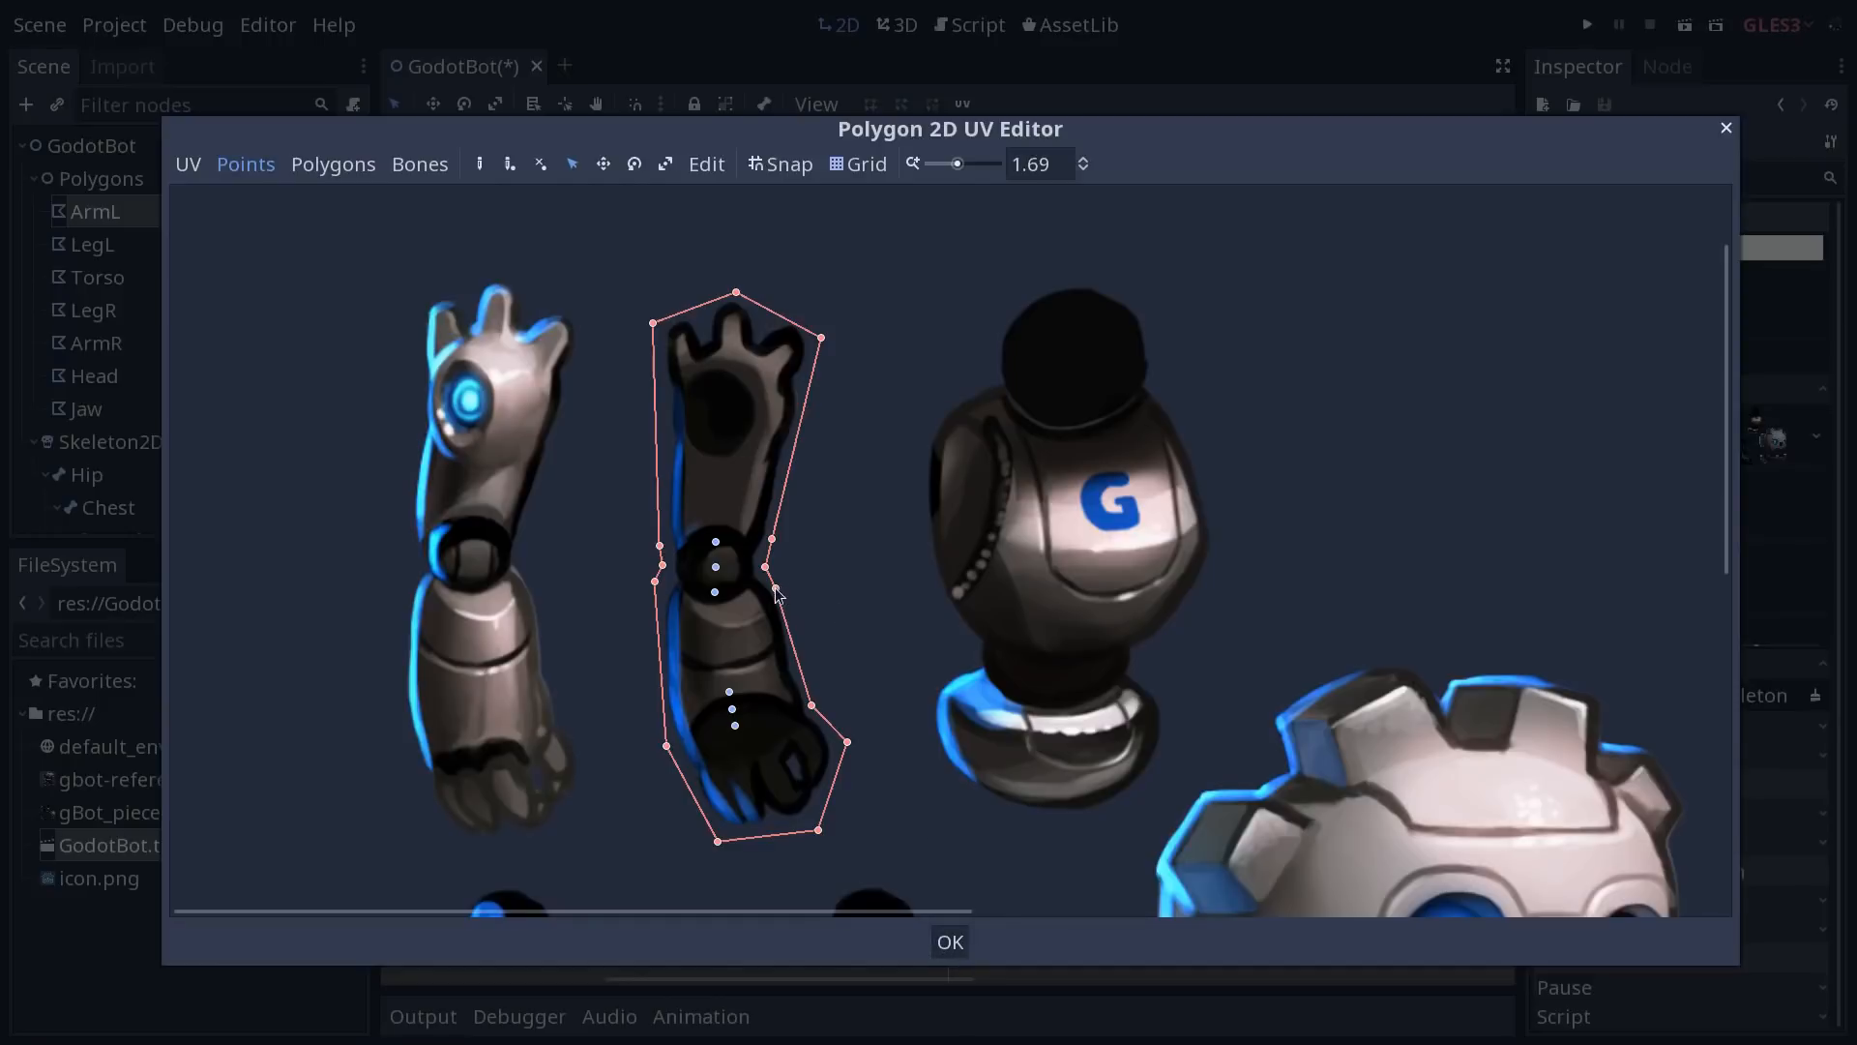
{"action": "mouse_move", "coordinate": [927, 946]}
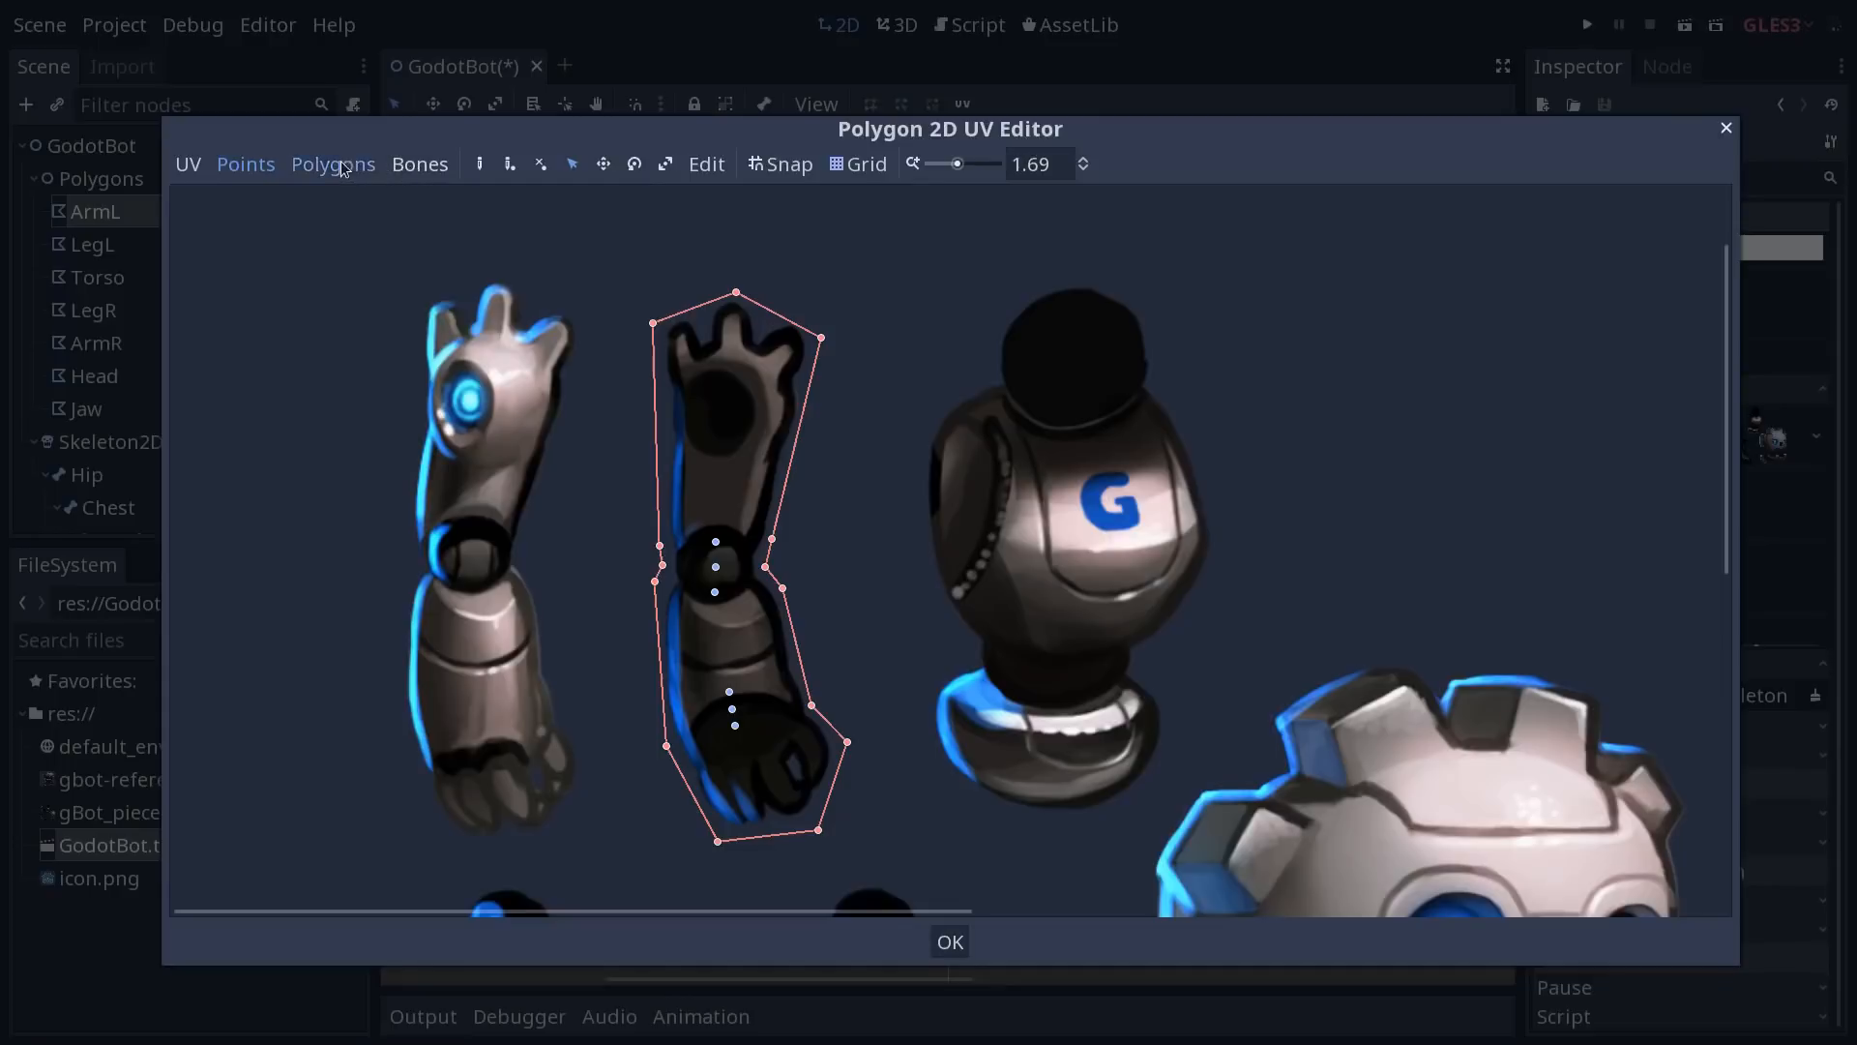
{"action": "left_click", "coordinate": [332, 163]}
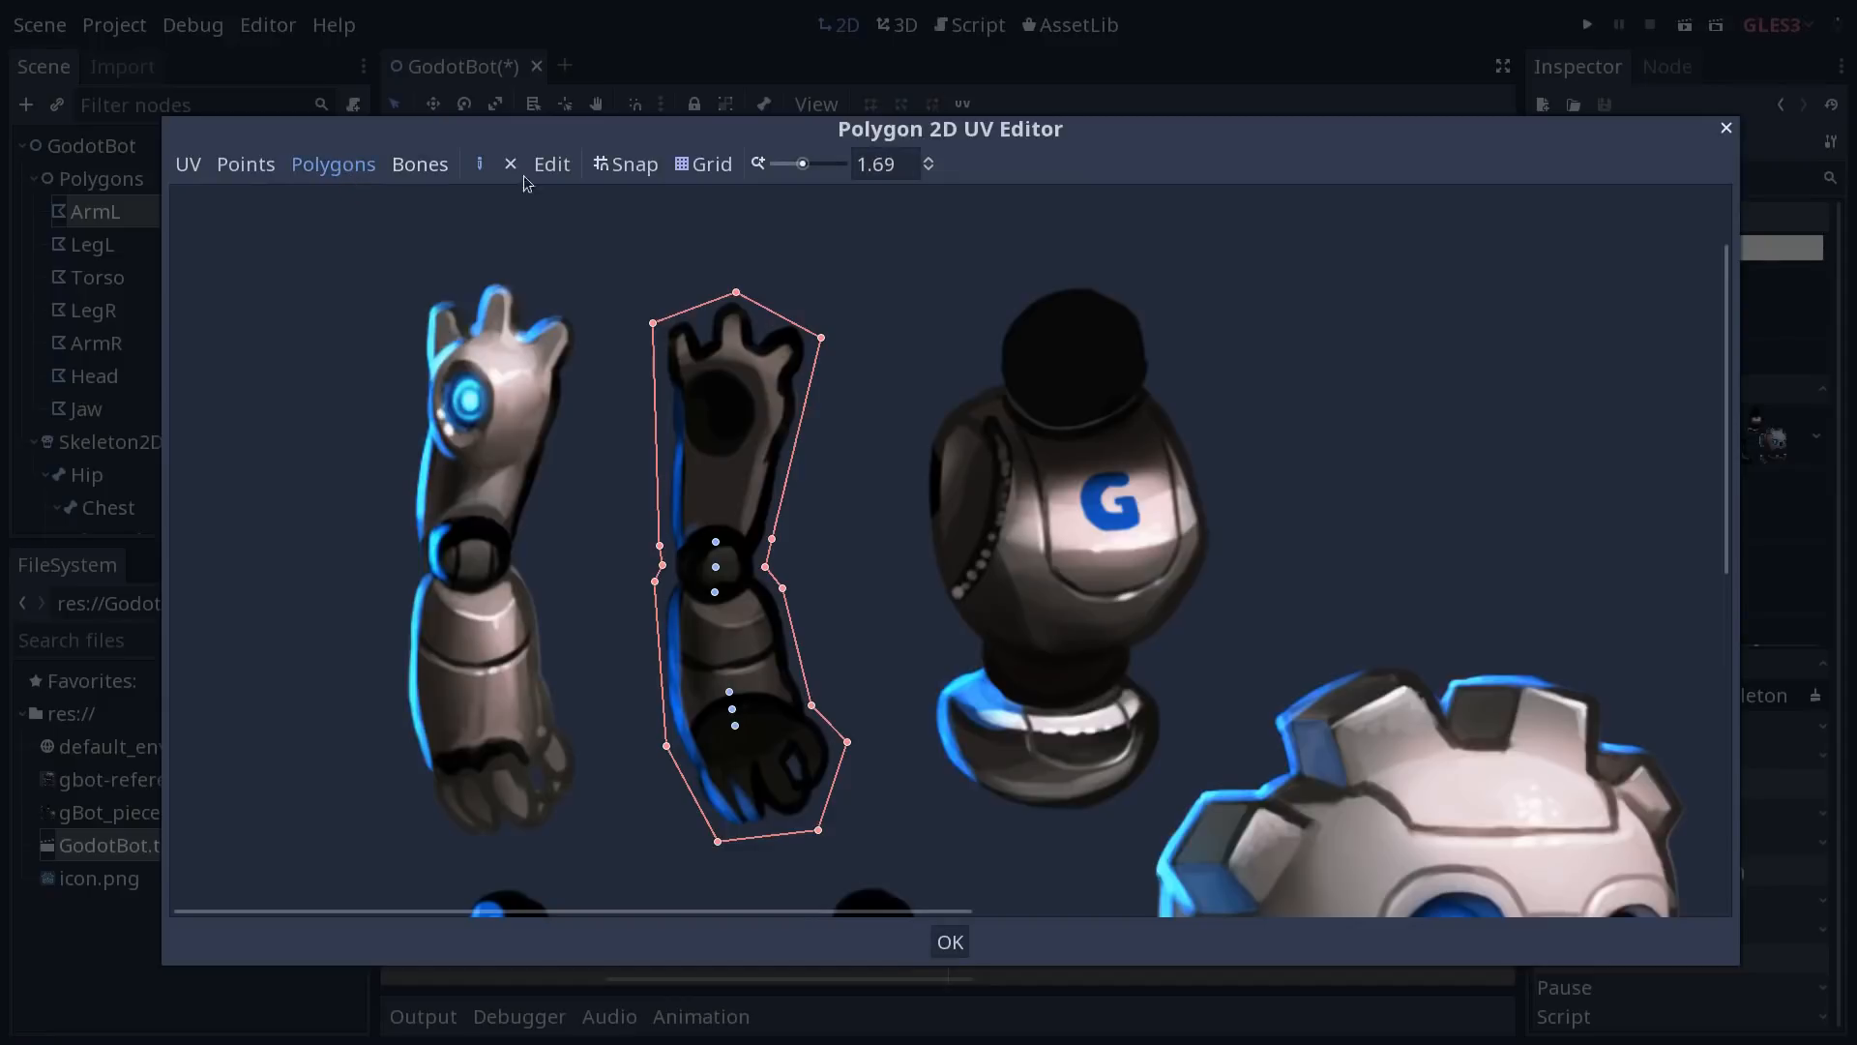
{"action": "mouse_move", "coordinate": [636, 441]}
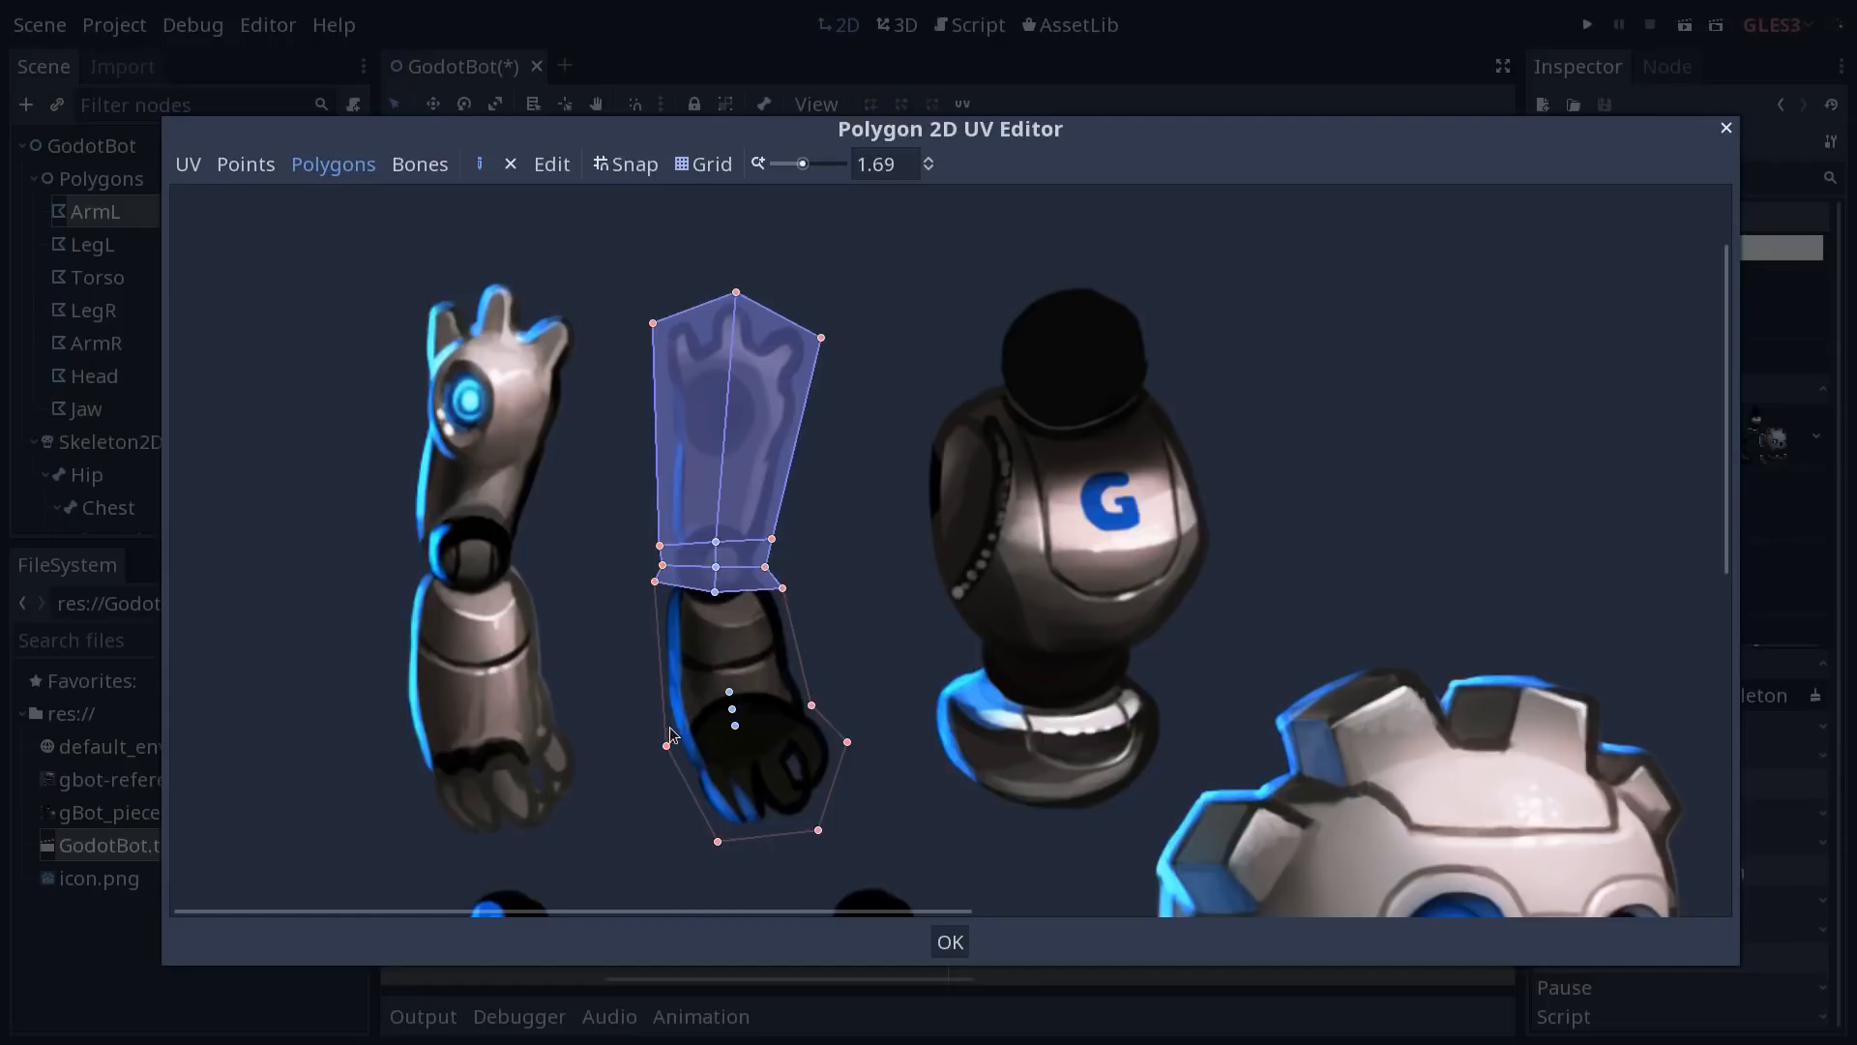
{"action": "mouse_move", "coordinate": [658, 604]}
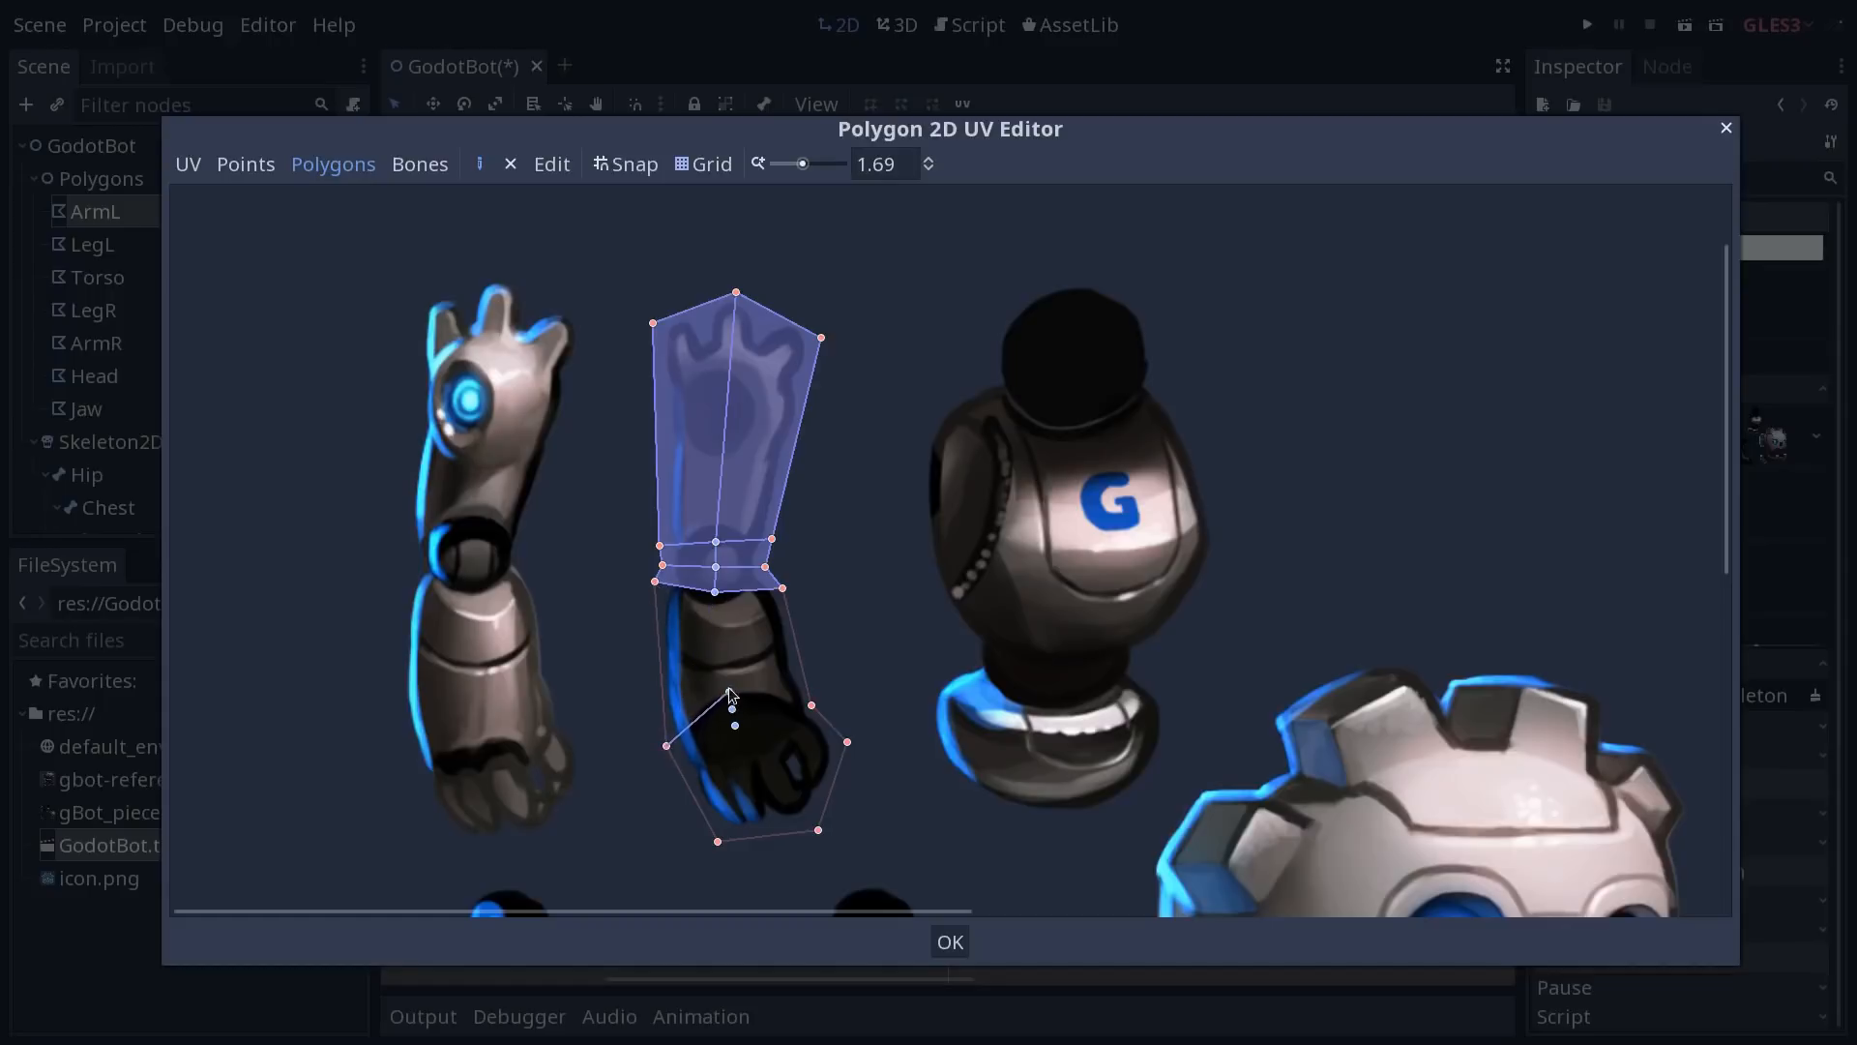
Outline one internal polygon over the forearm and another over the hand of the left arm
{"action": "left_click_drag", "start_coordinate": [731, 697], "coordinate": [664, 752]}
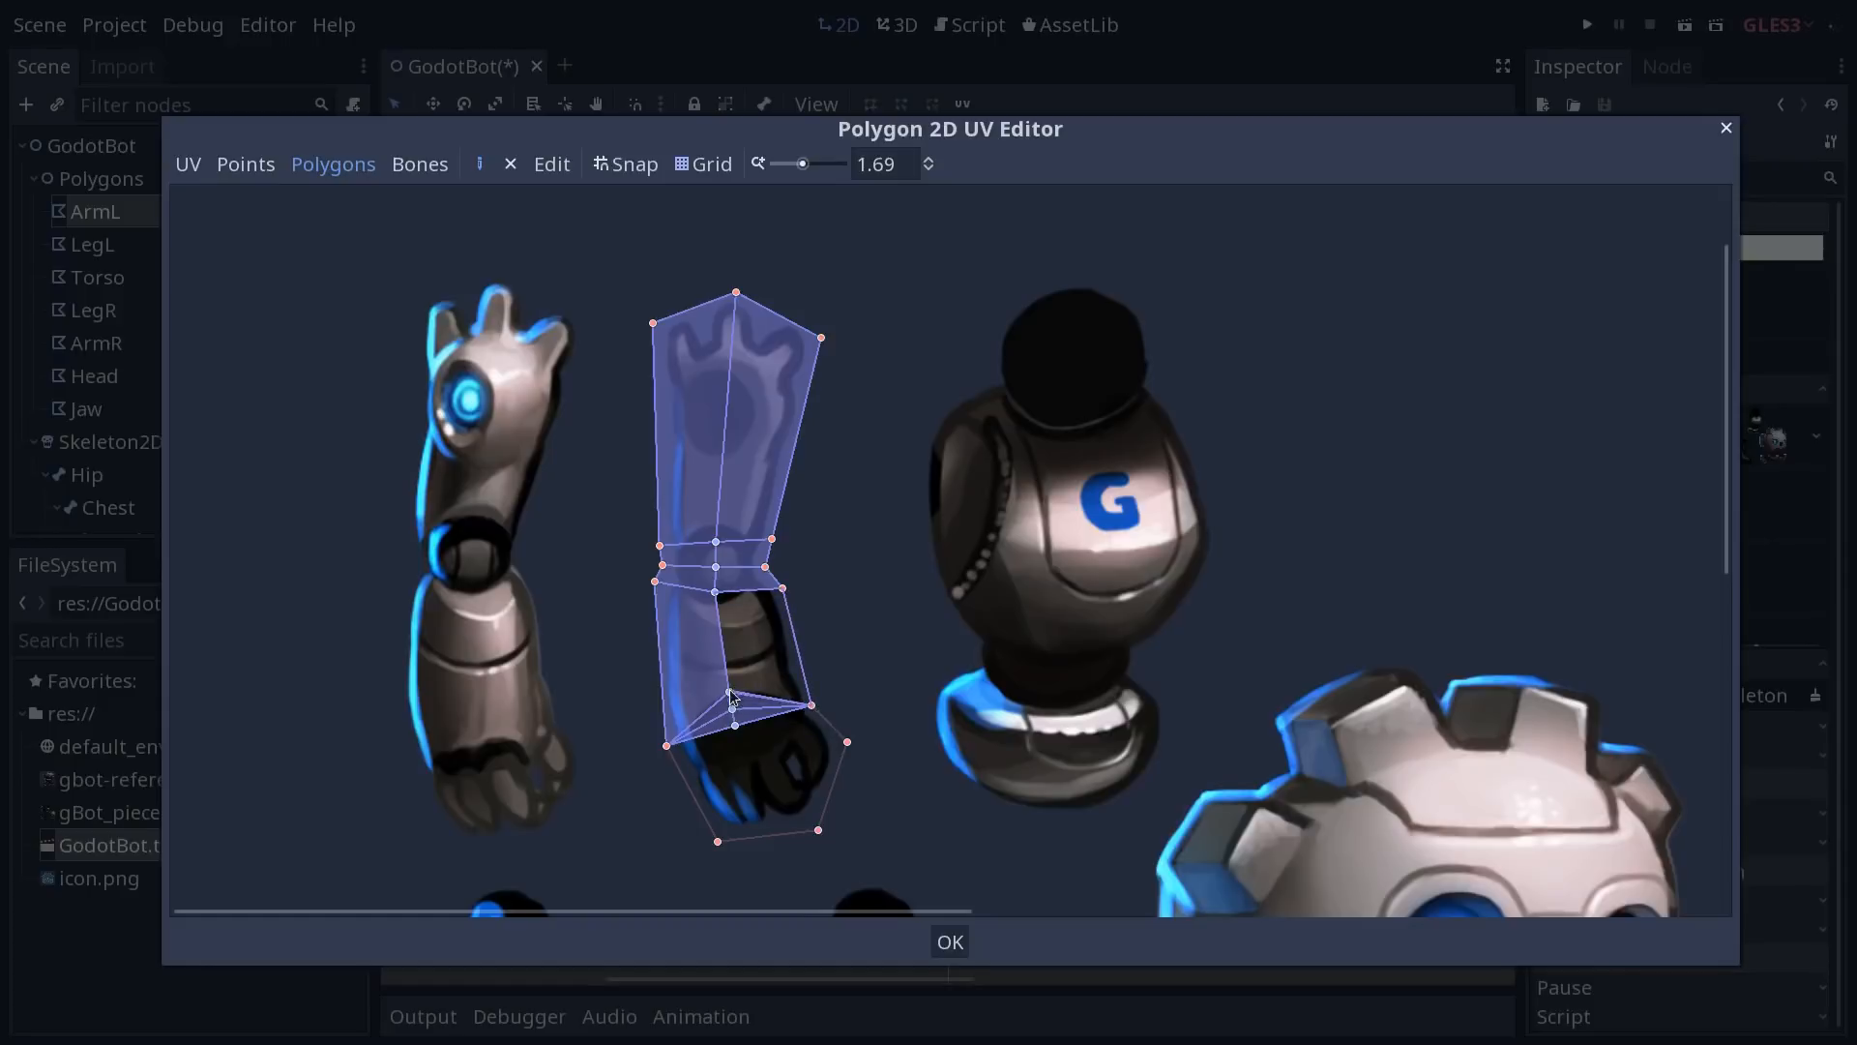
{"action": "left_click_drag", "start_coordinate": [729, 697], "coordinate": [747, 720]}
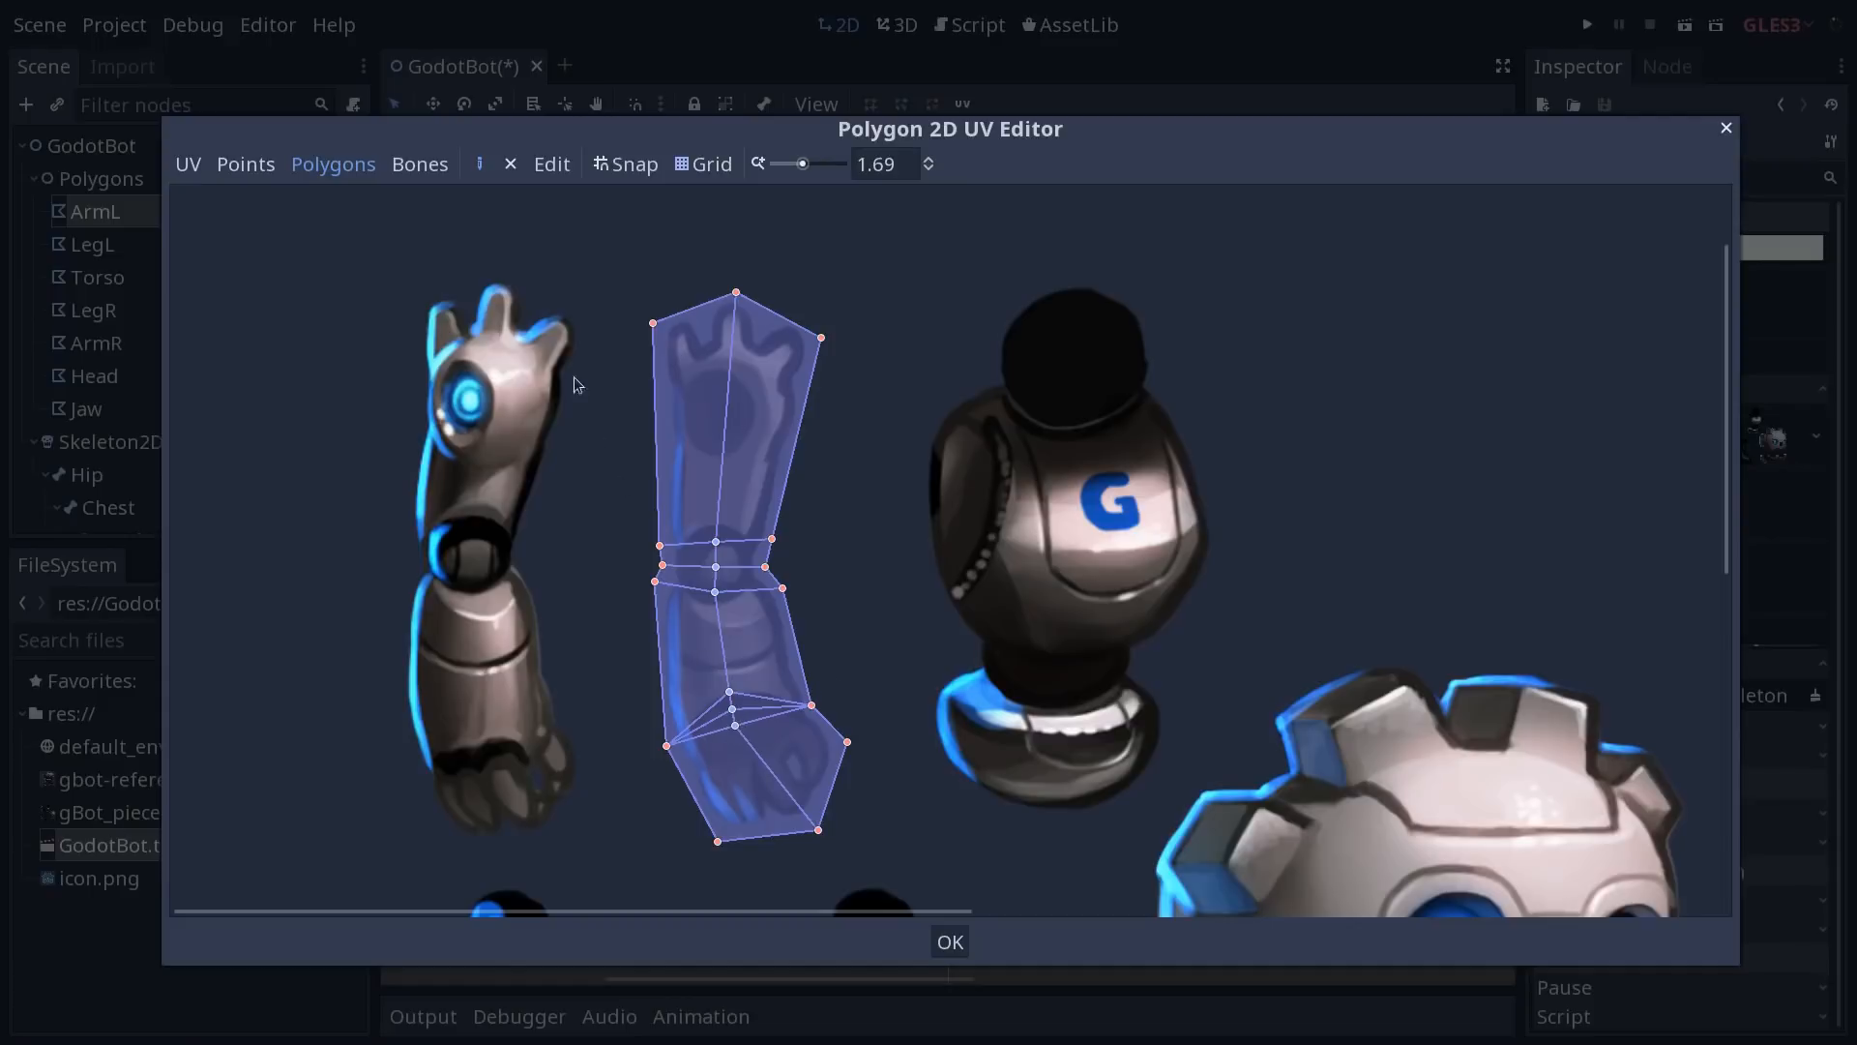
Return to Points mode to nudge the ArmL elbow vertices between upper arm and forearm
{"action": "left_click", "coordinate": [246, 162]}
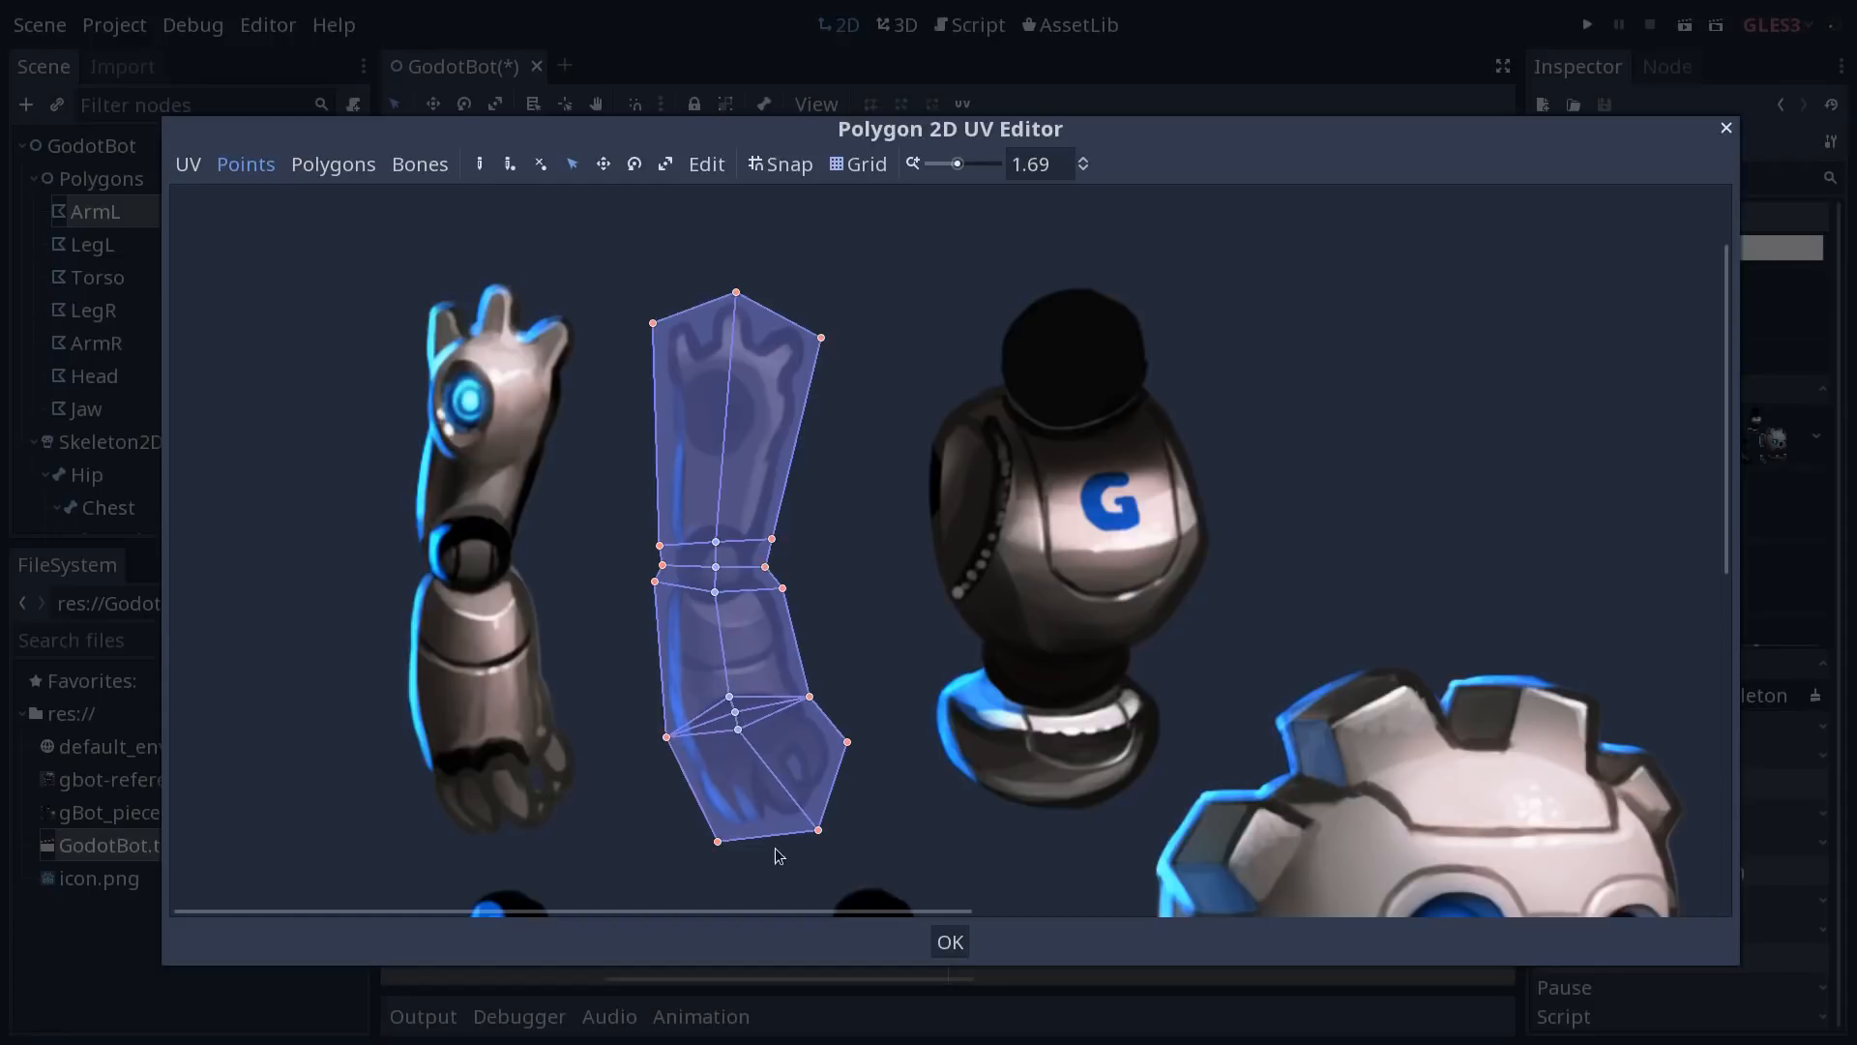
{"action": "mouse_move", "coordinate": [681, 323]}
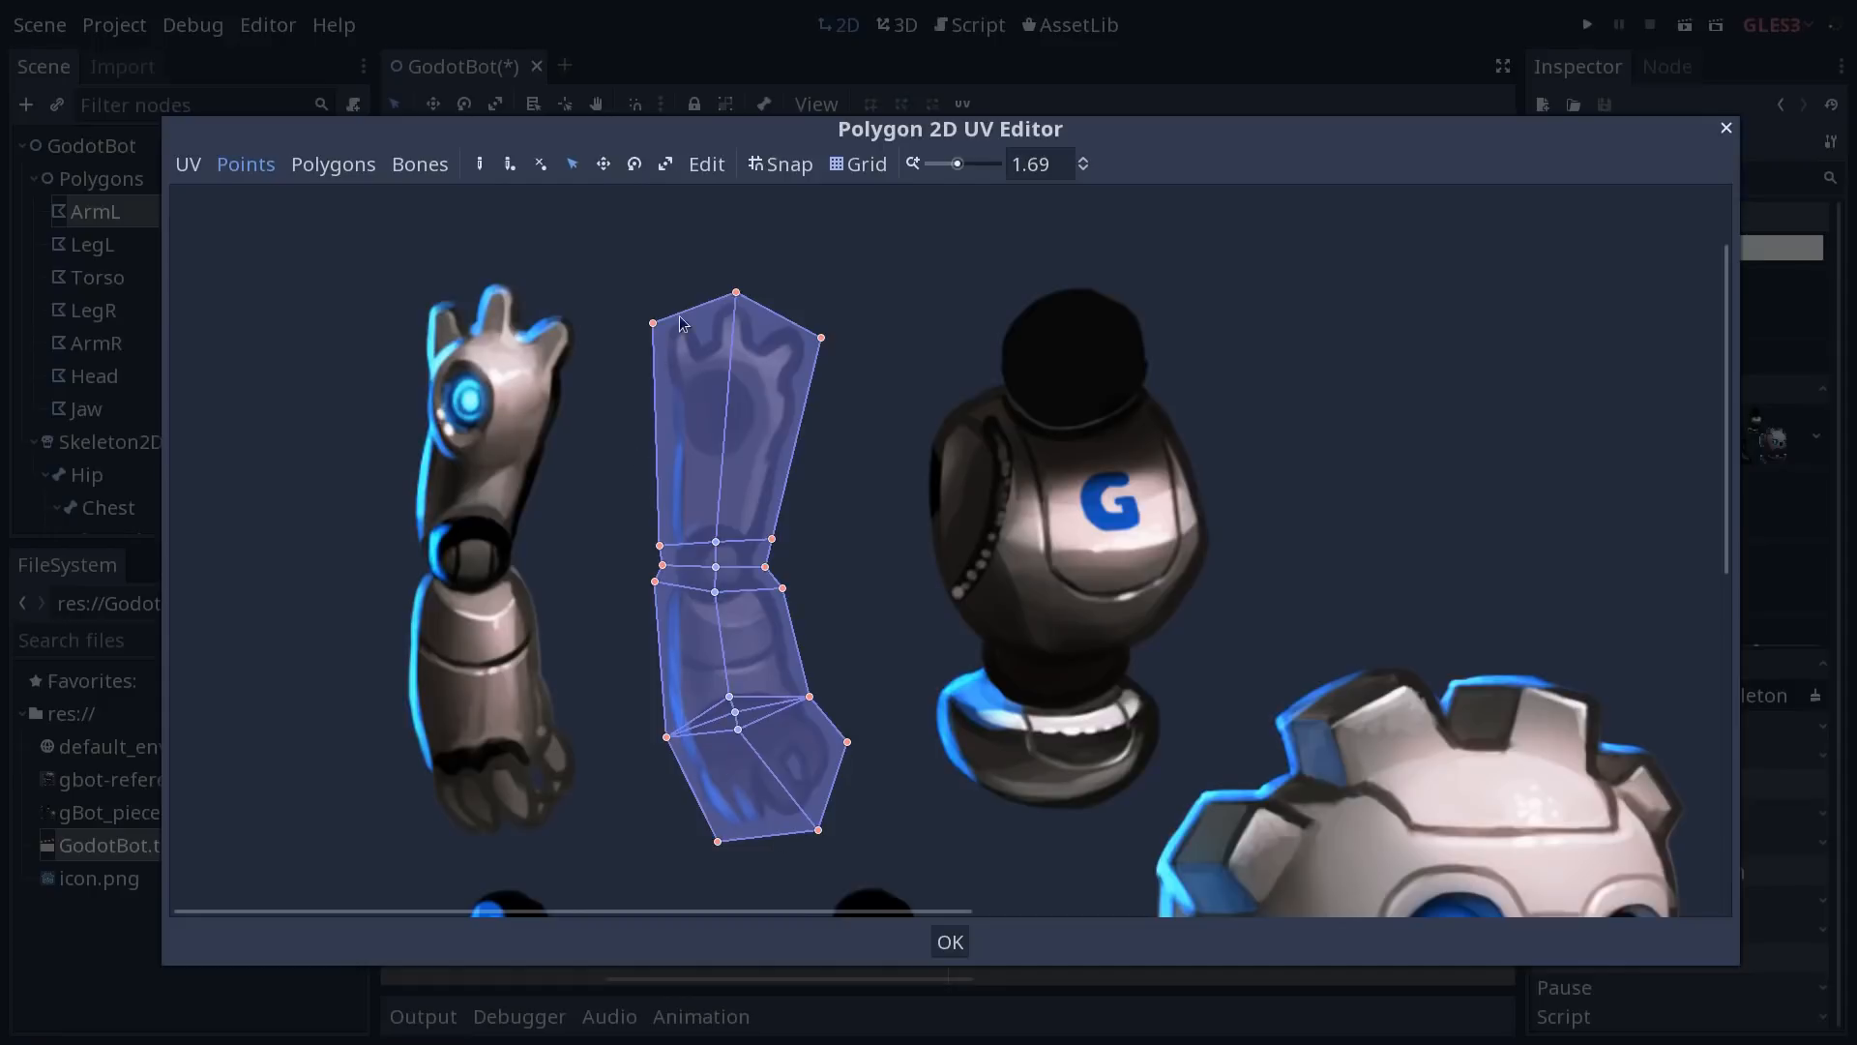
{"action": "mouse_move", "coordinate": [736, 656]}
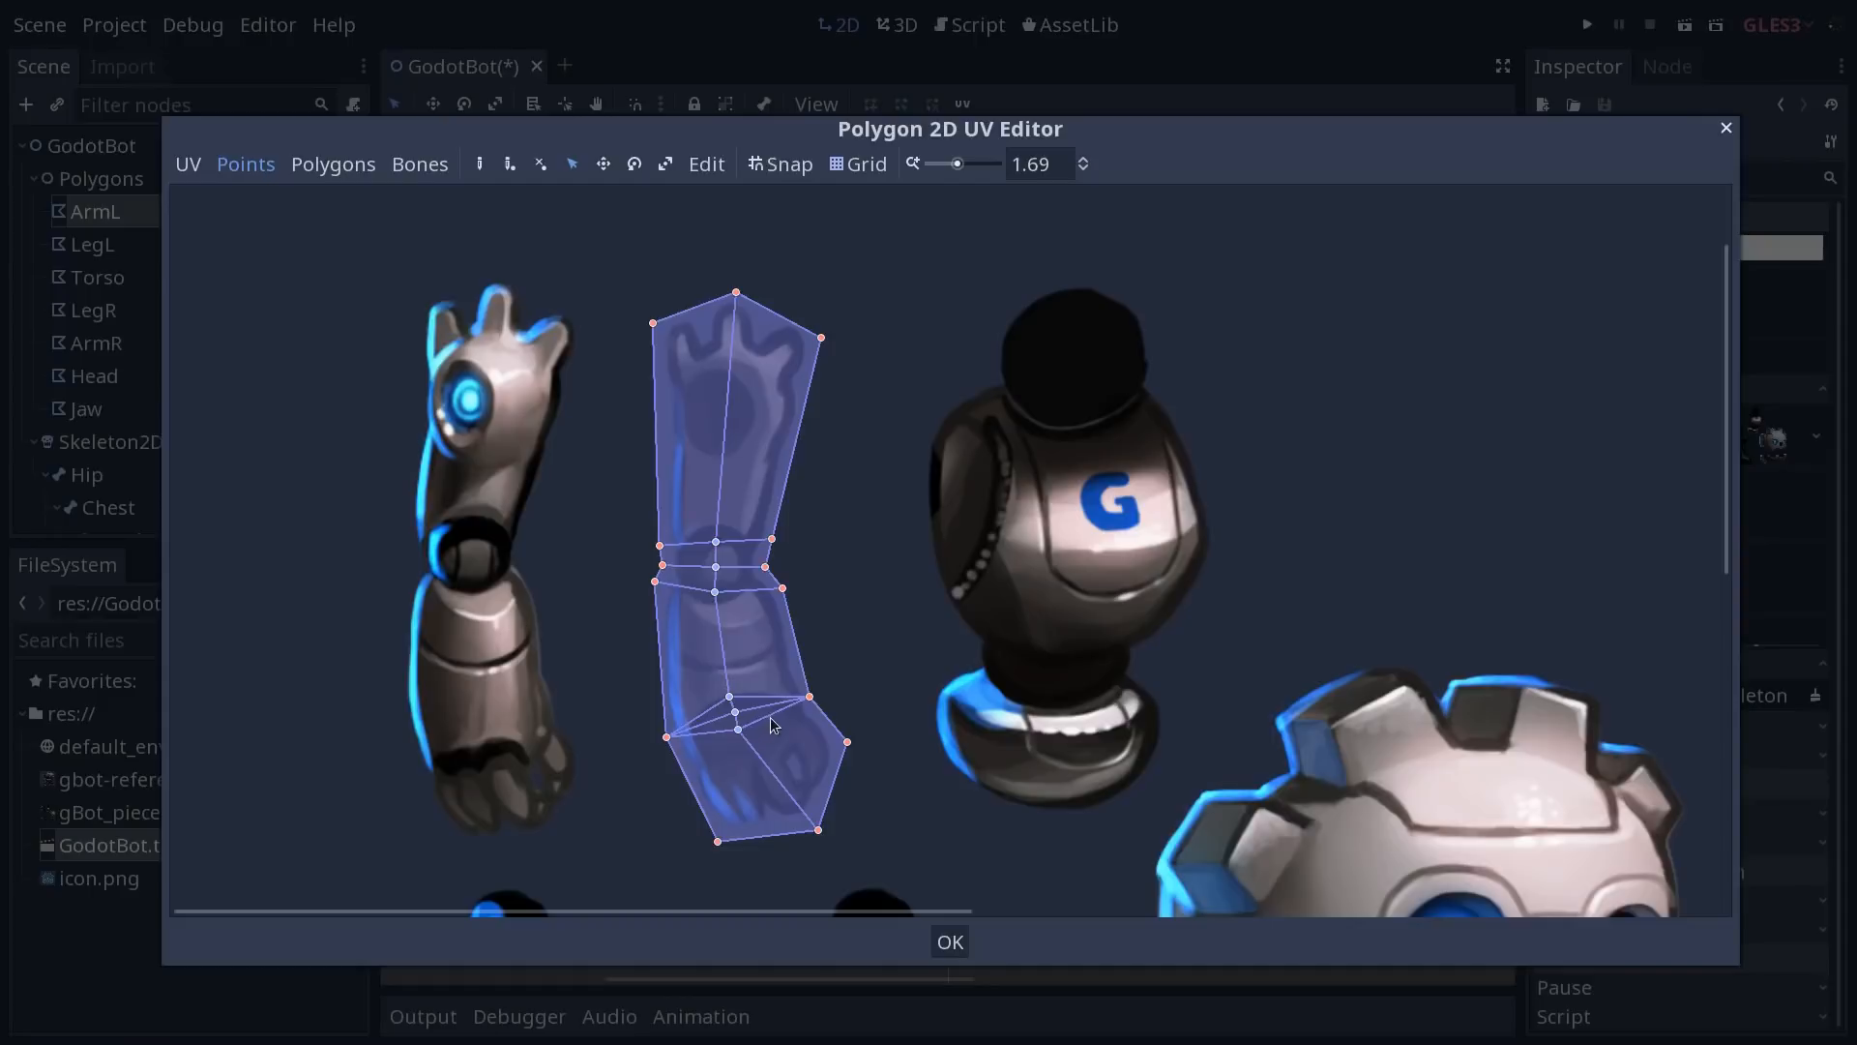
{"action": "mouse_move", "coordinate": [698, 725]}
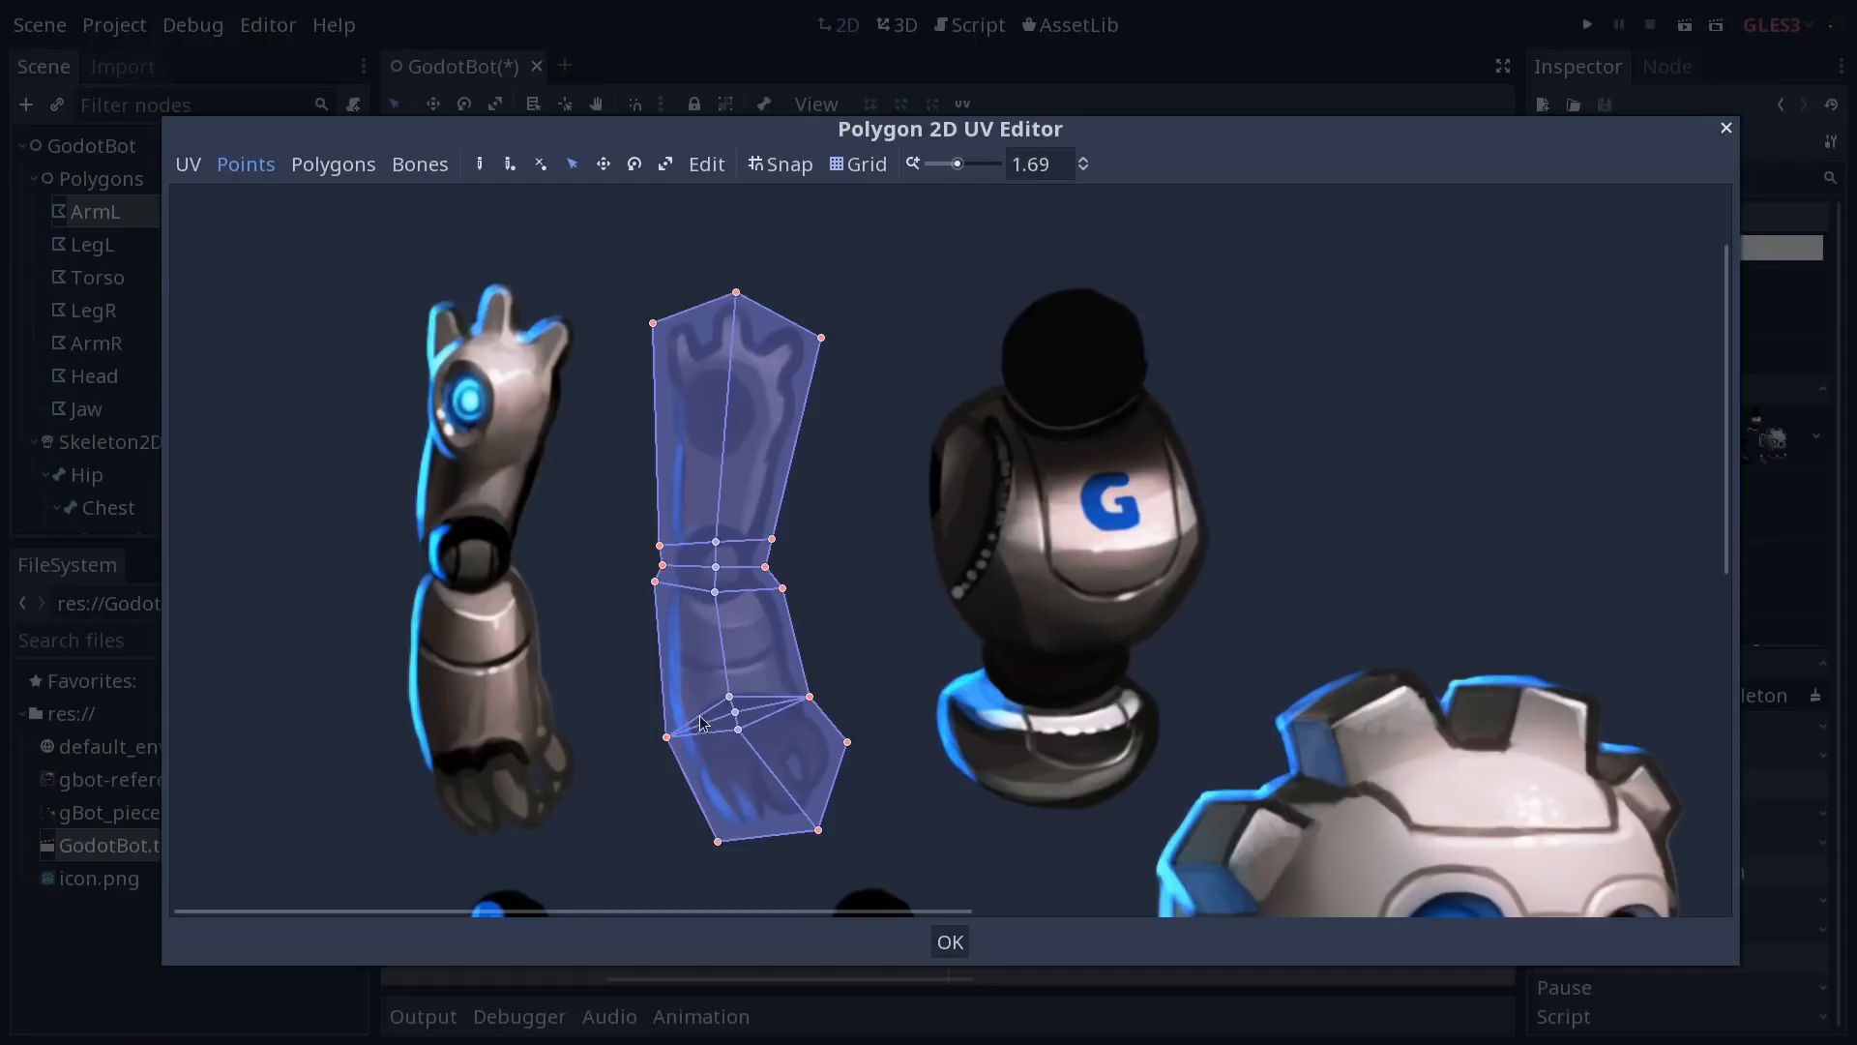
{"action": "mouse_move", "coordinate": [735, 701]}
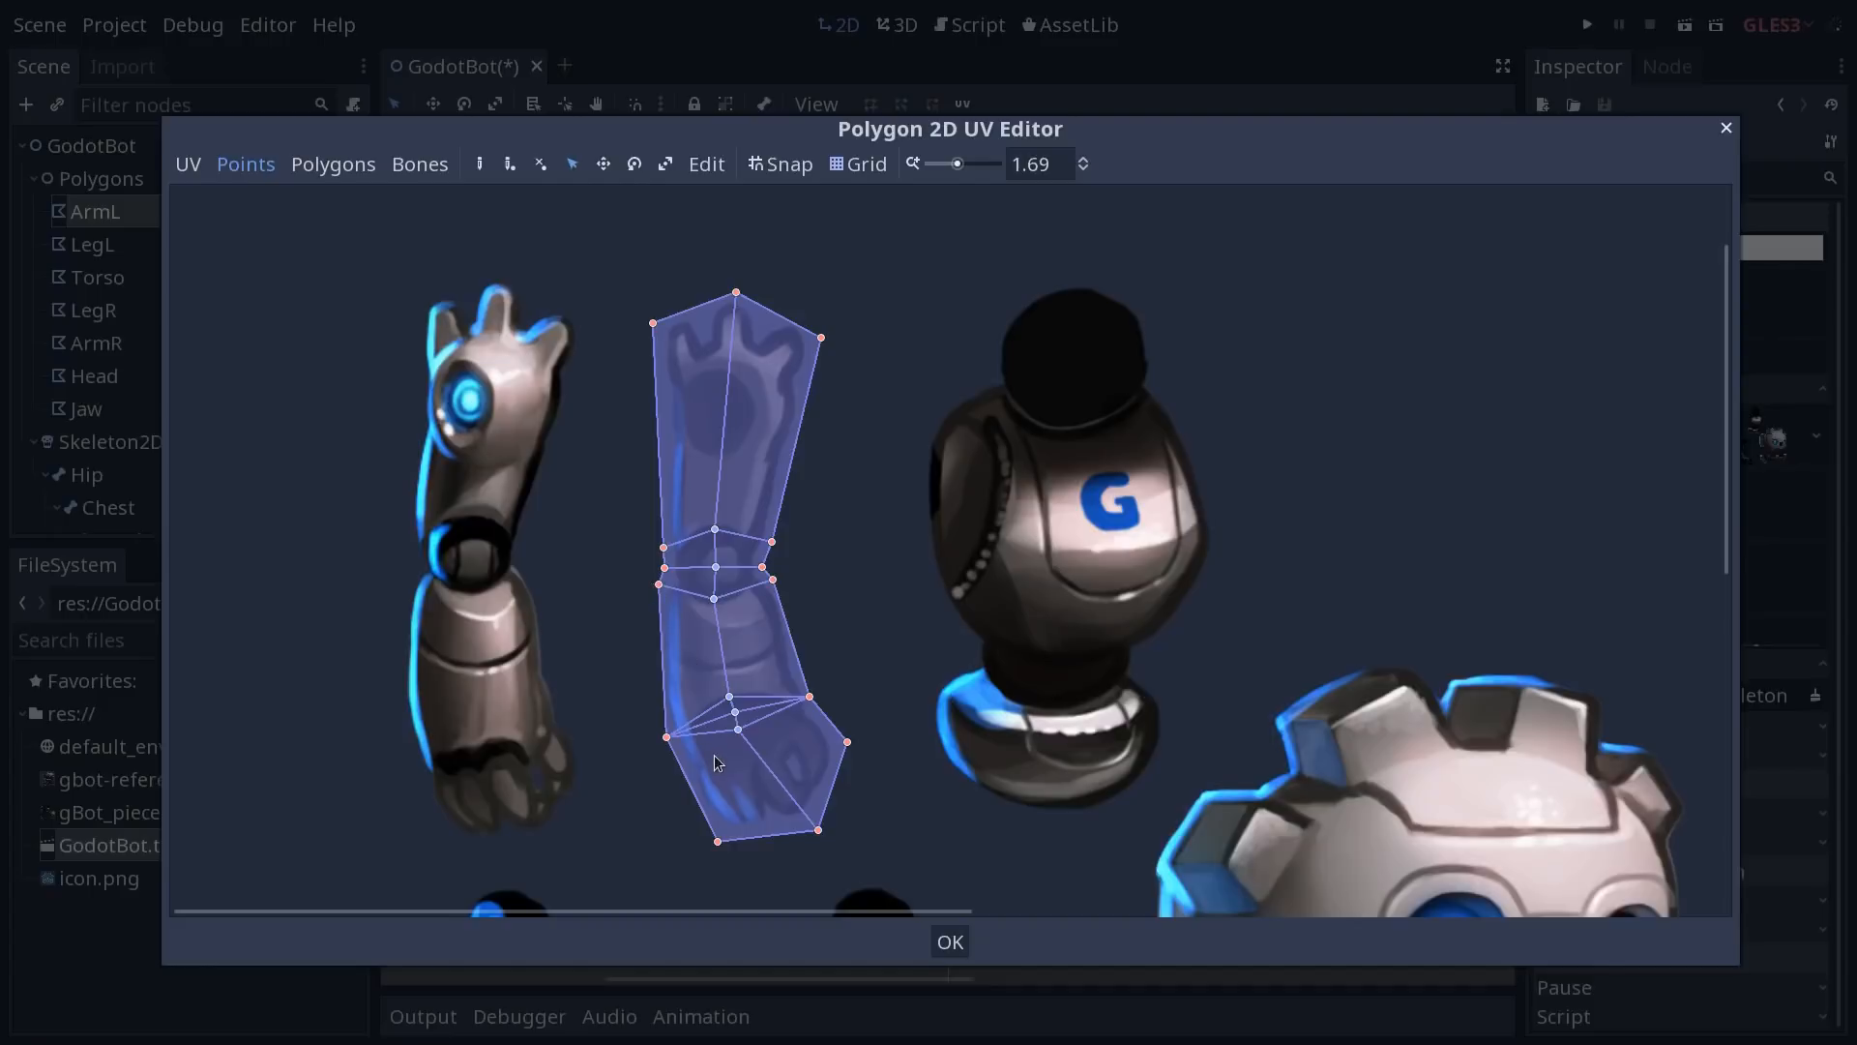
{"action": "mouse_move", "coordinate": [698, 726]}
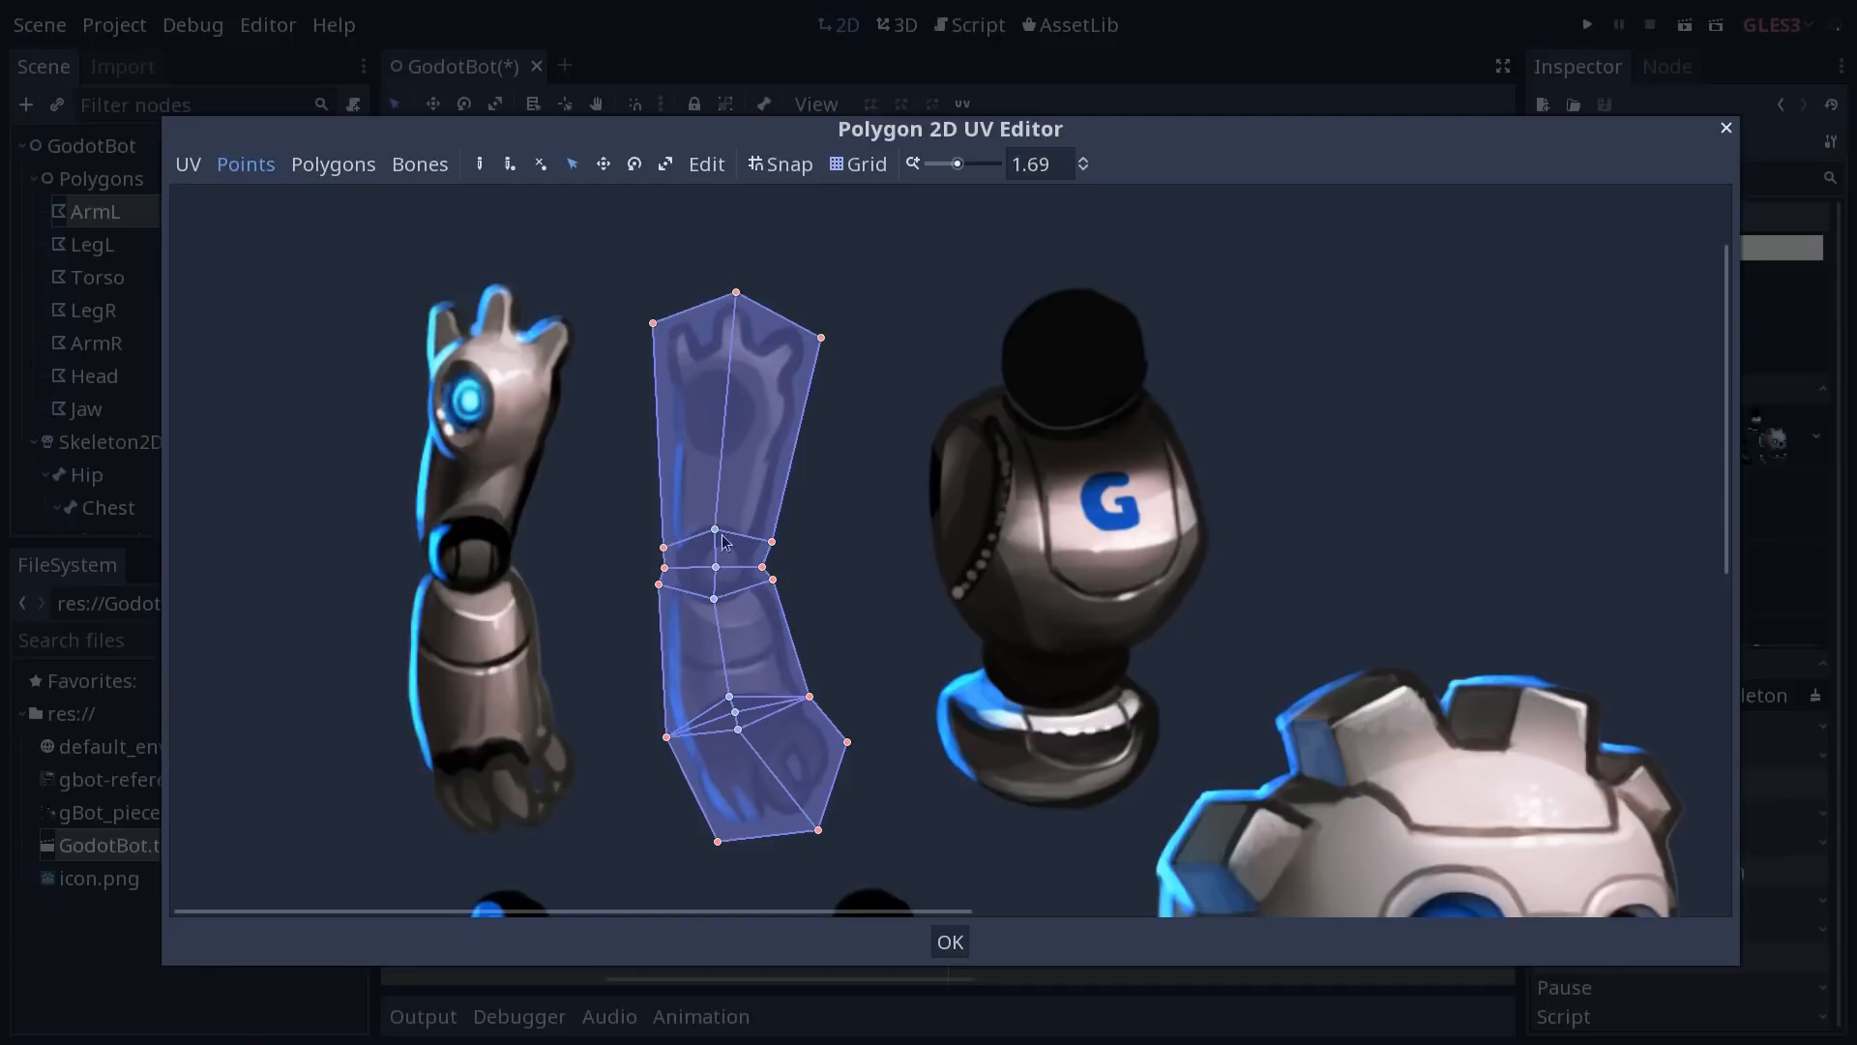
In Bones mode, paint weights for ArmL, ForearmL and HandL on their regions of the arm mesh
{"action": "left_click", "coordinate": [419, 163]}
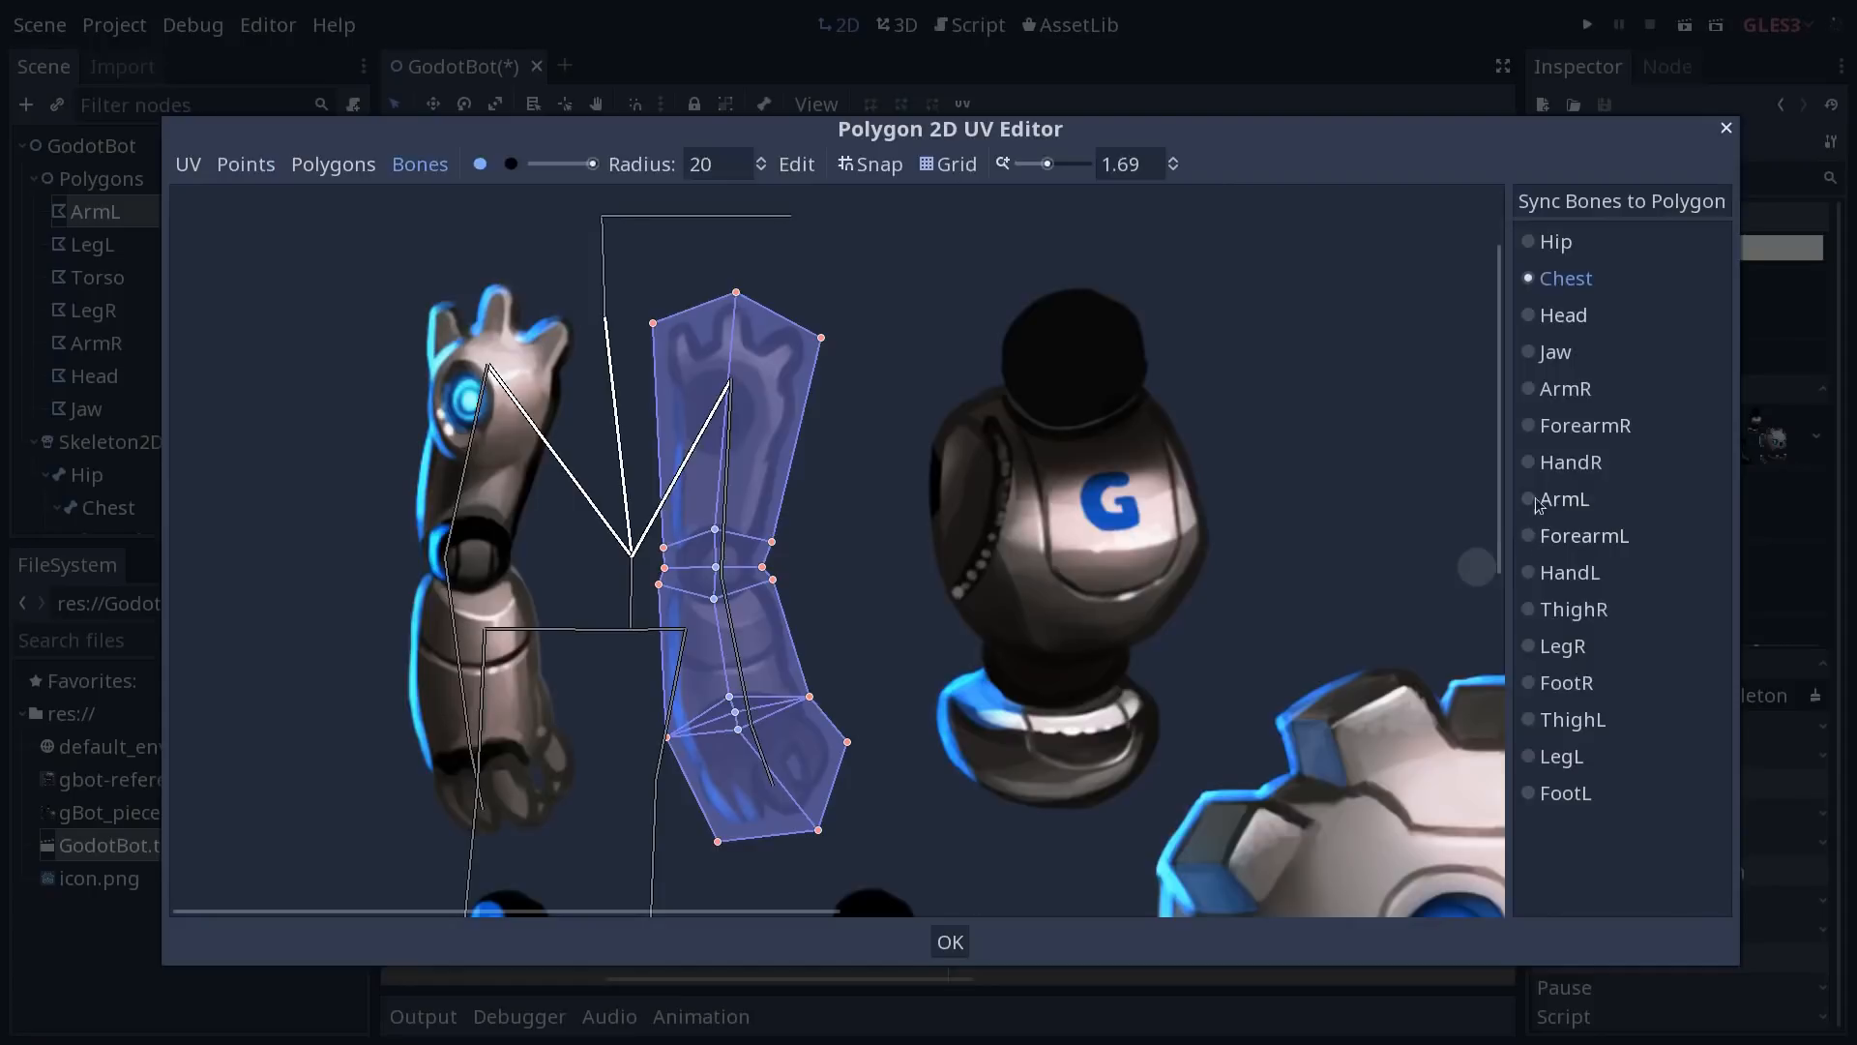
{"action": "mouse_move", "coordinate": [1565, 399]}
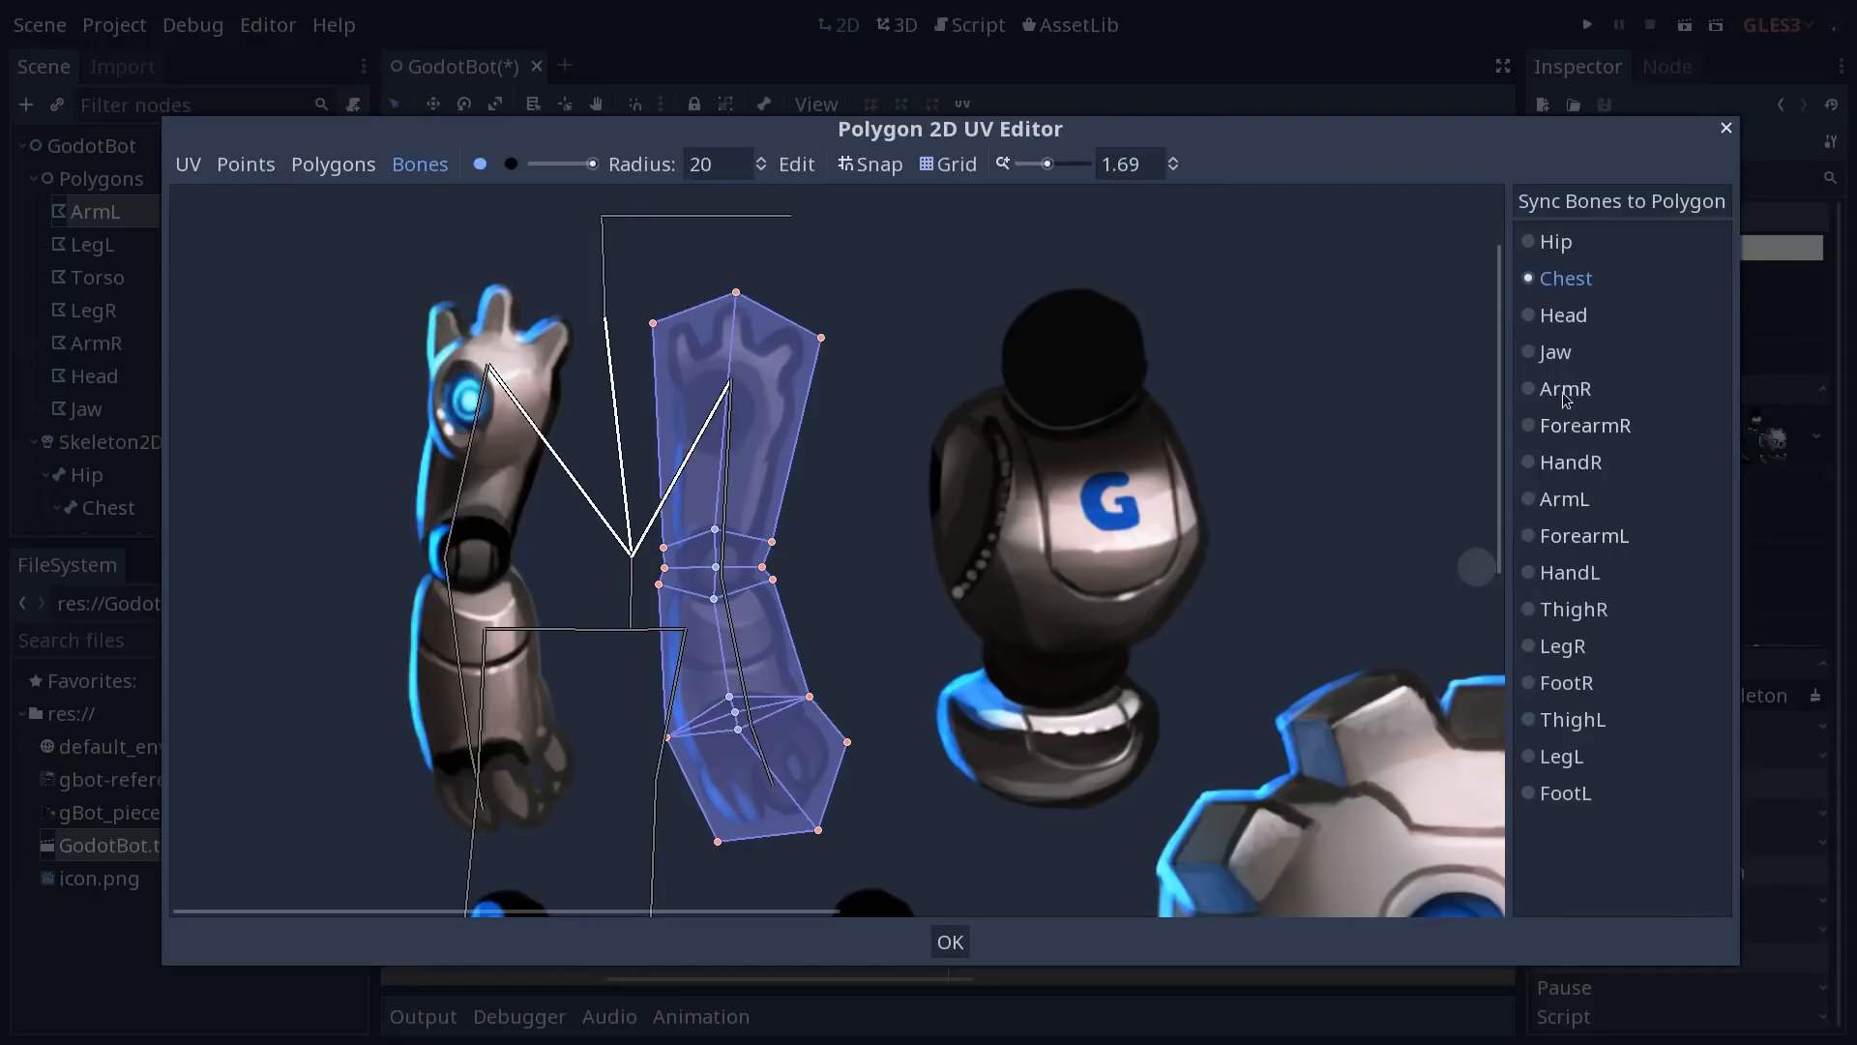
{"action": "left_click", "coordinate": [1565, 499]}
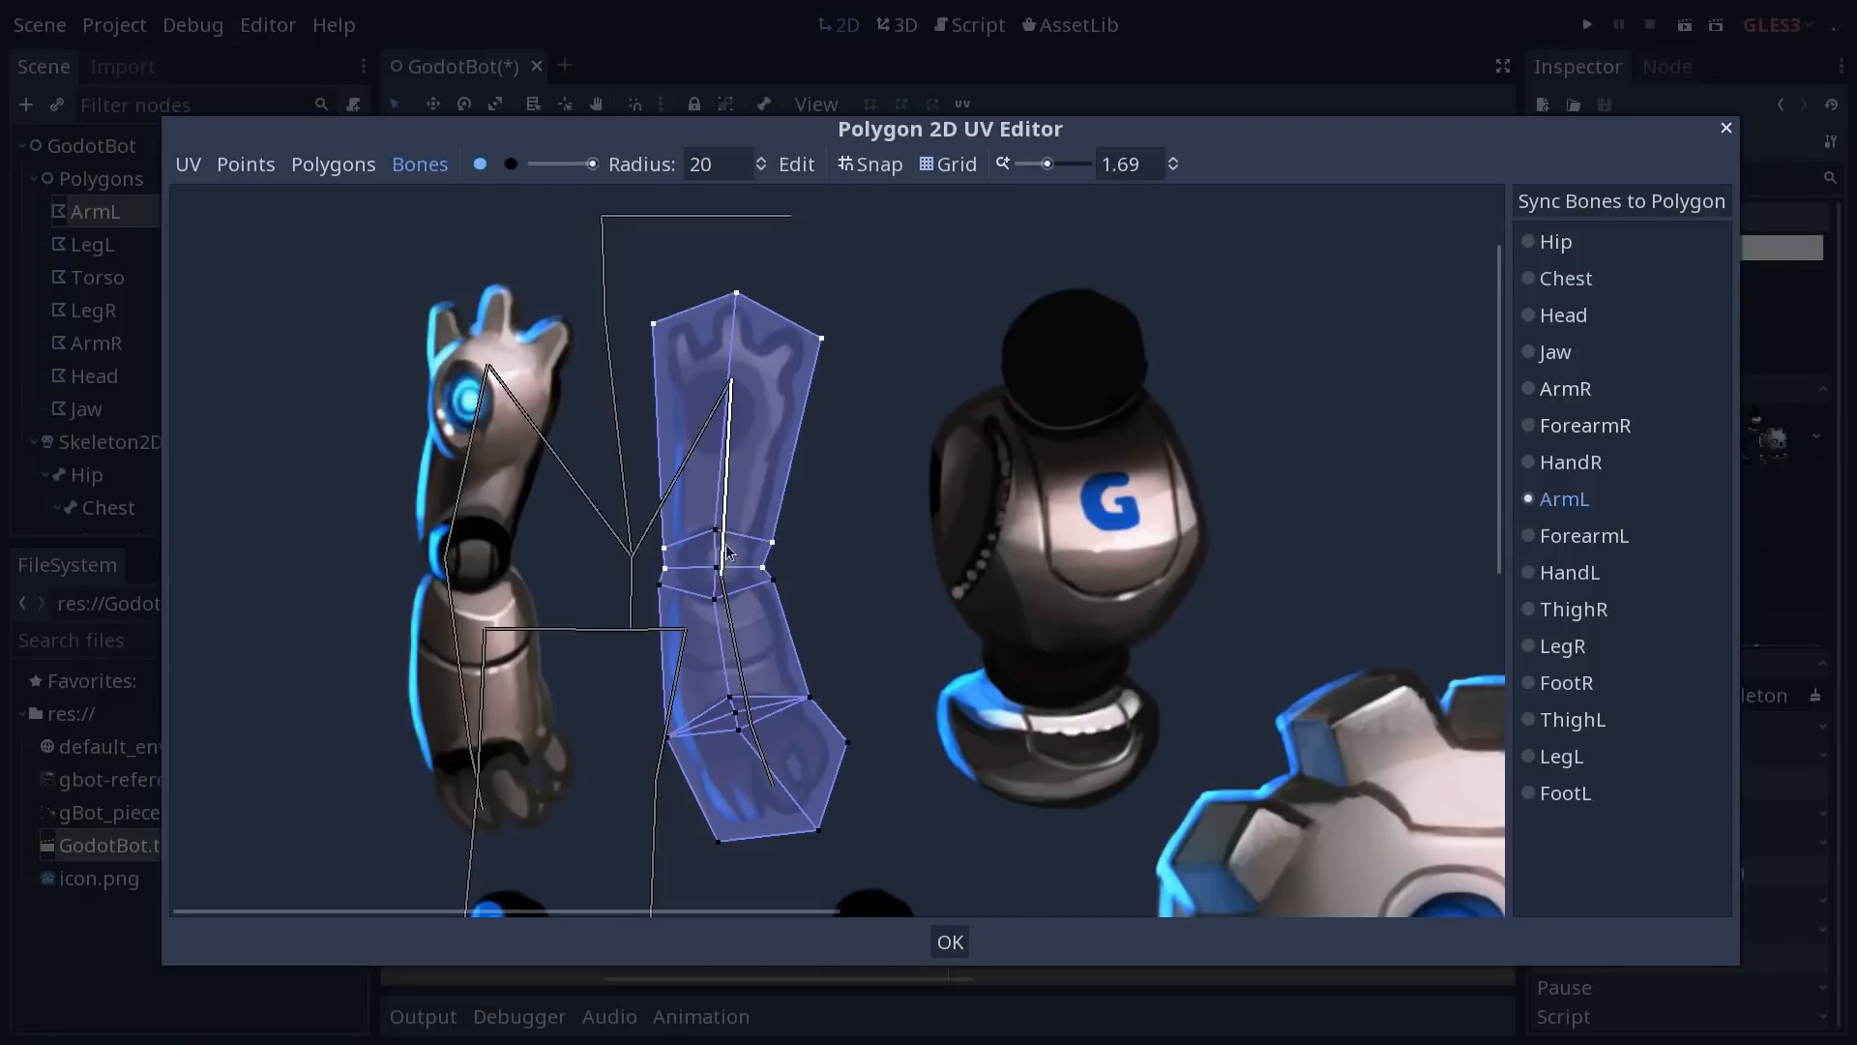
{"action": "mouse_move", "coordinate": [716, 540]}
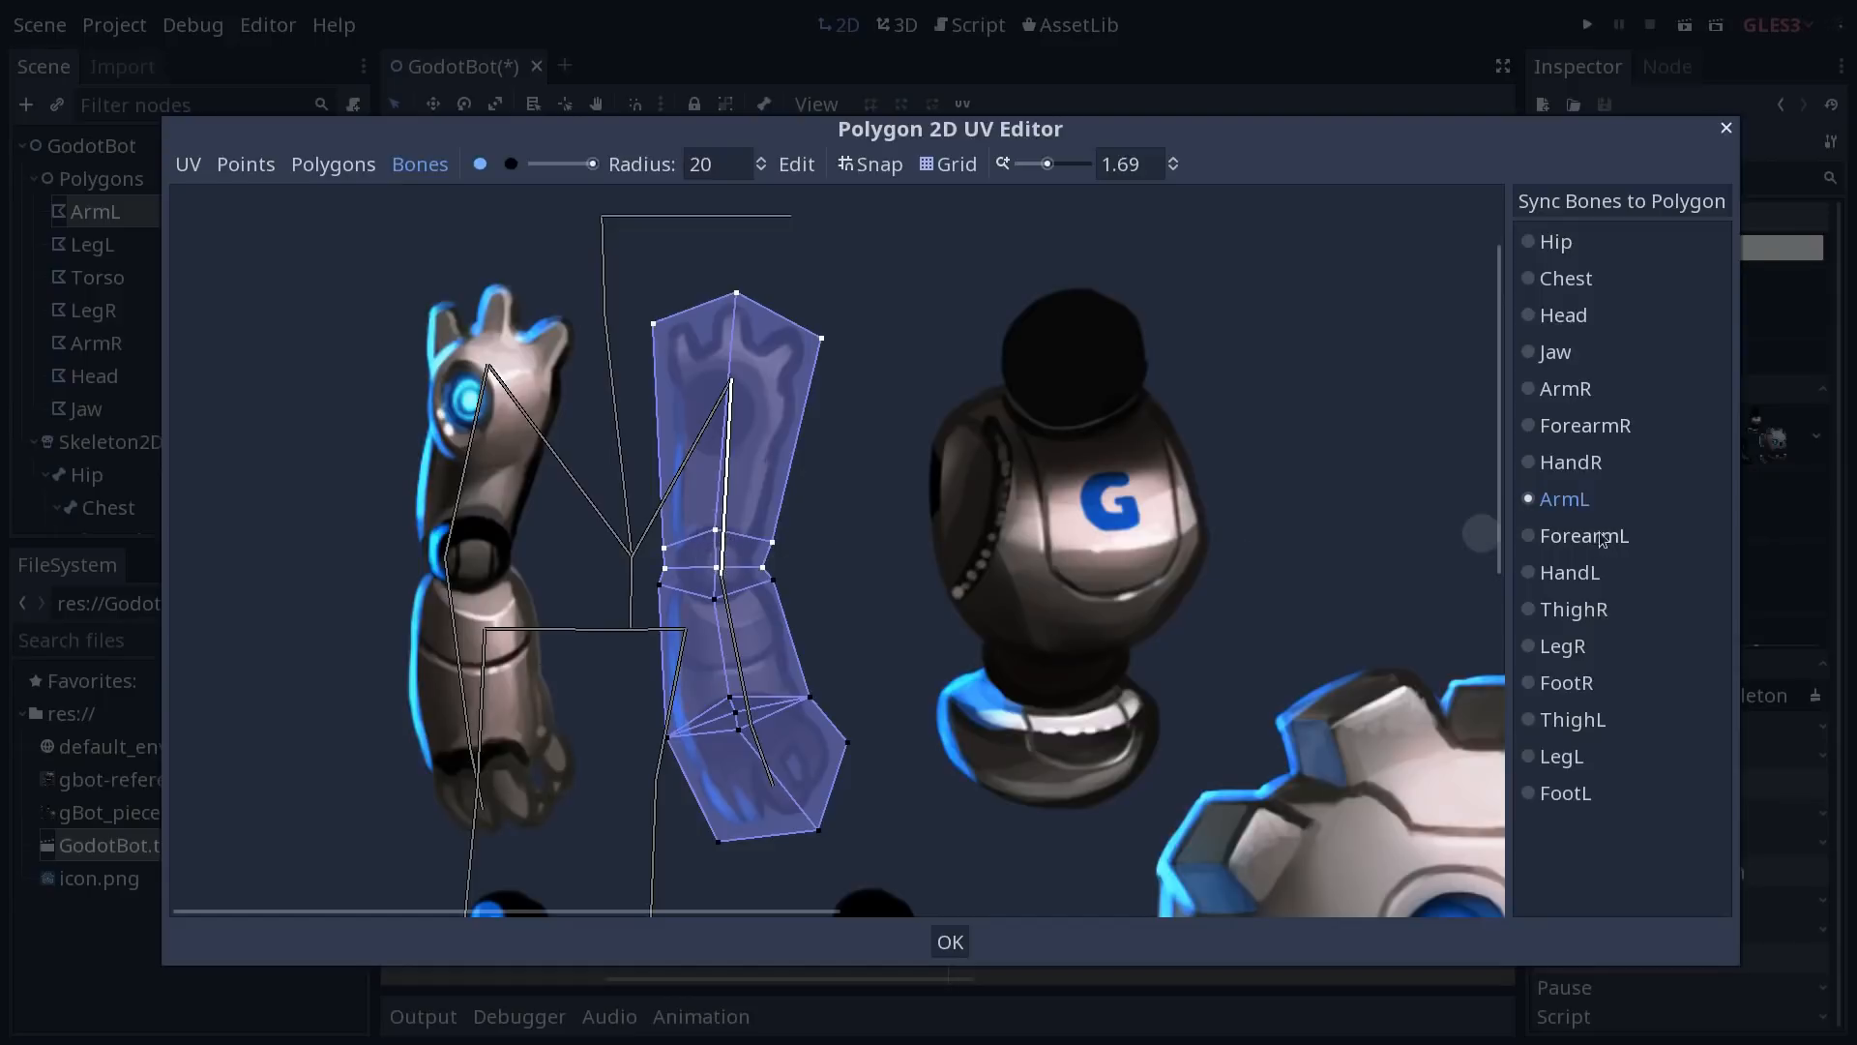
{"action": "left_click", "coordinate": [1585, 535]}
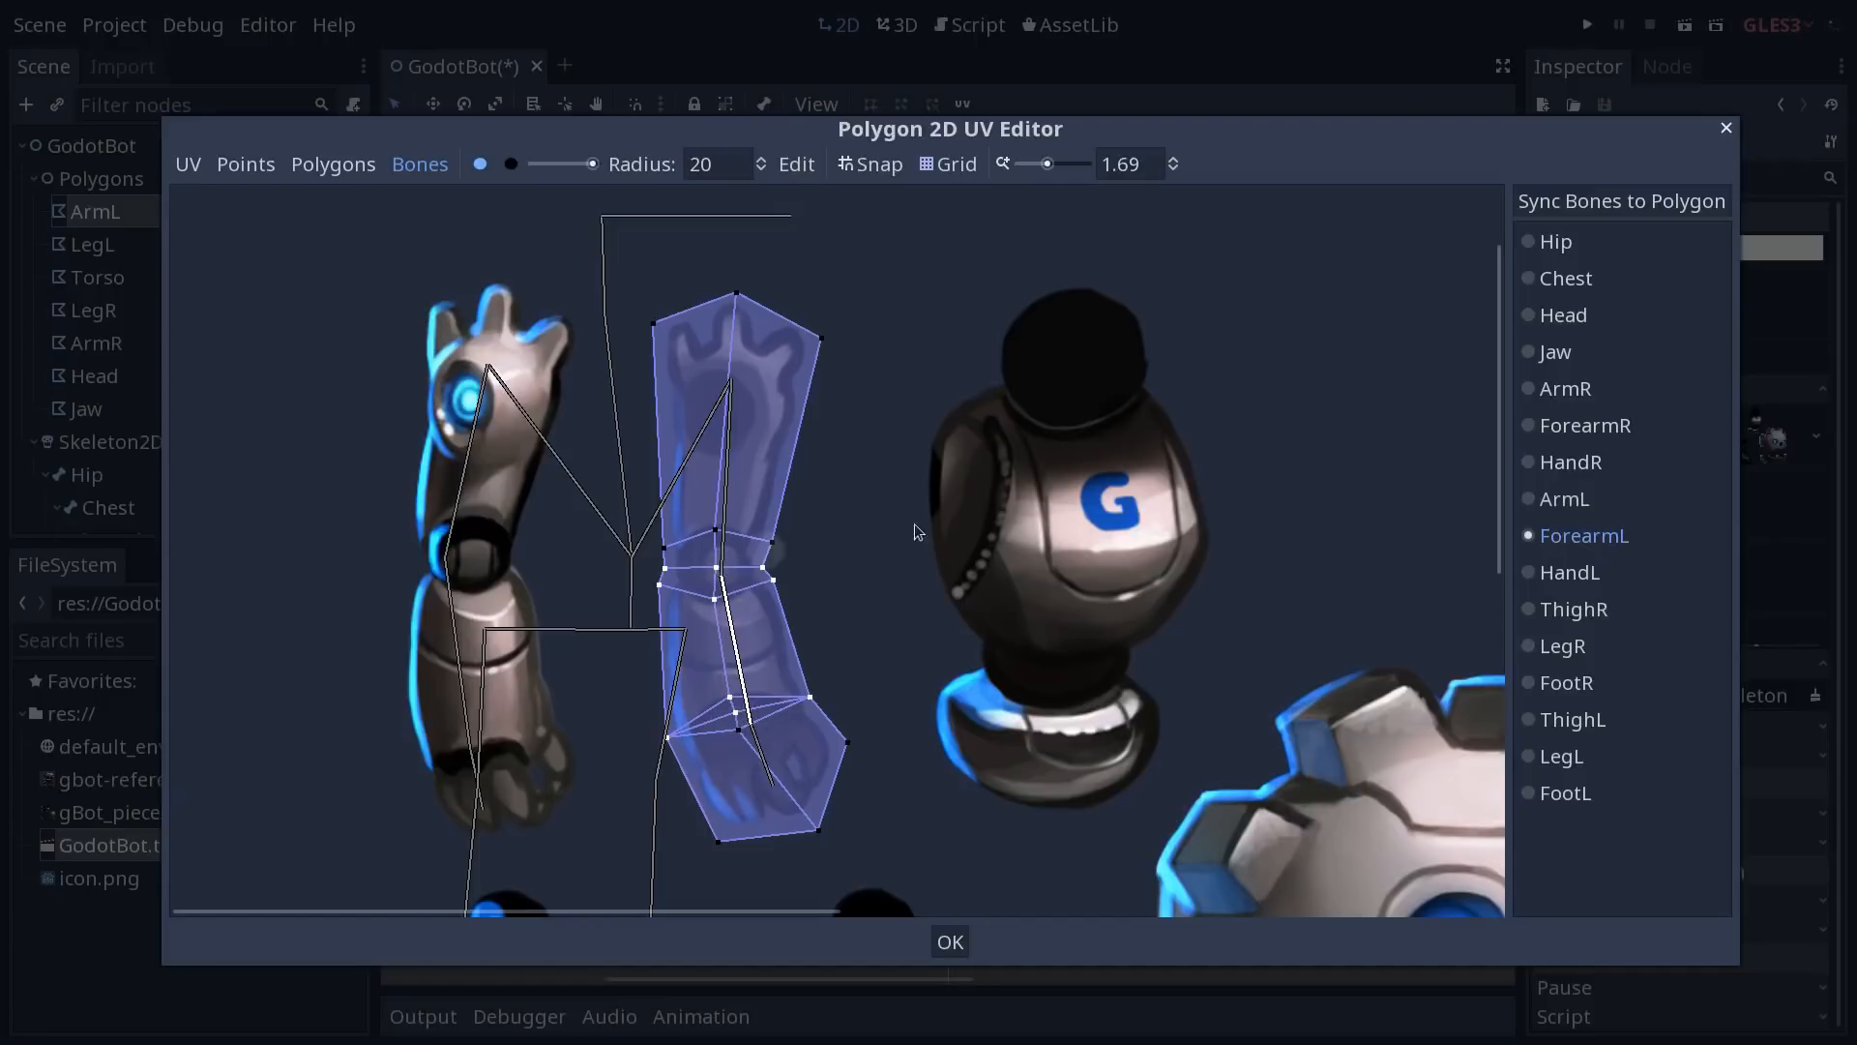
{"action": "left_click", "coordinate": [1569, 573]}
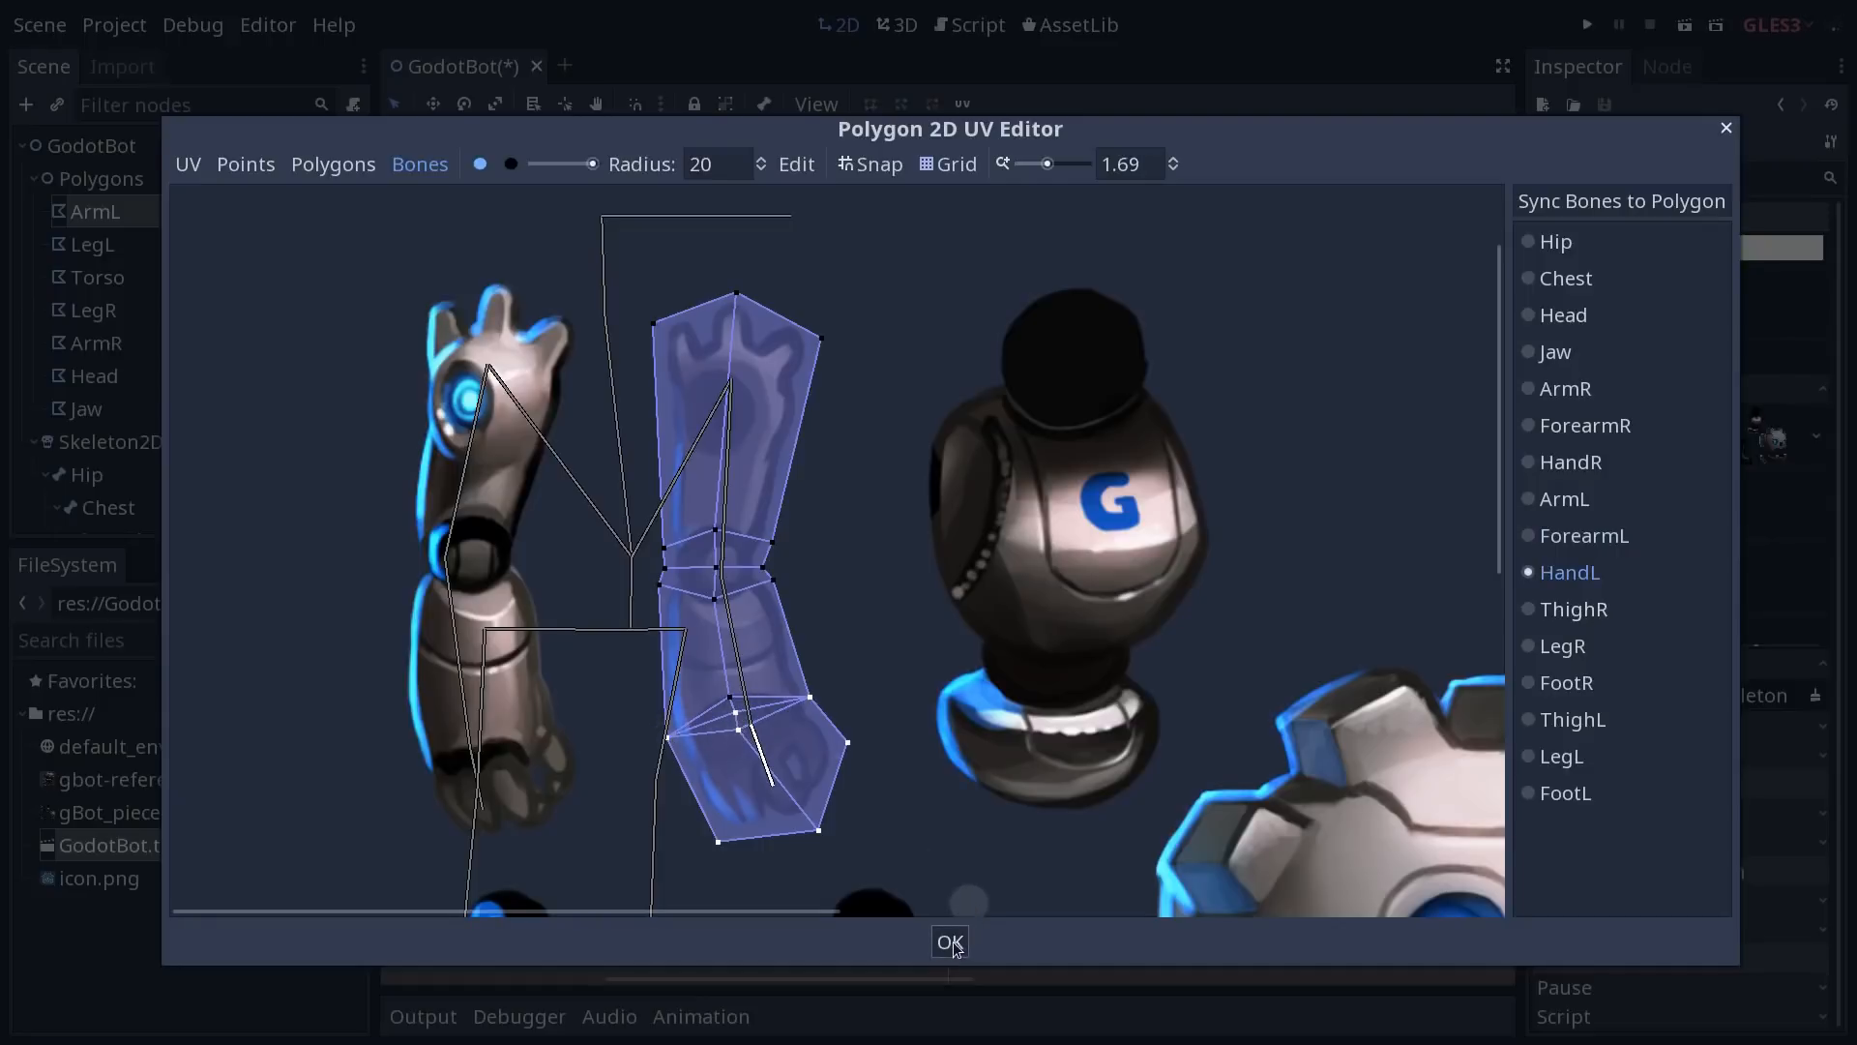
Close the UV editor and rotate the ForearmL bone to check the weighted arm bends
{"action": "left_click", "coordinate": [948, 942]}
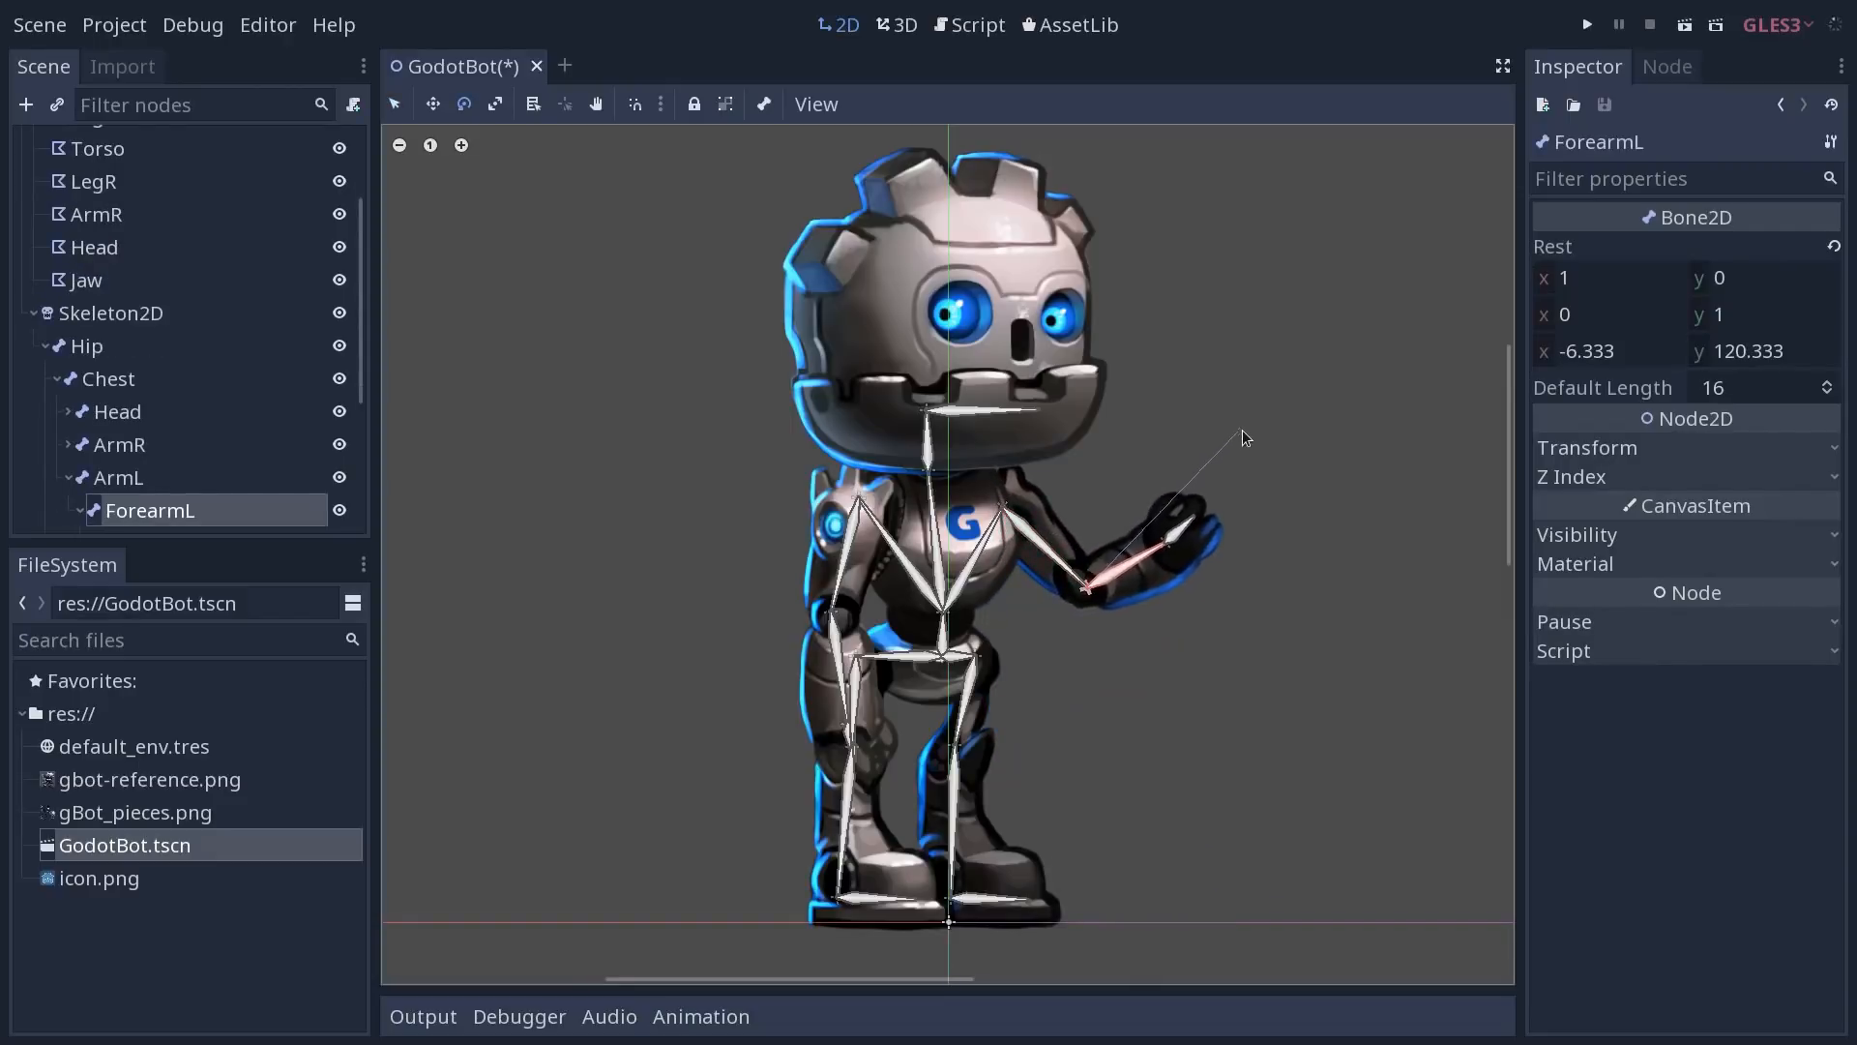
{"action": "left_click_drag", "start_coordinate": [1244, 440], "coordinate": [1184, 390]}
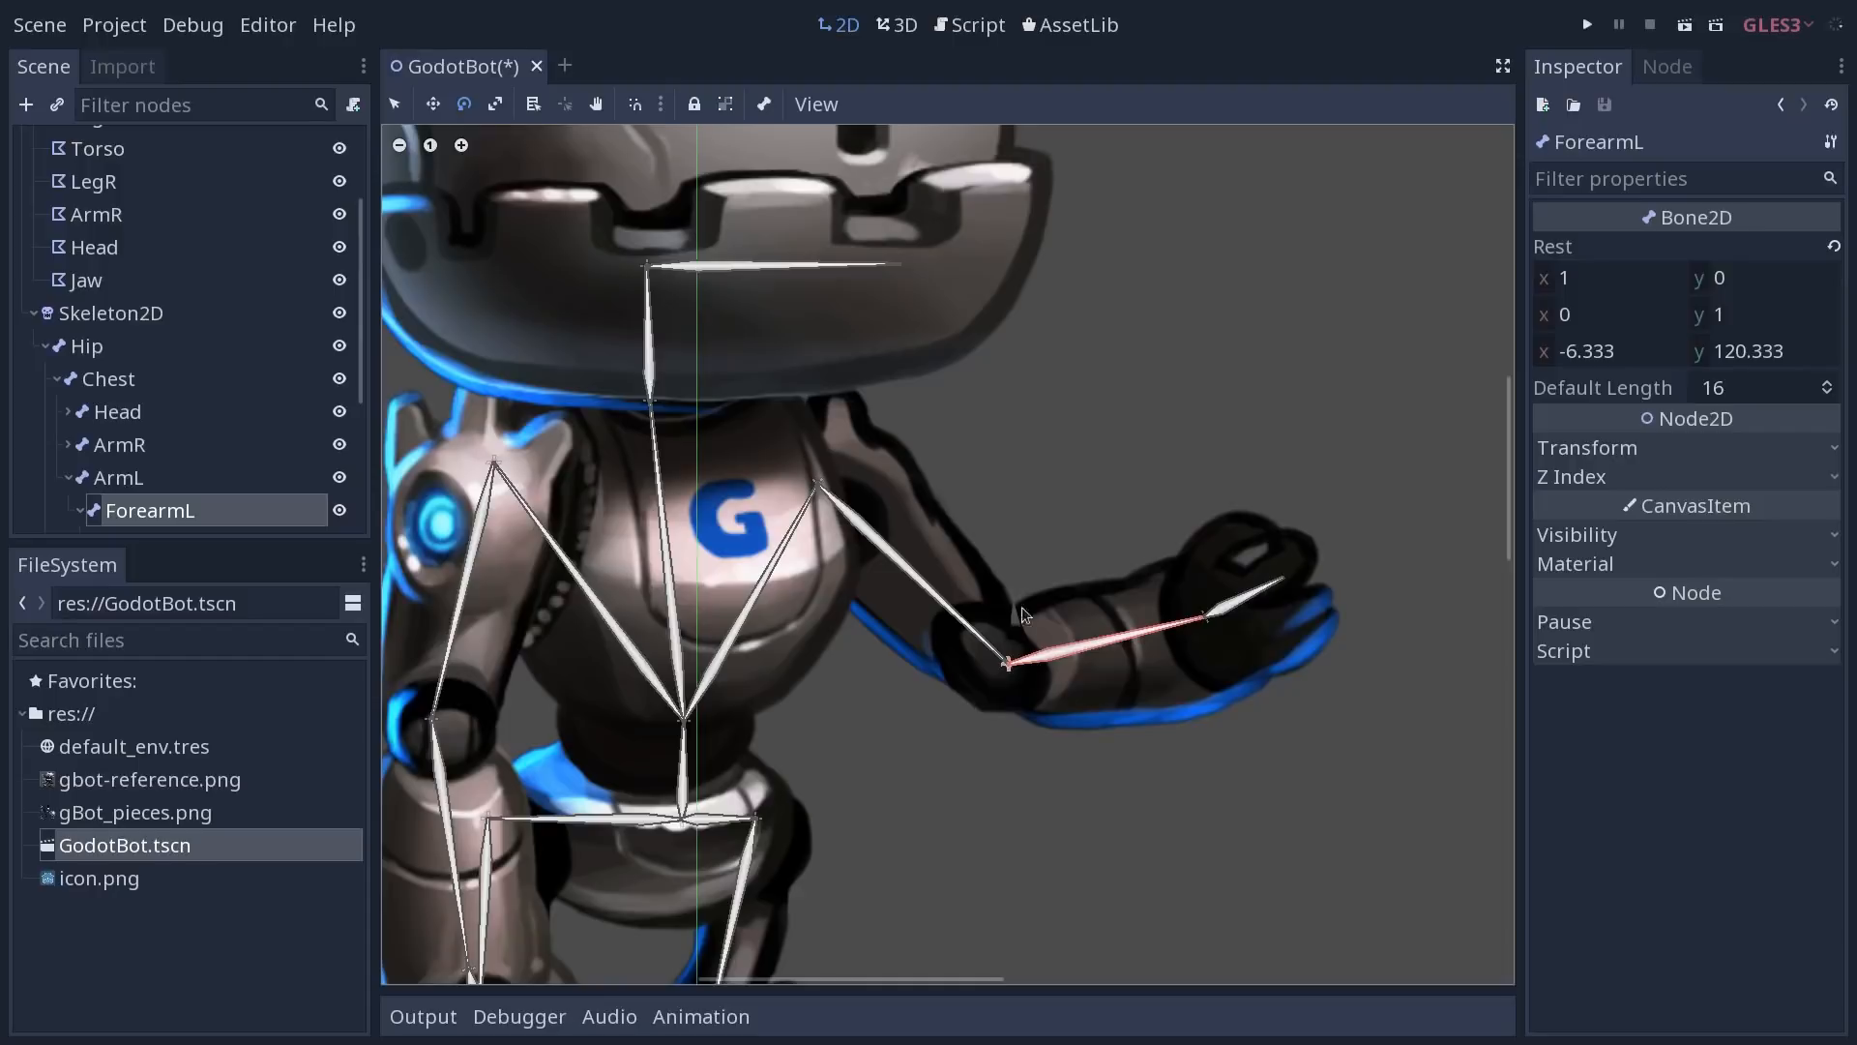
{"action": "mouse_move", "coordinate": [1240, 672]}
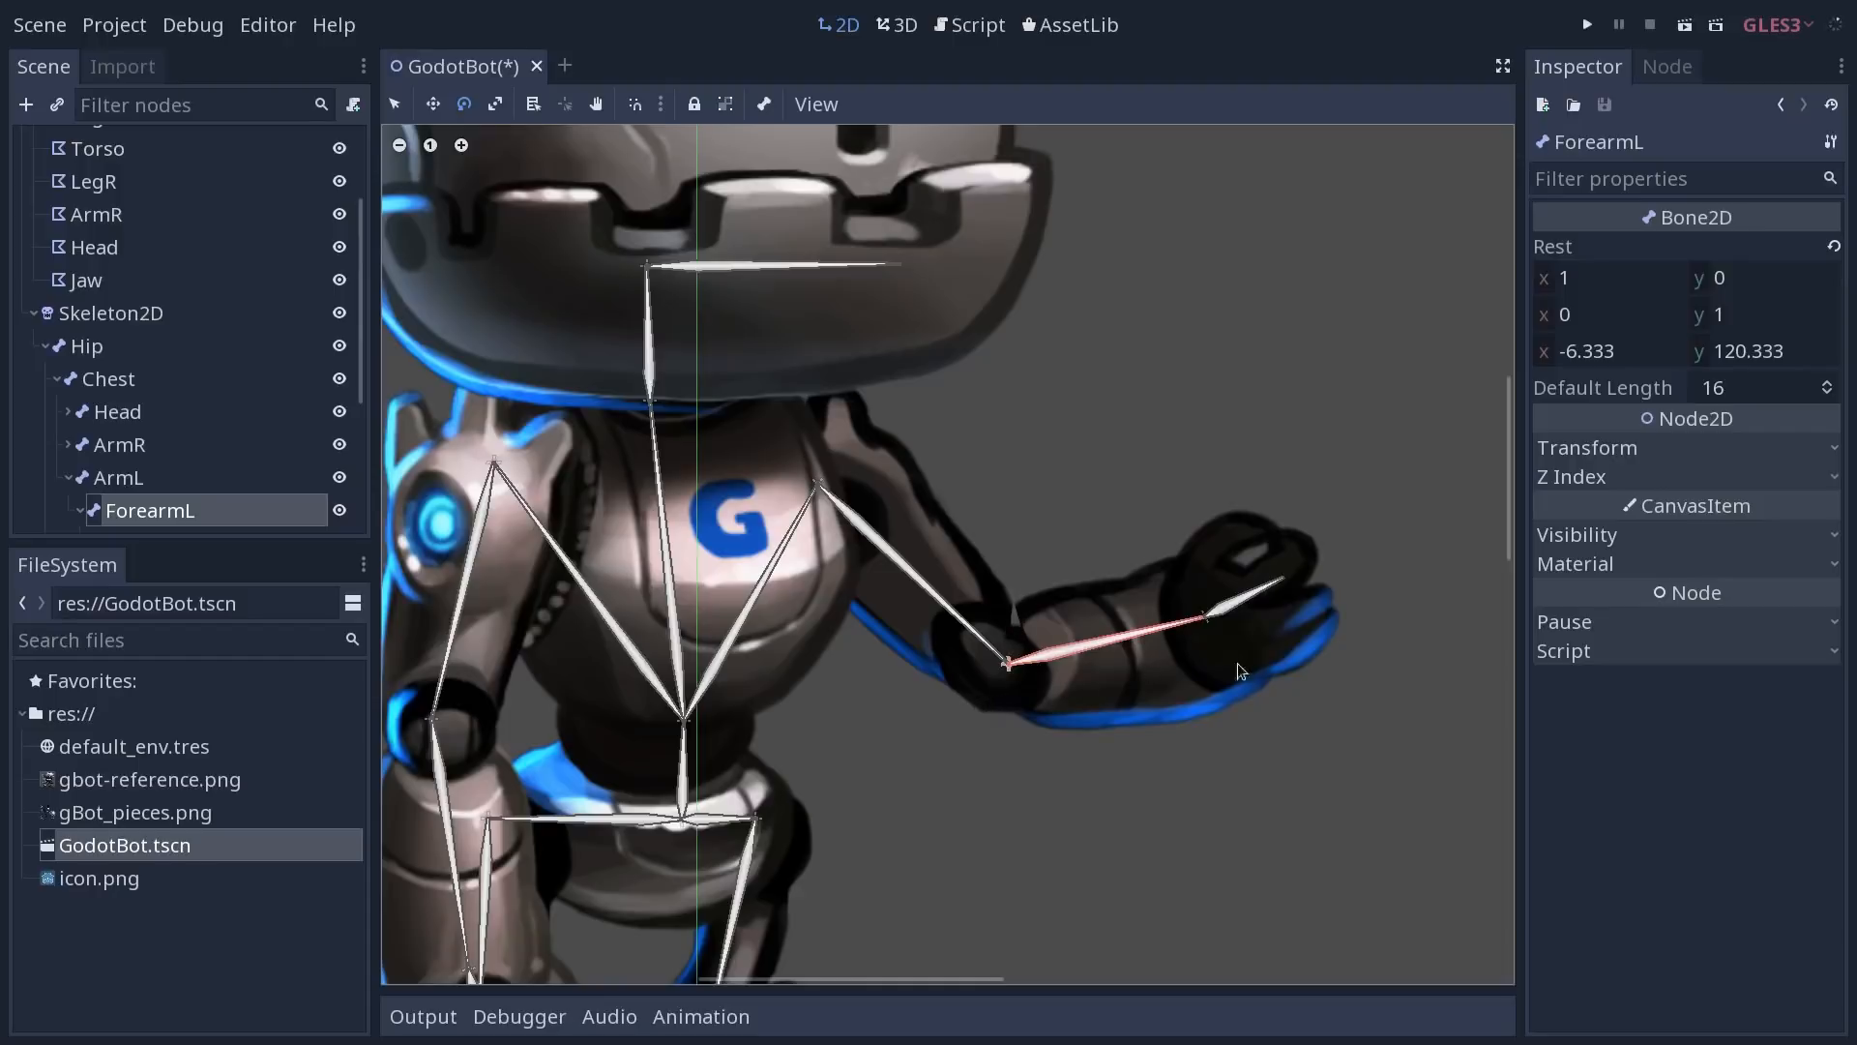
{"action": "left_click_drag", "start_coordinate": [1207, 616], "coordinate": [1278, 577]}
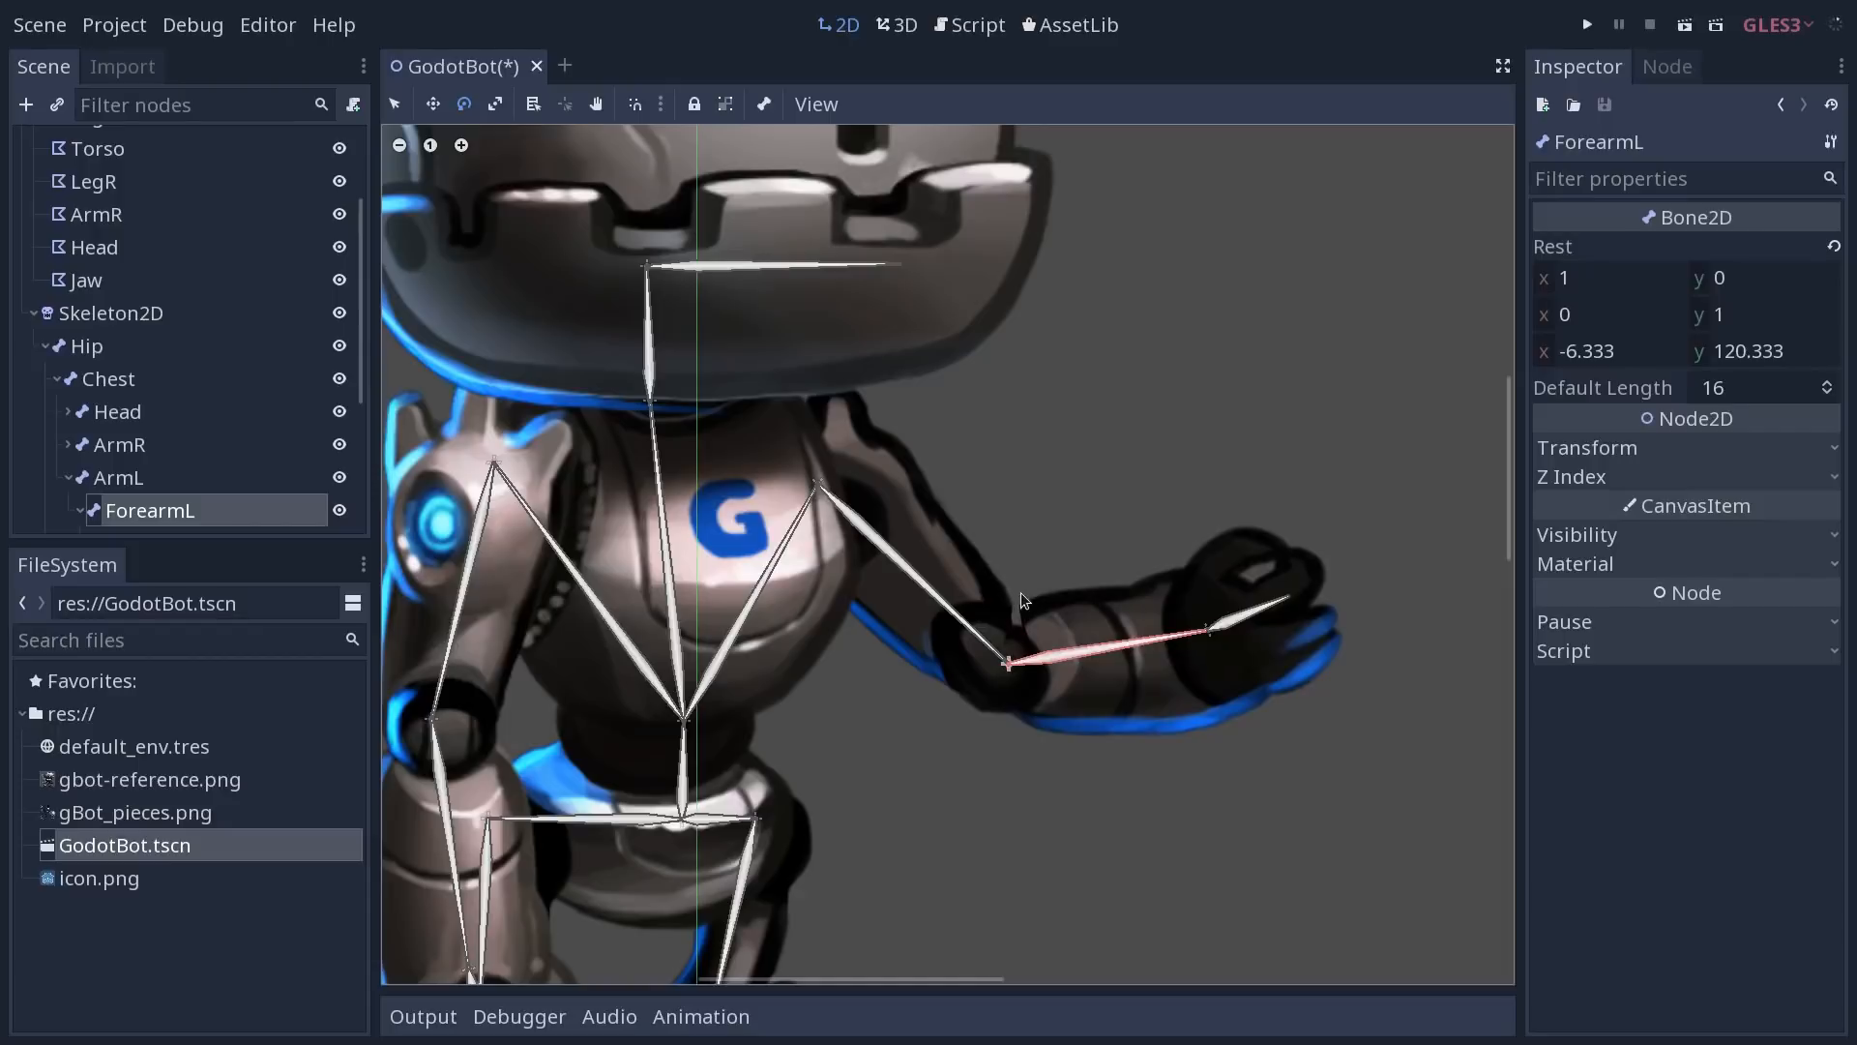
{"action": "mouse_move", "coordinate": [984, 654]}
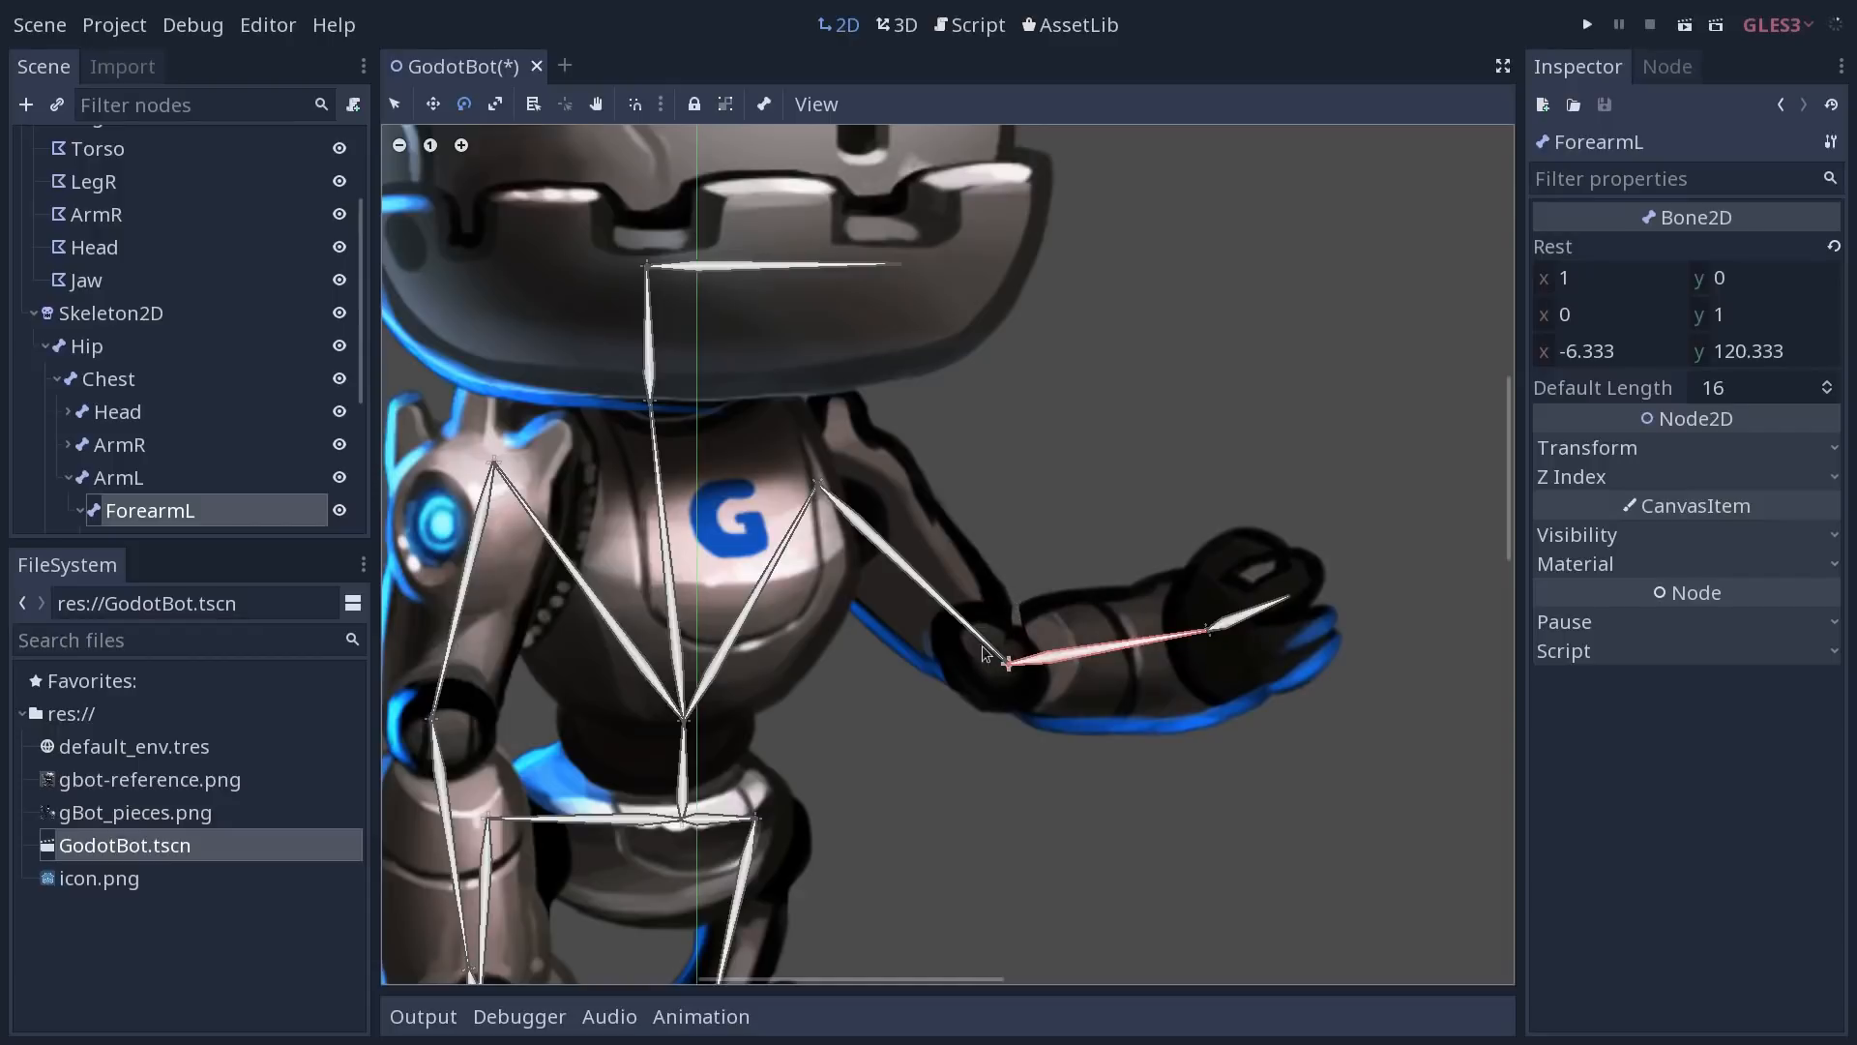
{"action": "mouse_move", "coordinate": [1100, 660]}
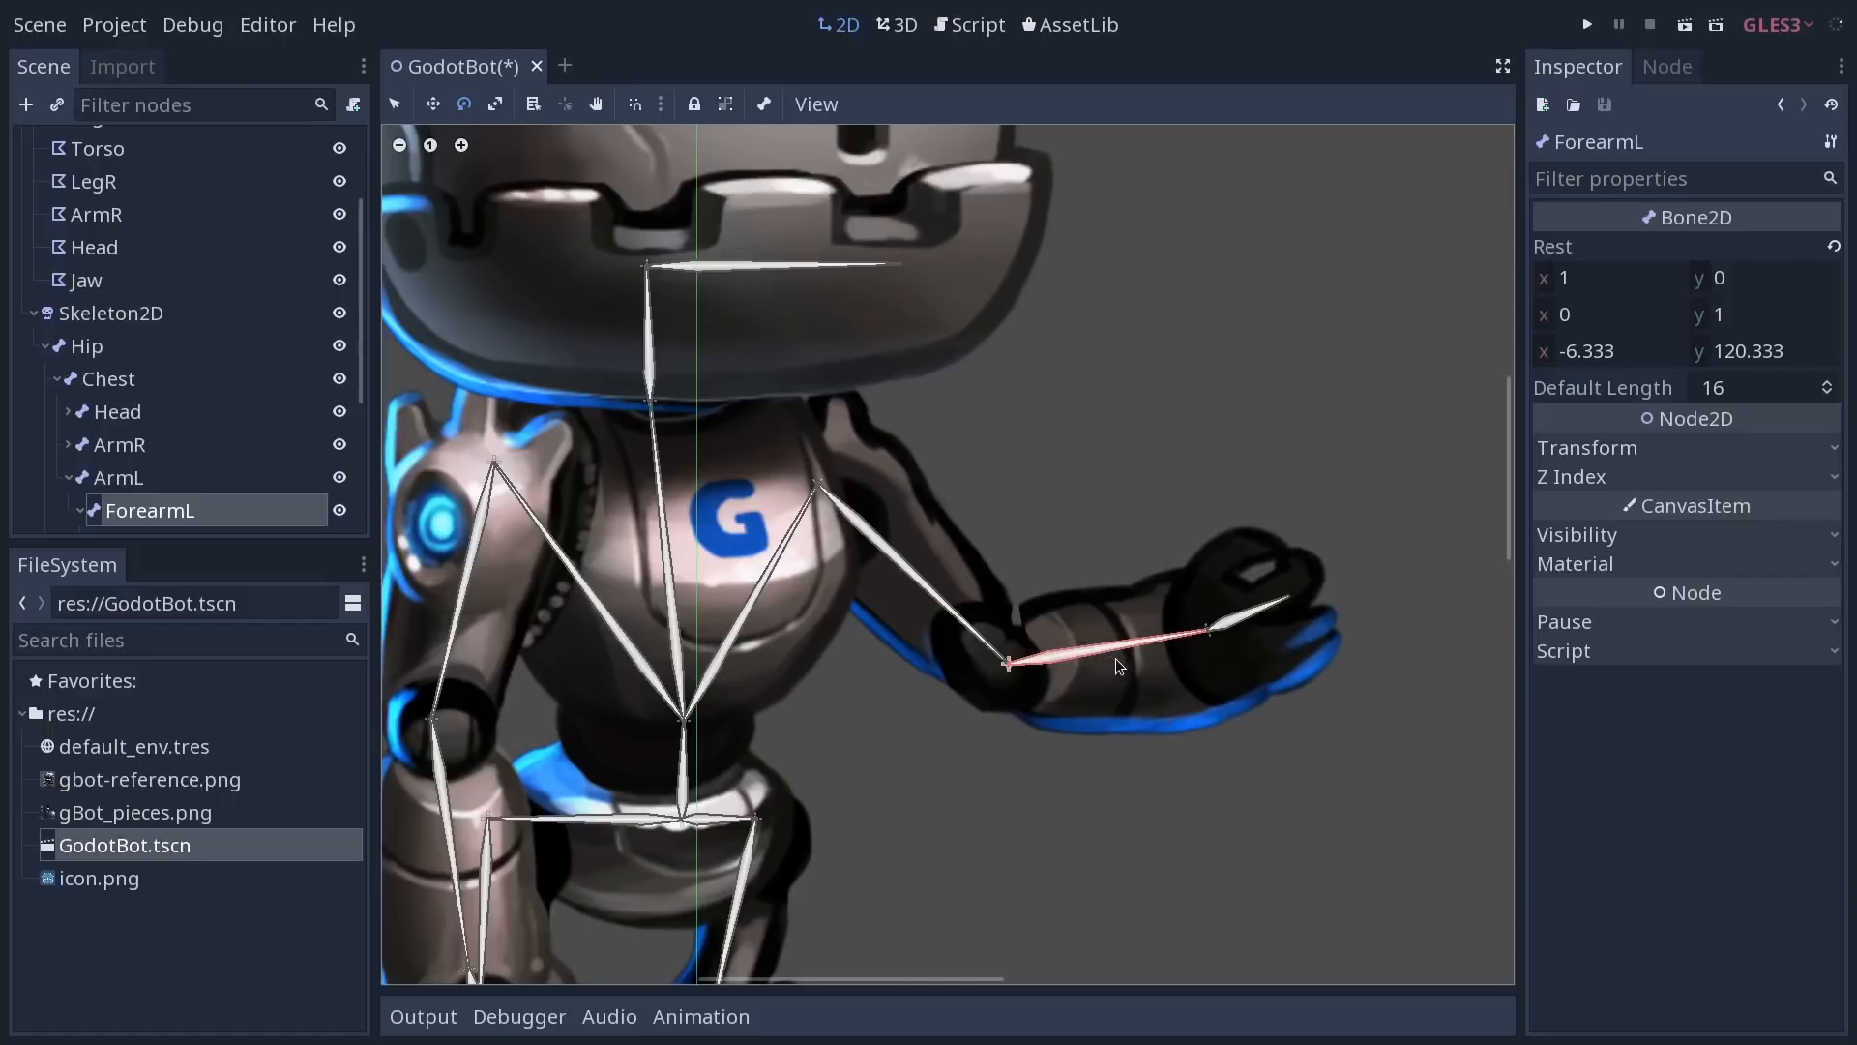
{"action": "mouse_move", "coordinate": [1079, 642]}
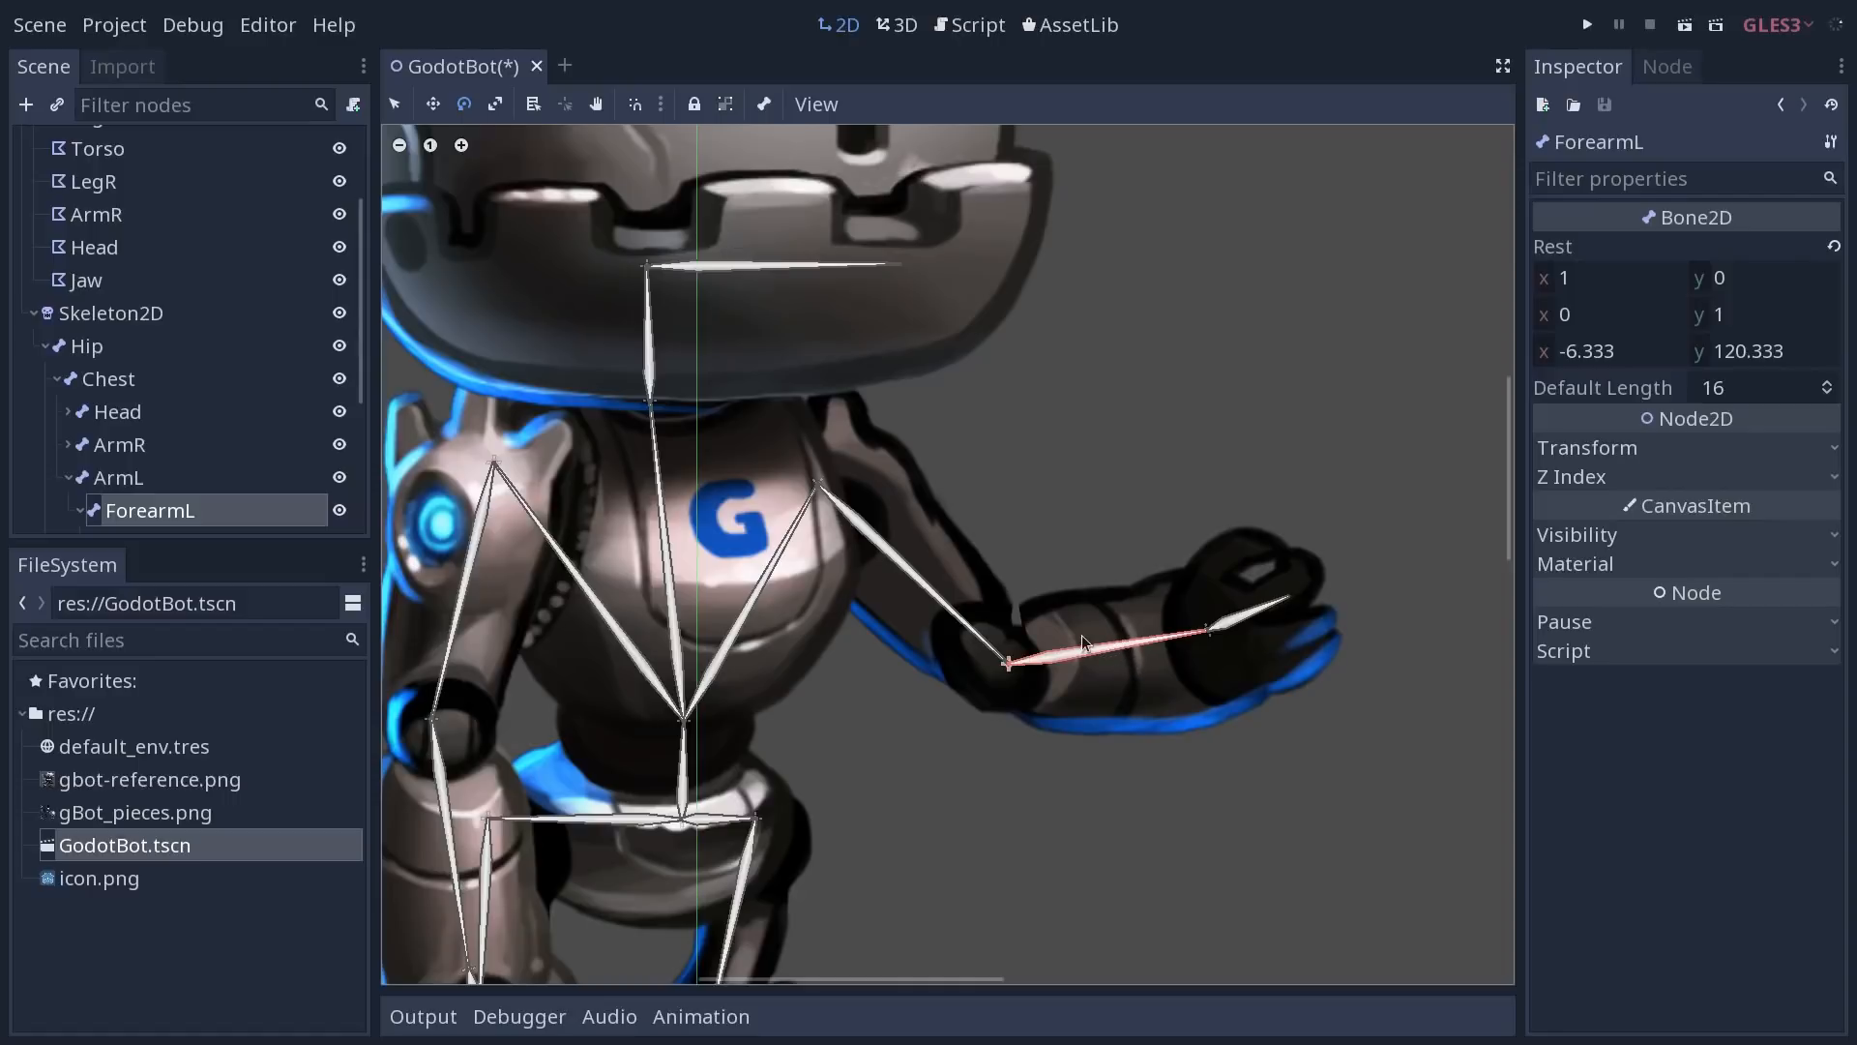
{"action": "mouse_move", "coordinate": [983, 374]}
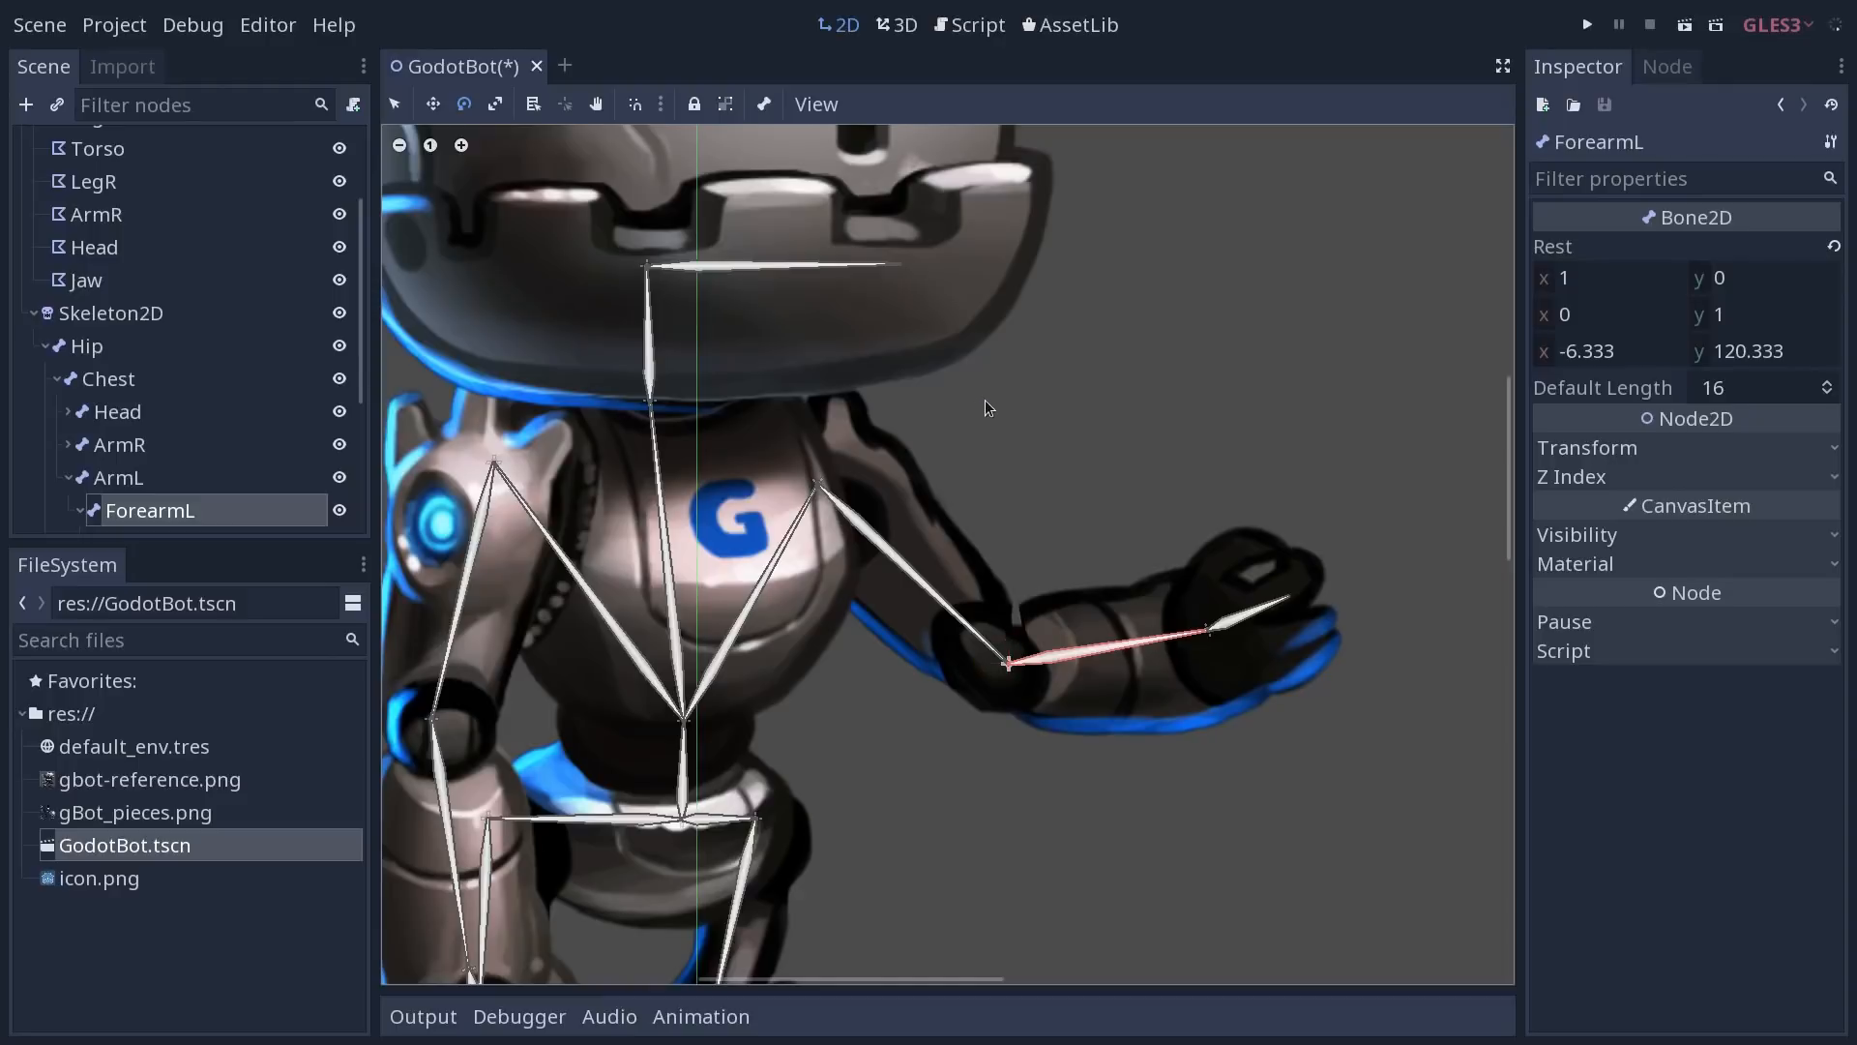
{"action": "mouse_move", "coordinate": [1238, 652]}
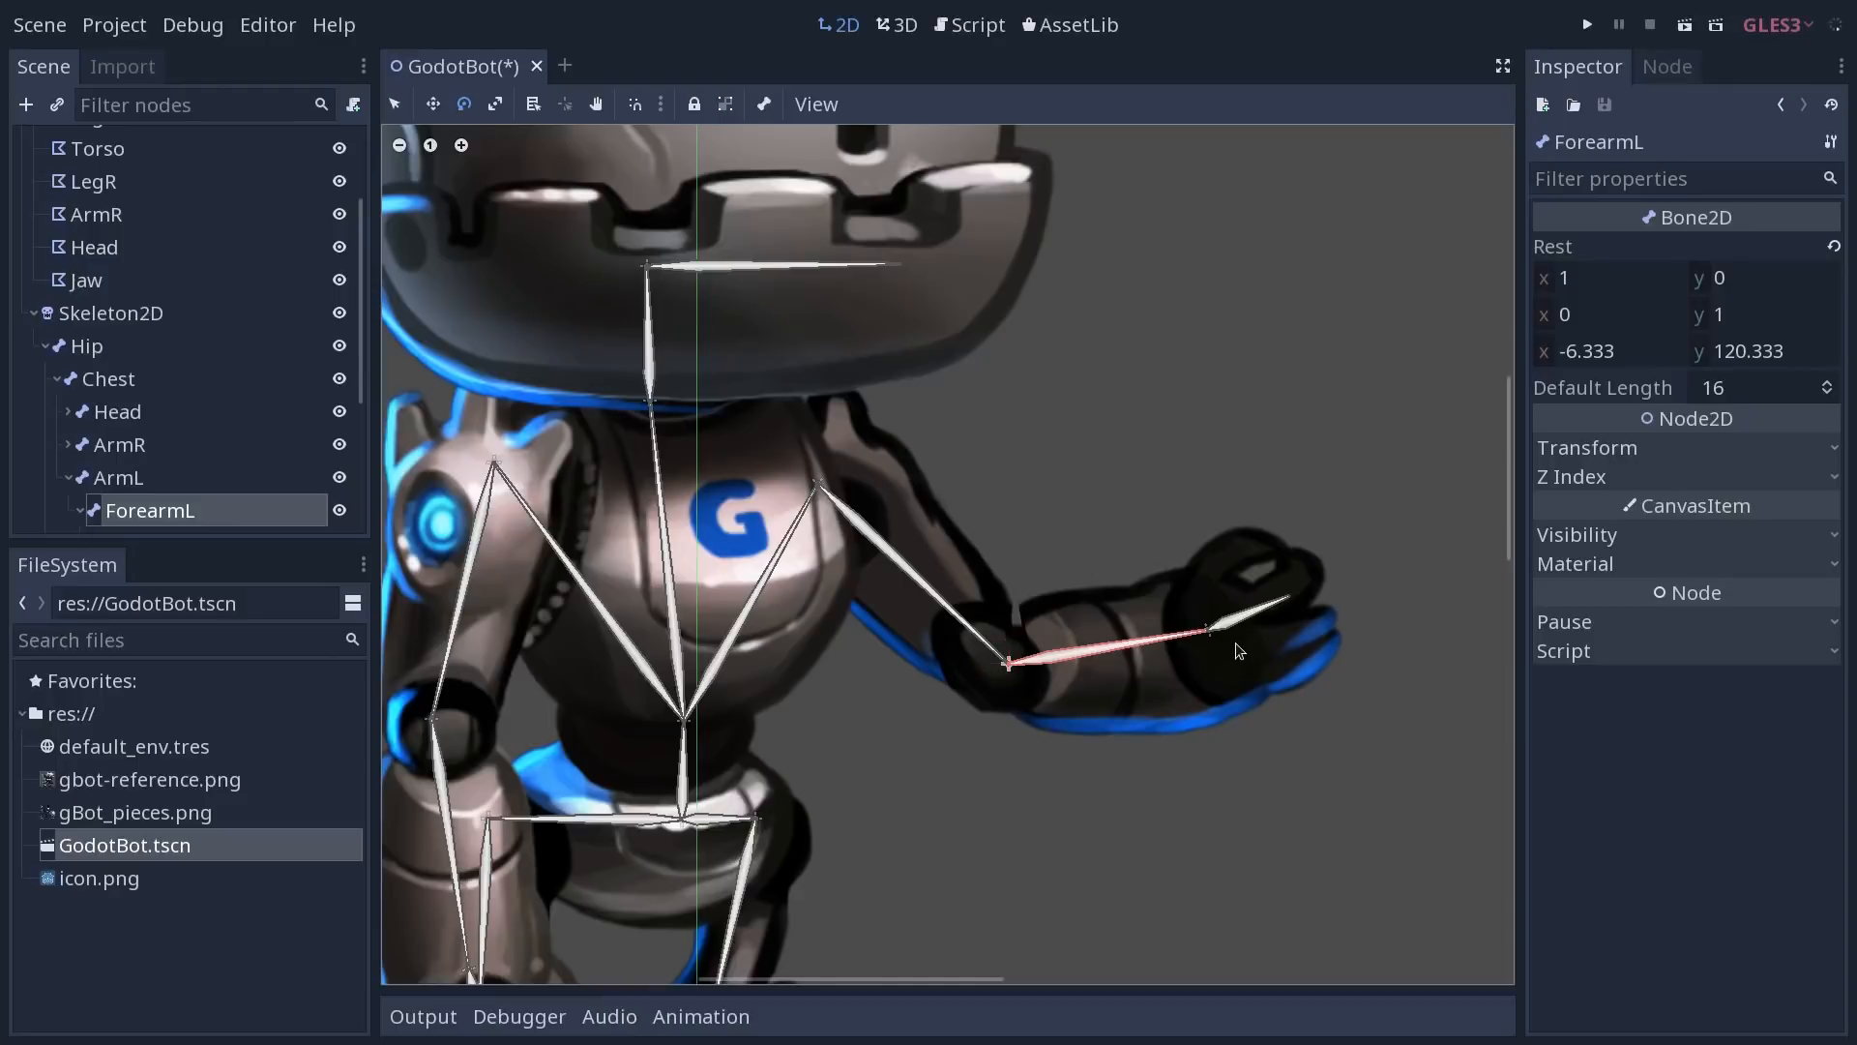
{"action": "left_click_drag", "start_coordinate": [1207, 627], "coordinate": [1184, 569]}
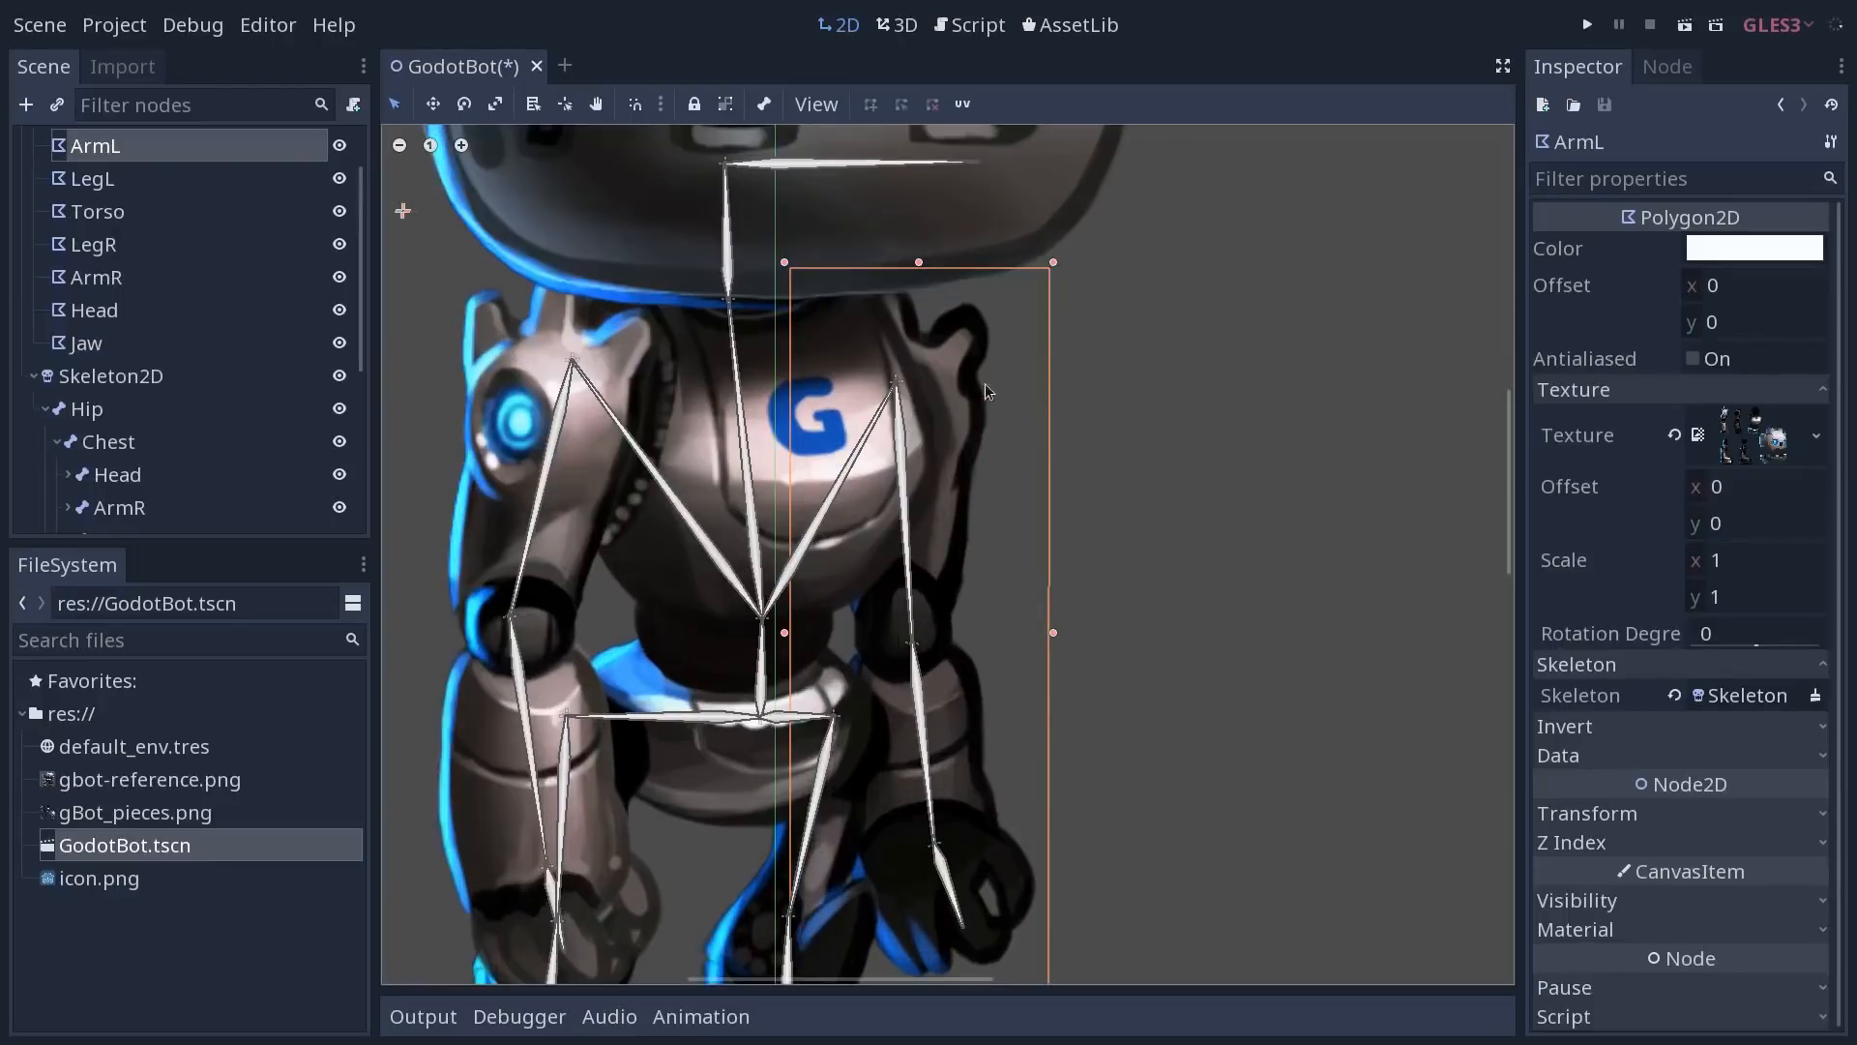
{"action": "mouse_move", "coordinate": [861, 650]}
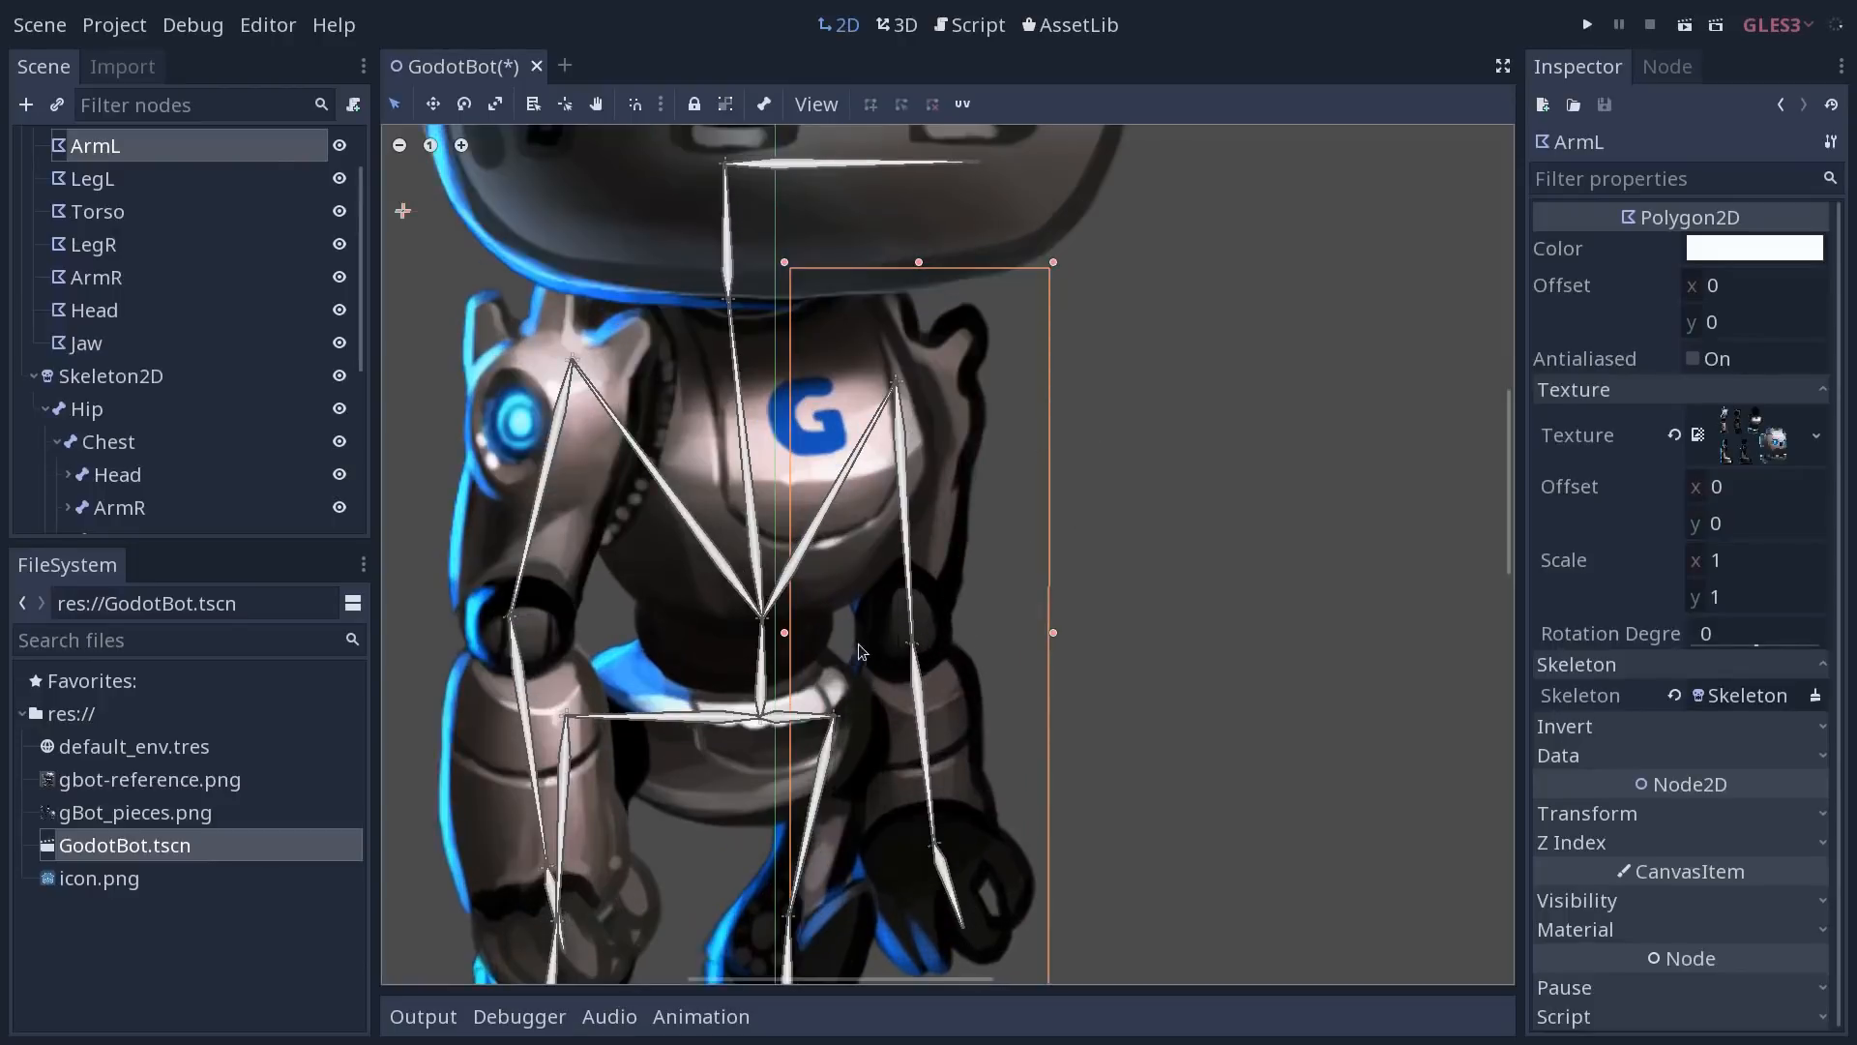
{"action": "mouse_move", "coordinate": [1000, 838]}
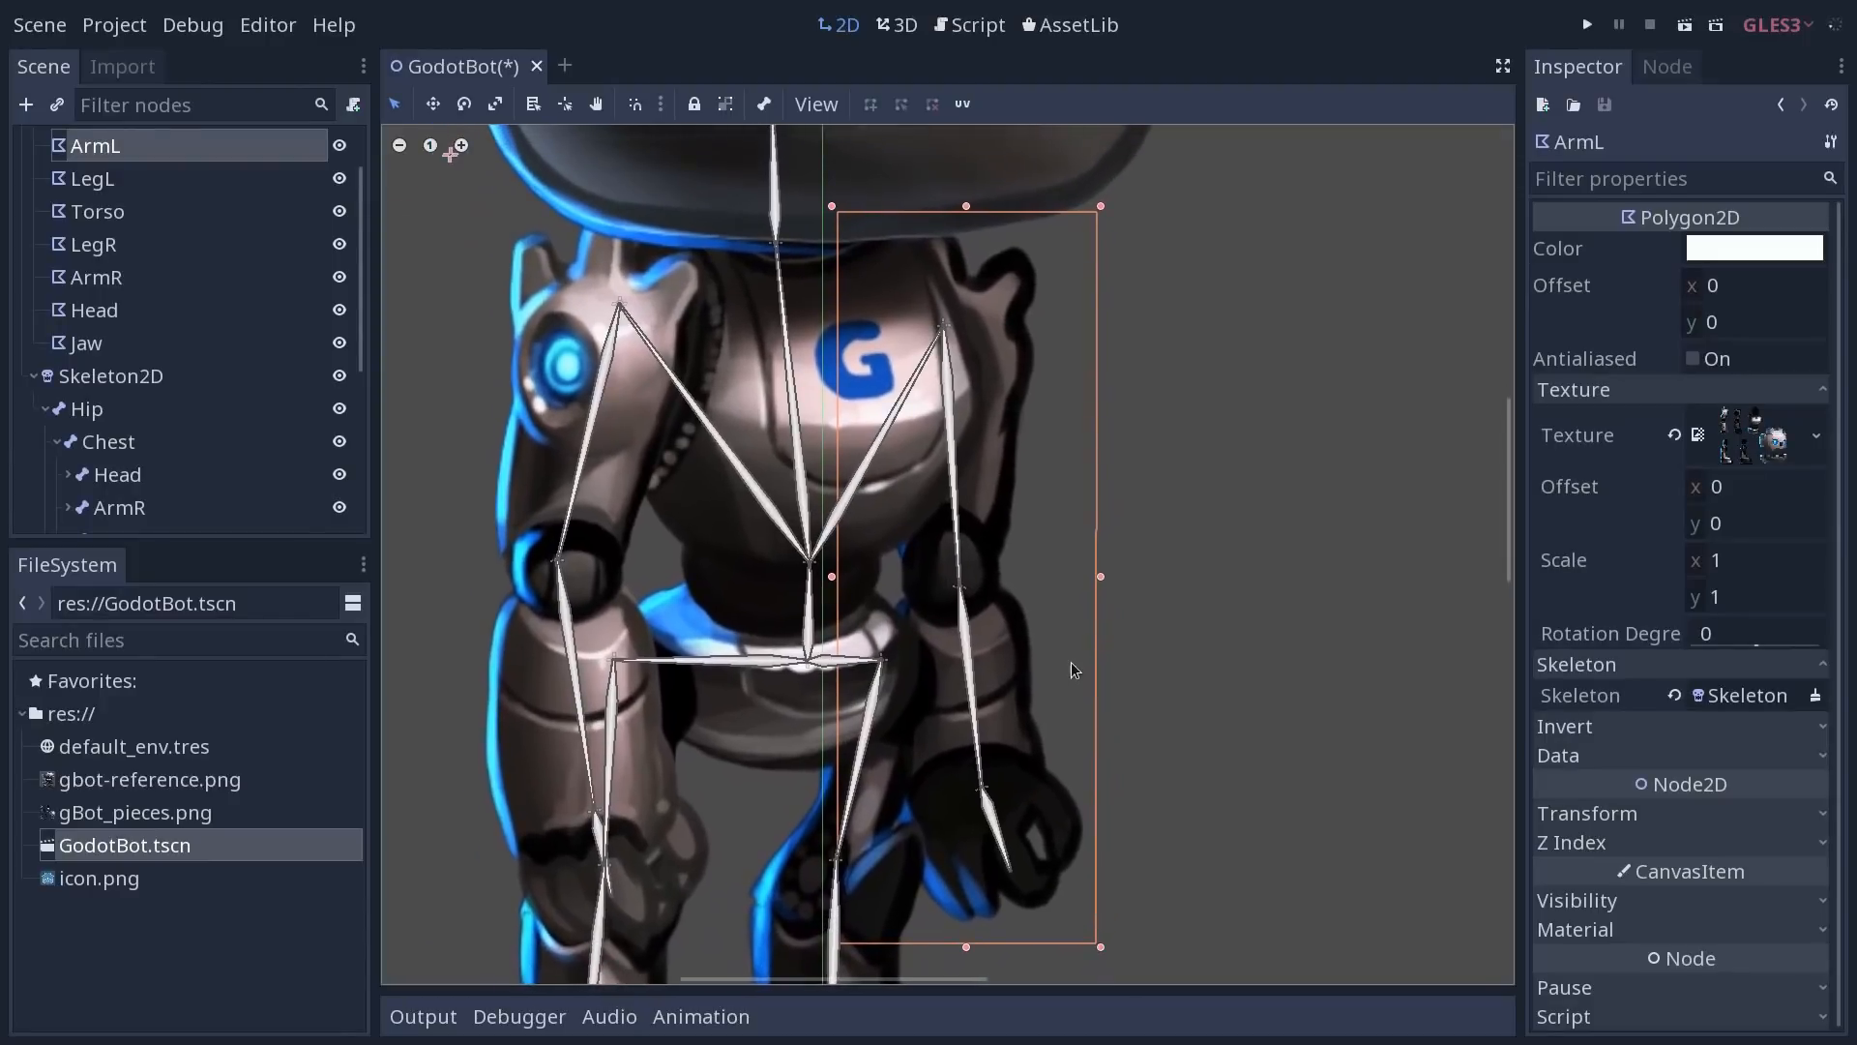
{"action": "mouse_move", "coordinate": [927, 234]}
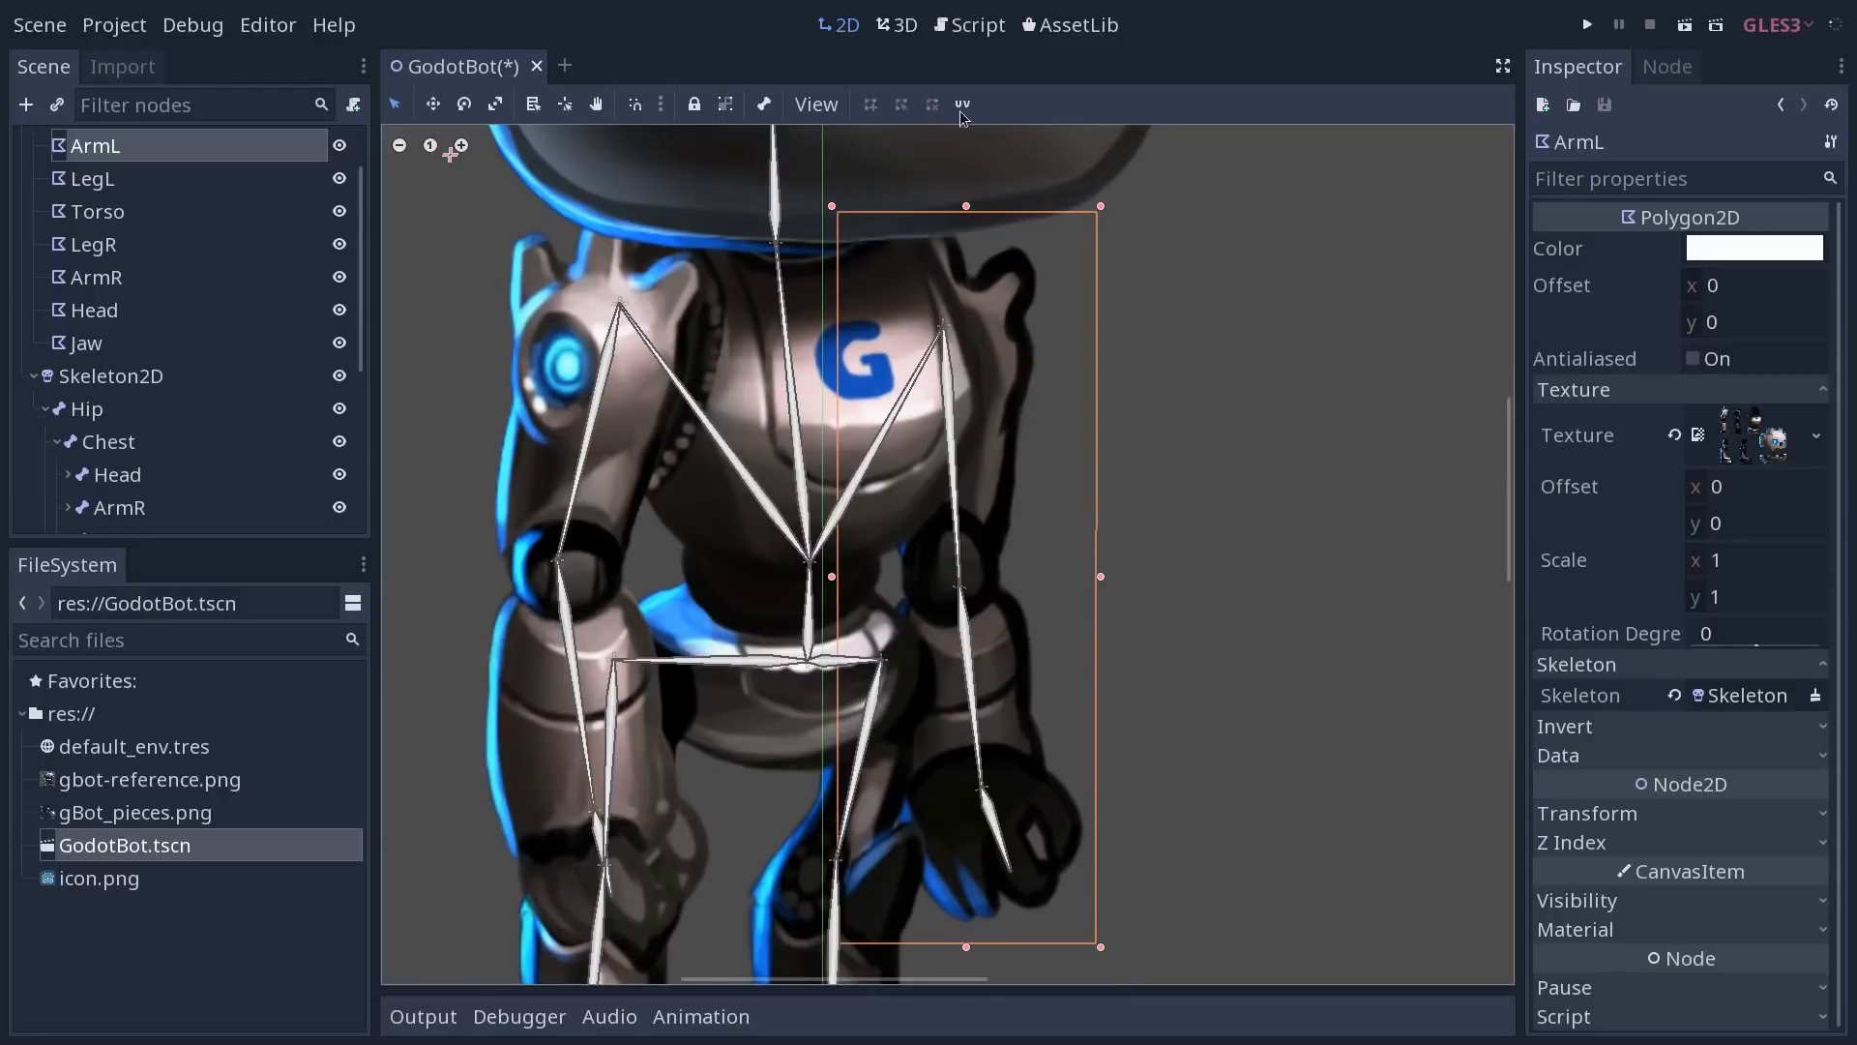
Reopen the UV editor for the ArmL polygon to confirm its skeleton link and weights
{"action": "left_click", "coordinate": [961, 105]}
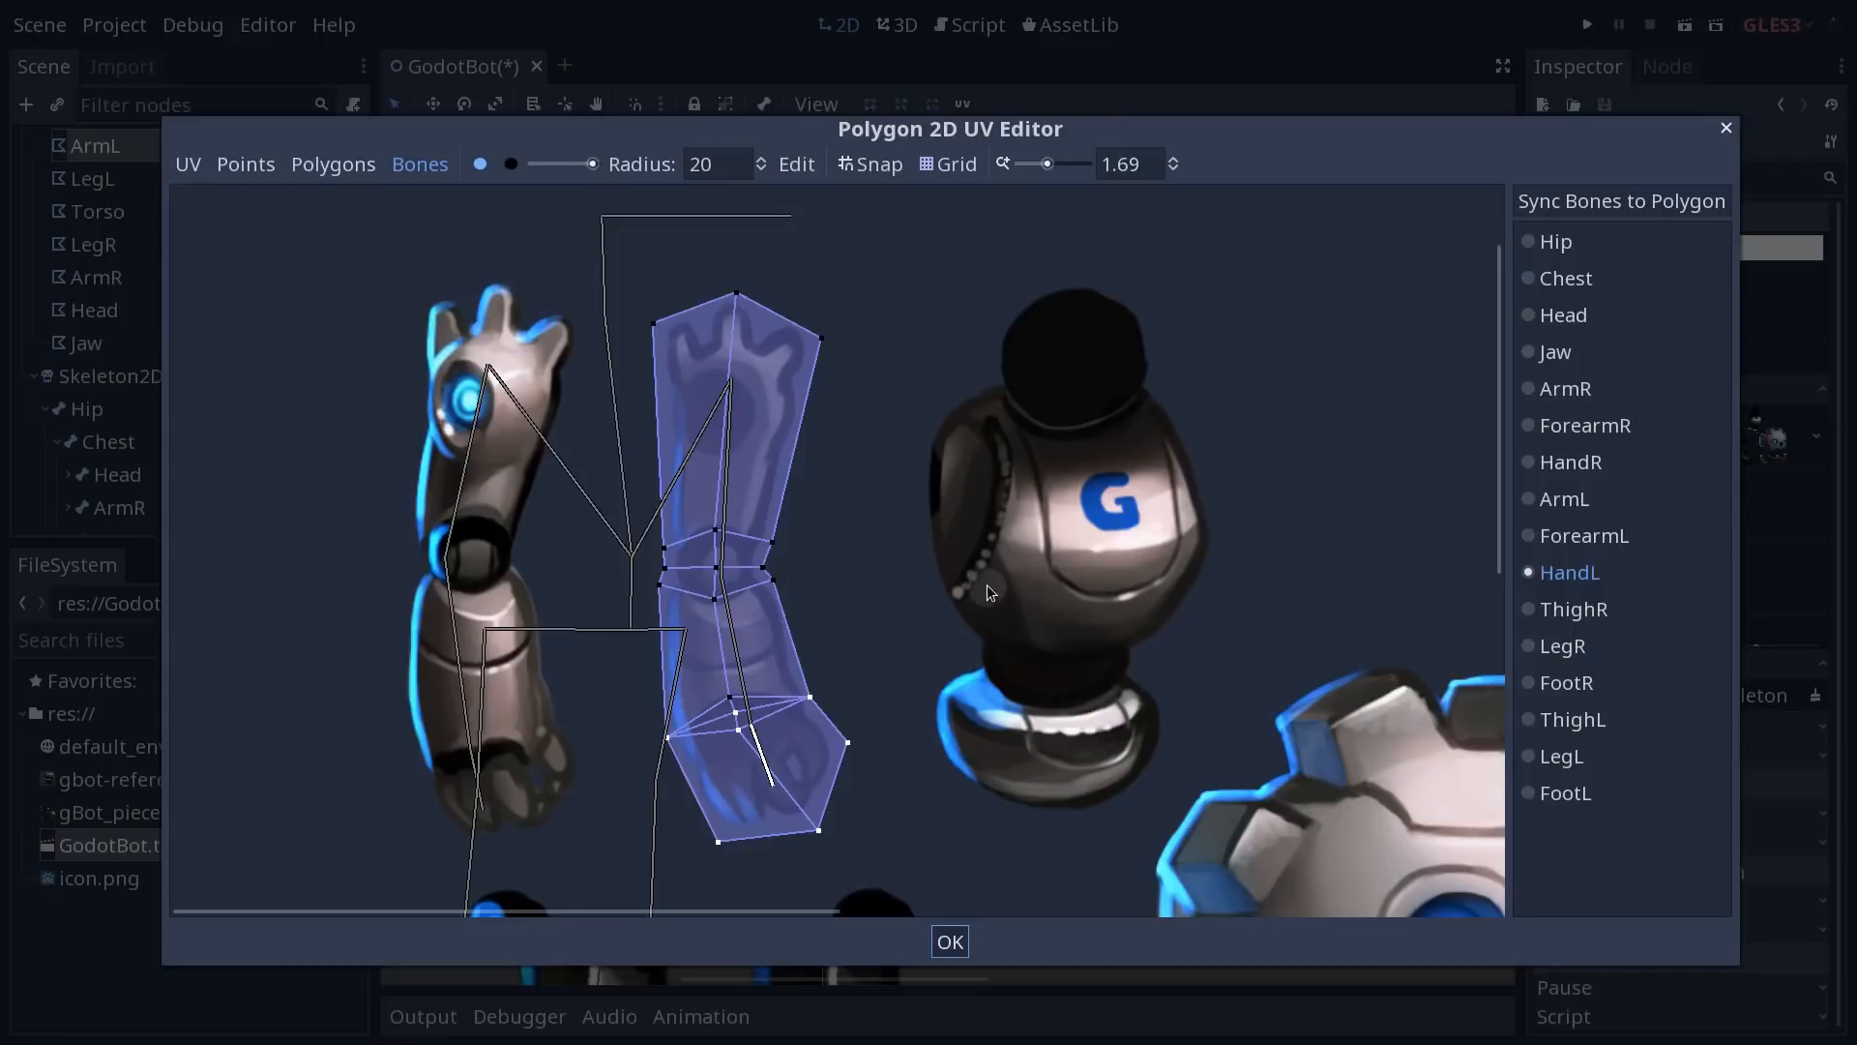
{"action": "mouse_move", "coordinate": [424, 255]}
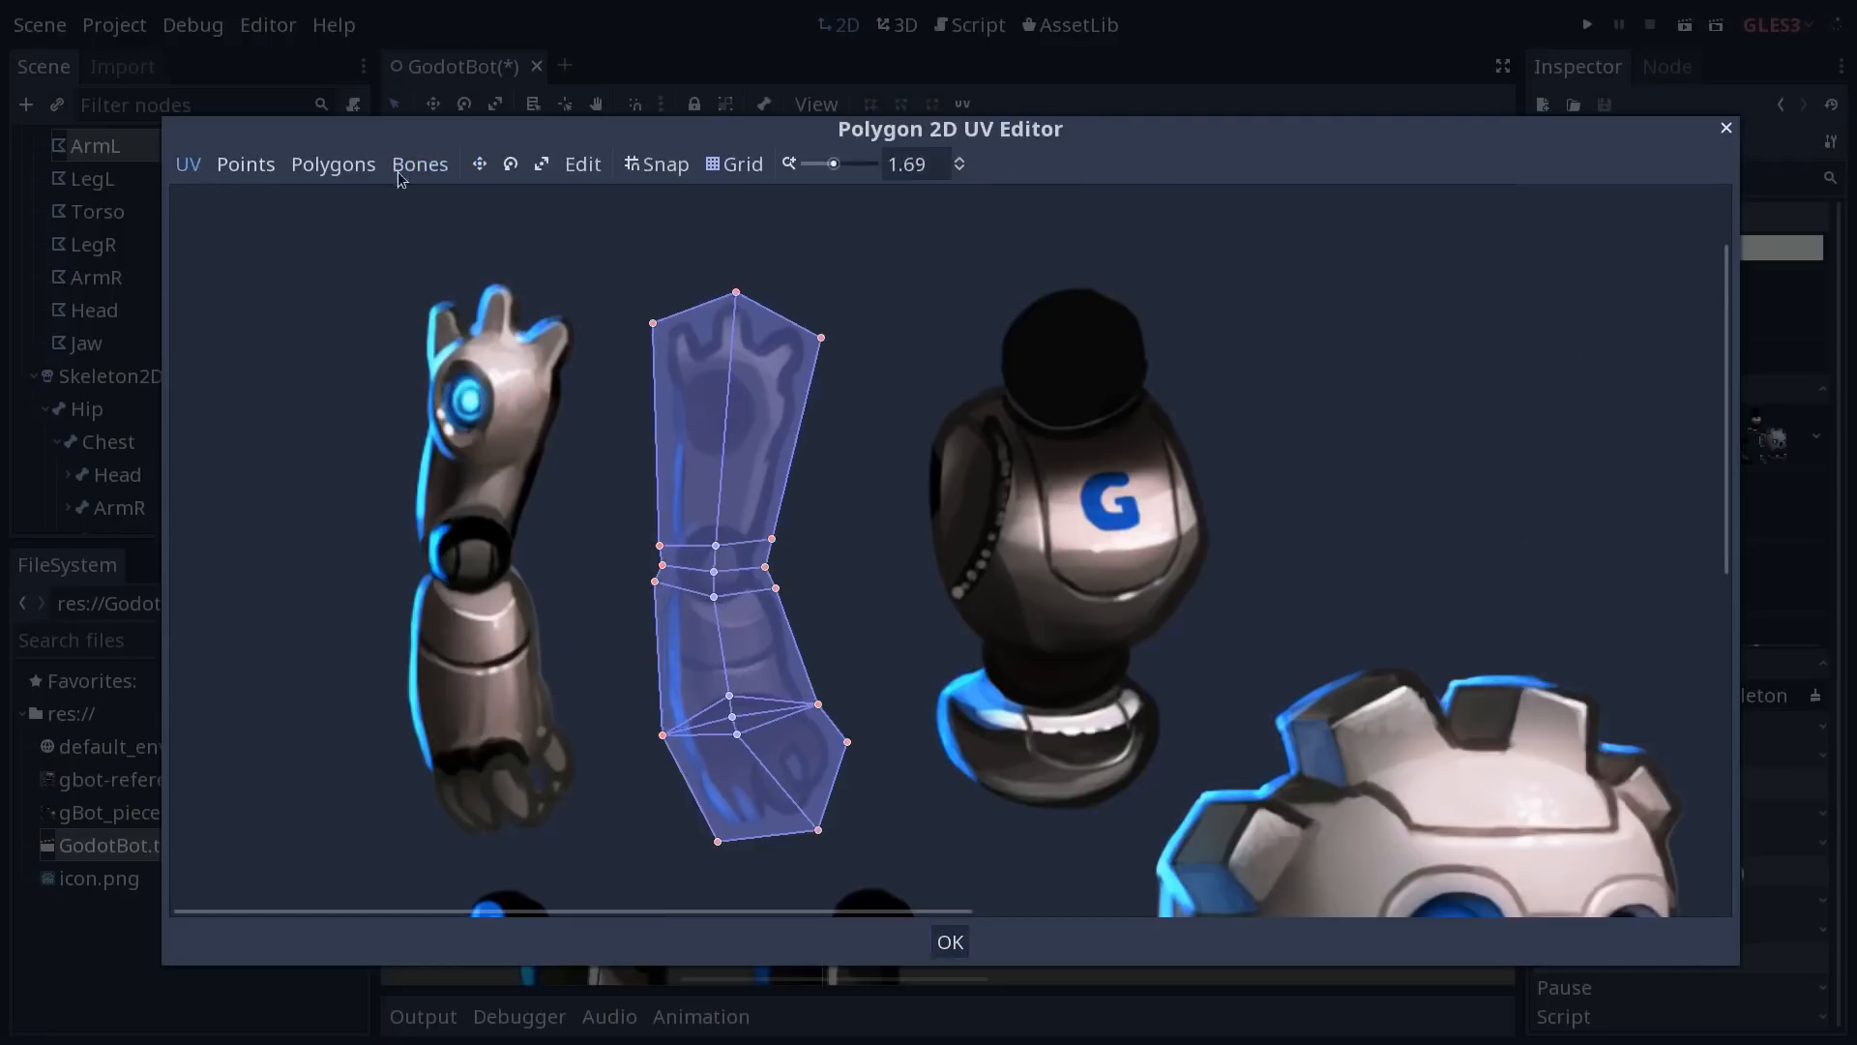
Review the ArmL polygon in UV mode and its Edit operations, then close the UV editor
{"action": "left_click", "coordinate": [244, 163]}
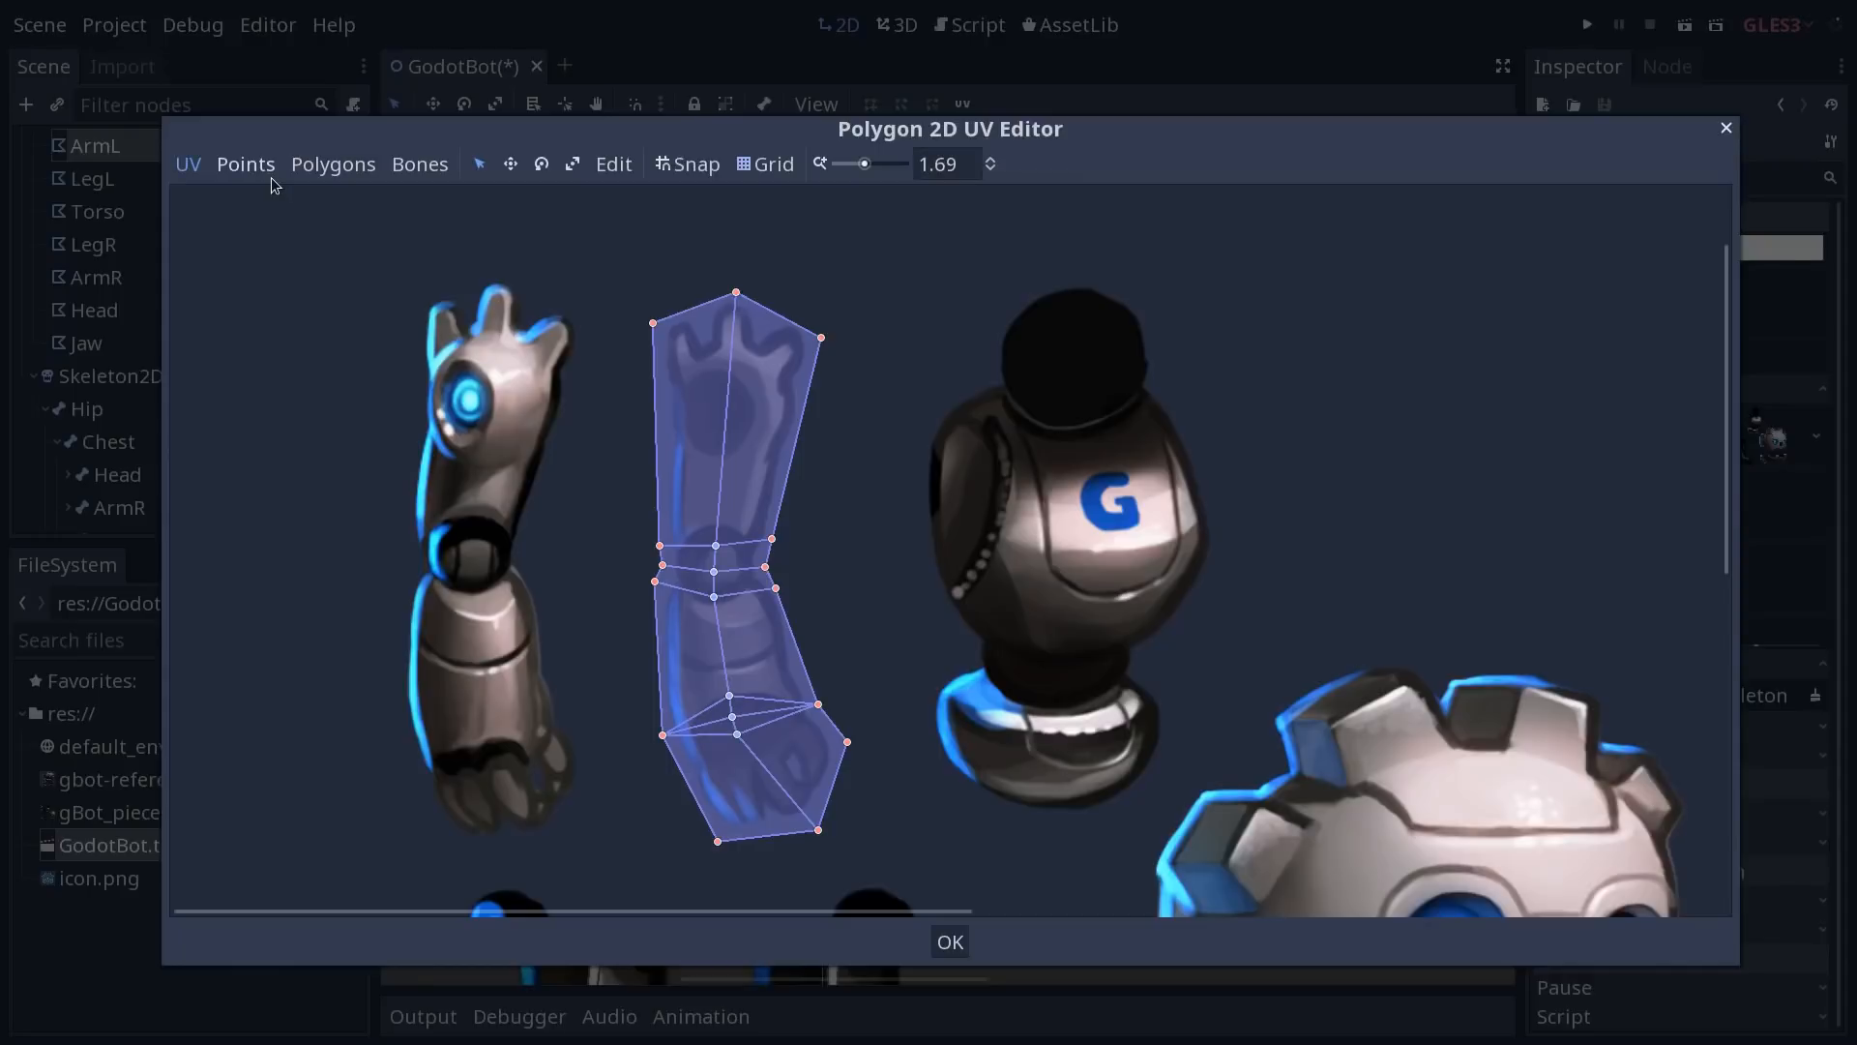
{"action": "left_click", "coordinate": [245, 163]}
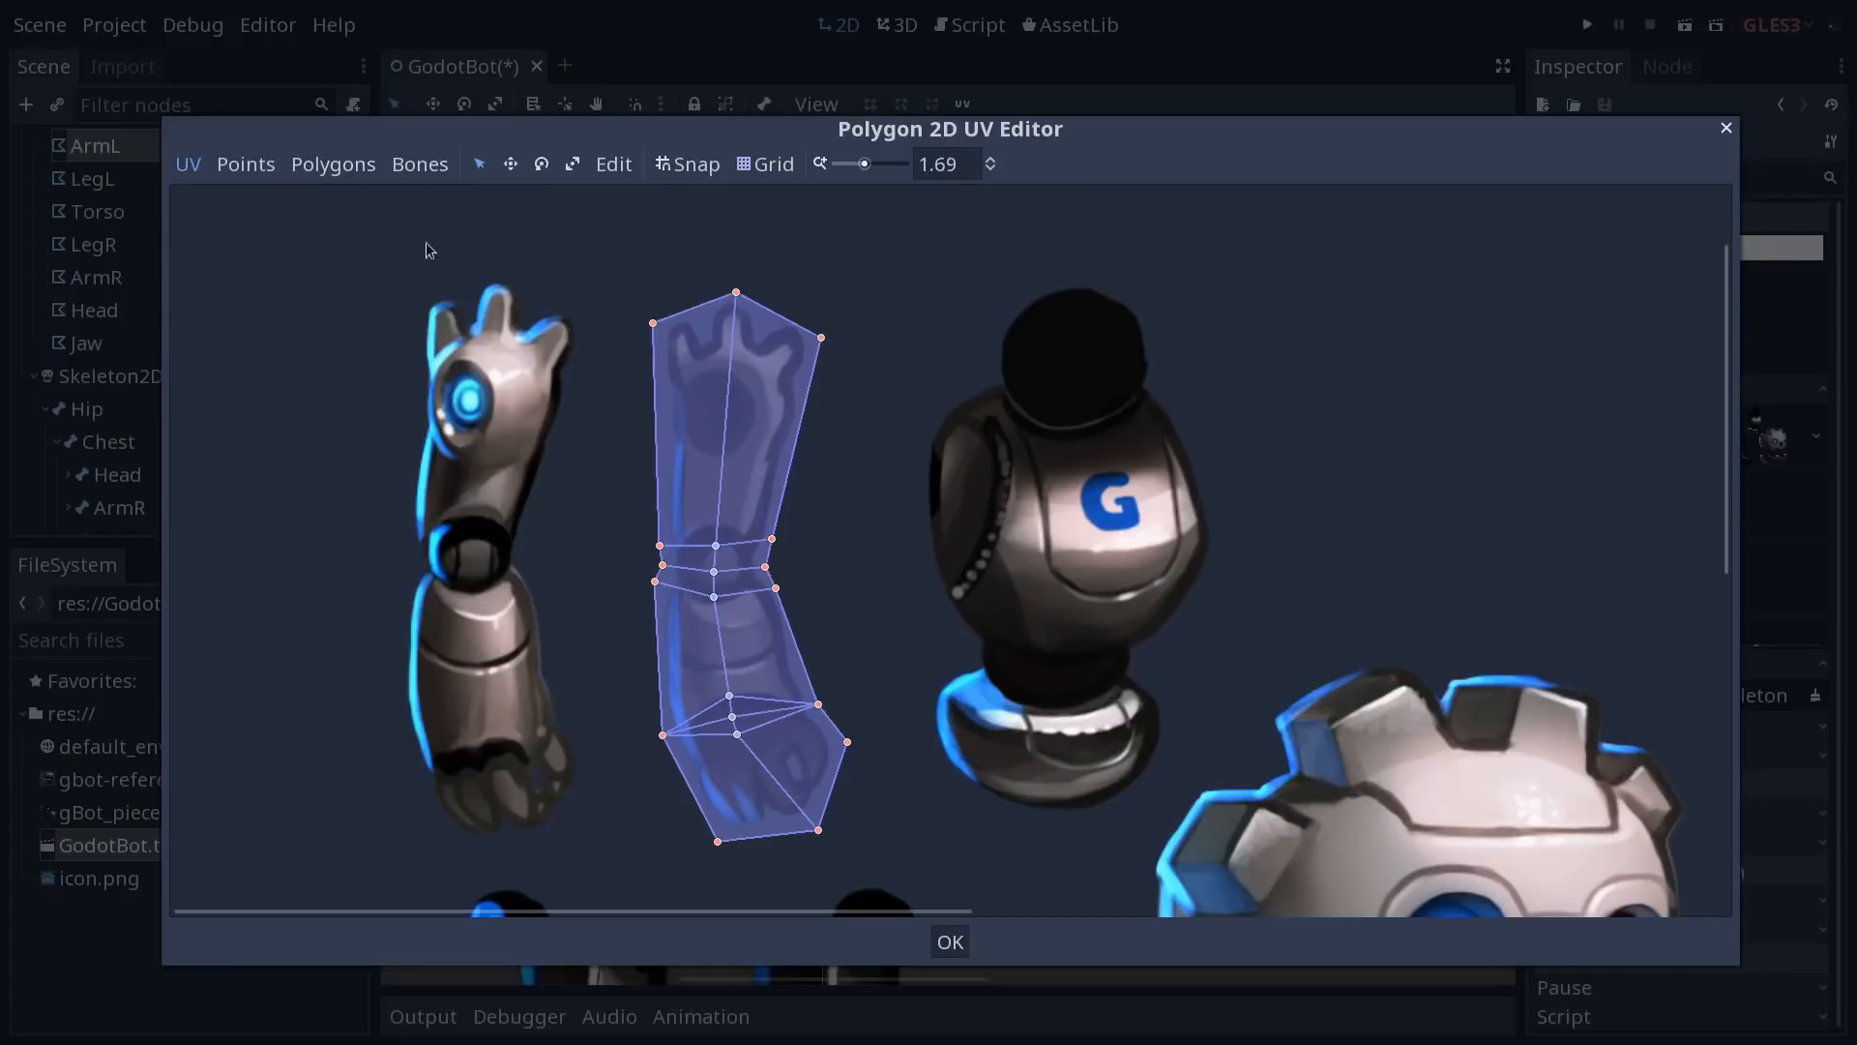
{"action": "left_click", "coordinate": [613, 163]}
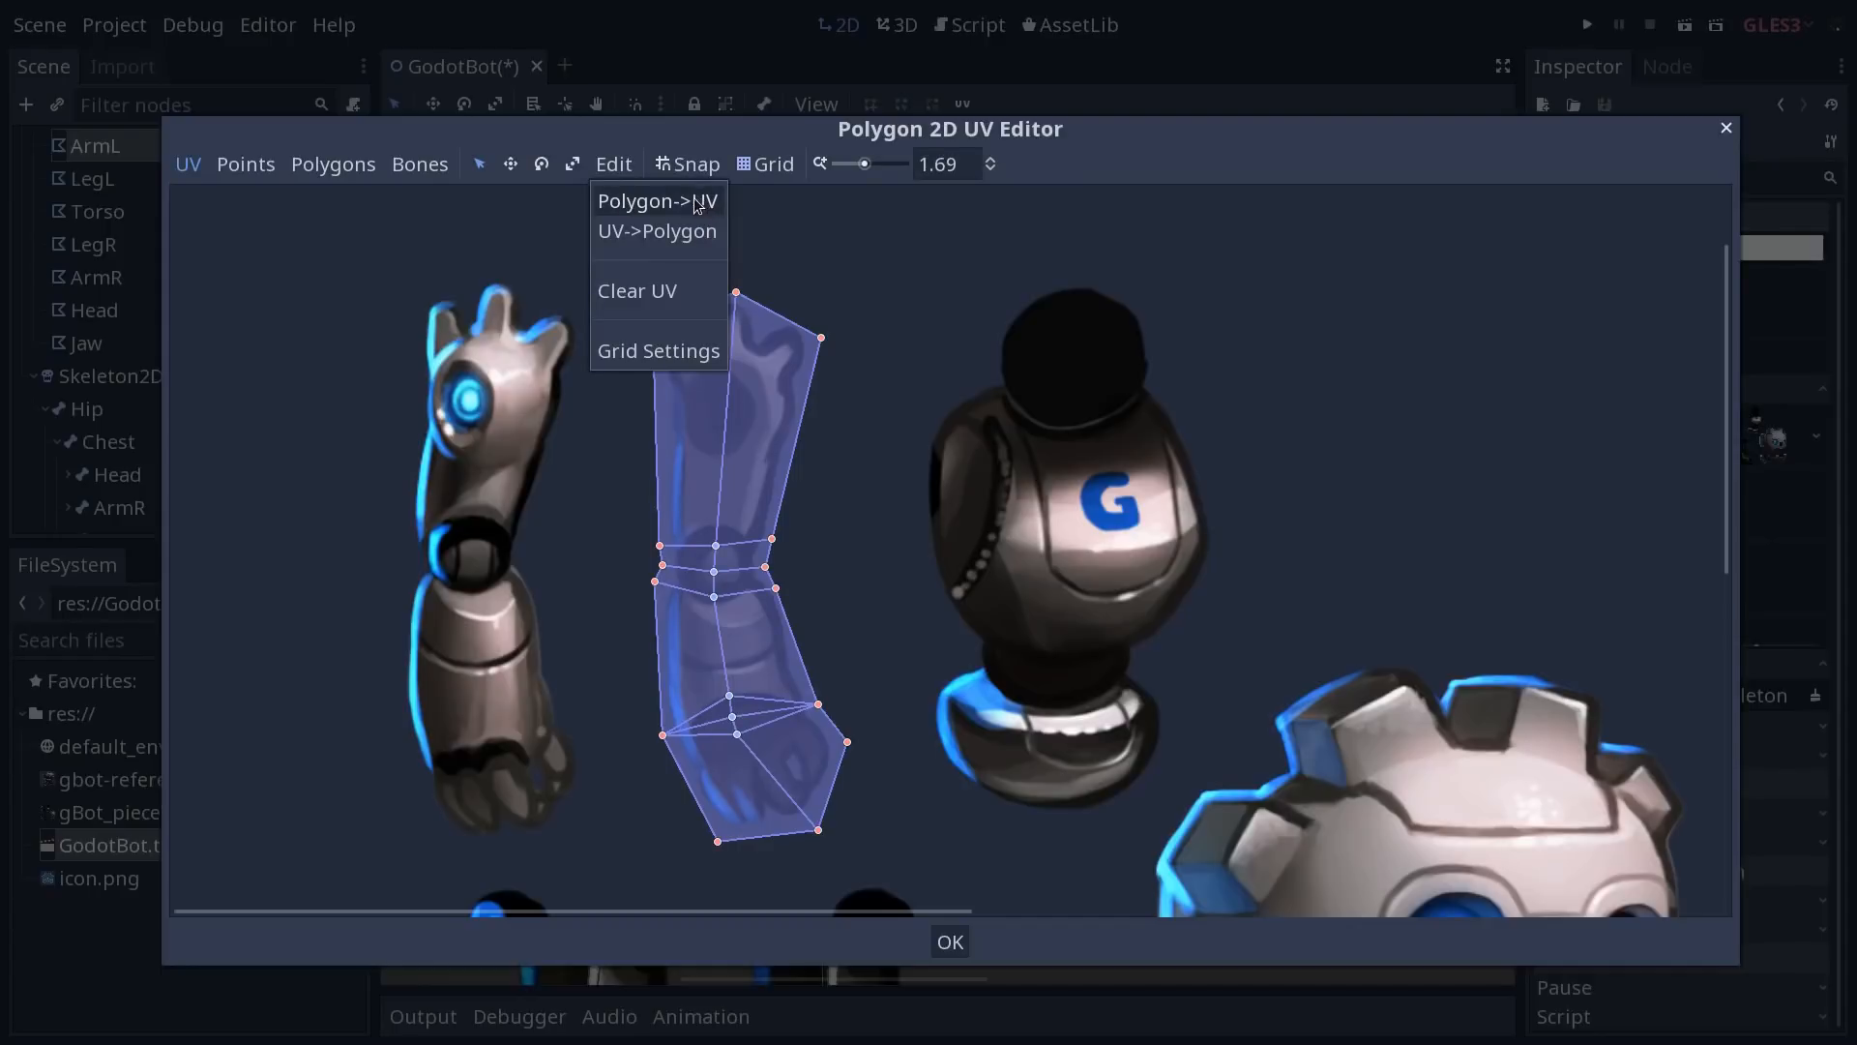
{"action": "left_click", "coordinate": [950, 942]}
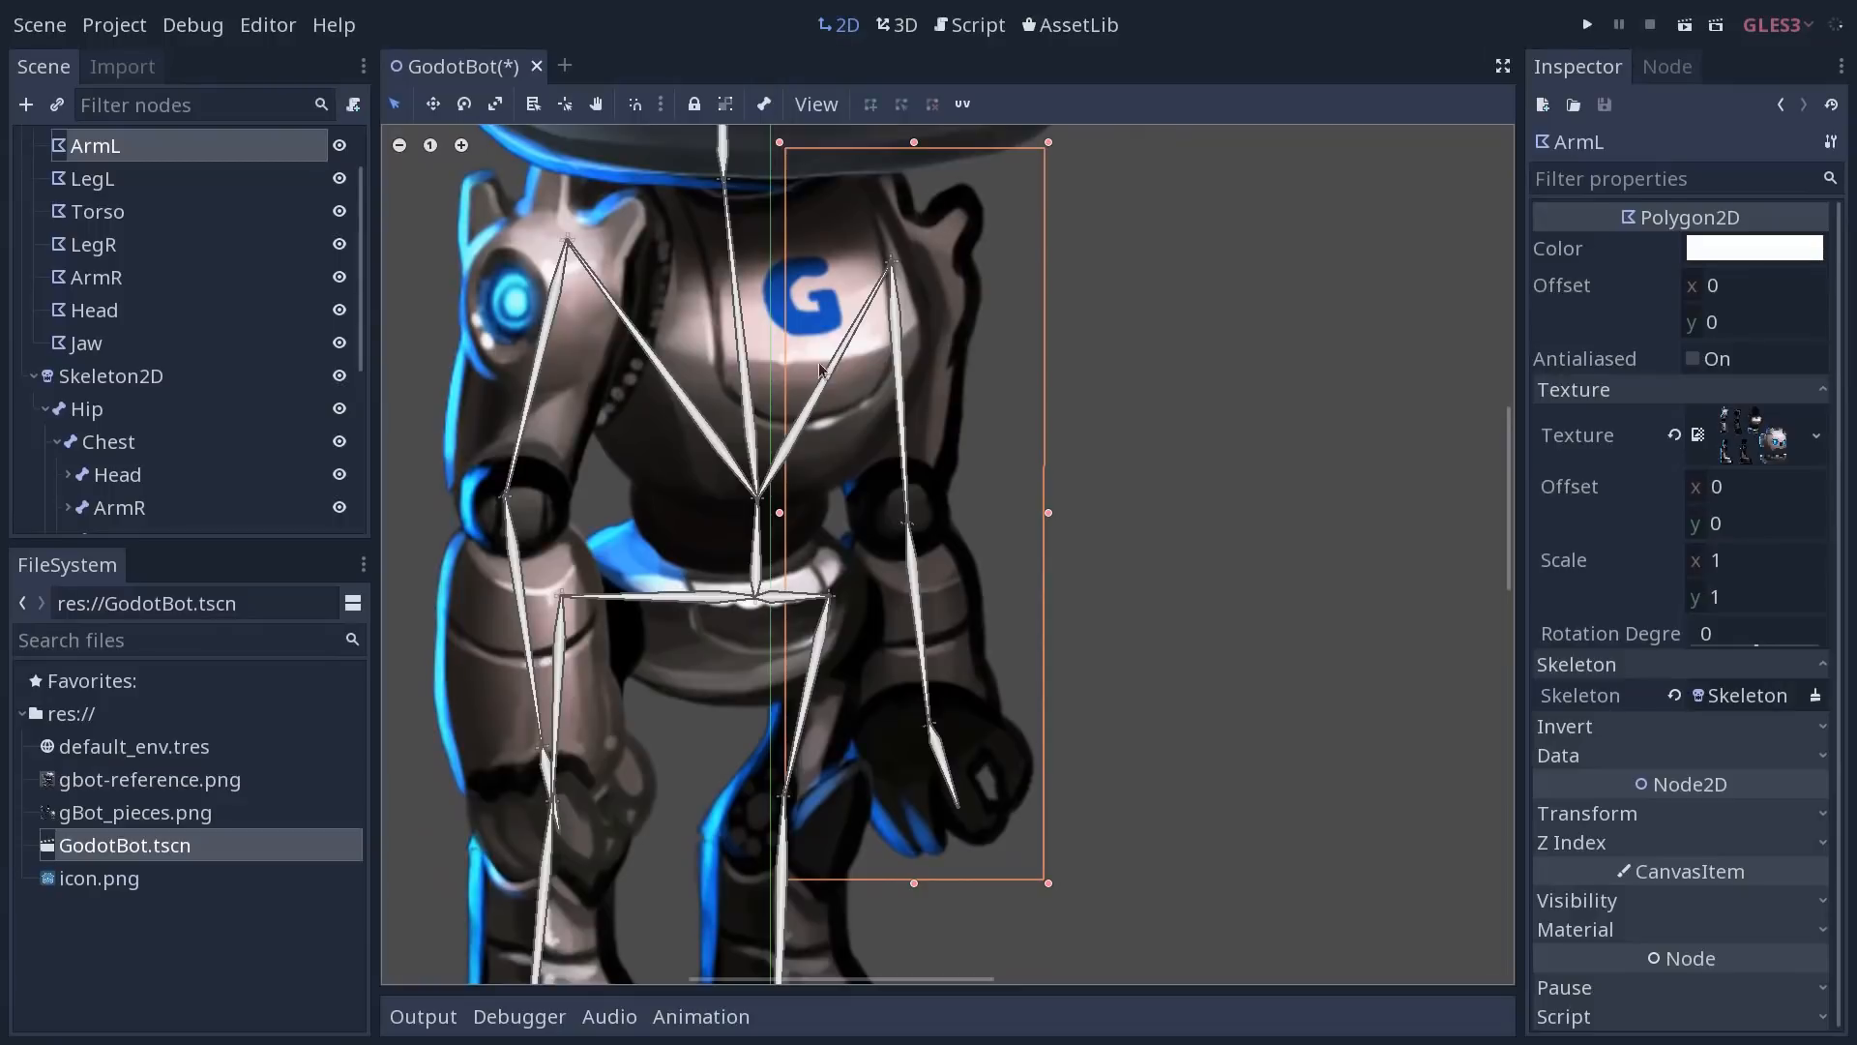
{"action": "mouse_move", "coordinate": [1046, 758]}
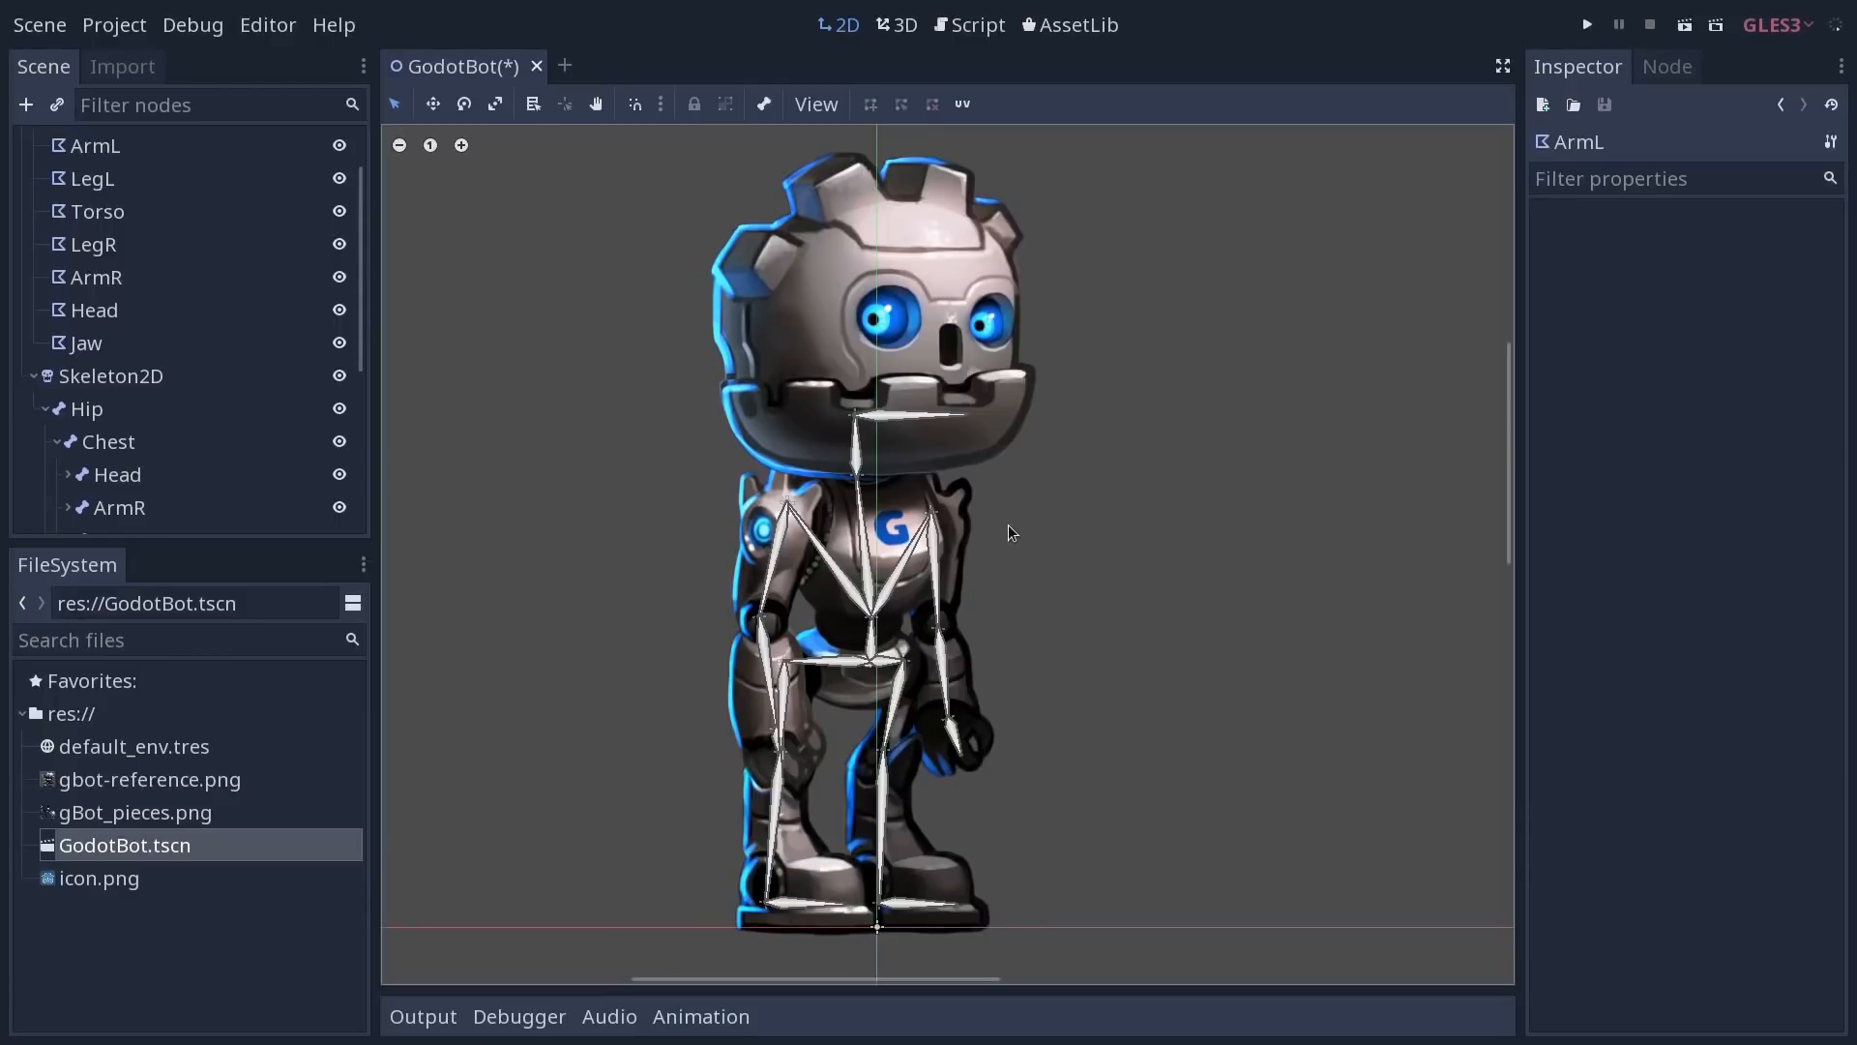
Rotate the ArmL and HandL bones to confirm the arm mesh deforms, then rest the arm again
{"action": "left_click", "coordinate": [118, 509]}
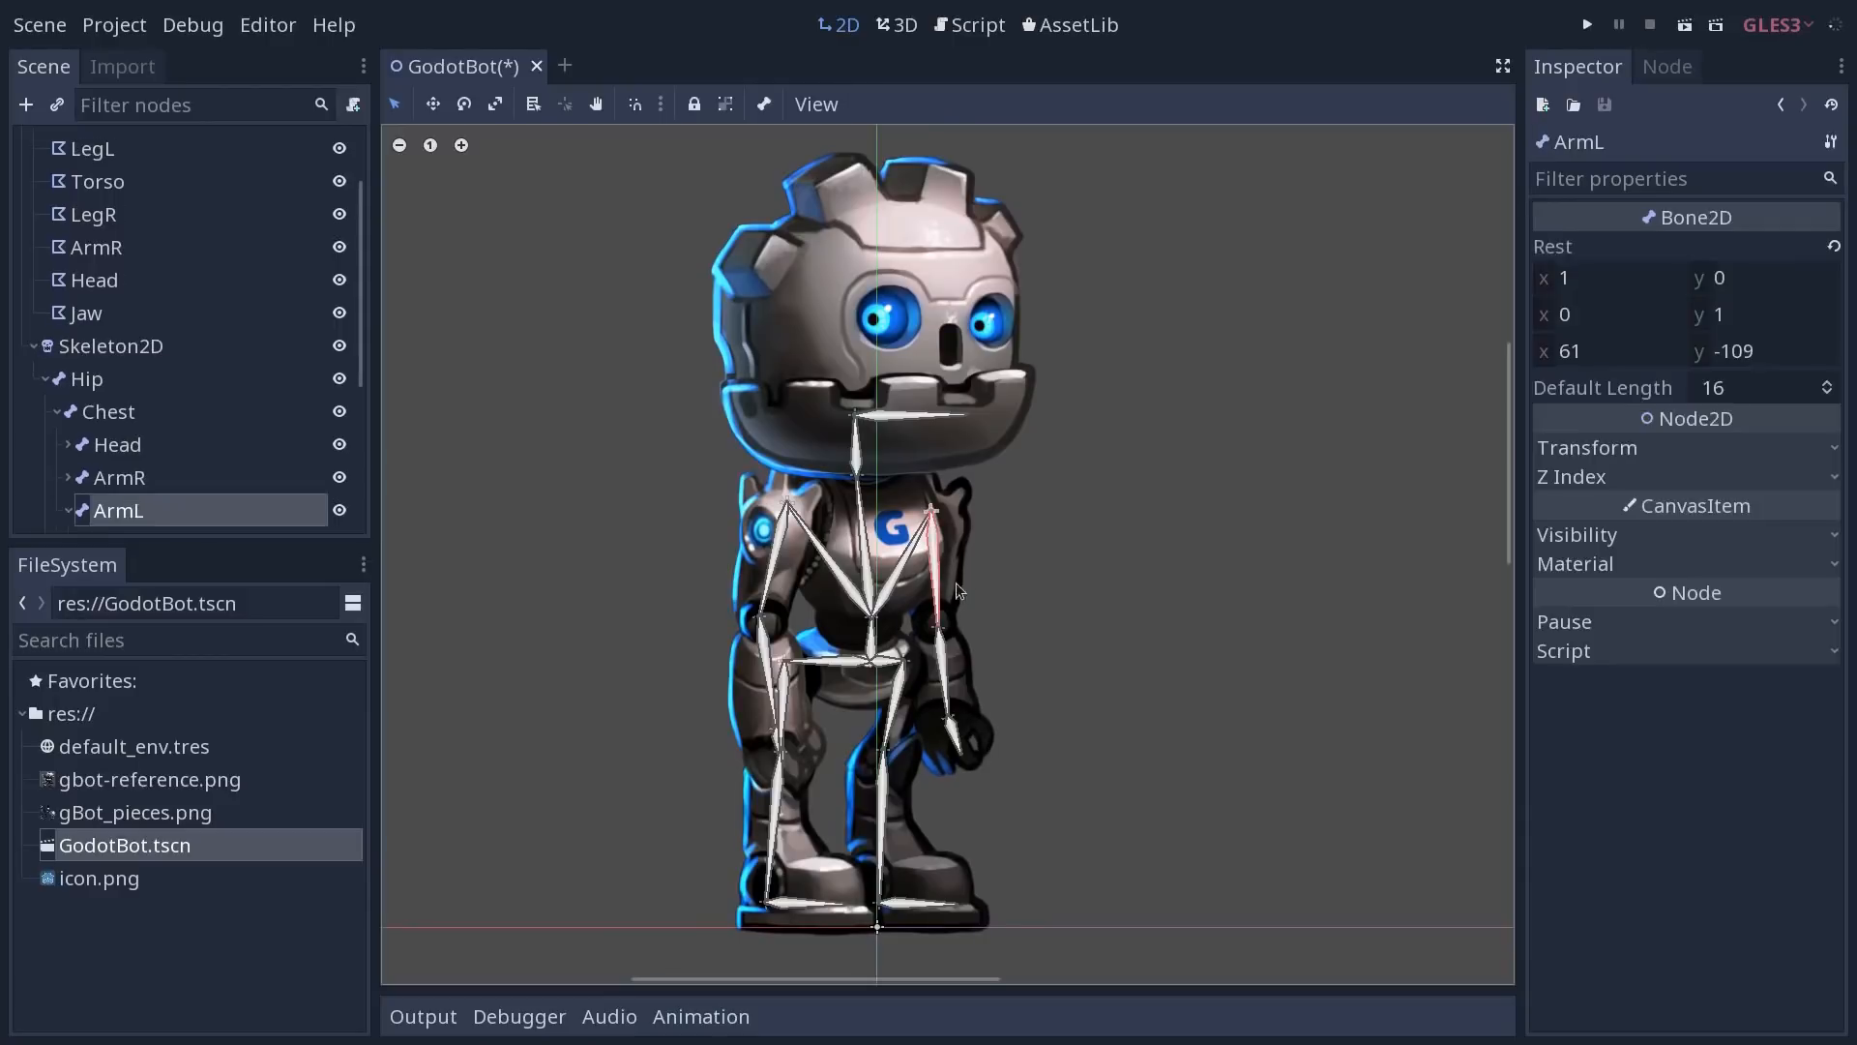
{"action": "left_click_drag", "start_coordinate": [948, 735], "coordinate": [1126, 604]}
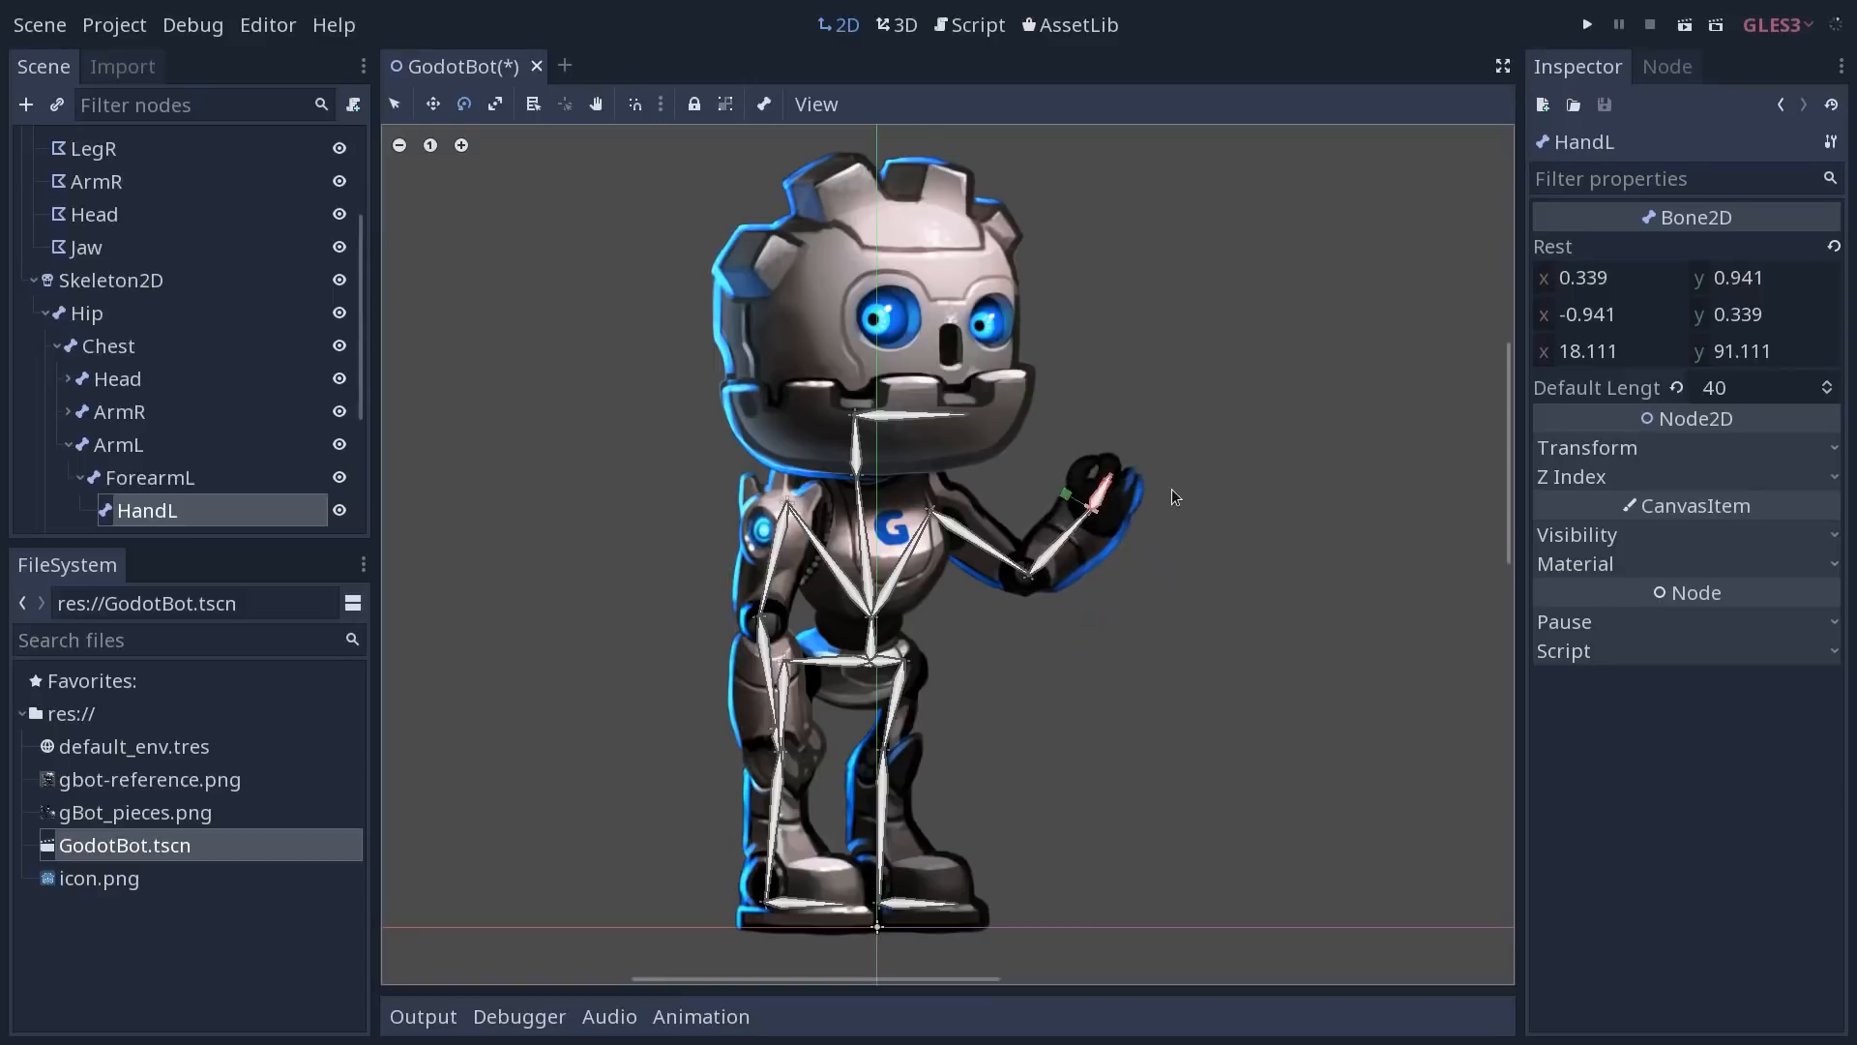
{"action": "left_click_drag", "start_coordinate": [1089, 491], "coordinate": [948, 746]}
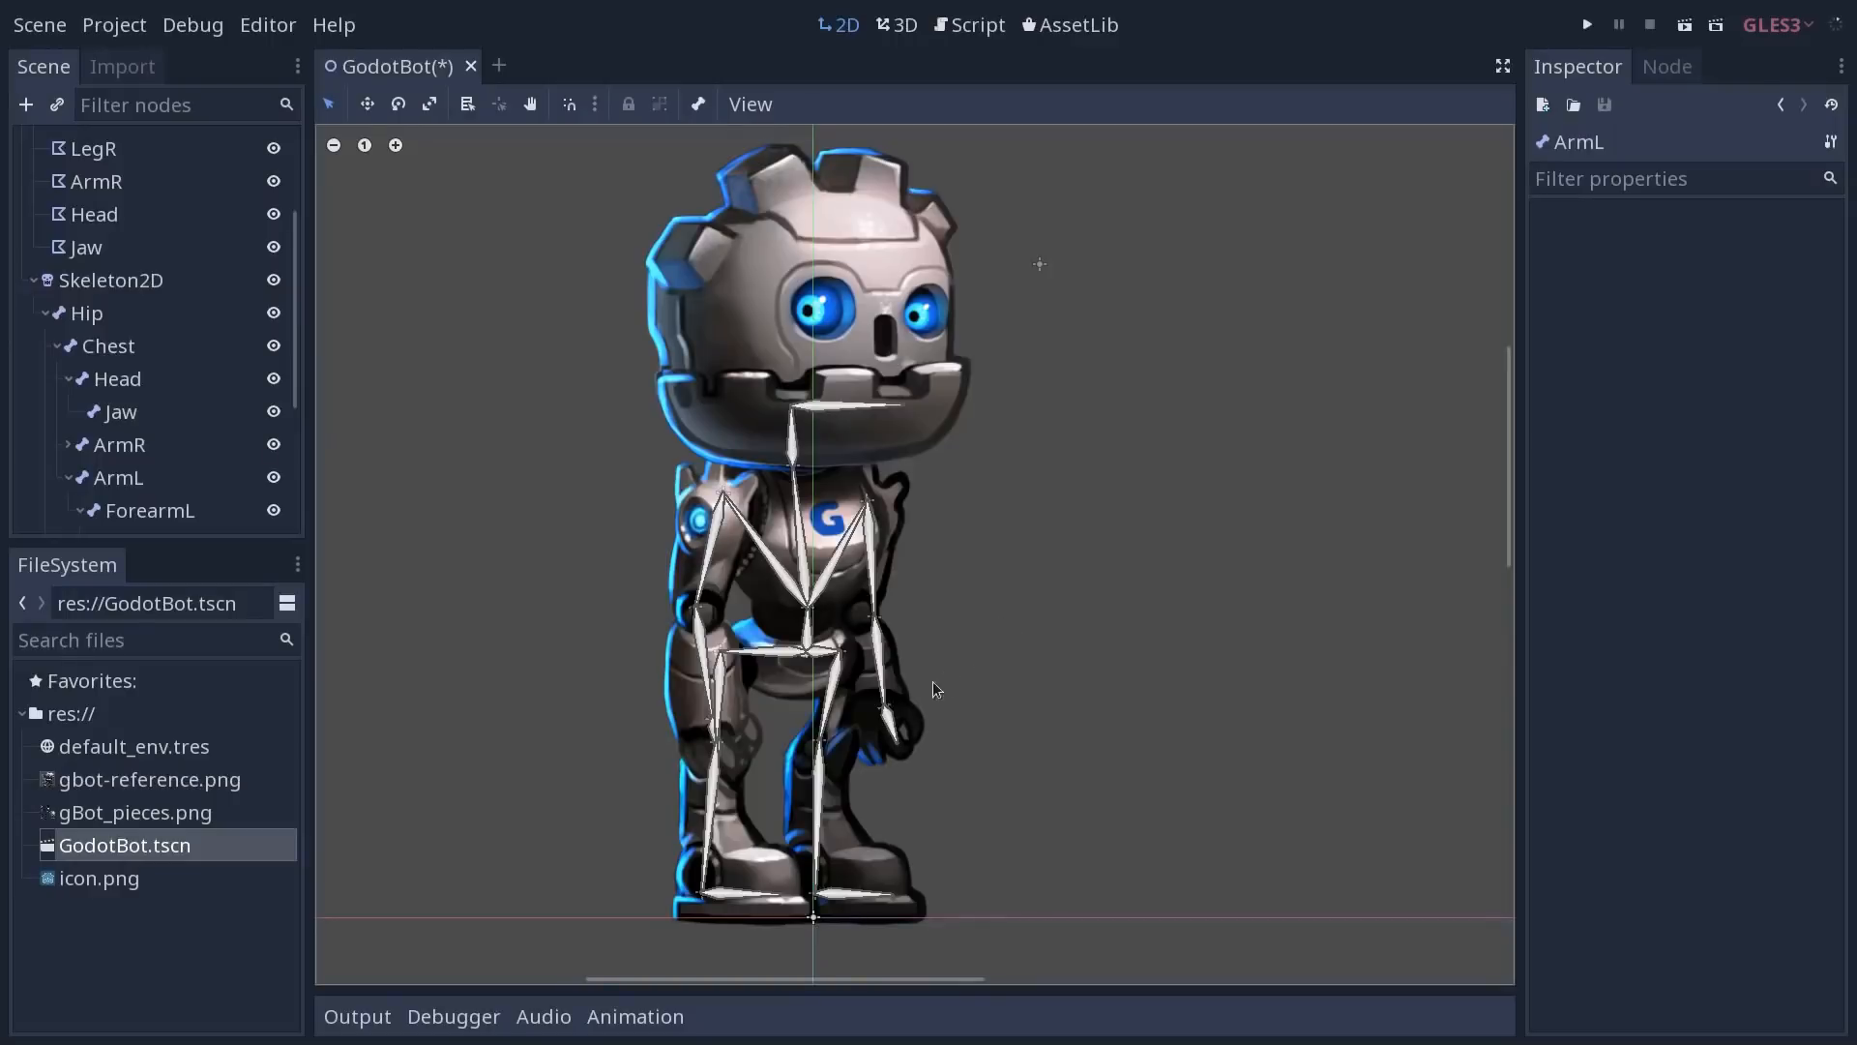
{"action": "mouse_move", "coordinate": [896, 732]}
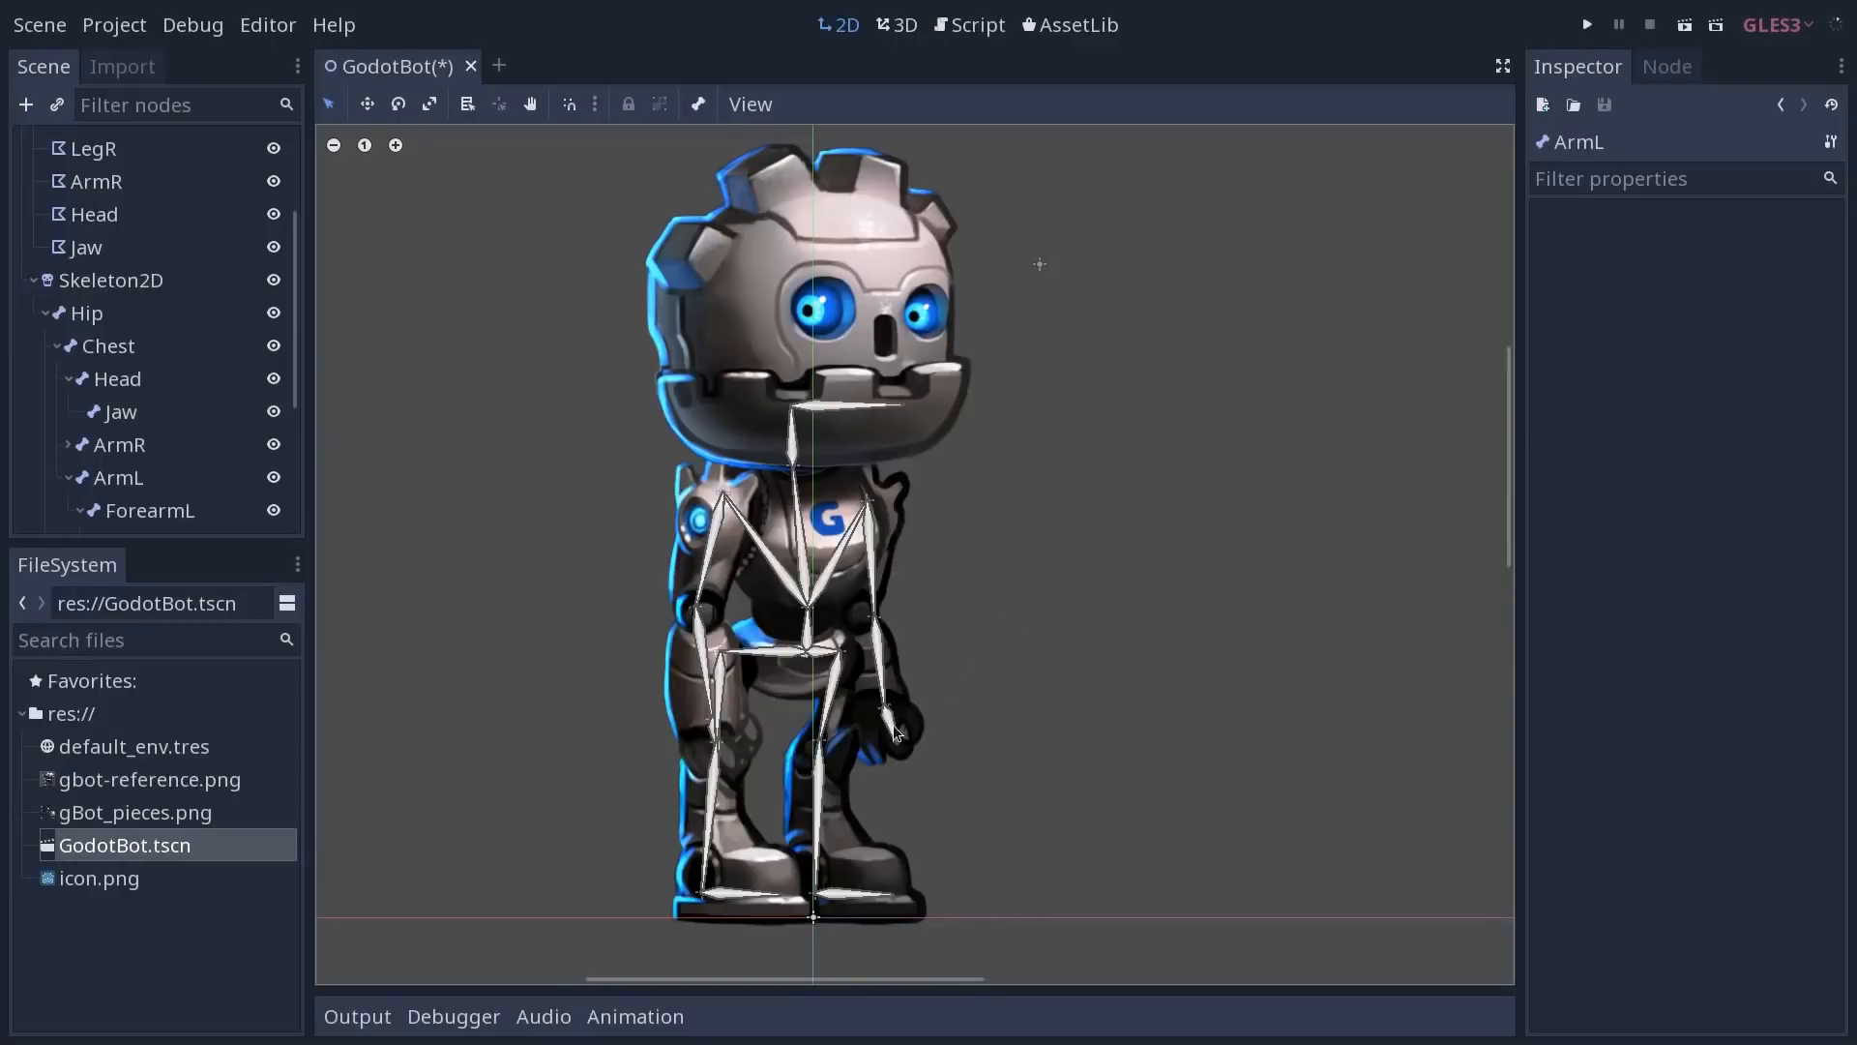
{"action": "left_click", "coordinate": [147, 509]}
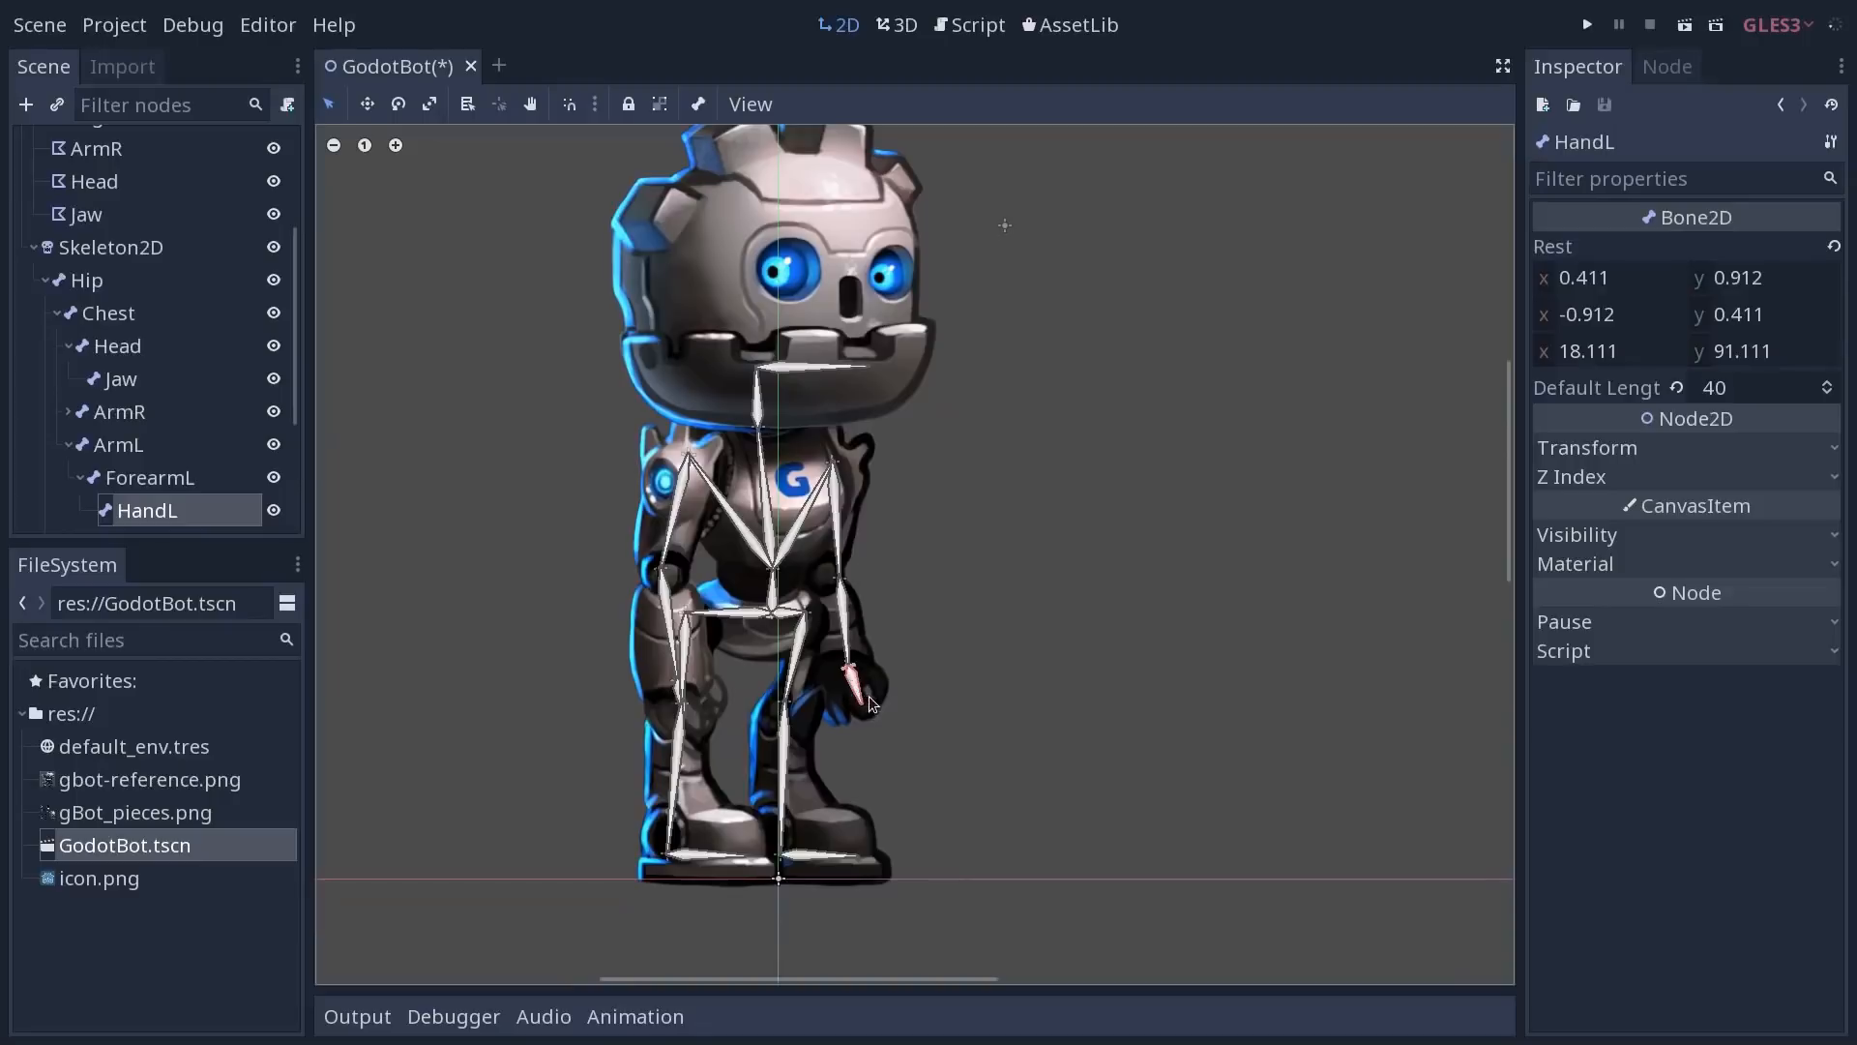
{"action": "left_click_drag", "start_coordinate": [859, 698], "coordinate": [1031, 563]}
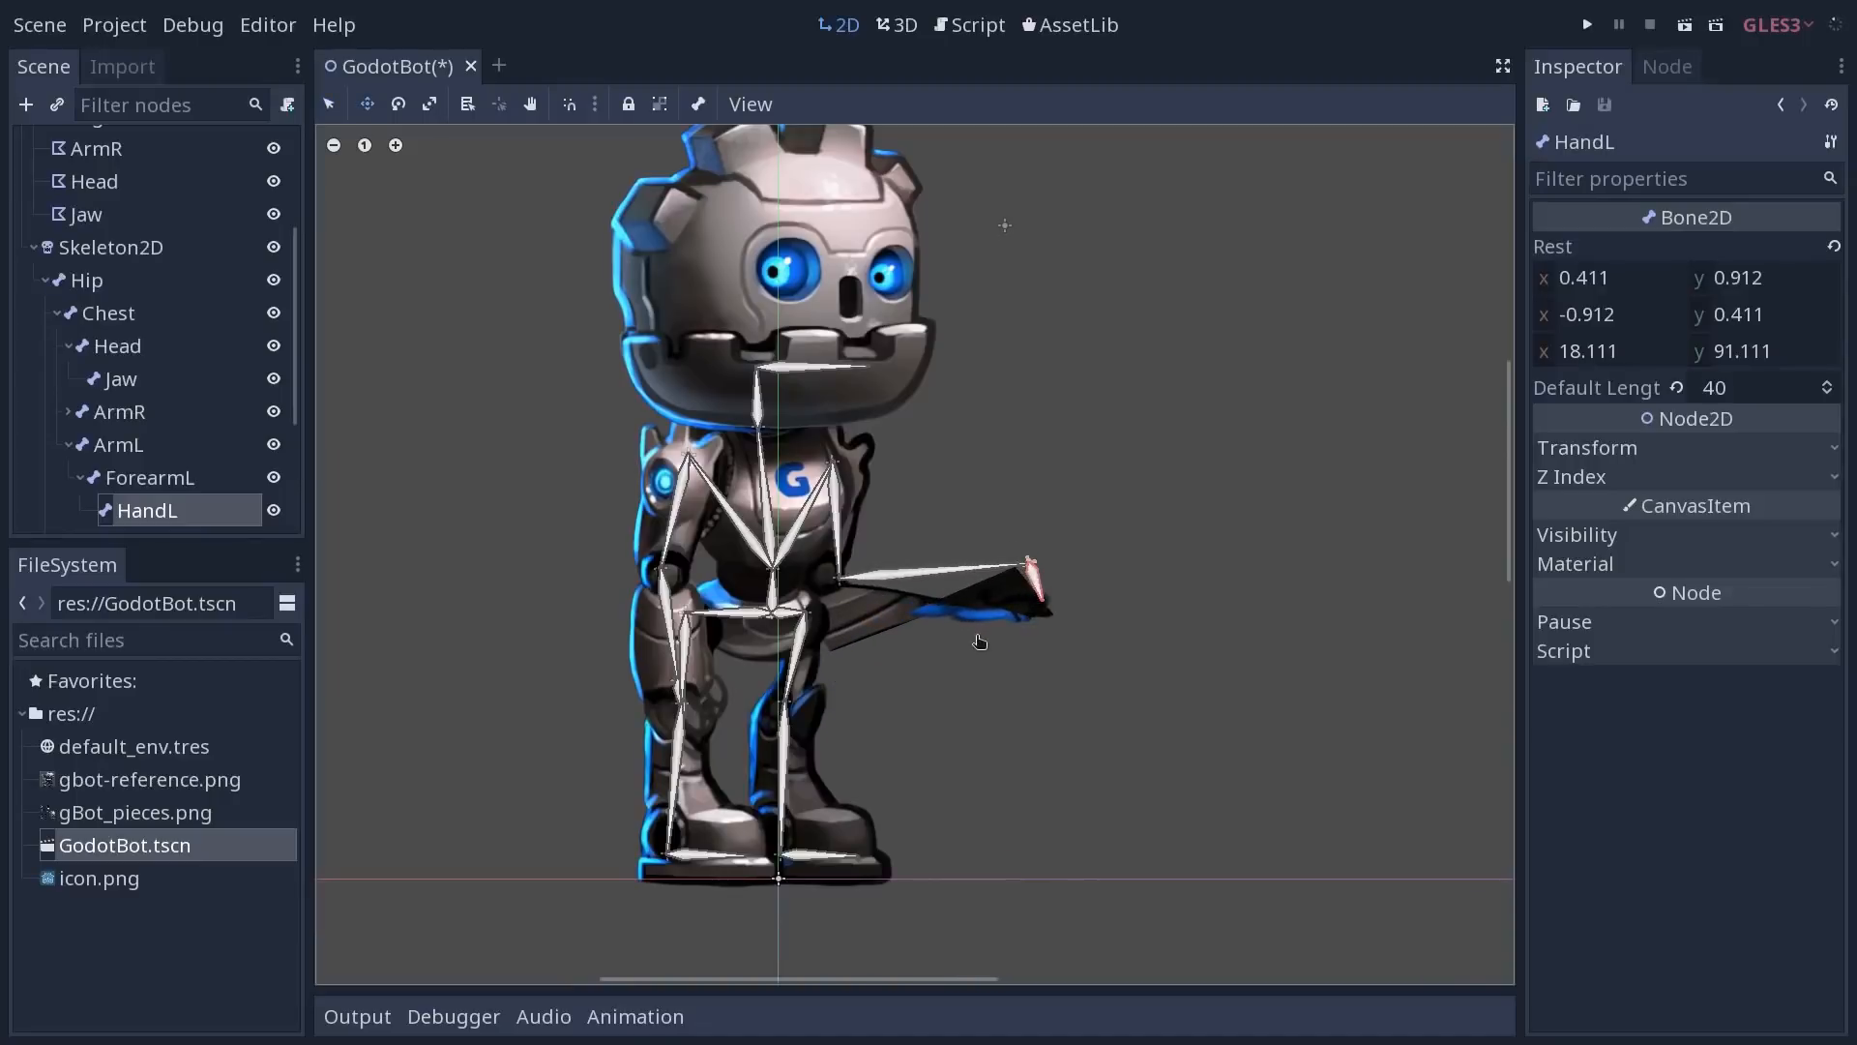
{"action": "left_click_drag", "start_coordinate": [1031, 580], "coordinate": [853, 675]}
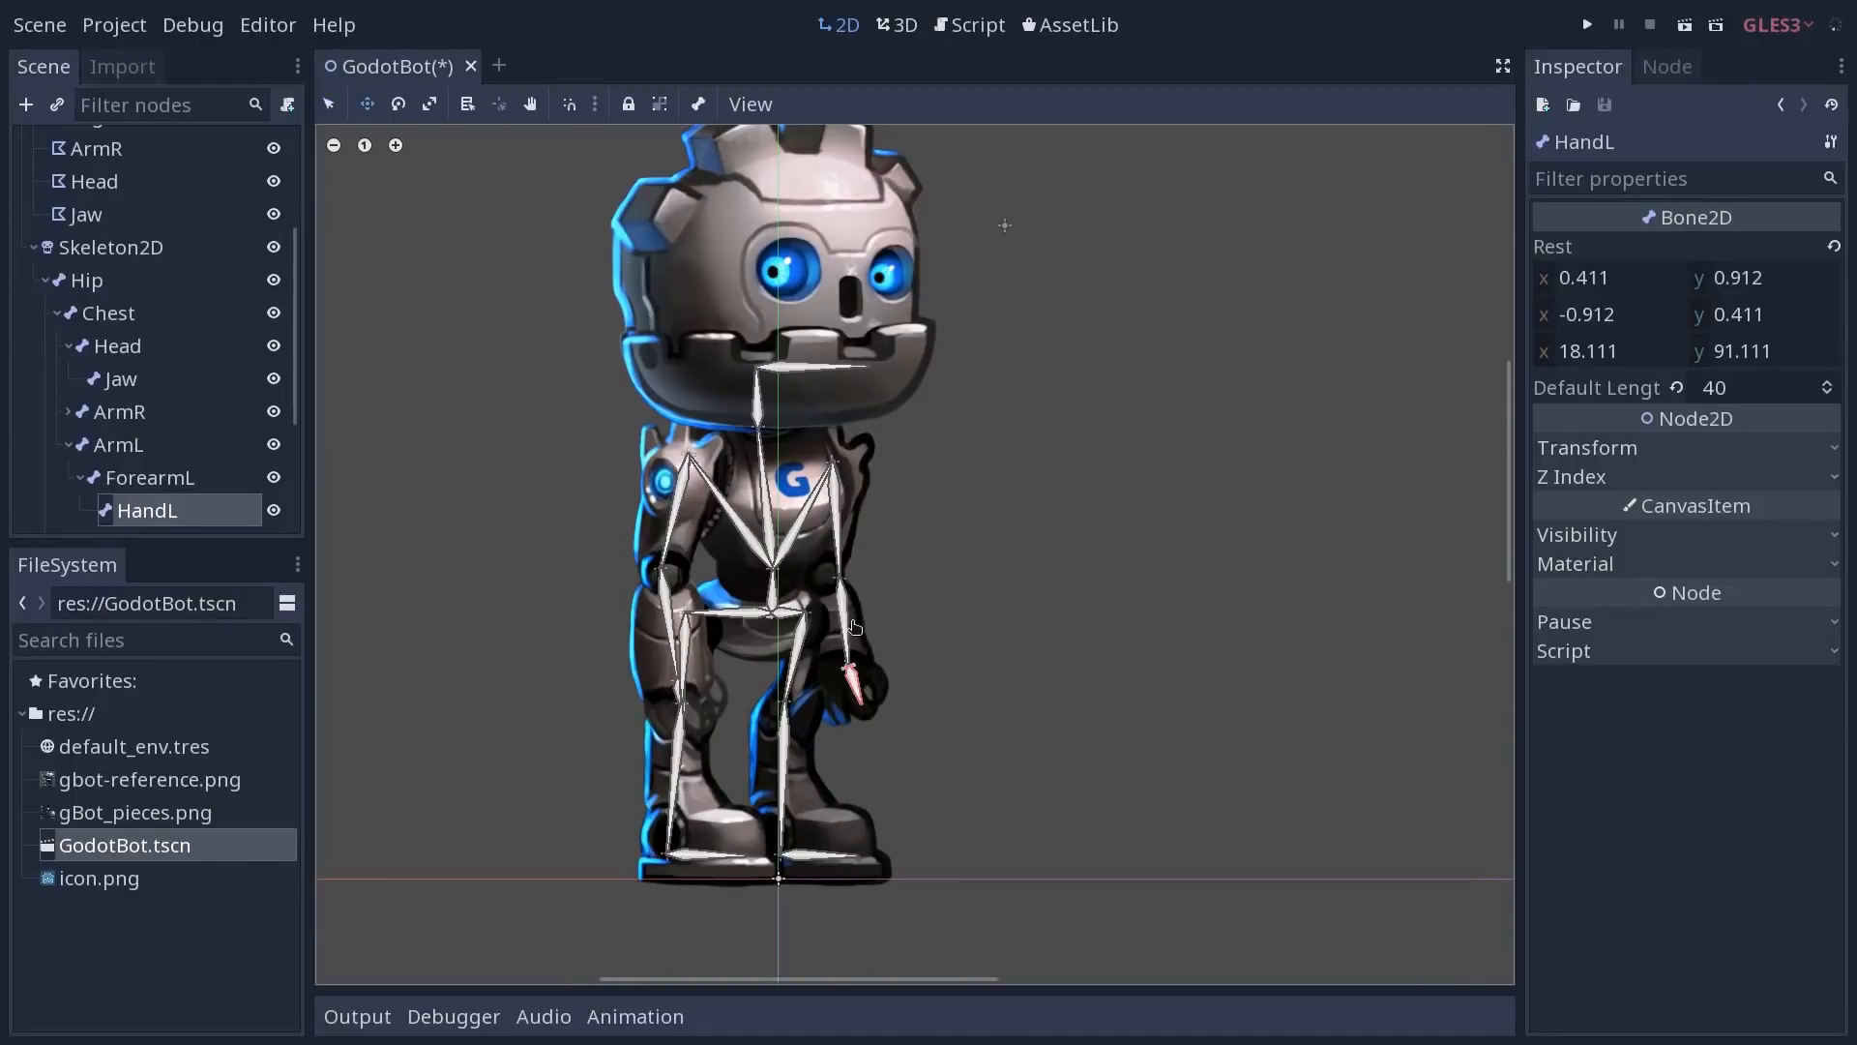
{"action": "mouse_move", "coordinate": [894, 621]}
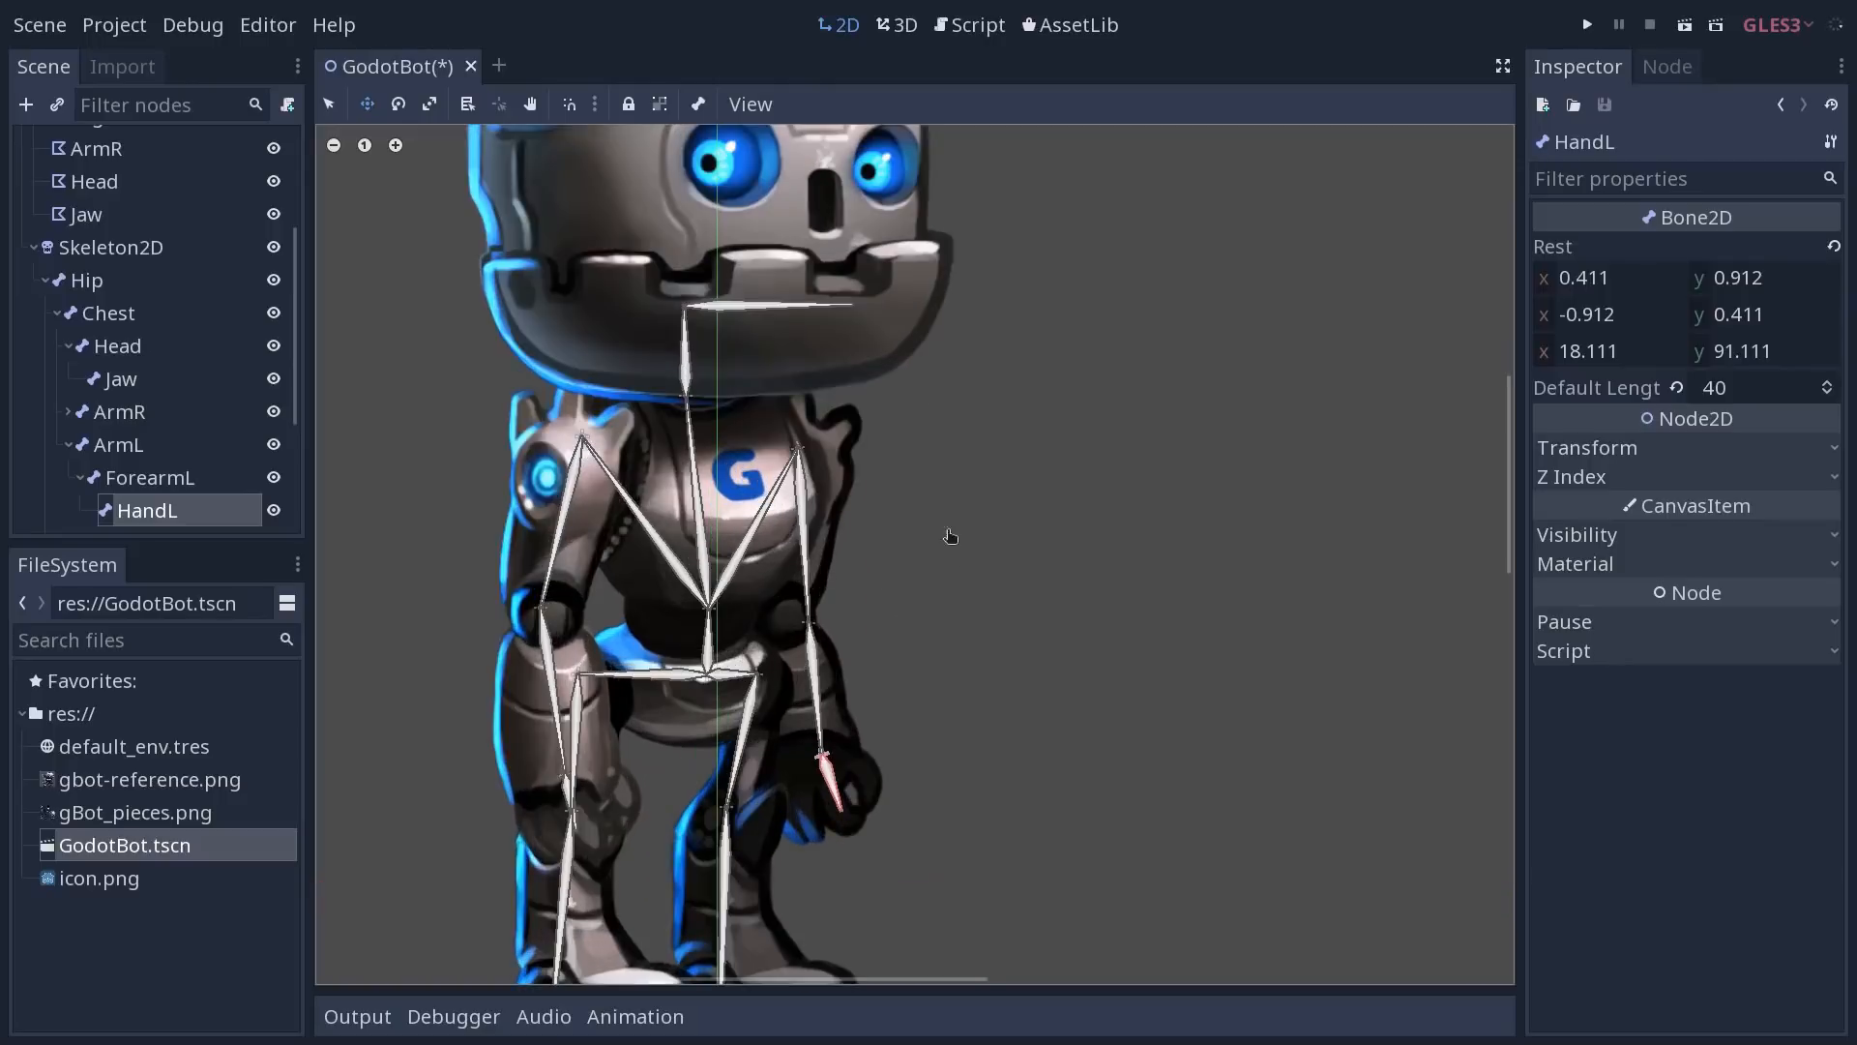
{"action": "mouse_move", "coordinate": [894, 585]}
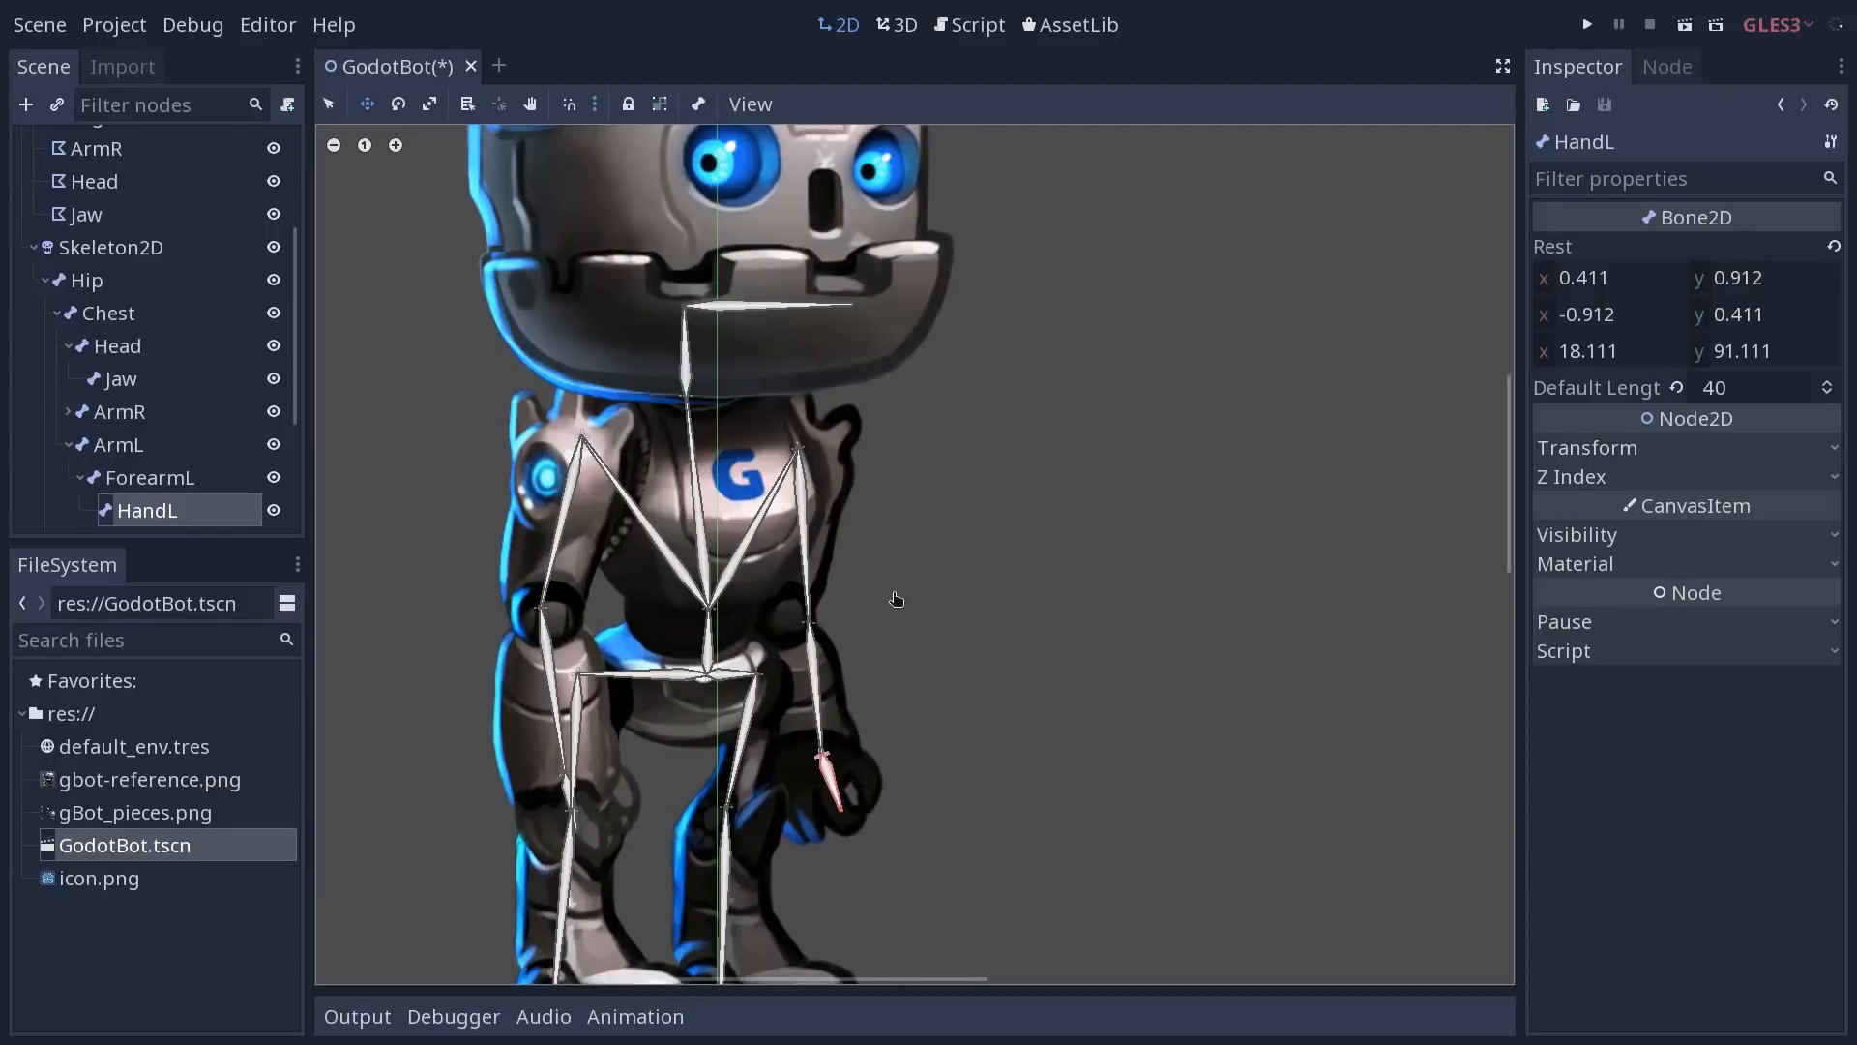
{"action": "mouse_move", "coordinate": [908, 592]}
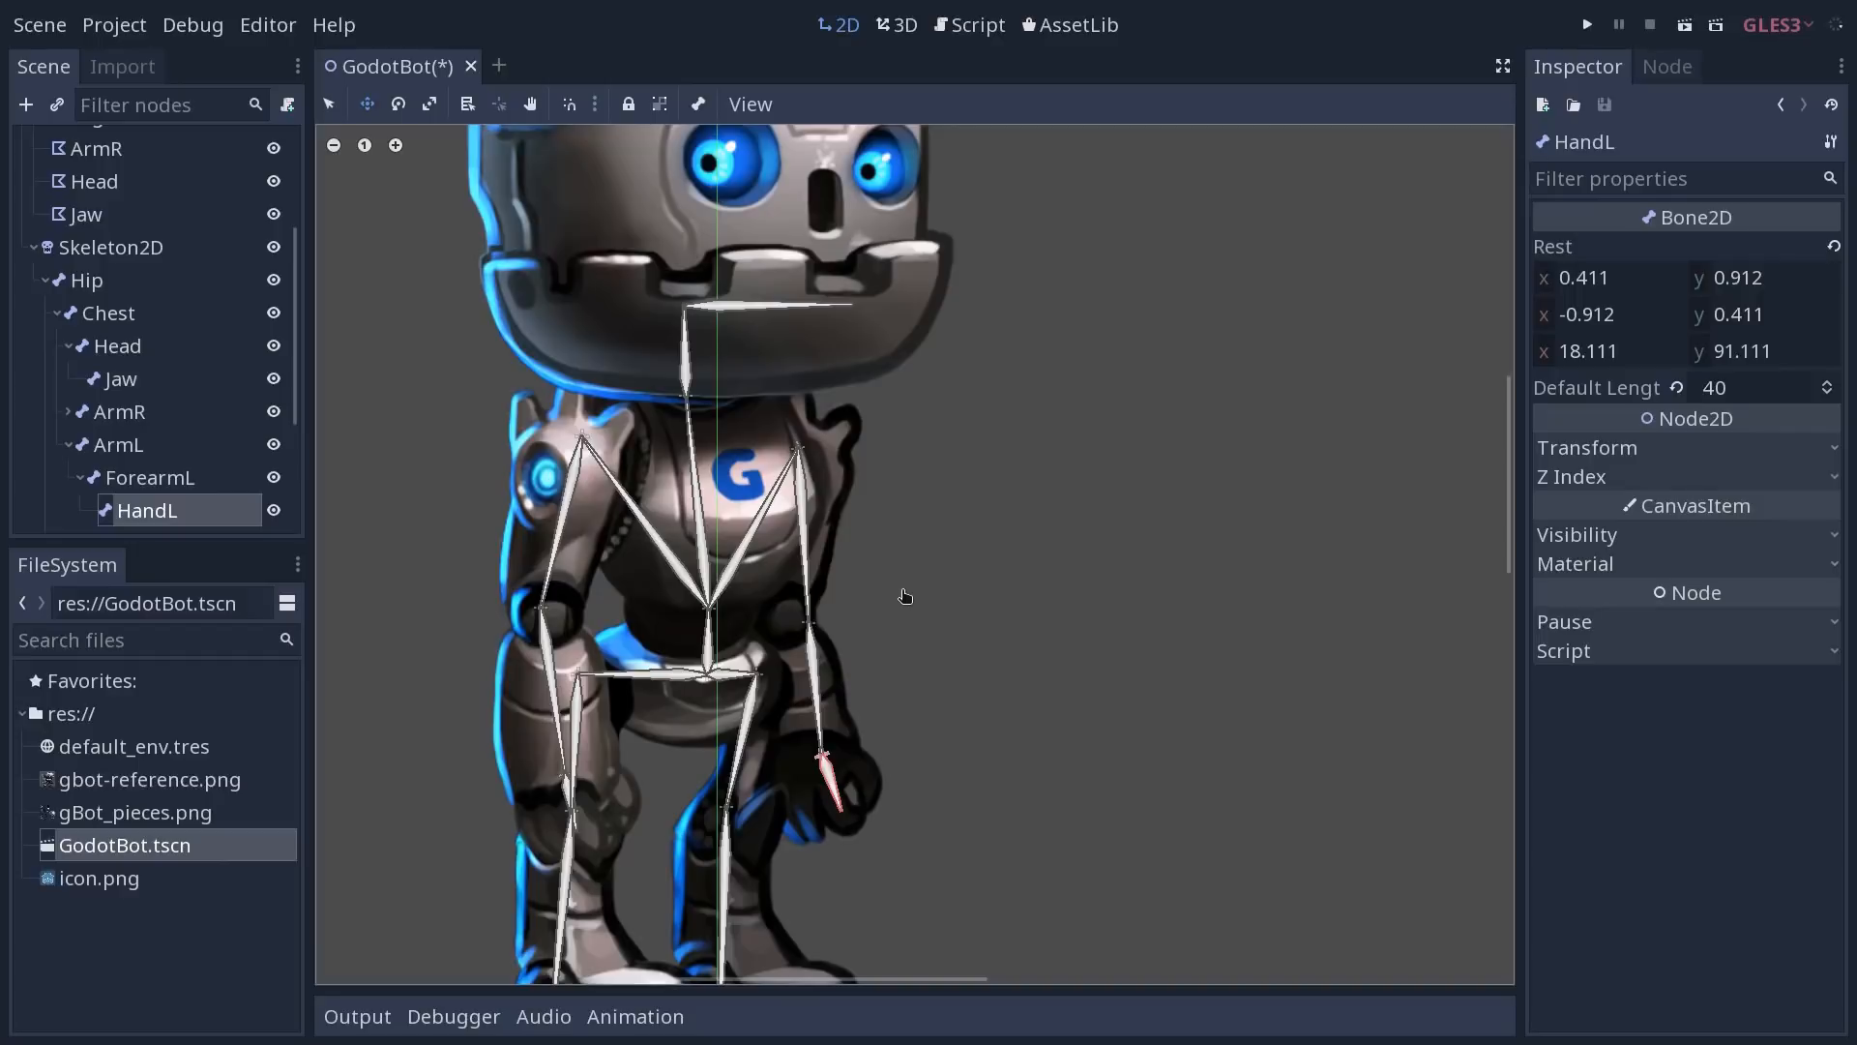
{"action": "mouse_move", "coordinate": [879, 702]}
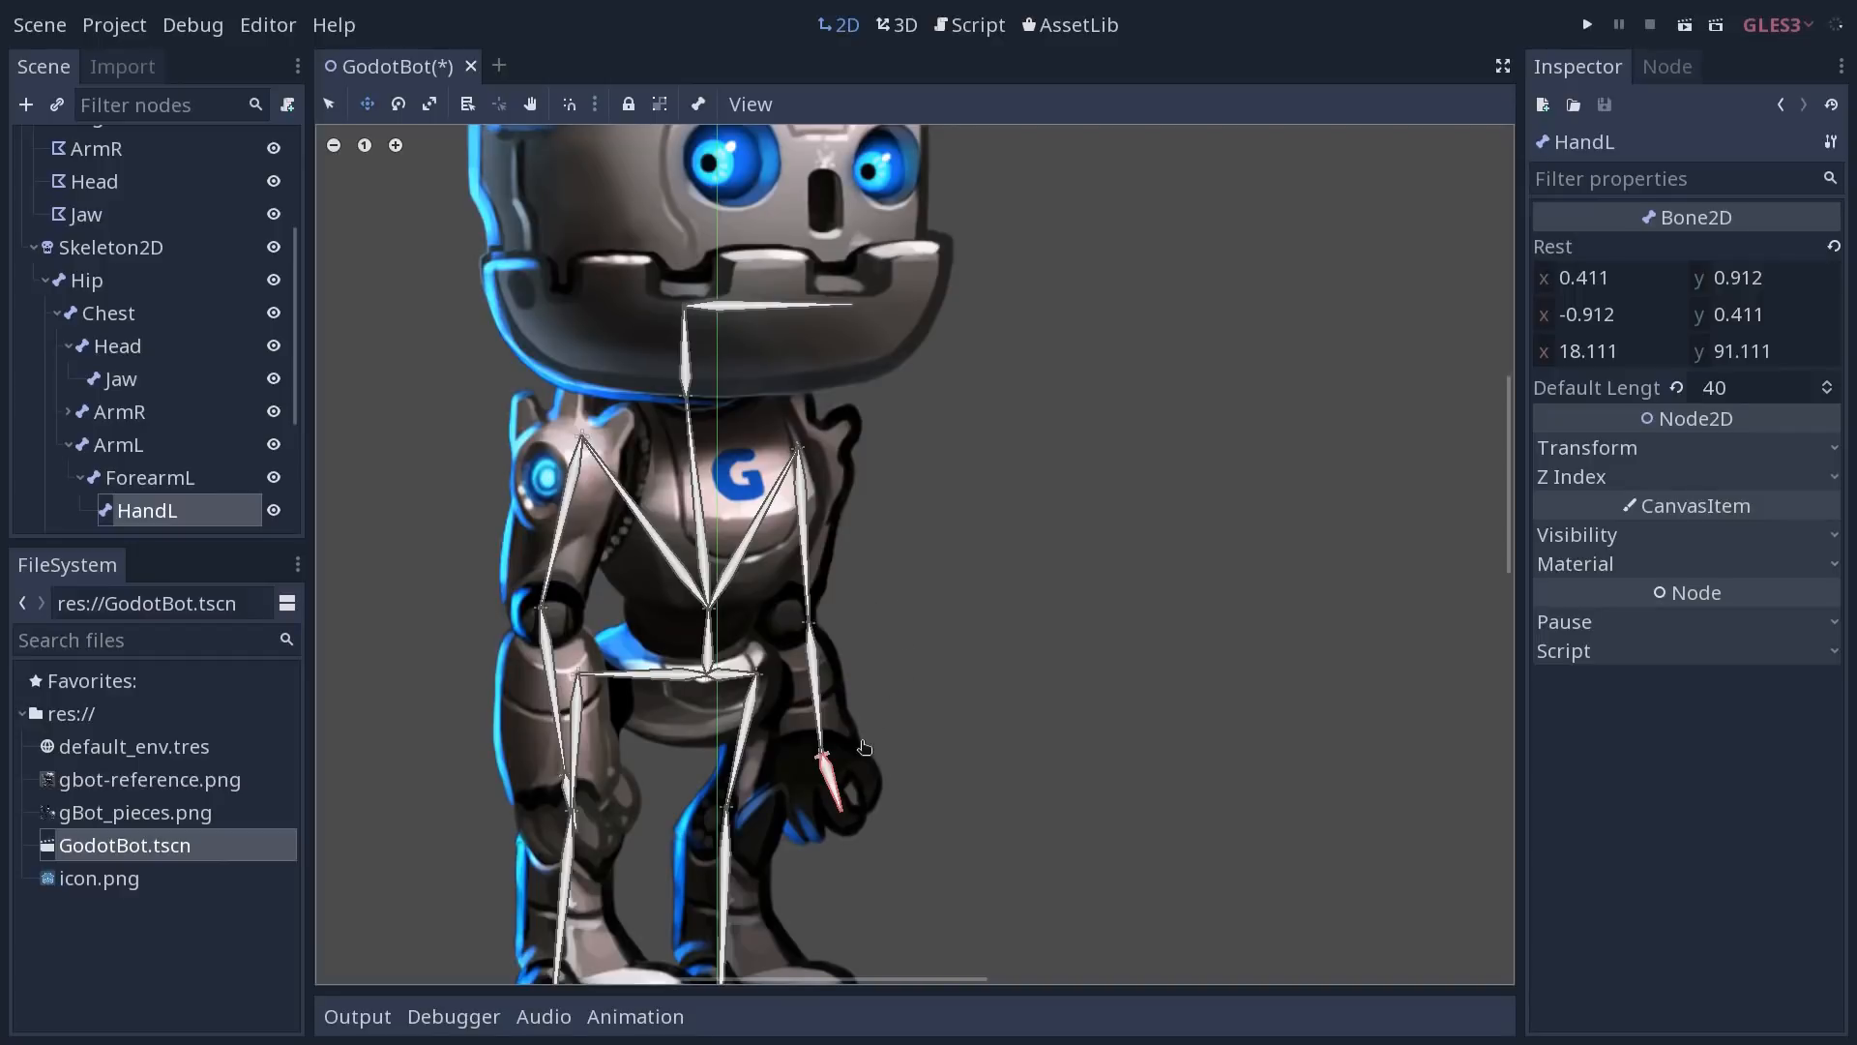
Use the Skeleton menu on ArmL, ForearmL and HandL, swing the hand to test, and reselect the chain
{"action": "left_click", "coordinate": [698, 104]}
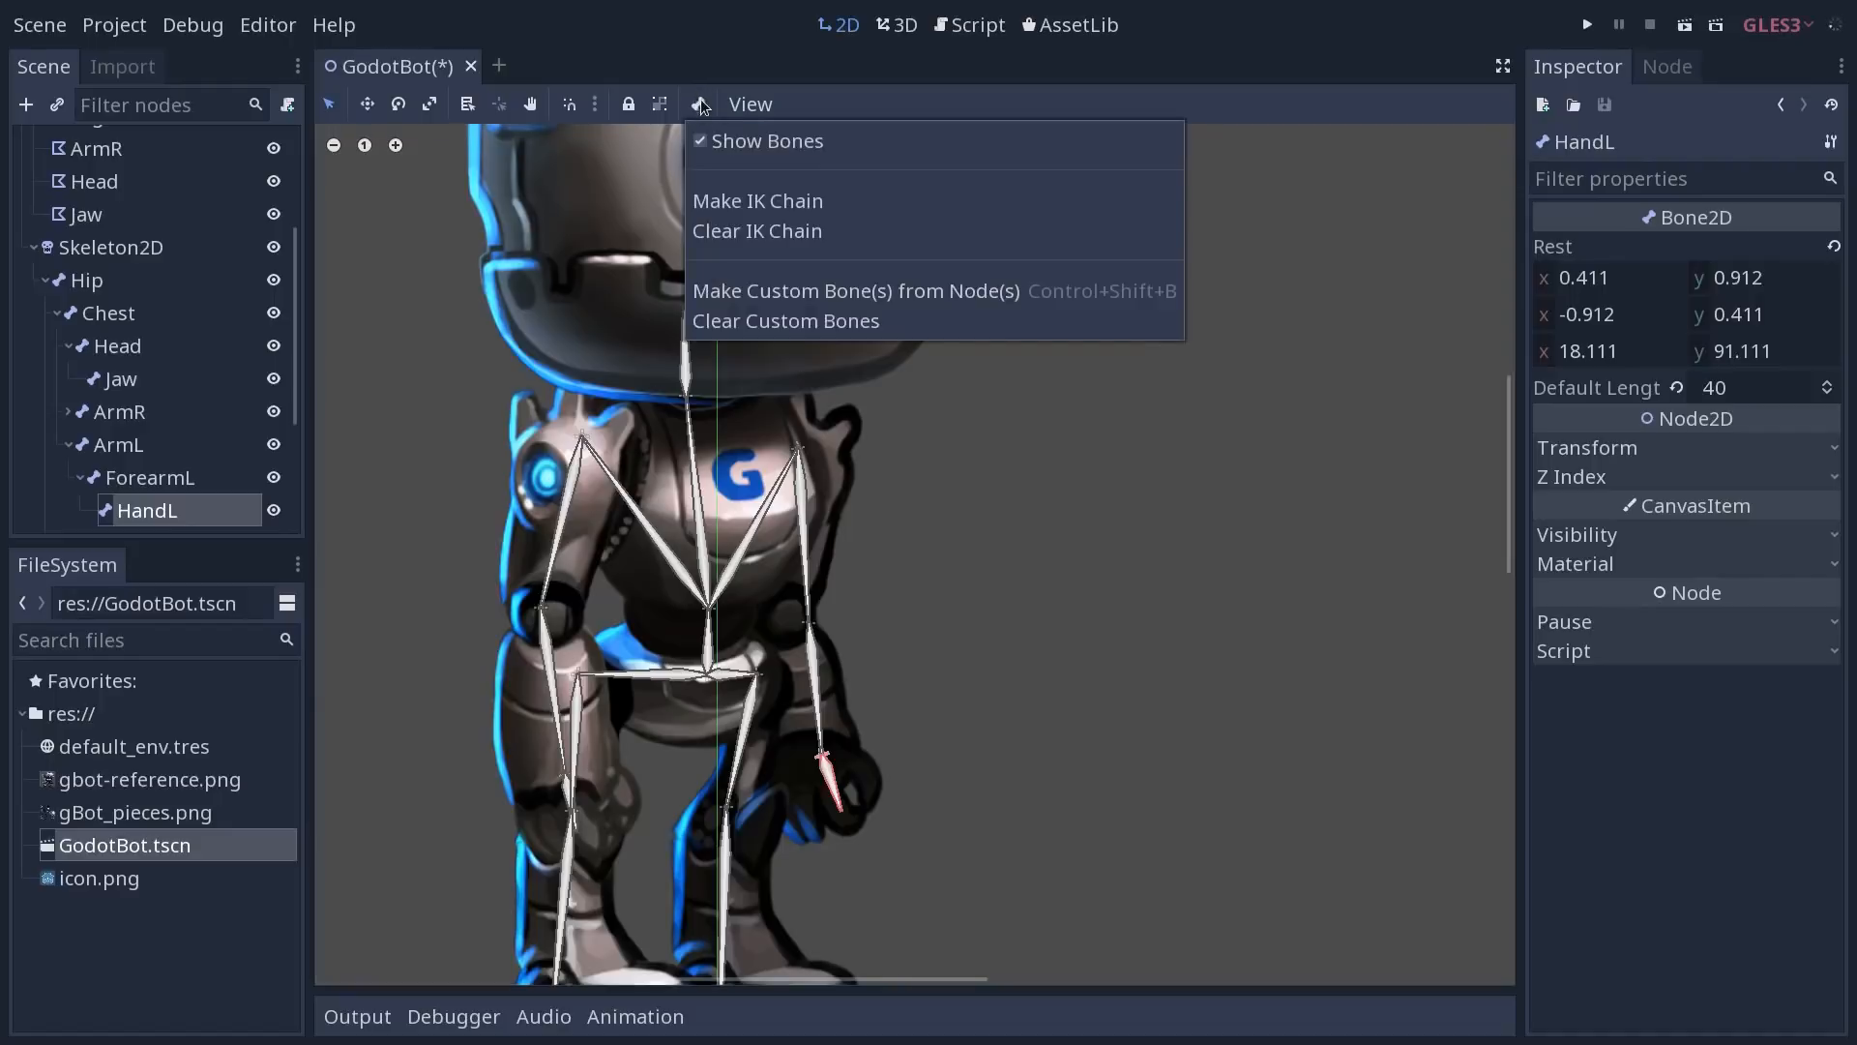
{"action": "mouse_move", "coordinate": [756, 230]}
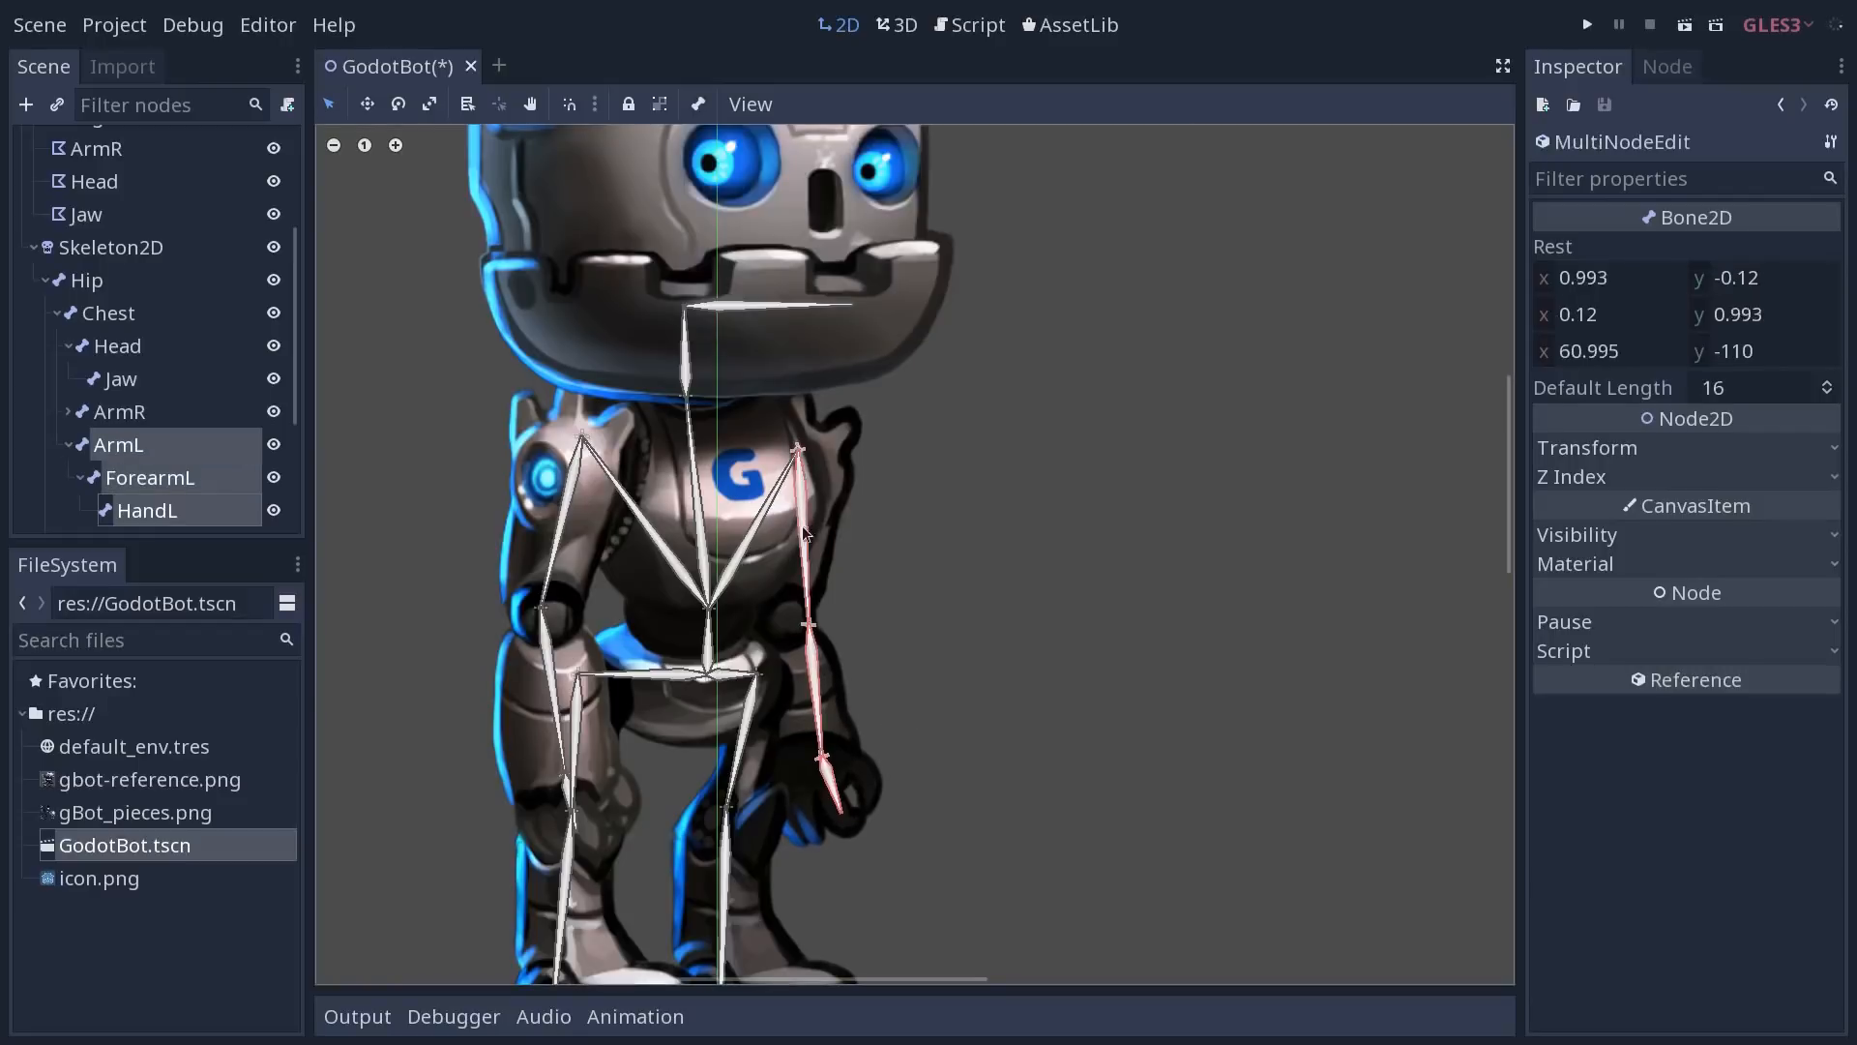
{"action": "left_click", "coordinate": [751, 105]}
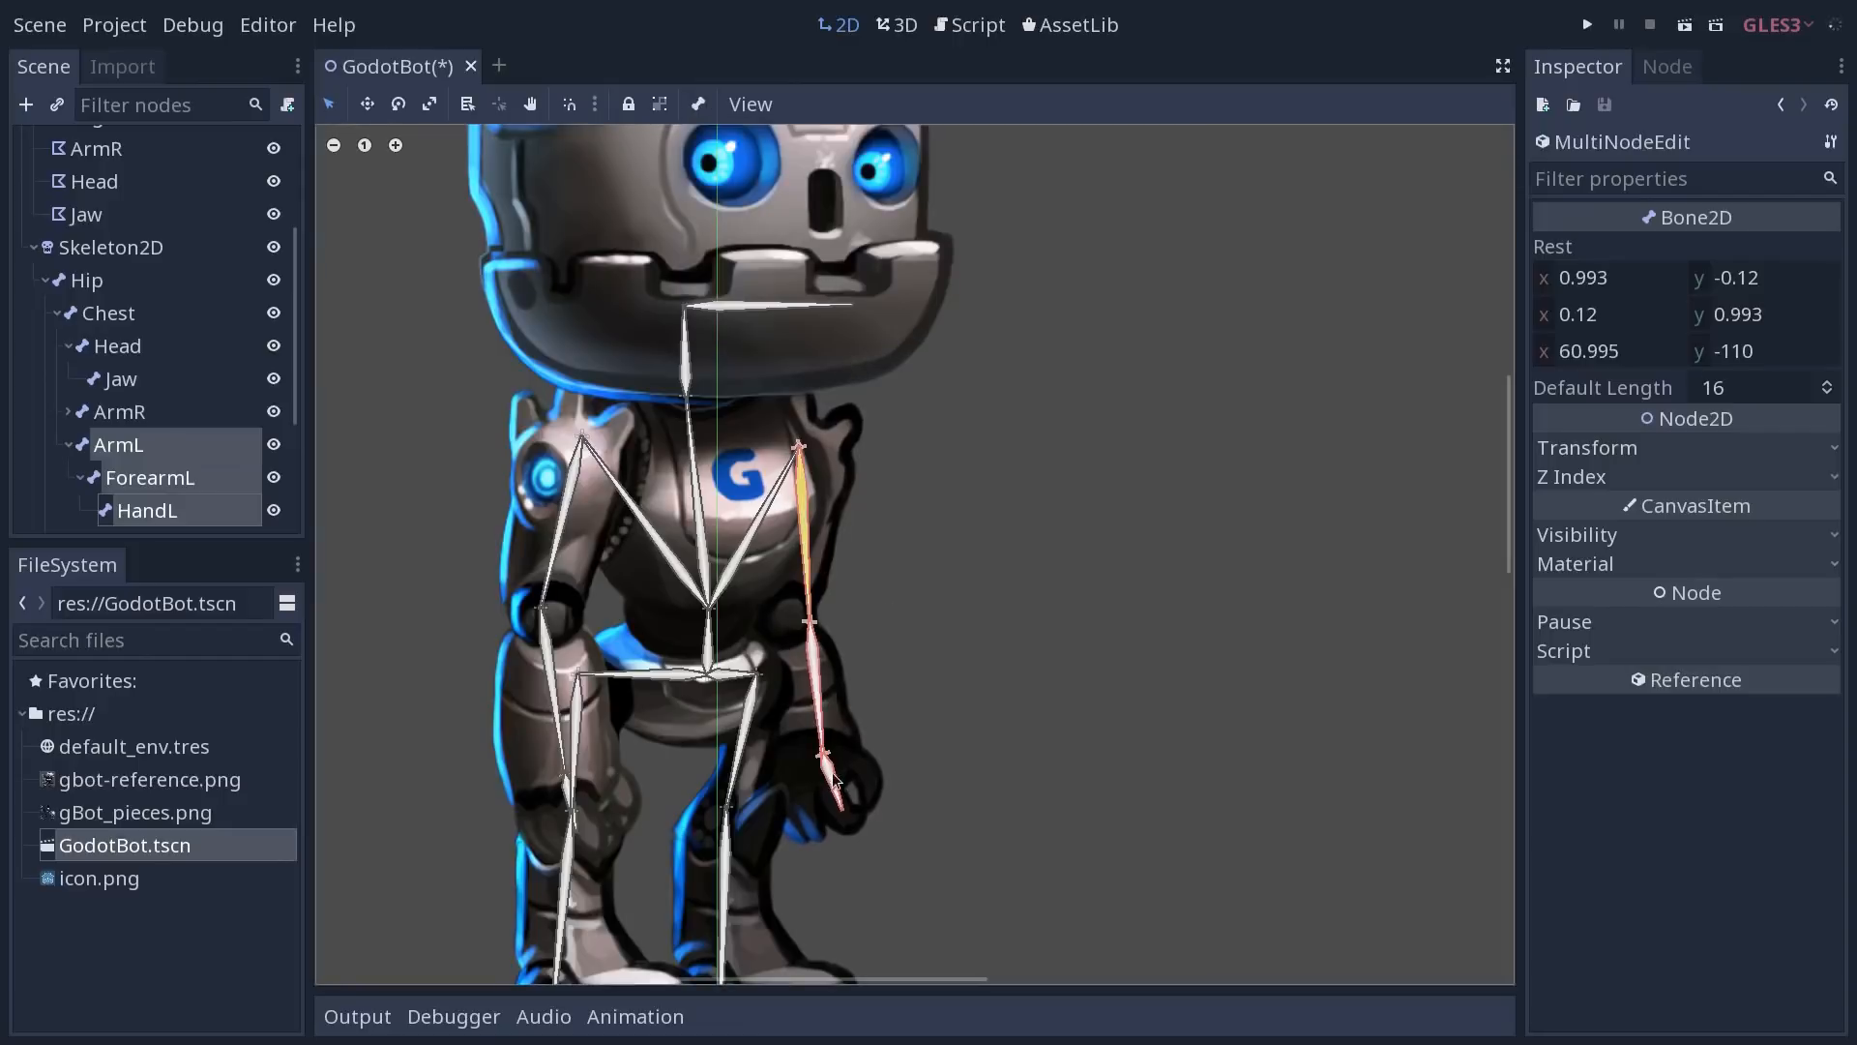
{"action": "left_click_drag", "start_coordinate": [830, 770], "coordinate": [1026, 592]}
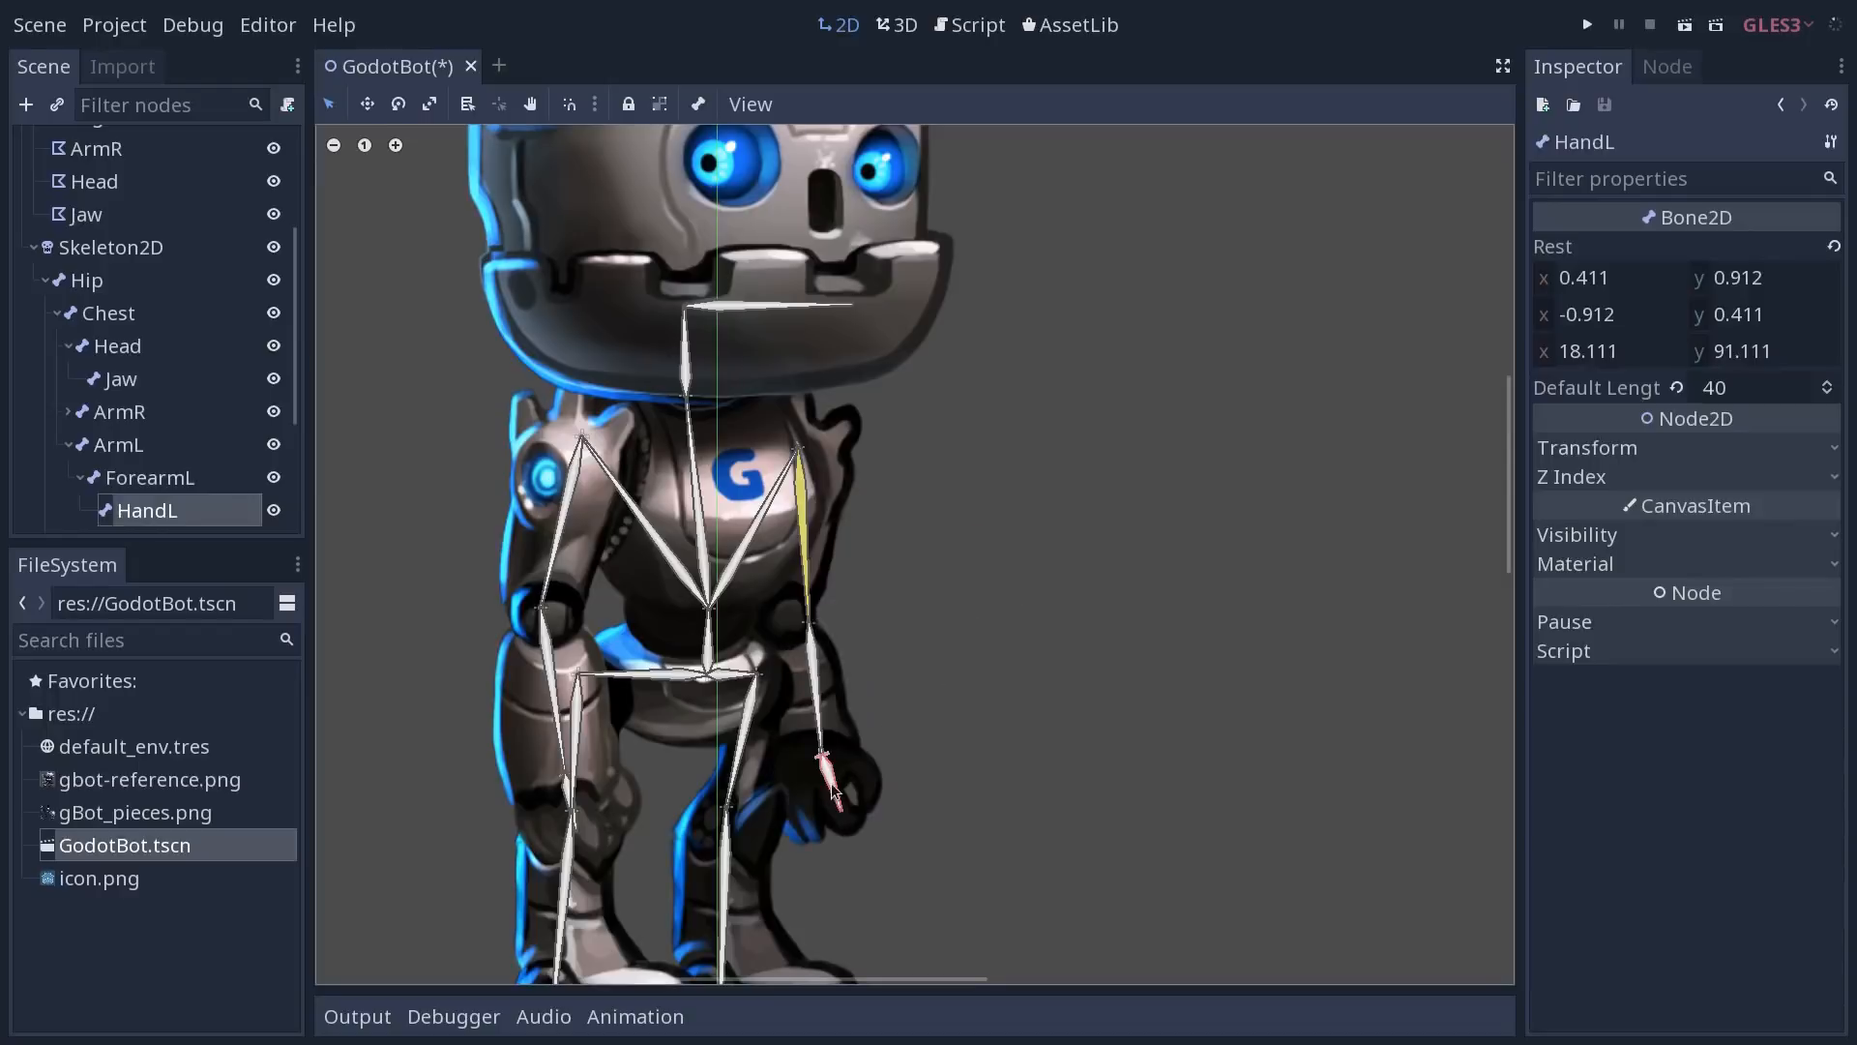
{"action": "left_click_drag", "start_coordinate": [824, 787], "coordinate": [1054, 610]}
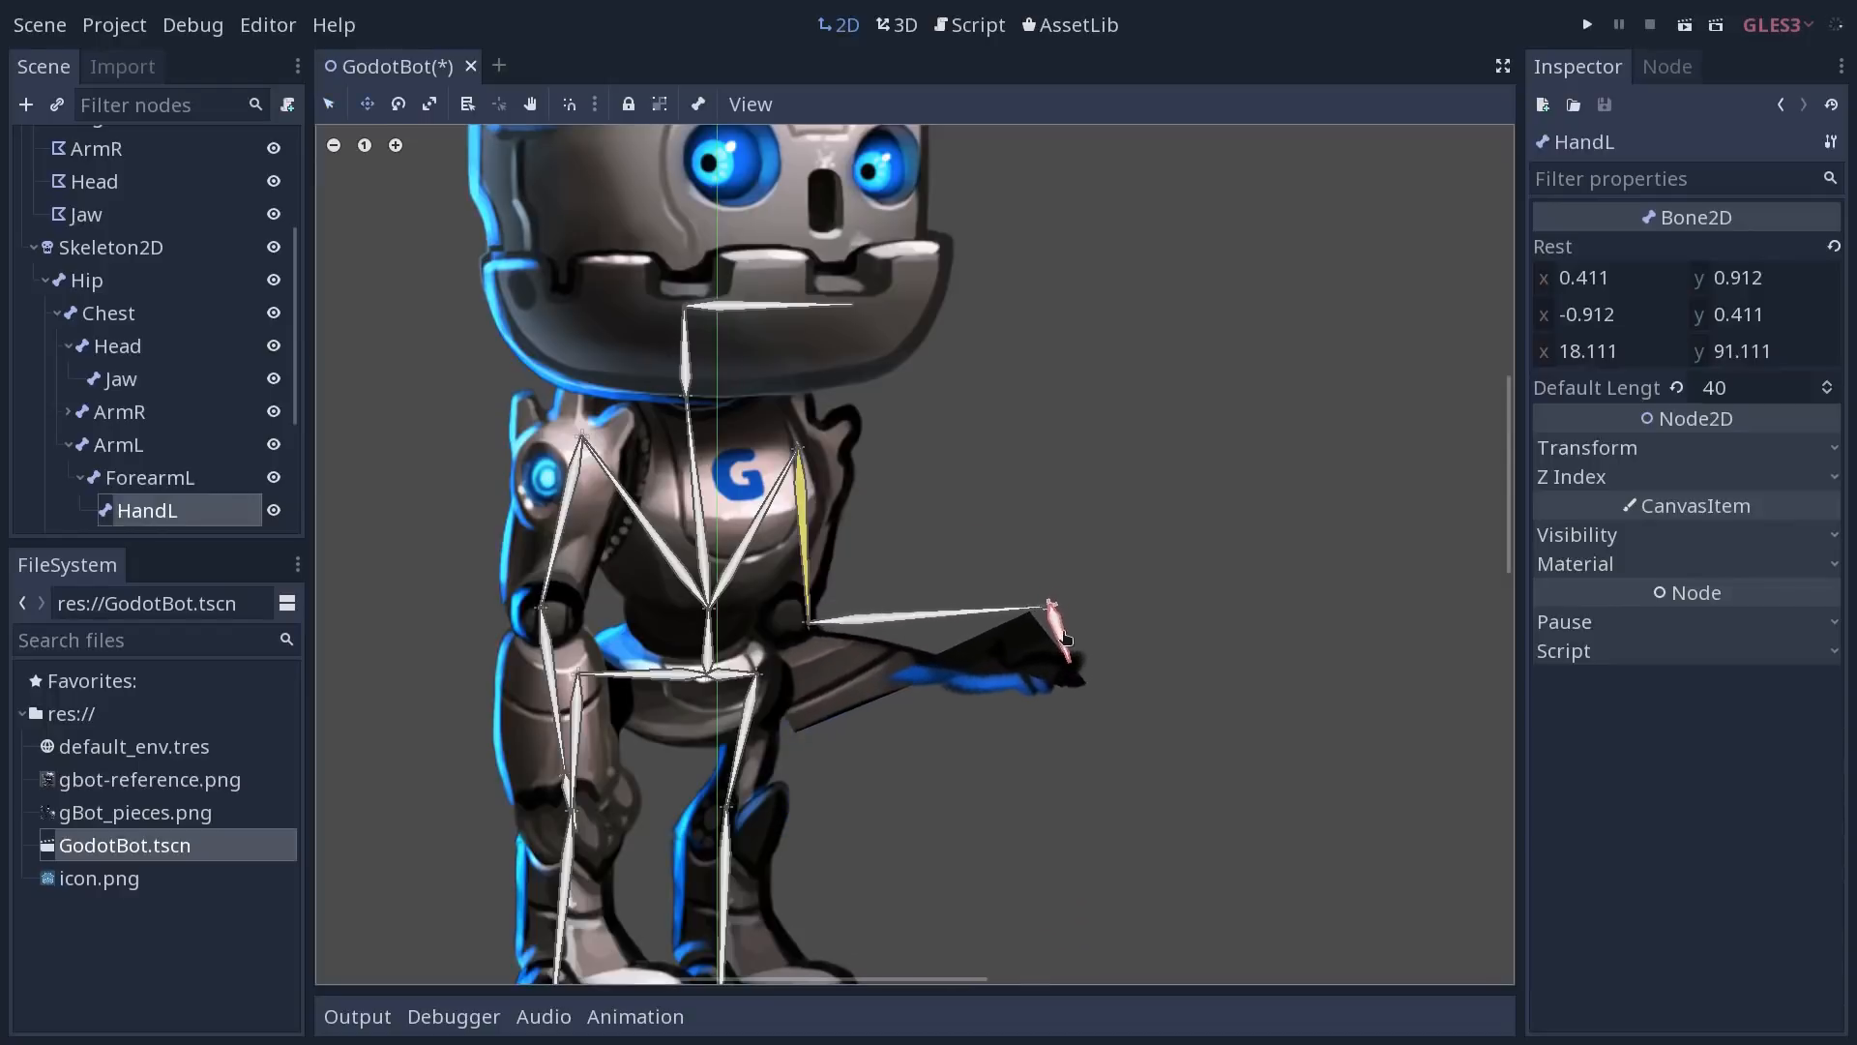
{"action": "left_click_drag", "start_coordinate": [1060, 636], "coordinate": [986, 606]}
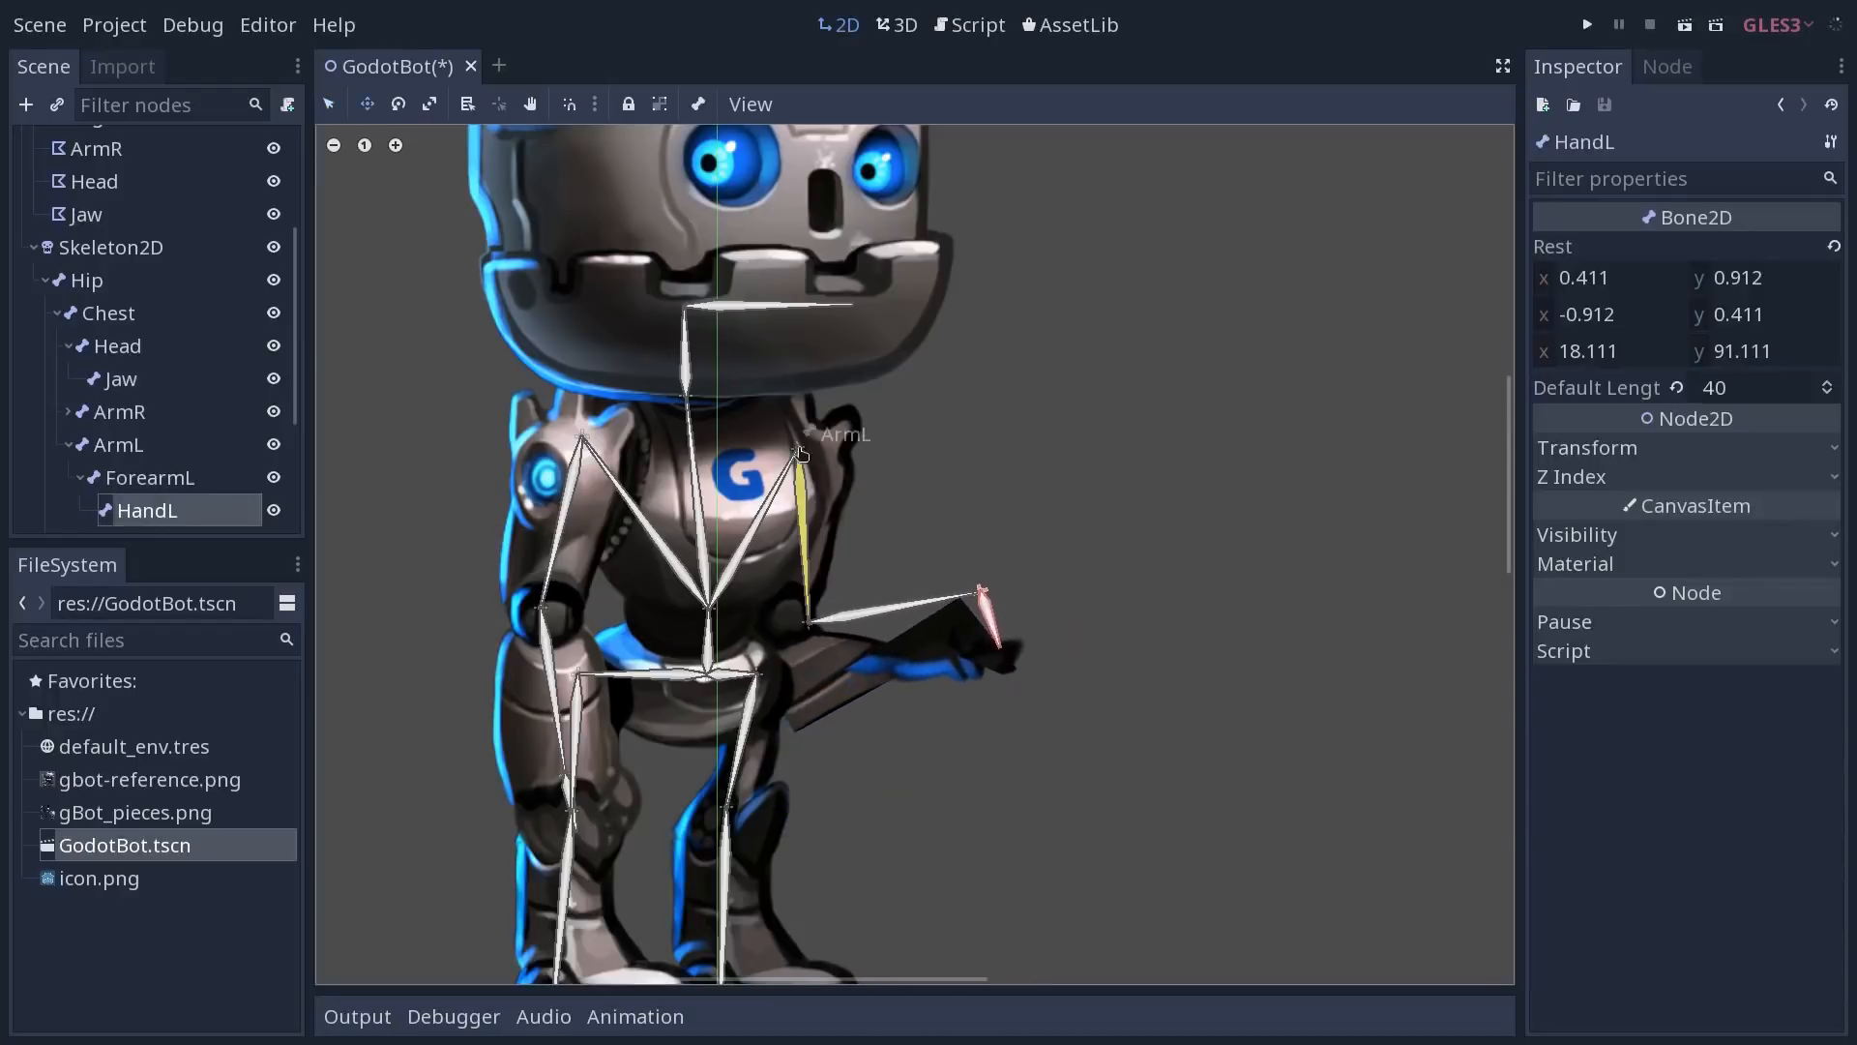
{"action": "left_click_drag", "start_coordinate": [971, 592], "coordinate": [830, 765]}
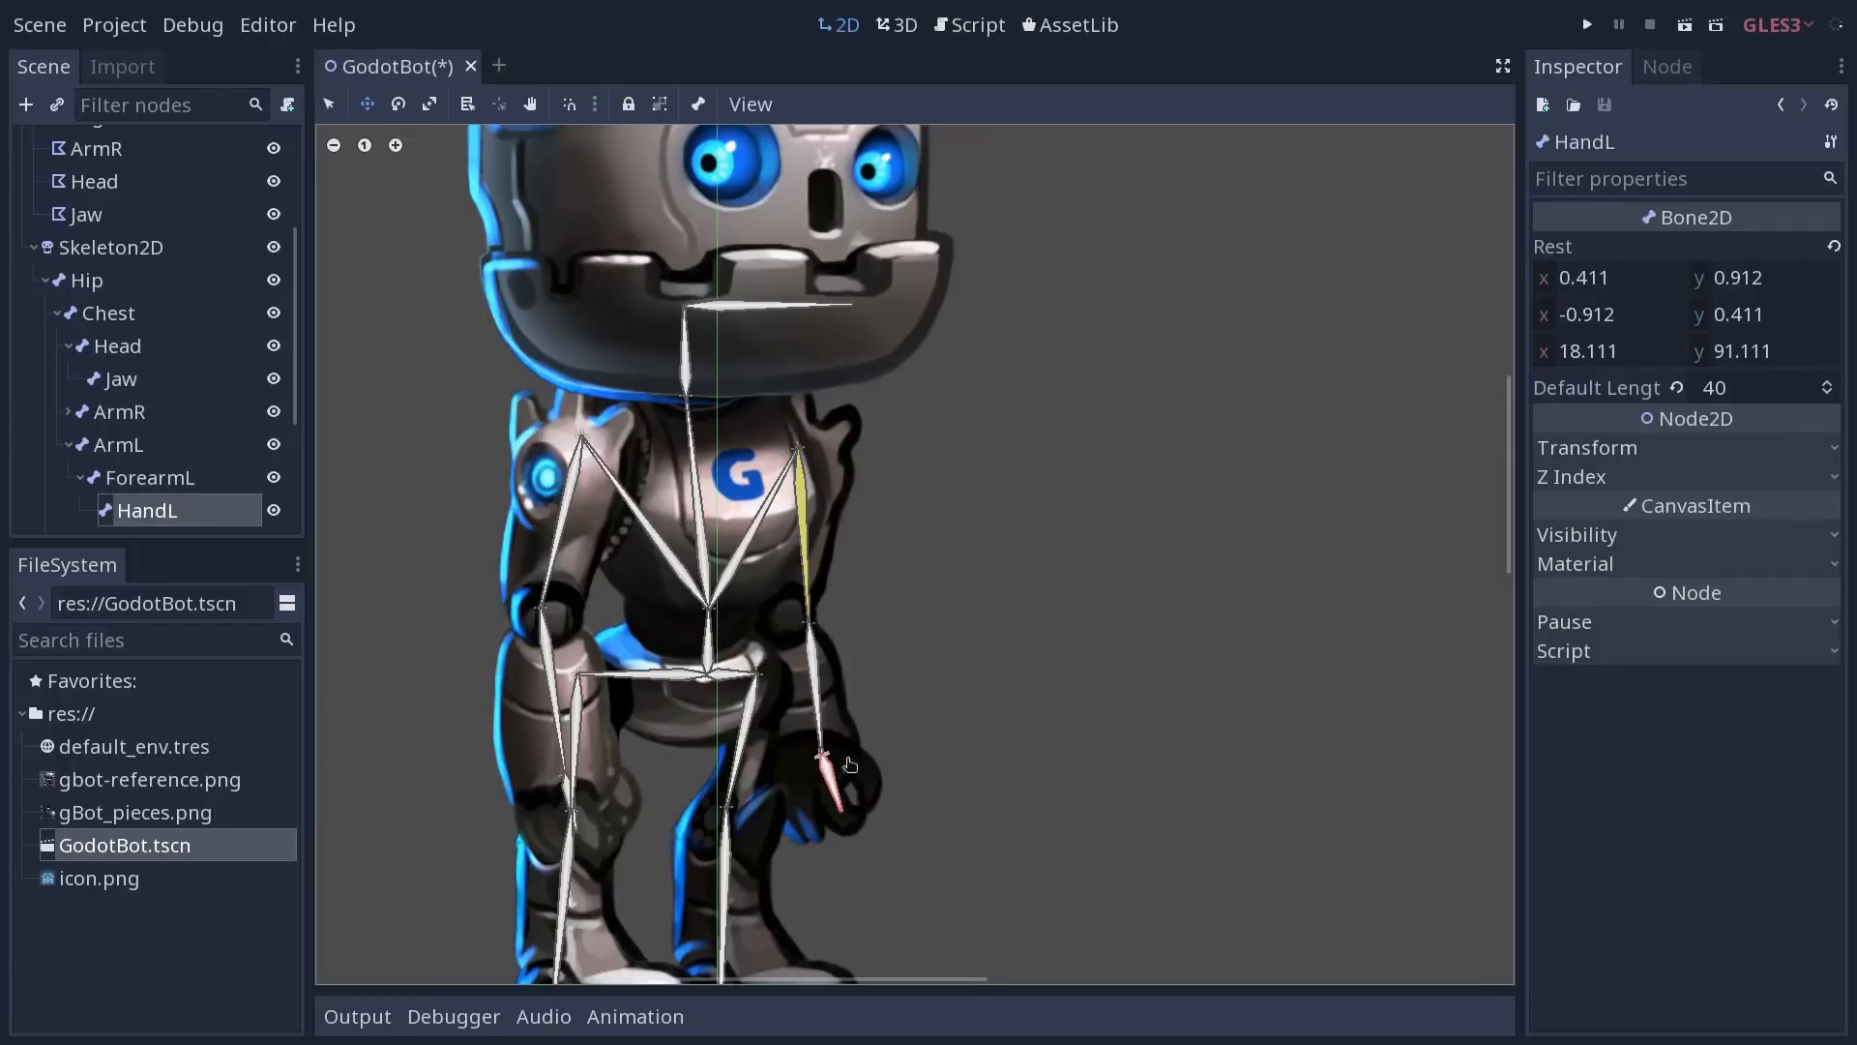
{"action": "mouse_move", "coordinate": [855, 747]}
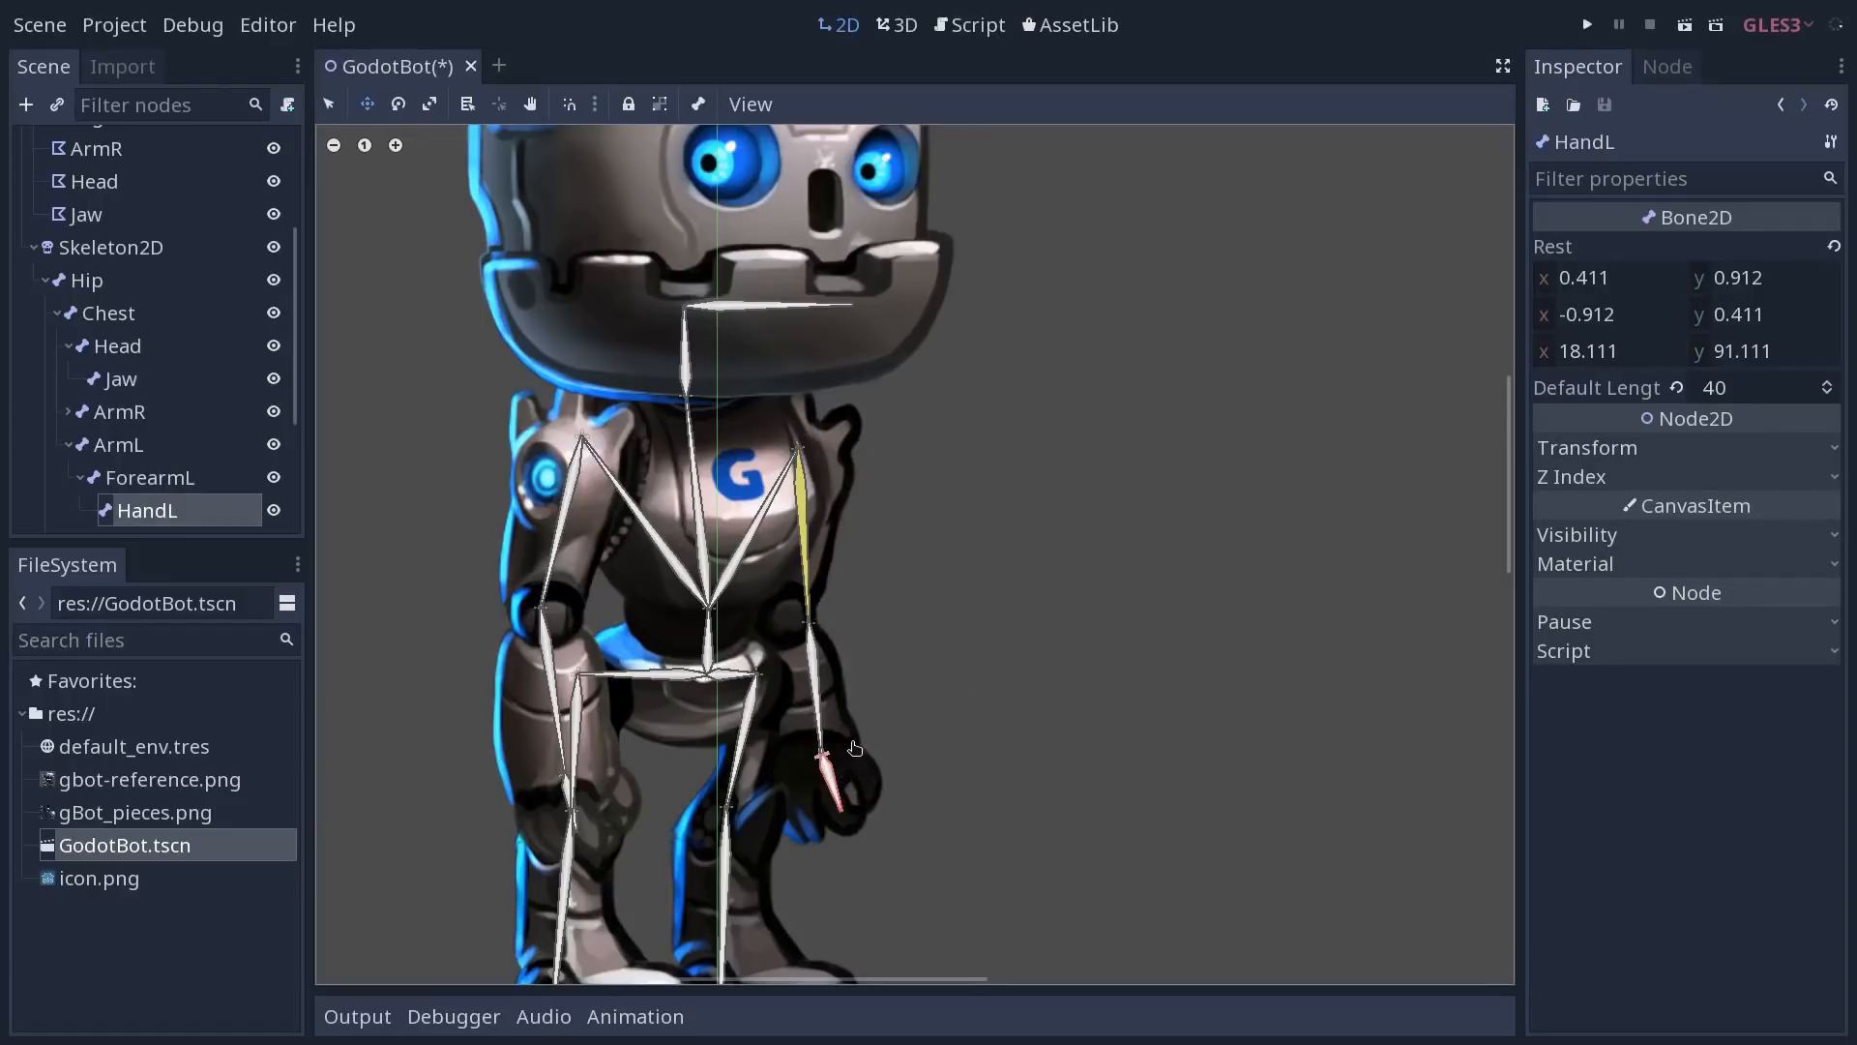
{"action": "left_click_drag", "start_coordinate": [824, 770], "coordinate": [1084, 325]}
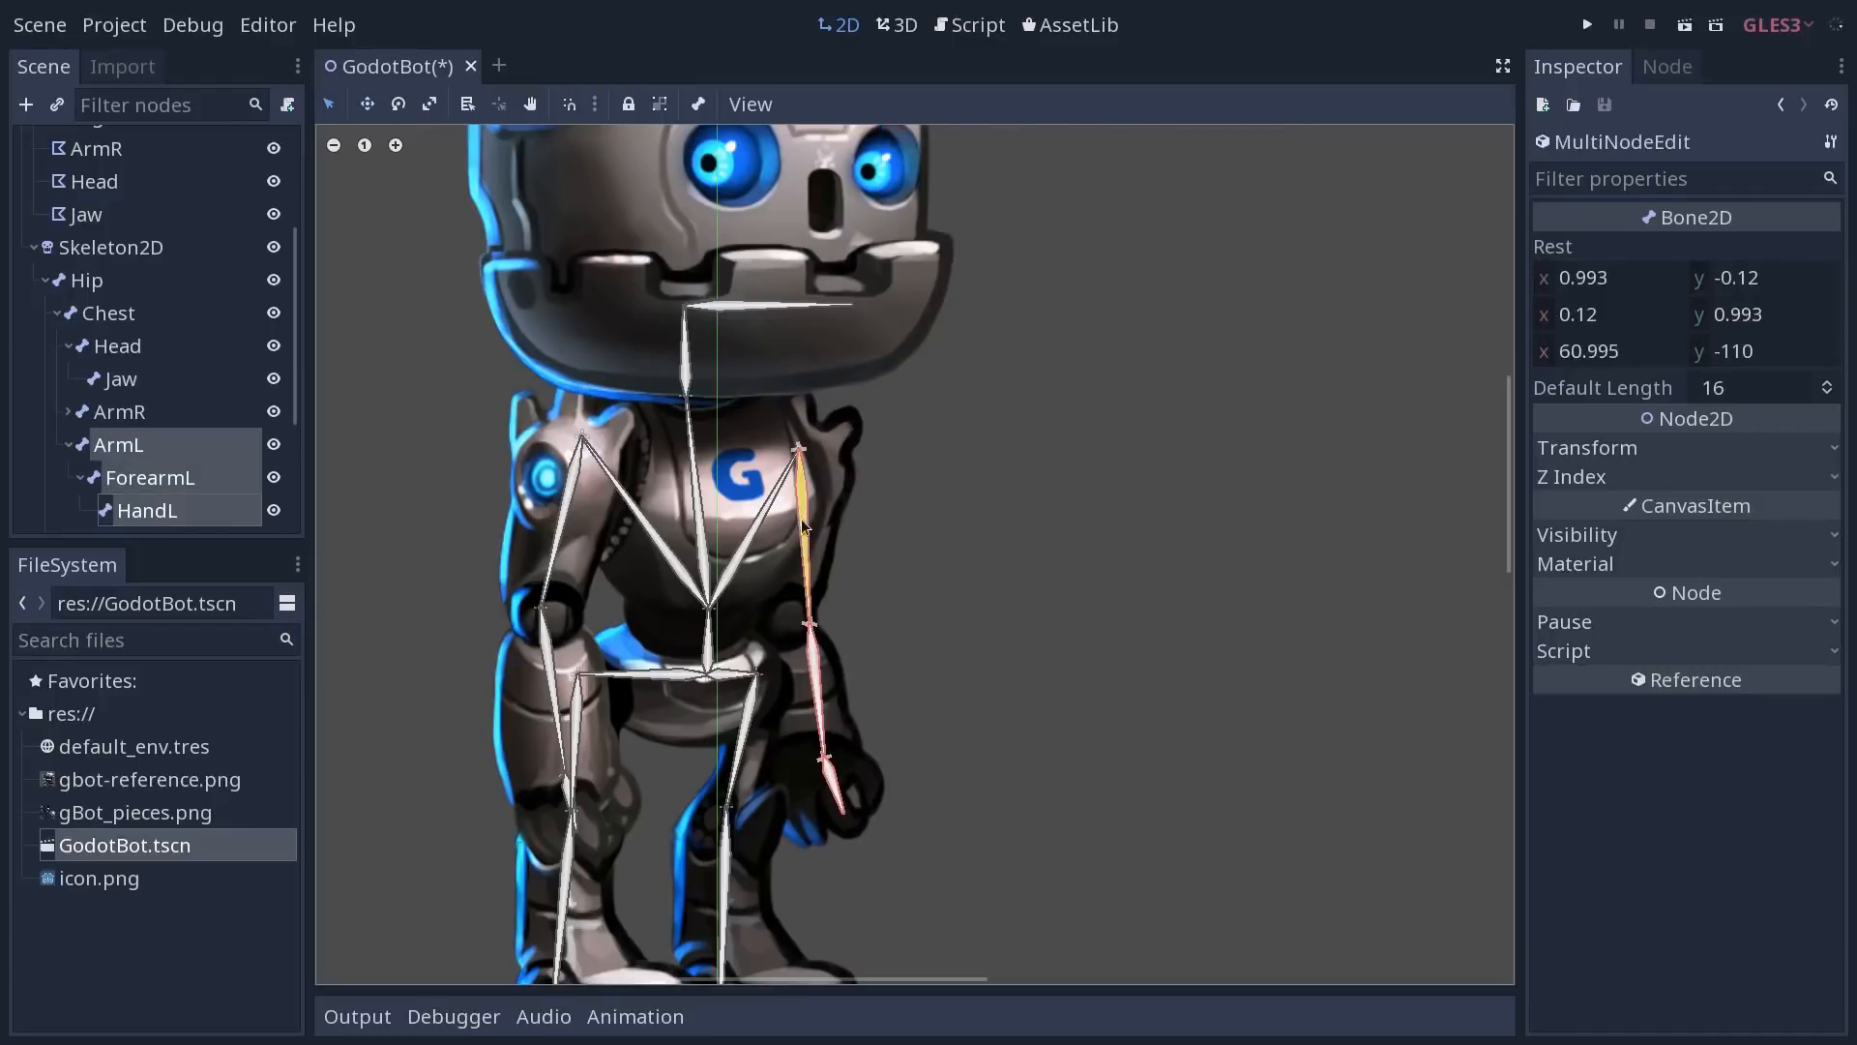
Choose Make IK Chain for the selected ArmL, ForearmL and HandL bones
{"action": "left_click", "coordinate": [697, 104]}
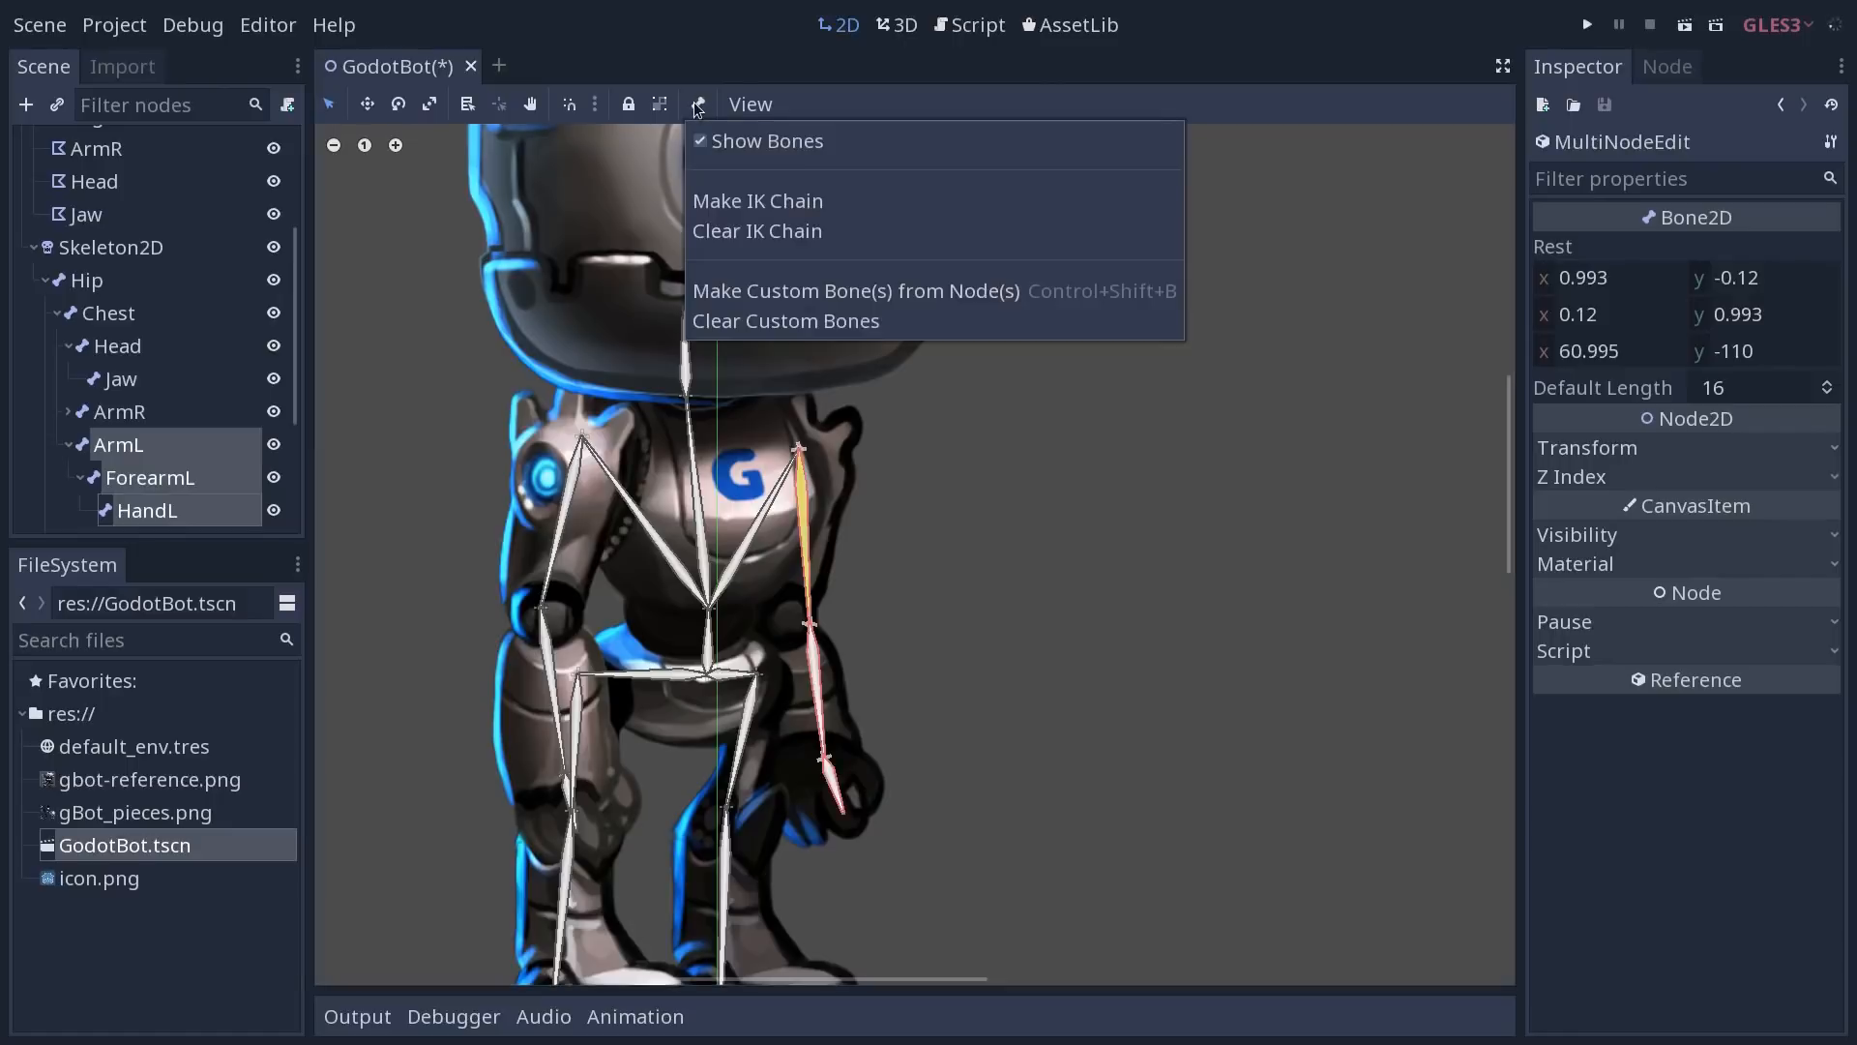
{"action": "mouse_move", "coordinate": [731, 292]}
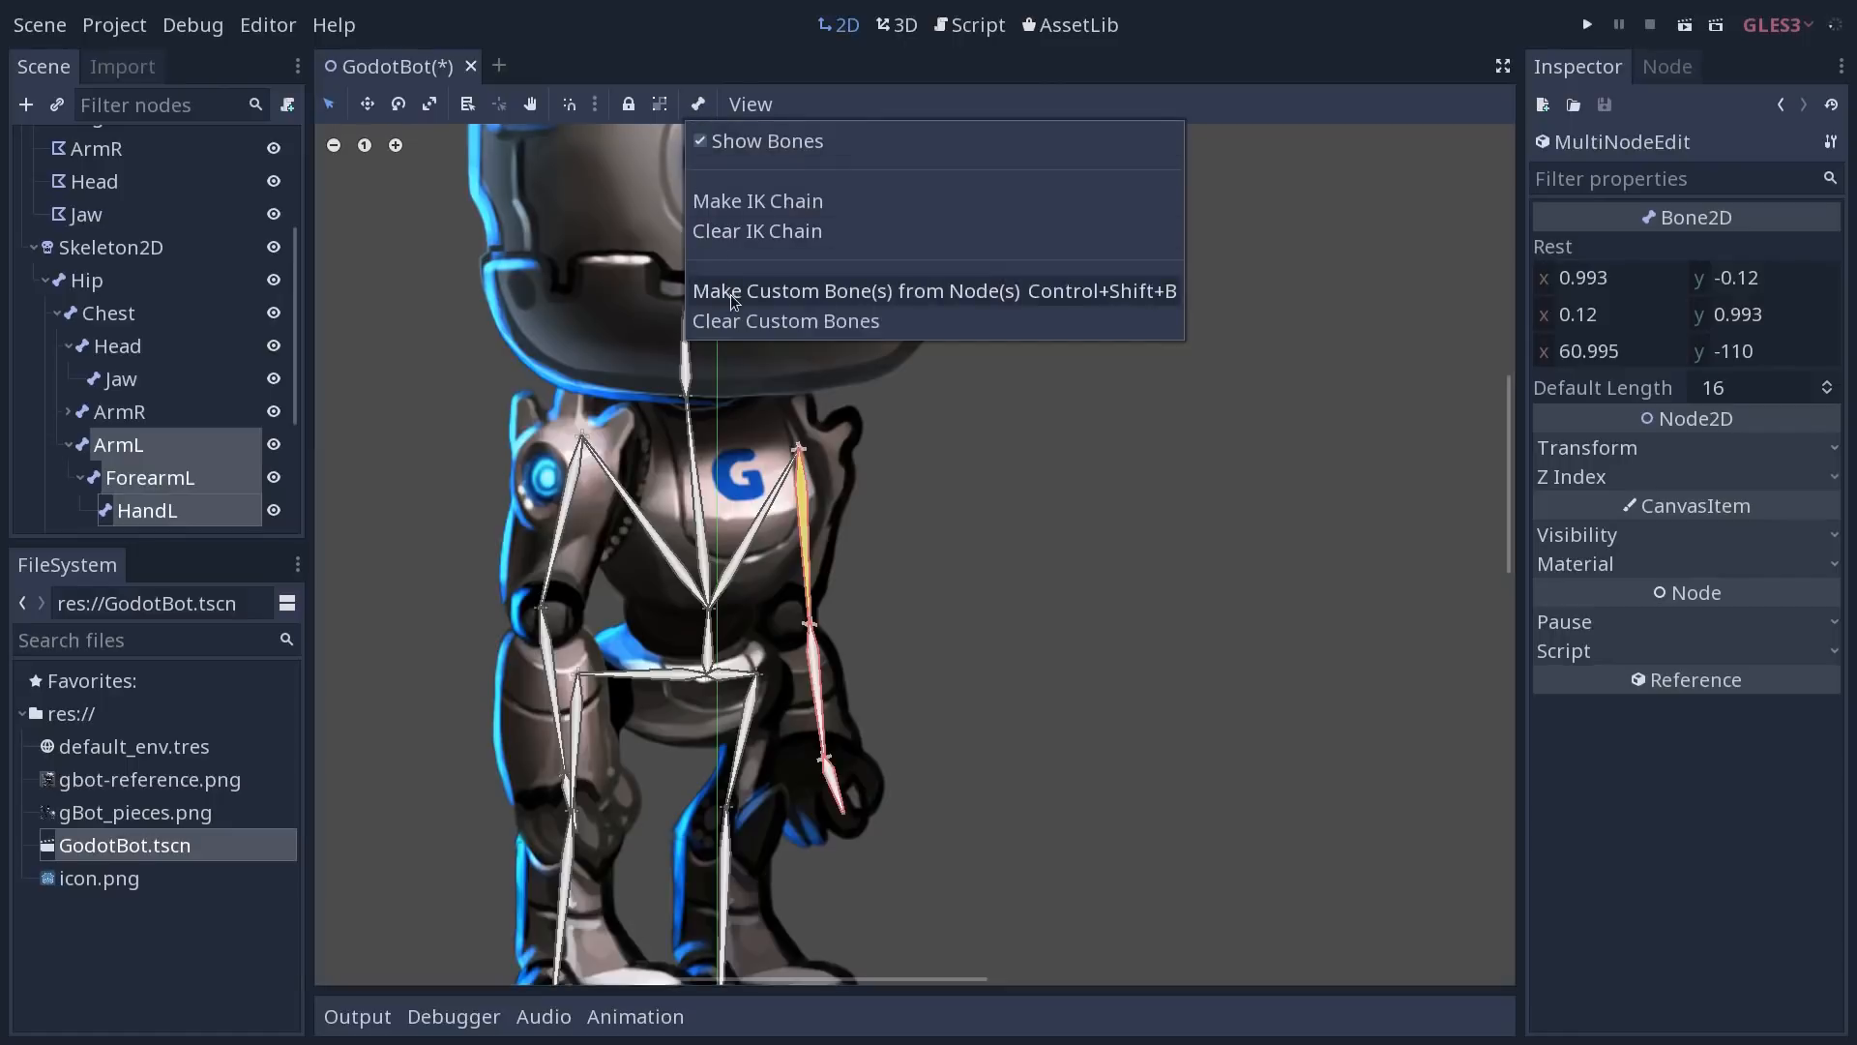
{"action": "mouse_move", "coordinate": [956, 476]}
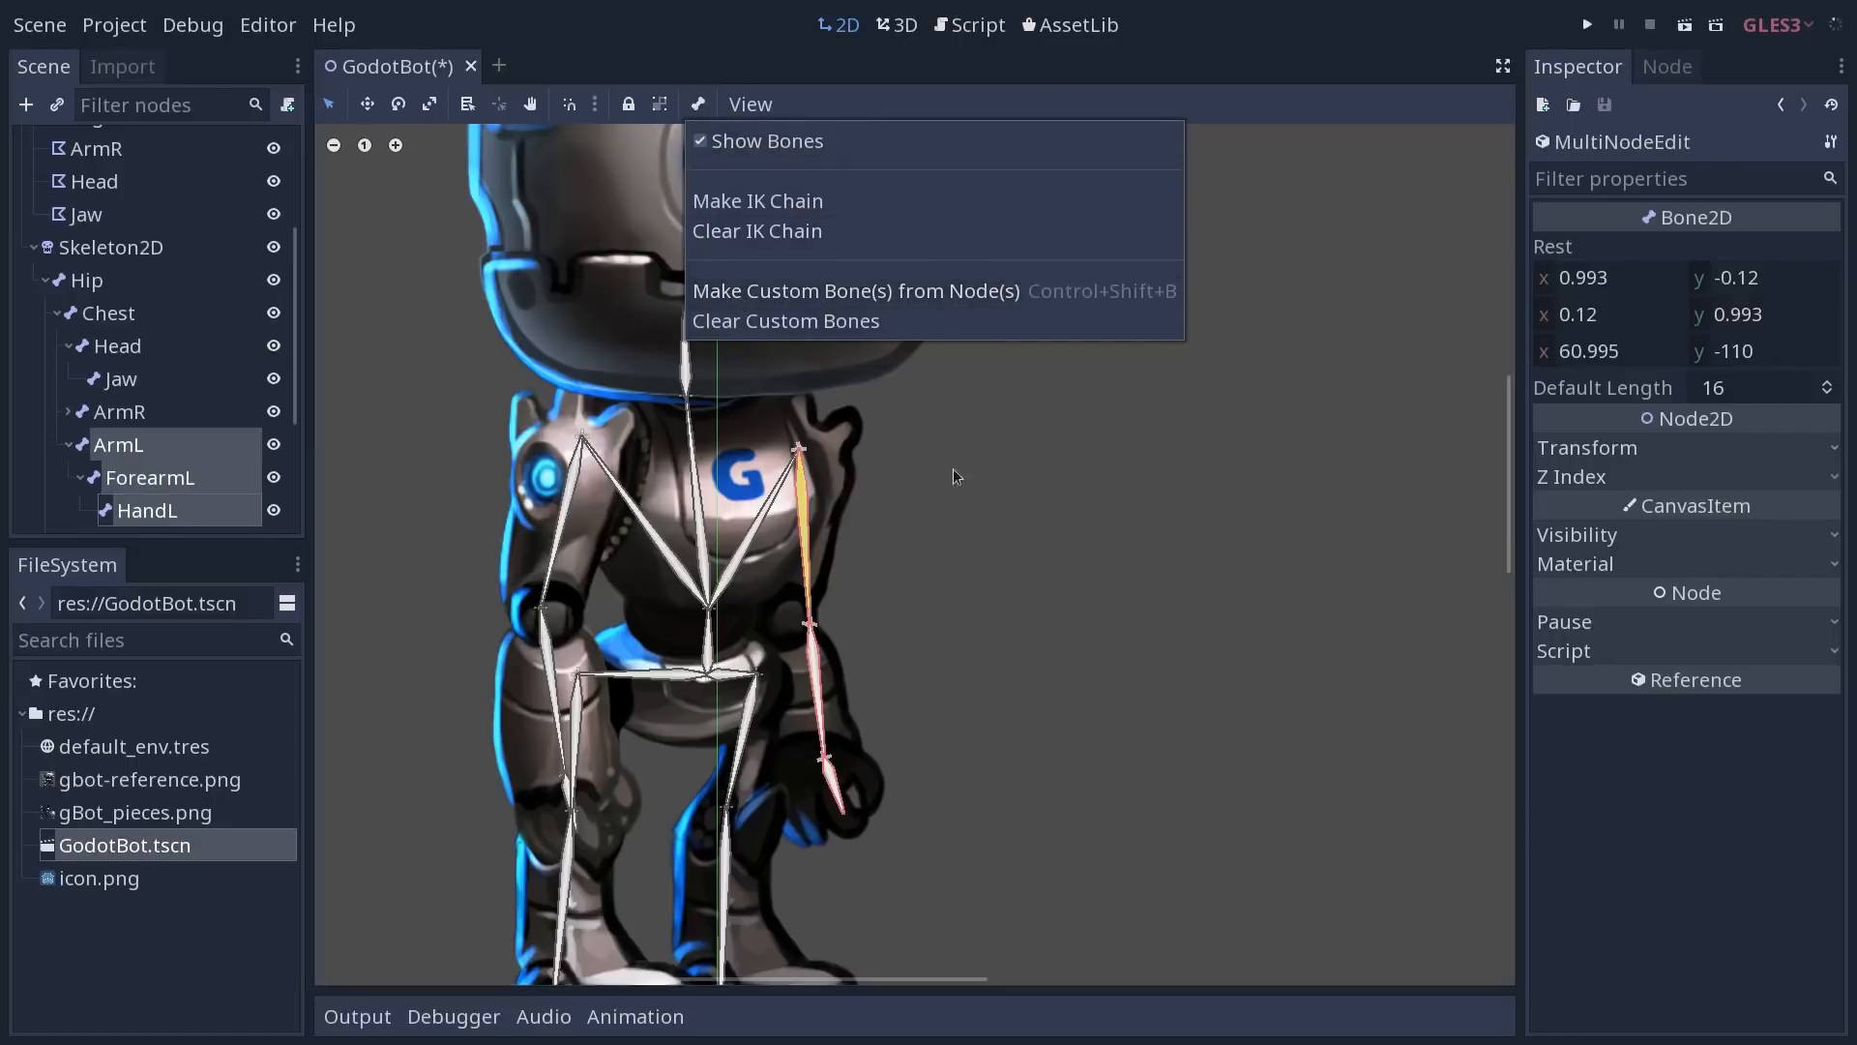
{"action": "mouse_move", "coordinate": [795, 526]}
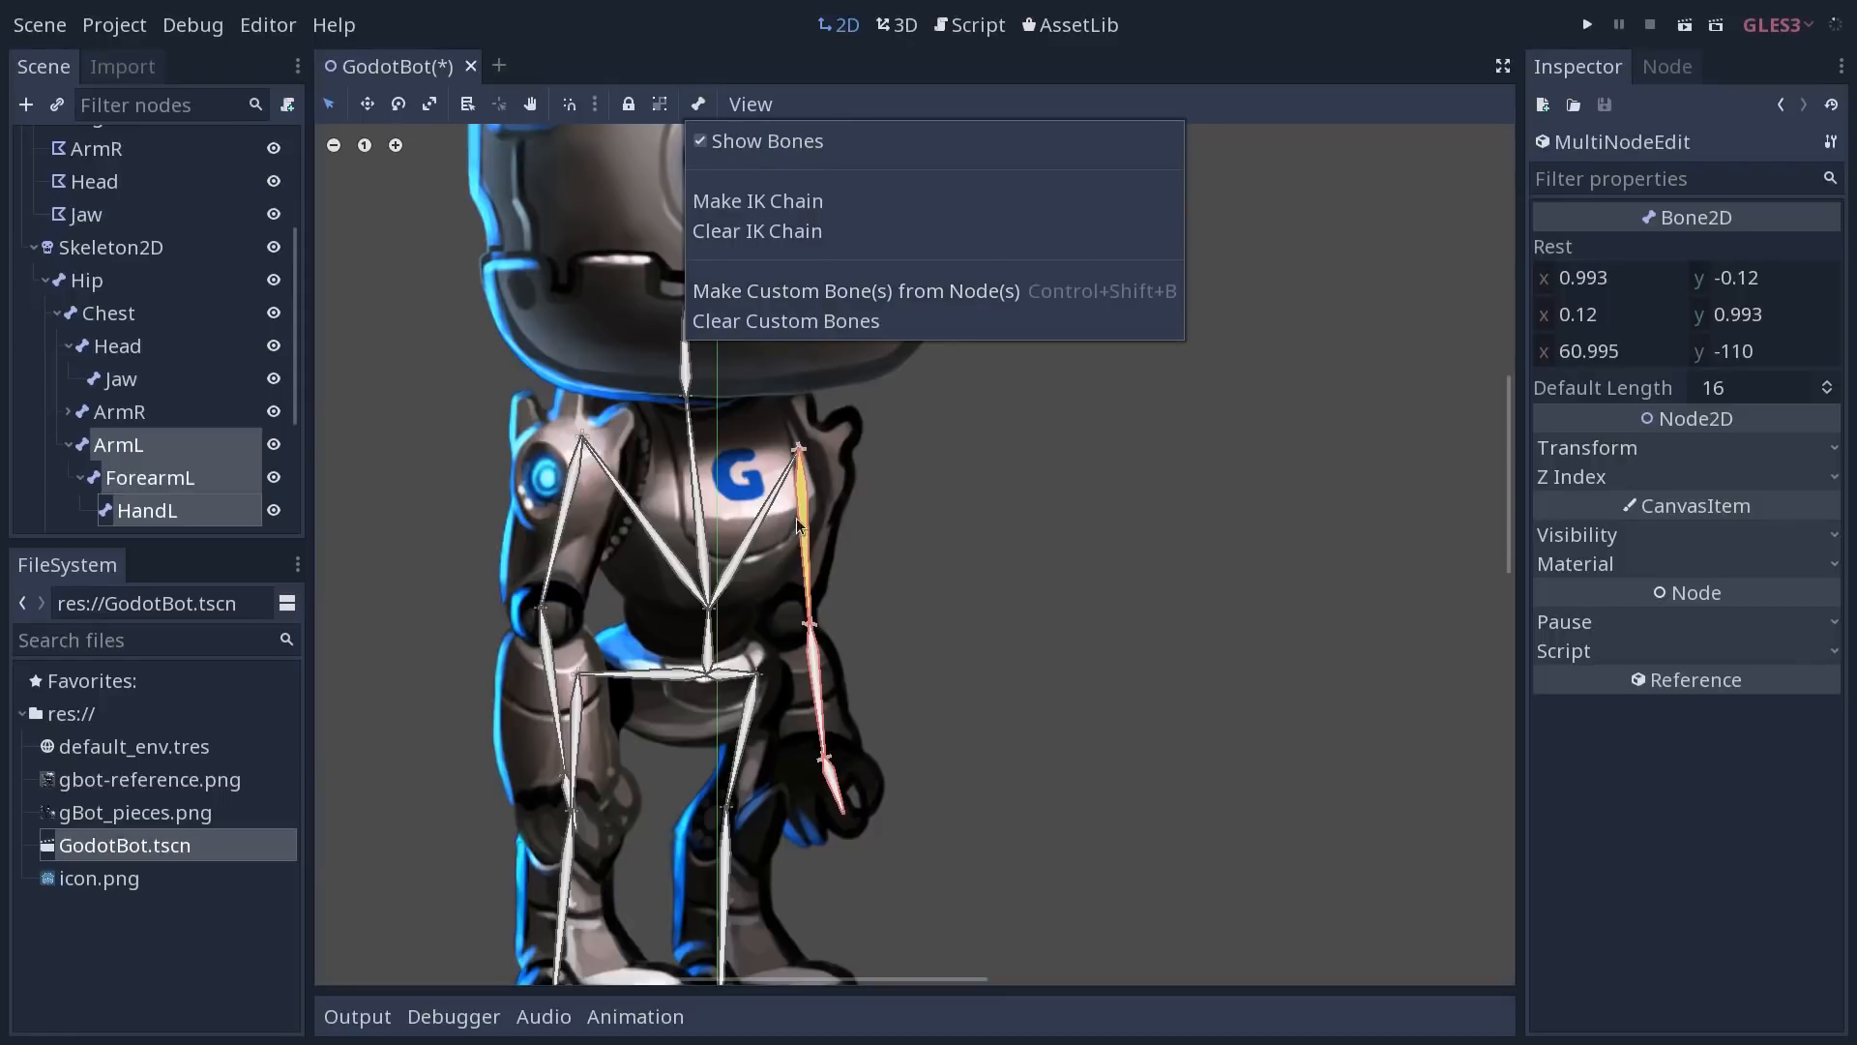
{"action": "mouse_move", "coordinate": [882, 305]}
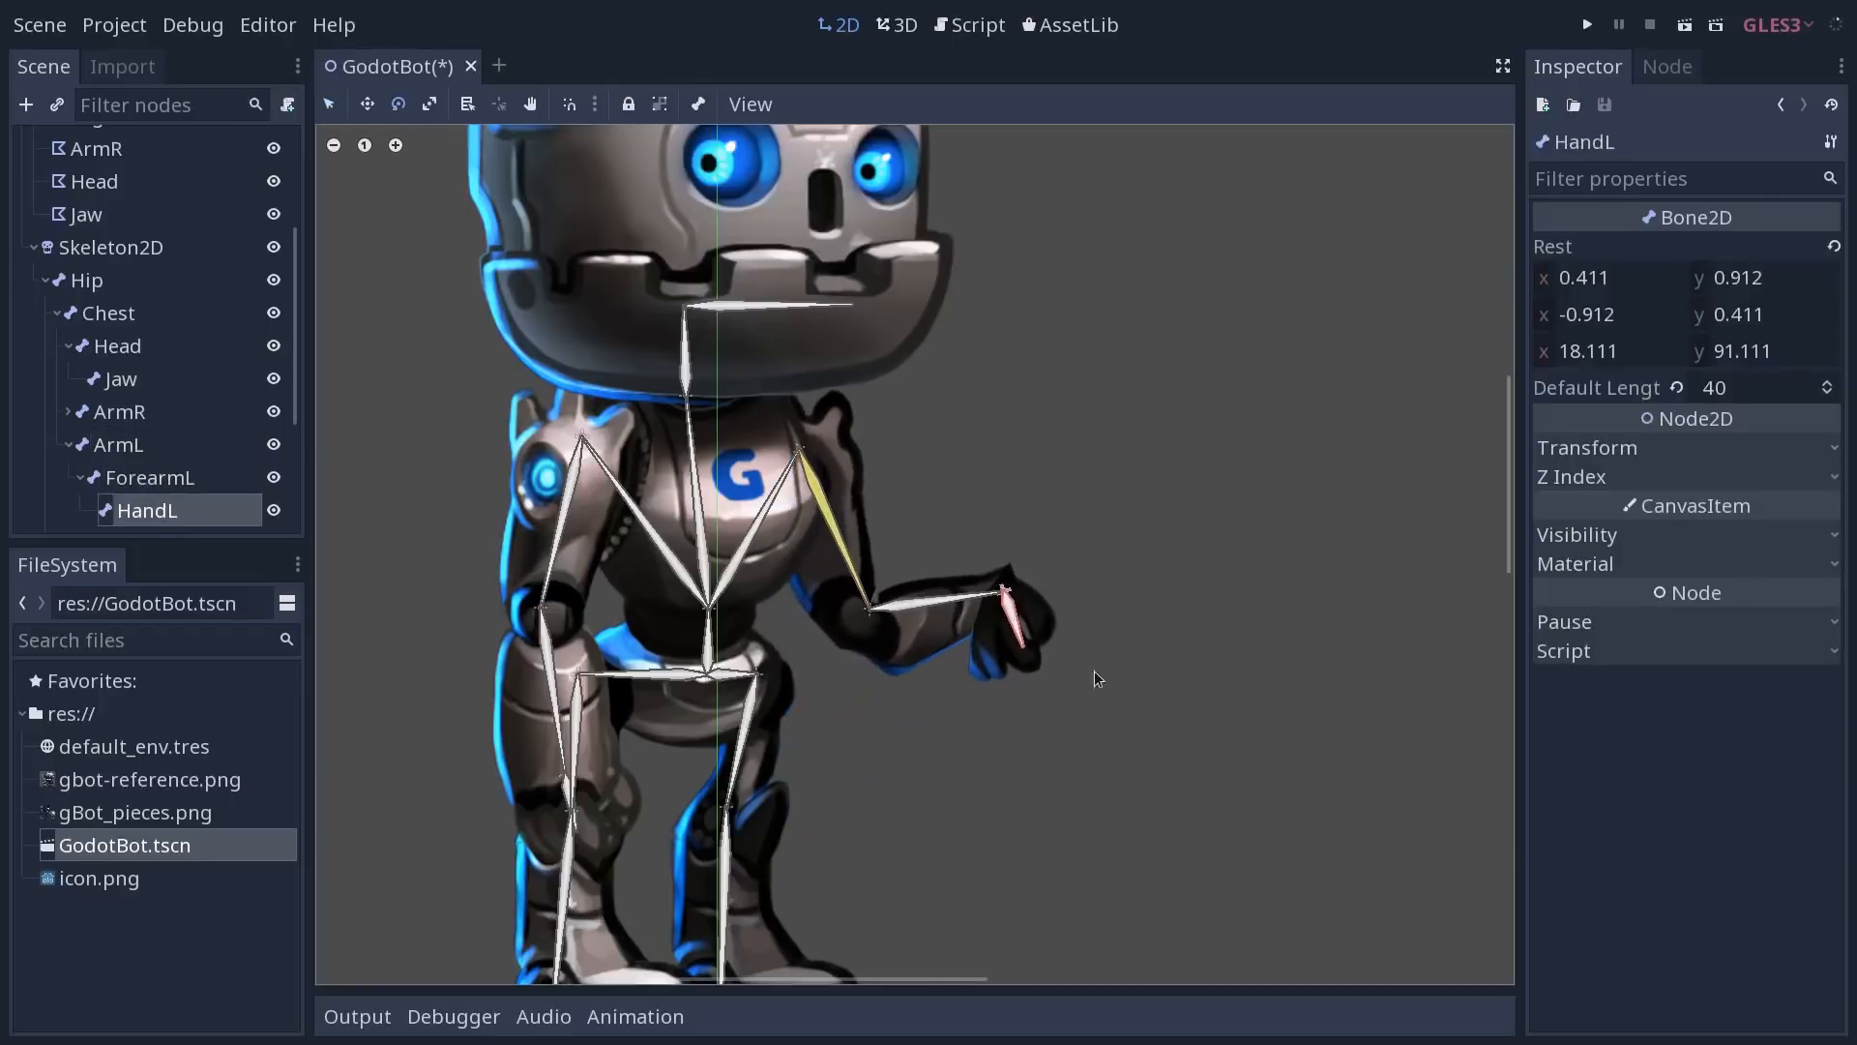
Drag the HandL bone up, out and down so ArmL and ForearmL follow as an IK chain
{"action": "left_click_drag", "start_coordinate": [1001, 588], "coordinate": [1049, 481]}
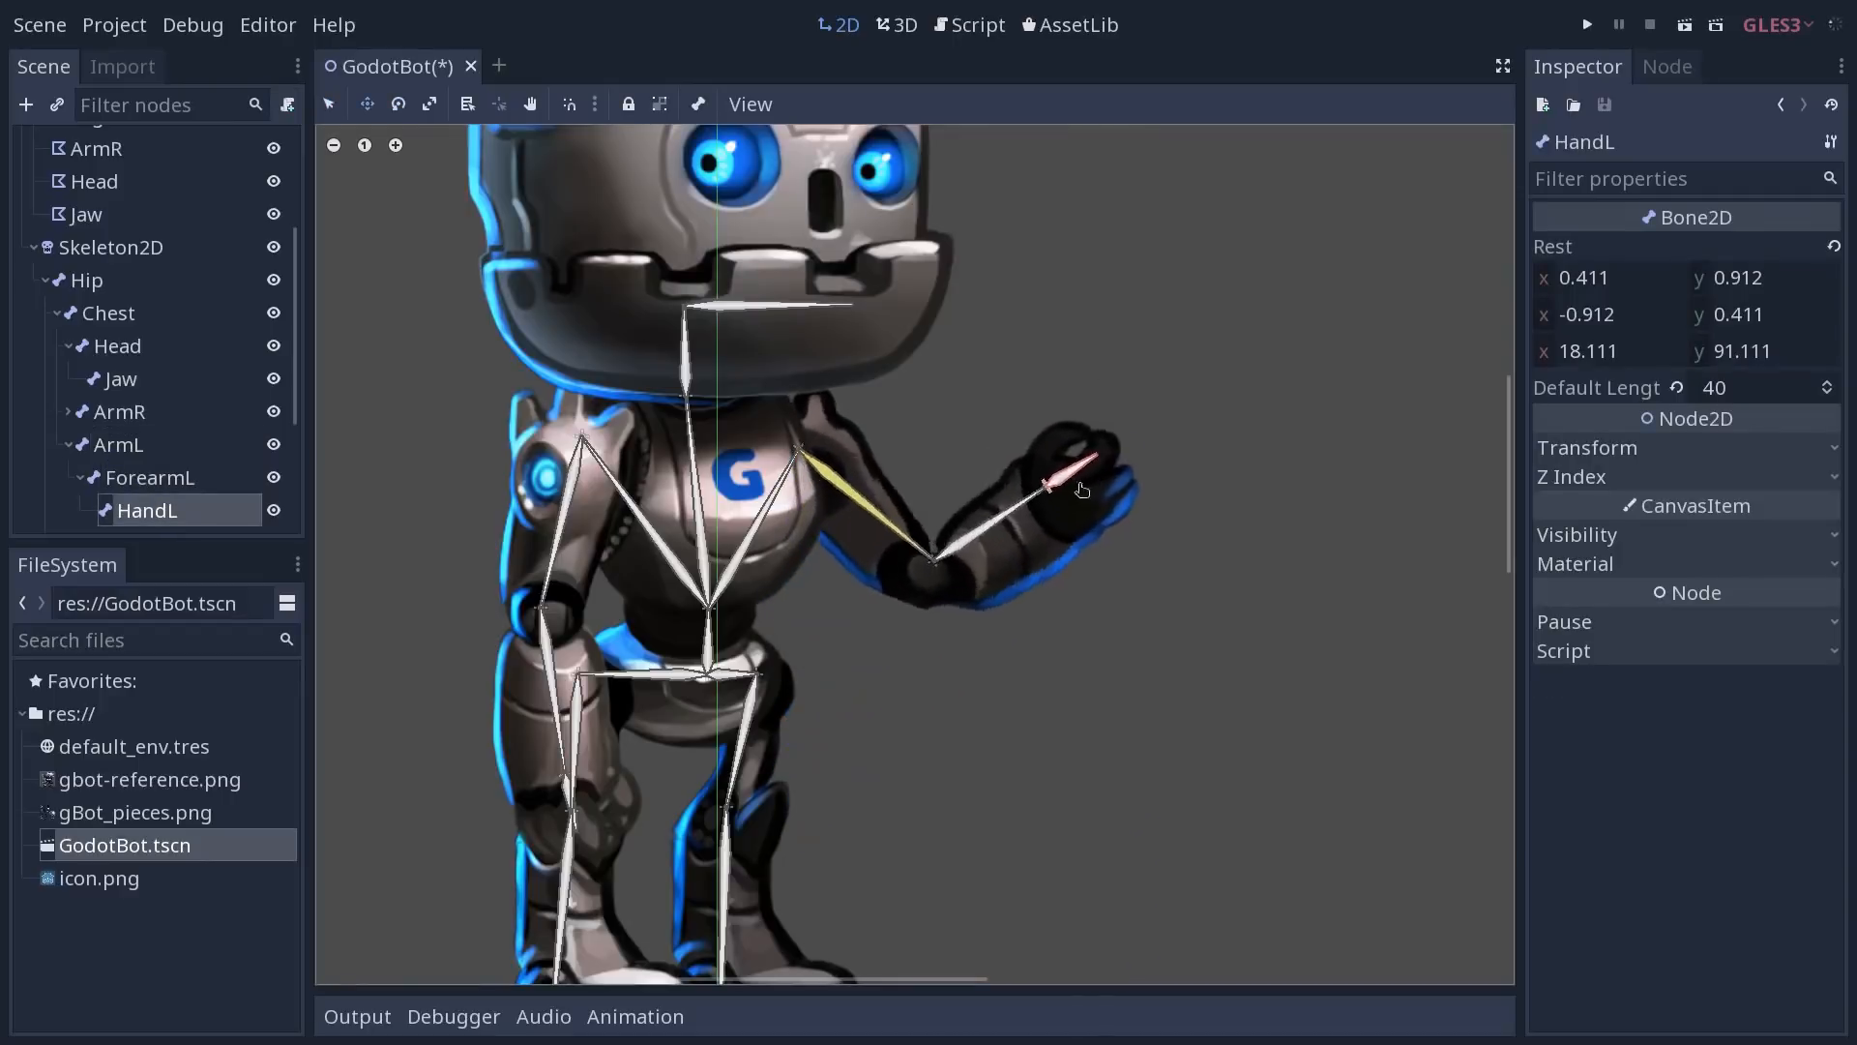
{"action": "left_click_drag", "start_coordinate": [1049, 486], "coordinate": [948, 569]}
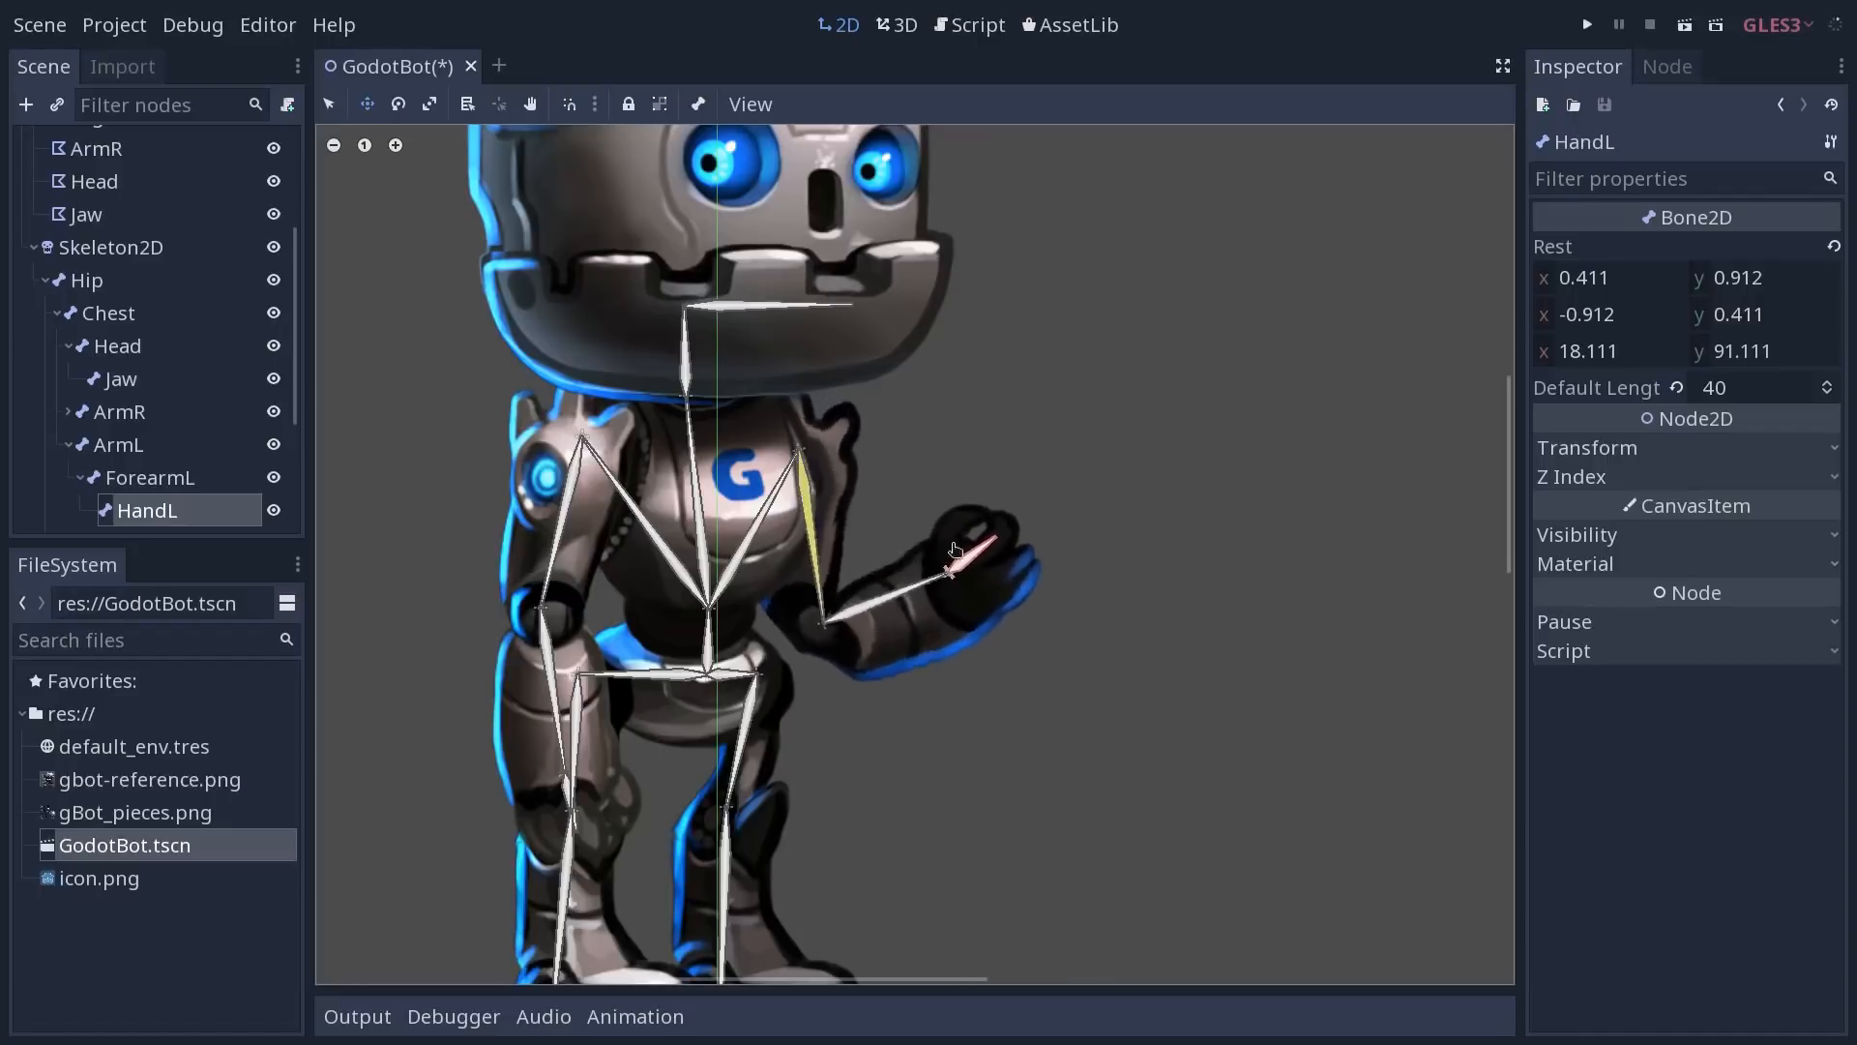
{"action": "left_click_drag", "start_coordinate": [948, 574], "coordinate": [1060, 534]}
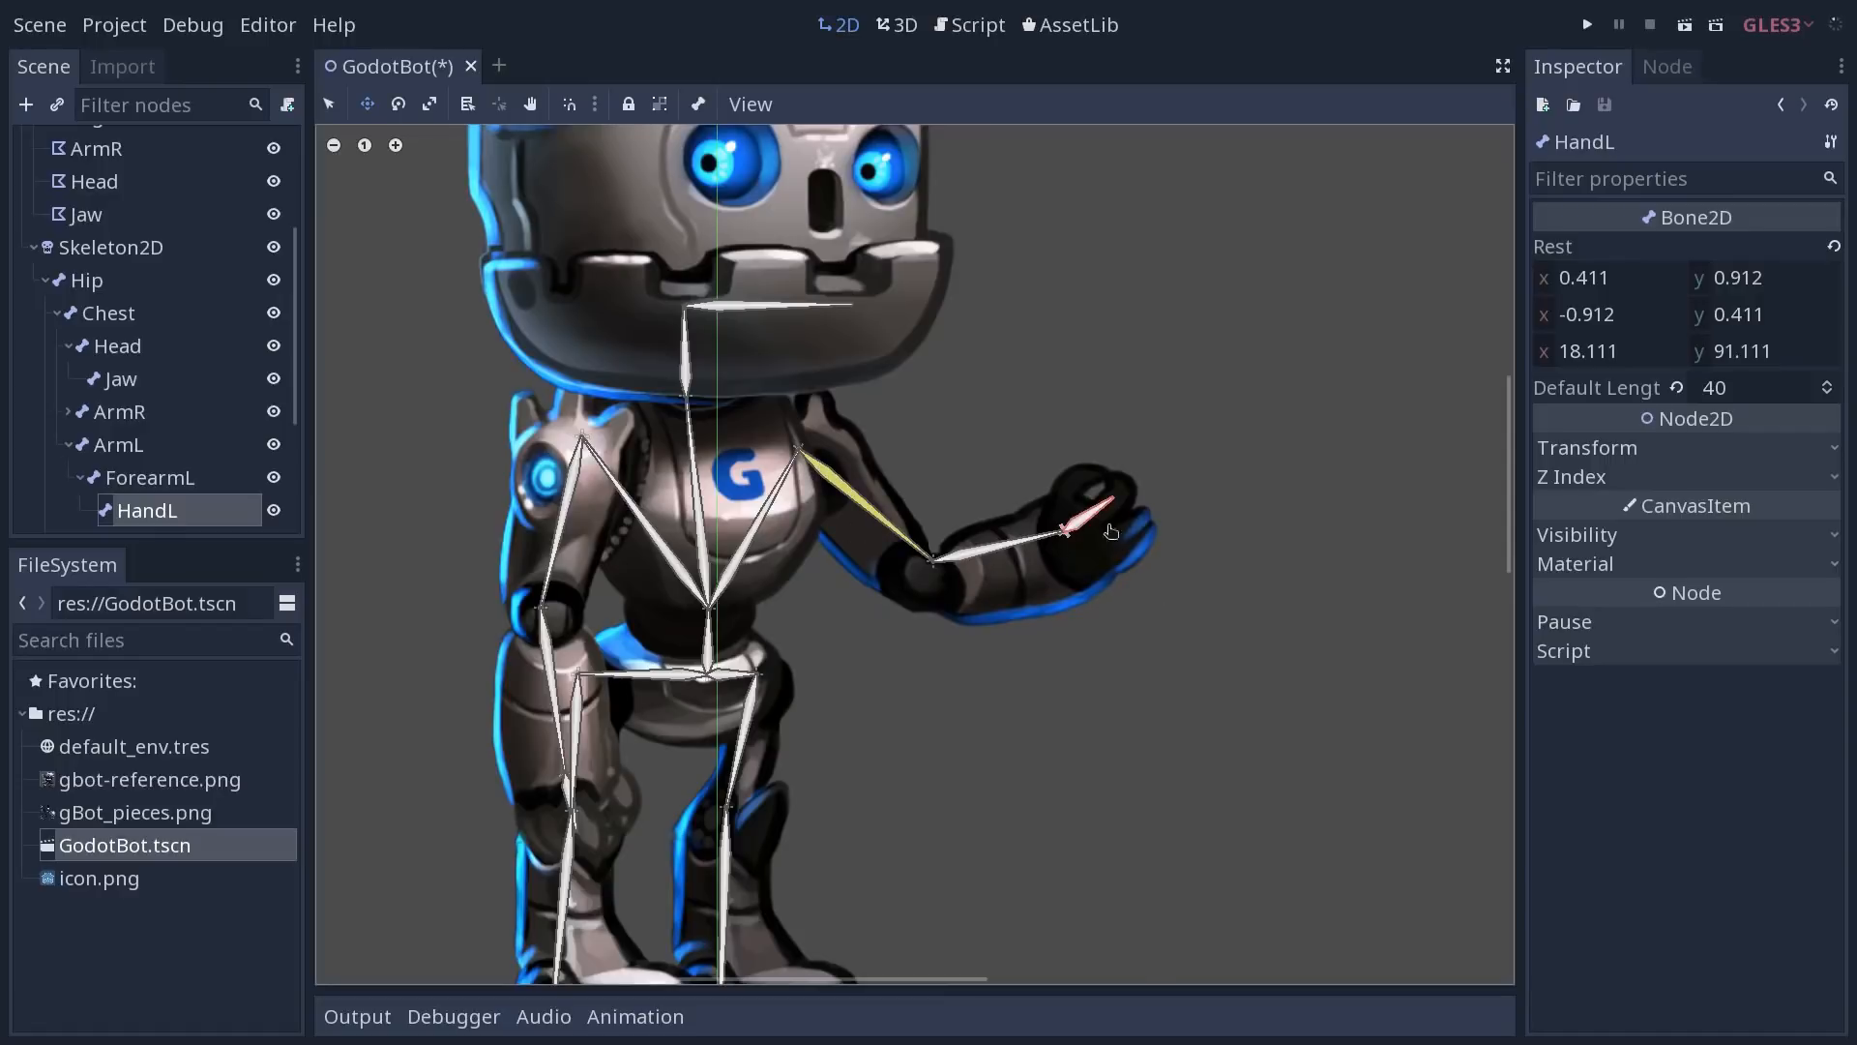
{"action": "left_click_drag", "start_coordinate": [1060, 530], "coordinate": [975, 596]}
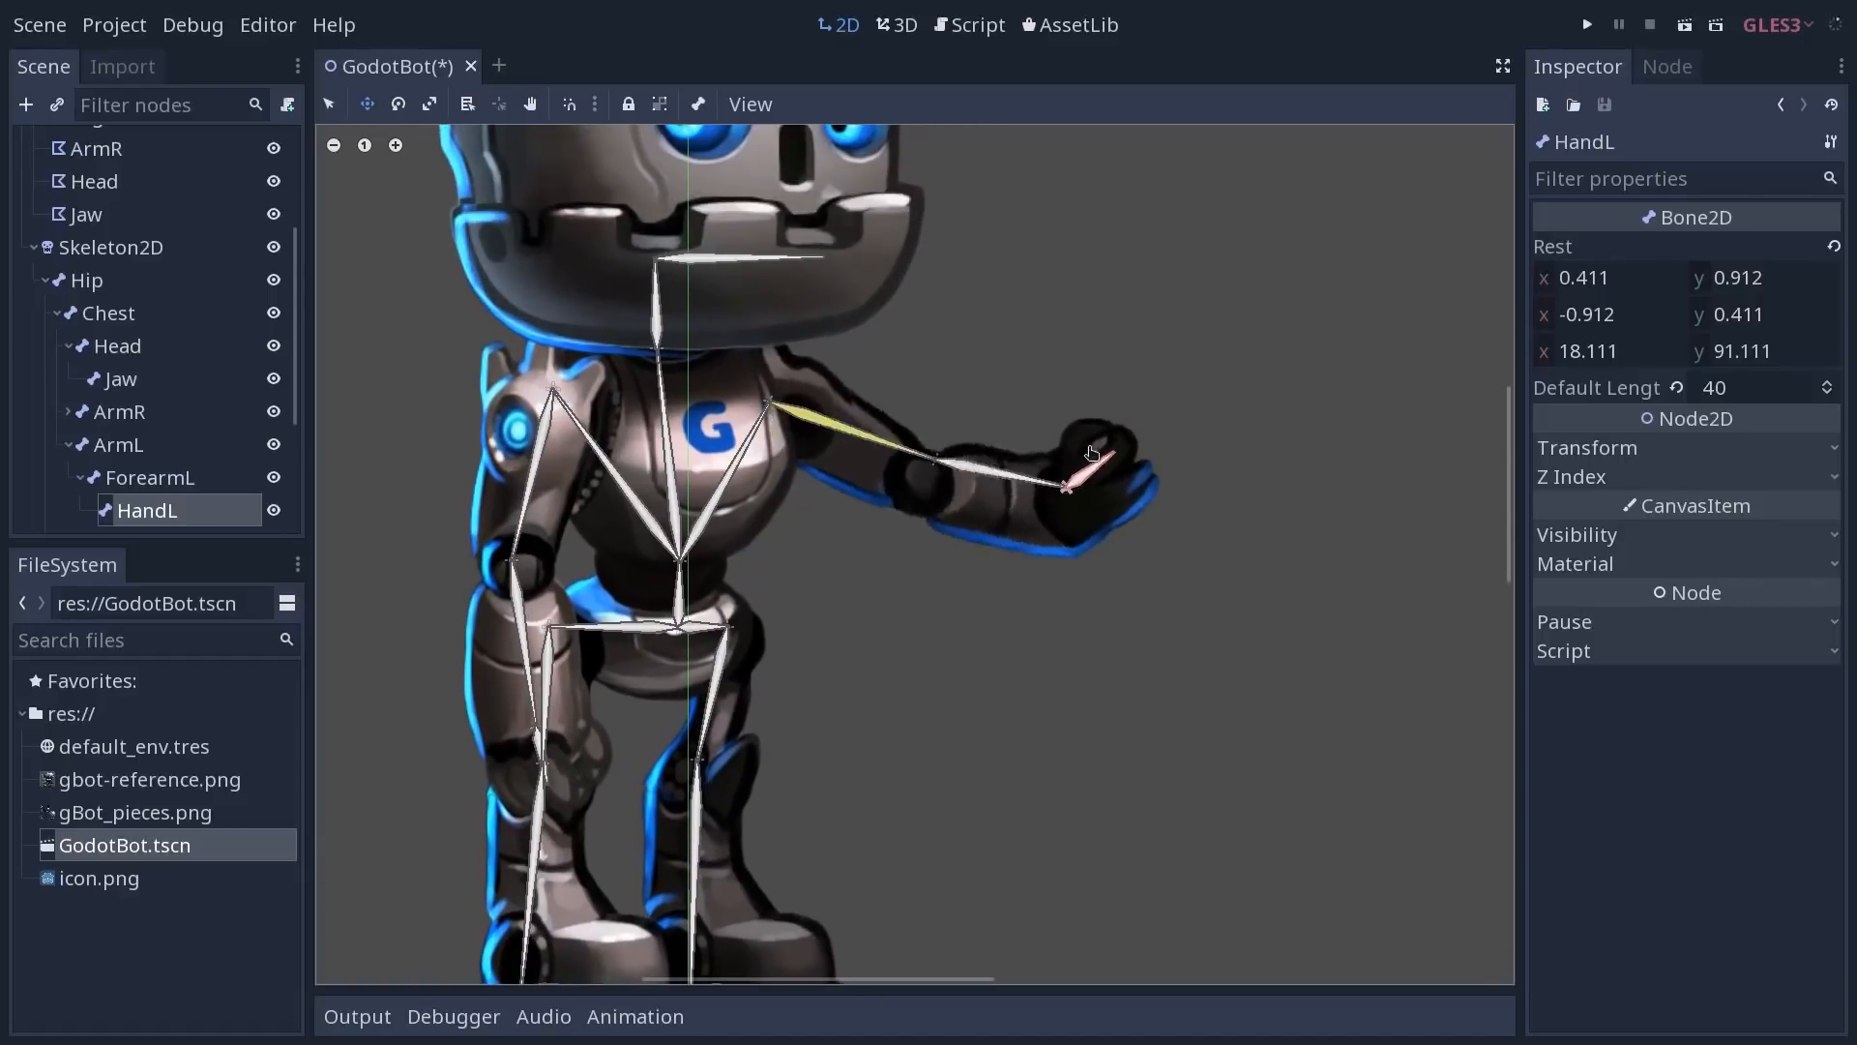
{"action": "left_click_drag", "start_coordinate": [1066, 480], "coordinate": [942, 546]}
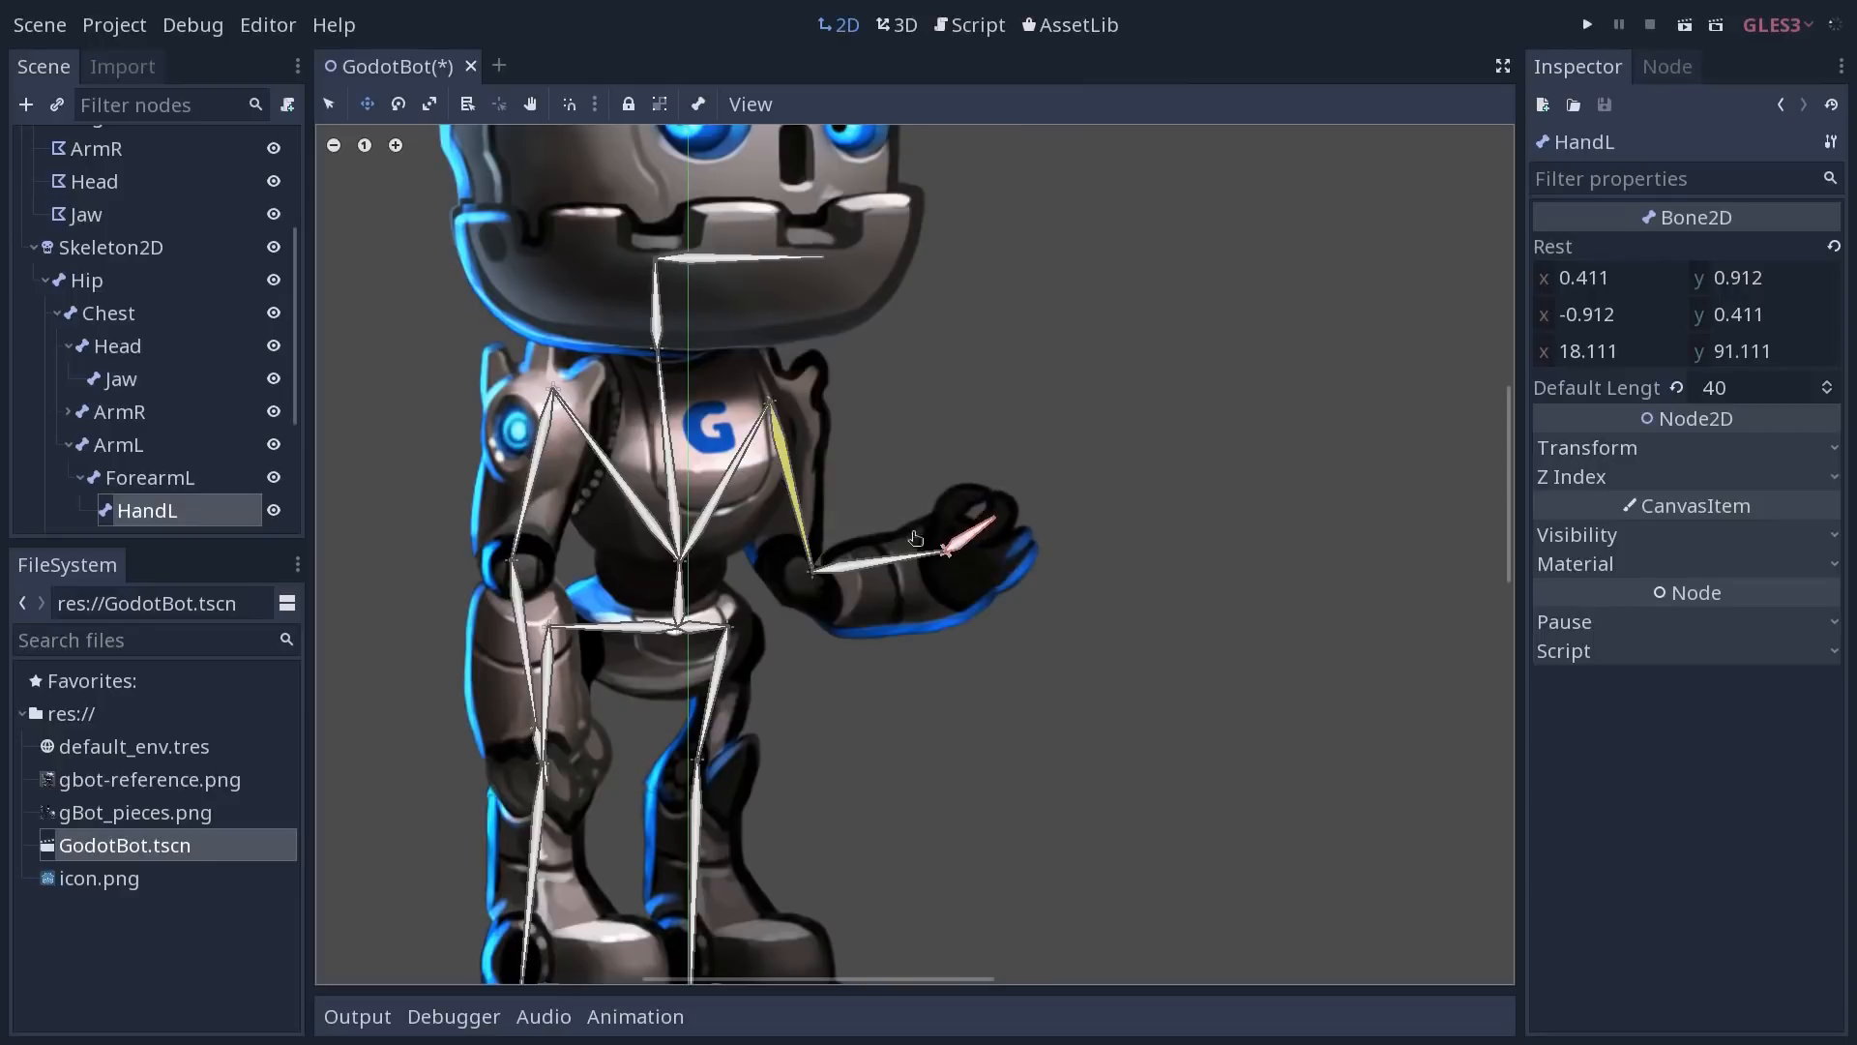
{"action": "mouse_move", "coordinate": [758, 654]}
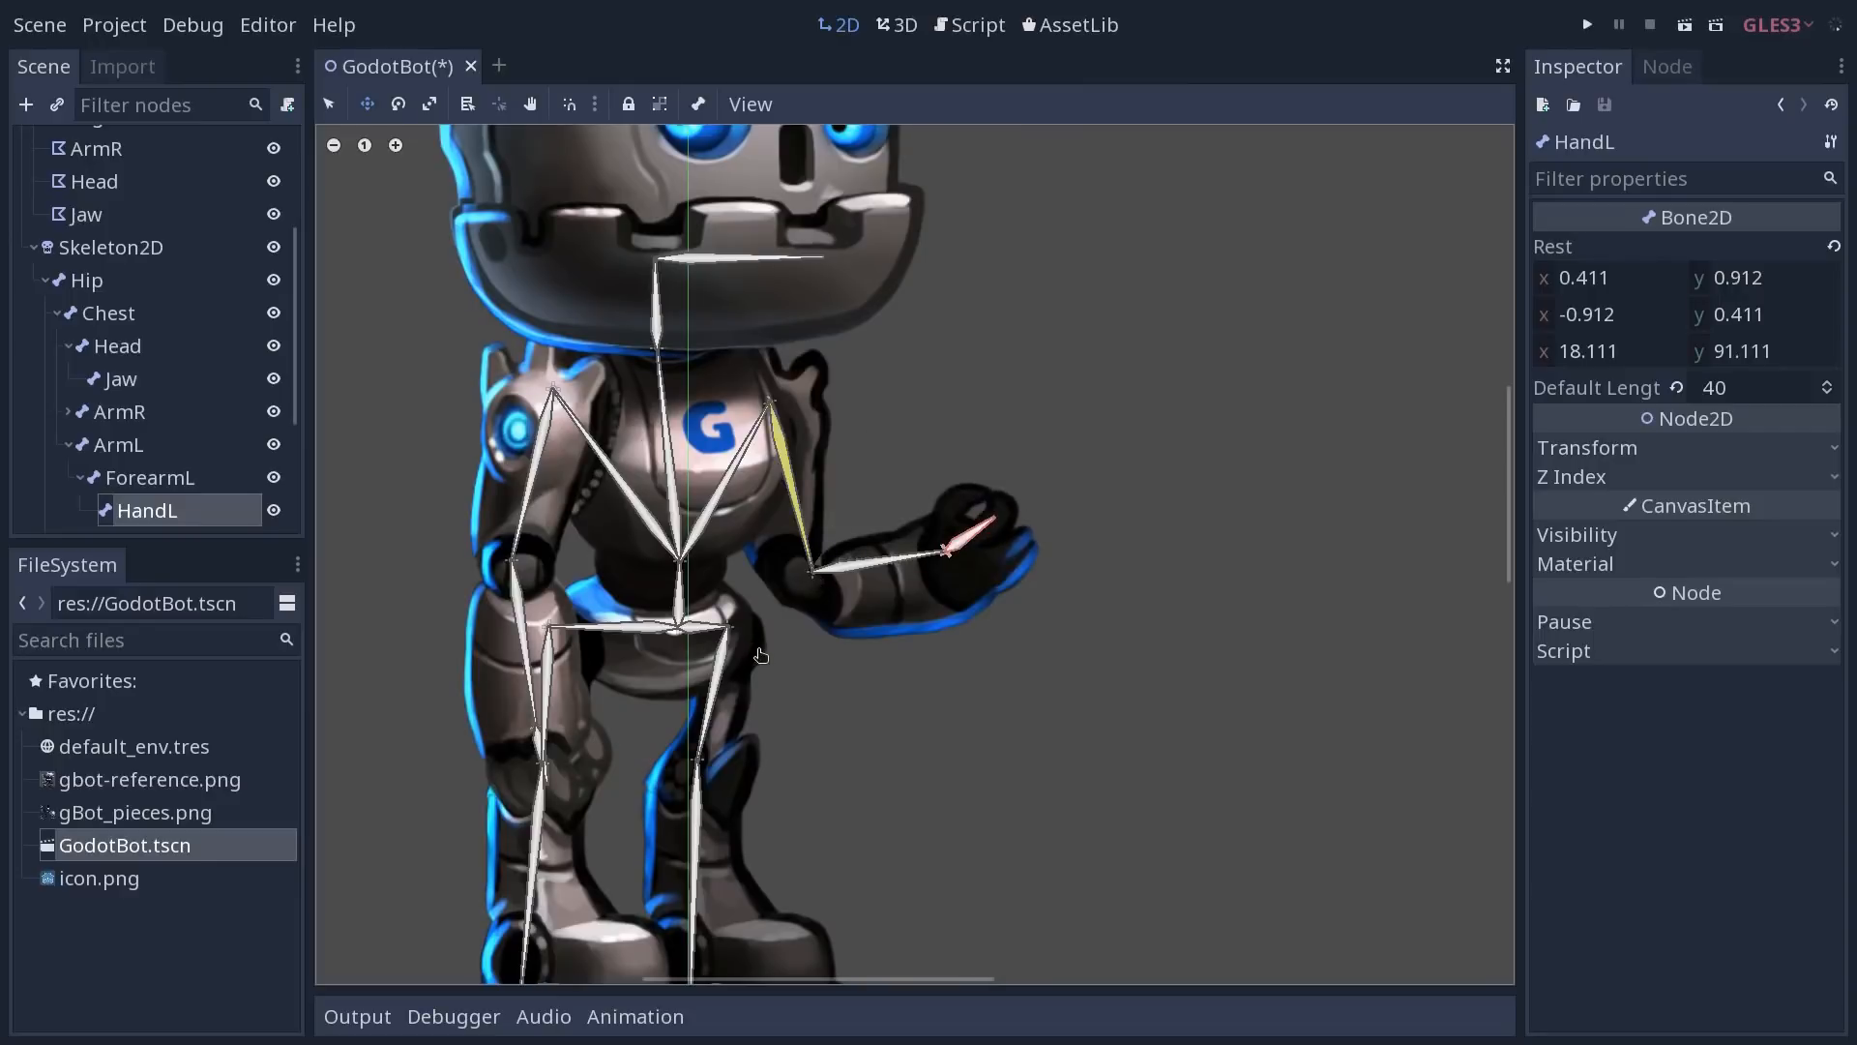
{"action": "mouse_move", "coordinate": [966, 546]}
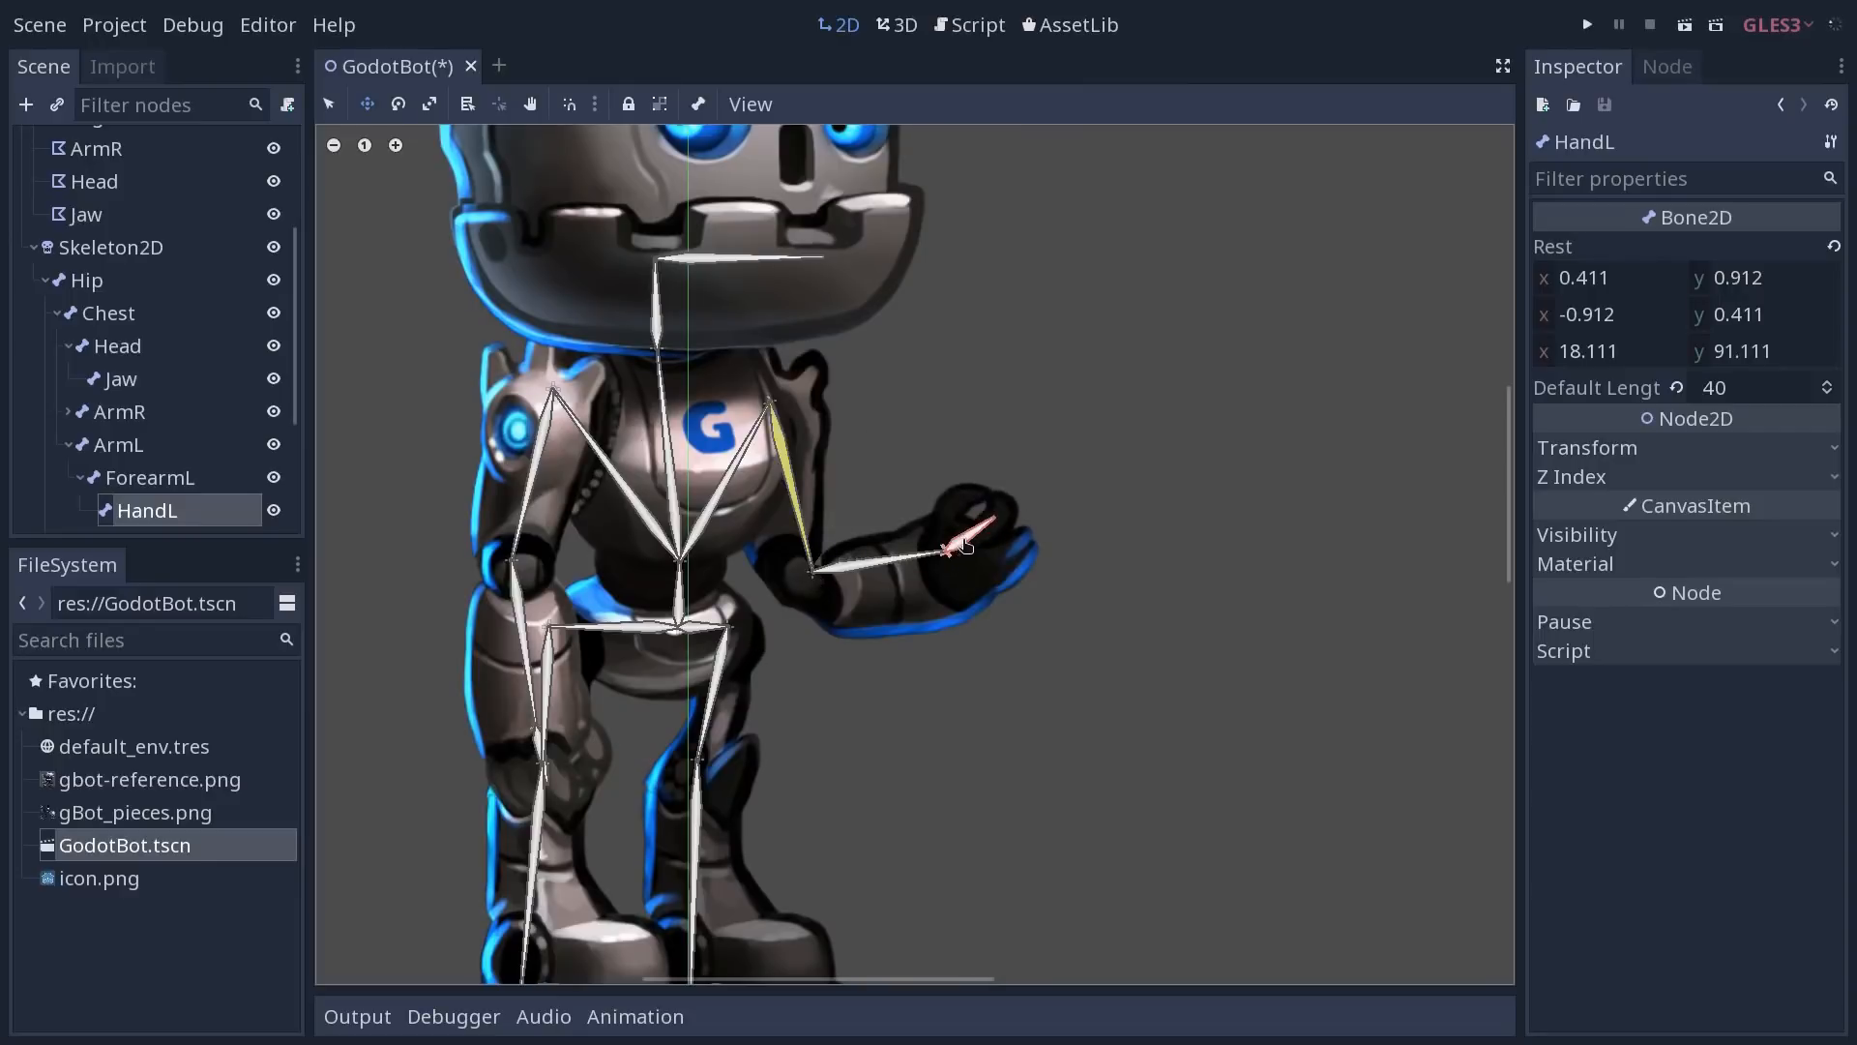
{"action": "left_click_drag", "start_coordinate": [948, 546], "coordinate": [1066, 325]}
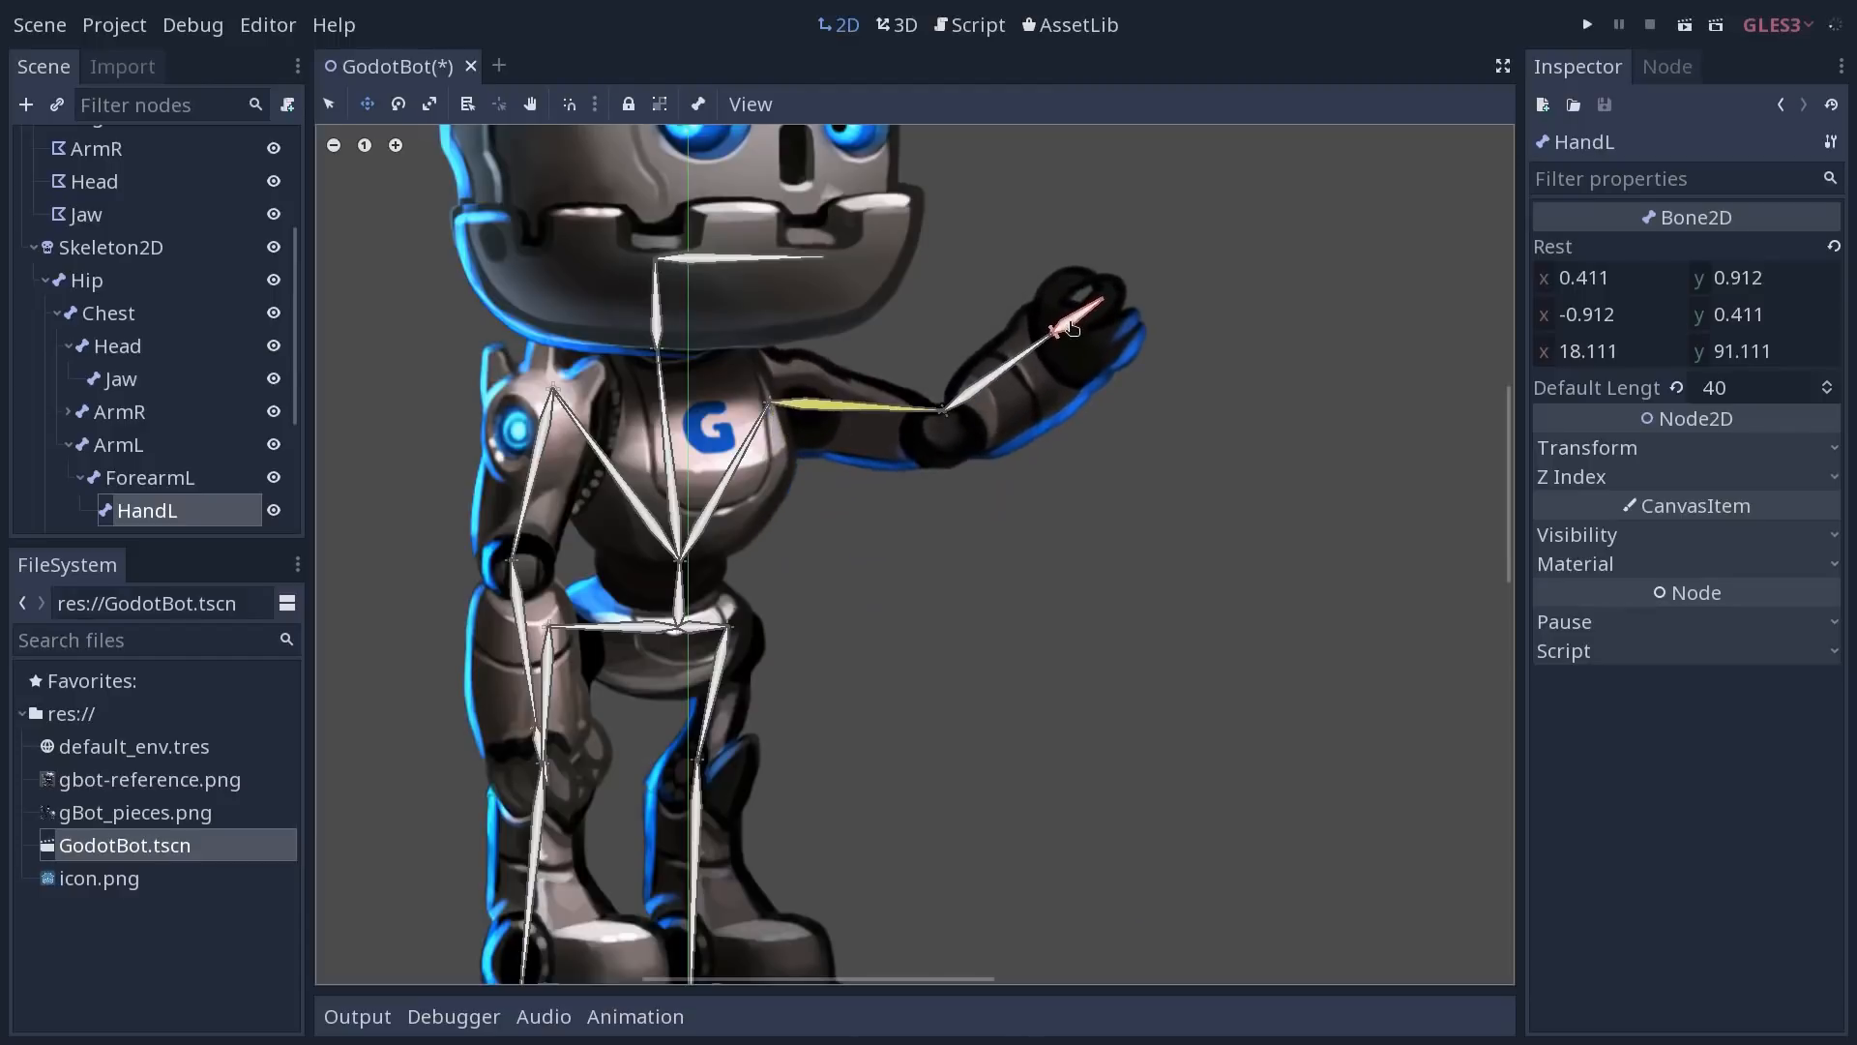
{"action": "left_click_drag", "start_coordinate": [1066, 325], "coordinate": [1060, 509]}
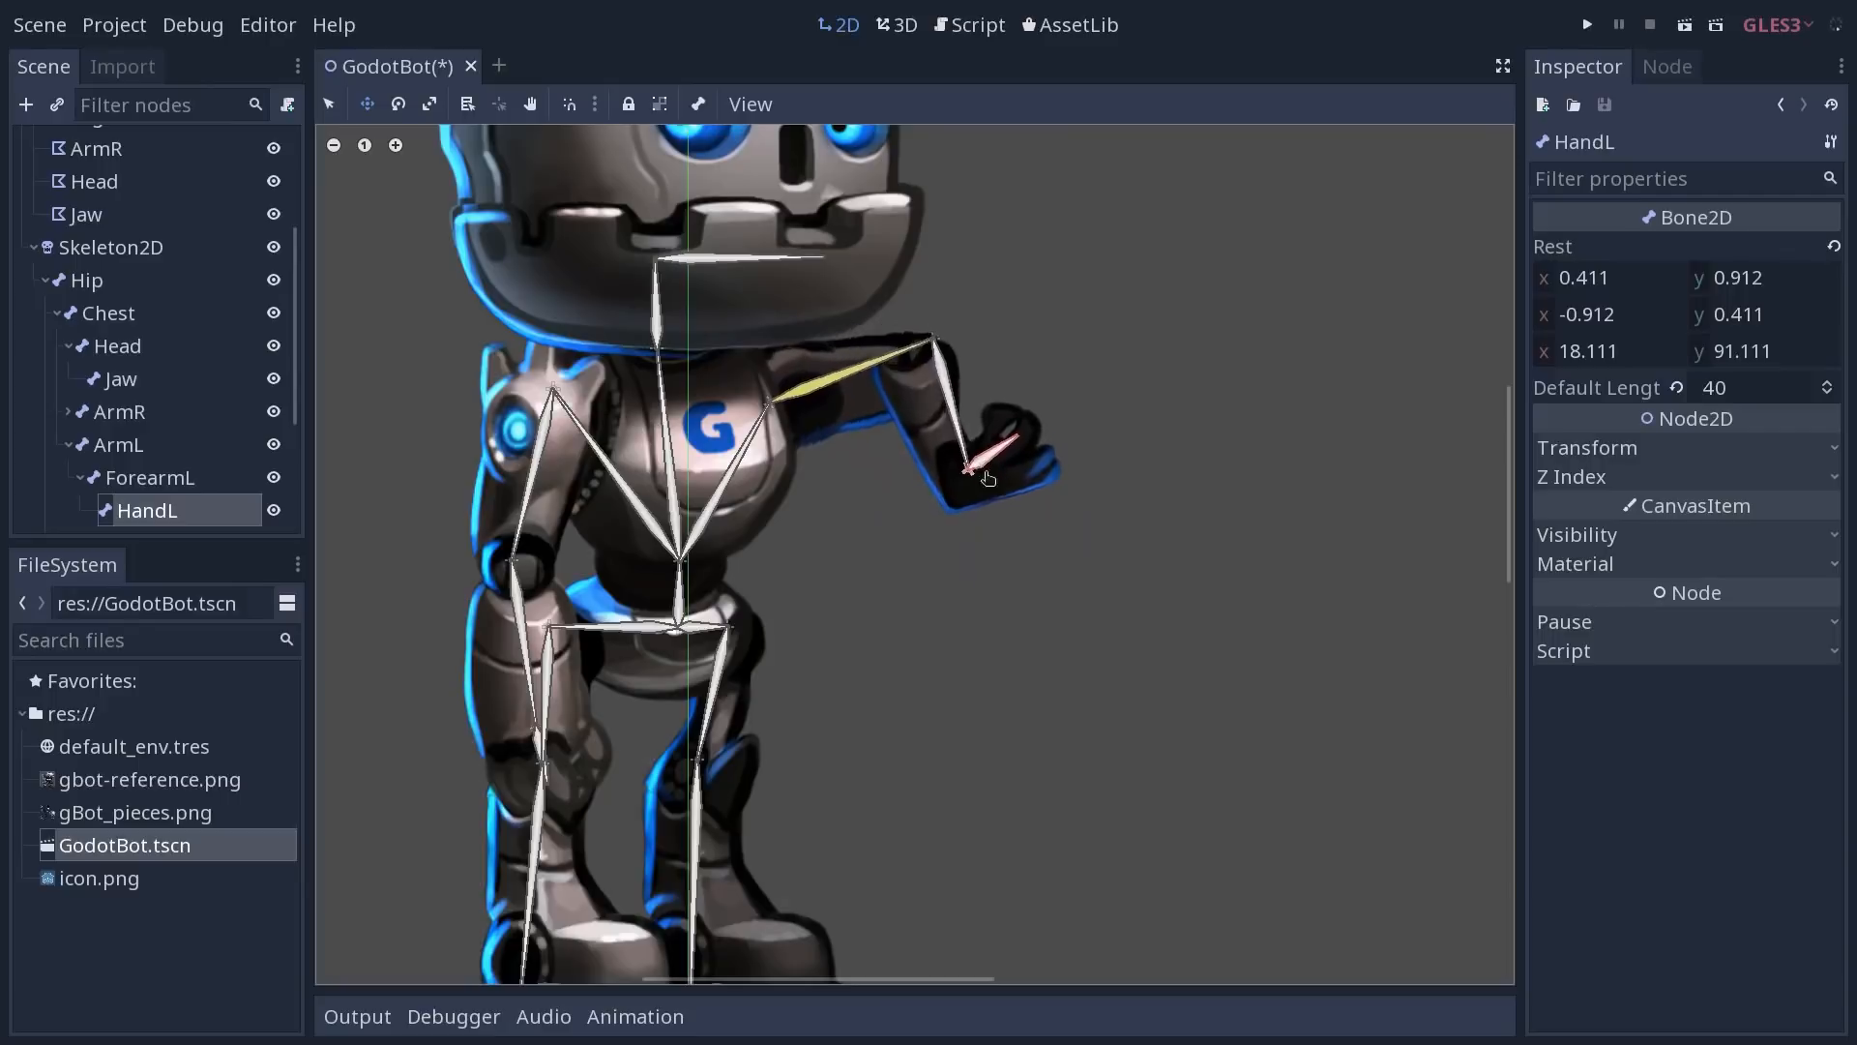
{"action": "left_click_drag", "start_coordinate": [994, 474], "coordinate": [1066, 497]}
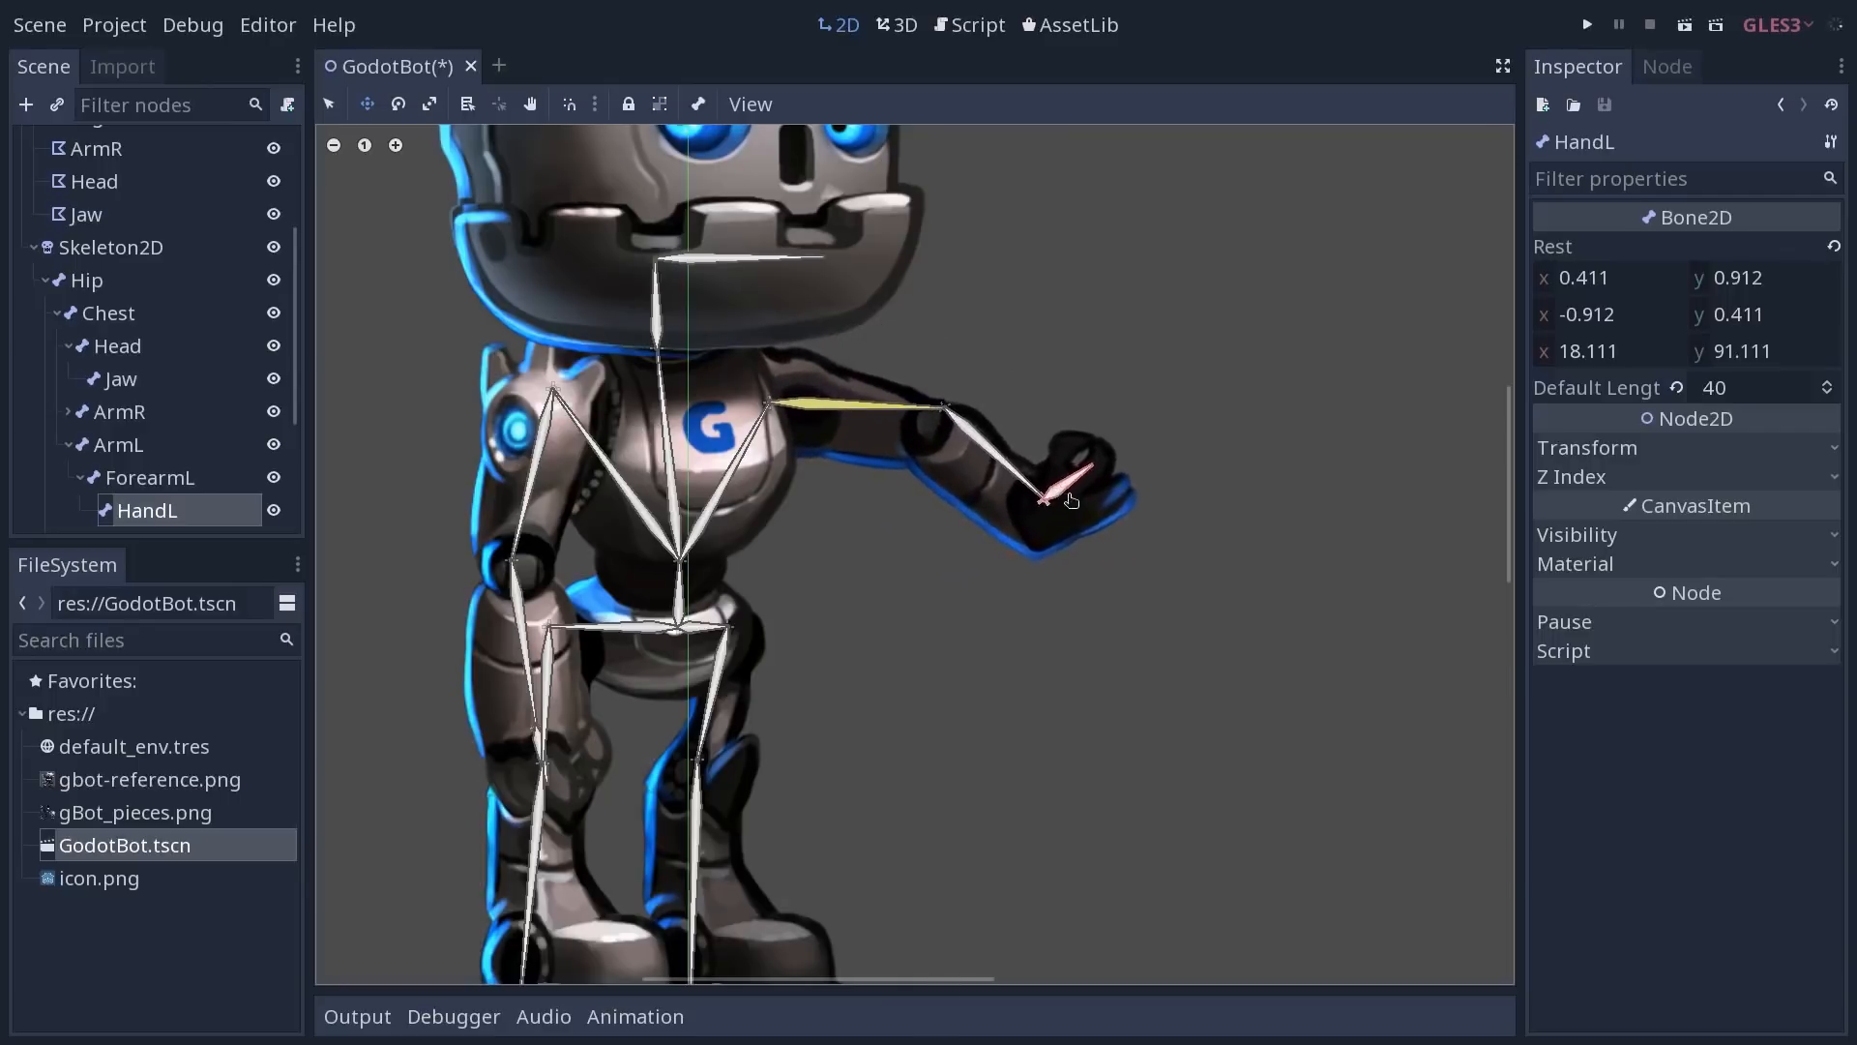
Pose the left hand through waving, outstretched, beside-head and hip positions to confirm the IK chain holds
{"action": "left_click_drag", "start_coordinate": [1066, 497], "coordinate": [1006, 408]}
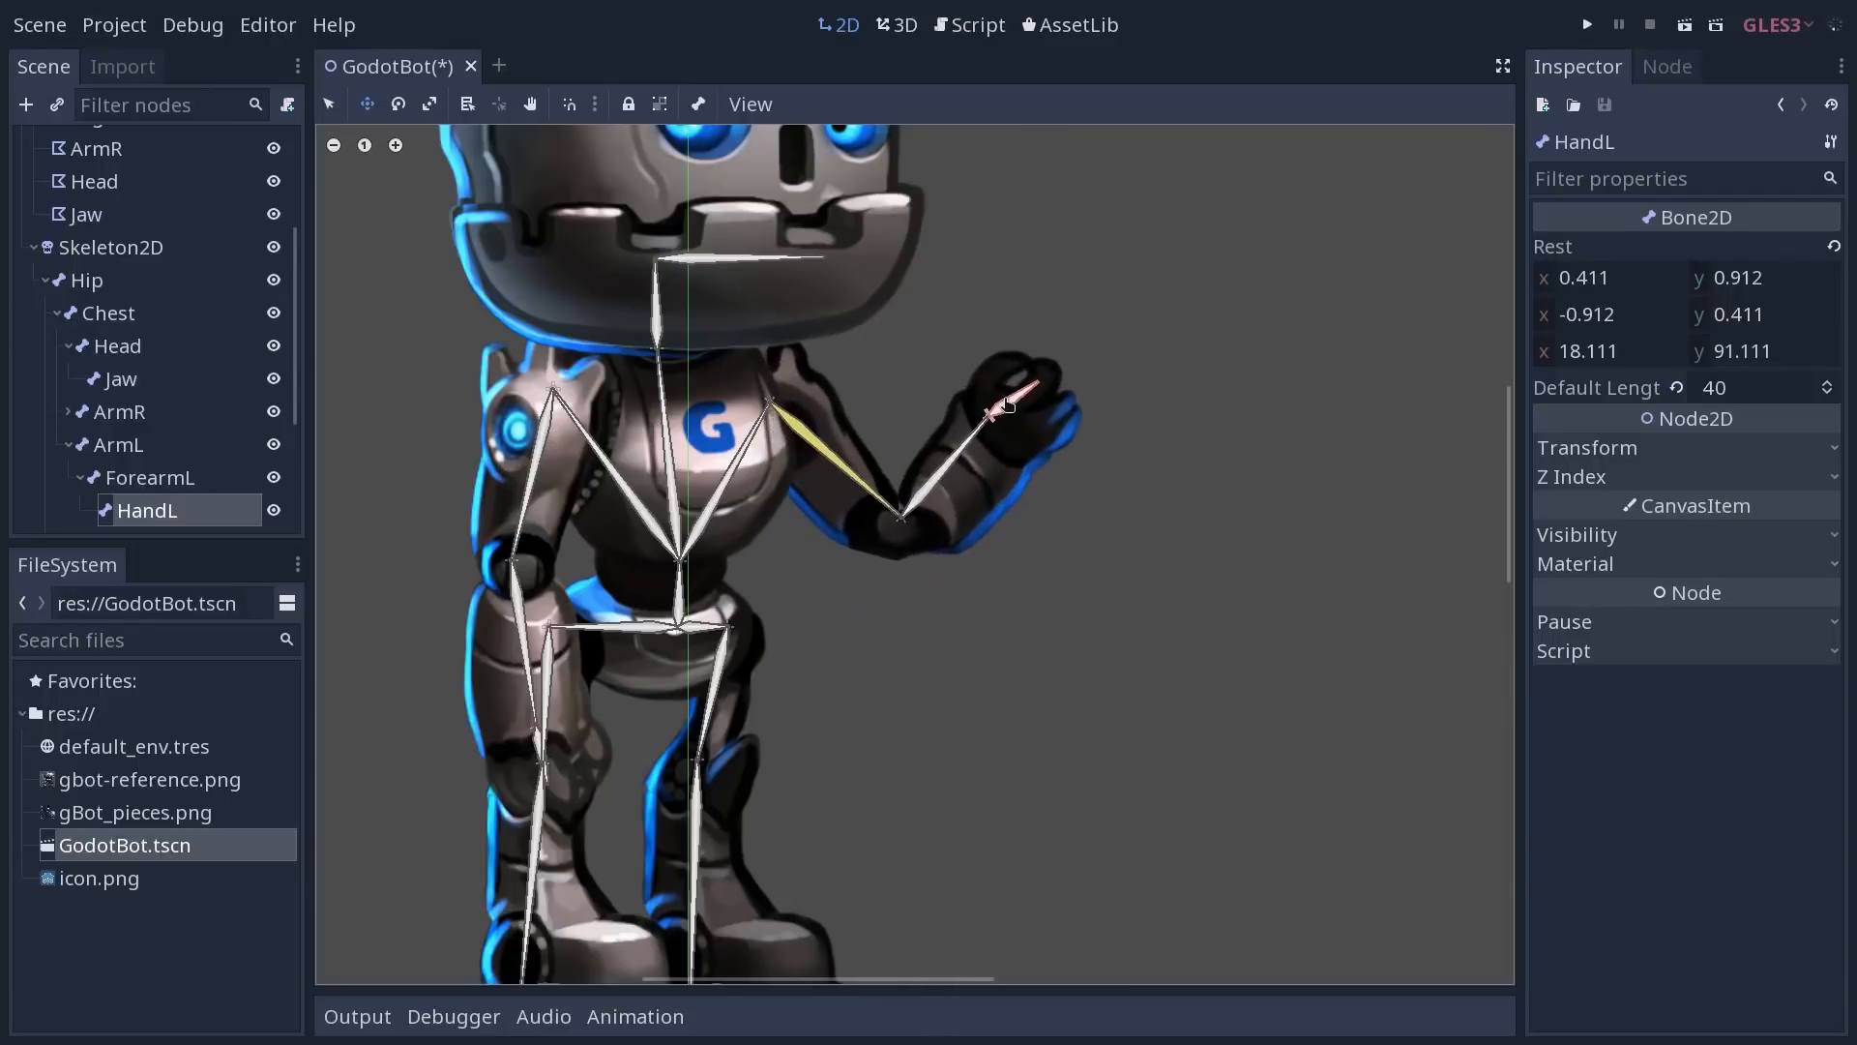
{"action": "left_click_drag", "start_coordinate": [1012, 391], "coordinate": [977, 540]}
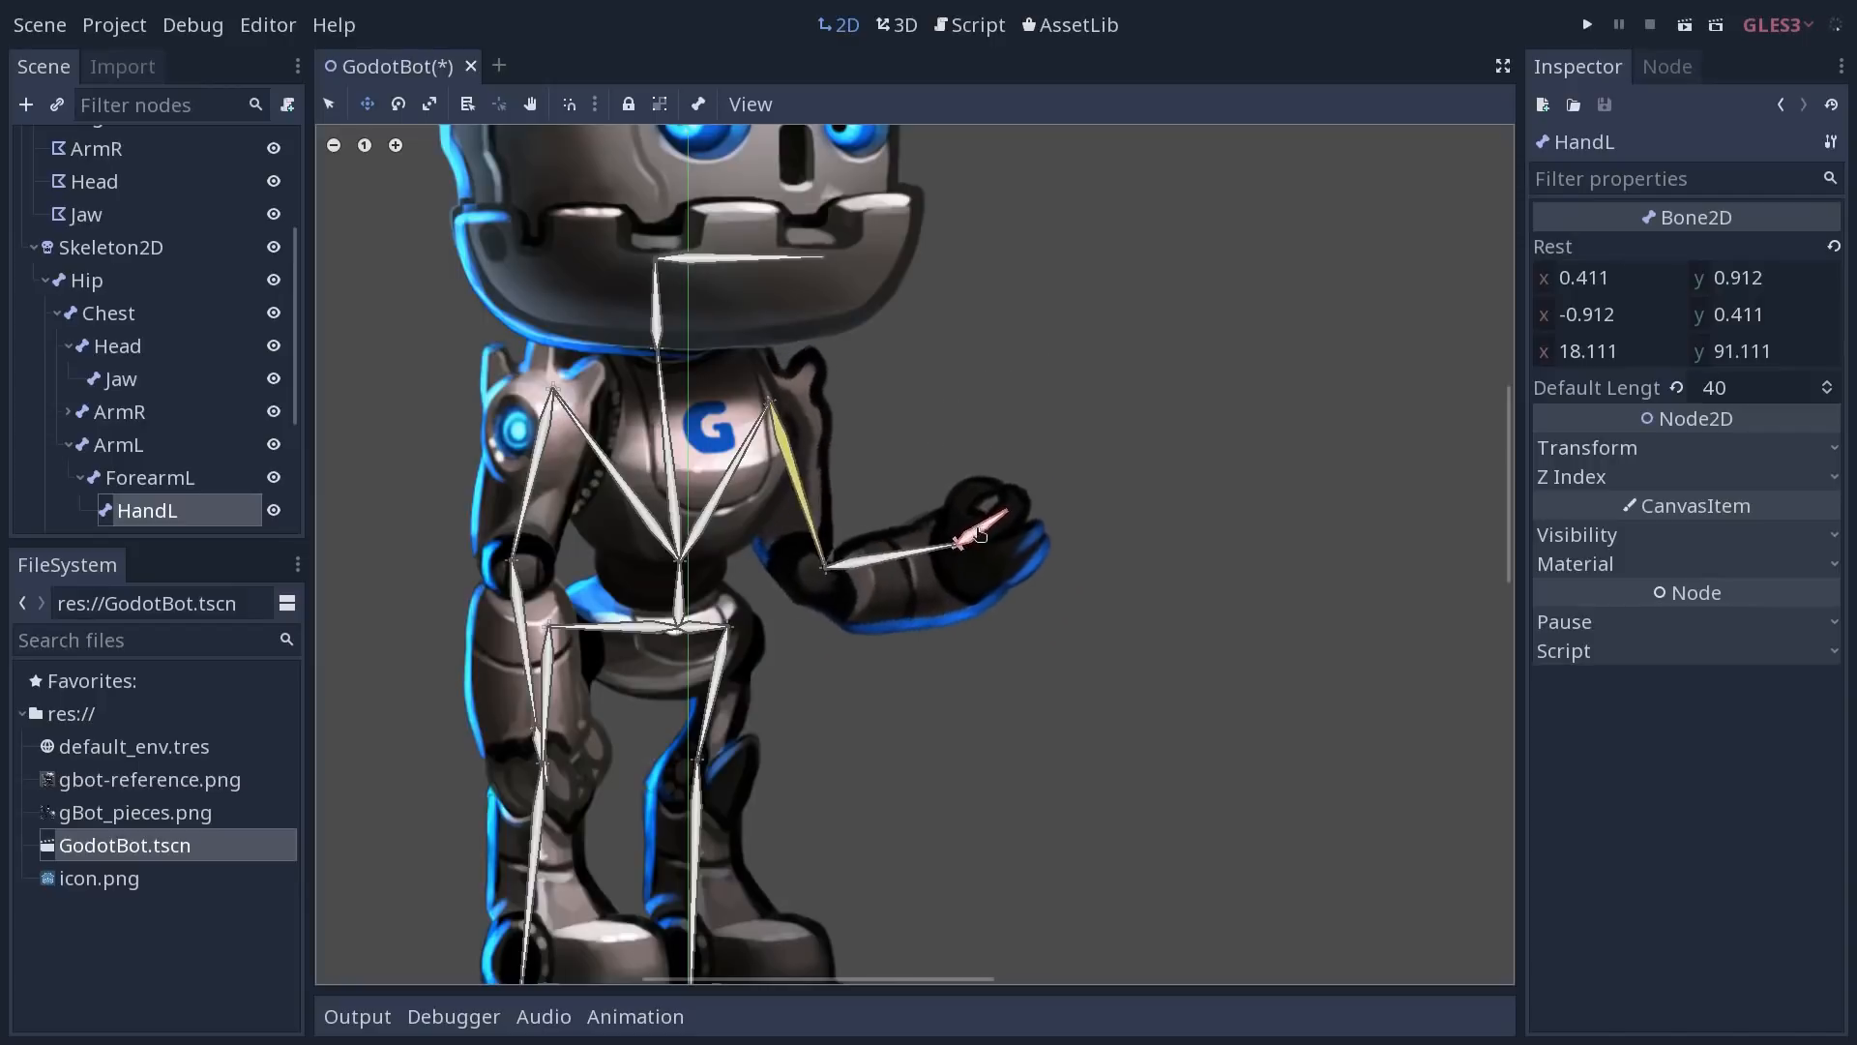
{"action": "left_click_drag", "start_coordinate": [960, 540], "coordinate": [1043, 391]}
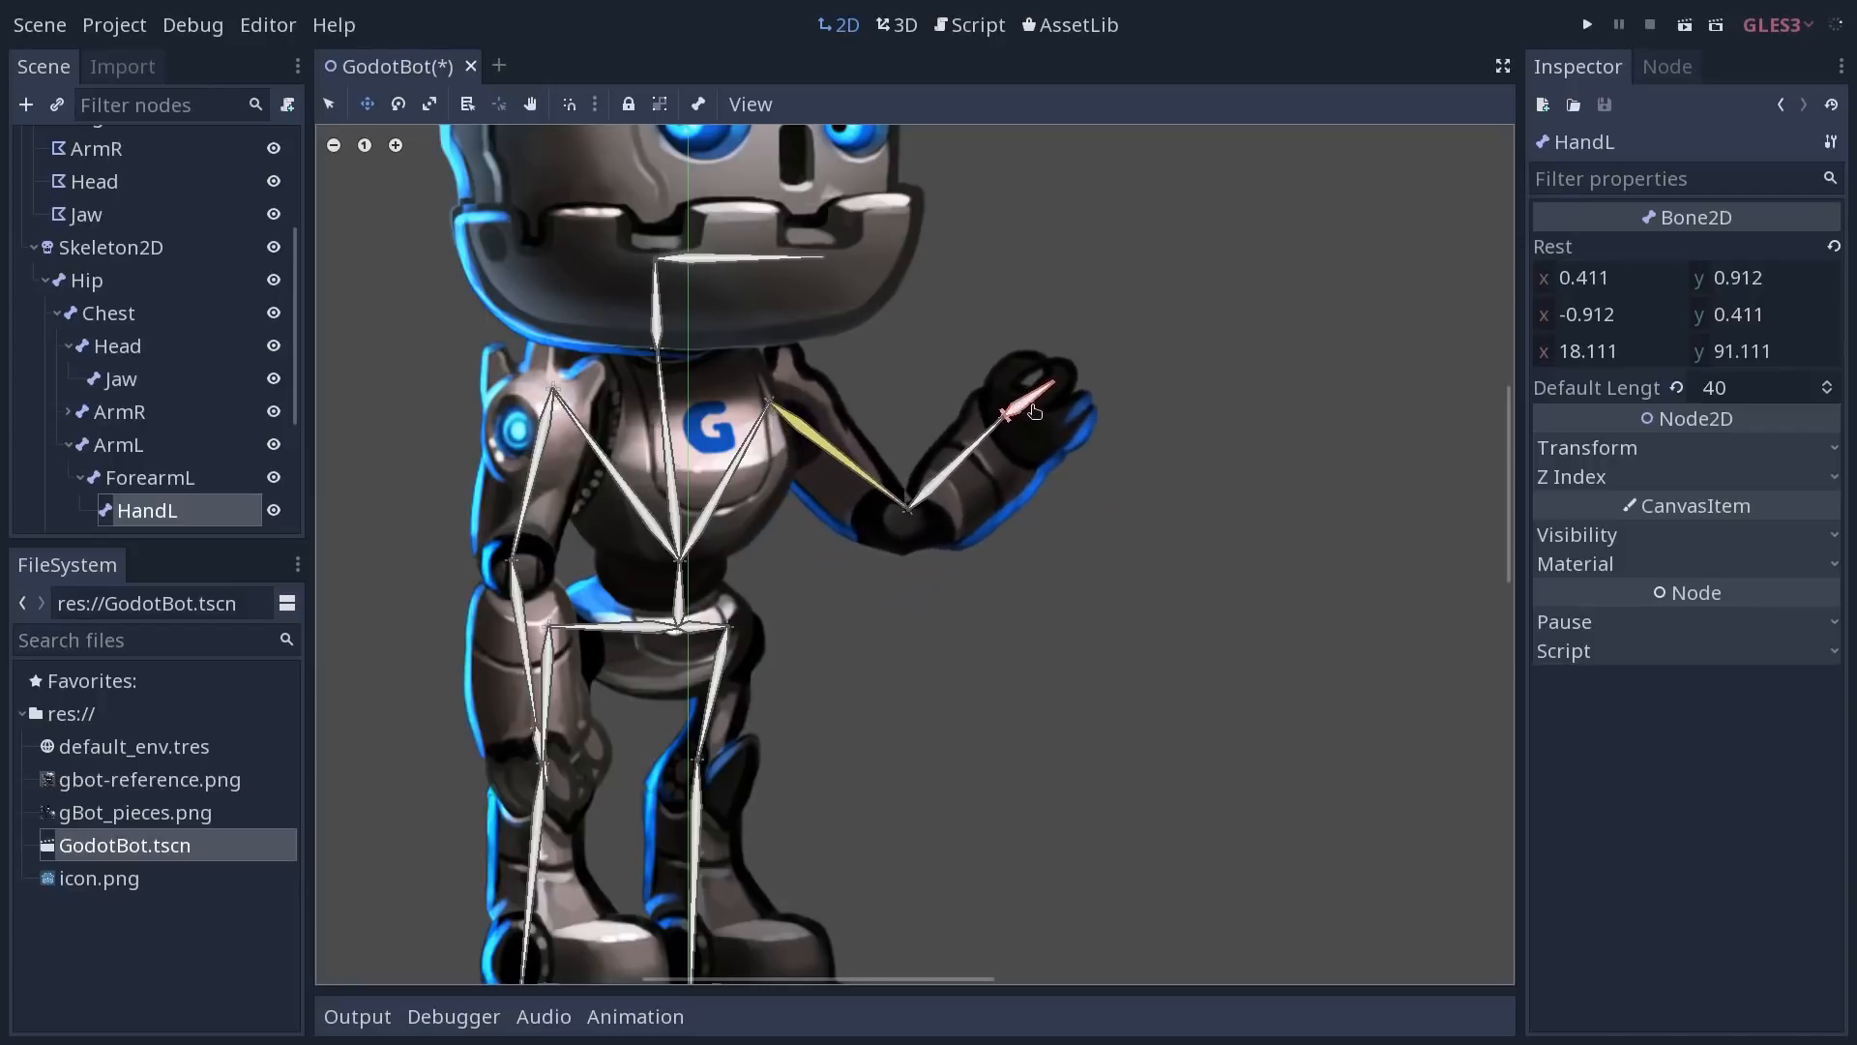
{"action": "left_click_drag", "start_coordinate": [1006, 412], "coordinate": [948, 534]}
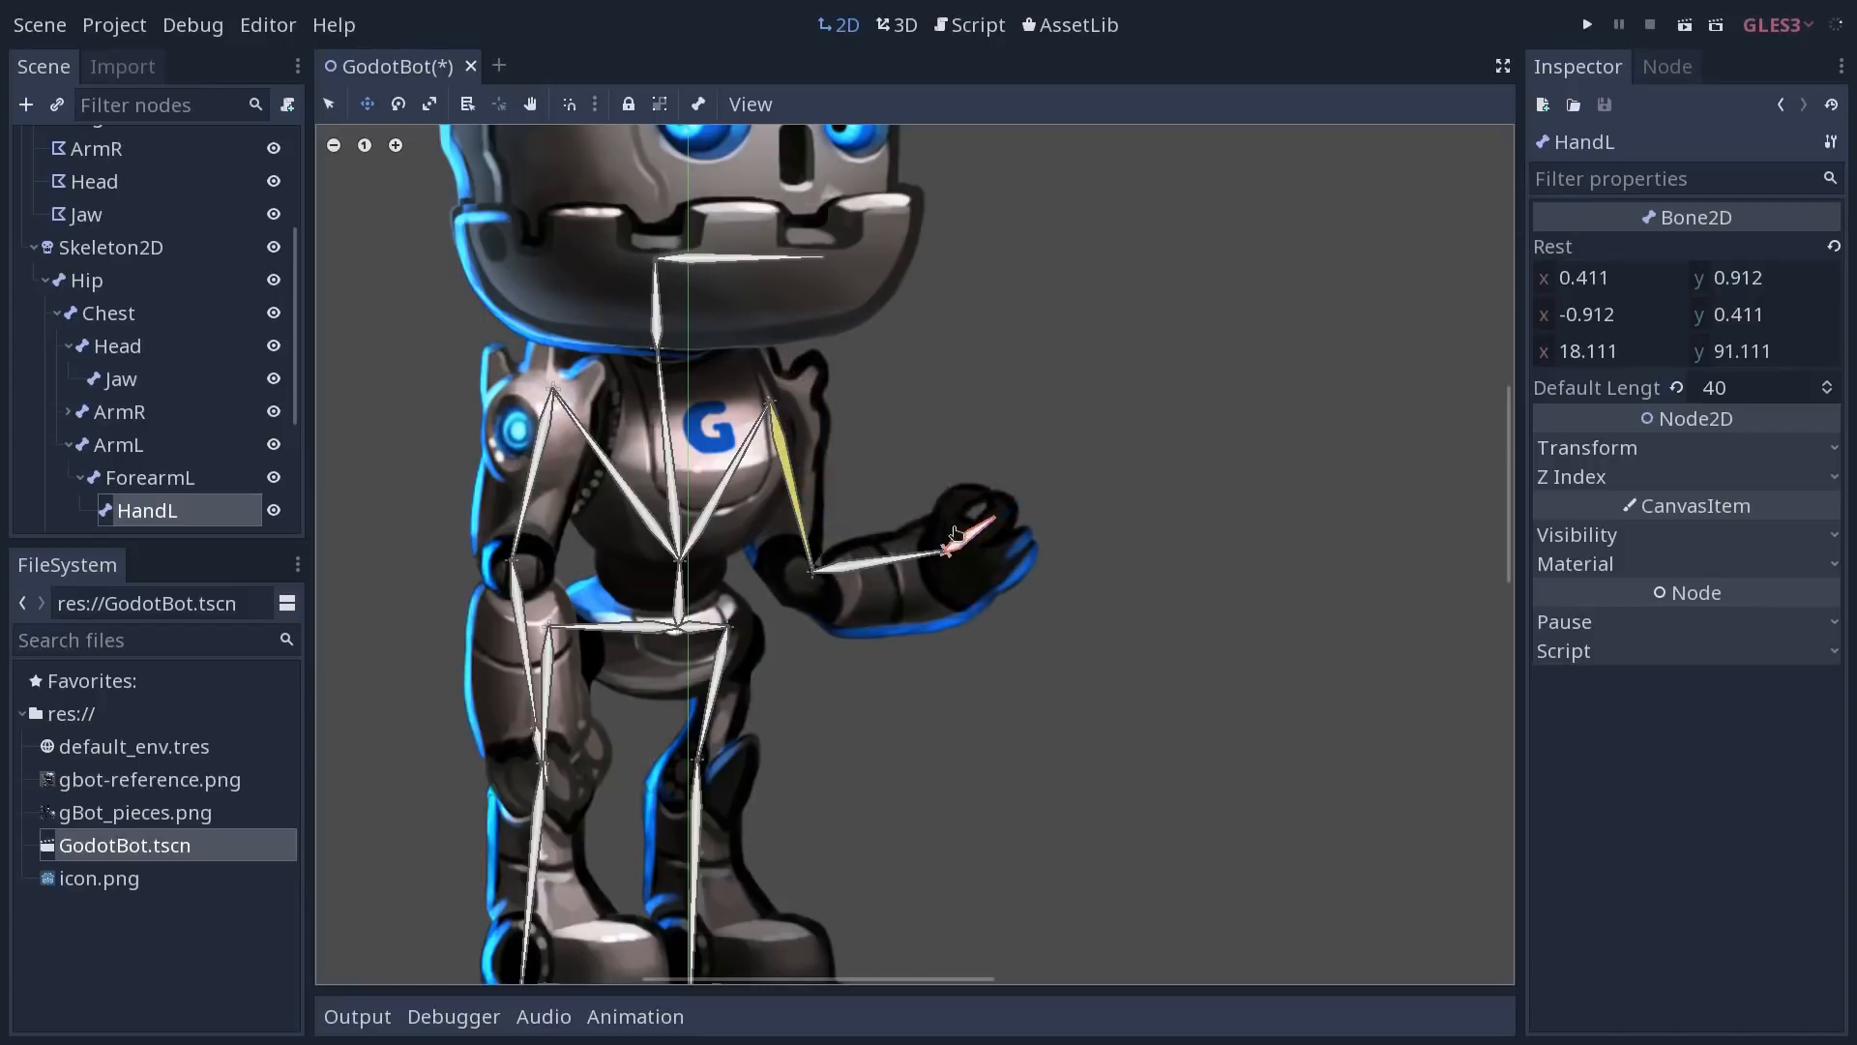
{"action": "left_click_drag", "start_coordinate": [948, 534], "coordinate": [1131, 425]}
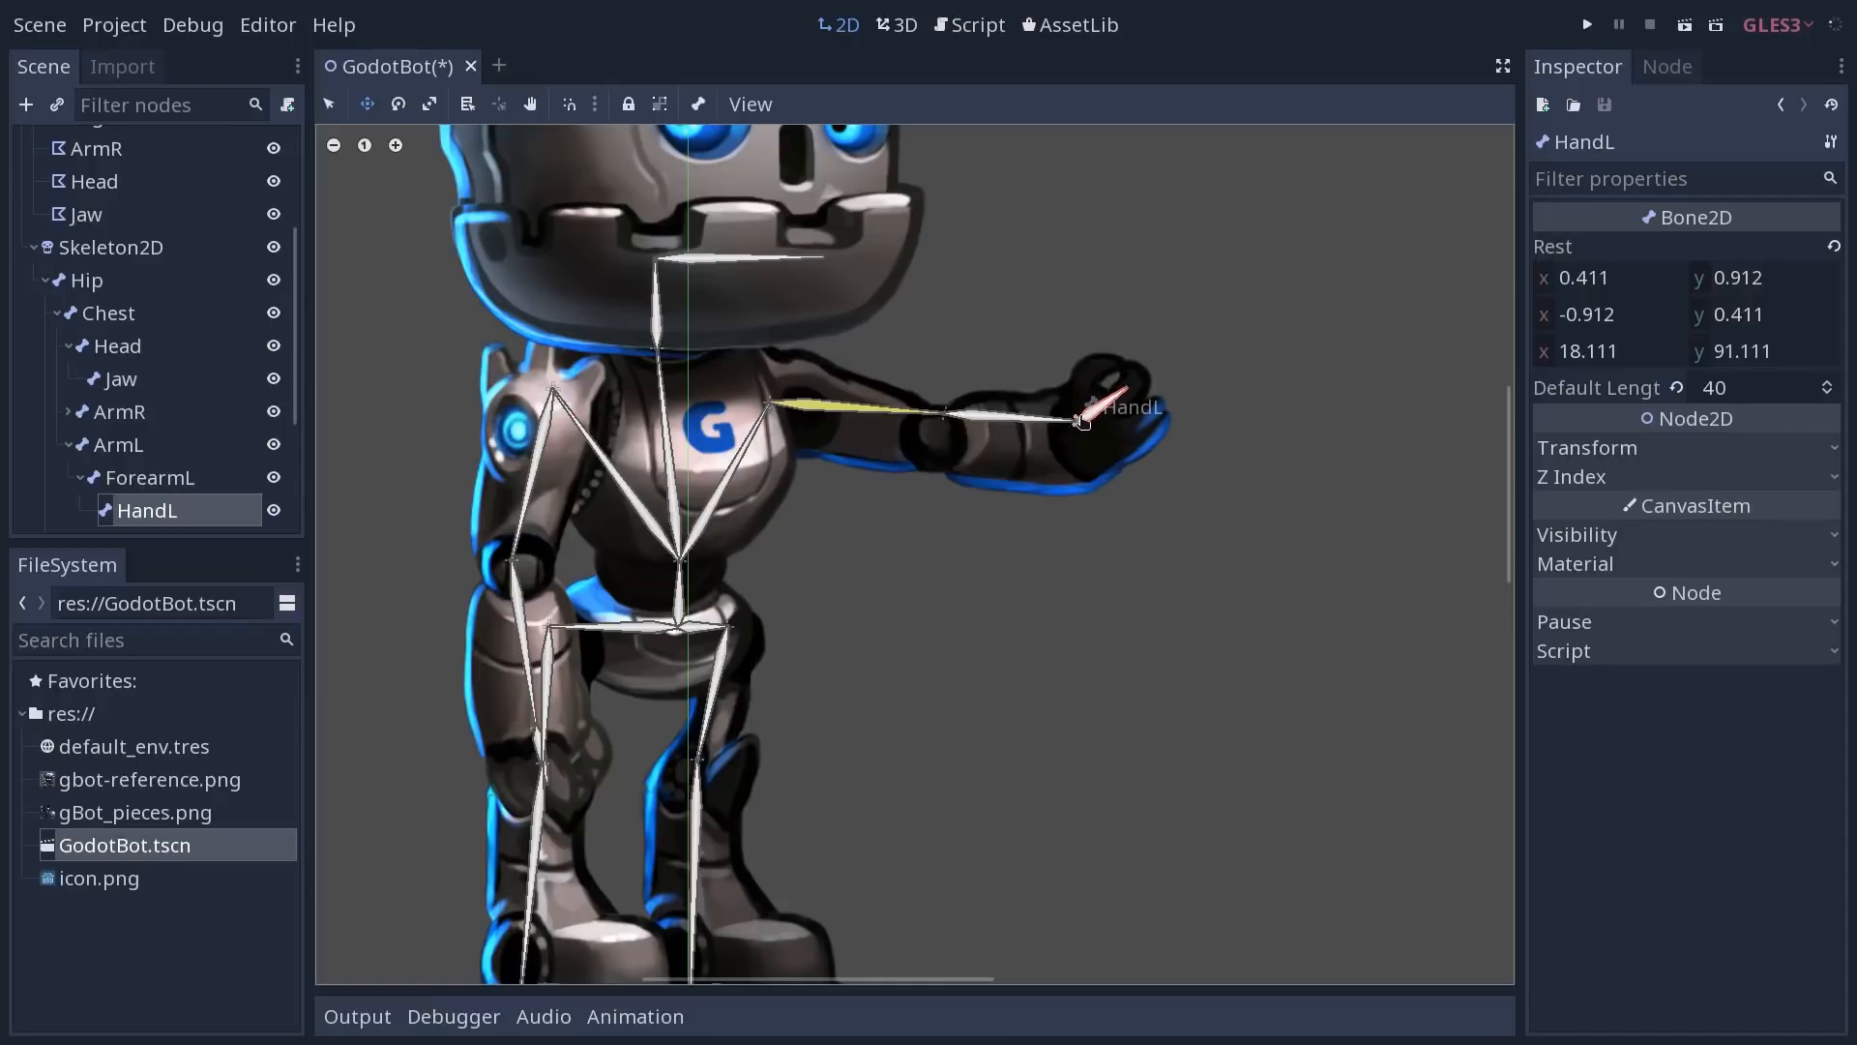
{"action": "left_click_drag", "start_coordinate": [1077, 420], "coordinate": [1061, 429]}
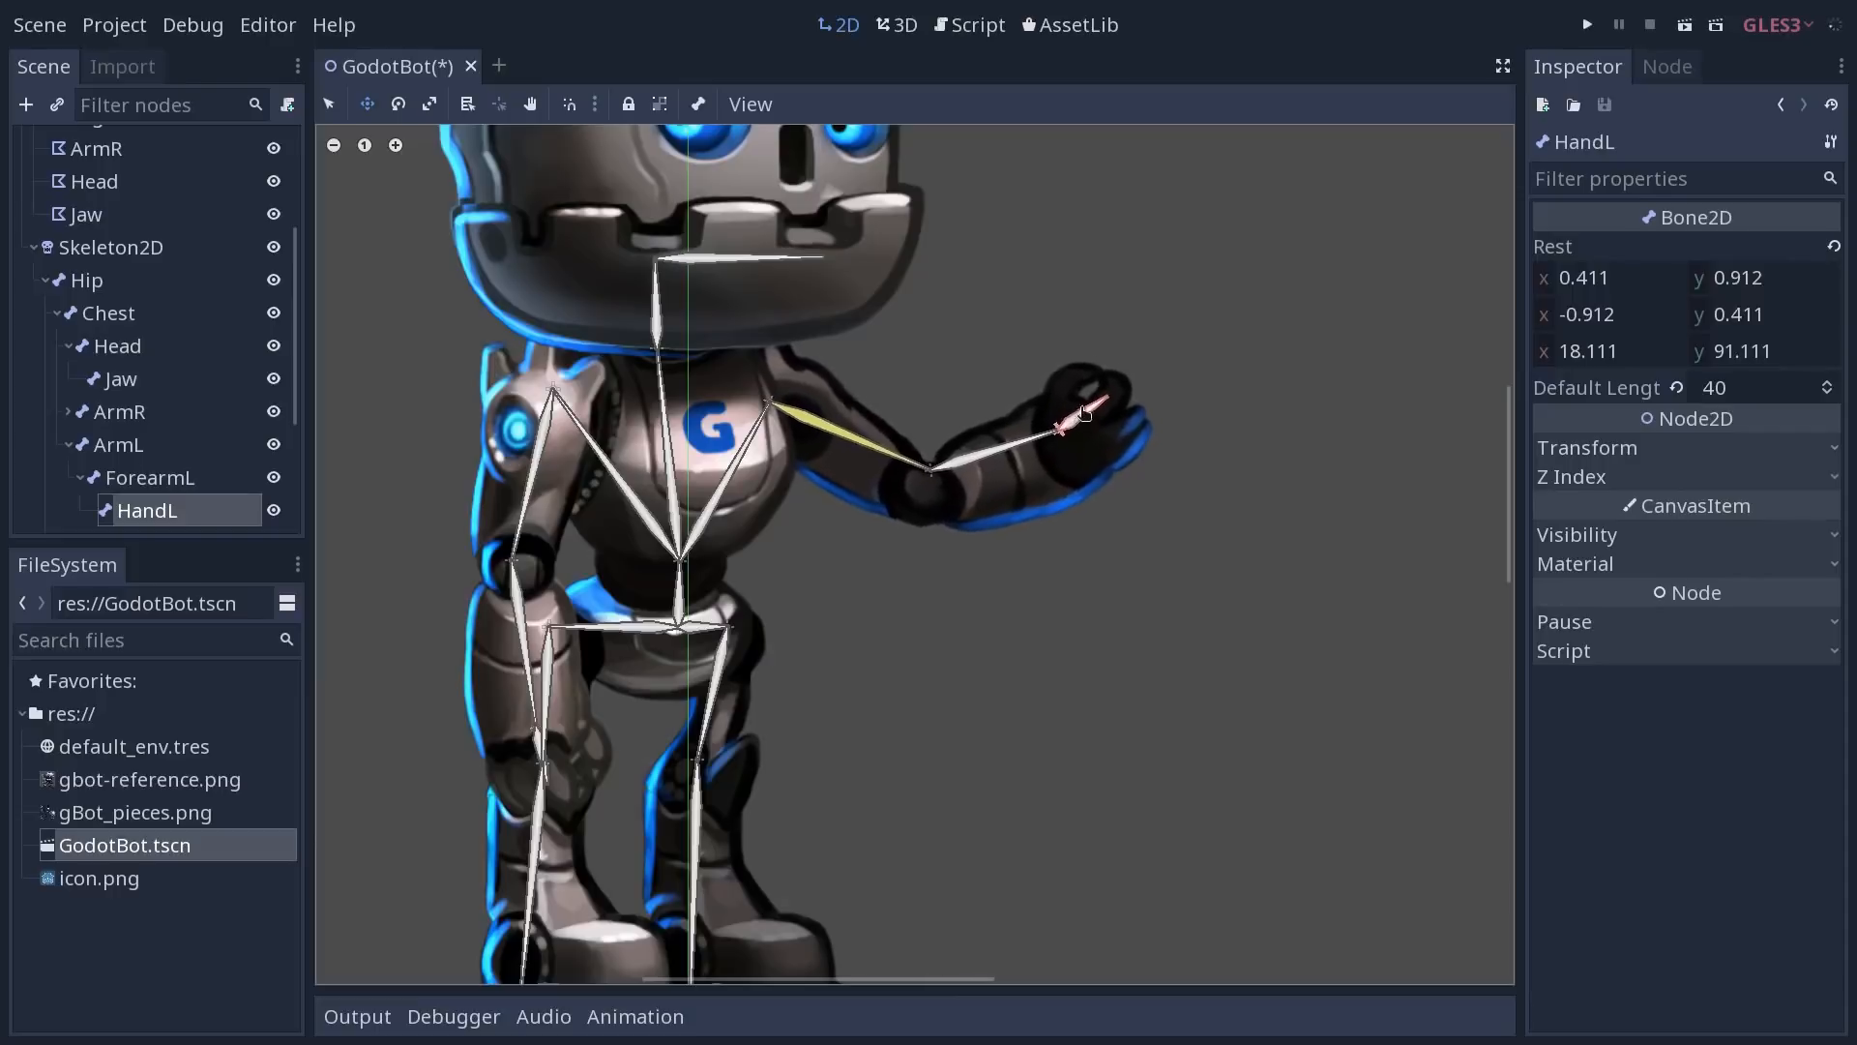
{"action": "left_click_drag", "start_coordinate": [1060, 426], "coordinate": [1043, 362]}
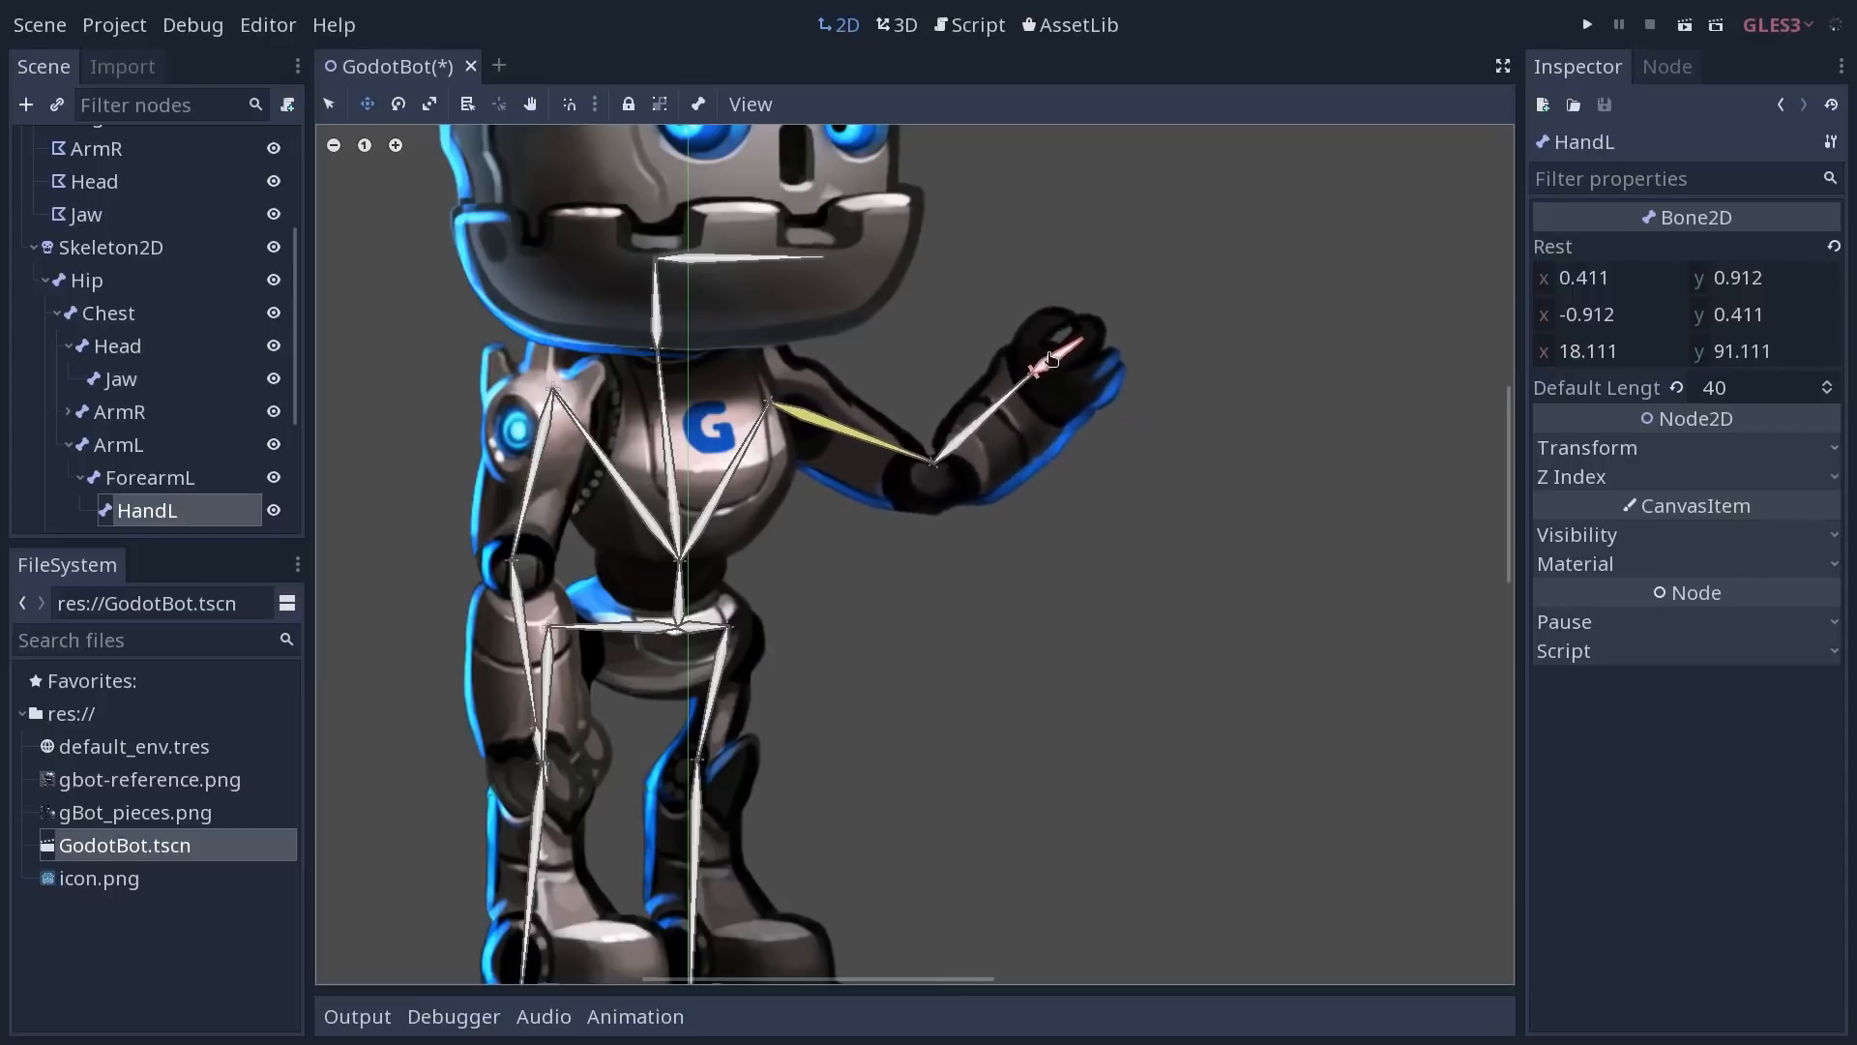
{"action": "left_click_drag", "start_coordinate": [1043, 361], "coordinate": [960, 356]}
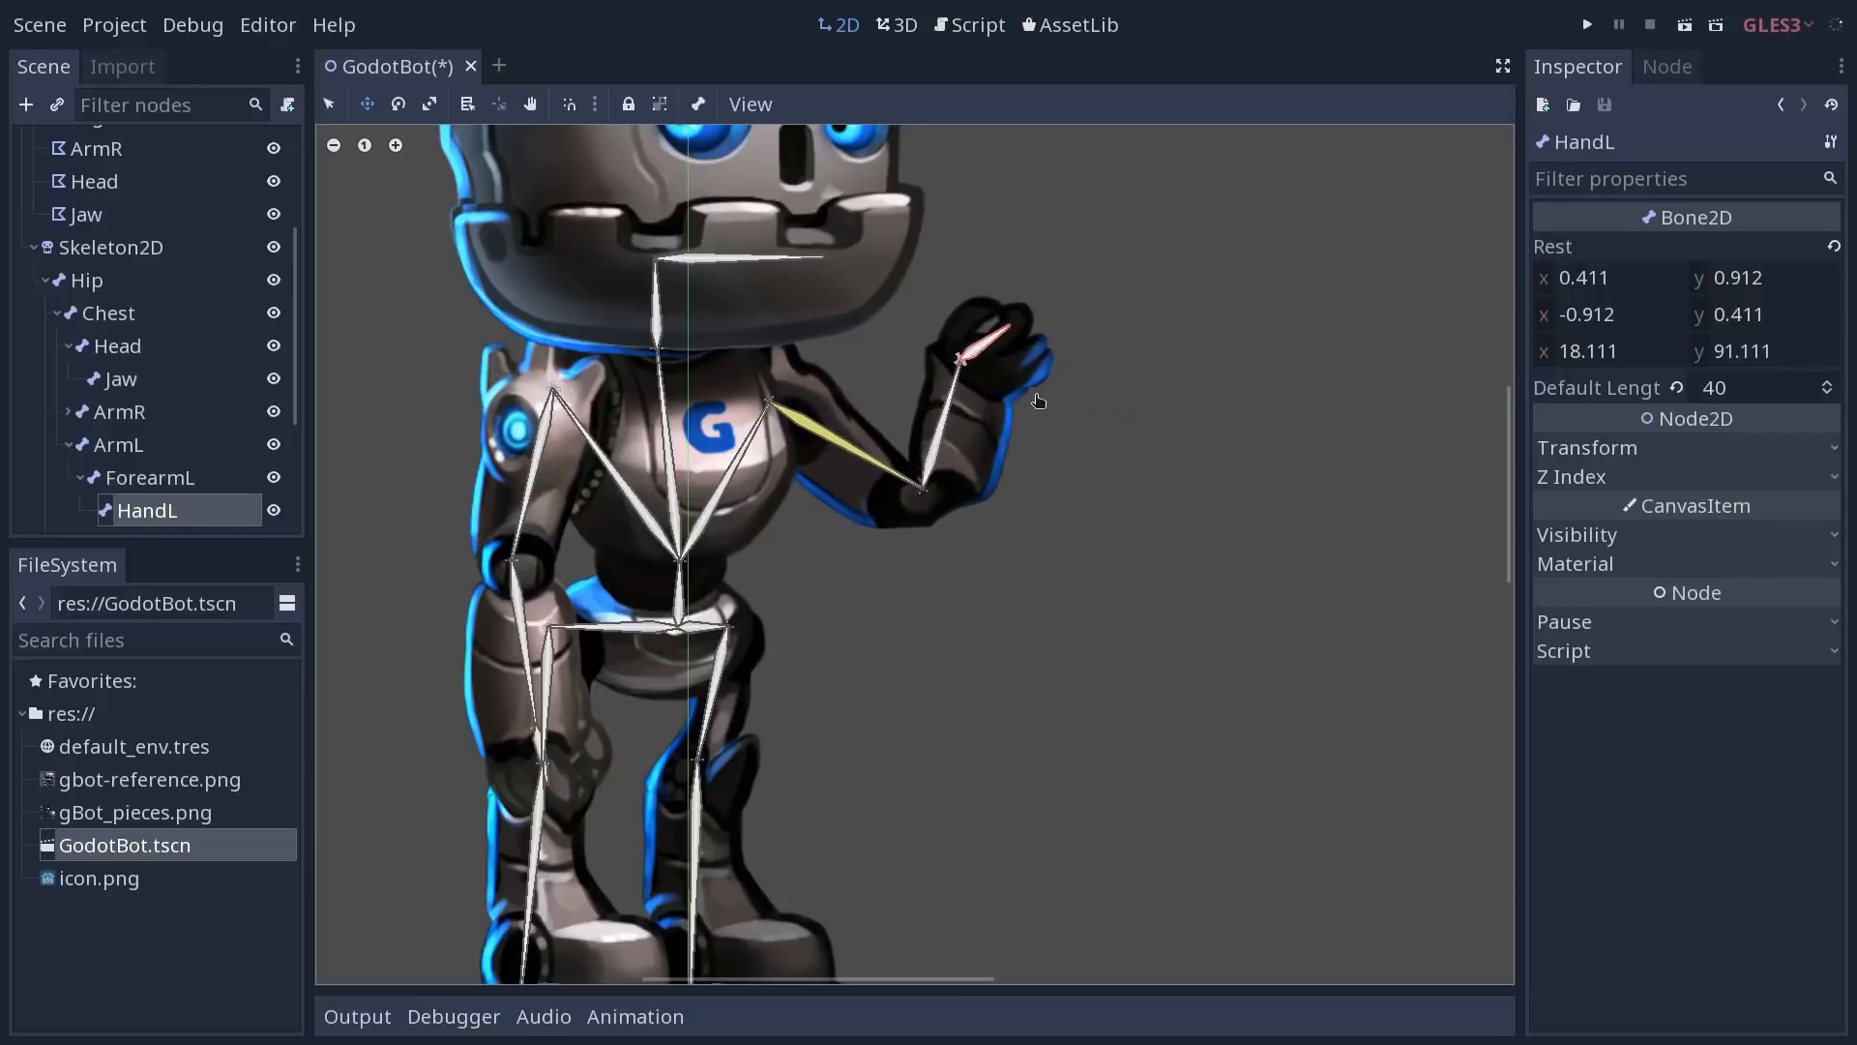
{"action": "left_click_drag", "start_coordinate": [960, 356], "coordinate": [853, 699]}
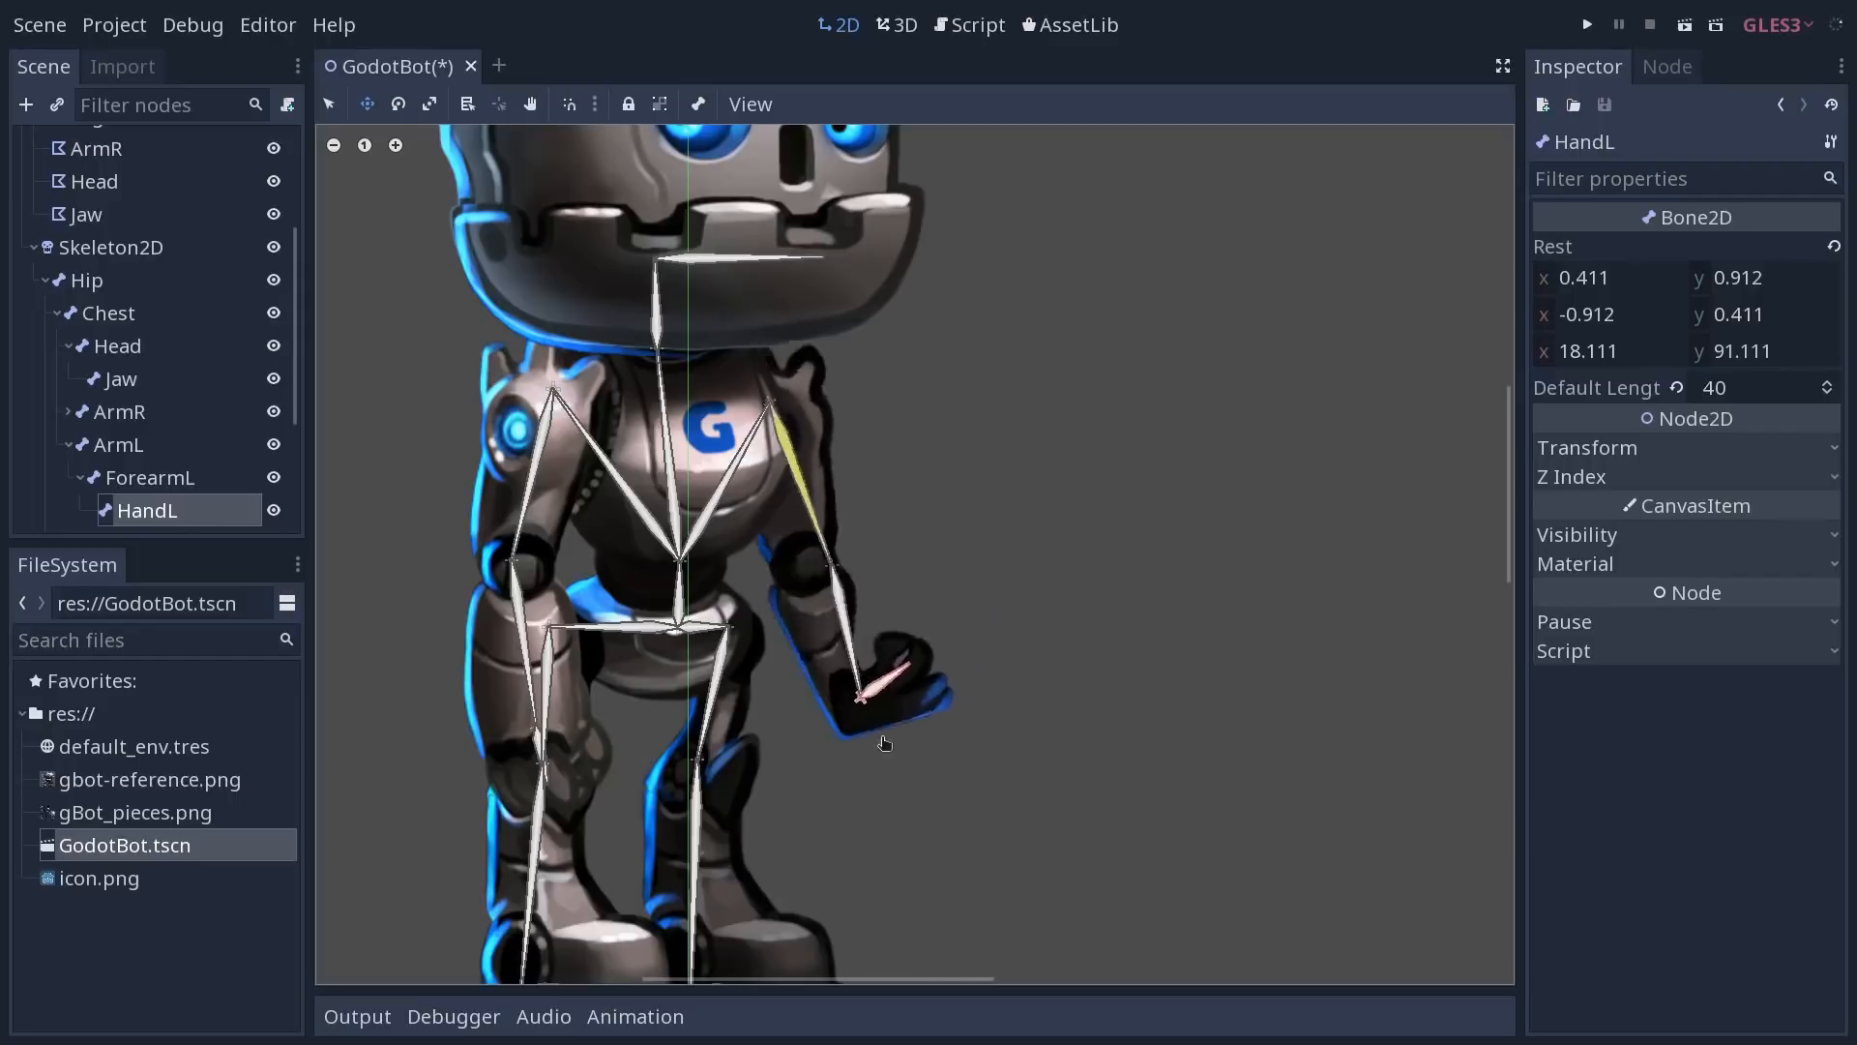